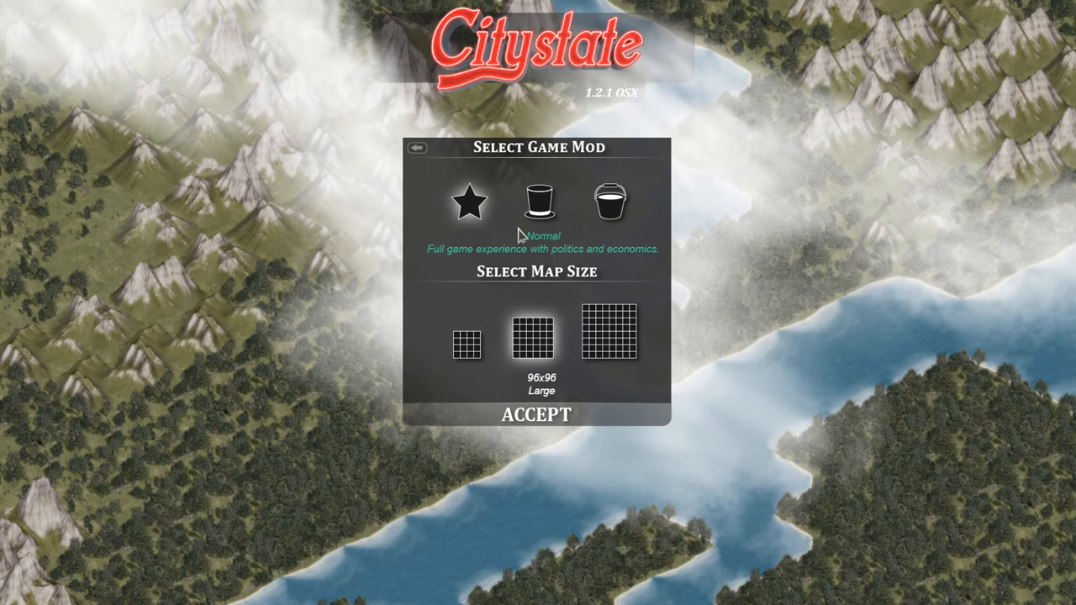
Accept the new-game options, keeping the 96x96 Large map size, and view the continental map
click(540, 202)
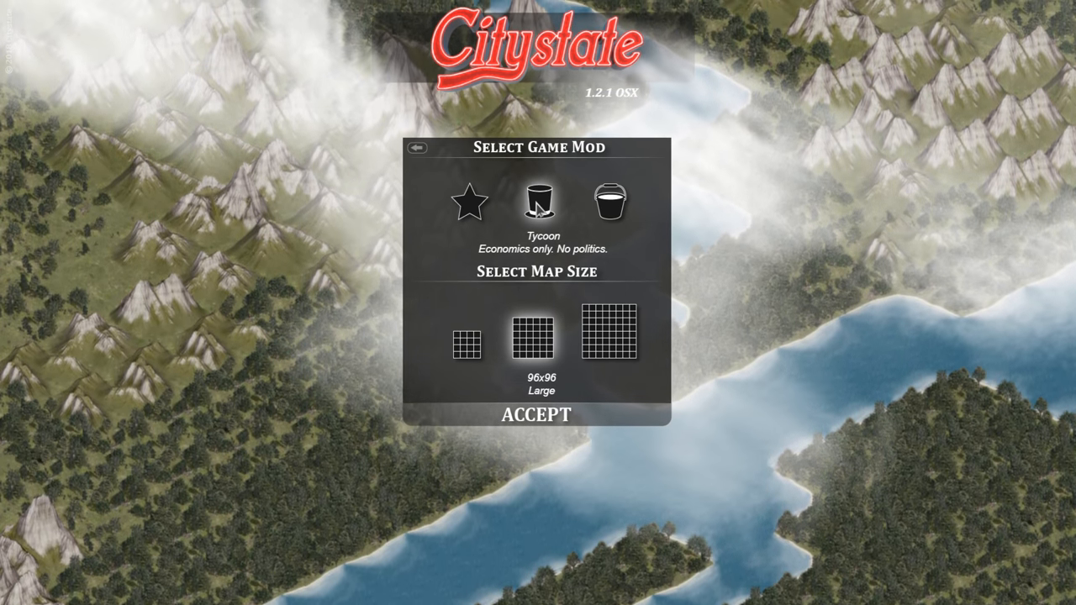
click(613, 202)
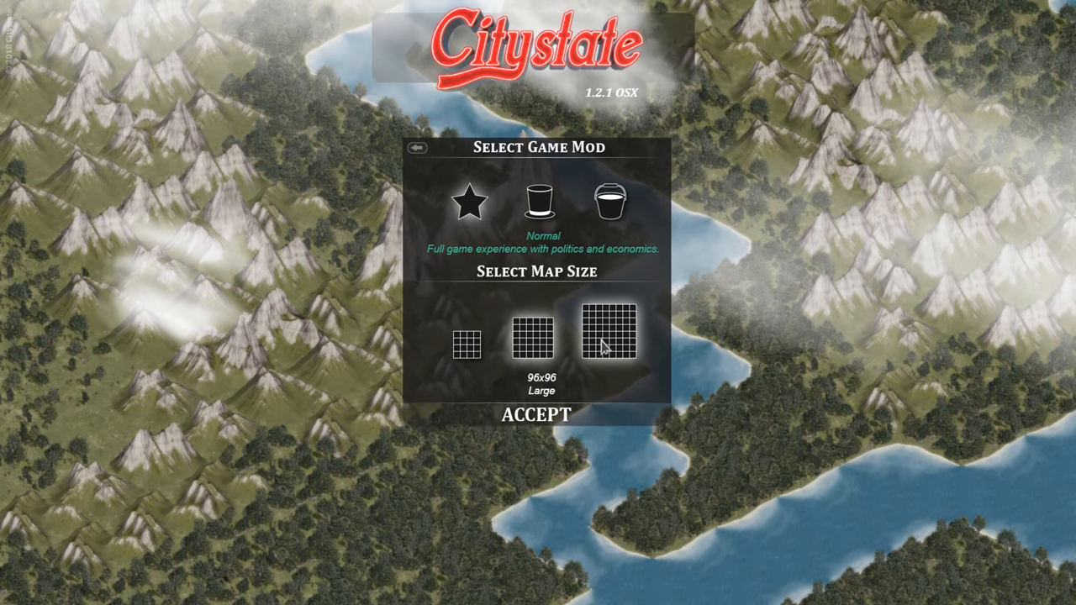
click(465, 345)
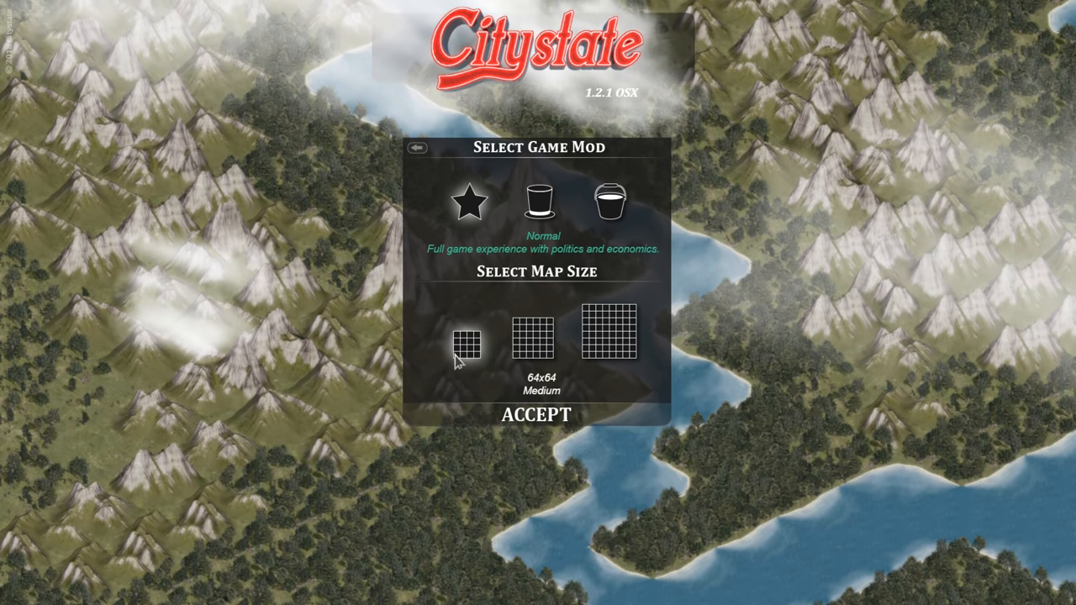
click(538, 340)
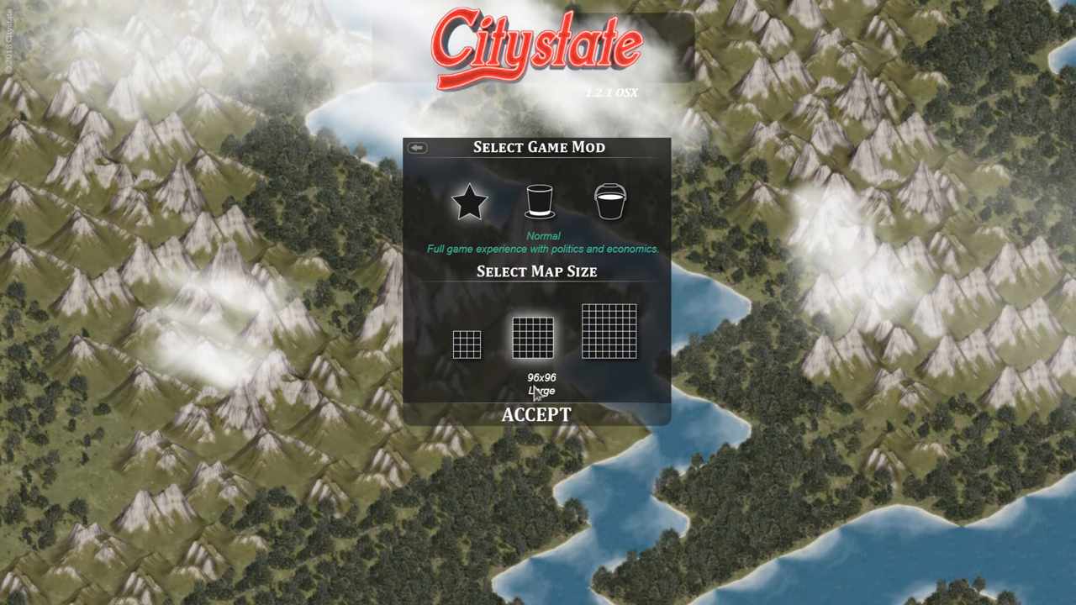
click(538, 414)
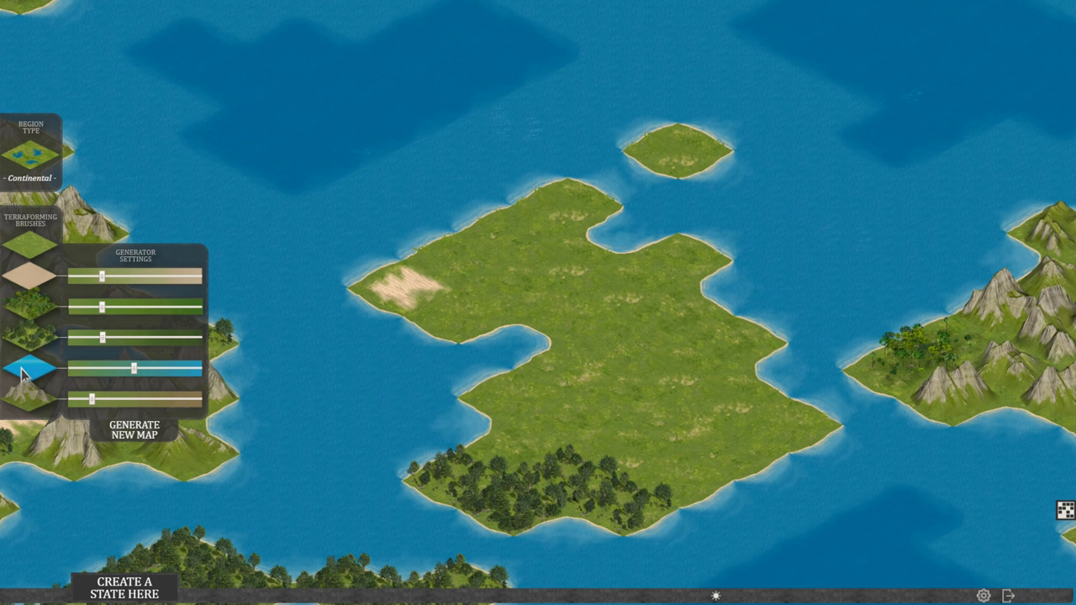
mouse_move(100, 423)
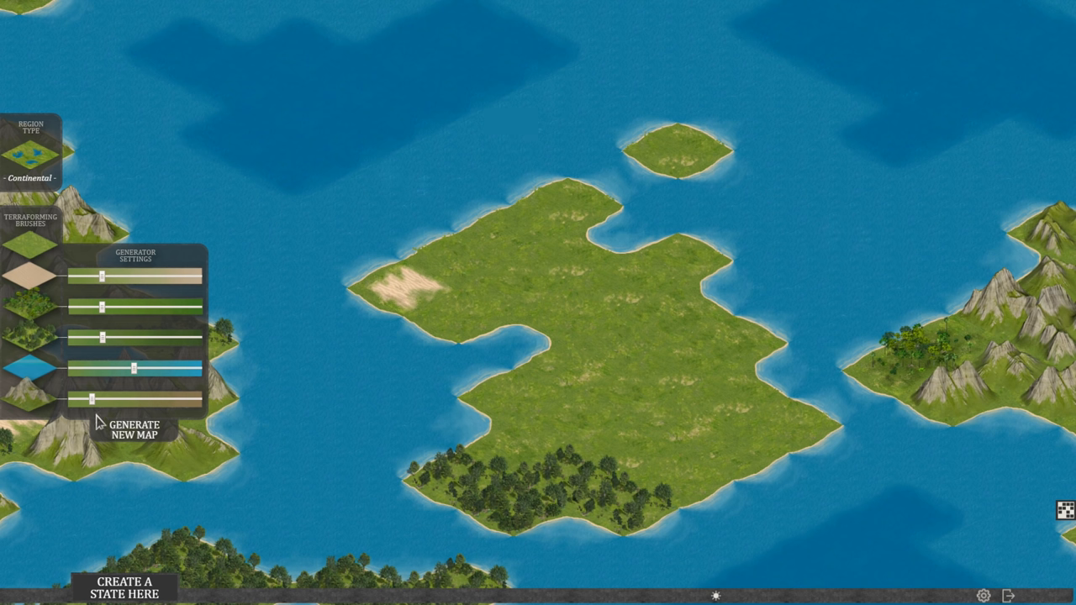
mouse_move(30, 404)
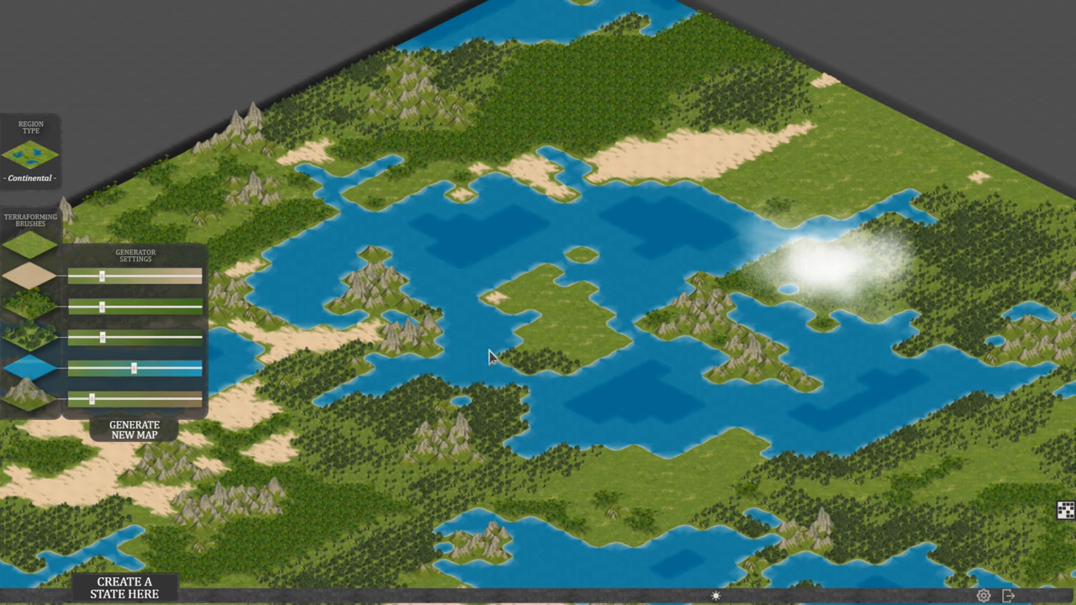
mouse_move(471, 257)
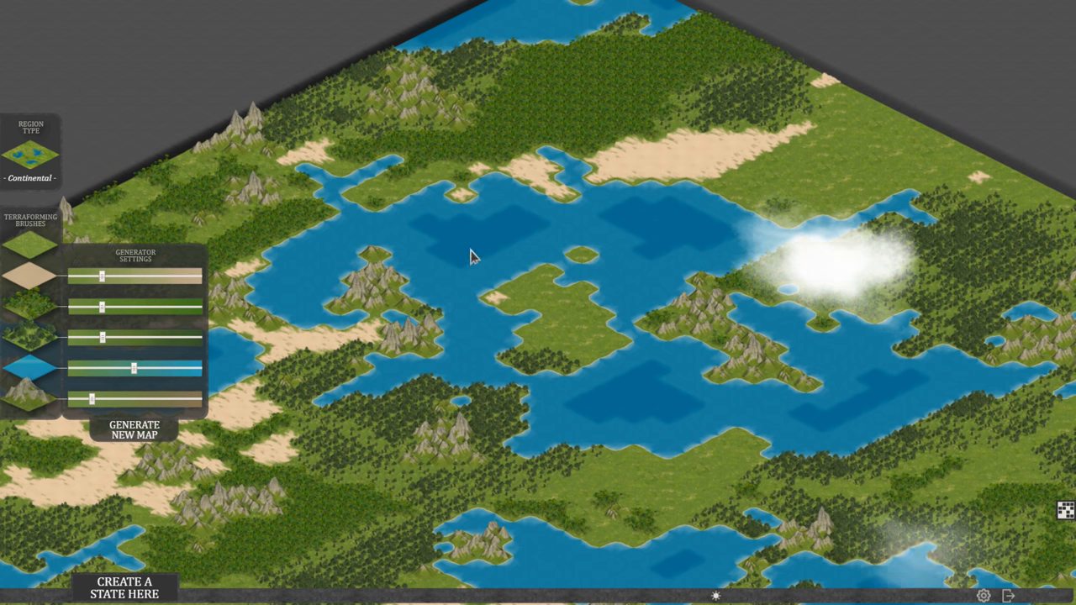
mouse_move(170, 372)
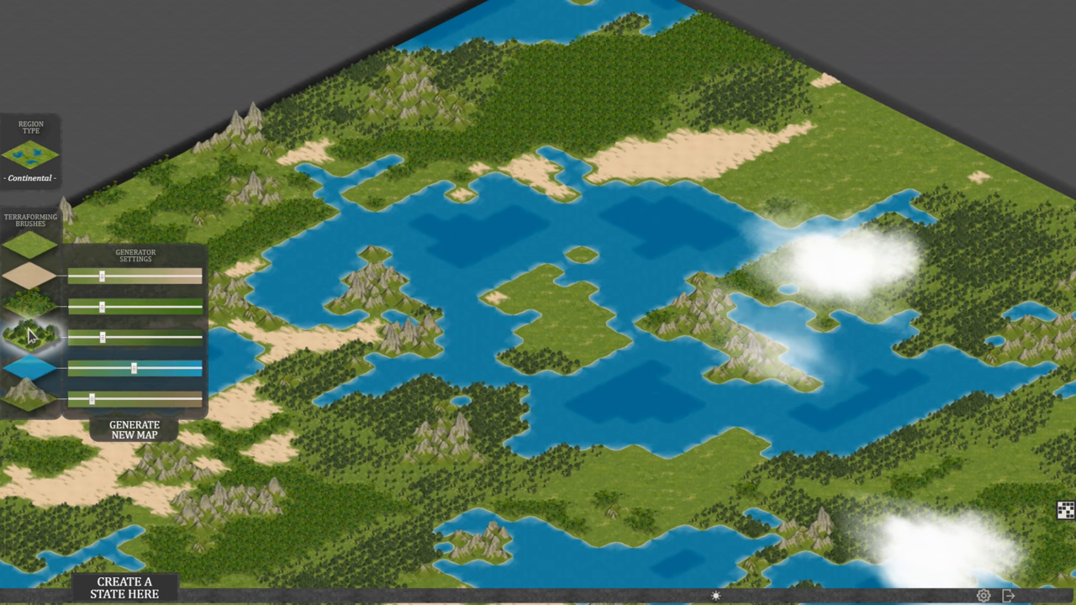
mouse_move(43, 305)
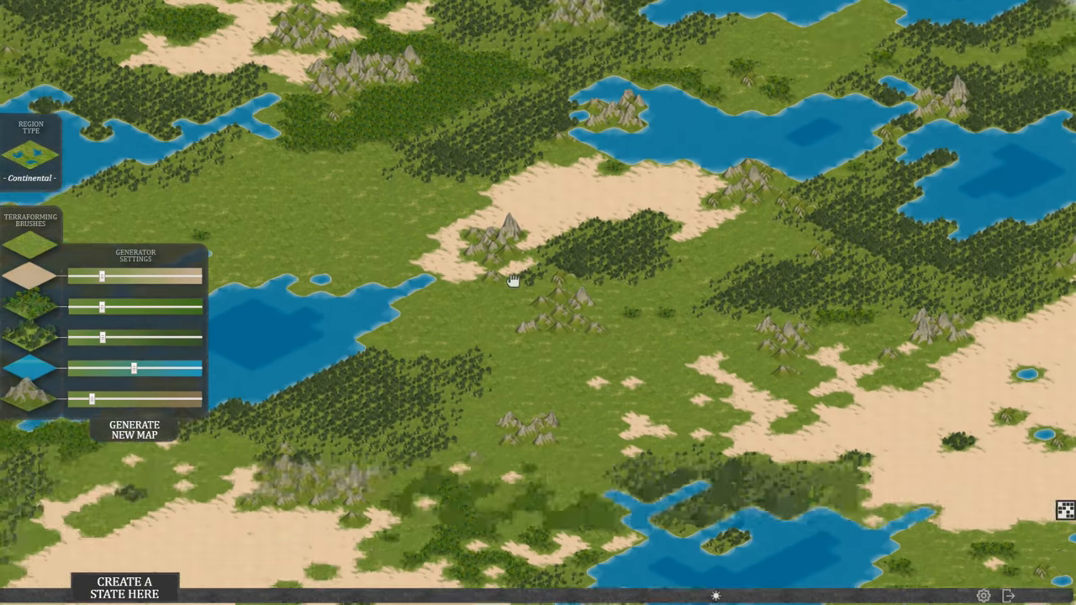
click(135, 429)
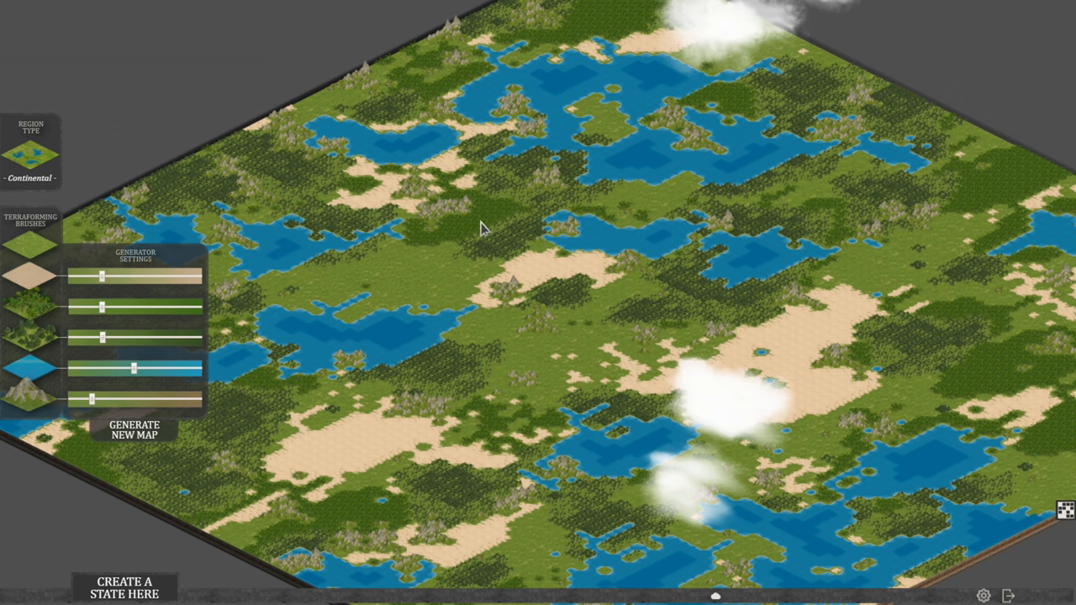
mouse_move(118, 219)
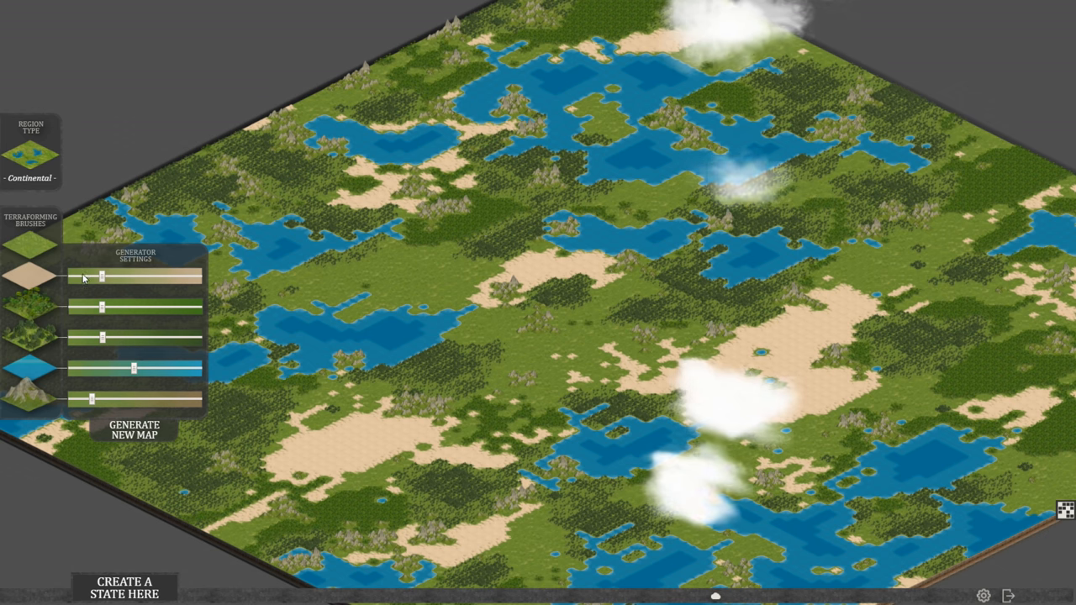
Drag the % Desert slider down to its minimum value
drag(103, 277, 95, 277)
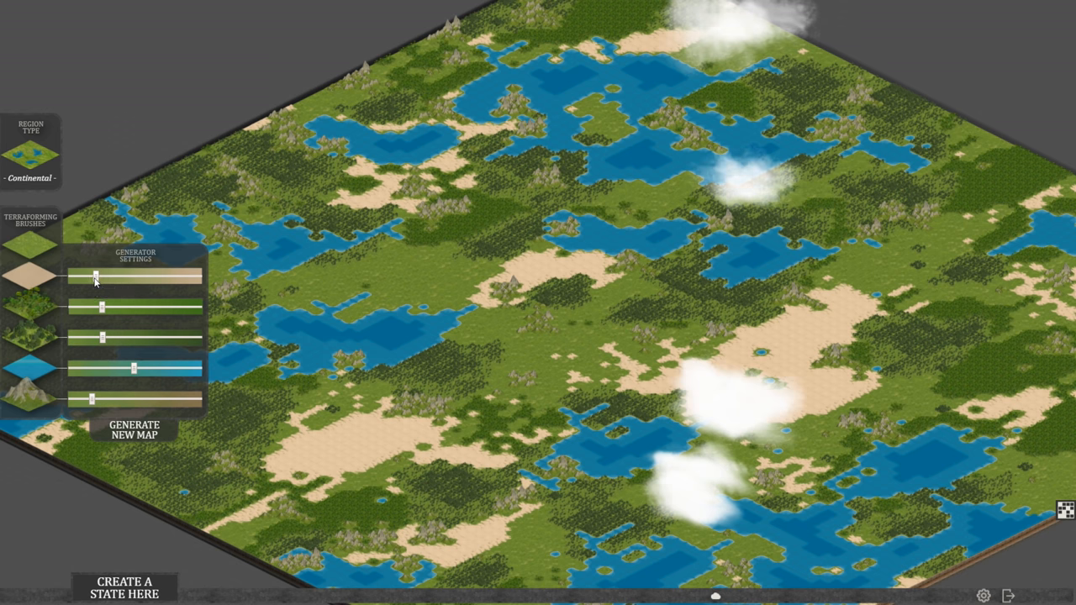
drag(96, 277, 84, 277)
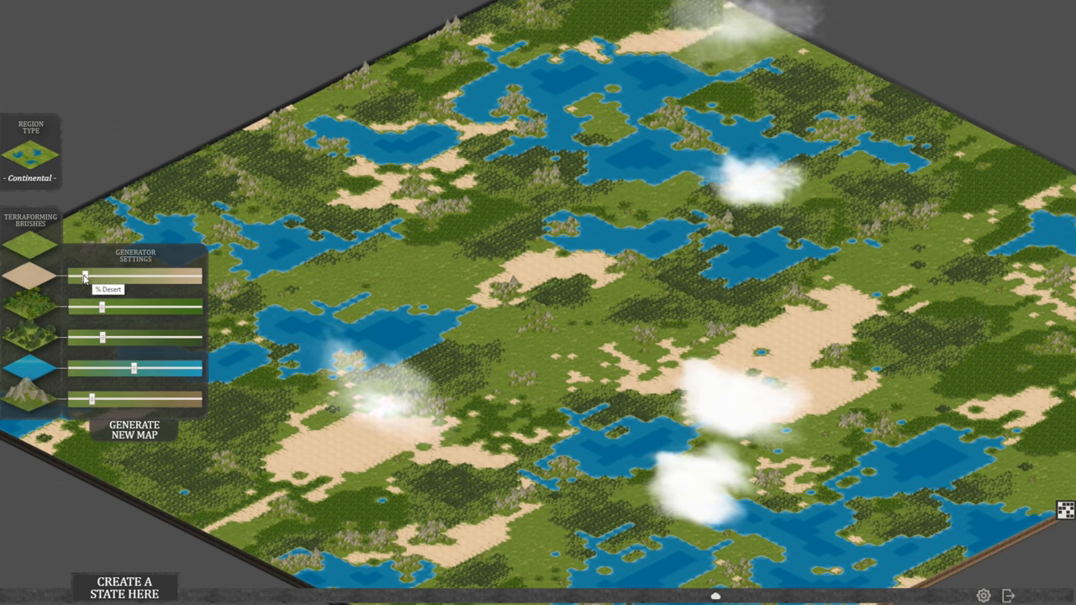
drag(84, 276, 70, 275)
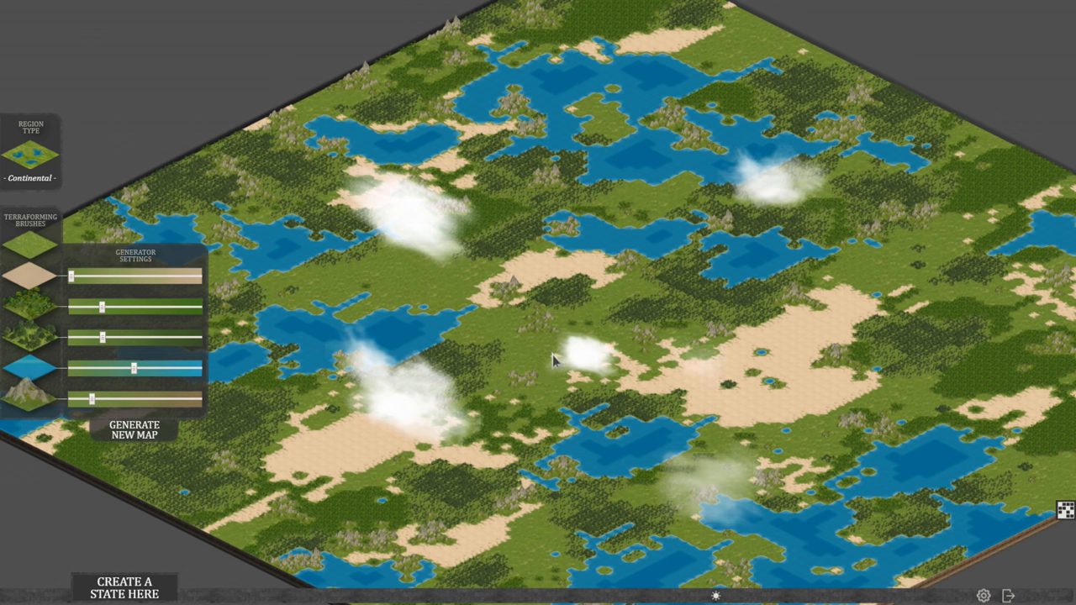
mouse_move(591, 311)
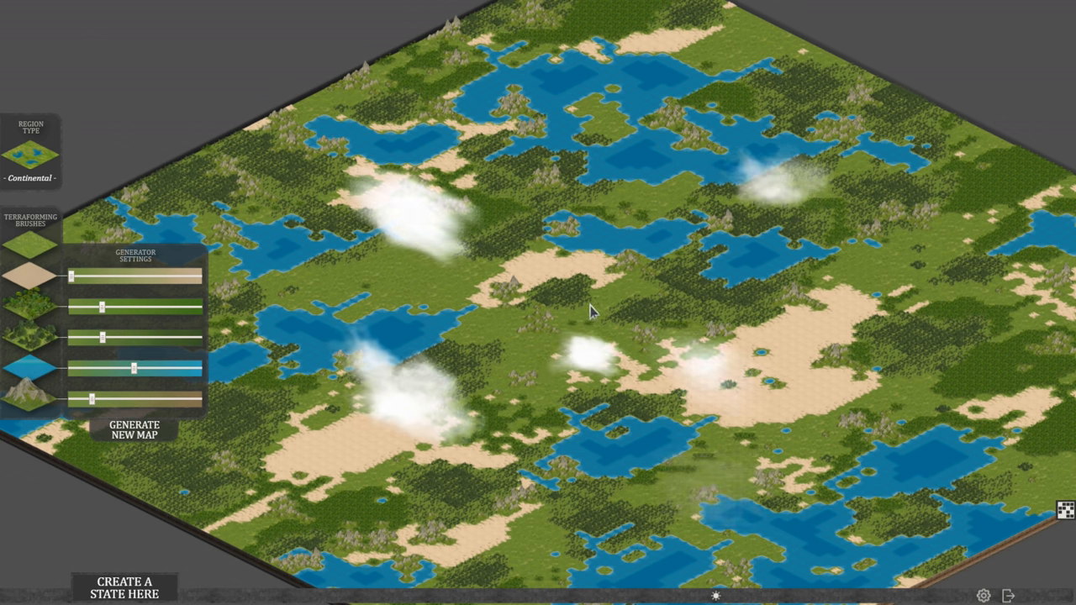
mouse_move(402, 410)
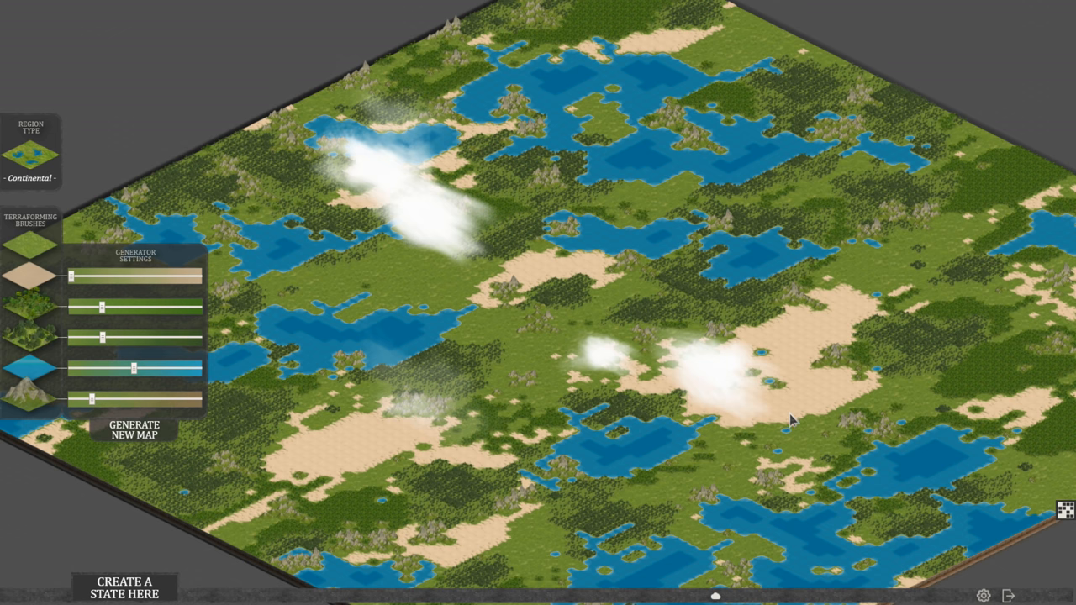
mouse_move(555, 376)
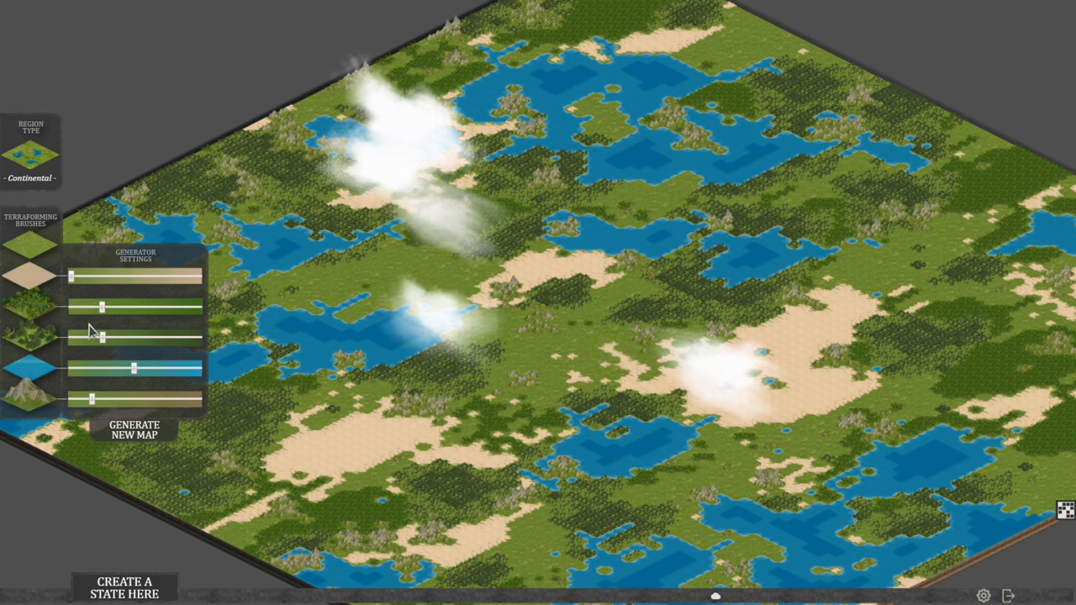
mouse_move(91, 315)
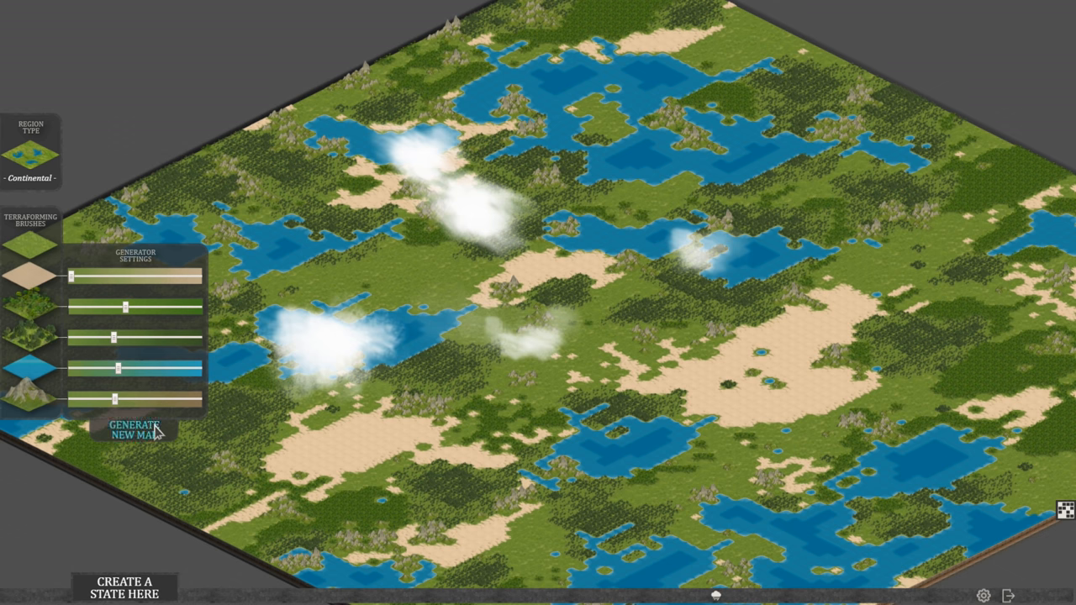
Generate a new map from the adjusted settings, confirming the current map is discarded
click(134, 430)
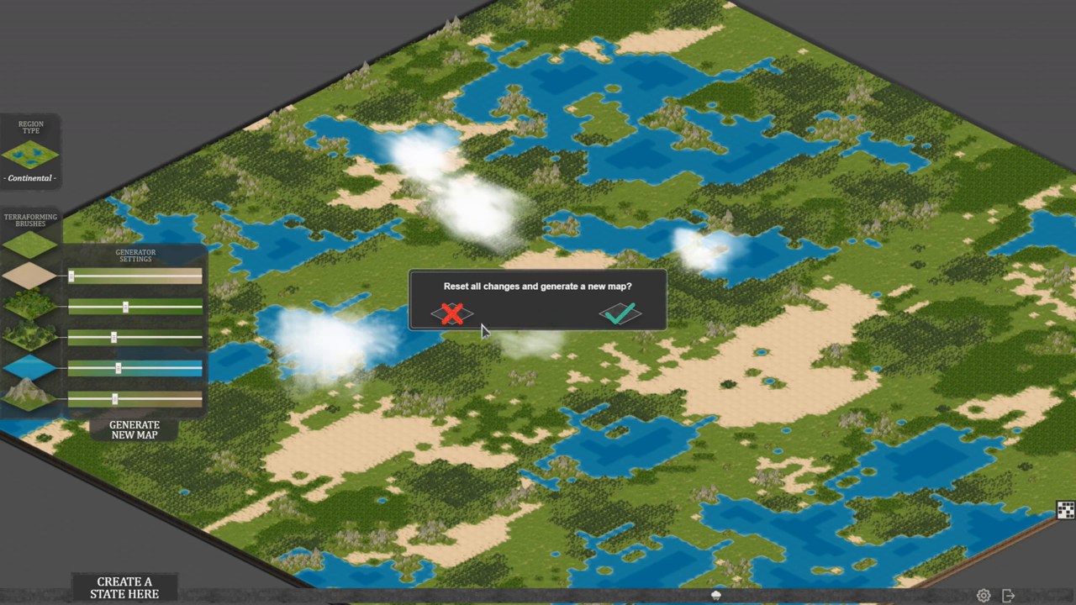
click(624, 314)
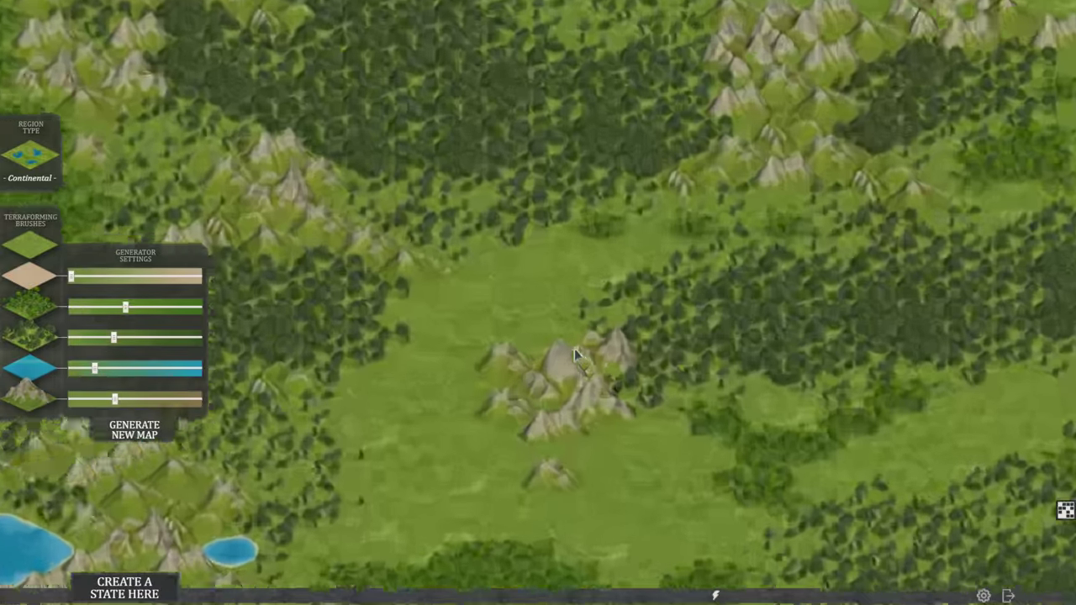
click(135, 430)
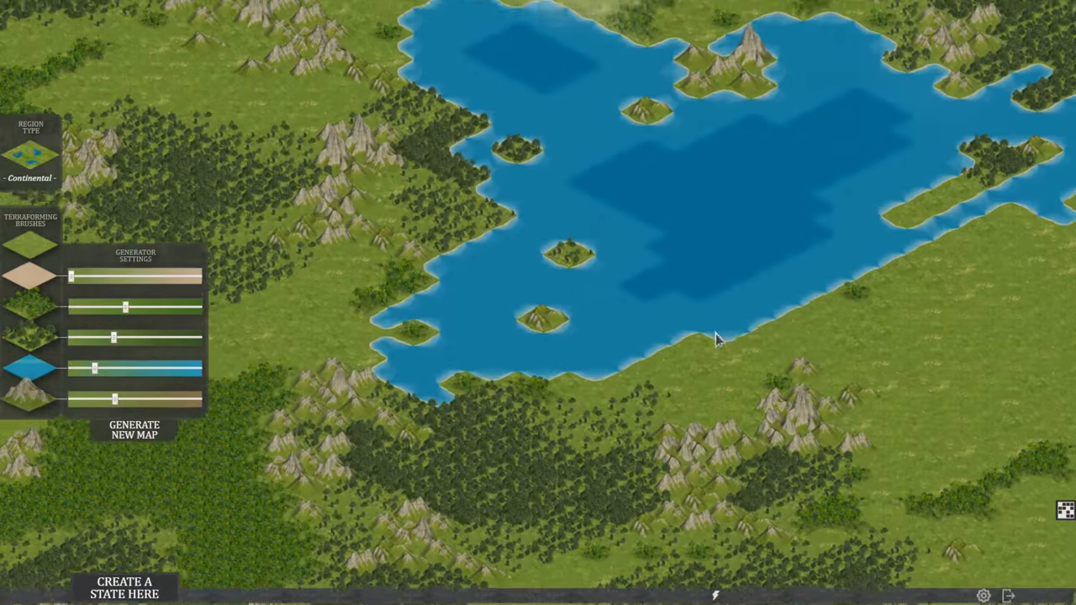
click(135, 430)
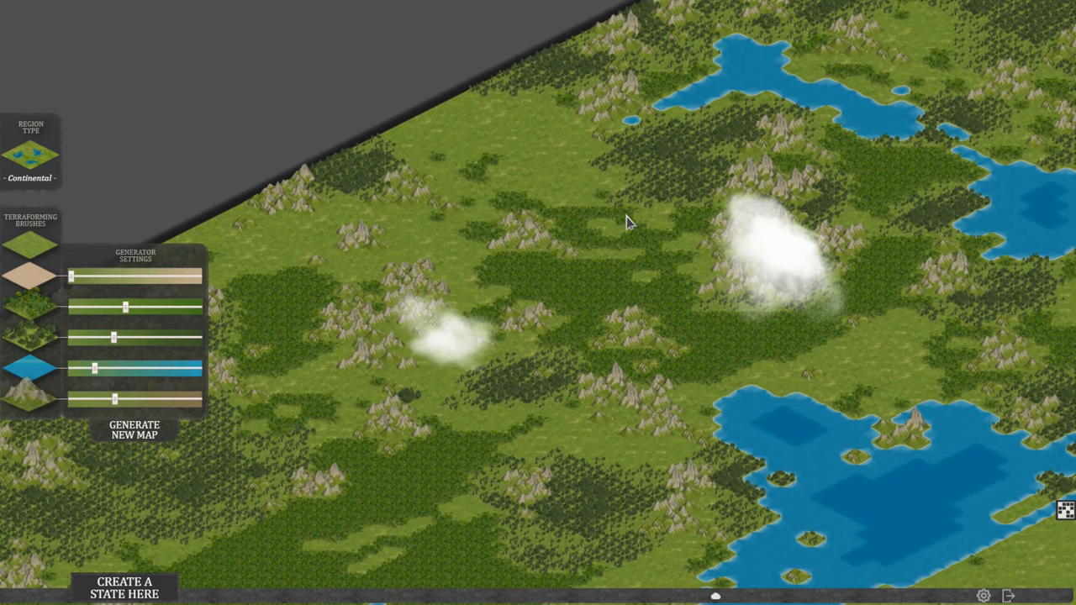
mouse_move(31, 201)
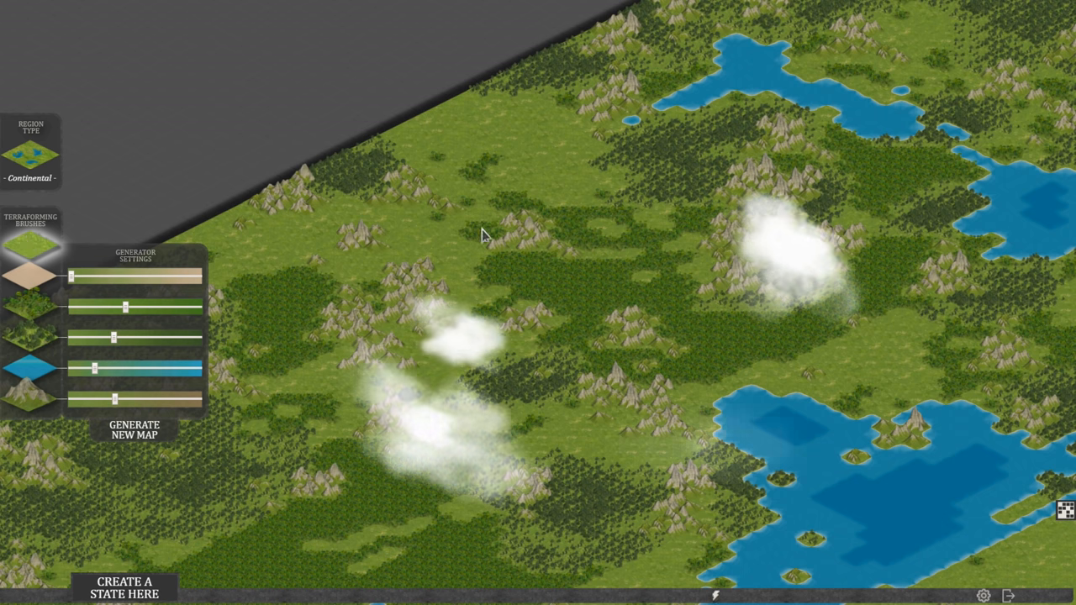
mouse_move(492, 171)
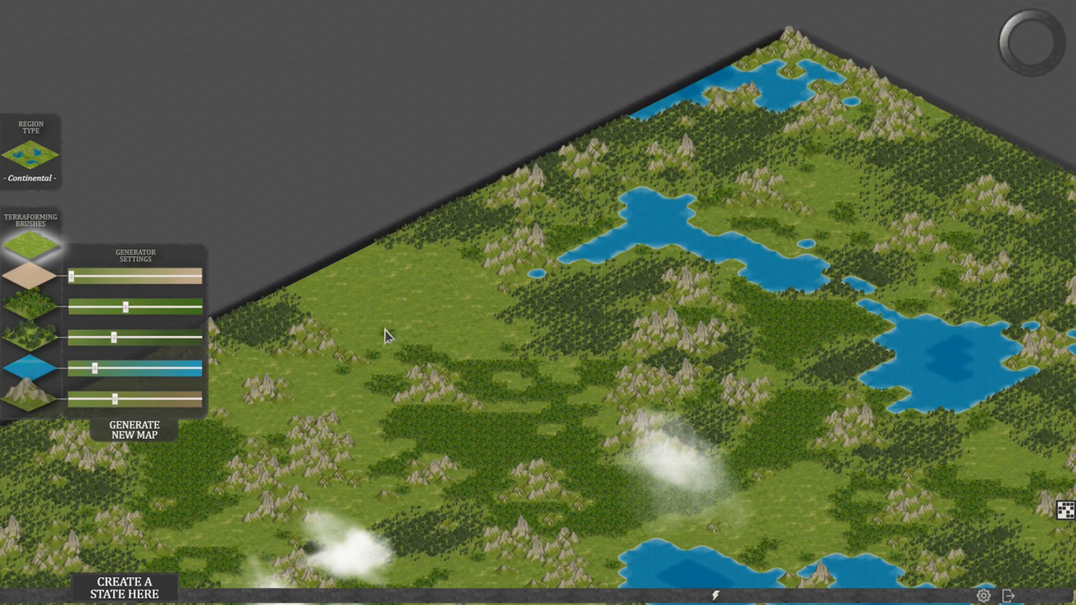
mouse_move(424, 281)
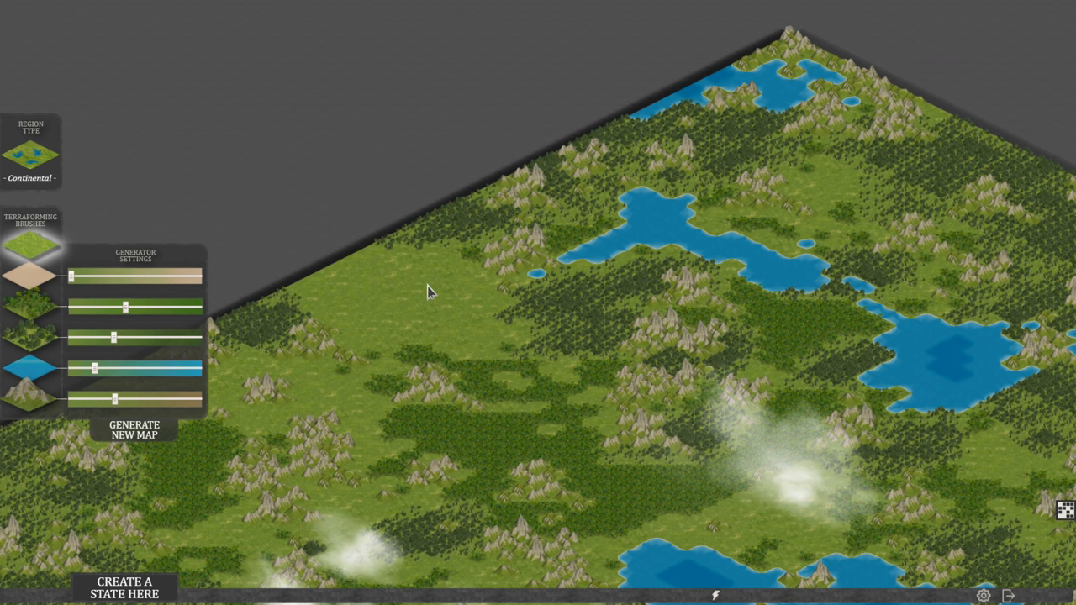
mouse_move(334, 313)
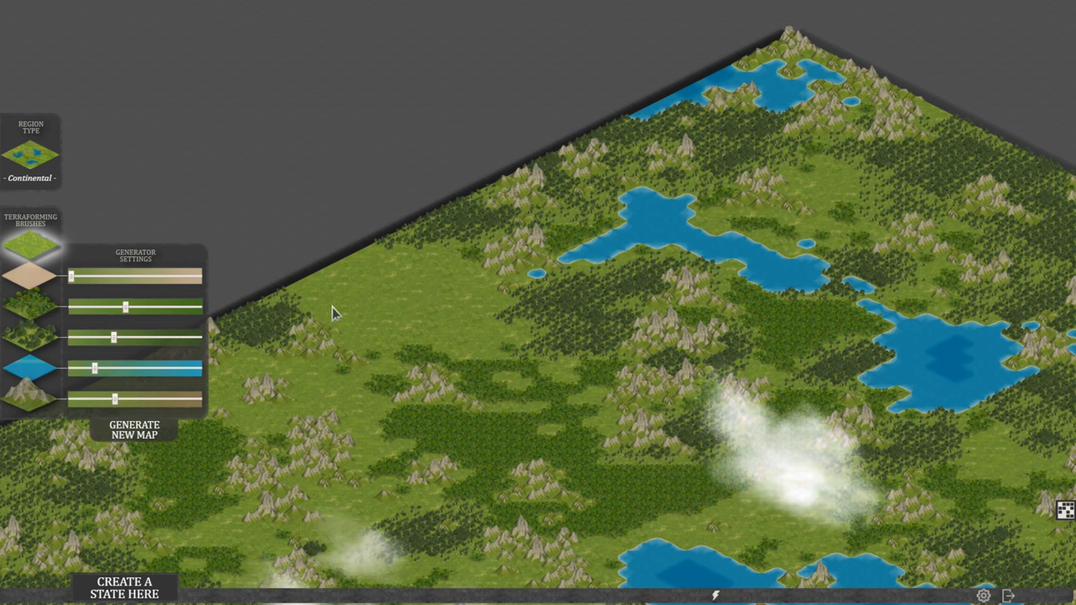
mouse_move(517, 415)
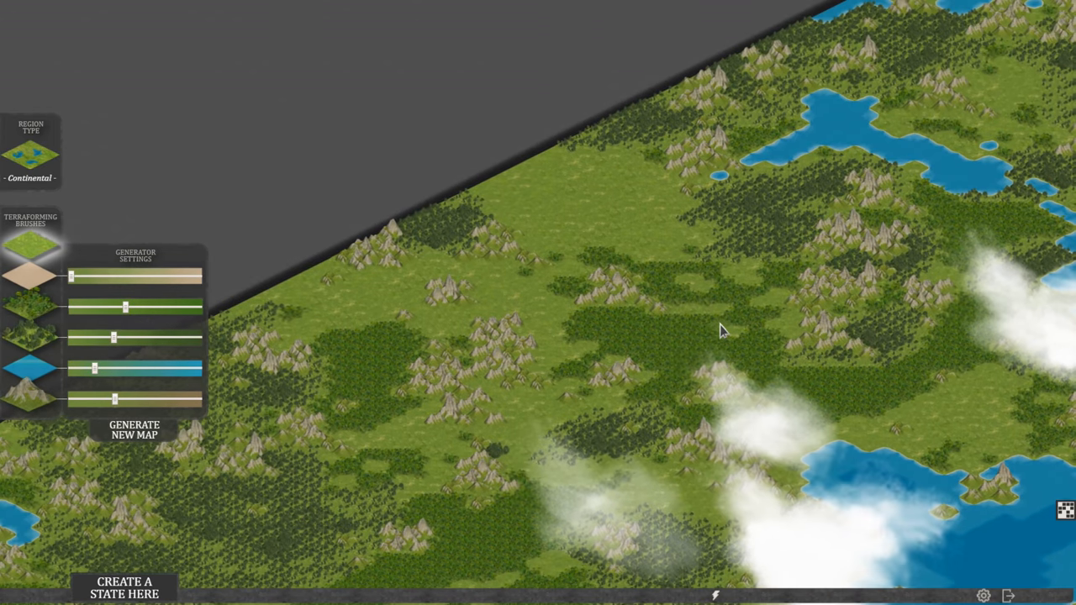
mouse_move(568, 160)
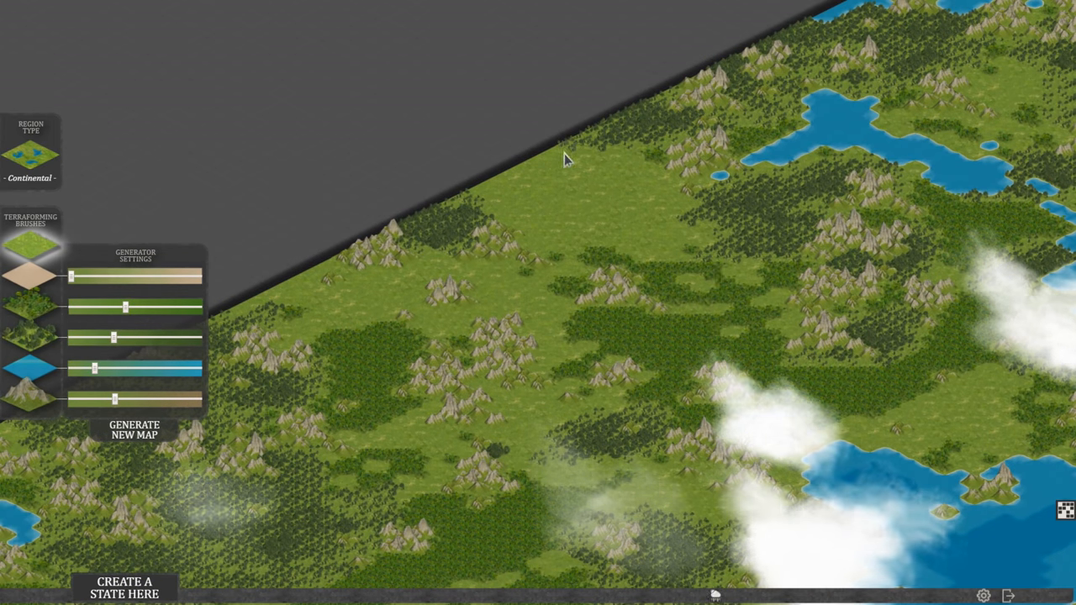
mouse_move(521, 162)
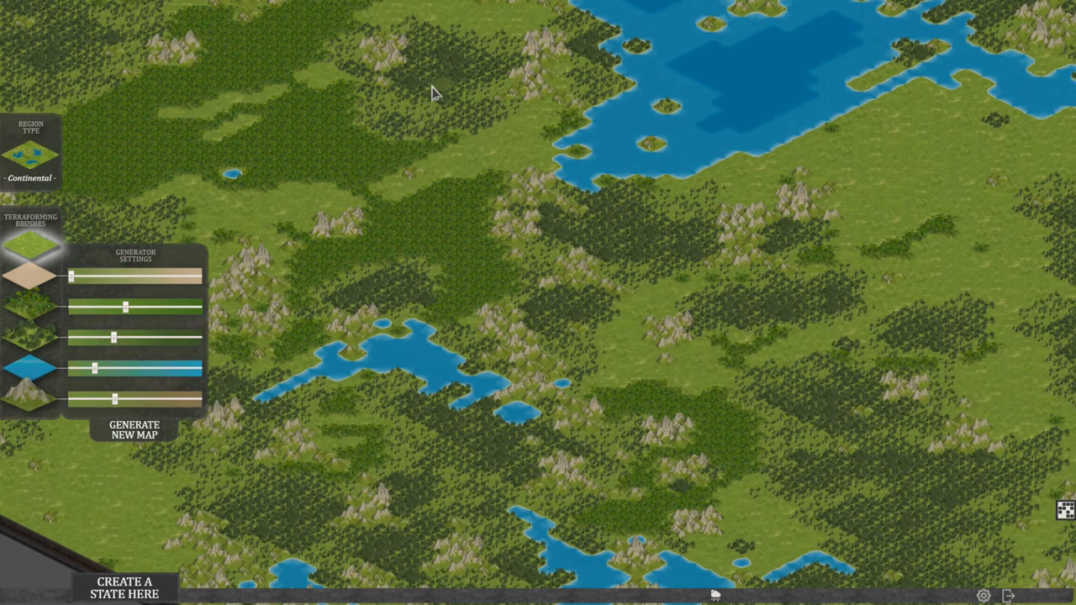
mouse_move(475, 221)
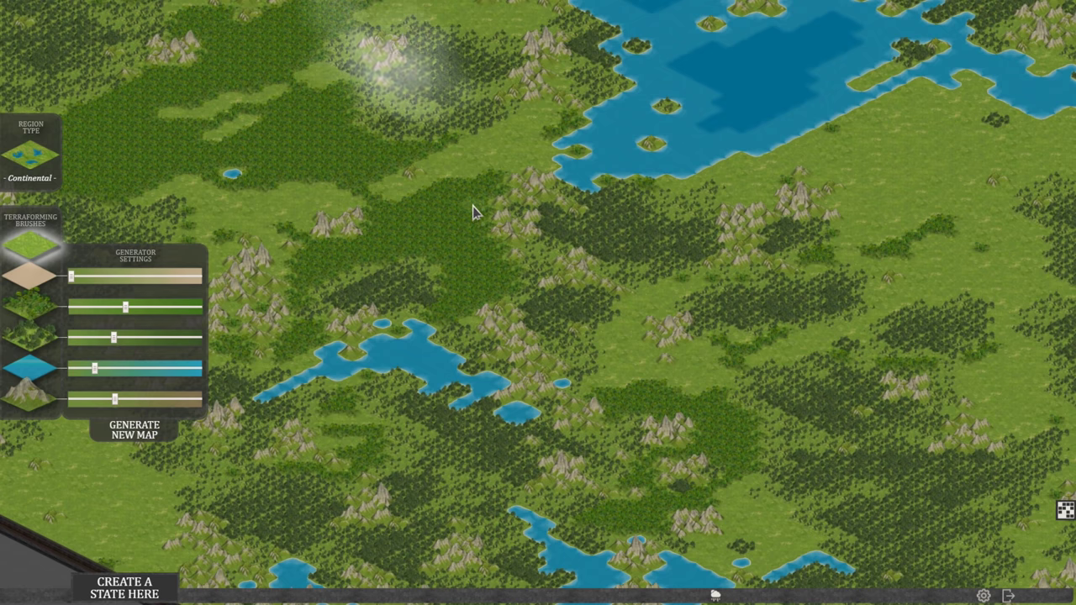
mouse_move(473, 185)
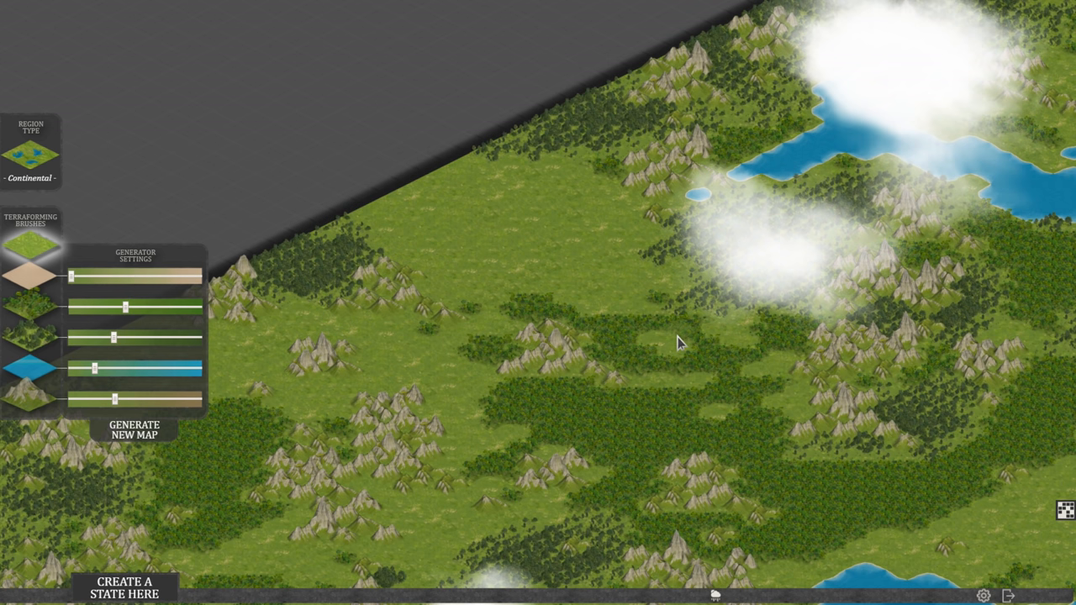
mouse_move(538, 183)
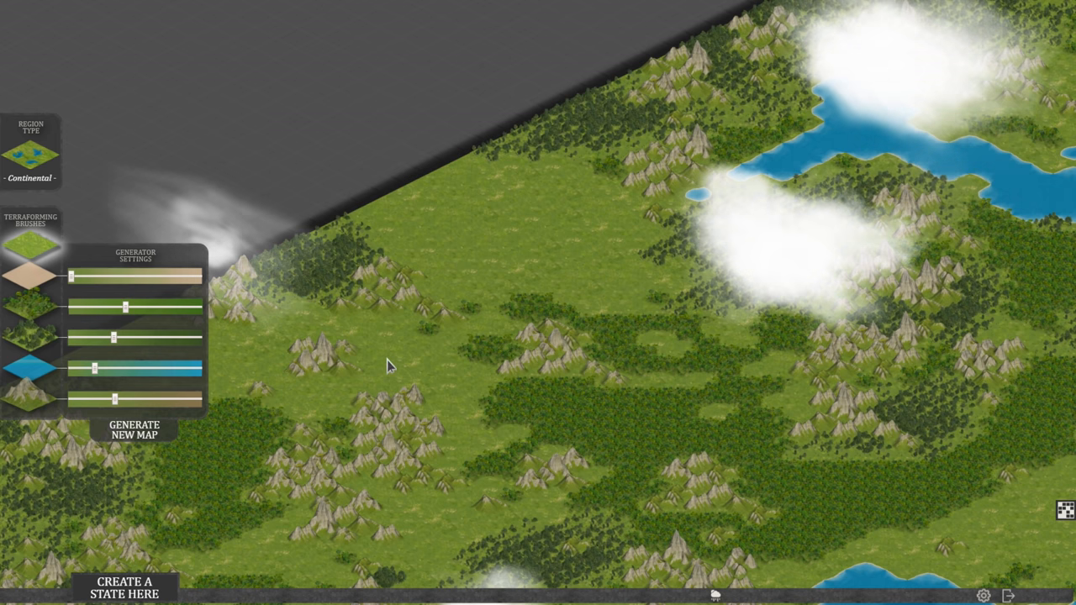
mouse_move(525, 306)
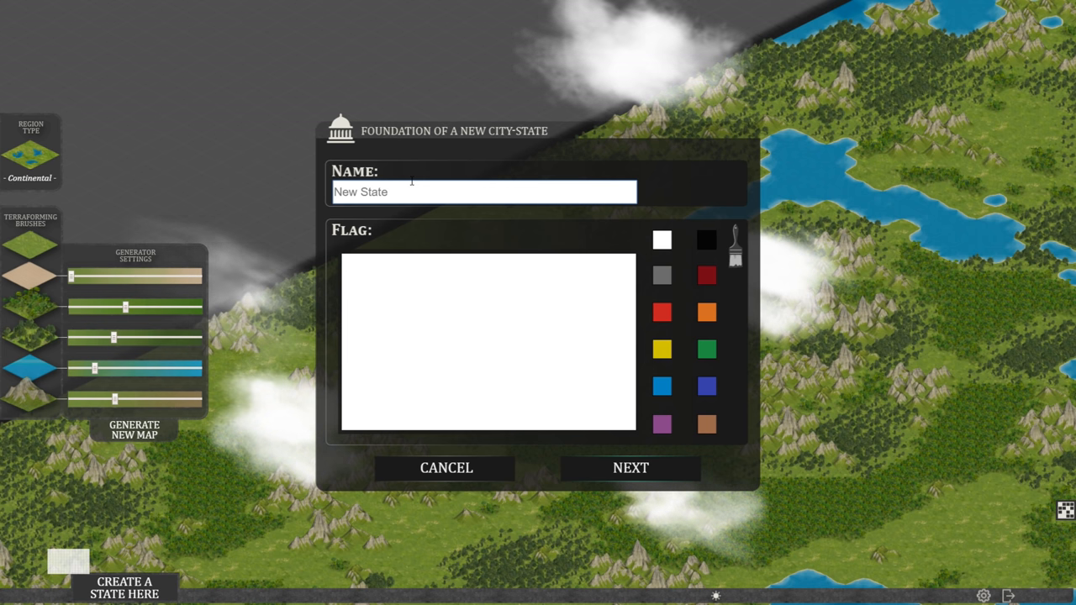
Enter 'Taco Fart' as the state's name
text(Ta)
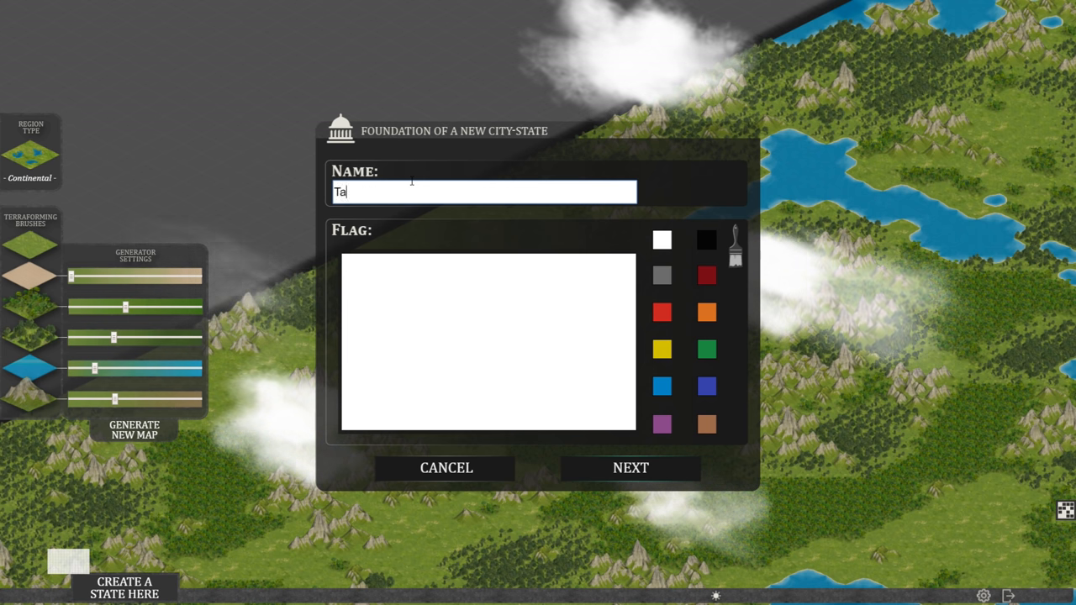
text(co Fa)
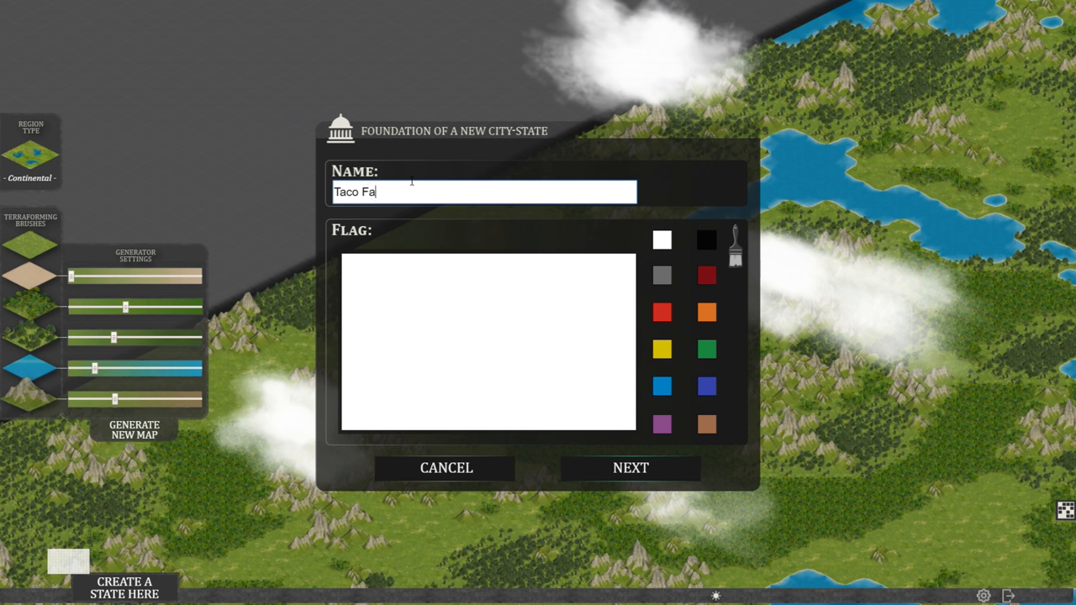
text(rt)
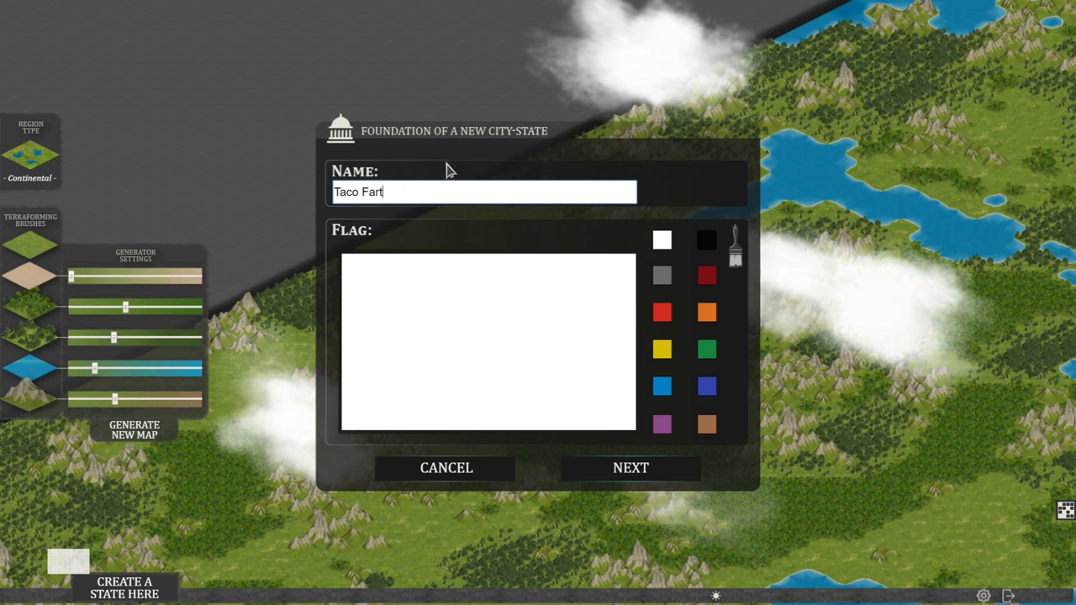
mouse_move(452, 242)
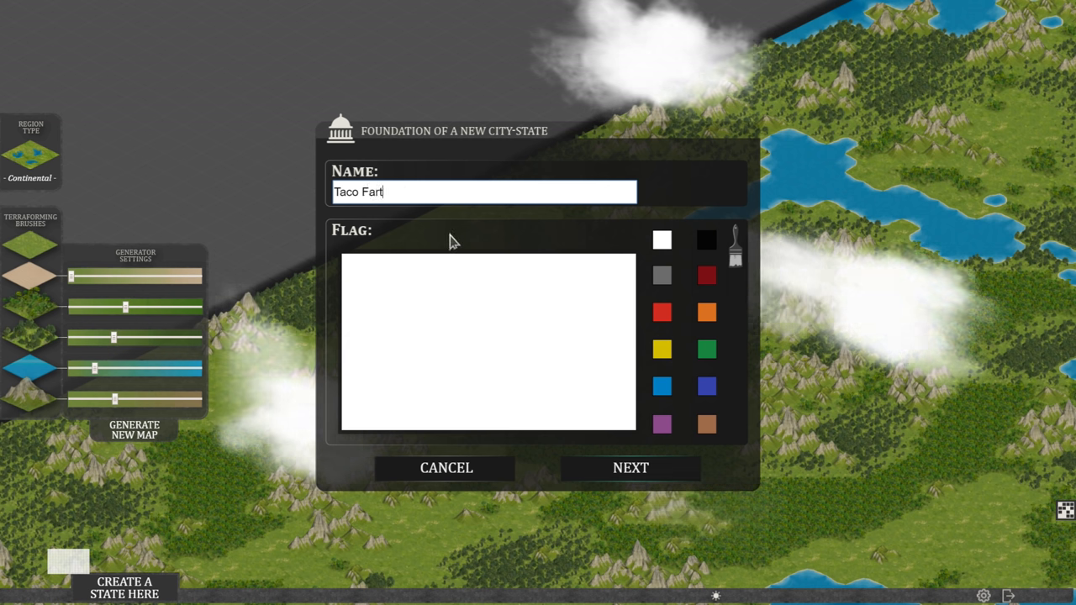
mouse_move(495, 255)
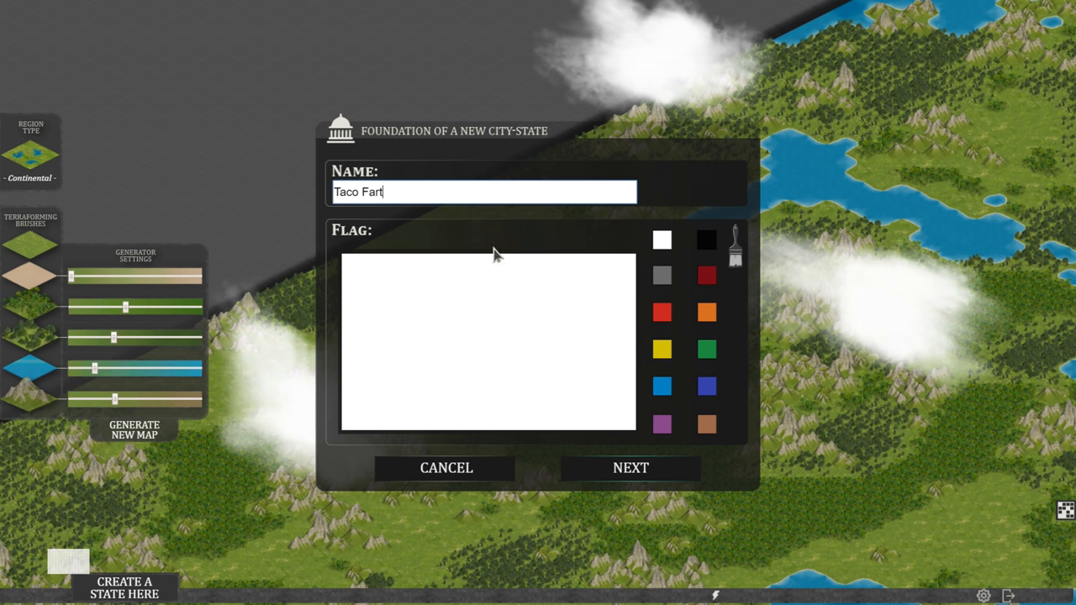
mouse_move(664, 258)
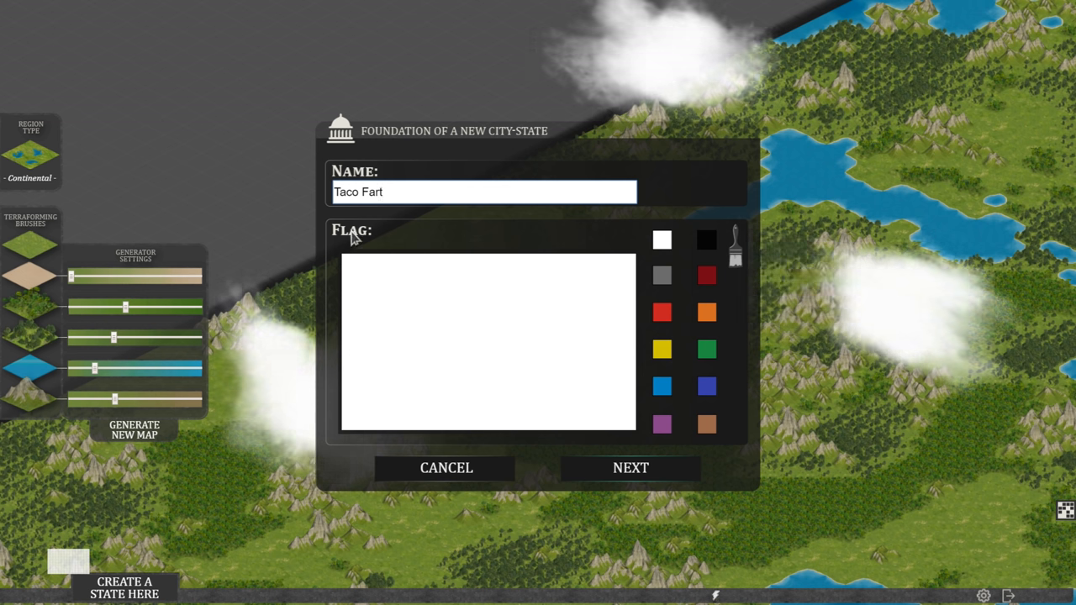
mouse_move(512, 230)
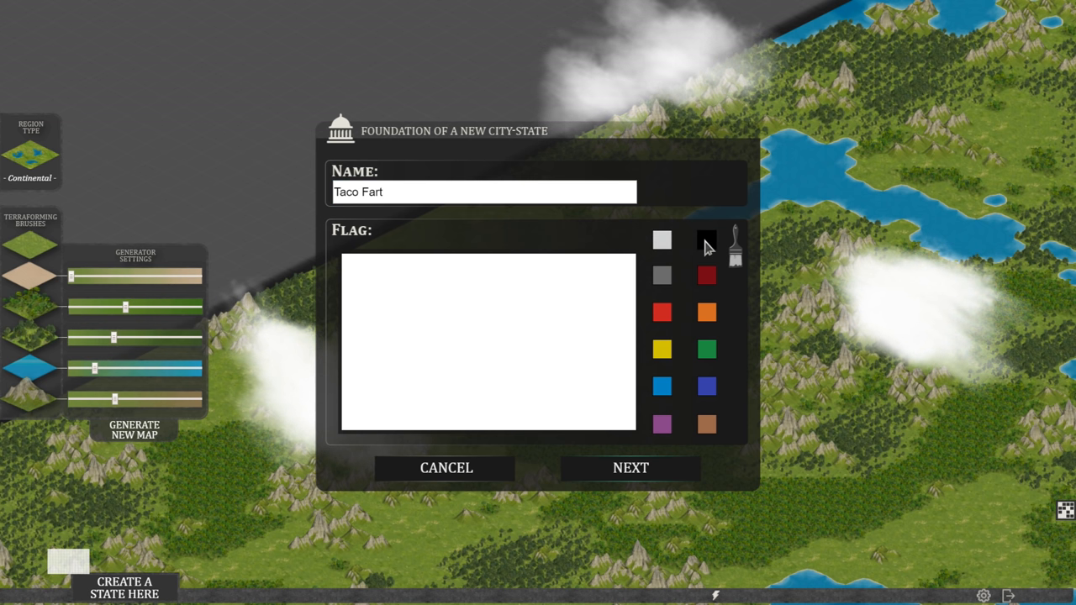
mouse_move(698, 257)
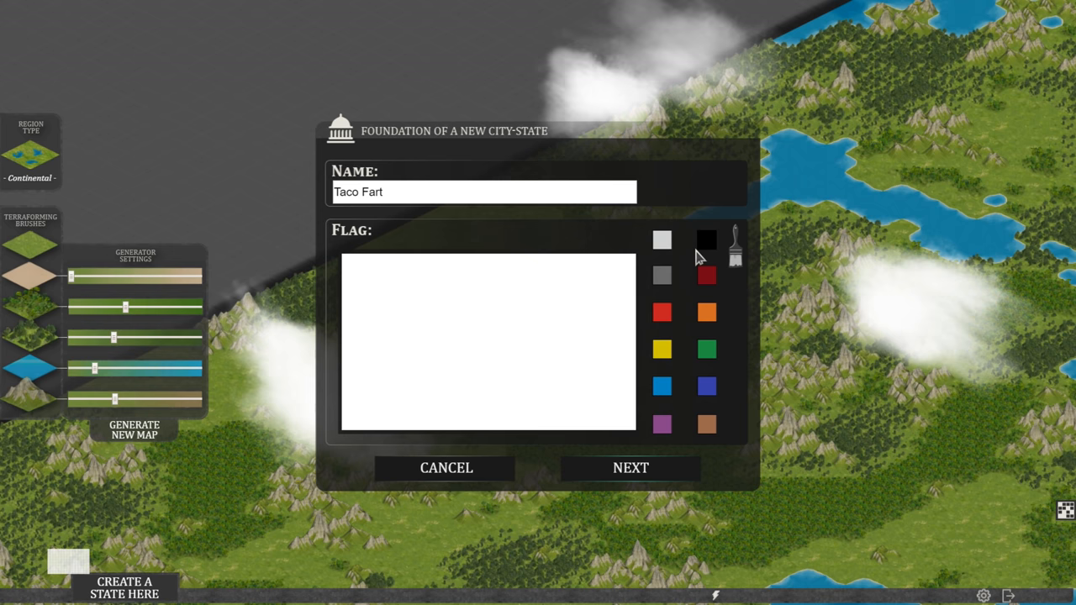
Paint the flag black with a filled yellow taco and matching trim on both sides
click(707, 240)
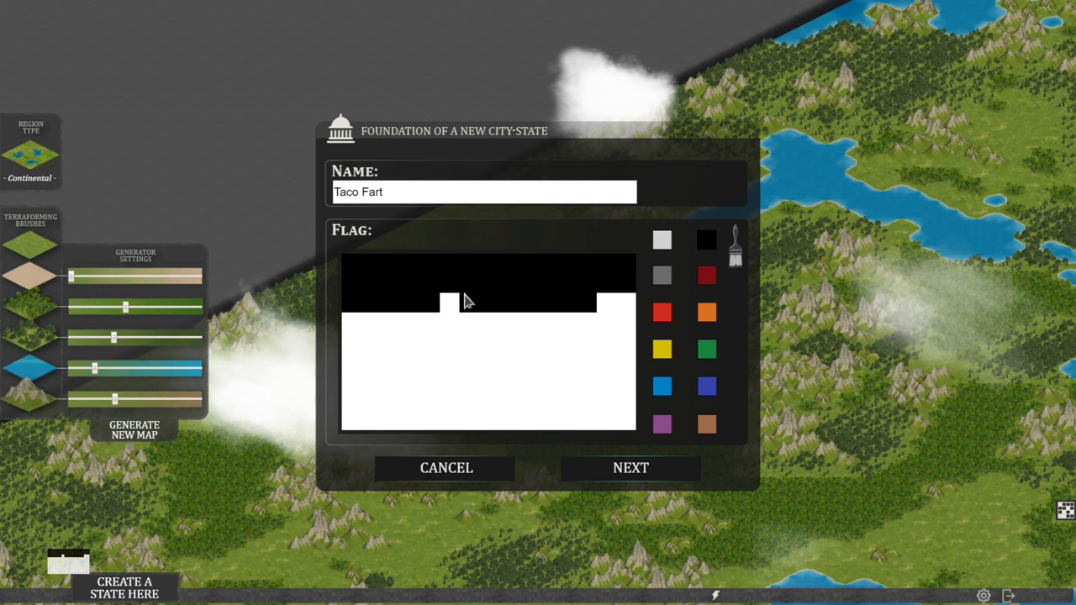
mouse_move(601, 304)
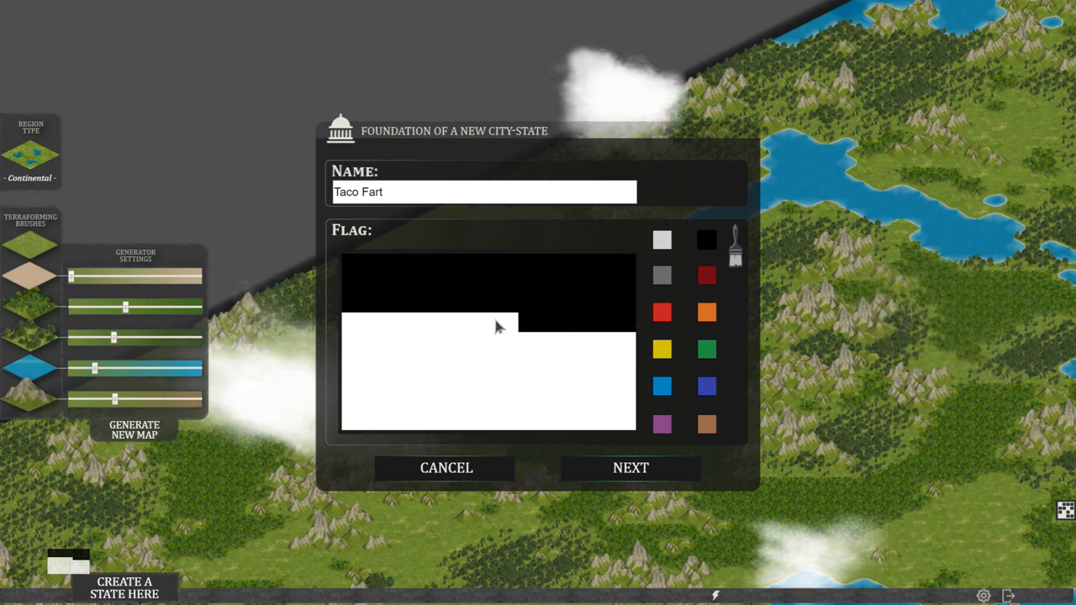
click(706, 240)
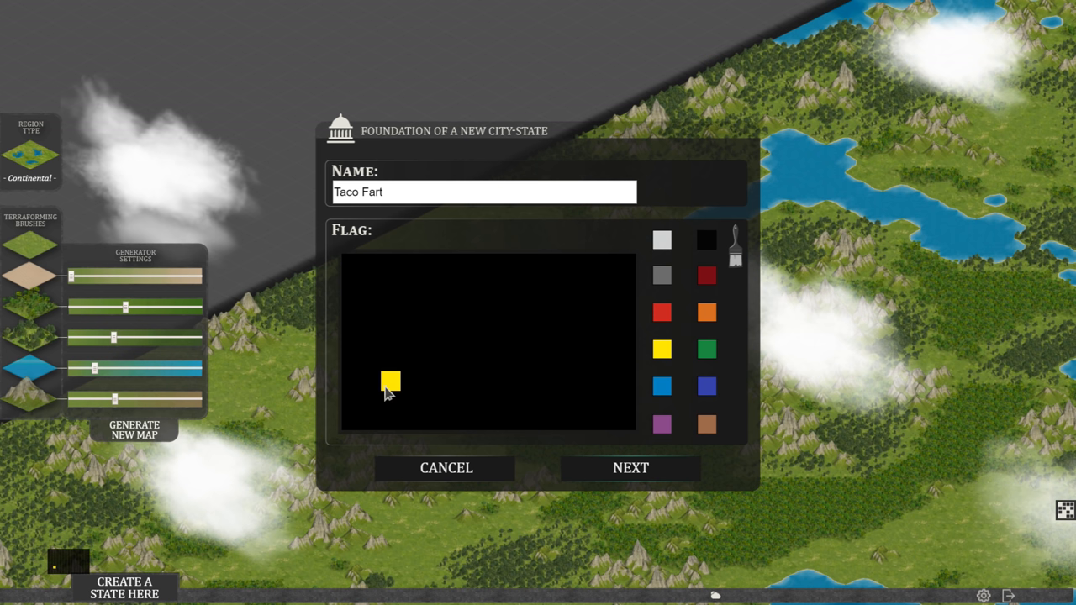
drag(391, 383, 429, 344)
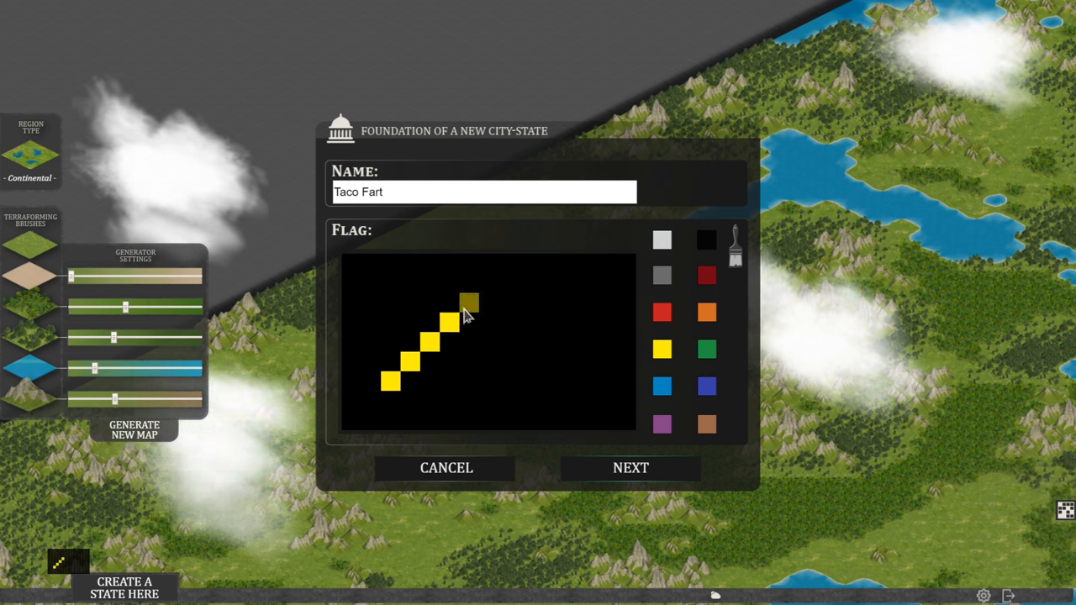
click(479, 303)
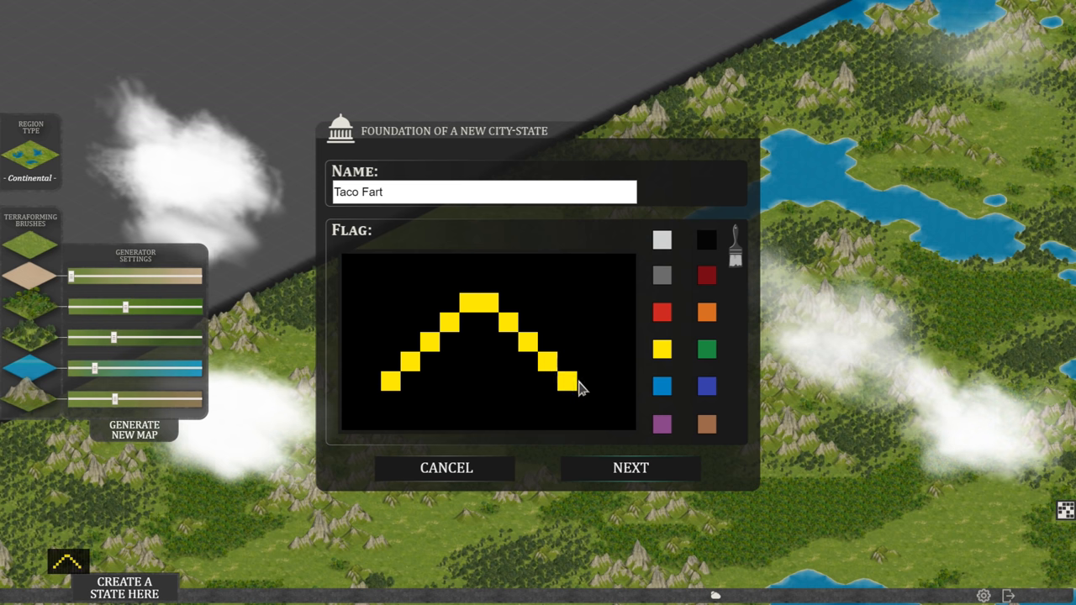
click(425, 383)
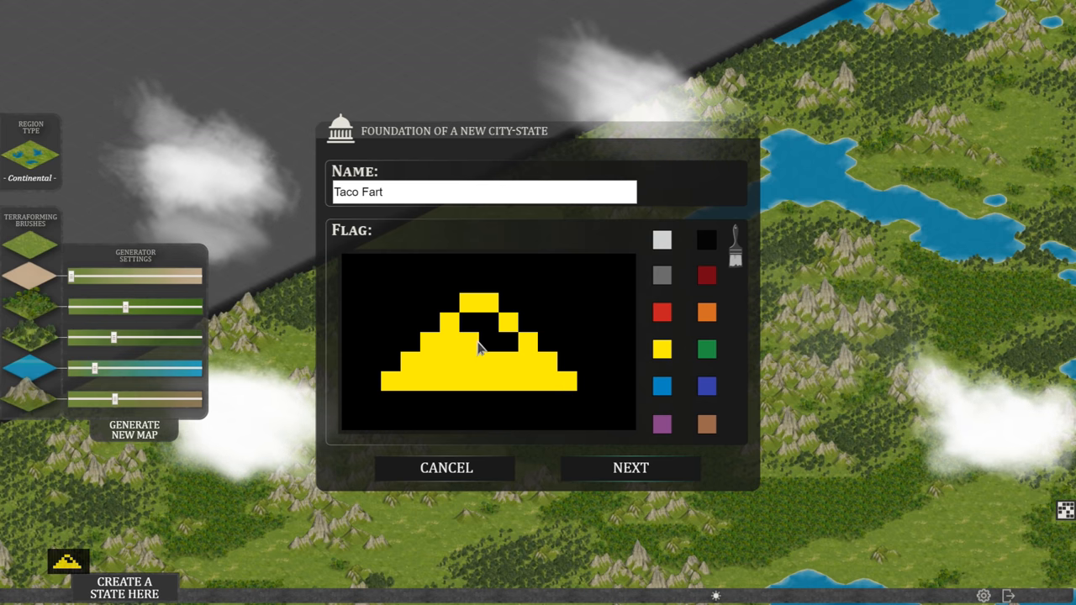
click(494, 340)
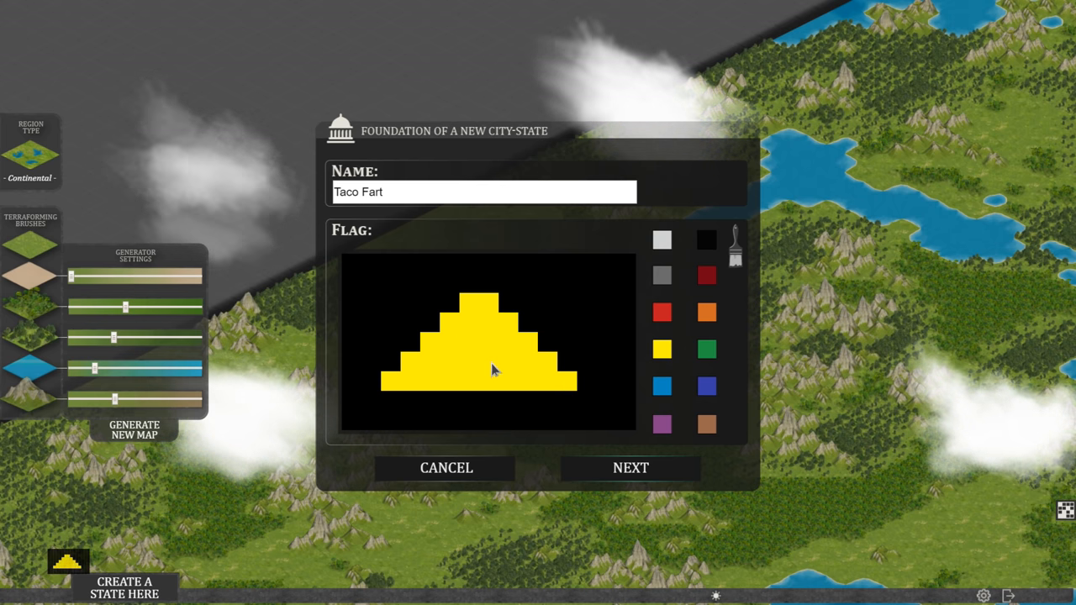
mouse_move(702, 387)
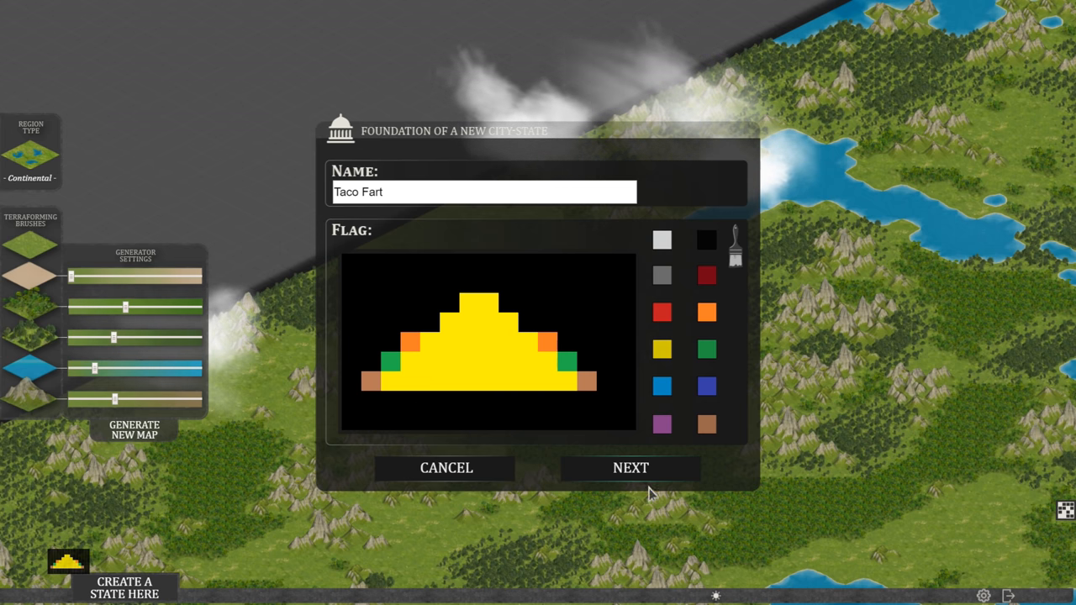
mouse_move(635, 512)
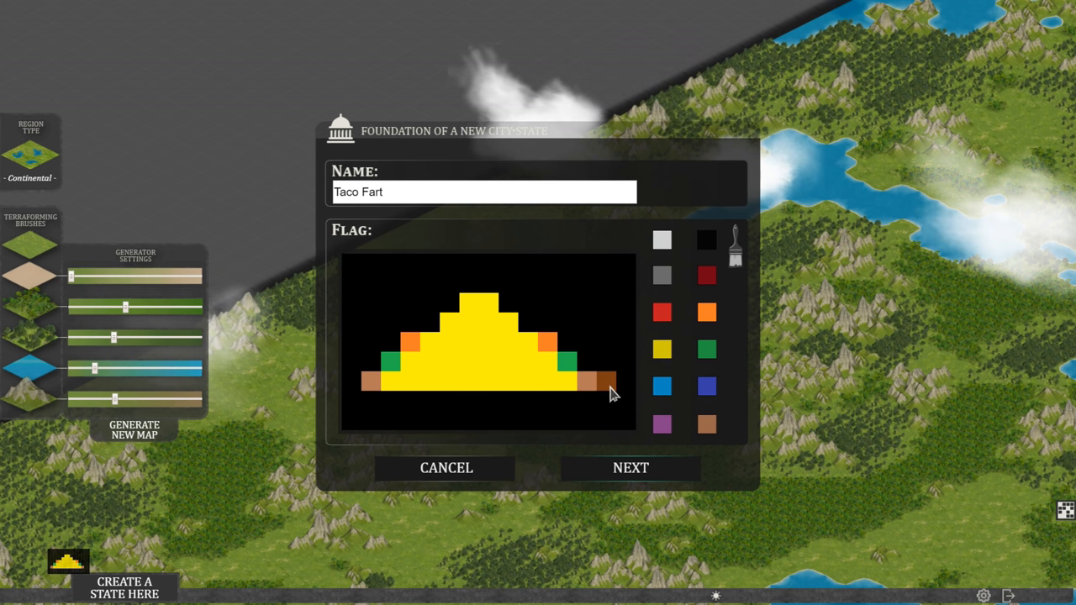
click(610, 387)
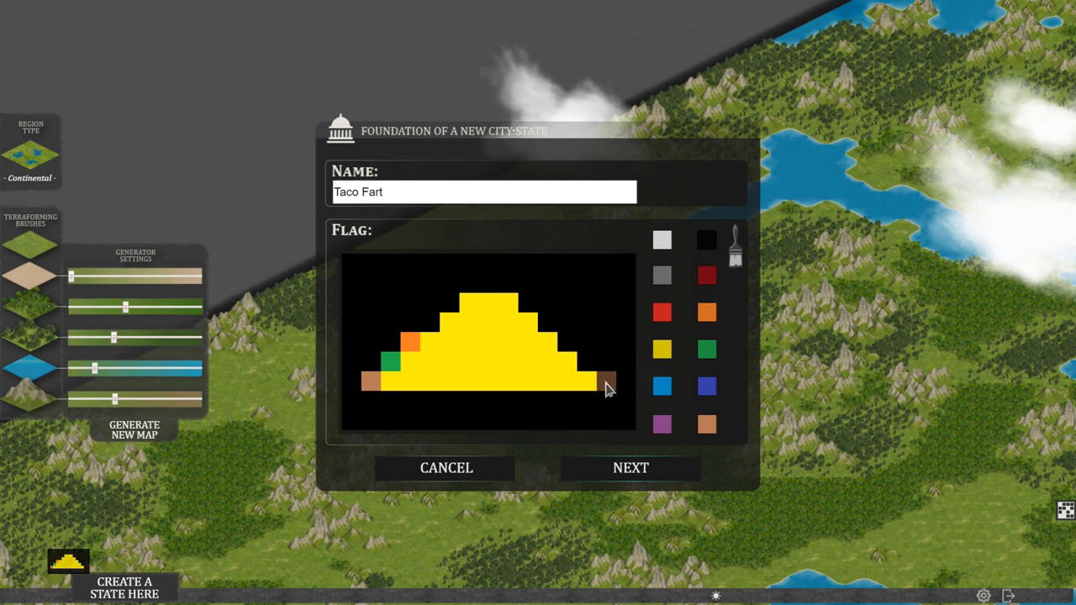
click(588, 366)
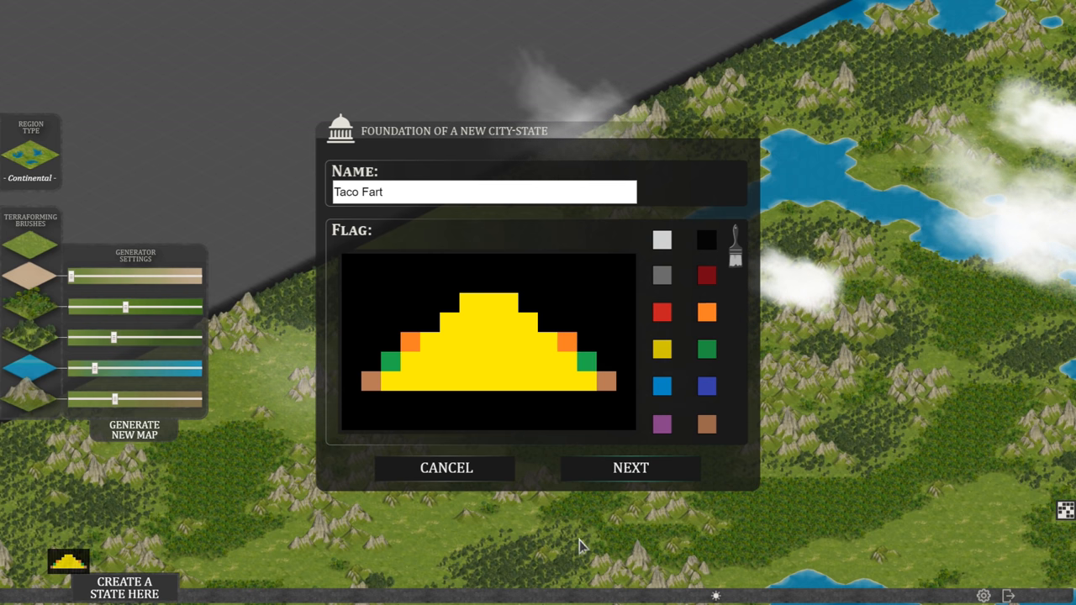
On the beliefs page, choose 'From each according to his ability' and co-operative ownership
click(631, 469)
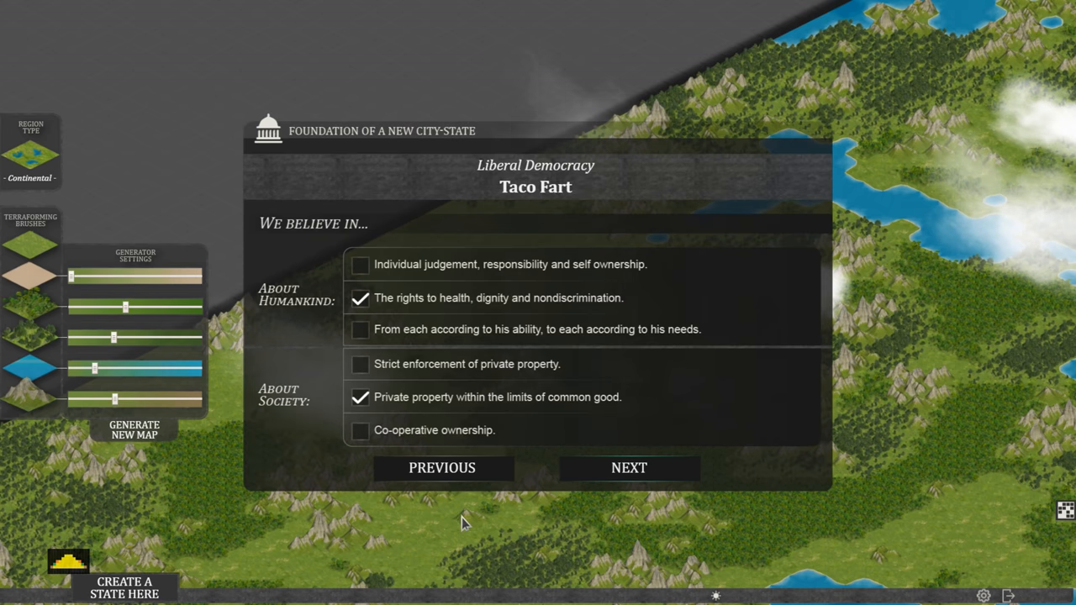
mouse_move(504, 177)
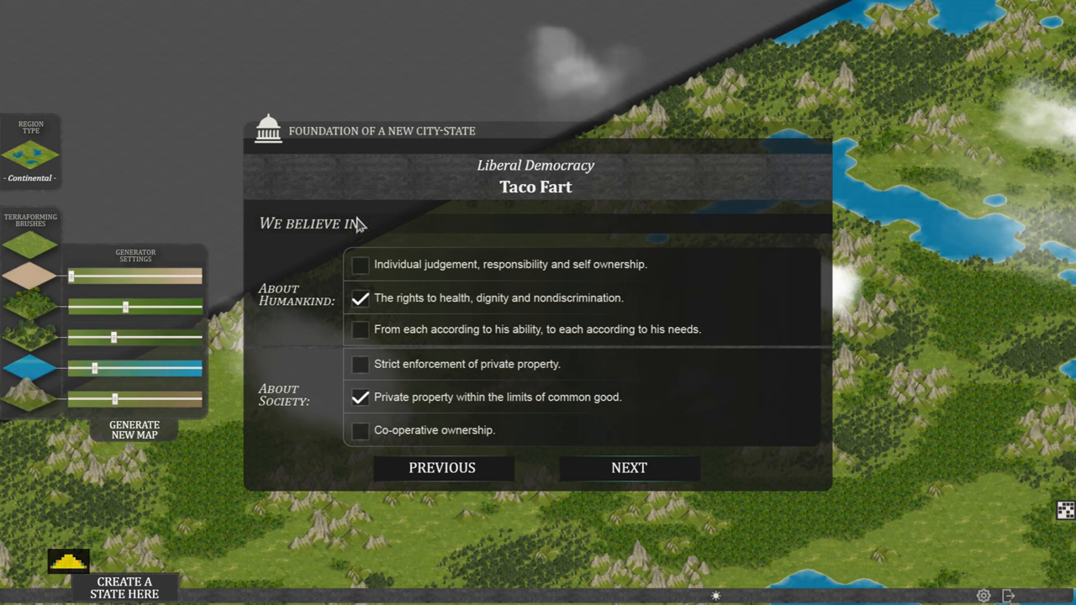
mouse_move(452, 283)
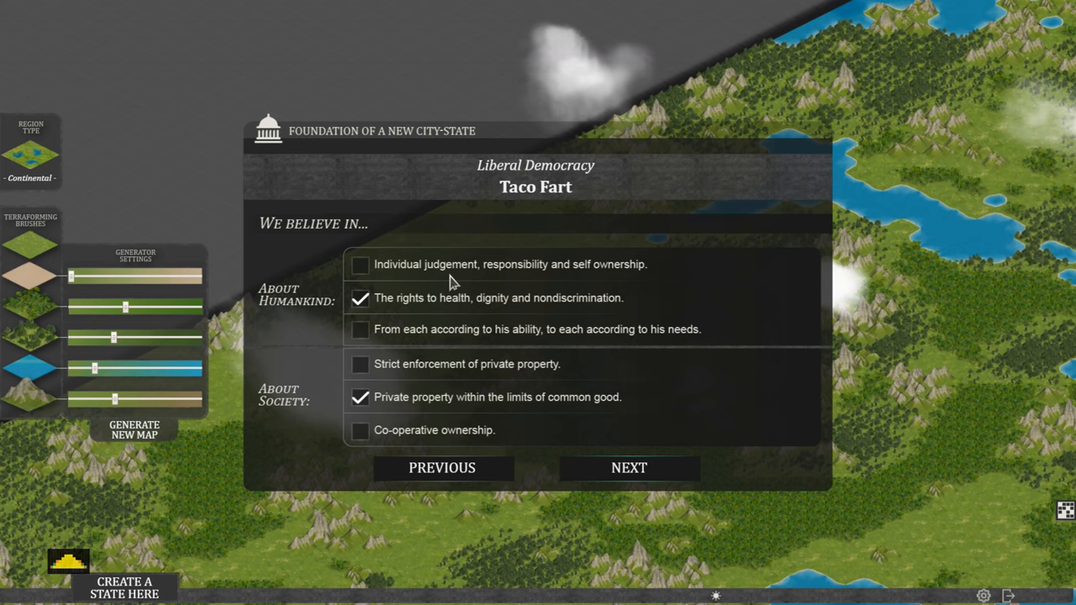
mouse_move(605, 286)
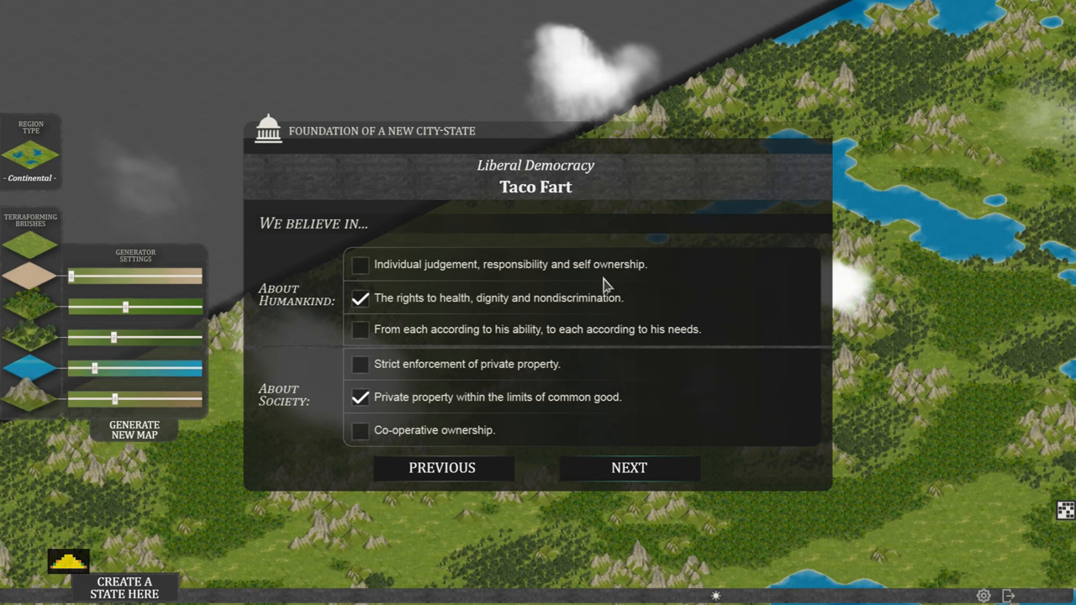
mouse_move(399, 313)
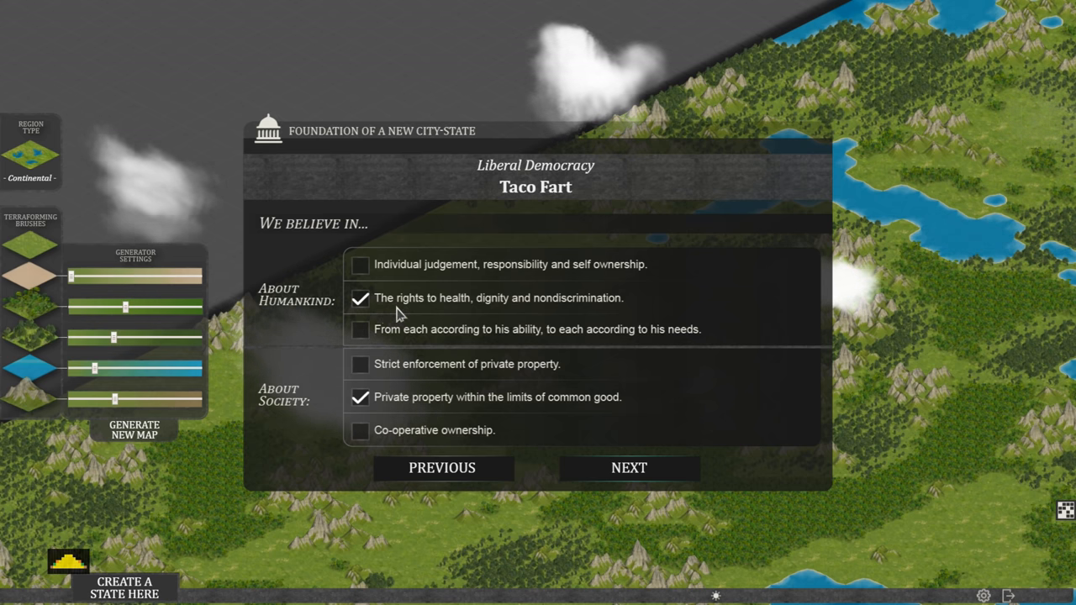
mouse_move(612, 317)
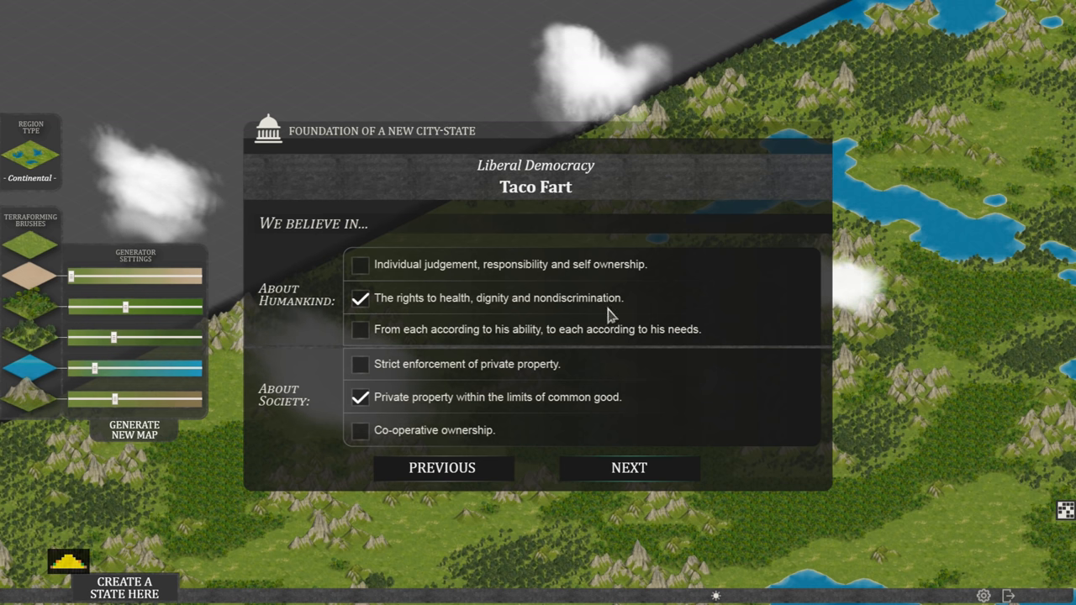
mouse_move(378, 353)
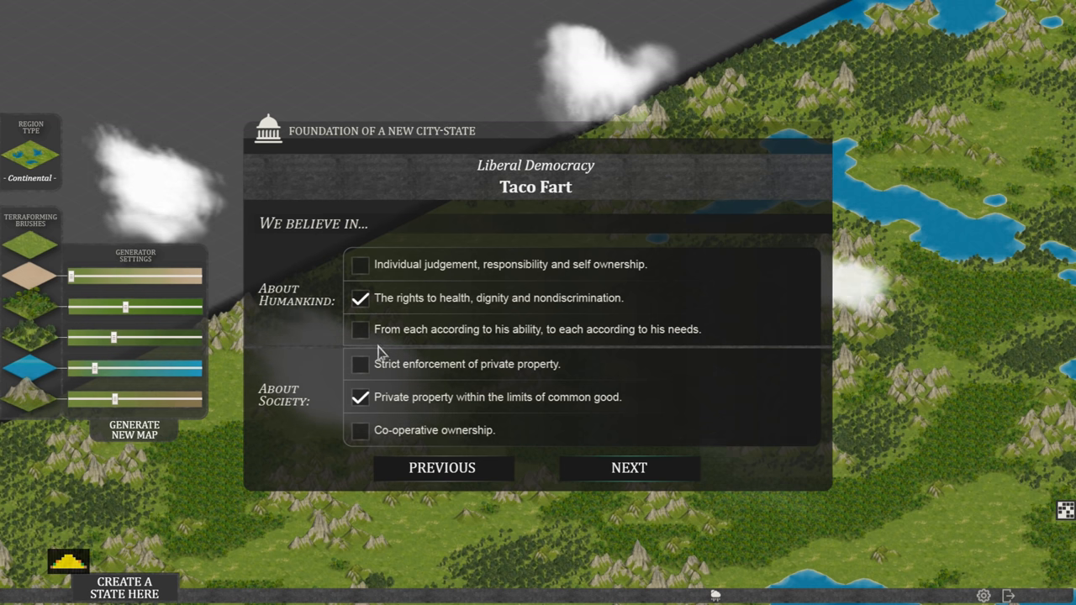
mouse_move(388, 345)
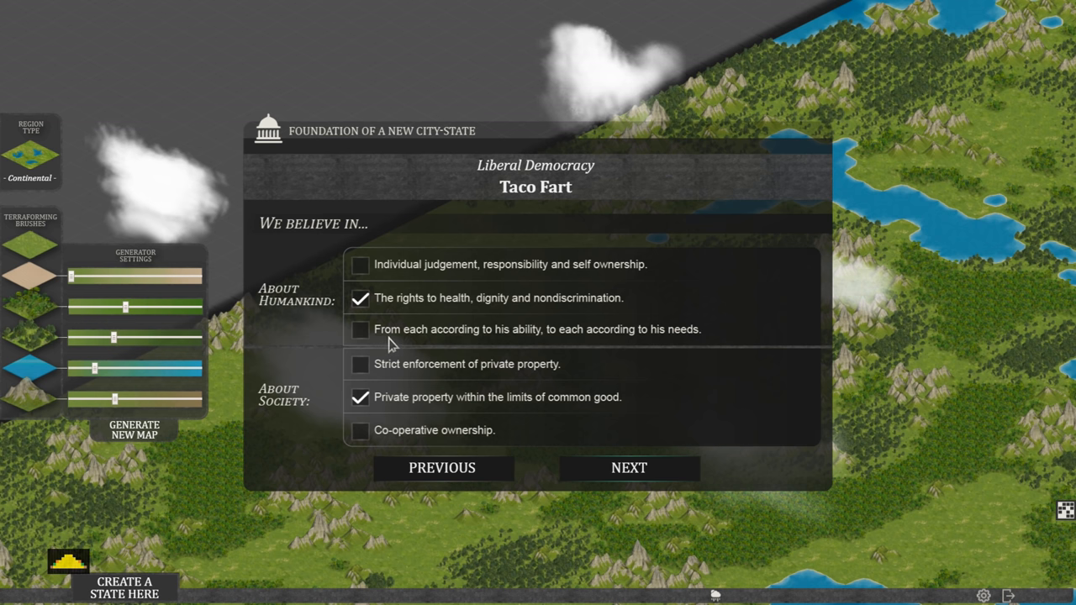
mouse_move(542, 347)
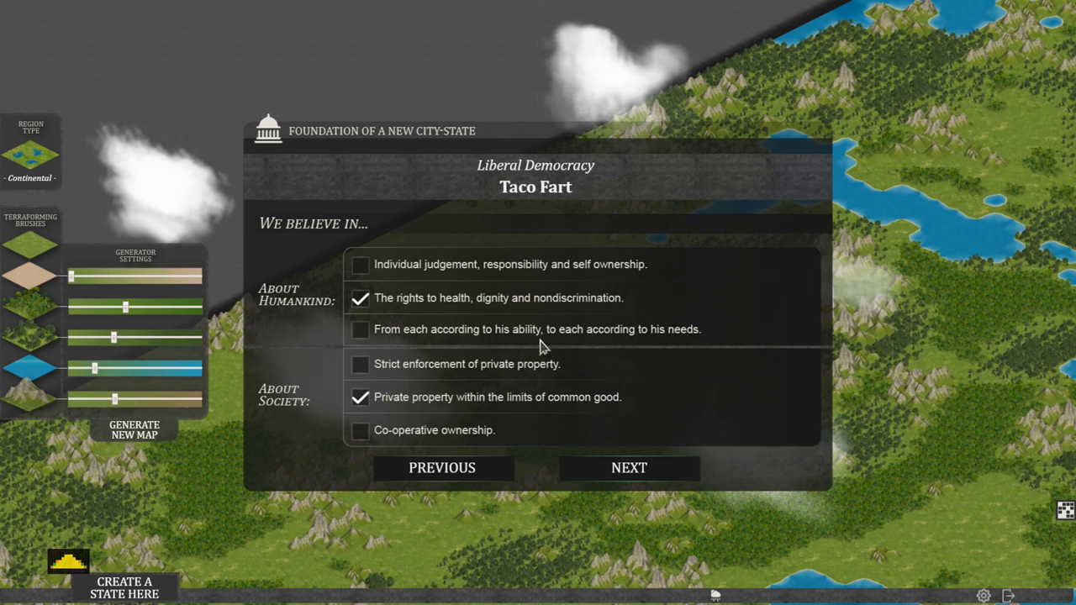
mouse_move(621, 344)
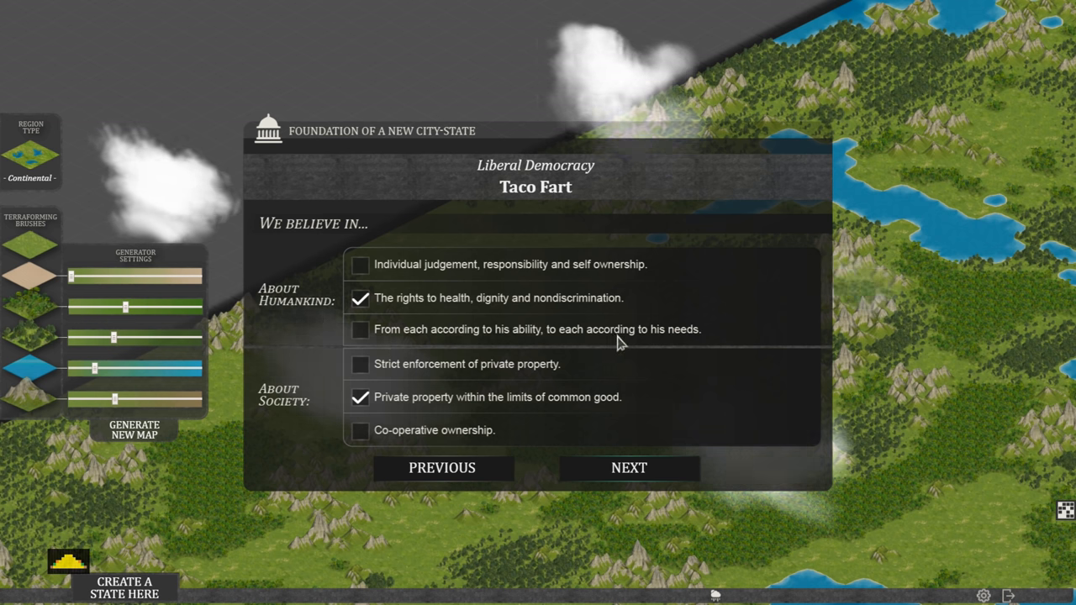
mouse_move(652, 329)
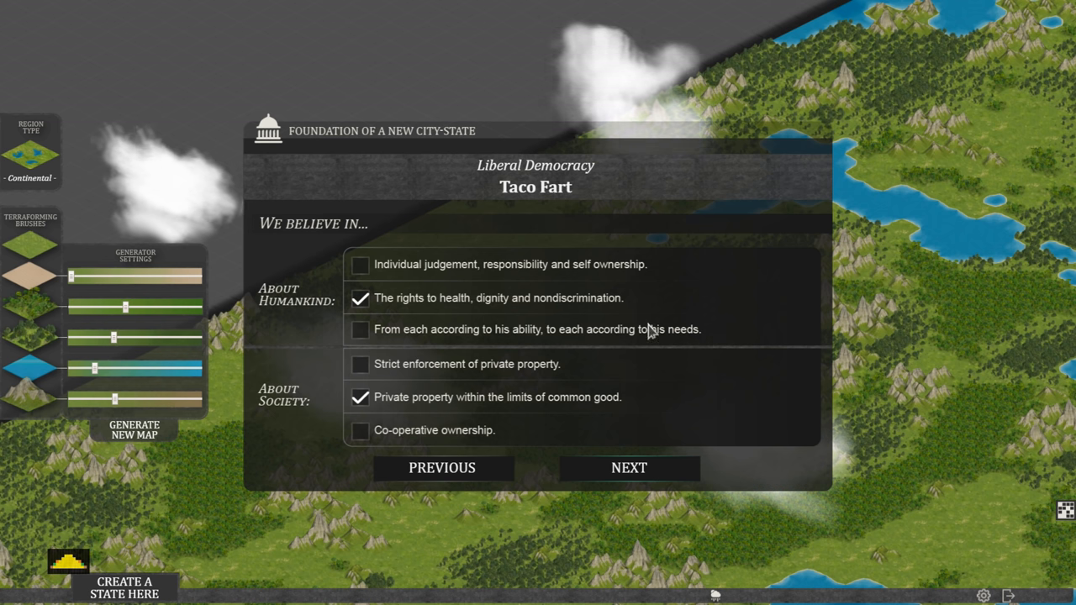
mouse_move(538, 293)
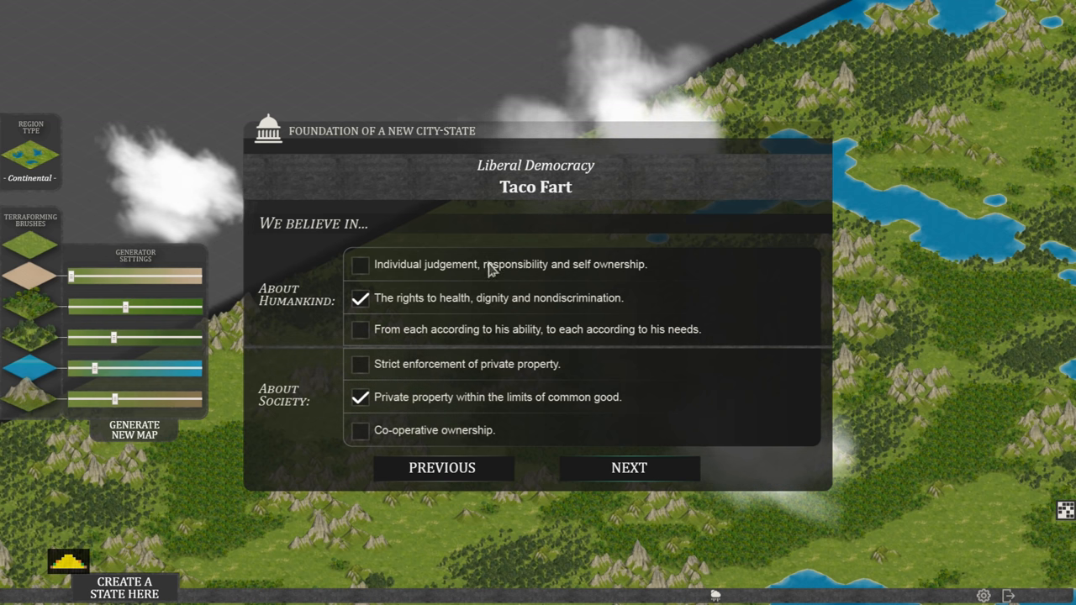
click(360, 329)
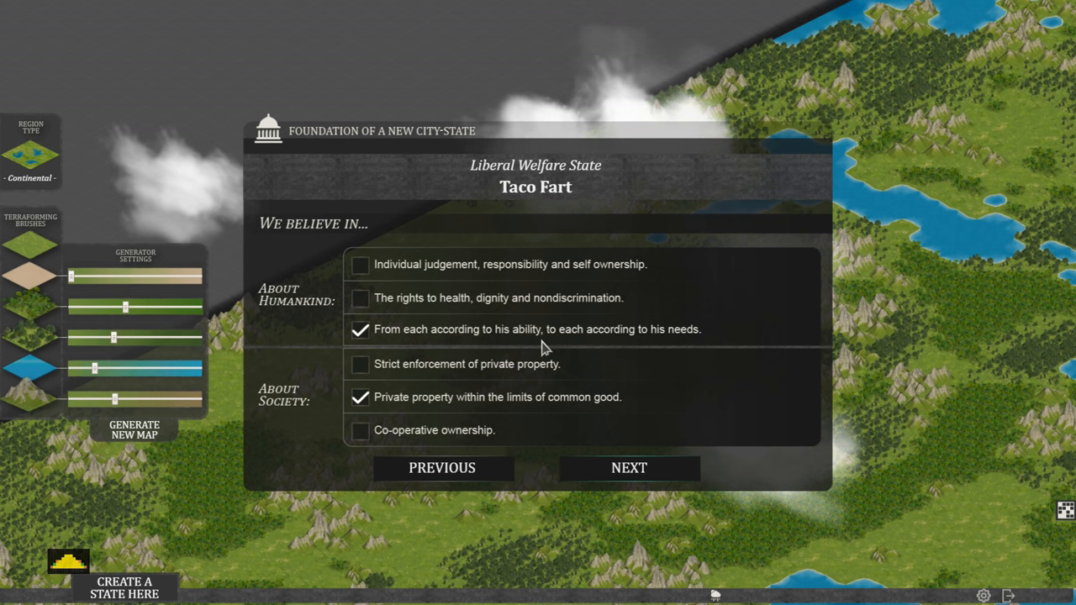
mouse_move(692, 348)
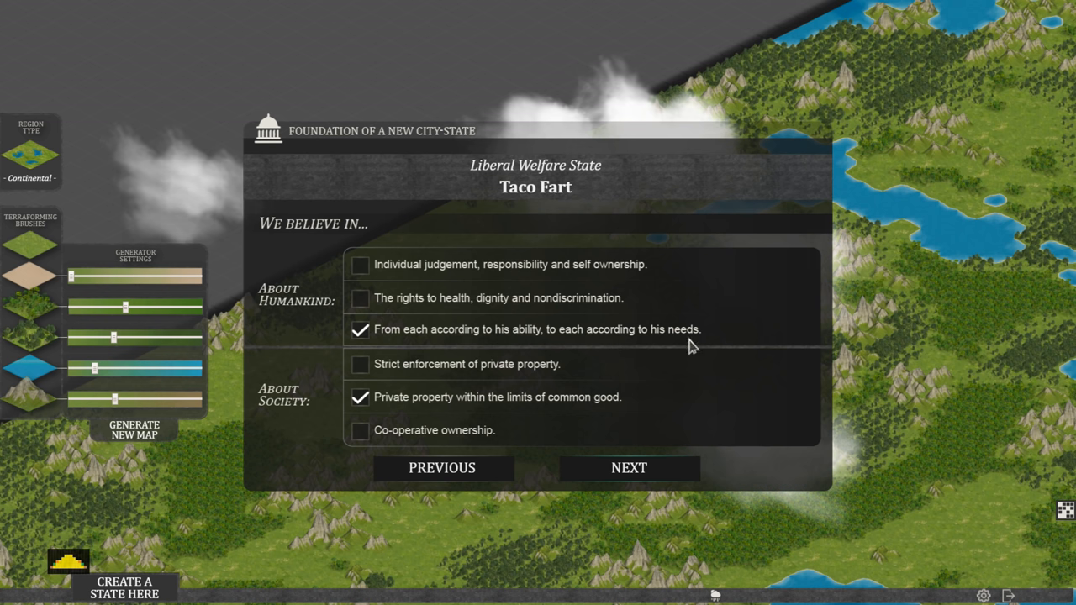
mouse_move(577, 337)
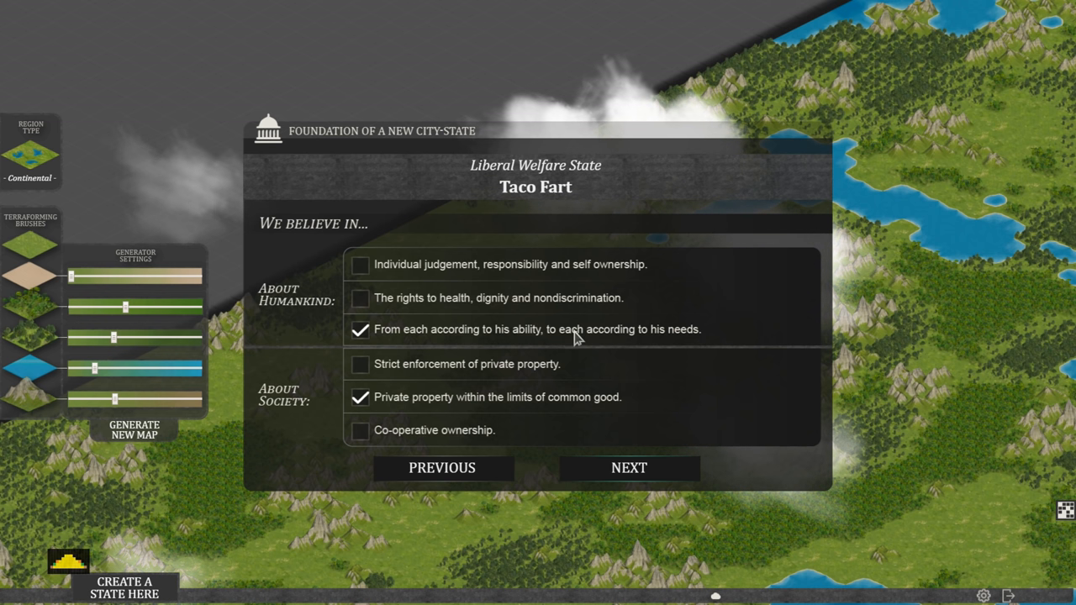
mouse_move(328, 391)
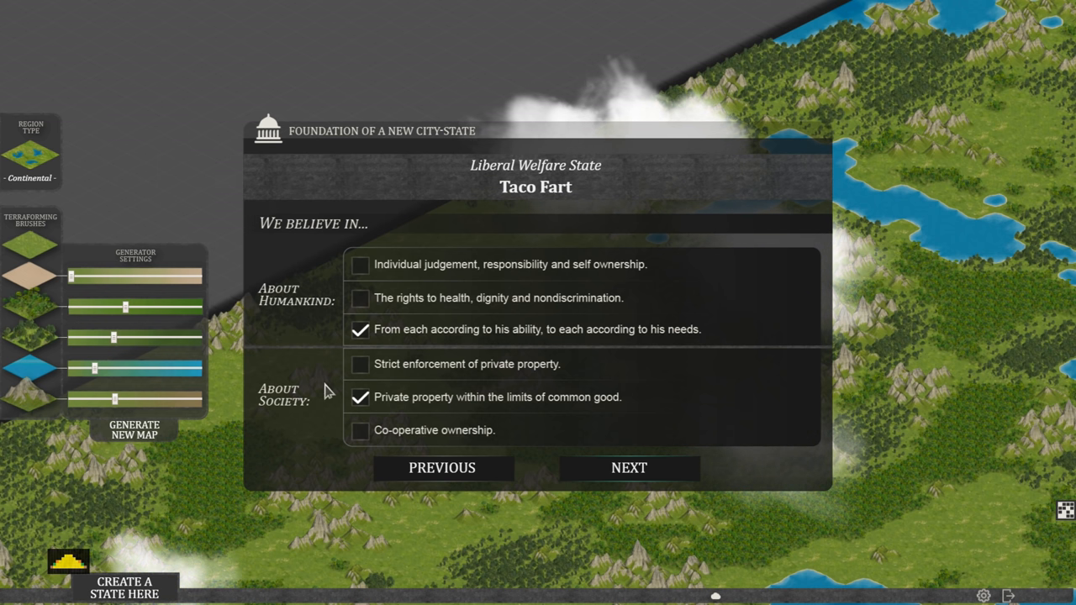
mouse_move(475, 380)
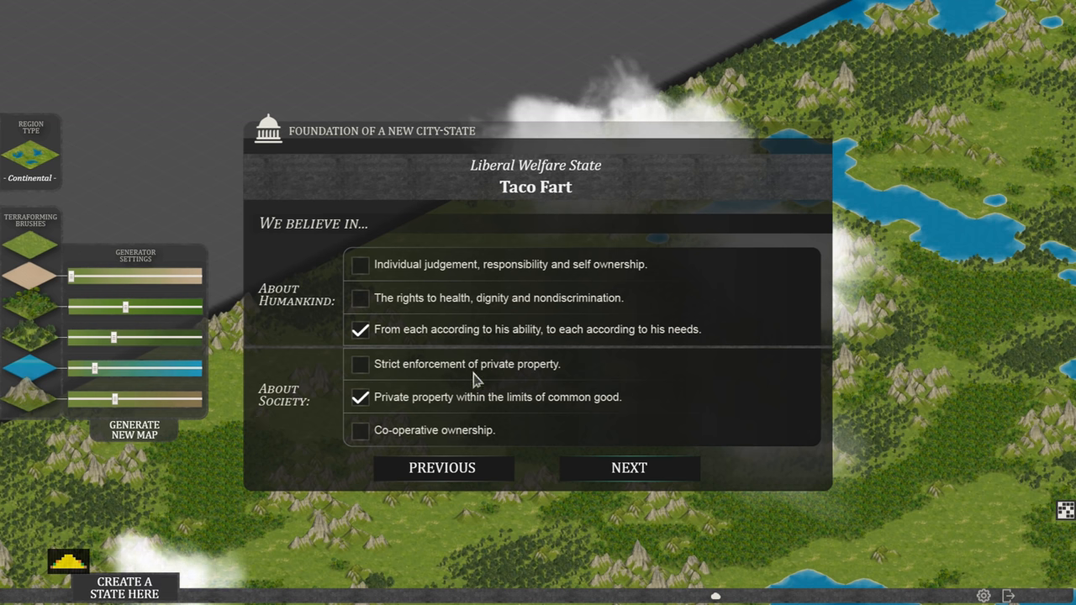
mouse_move(468, 412)
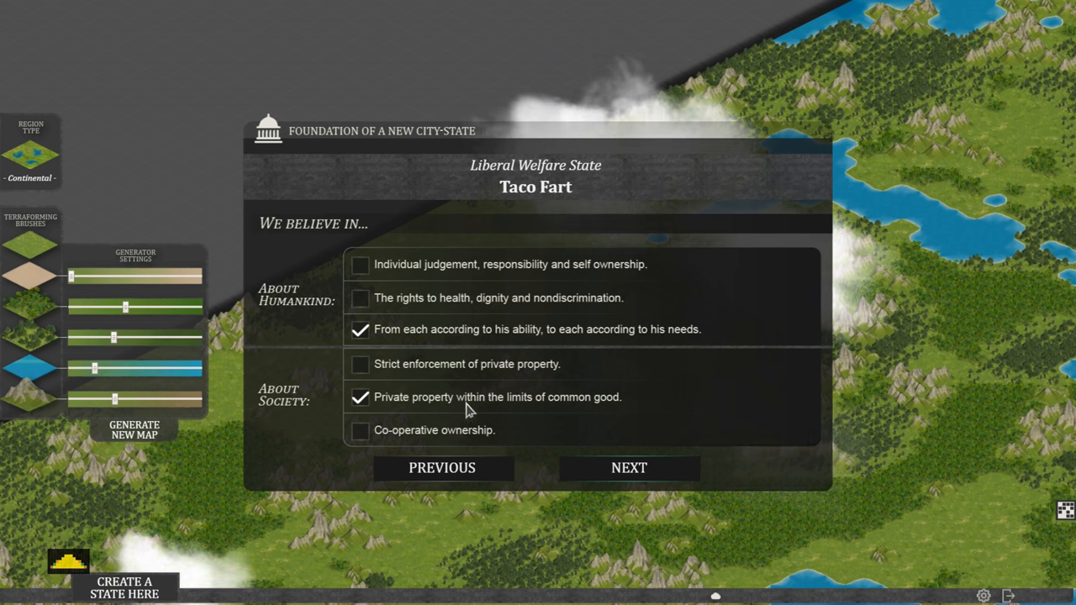
mouse_move(581, 421)
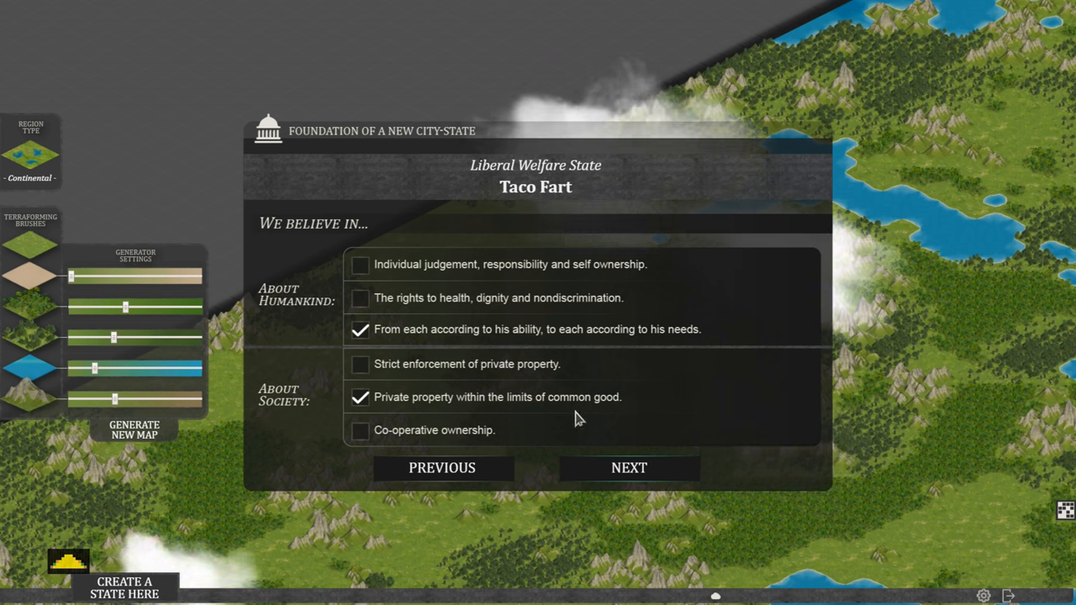
mouse_move(483, 446)
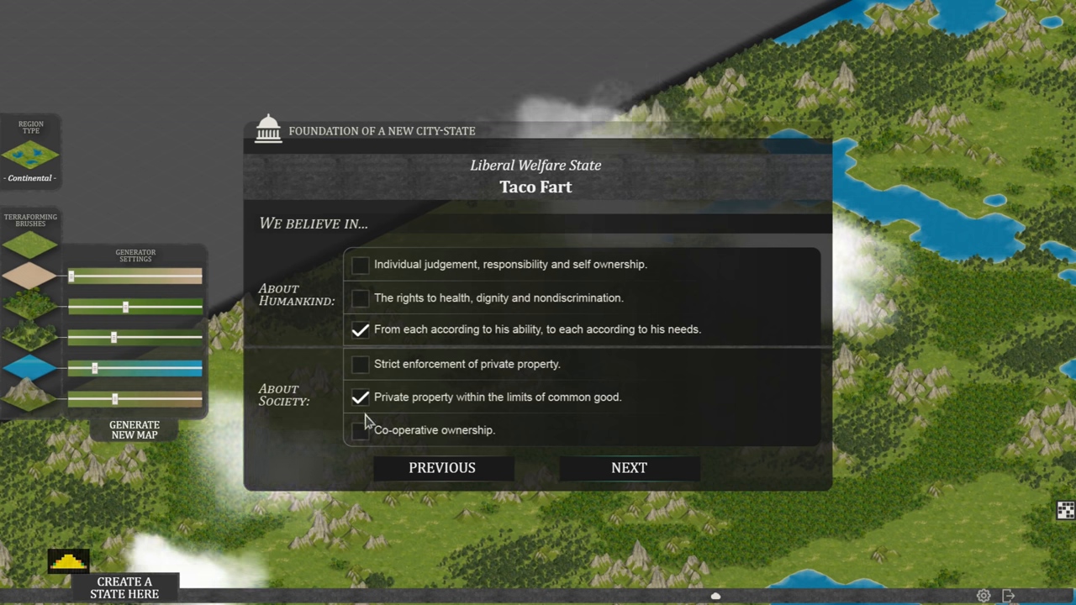
click(359, 430)
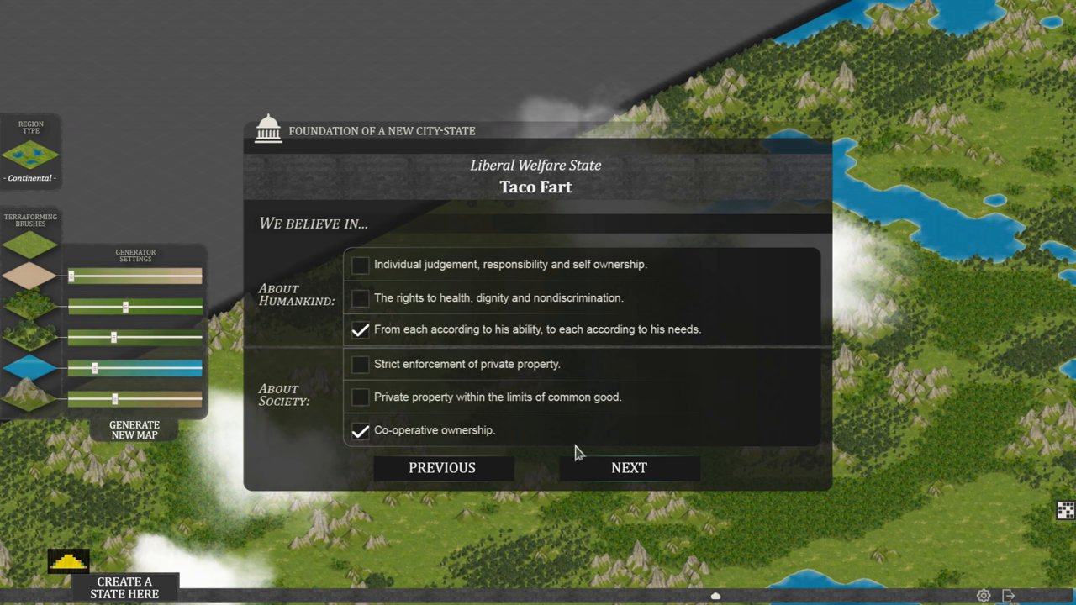
mouse_move(695, 513)
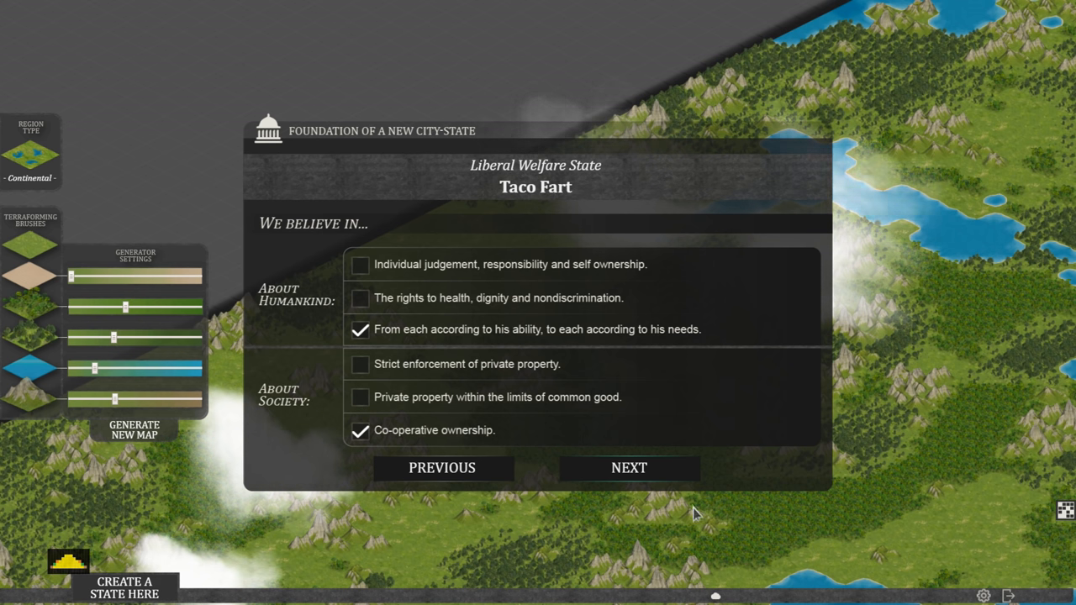
mouse_move(629, 467)
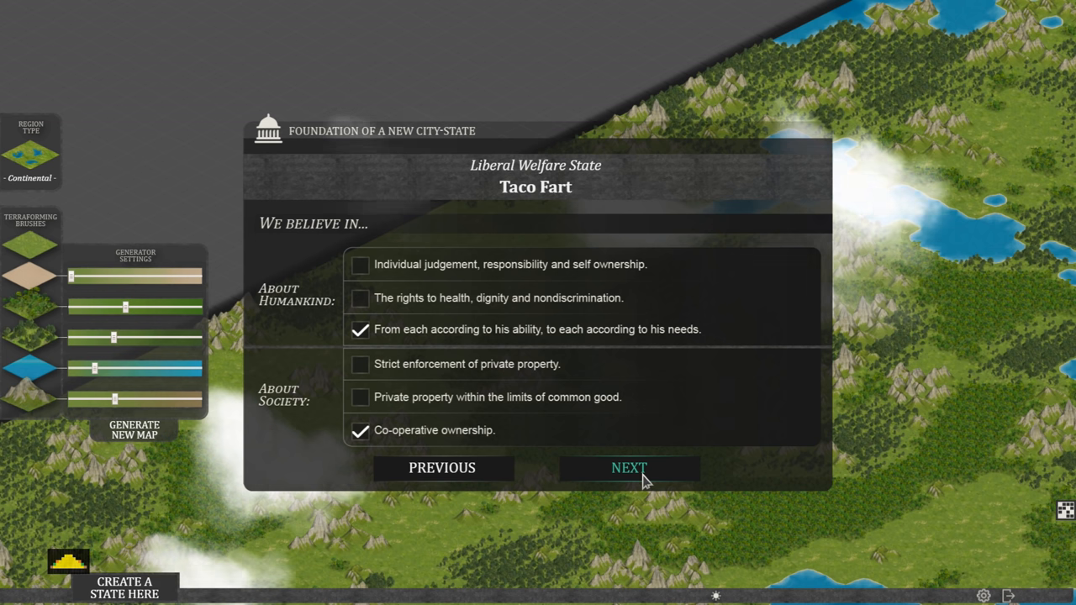
mouse_move(634, 480)
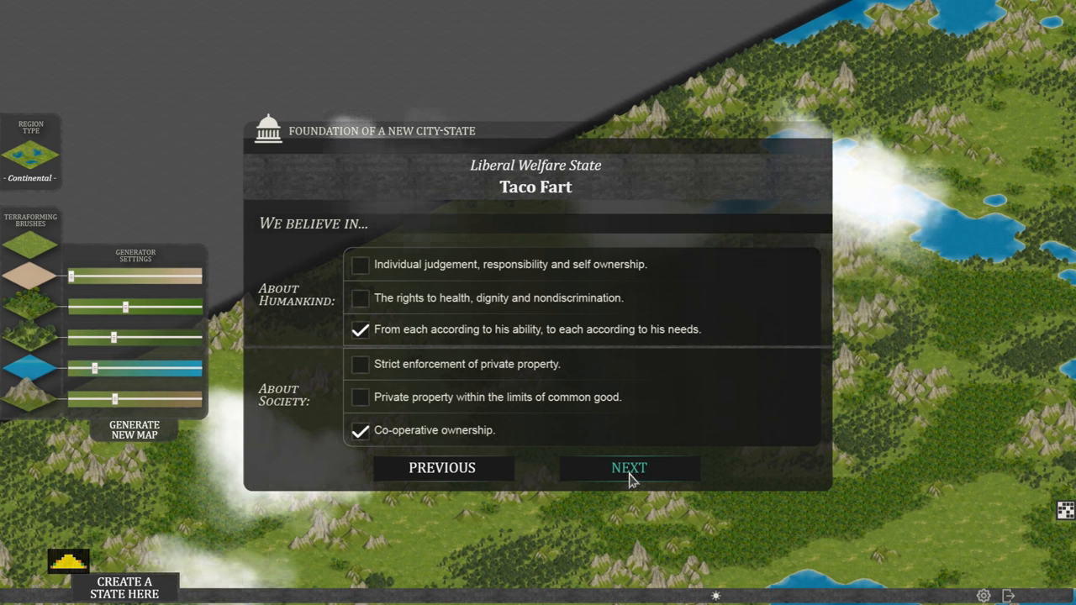
Choose social ownership of production and a powerful government run by a people's assembly
click(629, 468)
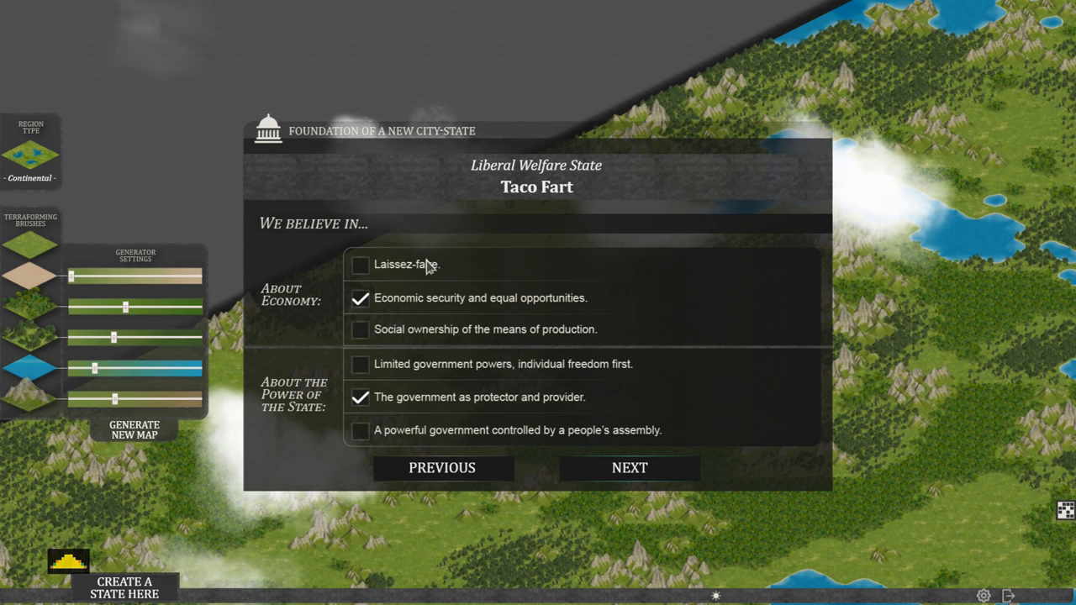
mouse_move(334, 276)
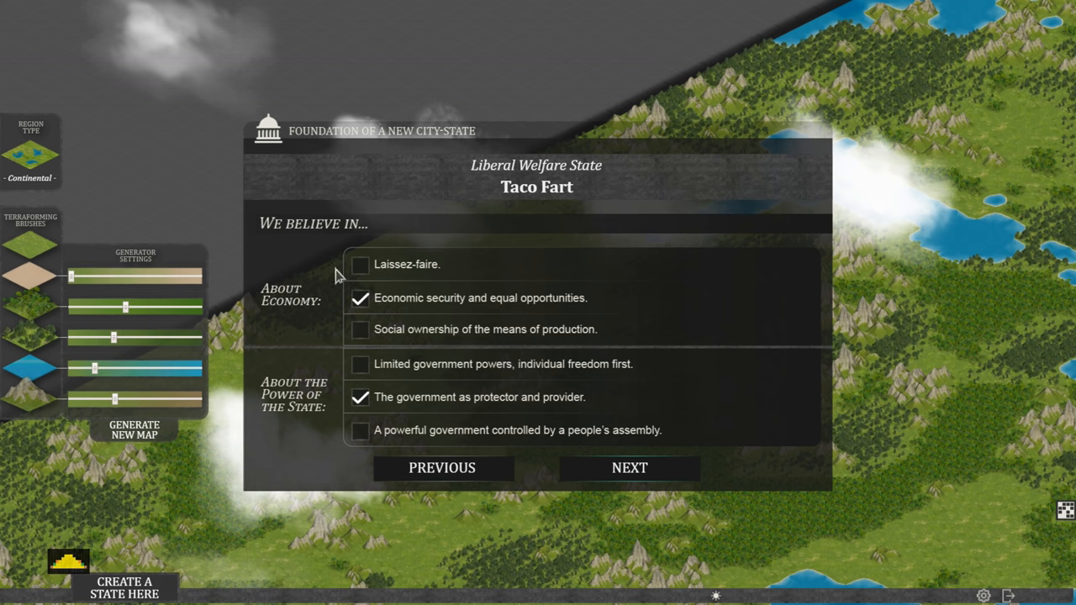
mouse_move(476, 181)
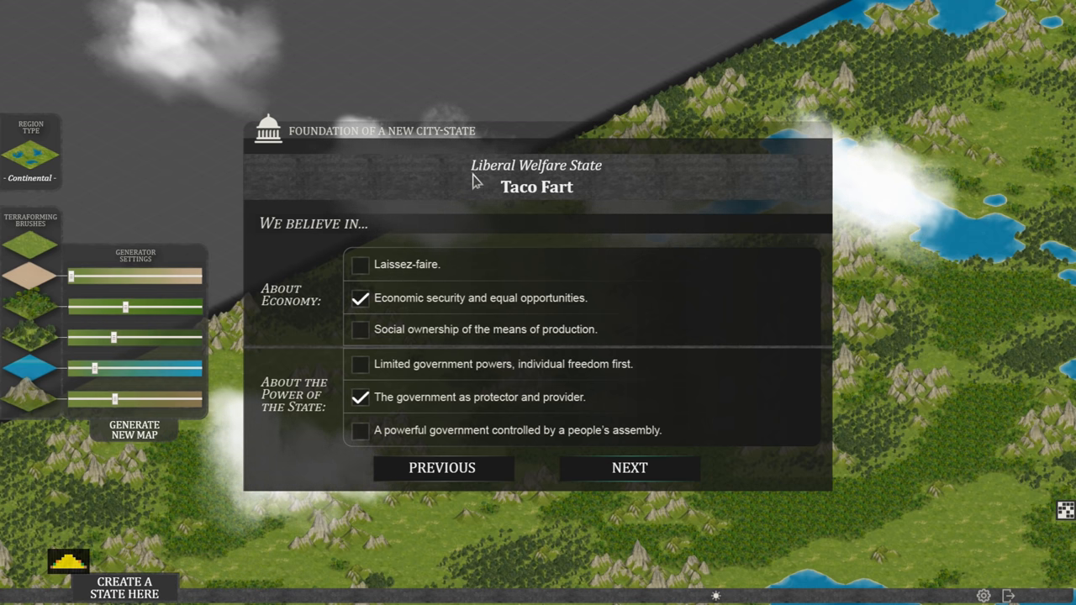
mouse_move(323, 263)
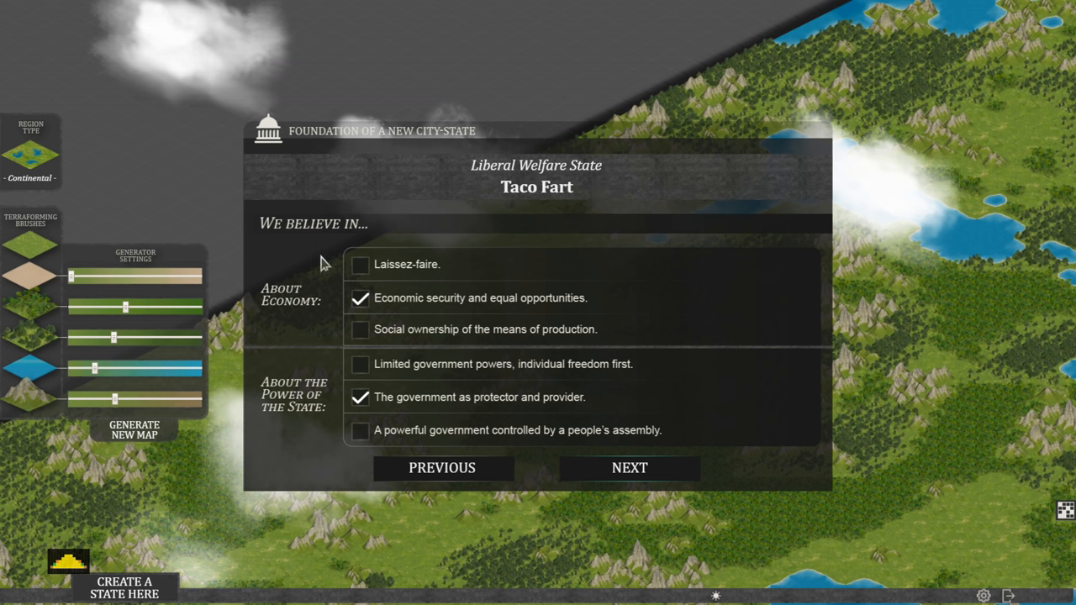
mouse_move(284, 318)
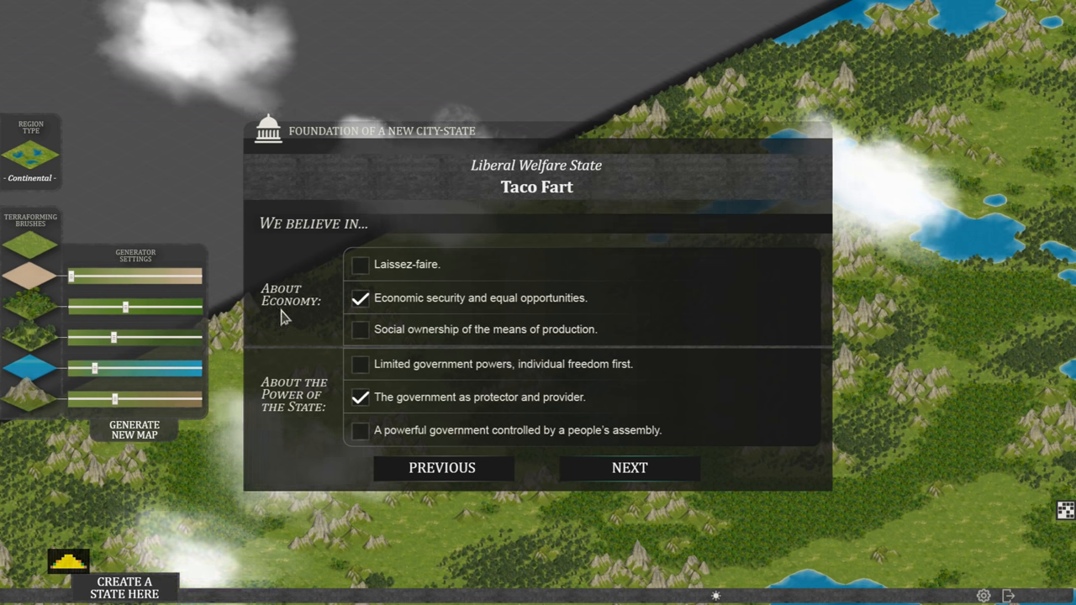
mouse_move(436, 282)
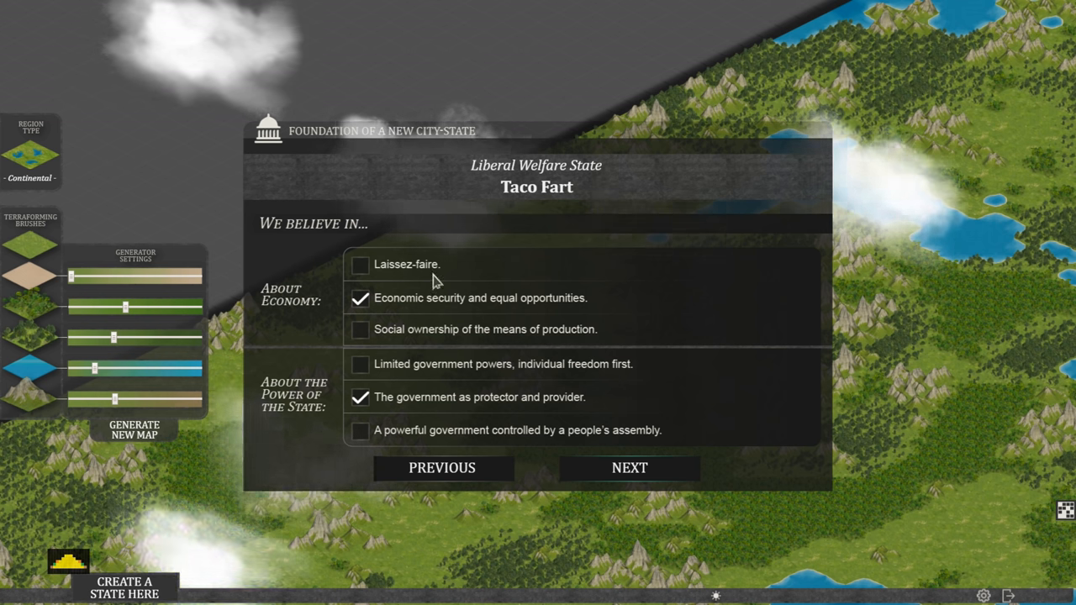
mouse_move(501, 318)
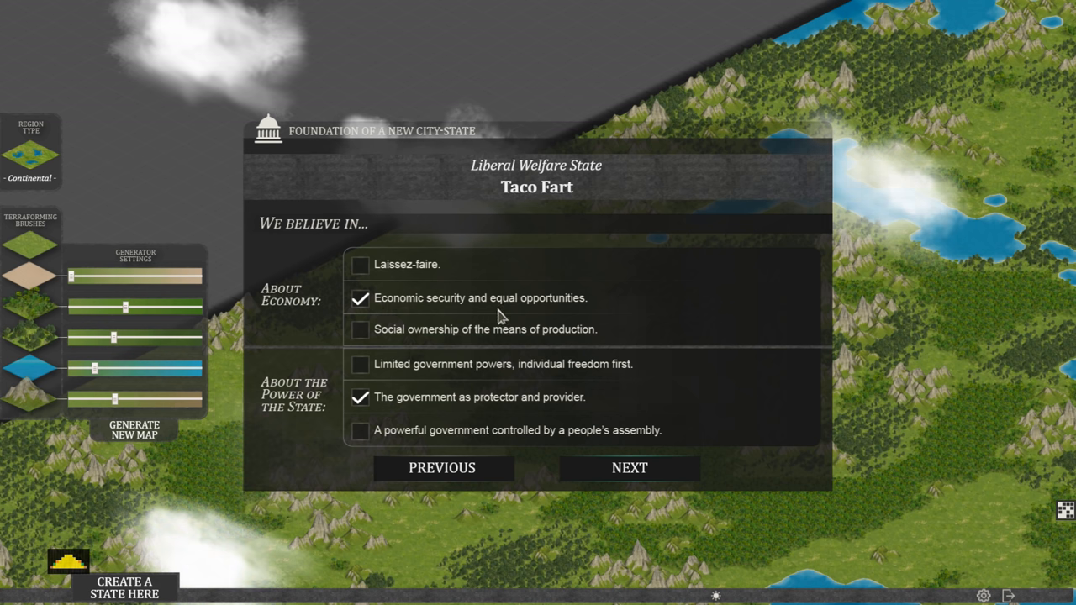
mouse_move(400, 344)
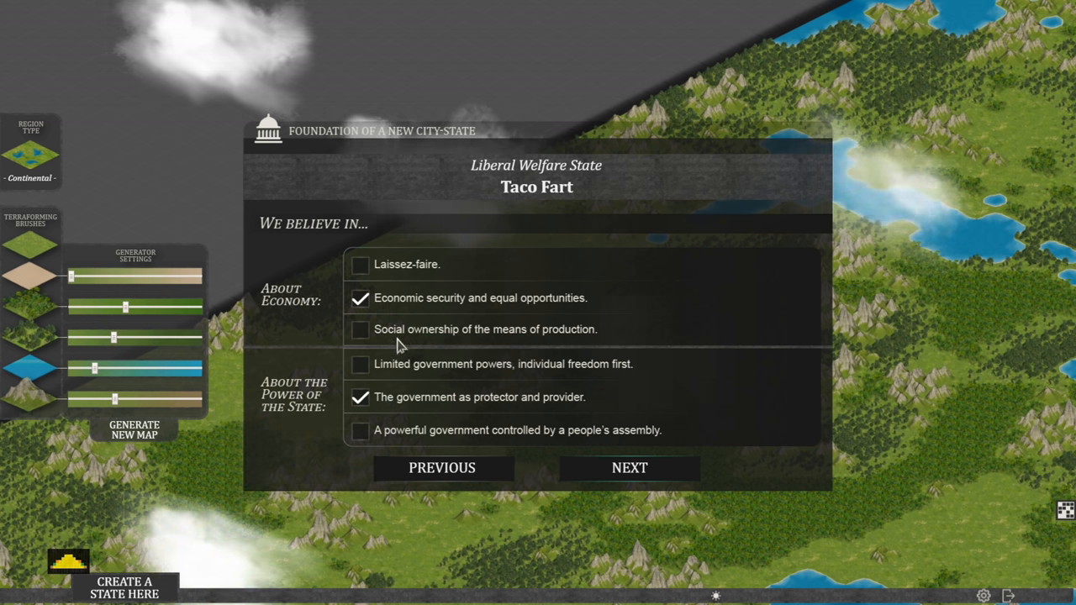
mouse_move(568, 344)
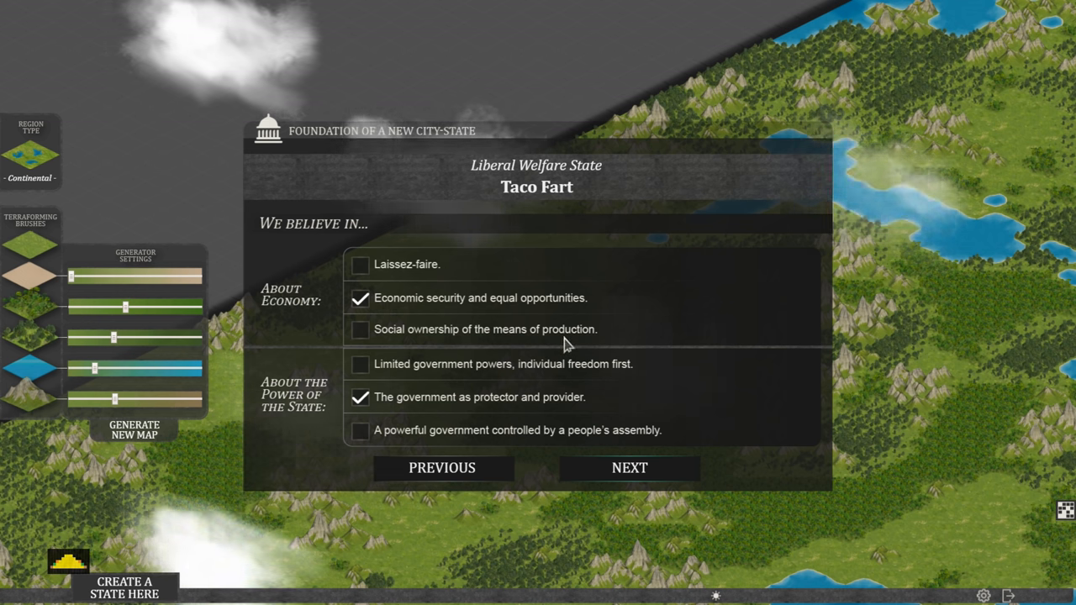
click(361, 328)
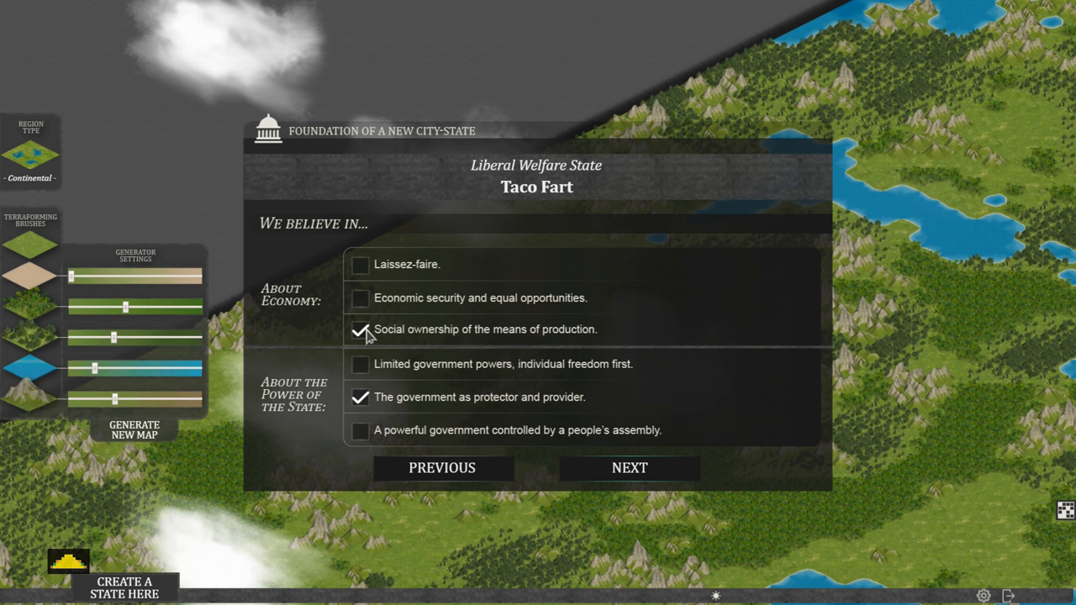
click(360, 329)
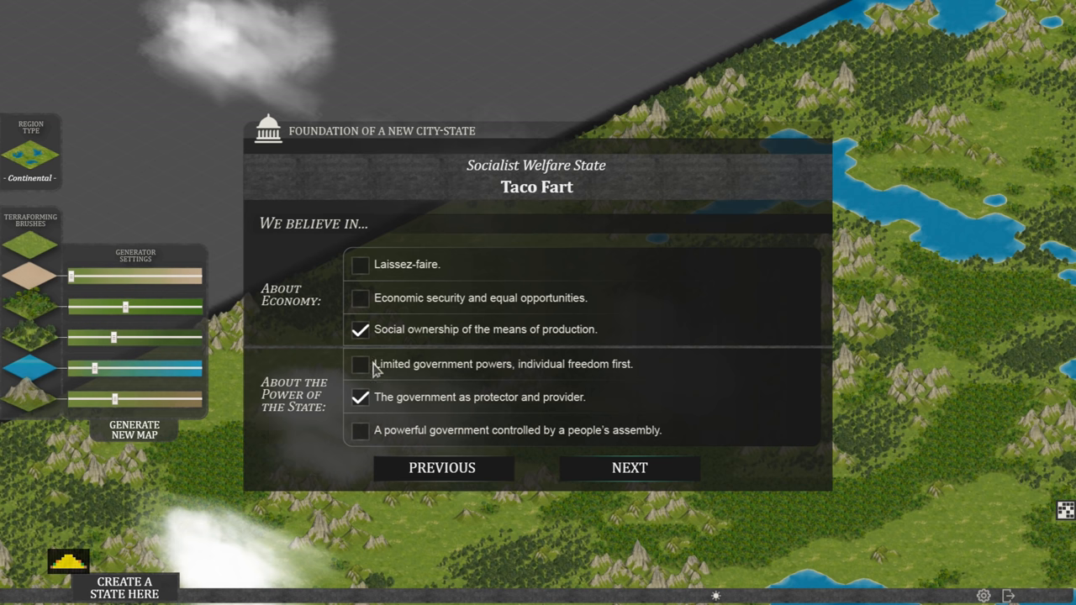
mouse_move(595, 377)
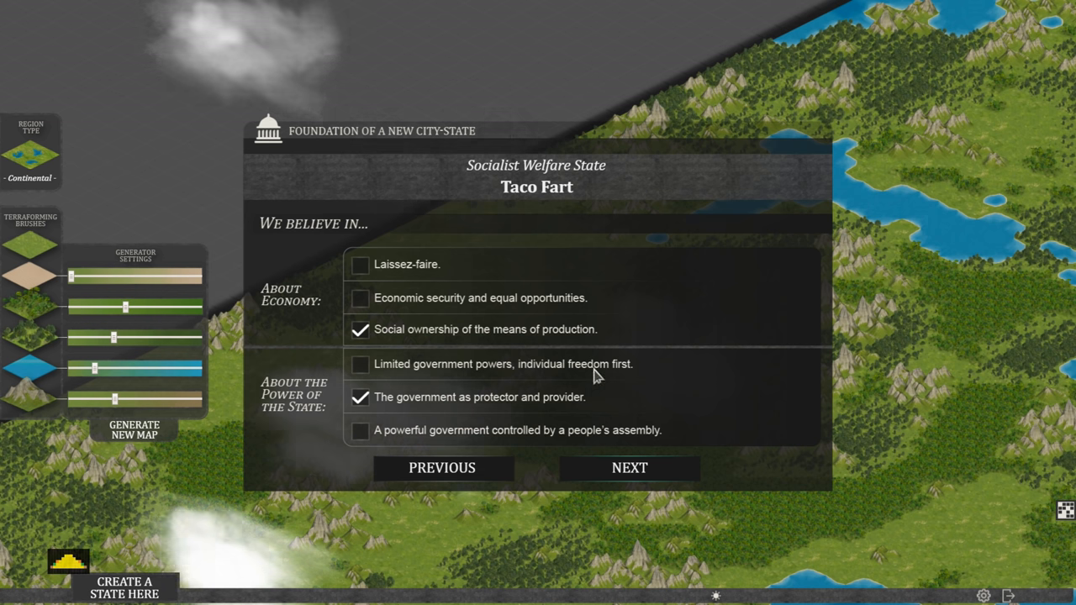
mouse_move(376, 412)
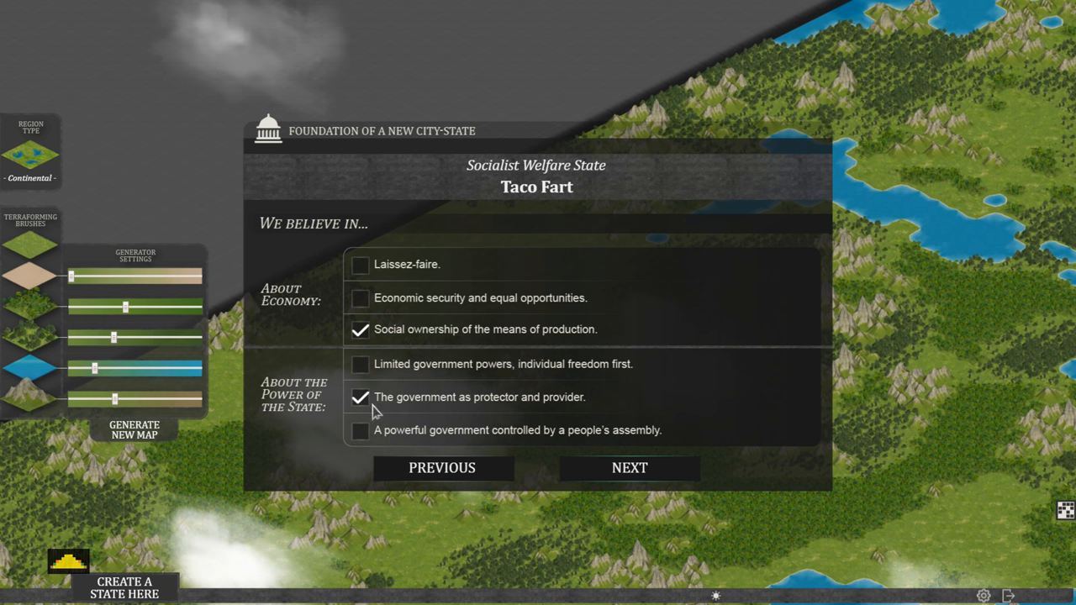
mouse_move(578, 412)
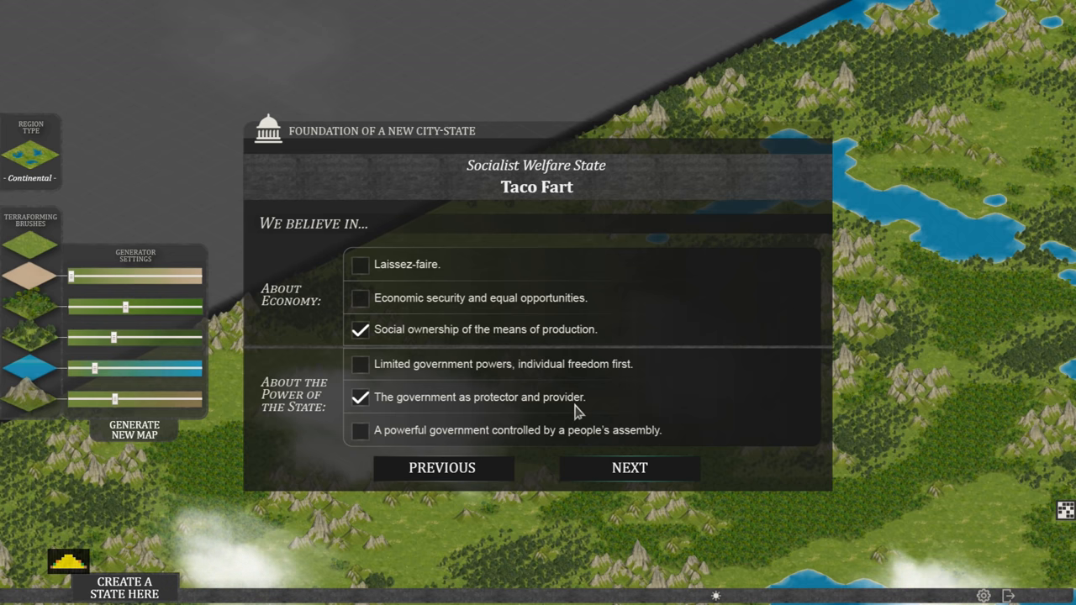
mouse_move(501, 441)
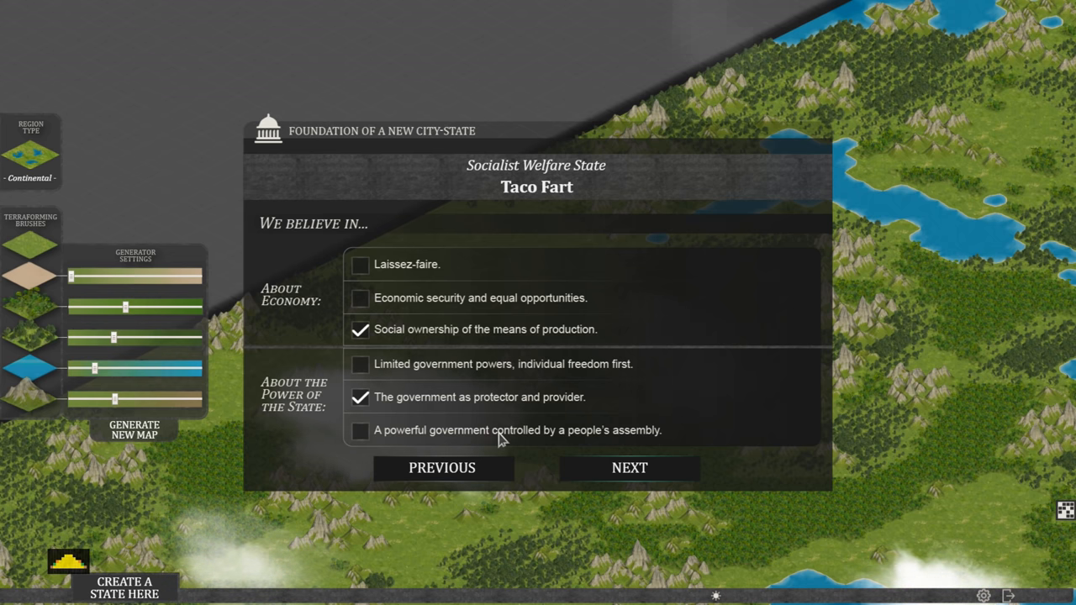
mouse_move(601, 441)
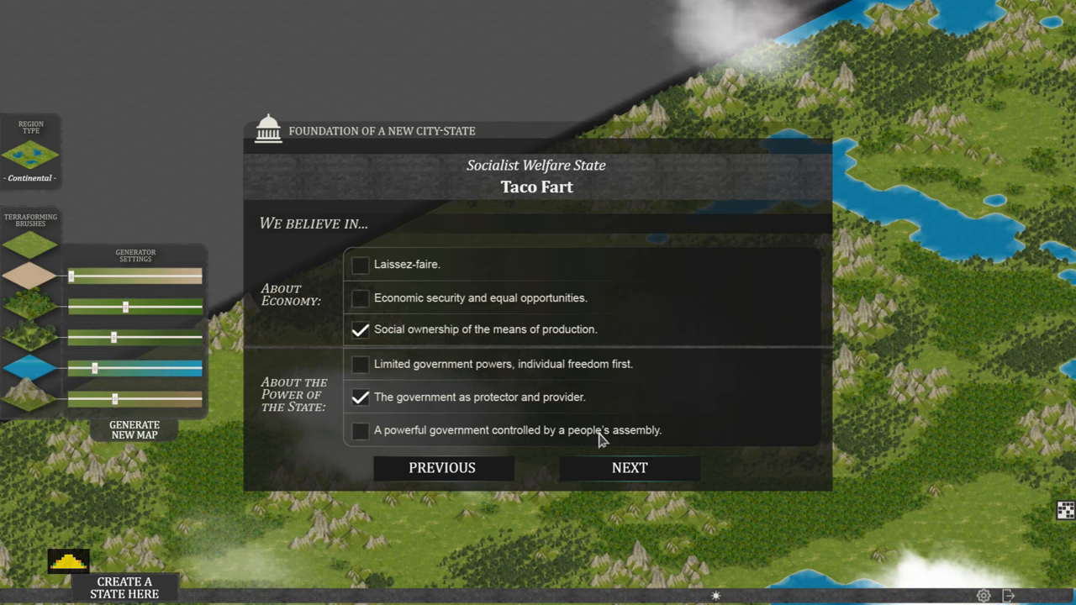
click(360, 430)
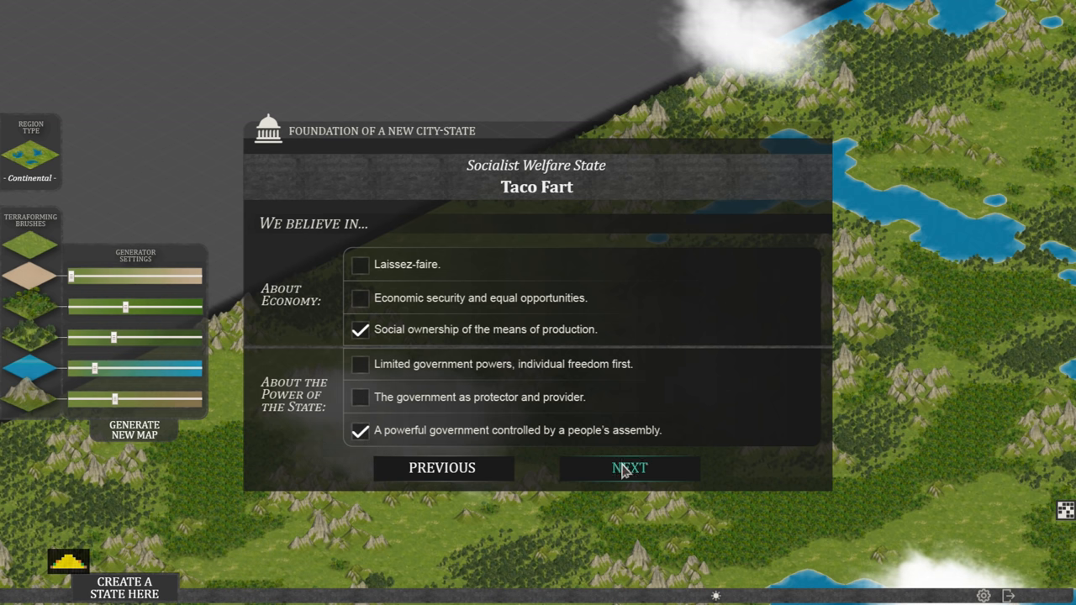
Continue to the advisor page offering the Austrian and Keynesian teams
click(629, 468)
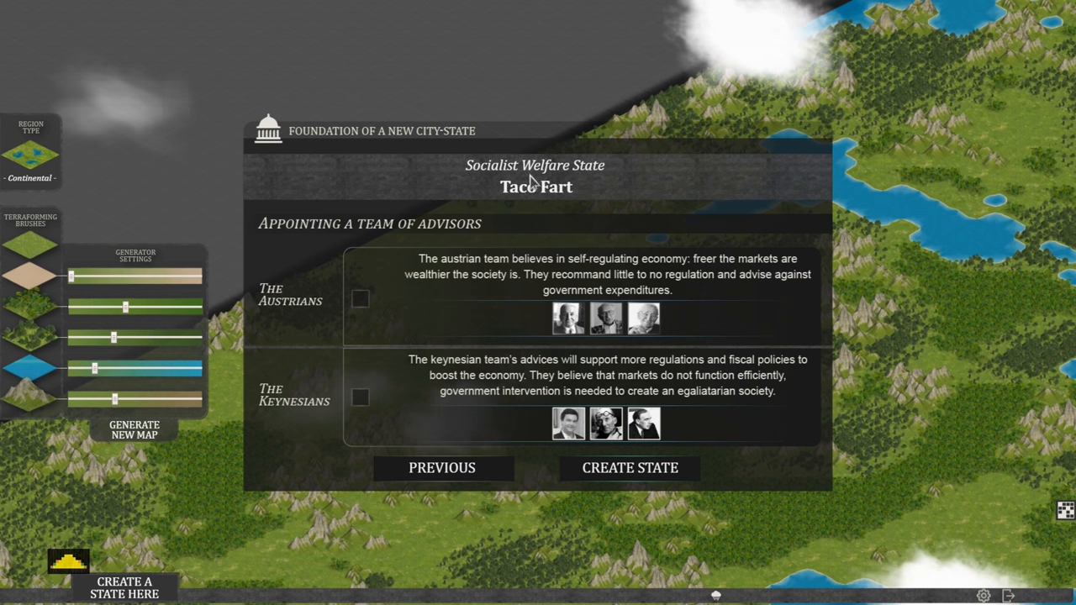
mouse_move(418, 244)
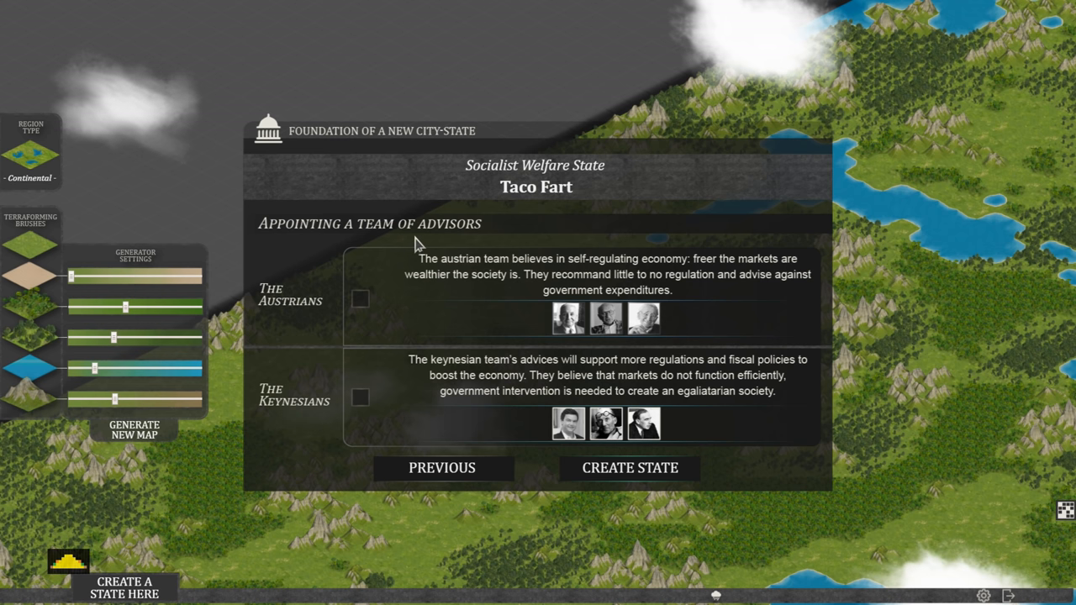
mouse_move(277, 318)
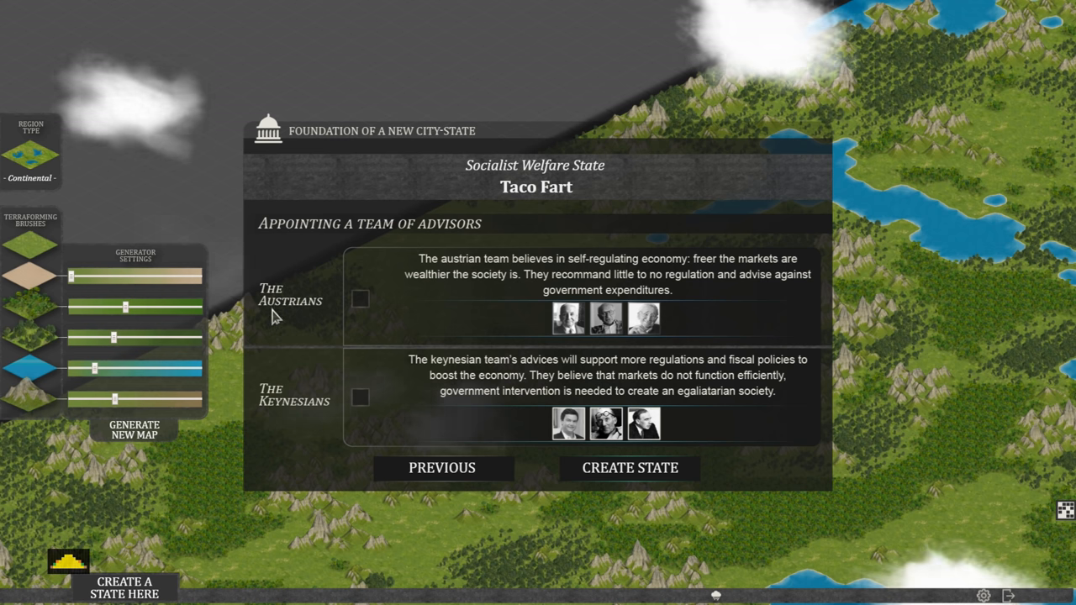
mouse_move(551, 271)
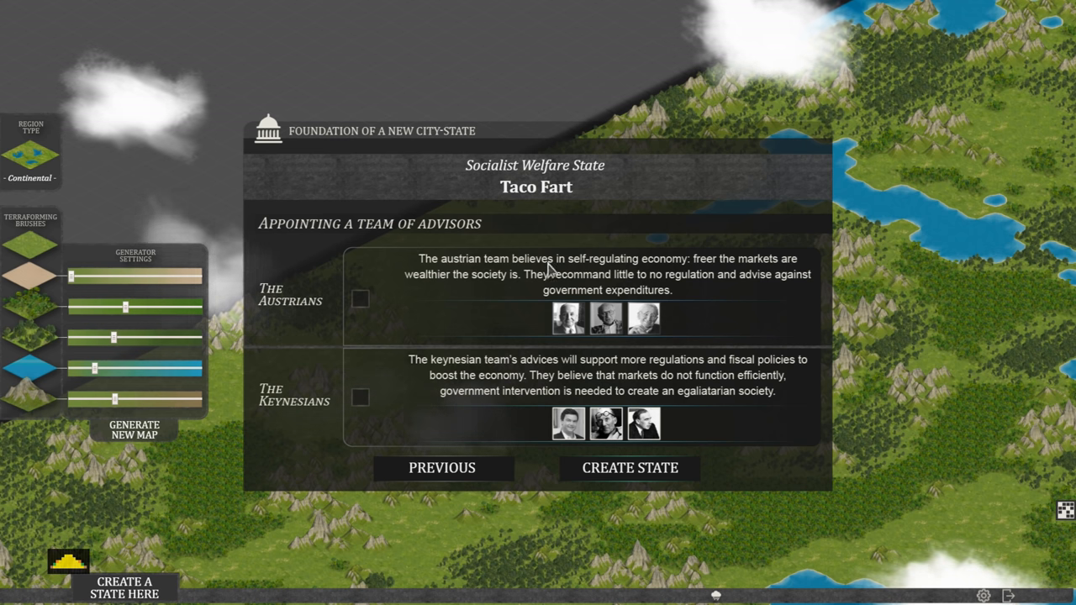
mouse_move(622, 269)
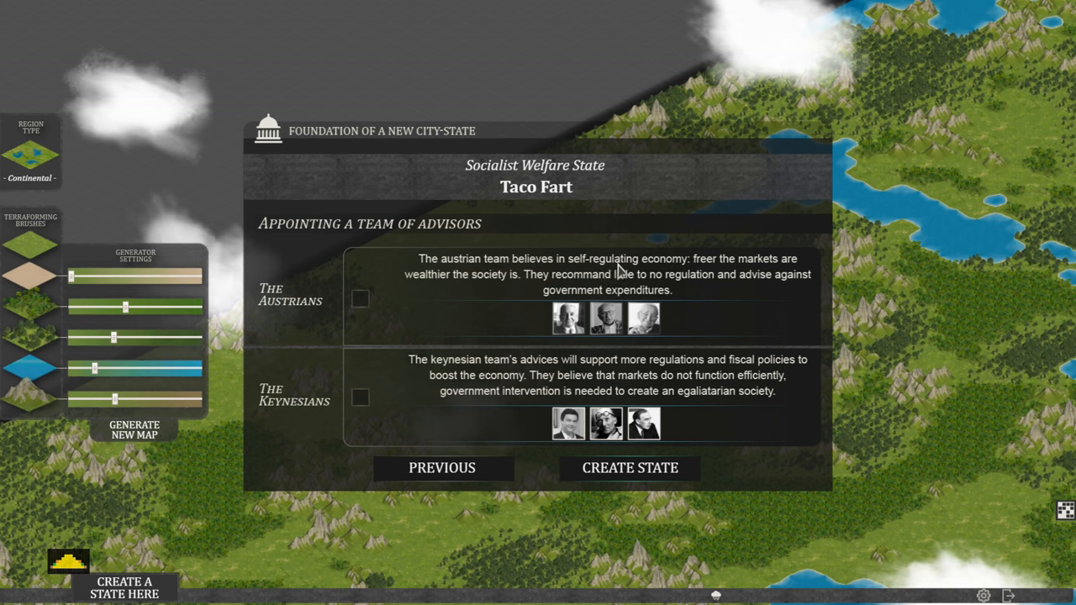
mouse_move(454, 289)
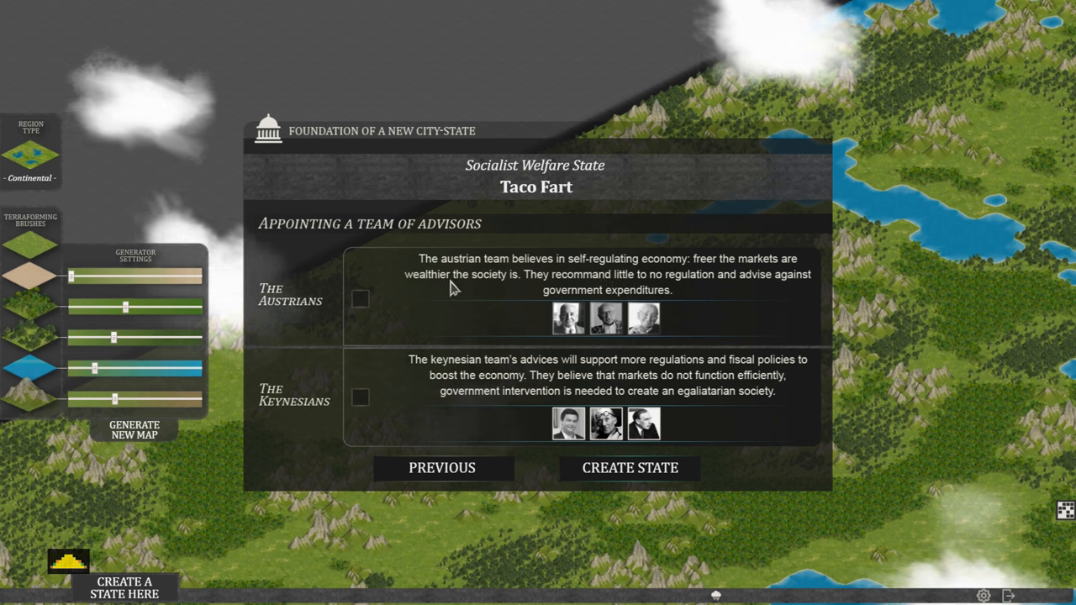
mouse_move(526, 293)
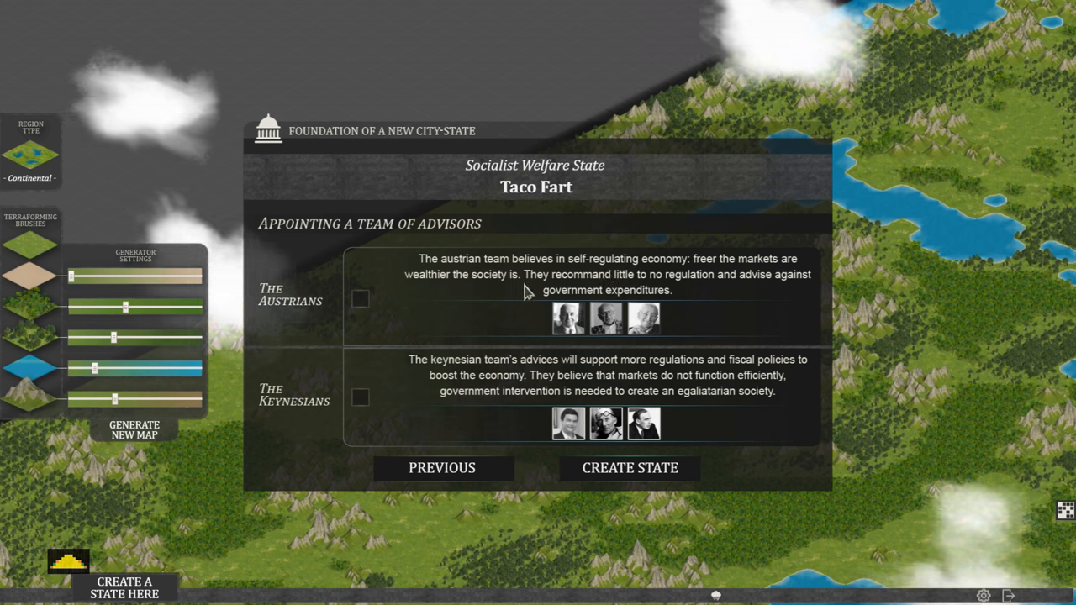
mouse_move(664, 292)
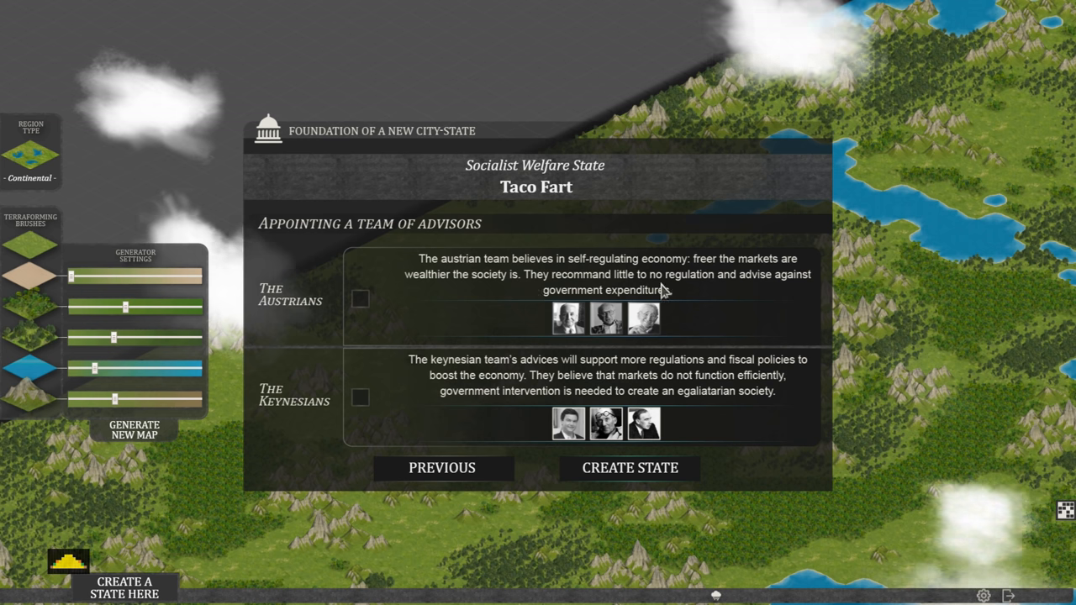
mouse_move(680, 301)
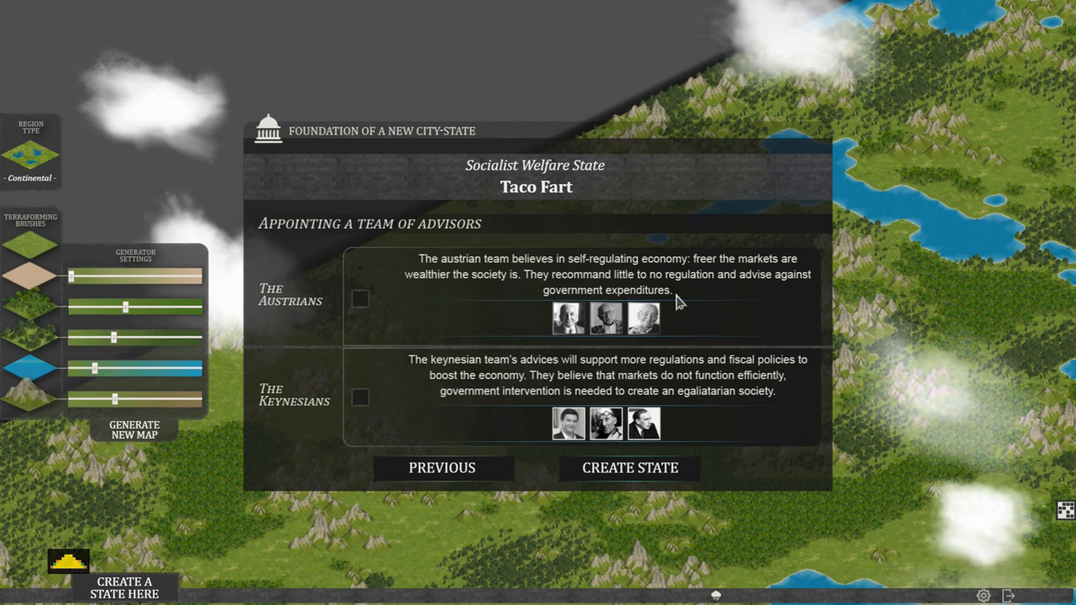
mouse_move(620, 318)
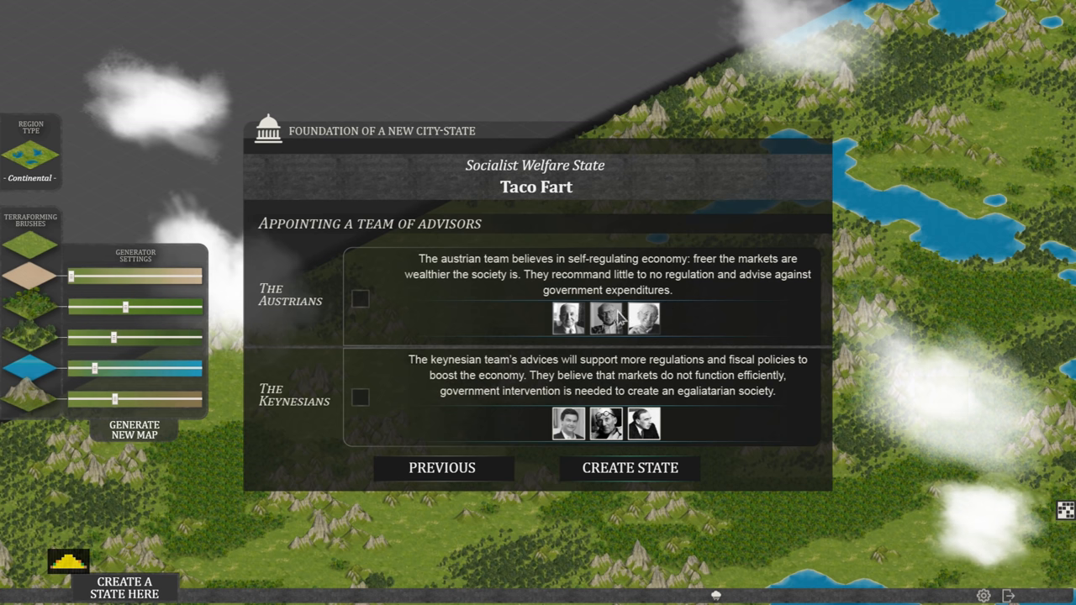
mouse_move(294, 420)
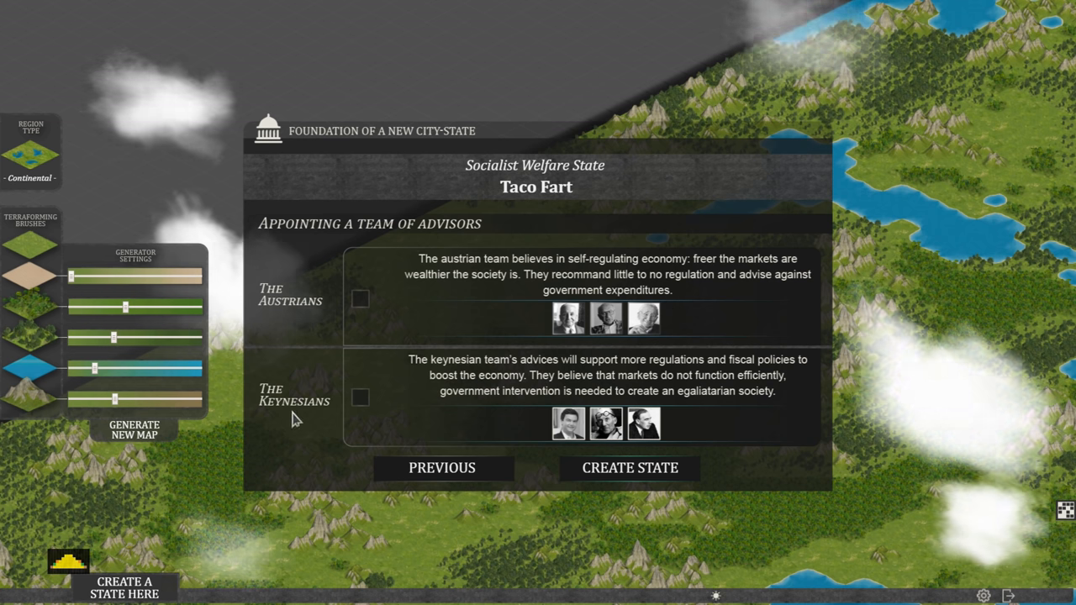
mouse_move(318, 412)
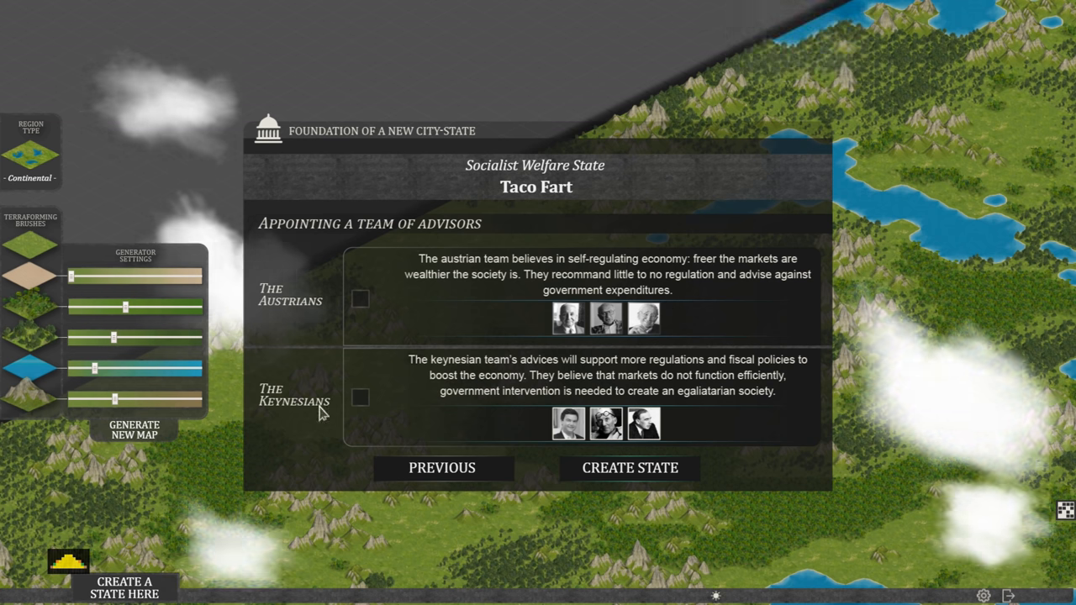
mouse_move(543, 375)
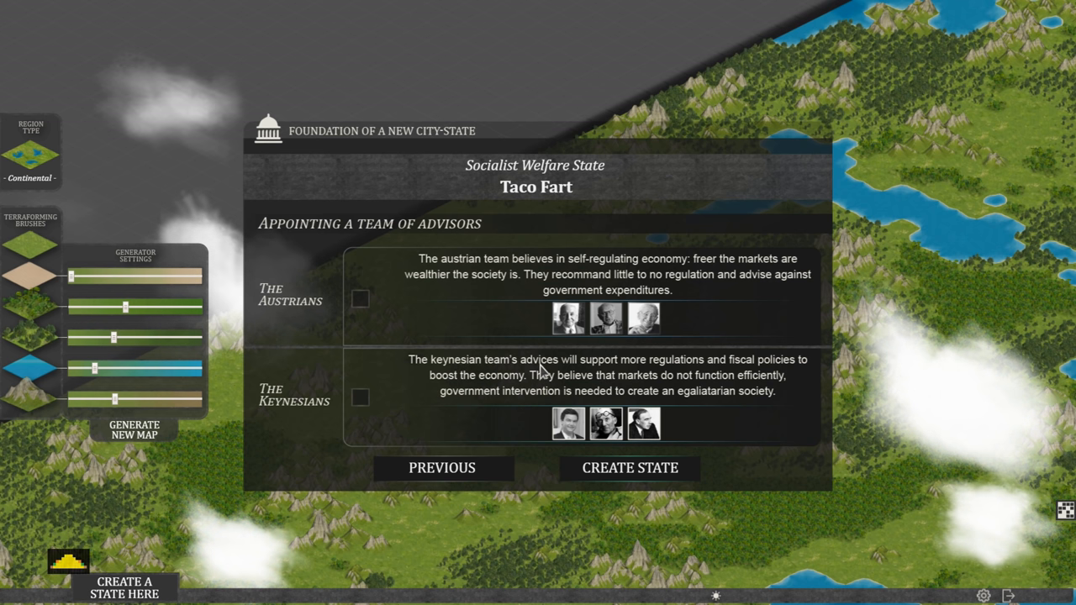
mouse_move(665, 373)
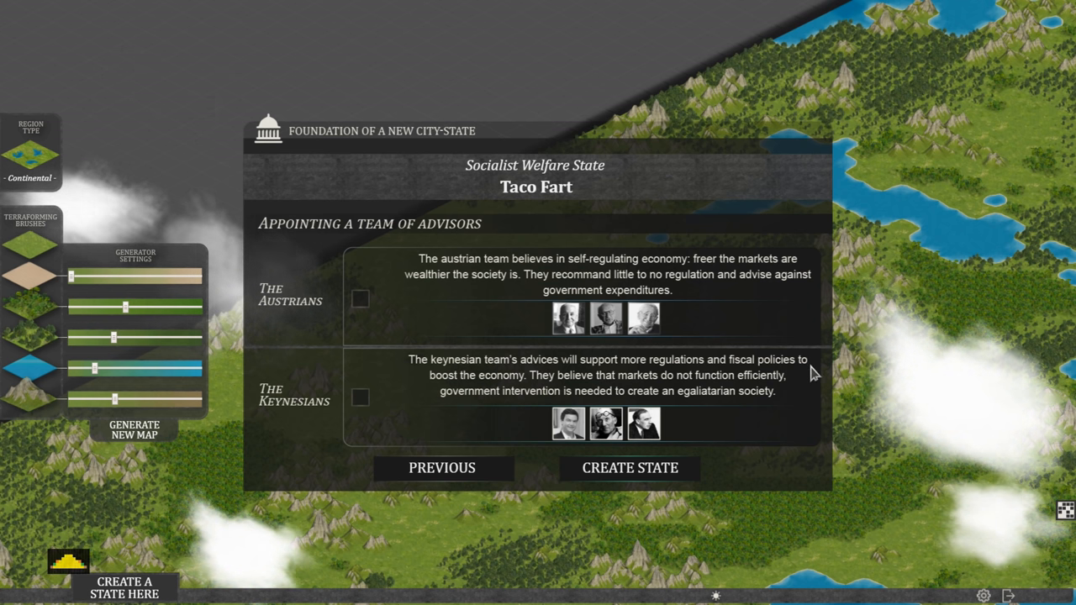
mouse_move(587, 391)
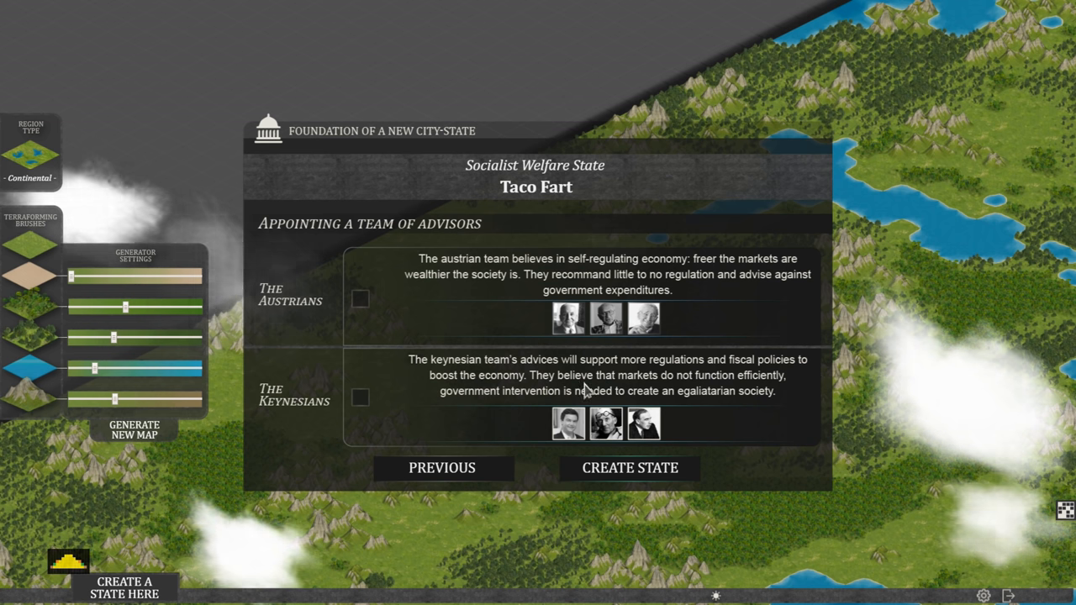
mouse_move(709, 383)
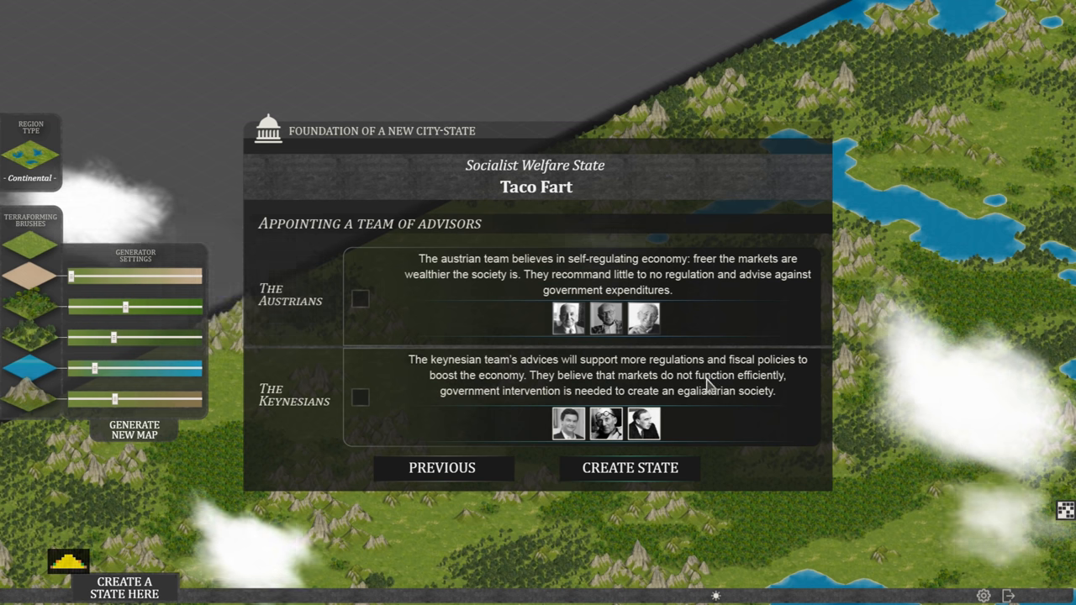
mouse_move(613, 403)
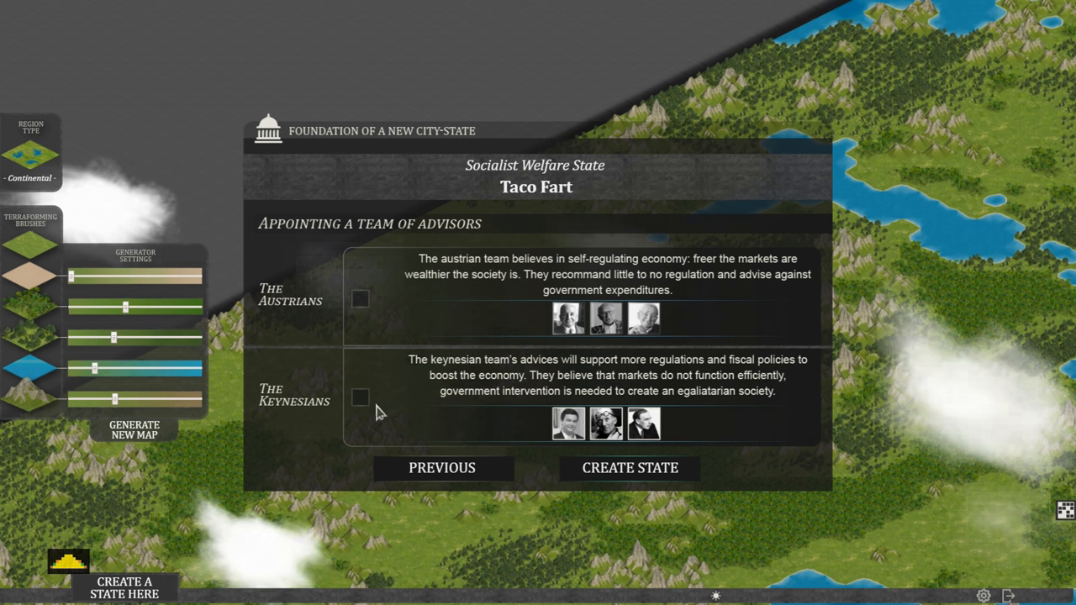
Pick the Keynesian advisor team and confirm founding Taco Fart
click(629, 467)
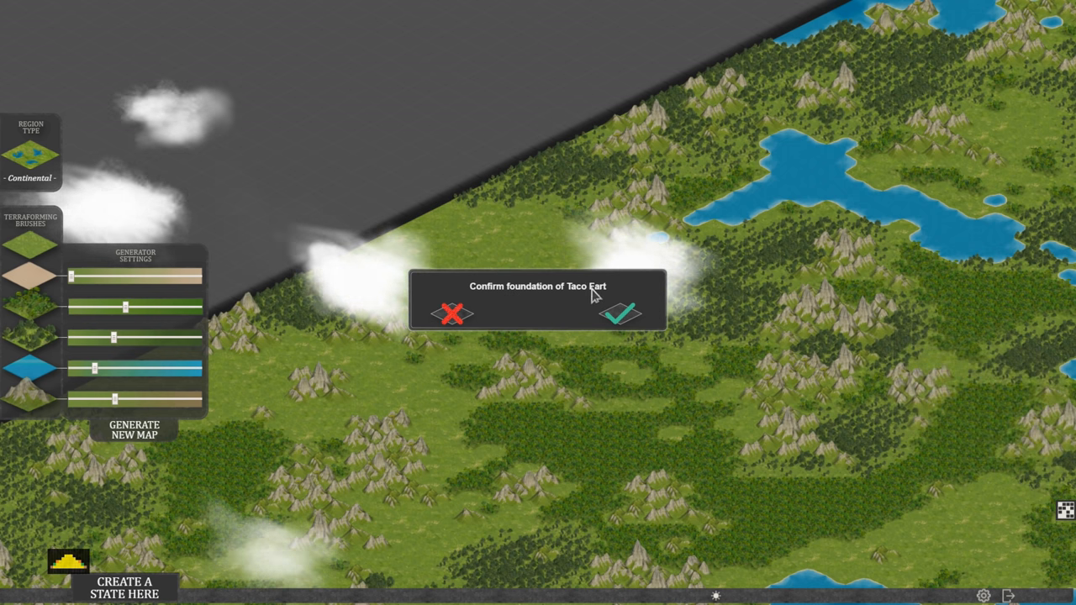
click(622, 316)
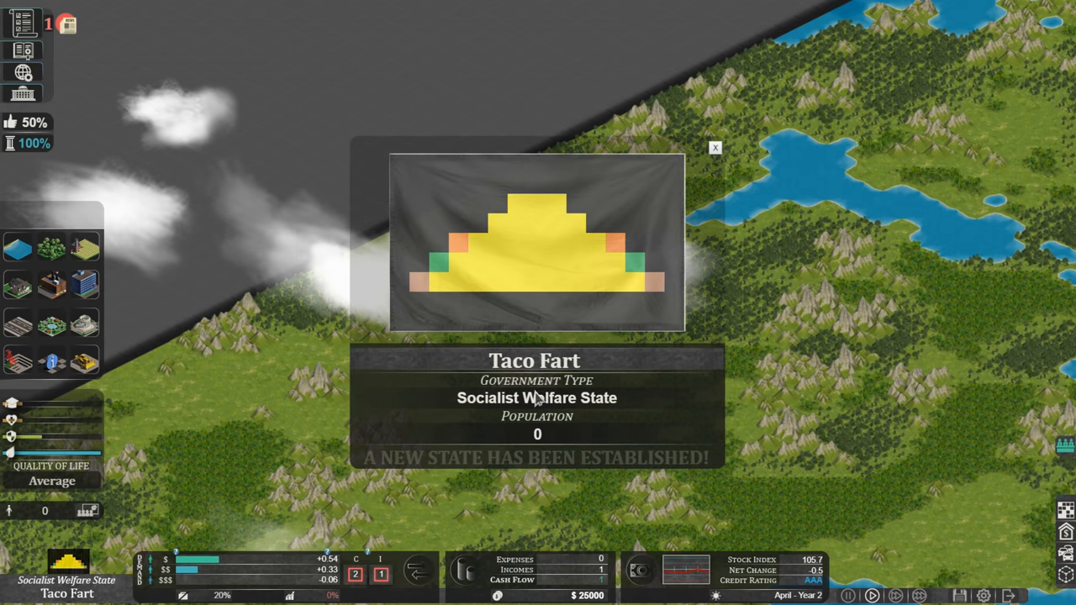
mouse_move(483, 156)
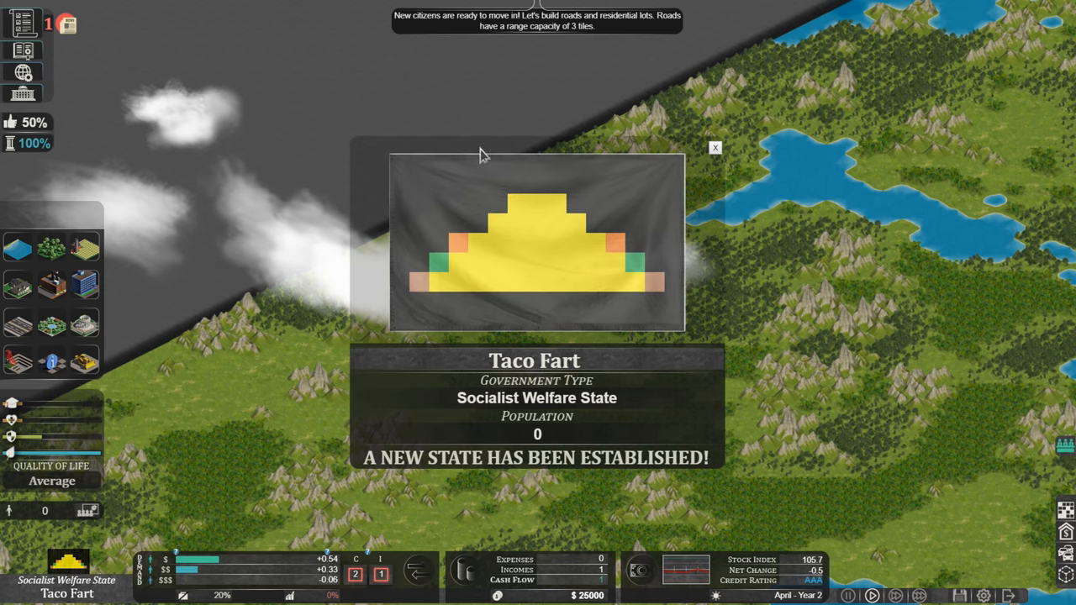
mouse_move(725, 326)
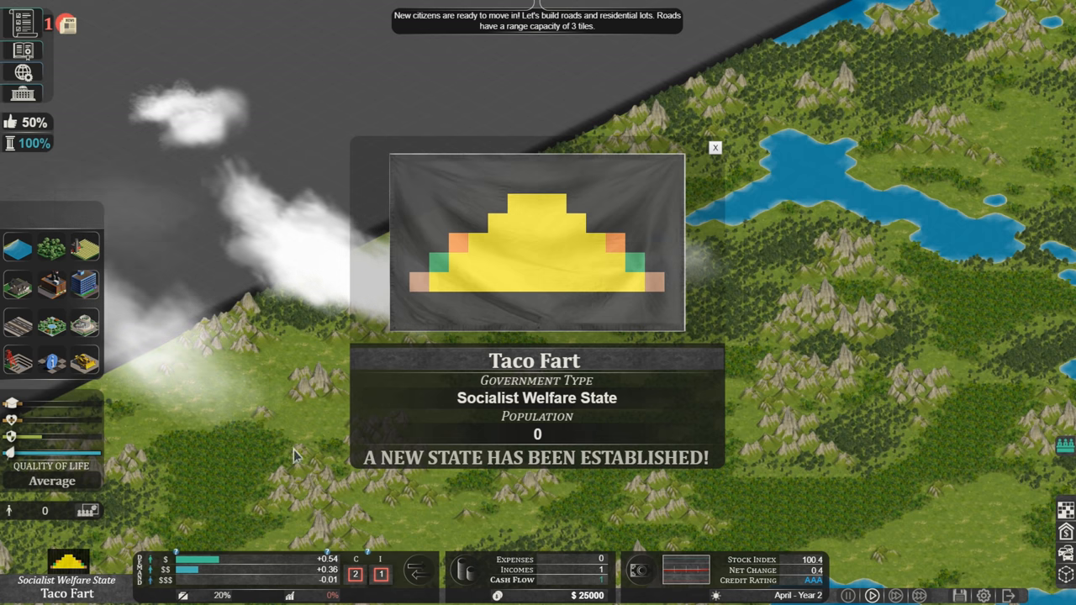
mouse_move(505, 334)
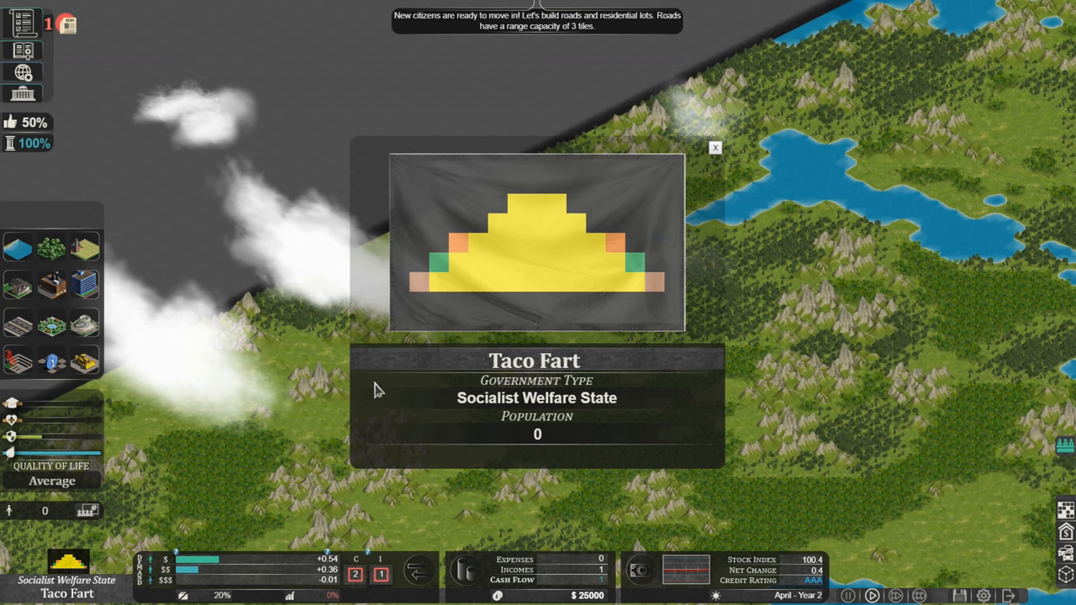
mouse_move(507, 388)
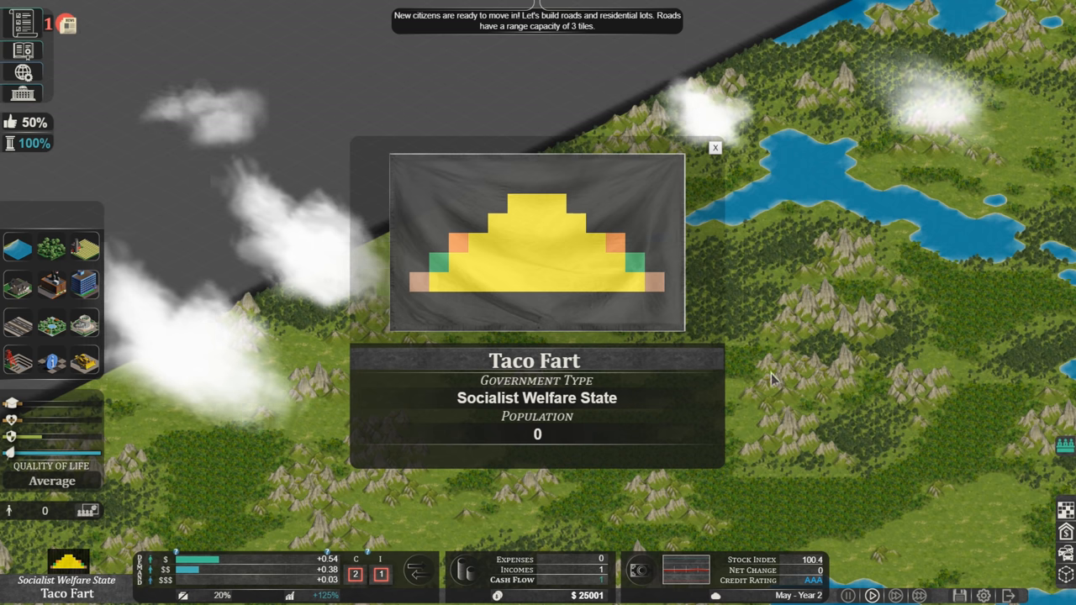
Dismiss the announcement that Taco Fart has been established
click(714, 148)
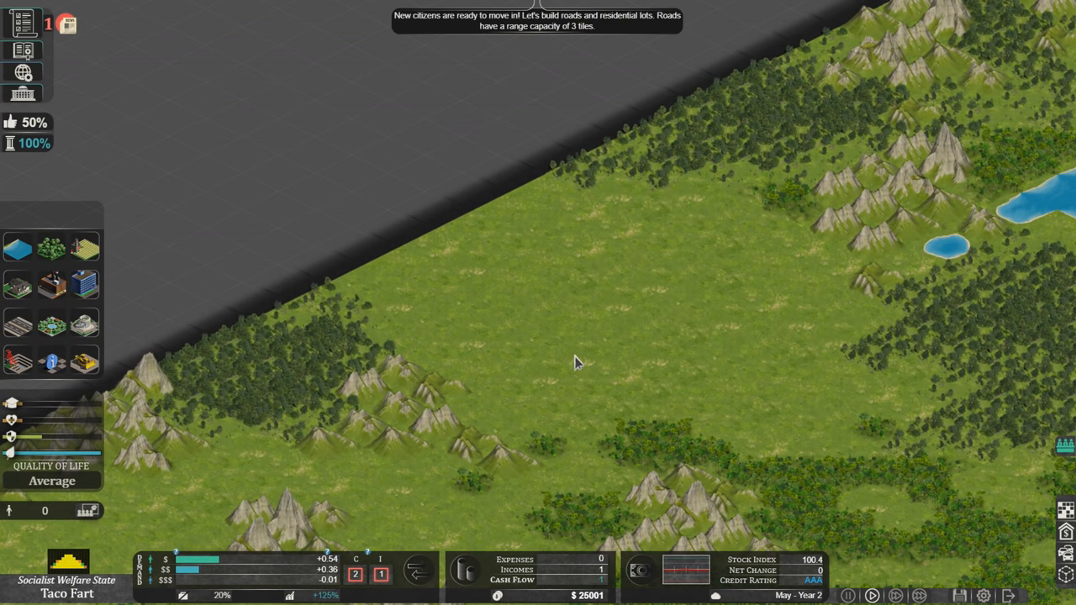
mouse_move(399, 332)
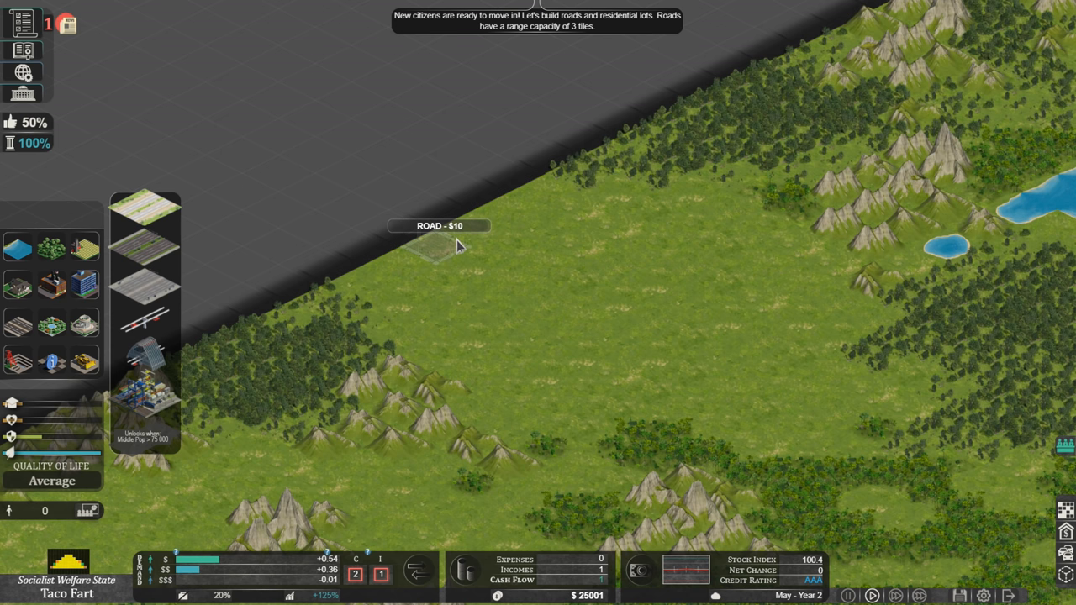
click(437, 244)
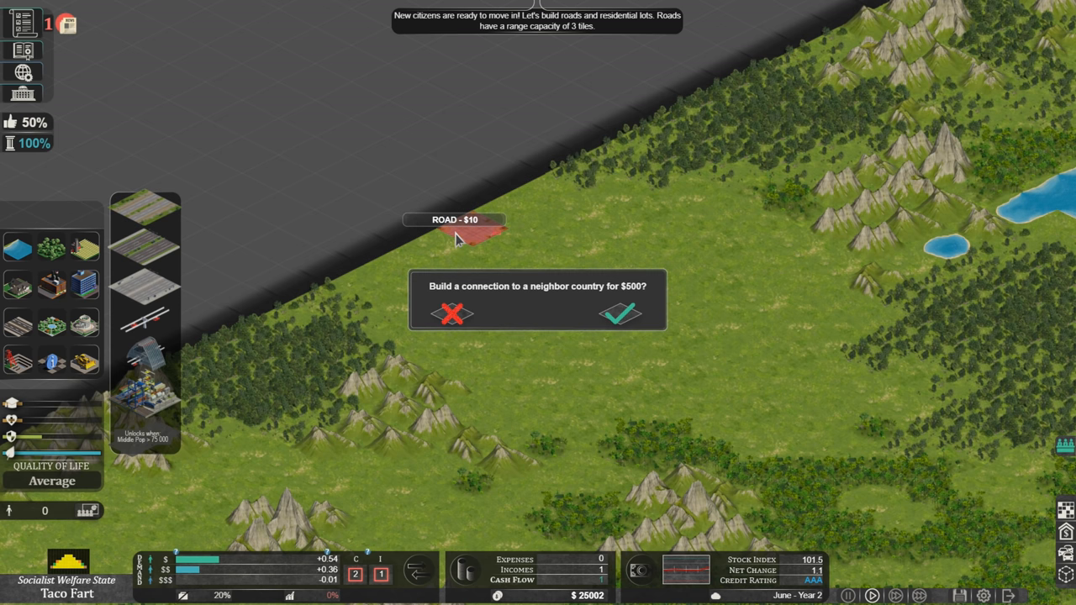
click(458, 239)
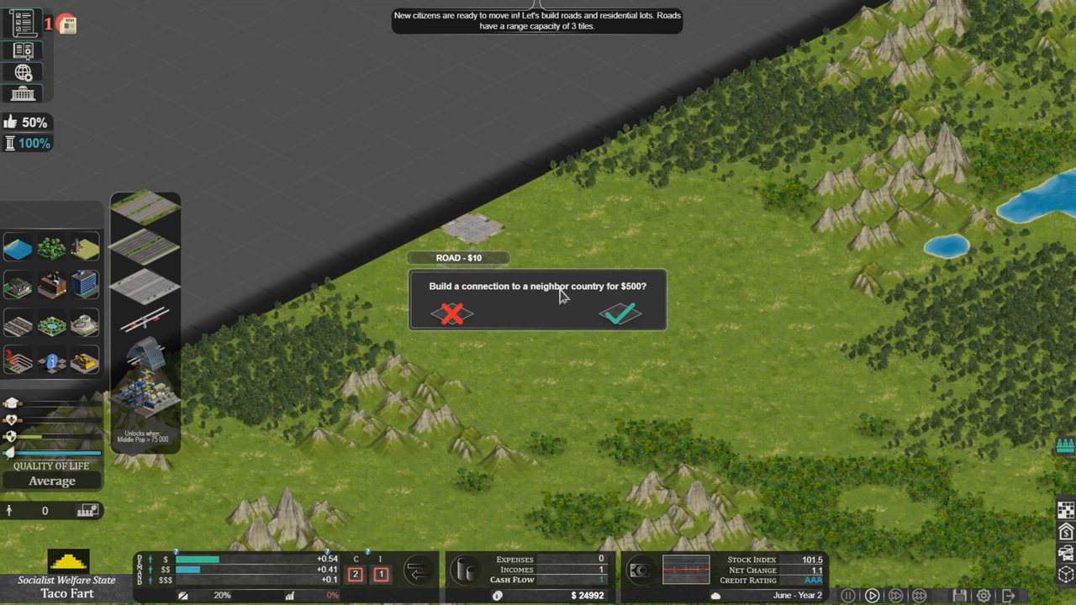
mouse_move(636, 294)
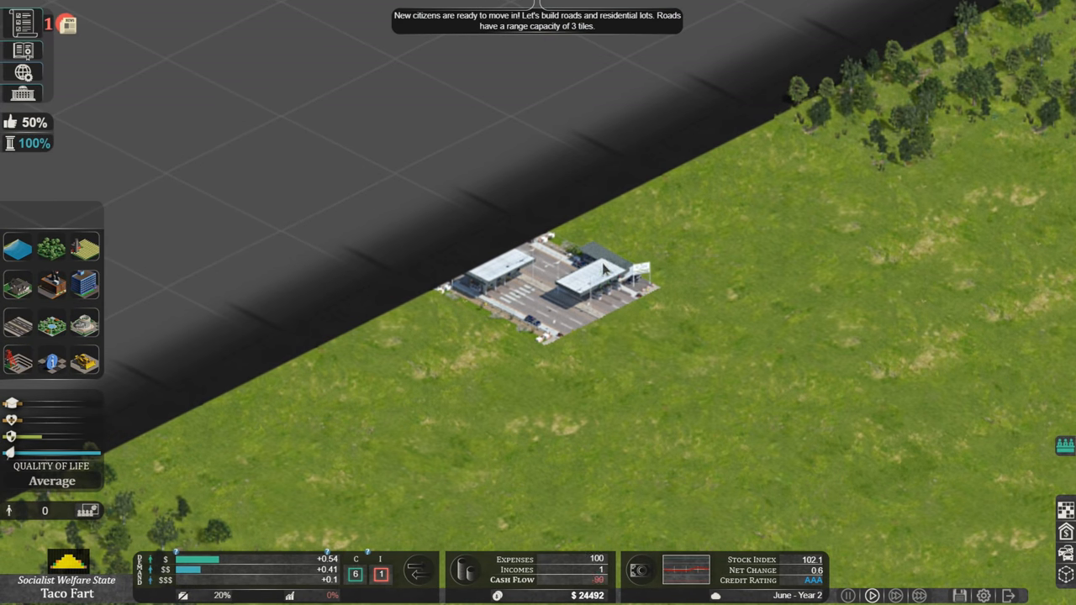
mouse_move(593, 330)
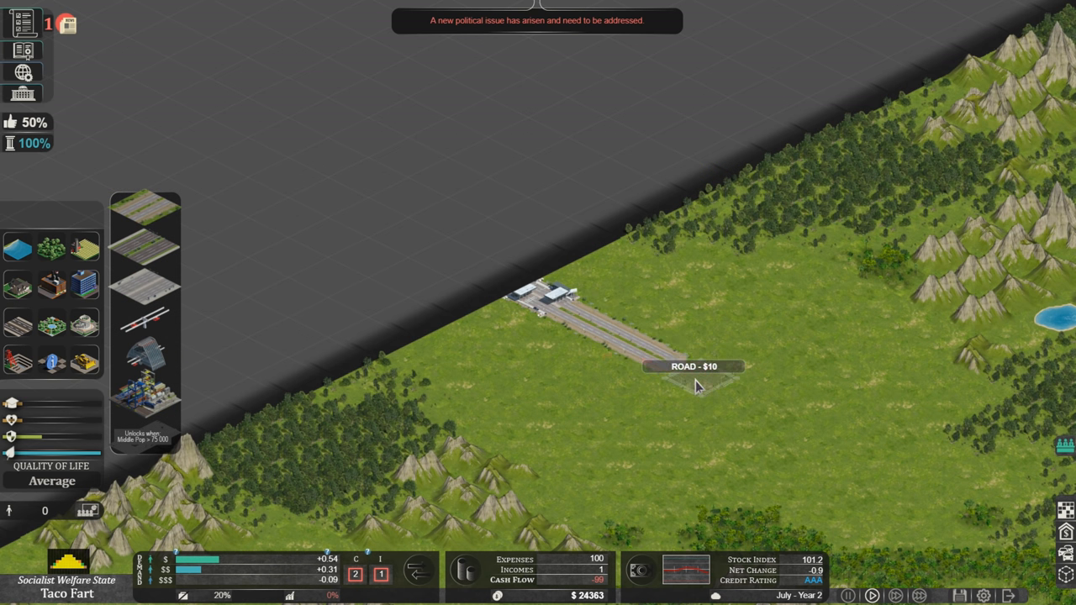
mouse_move(772, 423)
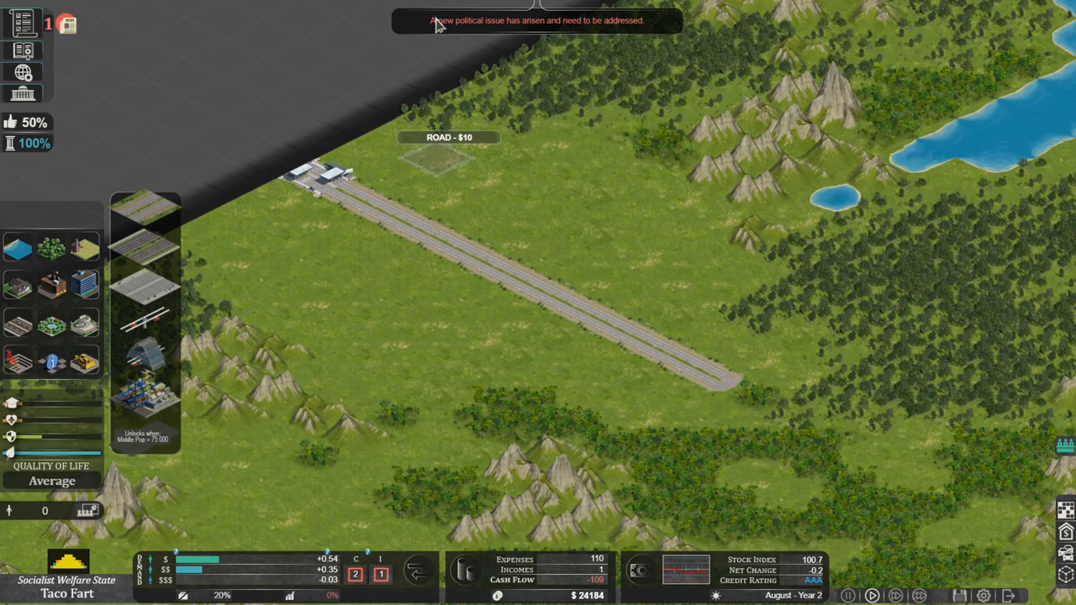
mouse_move(555, 32)
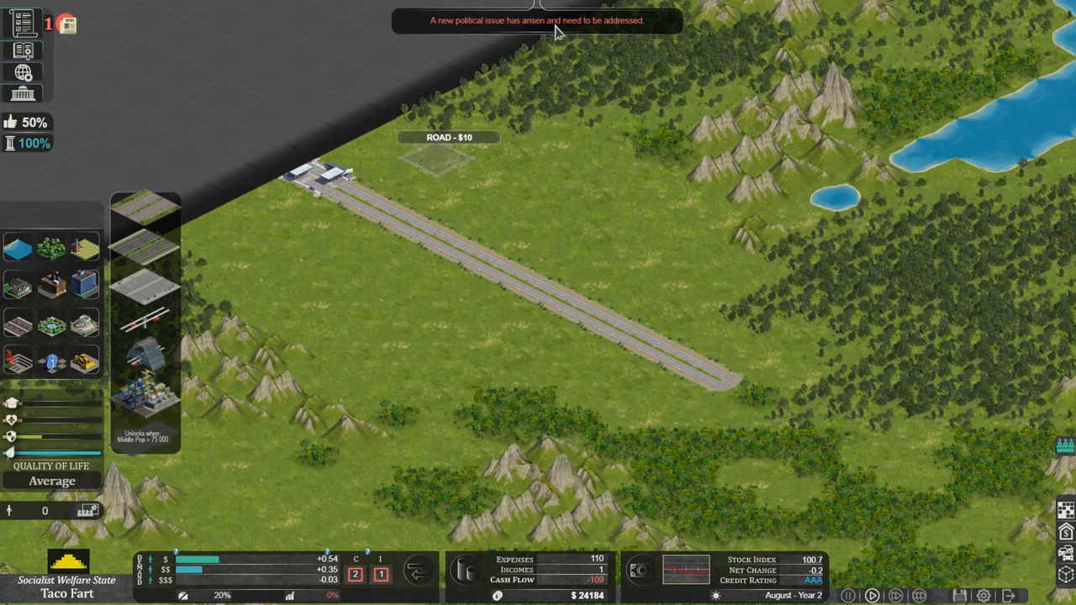
Open the surveillance issue and select tracking of all citizens' internet activities and communications
click(23, 24)
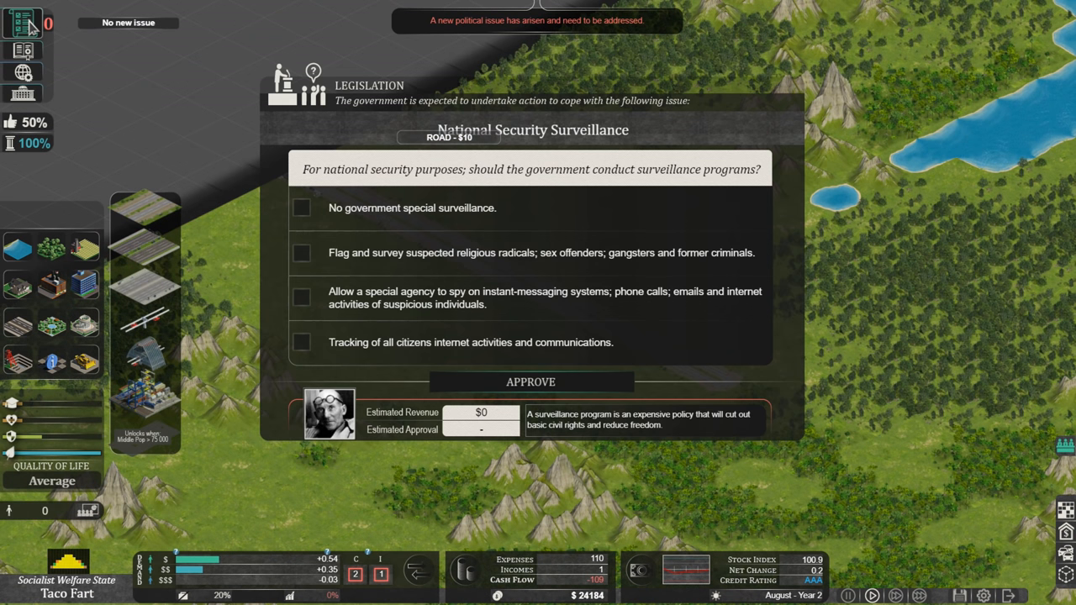
mouse_move(370, 138)
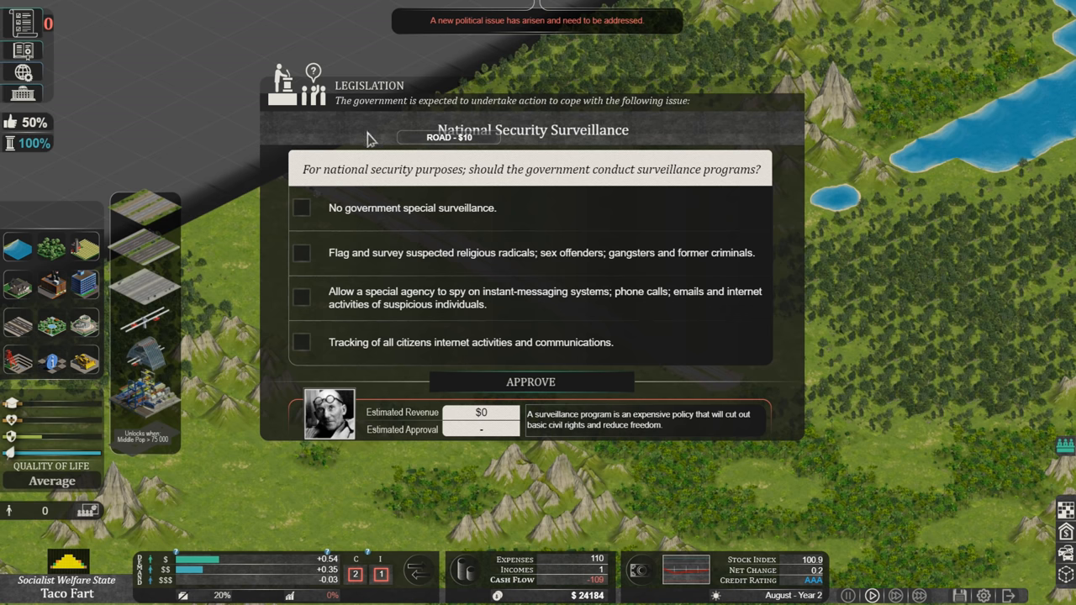
mouse_move(478, 174)
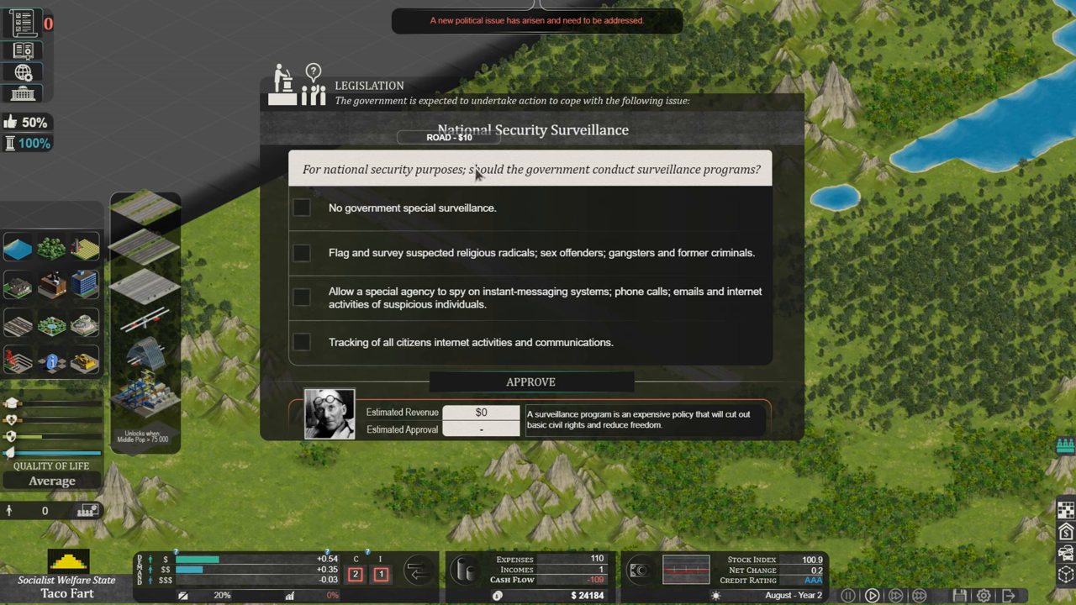
mouse_move(673, 187)
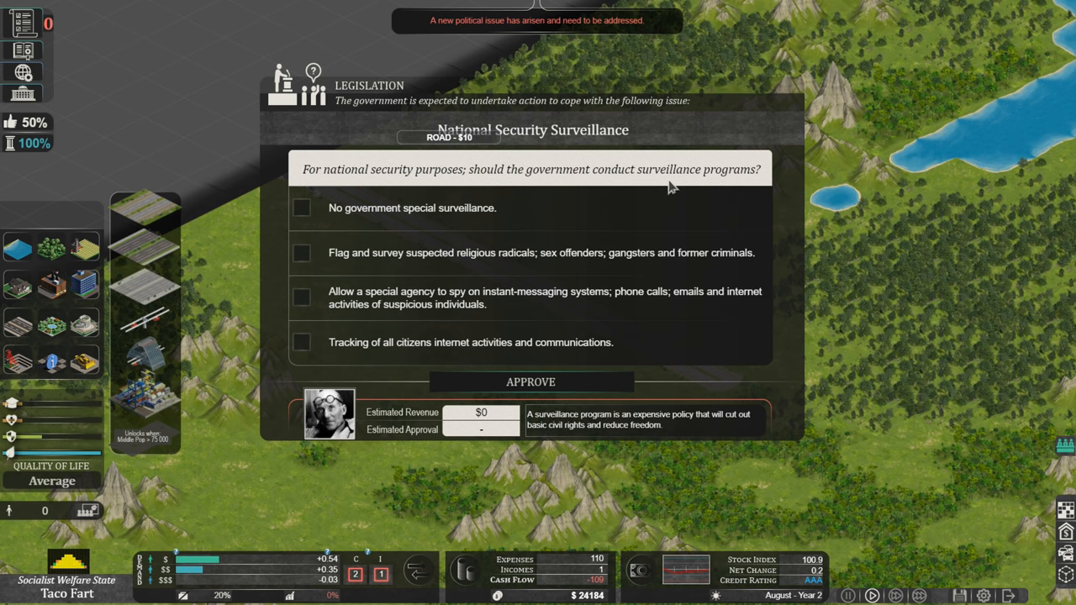
mouse_move(433, 234)
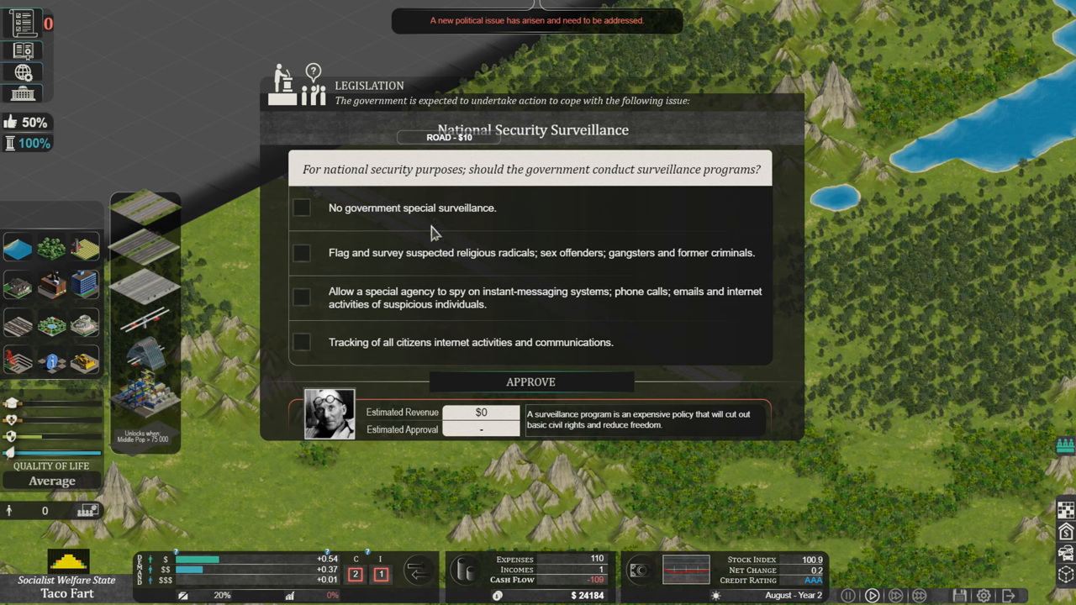
mouse_move(356, 271)
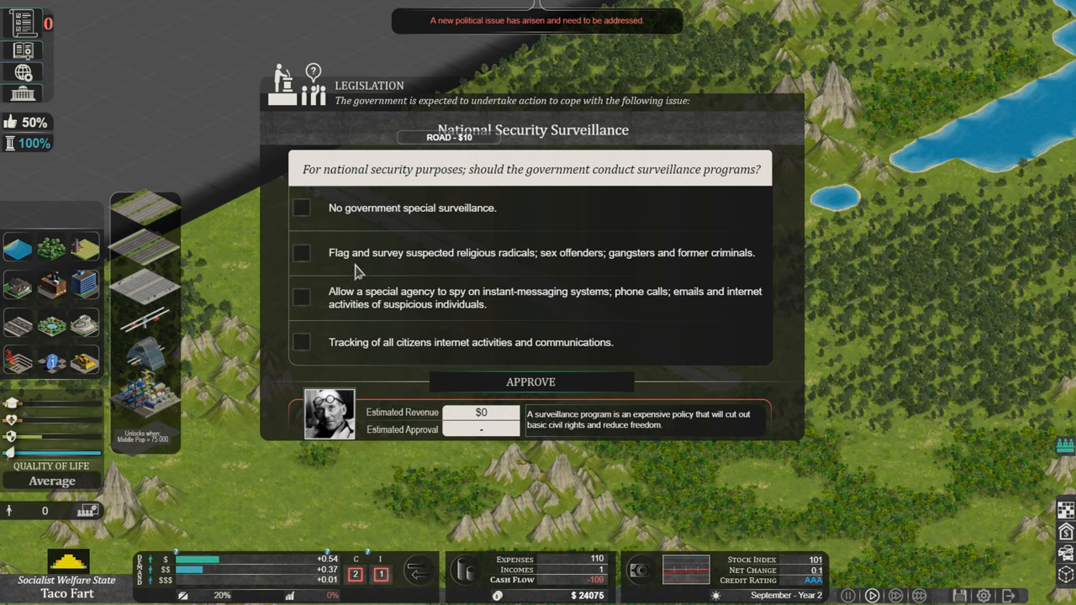
mouse_move(546, 271)
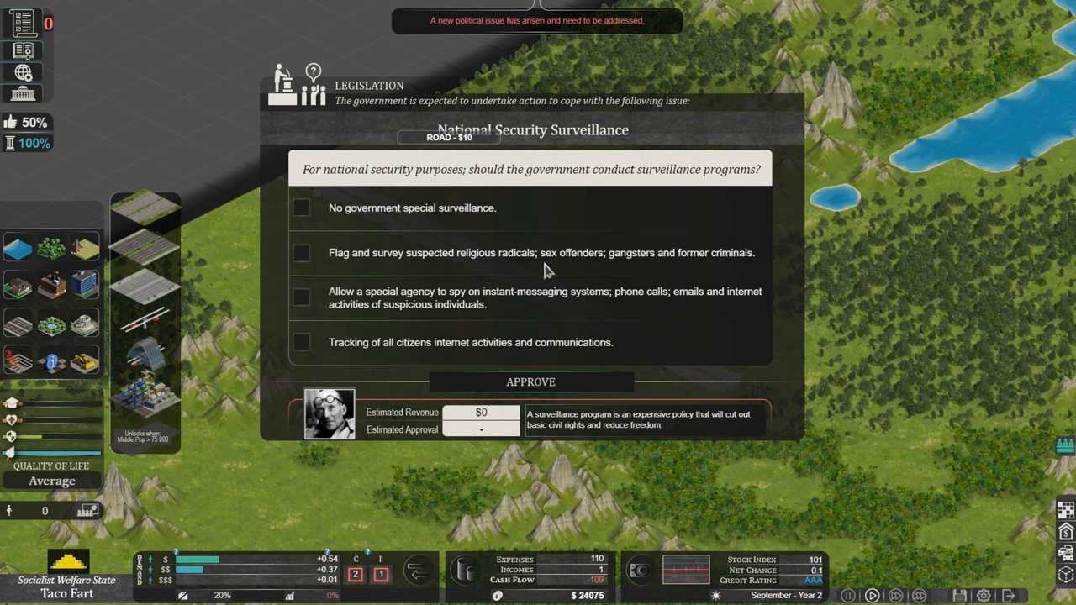
mouse_move(727, 274)
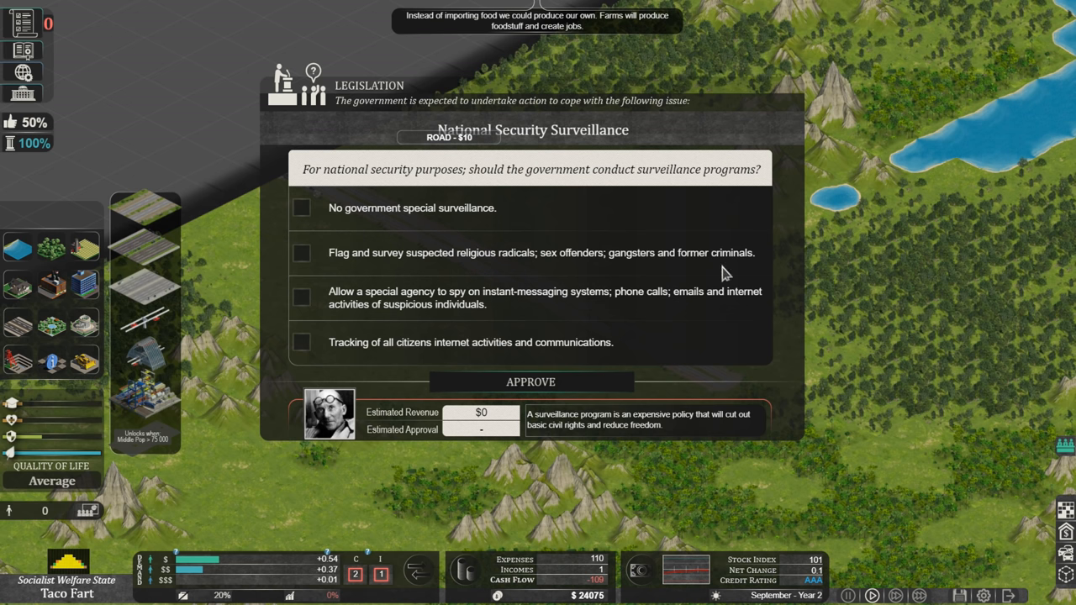
mouse_move(435, 308)
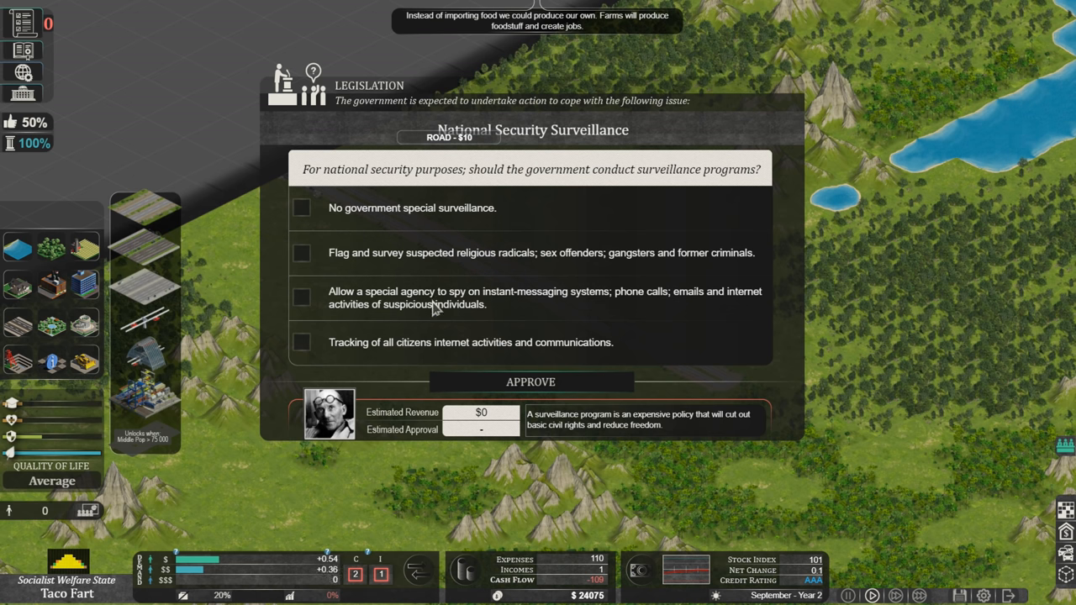
mouse_move(580, 309)
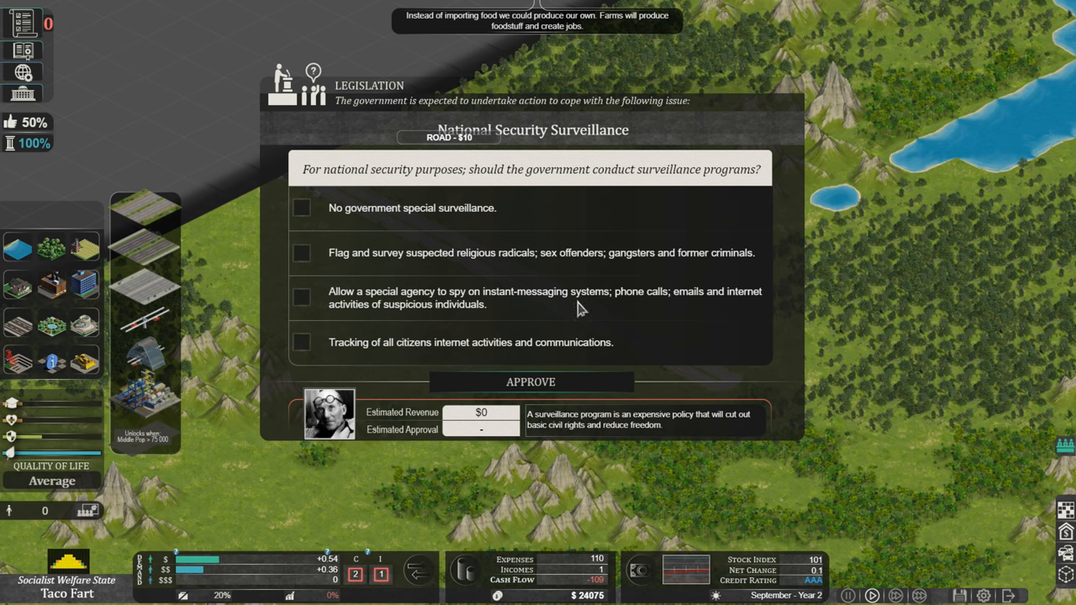
mouse_move(471, 278)
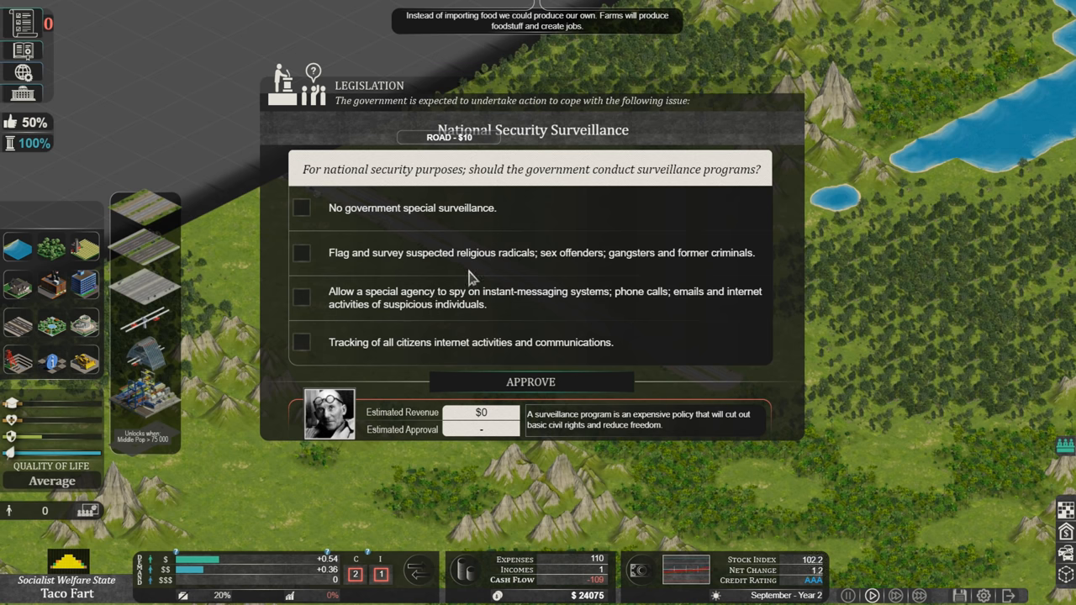
mouse_move(395, 340)
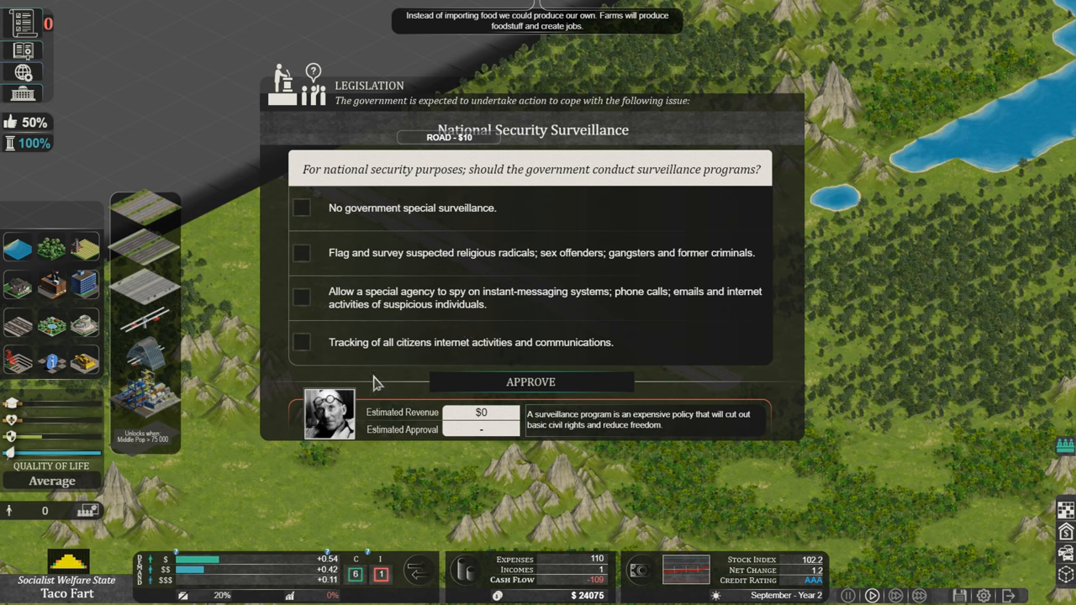
click(301, 342)
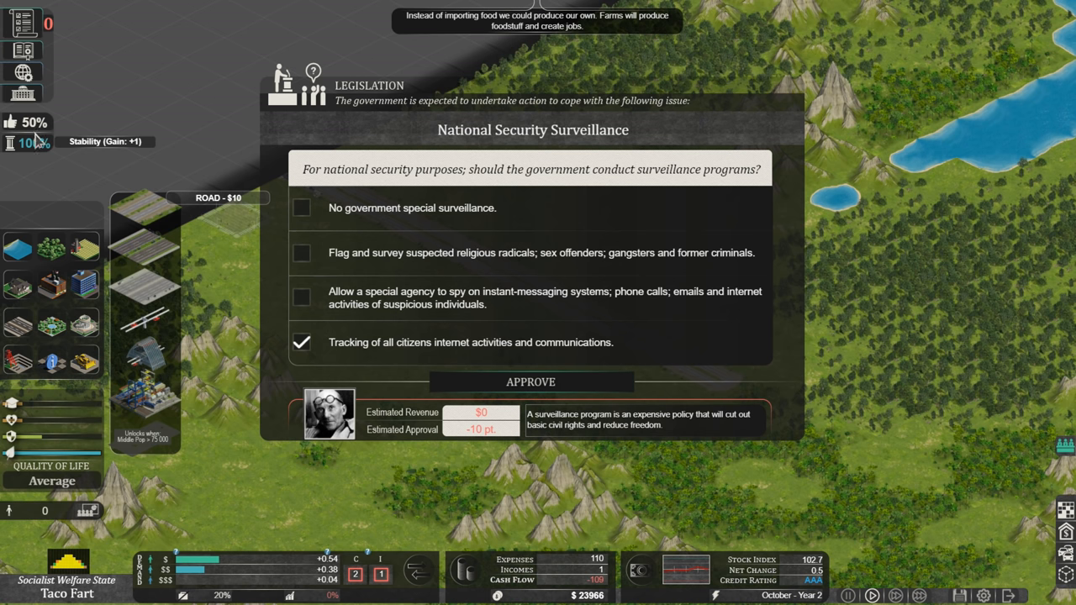
mouse_move(34, 126)
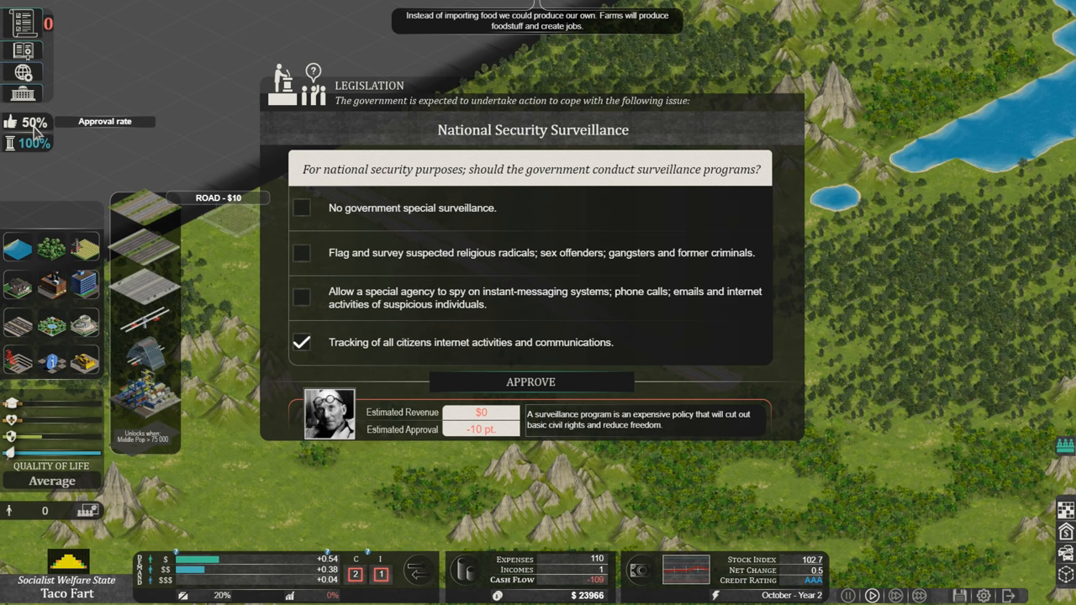
mouse_move(33, 150)
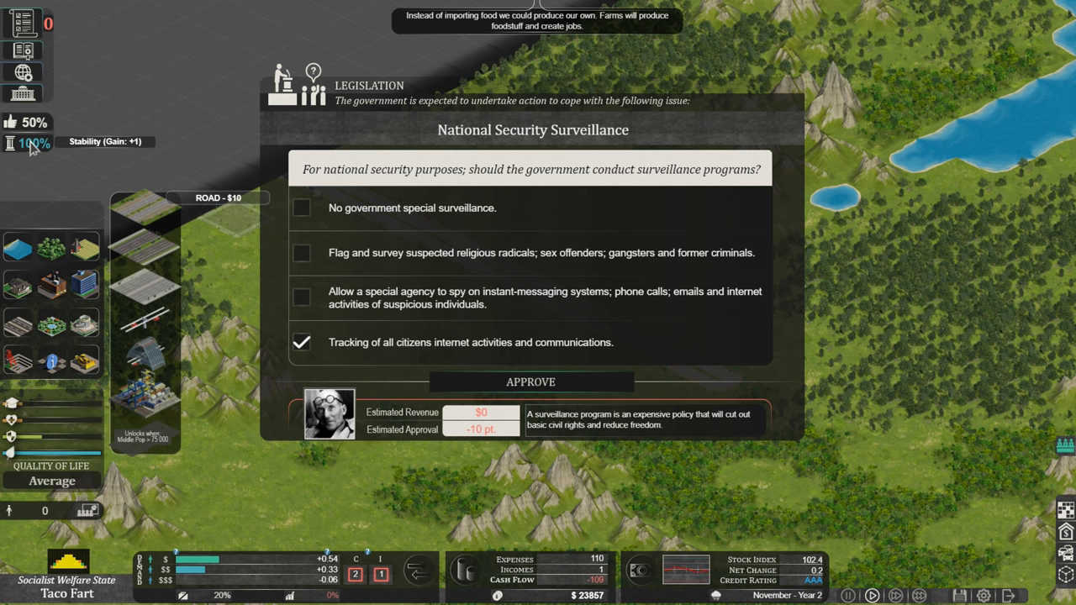
mouse_move(83, 23)
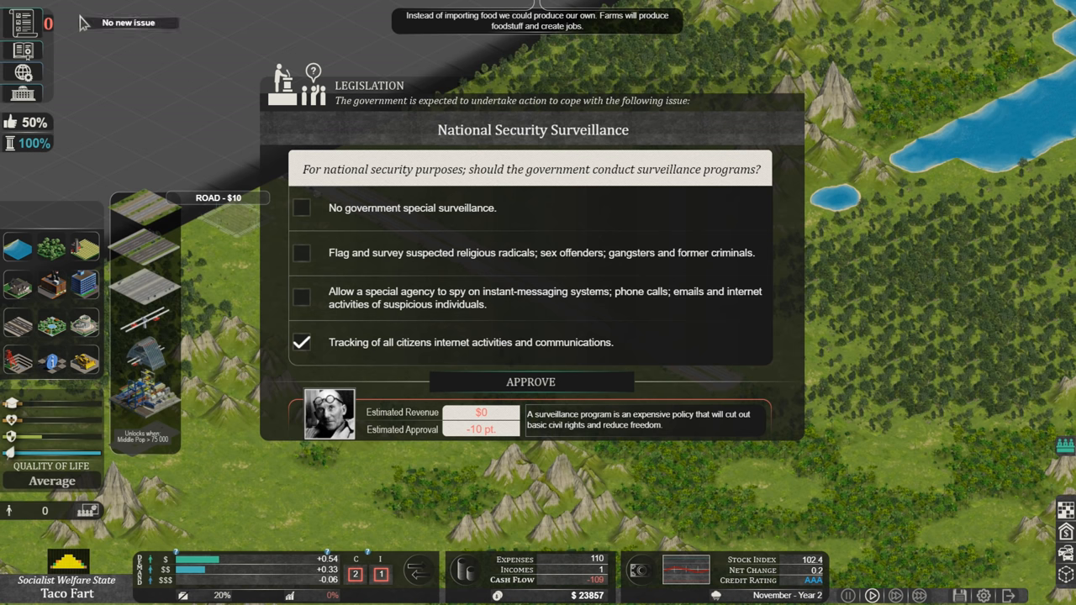
mouse_move(365, 352)
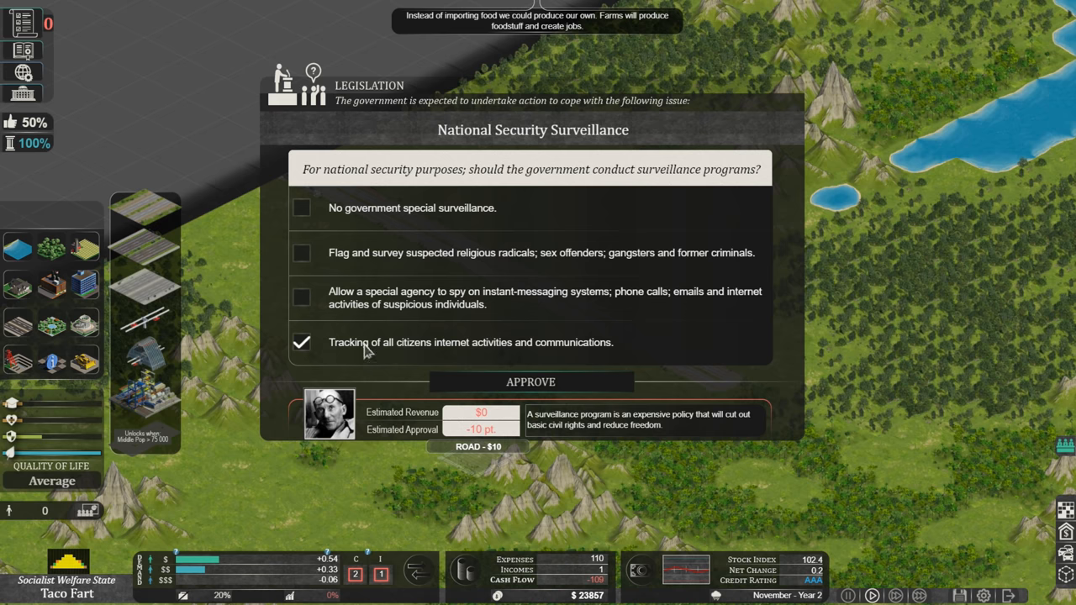
mouse_move(167, 136)
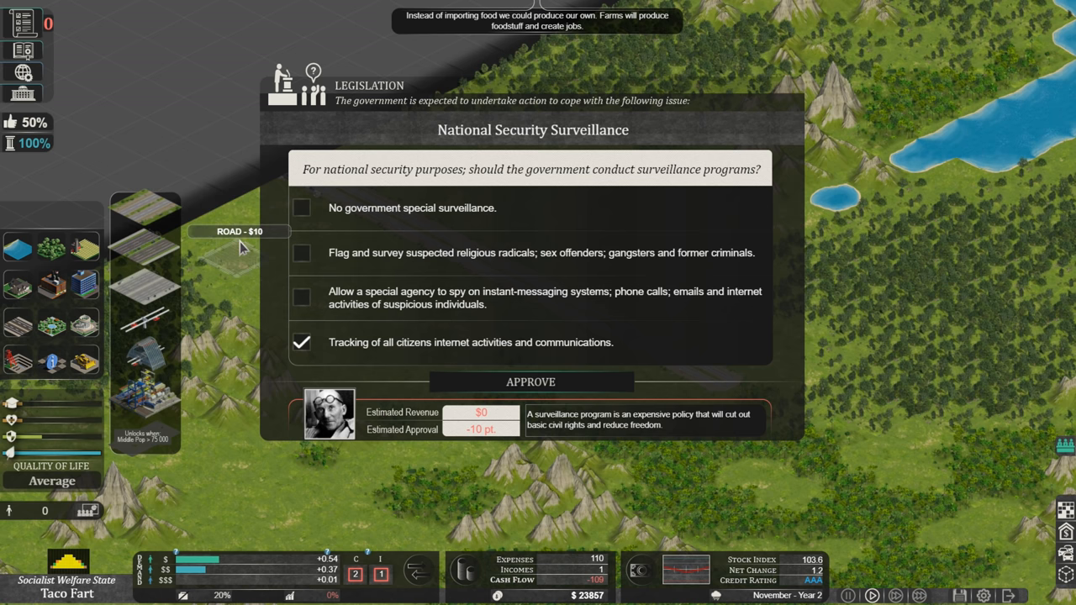
mouse_move(160, 152)
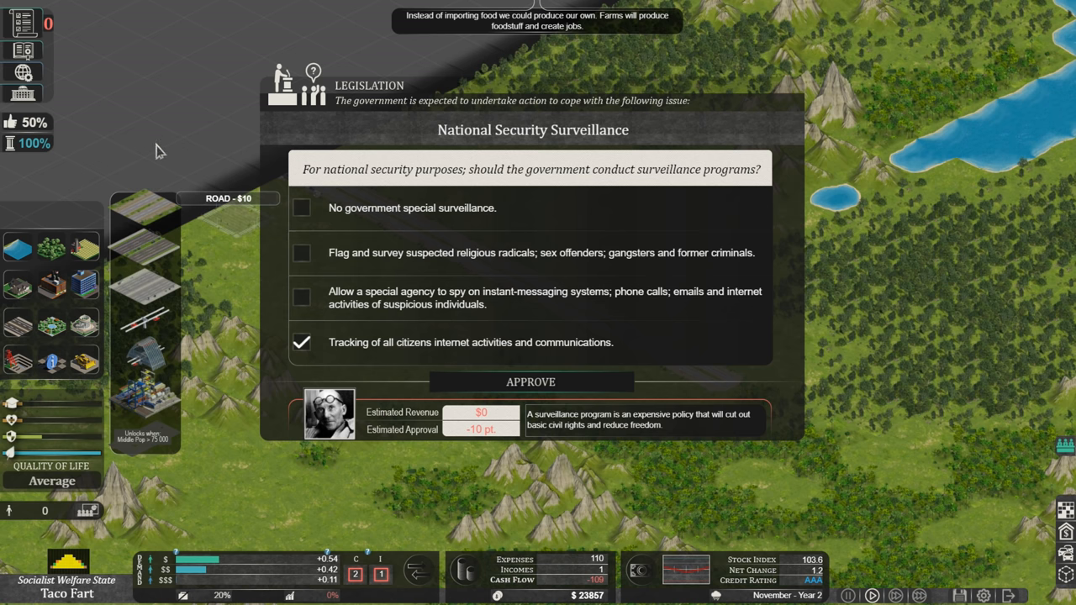
mouse_move(345, 443)
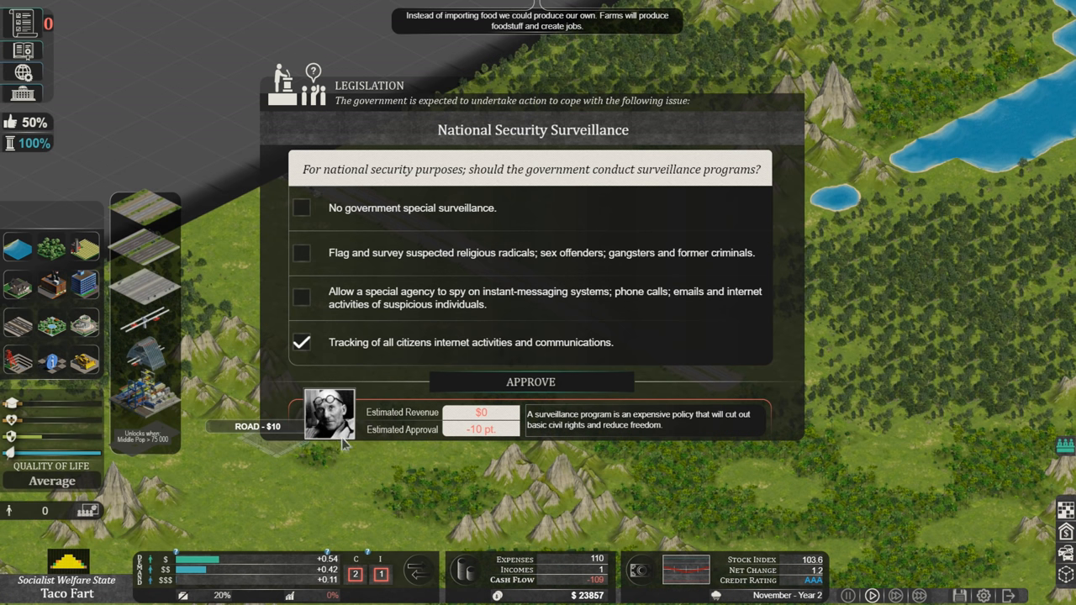
mouse_move(486, 348)
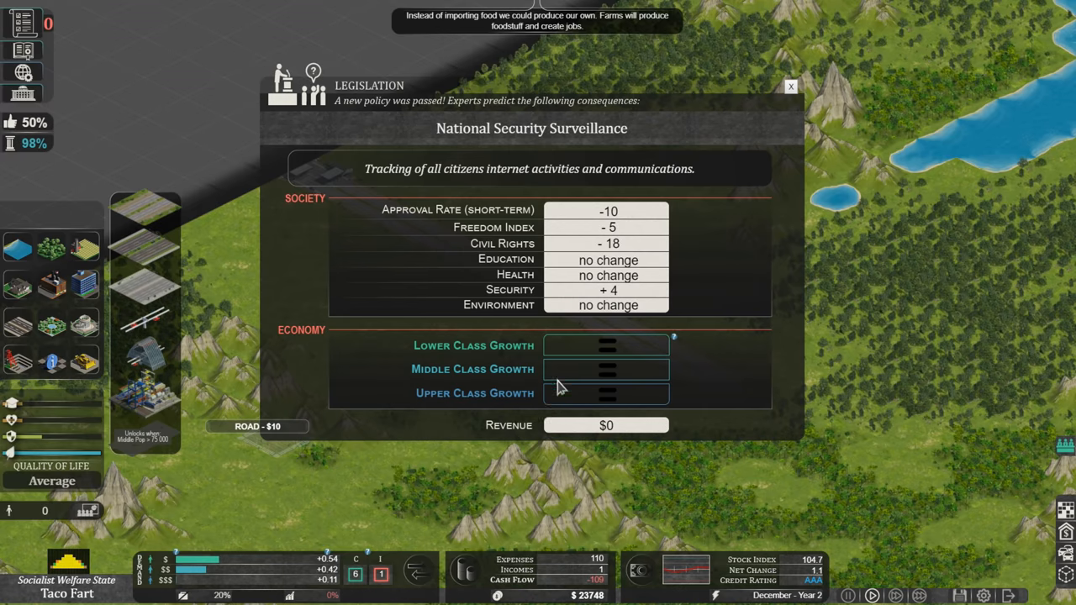
mouse_move(407, 183)
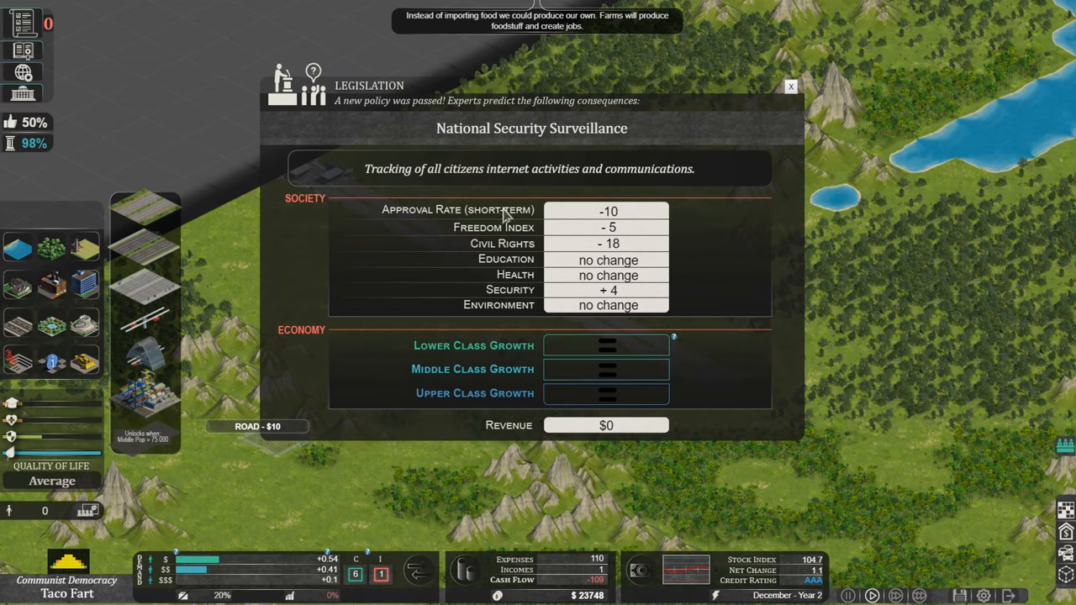
mouse_move(626, 223)
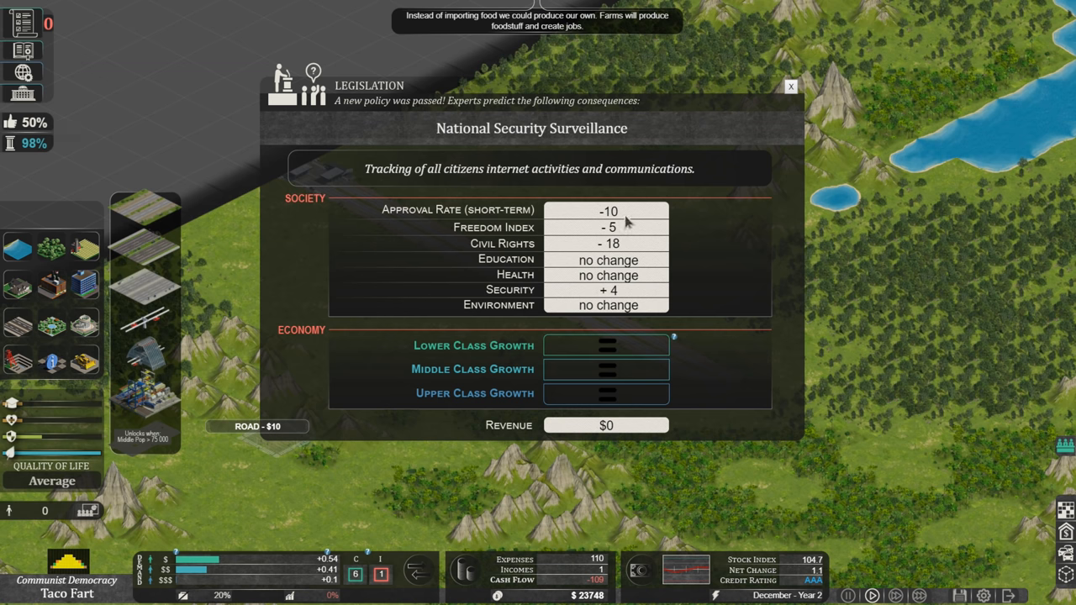
mouse_move(627, 238)
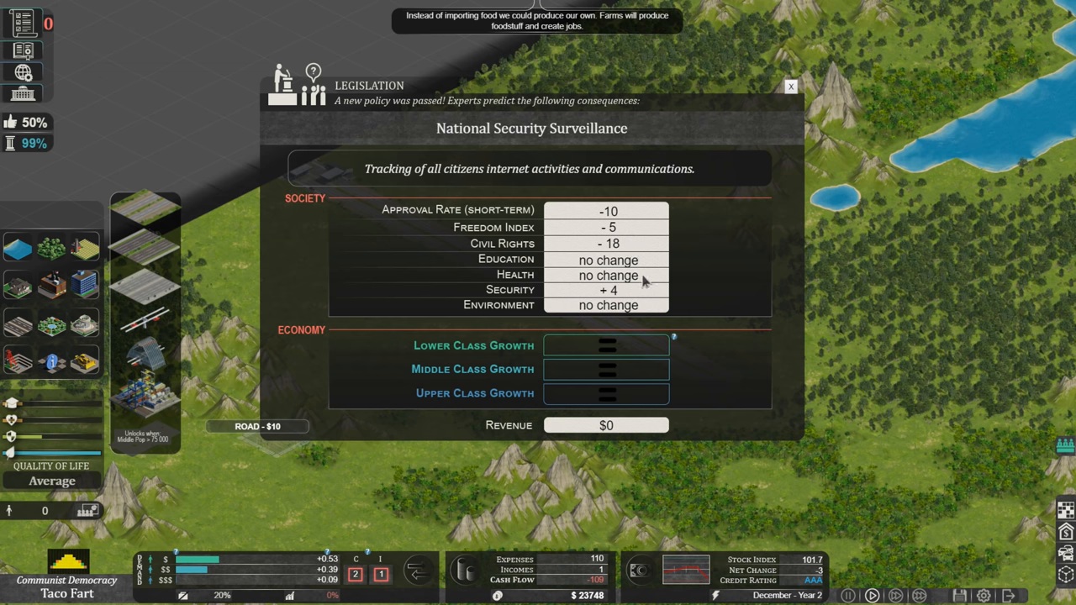
mouse_move(631, 282)
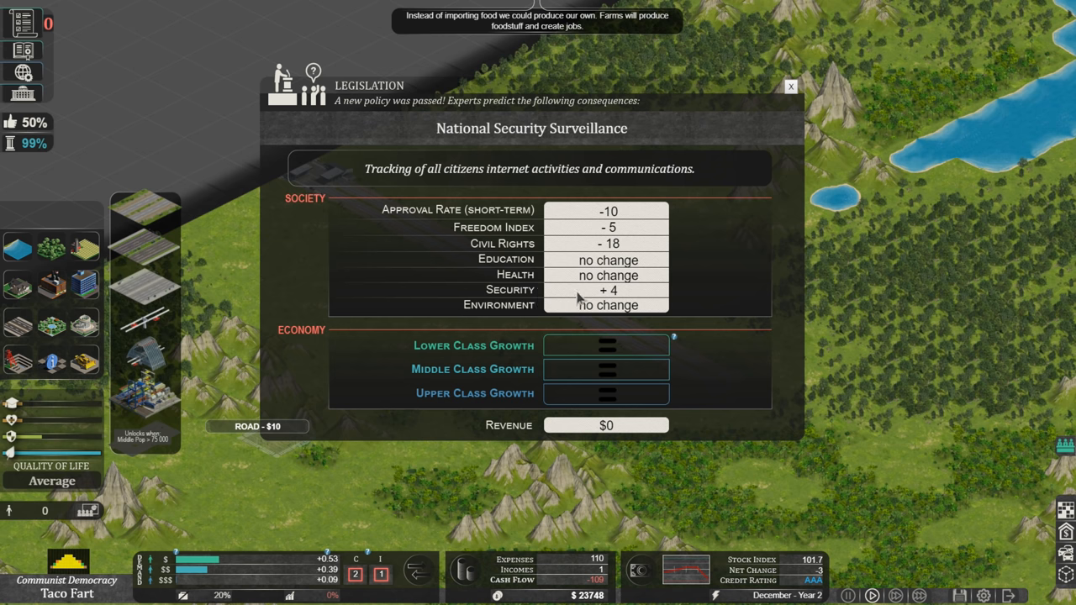
mouse_move(660, 311)
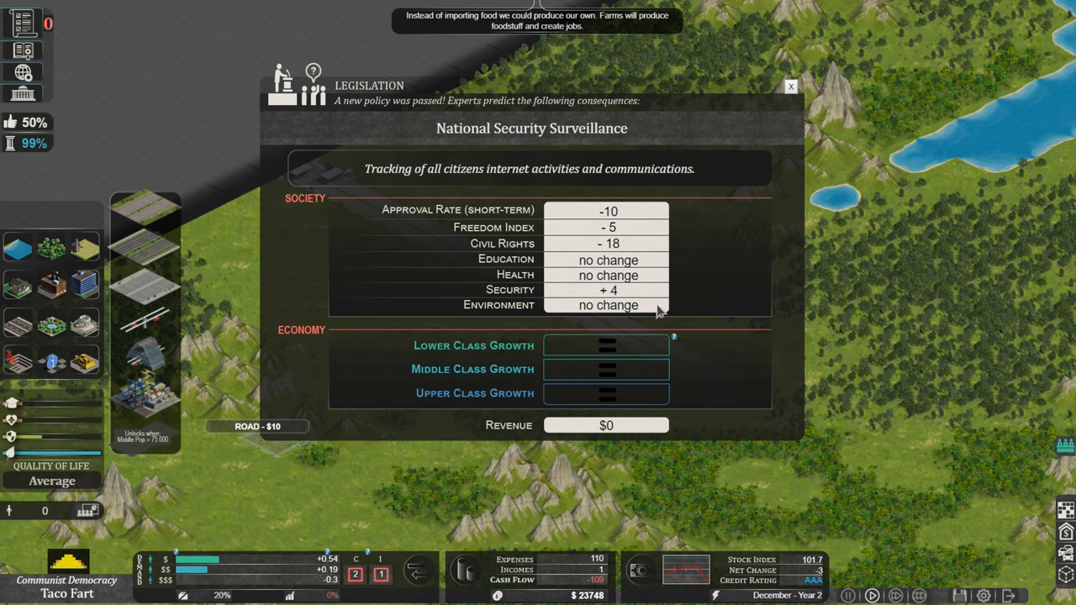
mouse_move(621, 297)
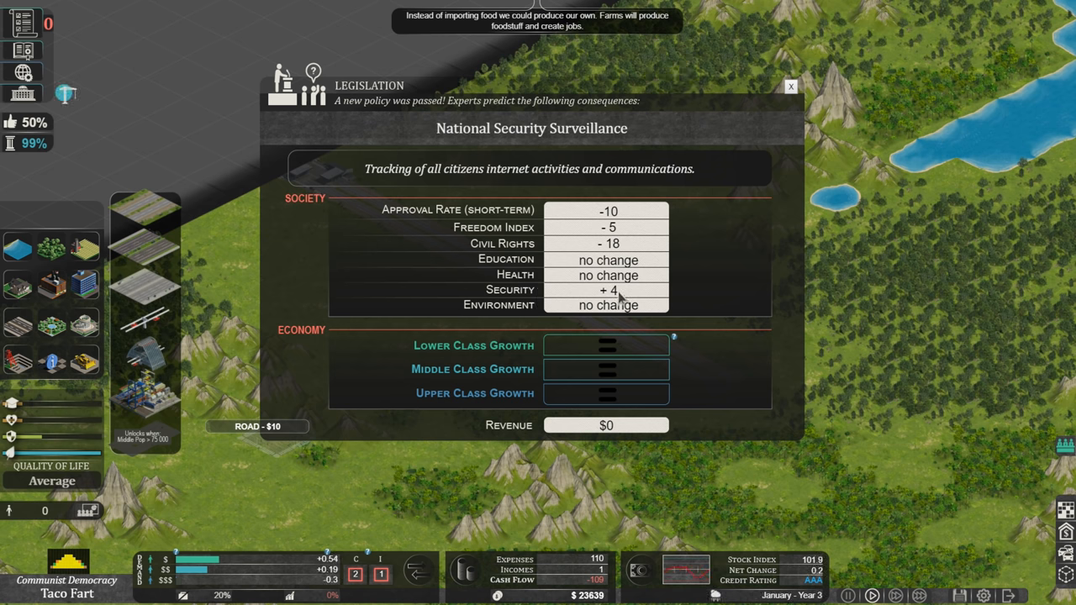
mouse_move(592, 344)
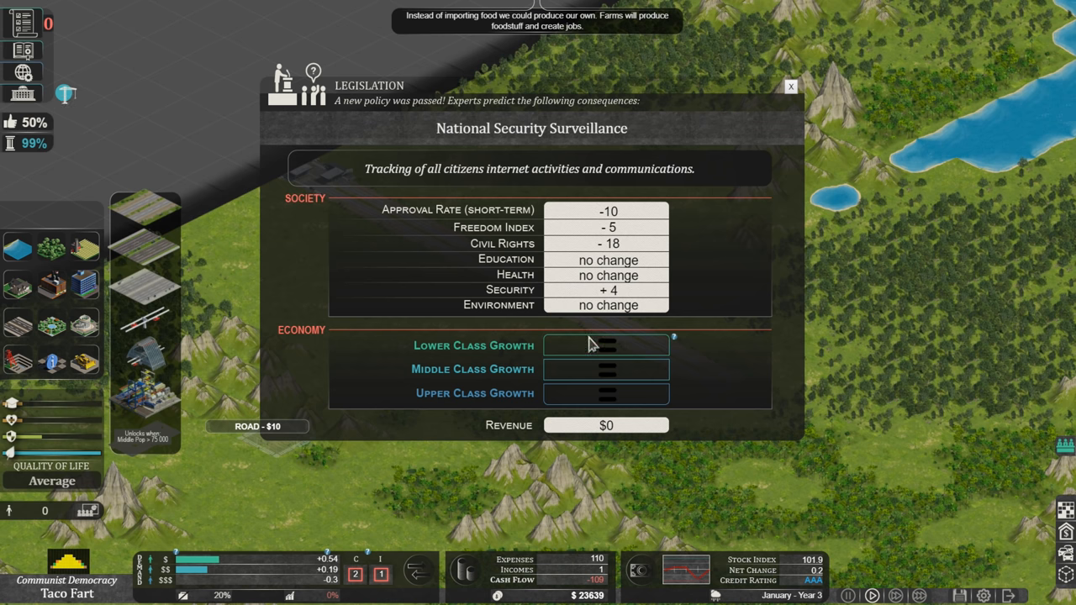
Close the consequences report and open the pending Animal protection legislation issue
click(789, 86)
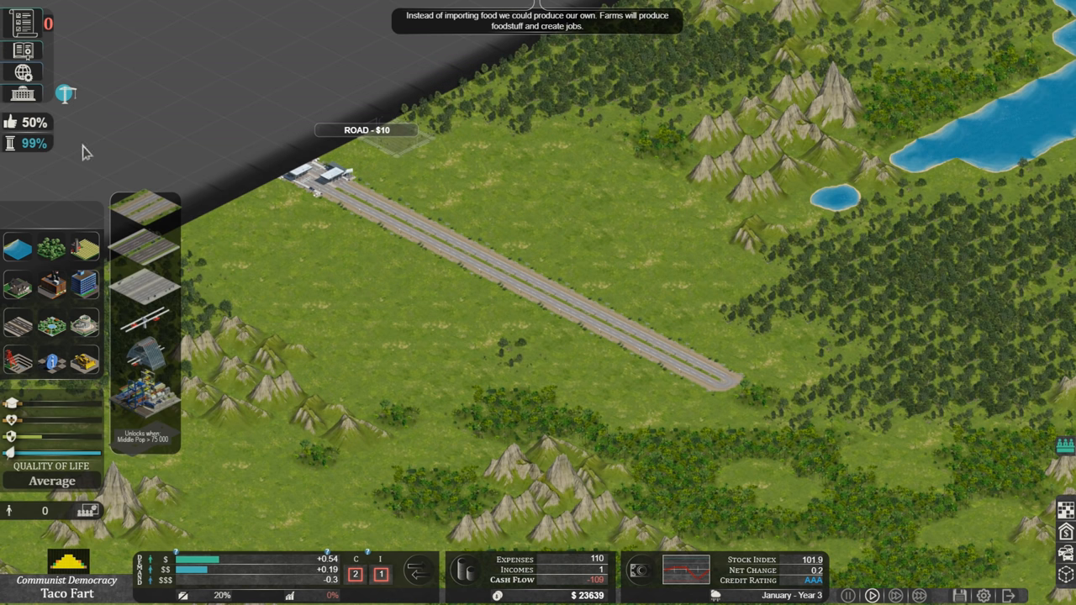
click(23, 73)
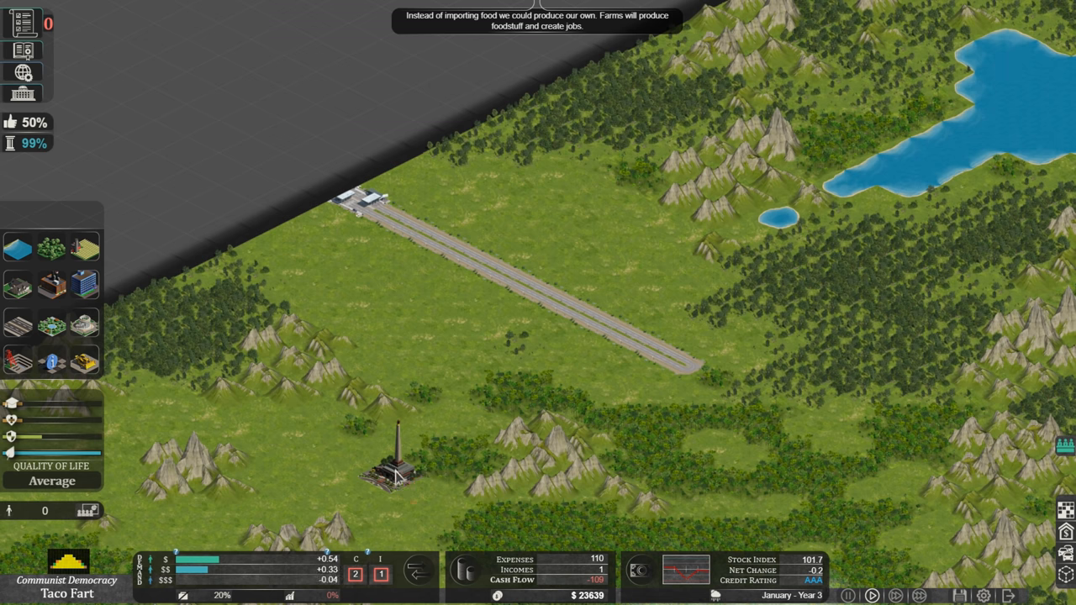
click(18, 325)
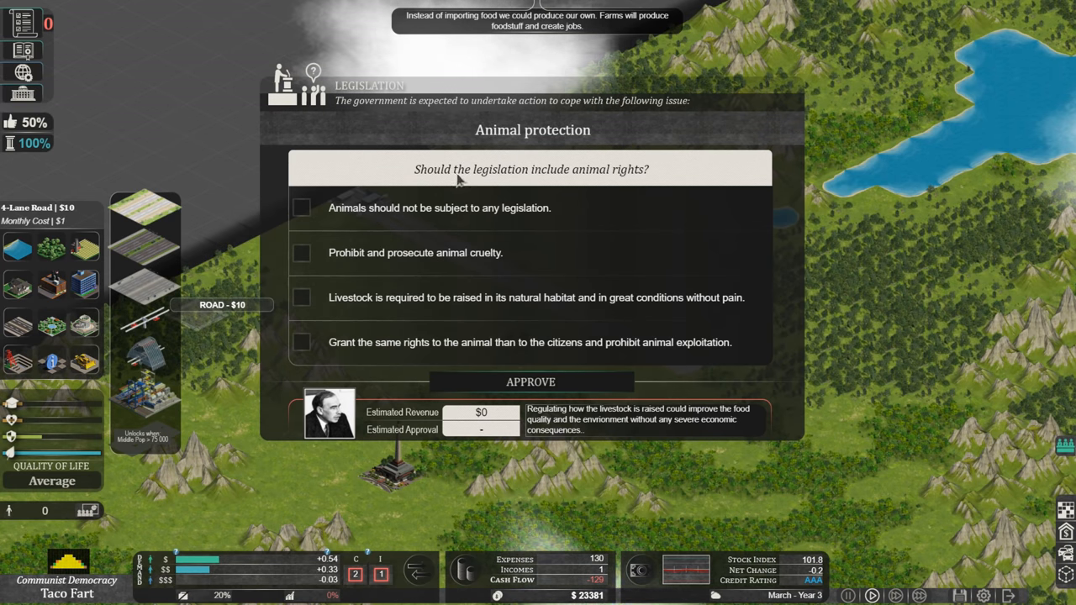
mouse_move(372, 217)
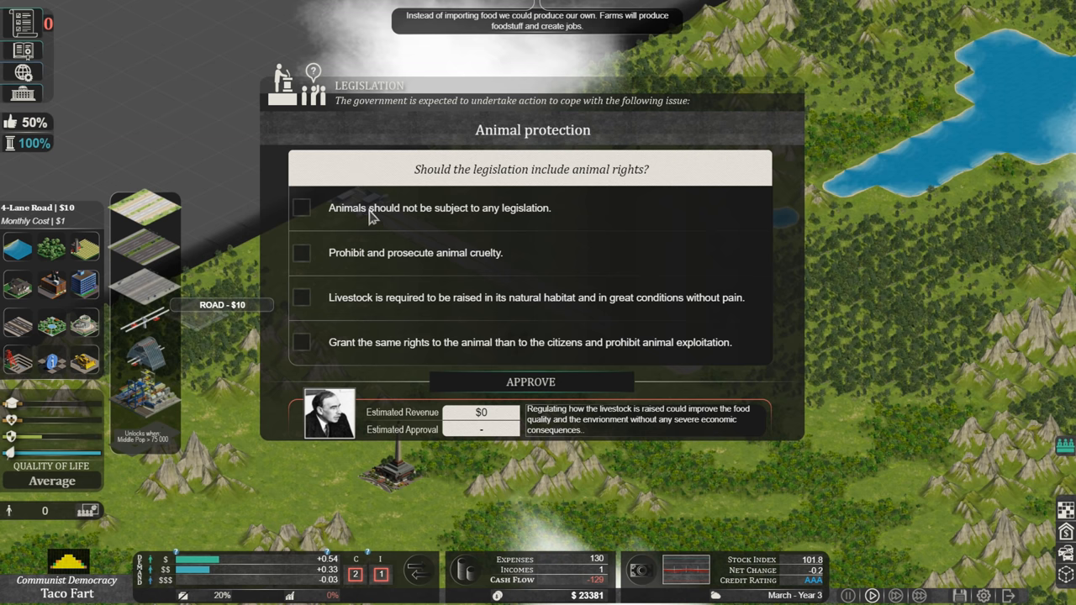
mouse_move(343, 282)
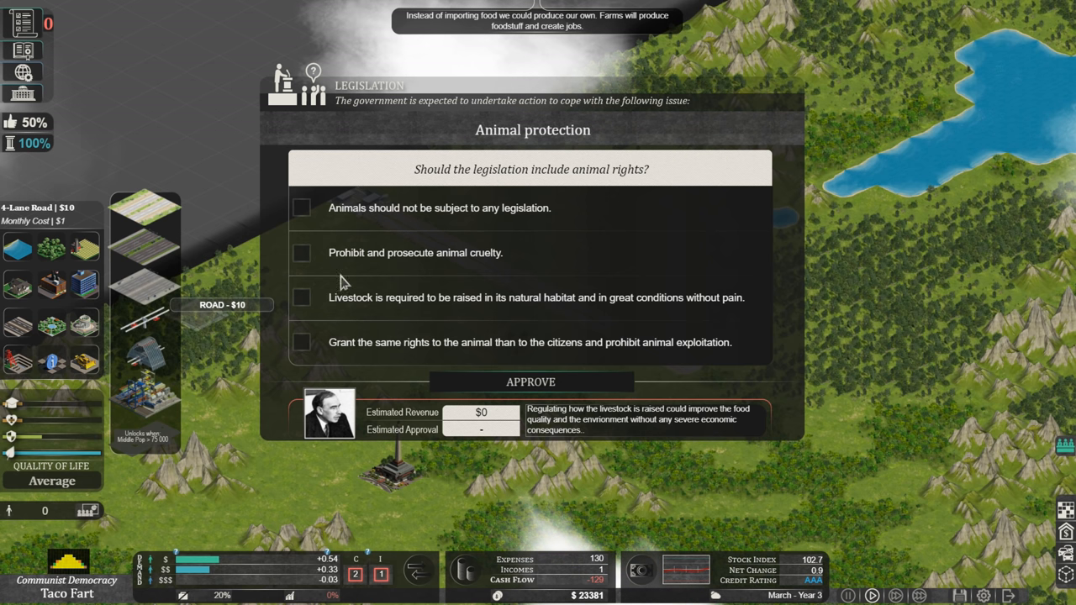
mouse_move(461, 275)
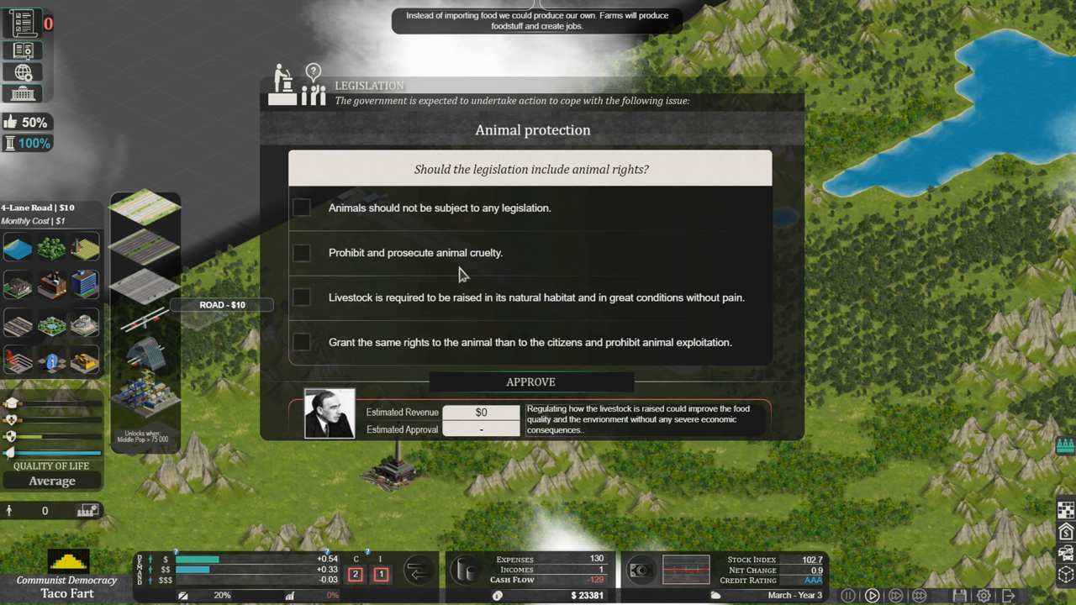
mouse_move(385, 311)
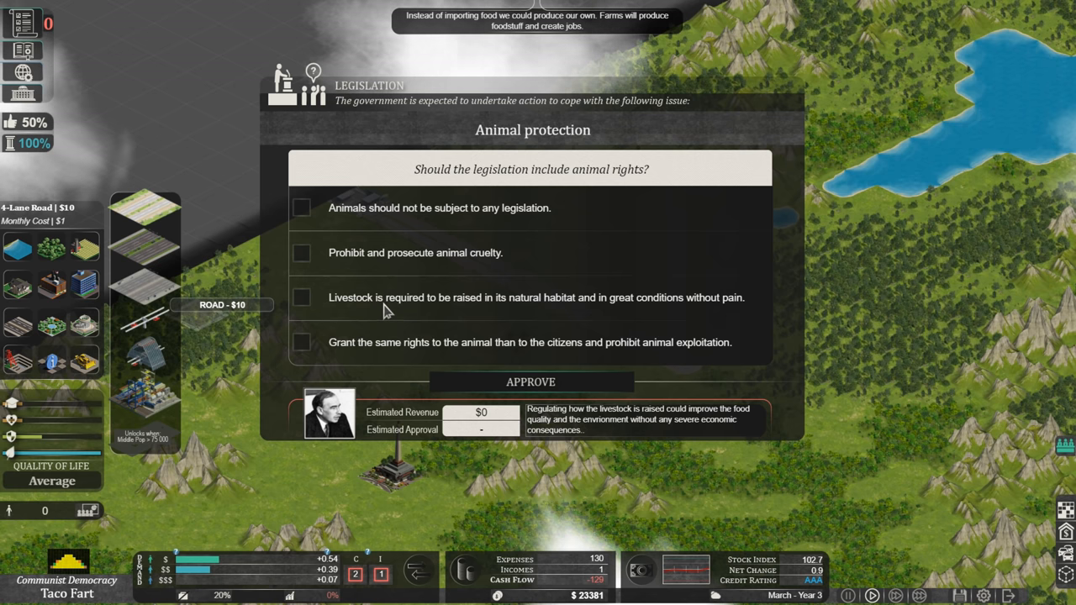
mouse_move(579, 313)
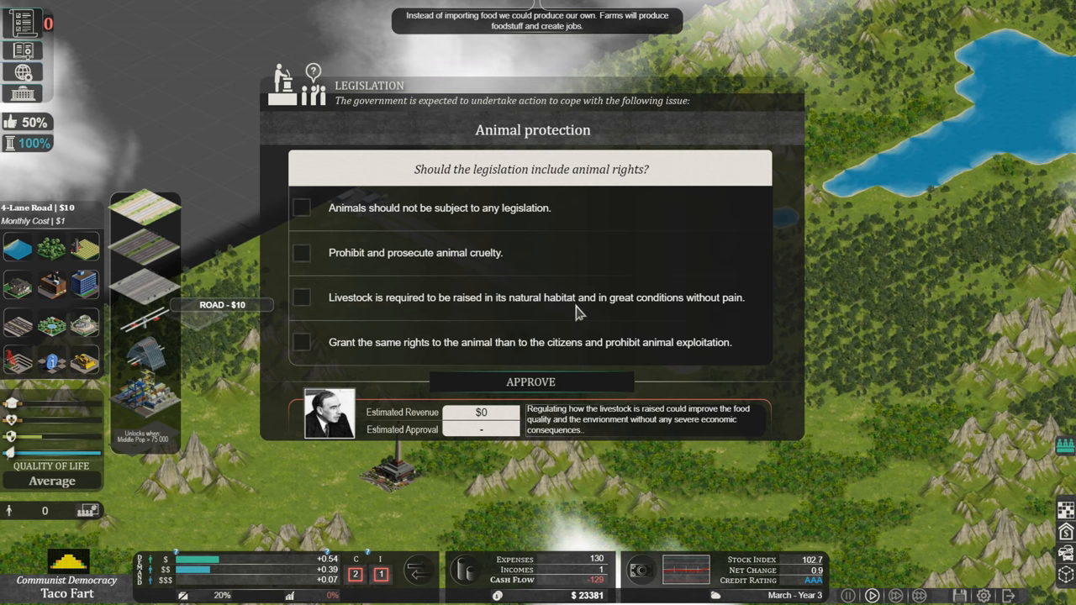
mouse_move(716, 317)
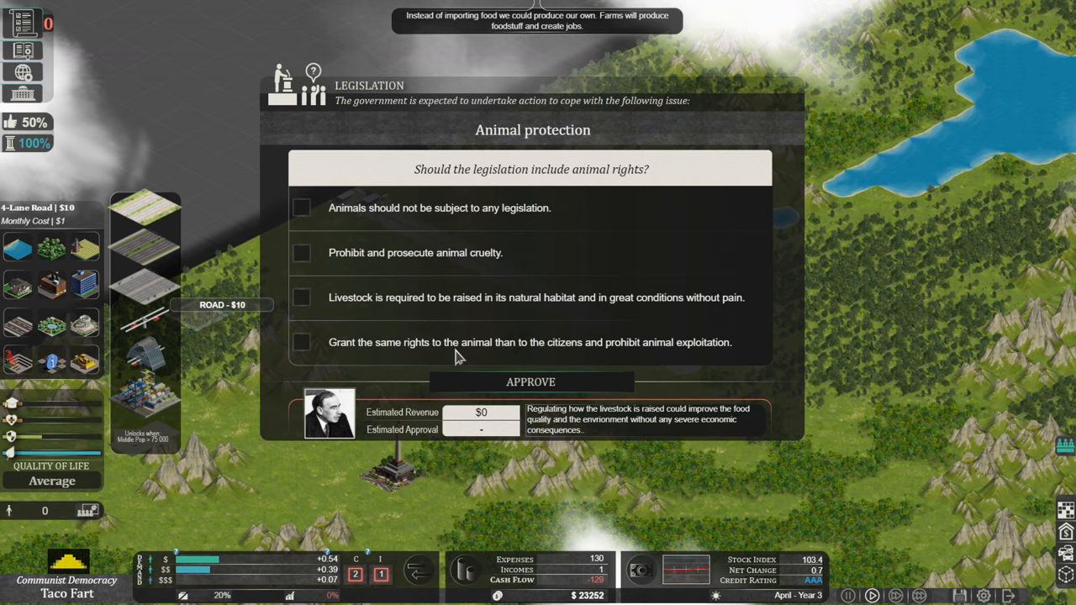
mouse_move(504, 360)
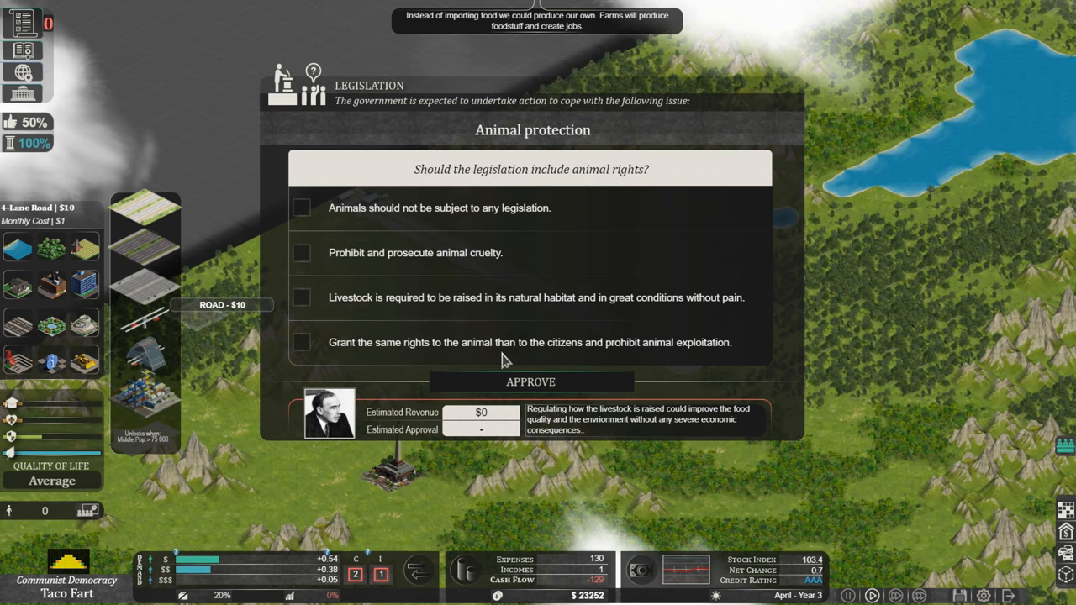
mouse_move(626, 359)
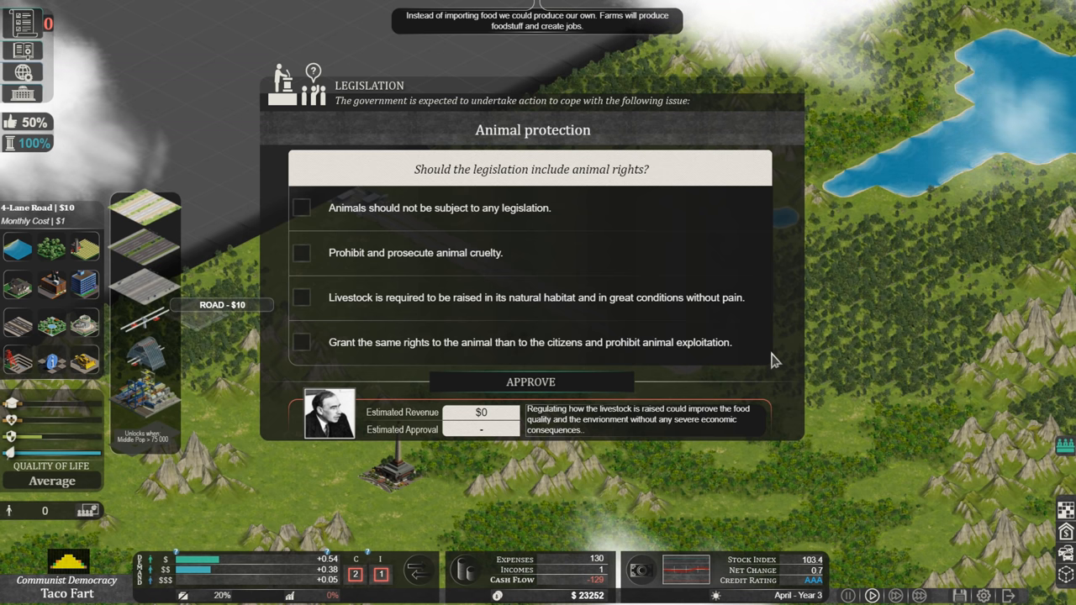
mouse_move(324, 233)
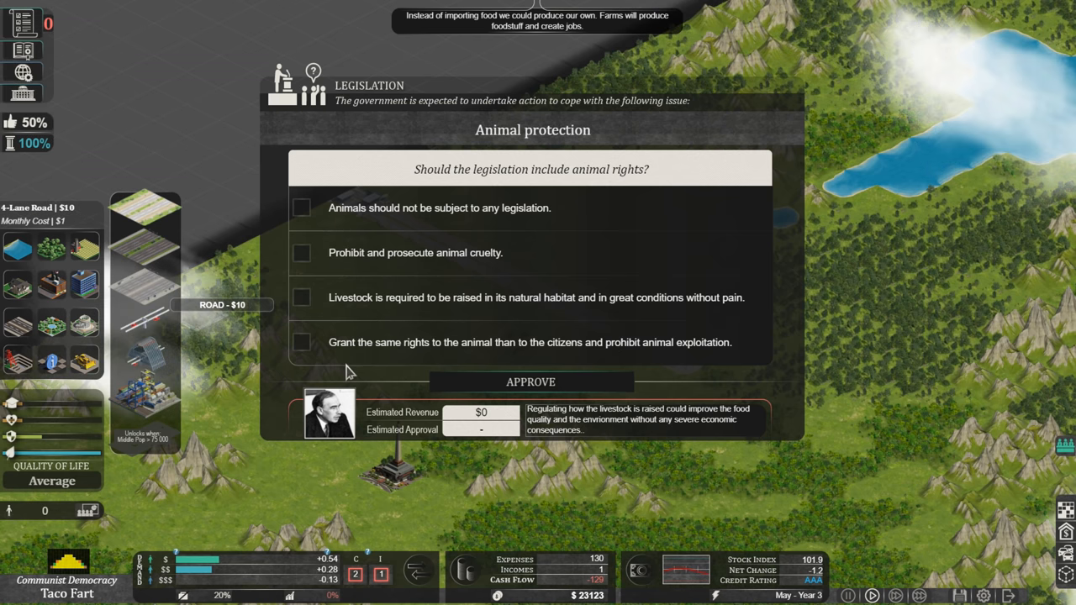
mouse_move(330, 345)
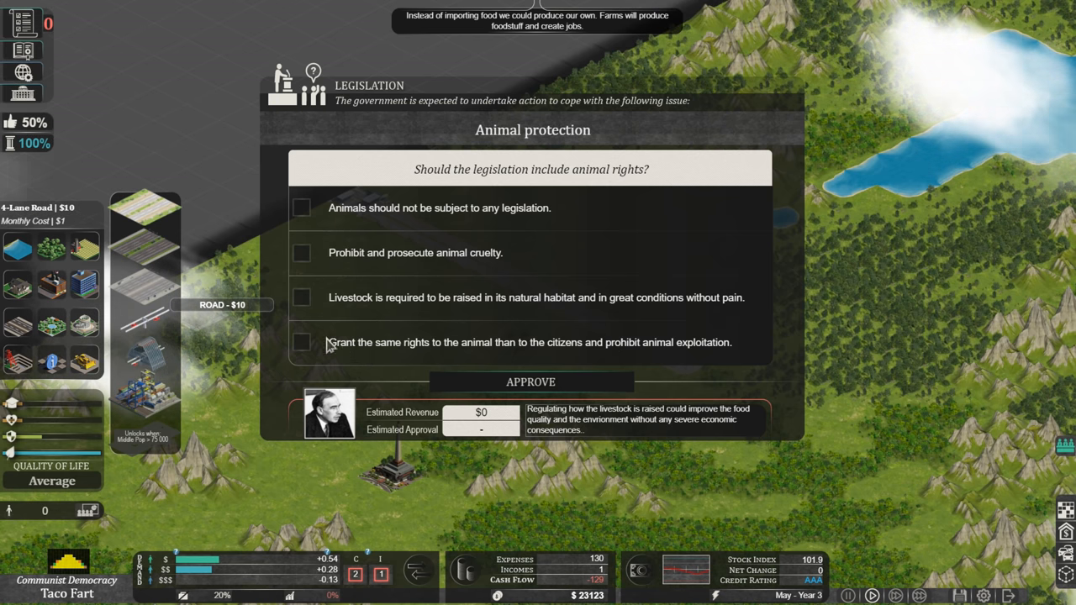
mouse_move(335, 355)
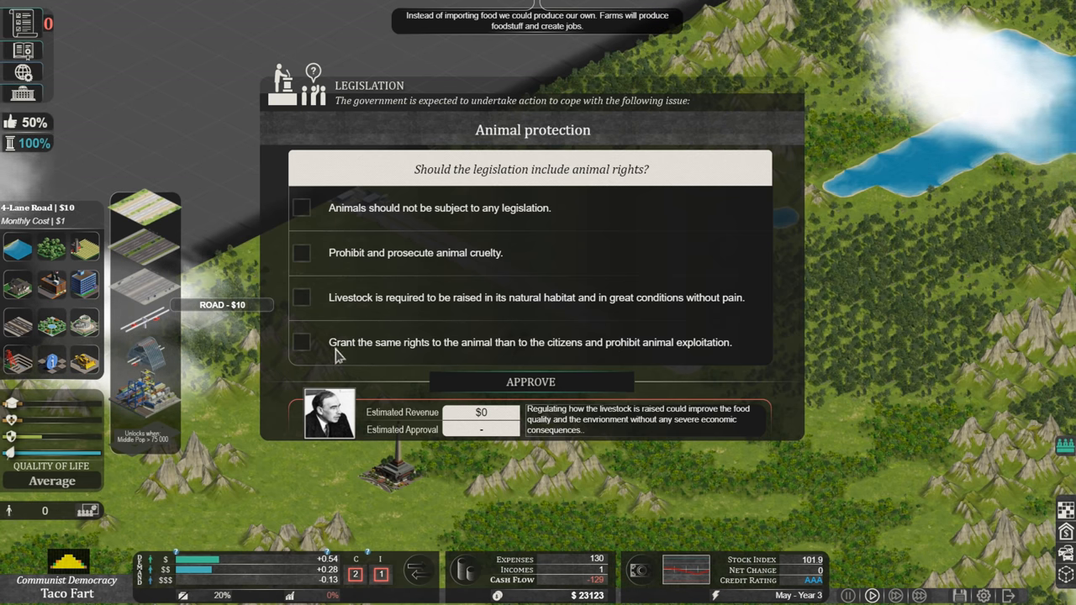
mouse_move(509, 361)
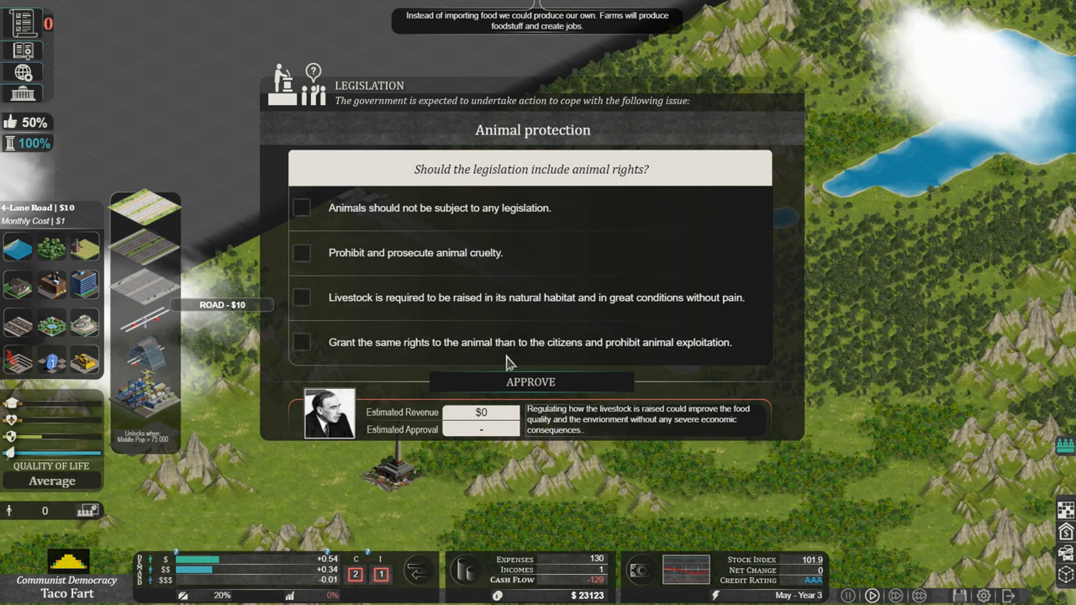
mouse_move(643, 354)
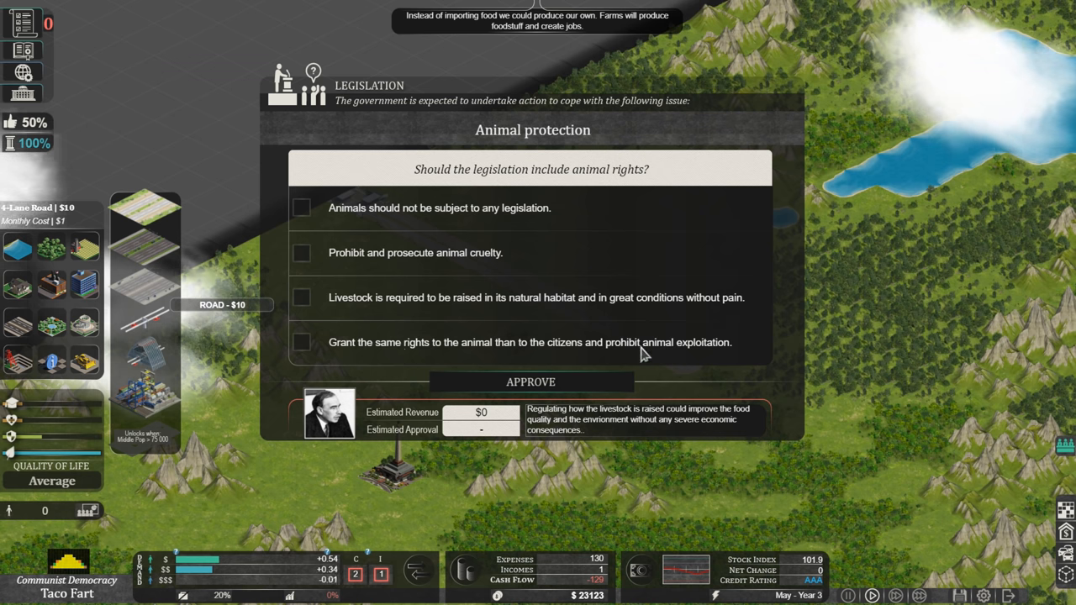
mouse_move(739, 364)
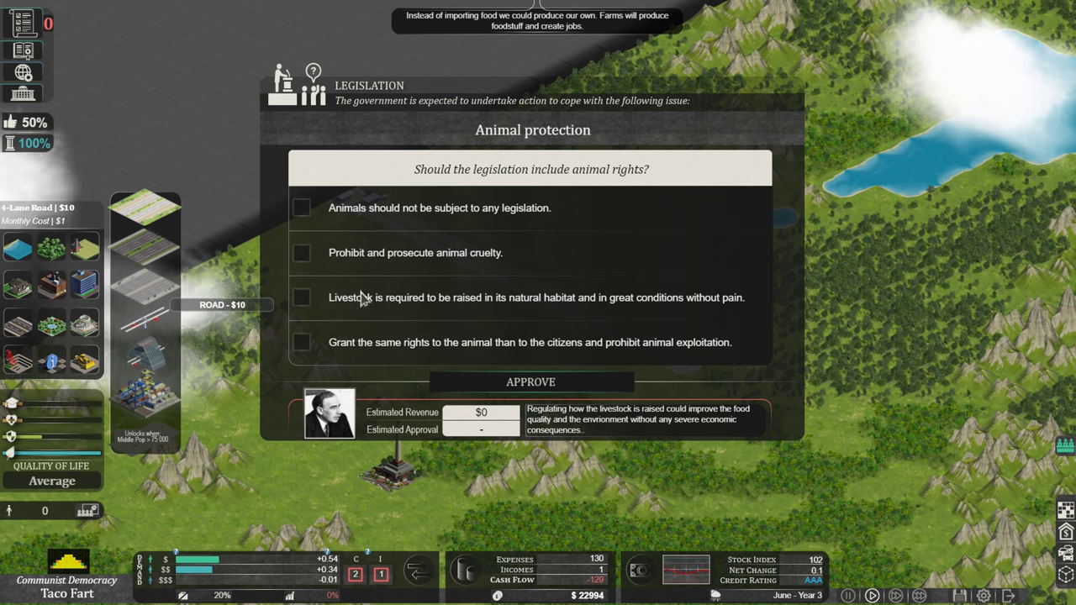
mouse_move(360, 362)
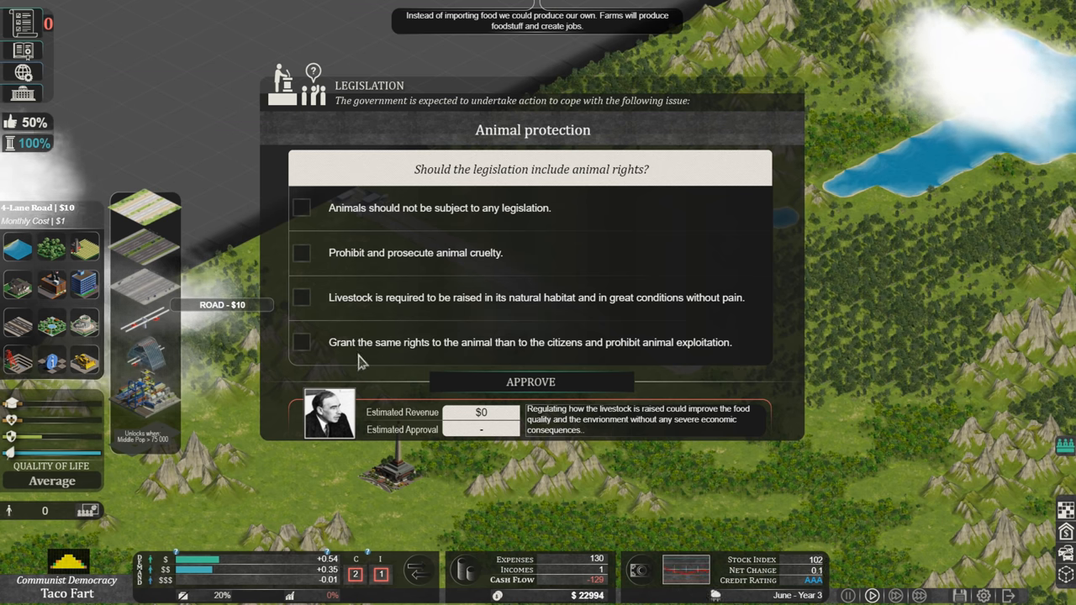
mouse_move(307, 353)
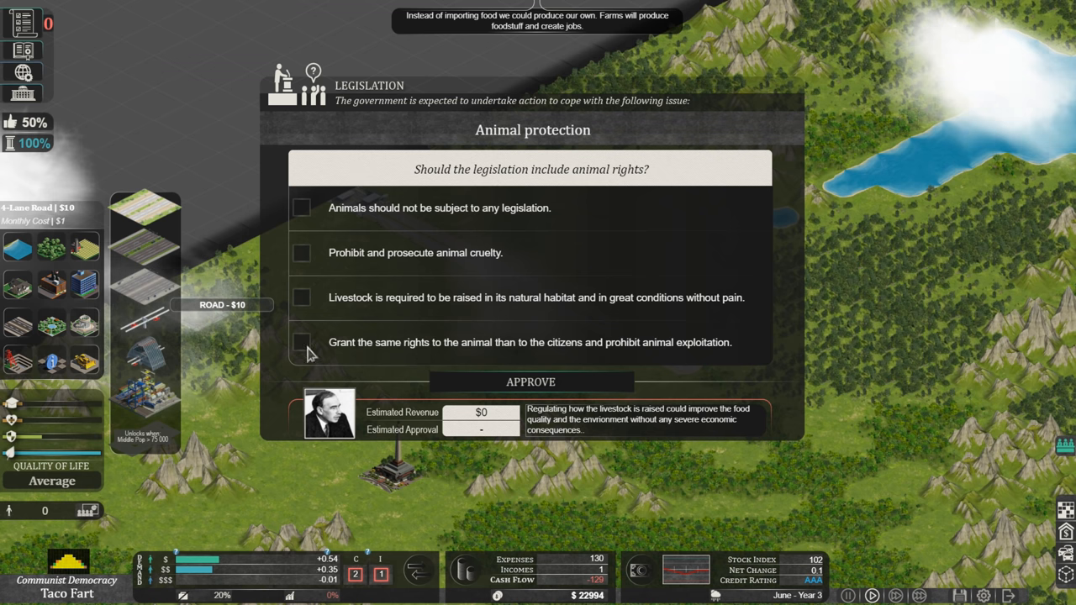
Tick the last Animal protection option, granting animals the same rights as citizens
click(302, 342)
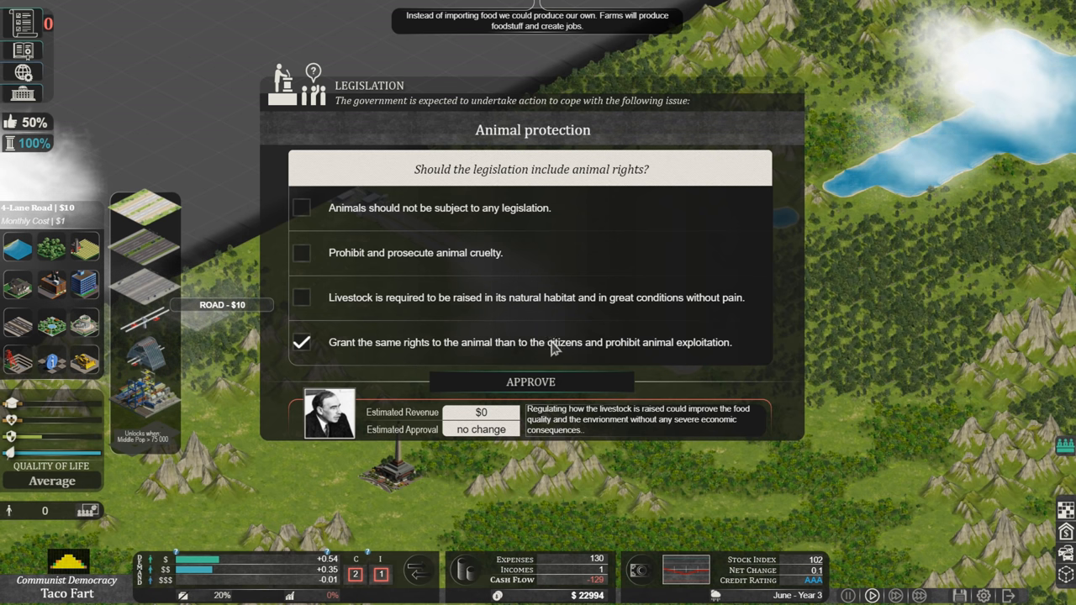
mouse_move(495, 361)
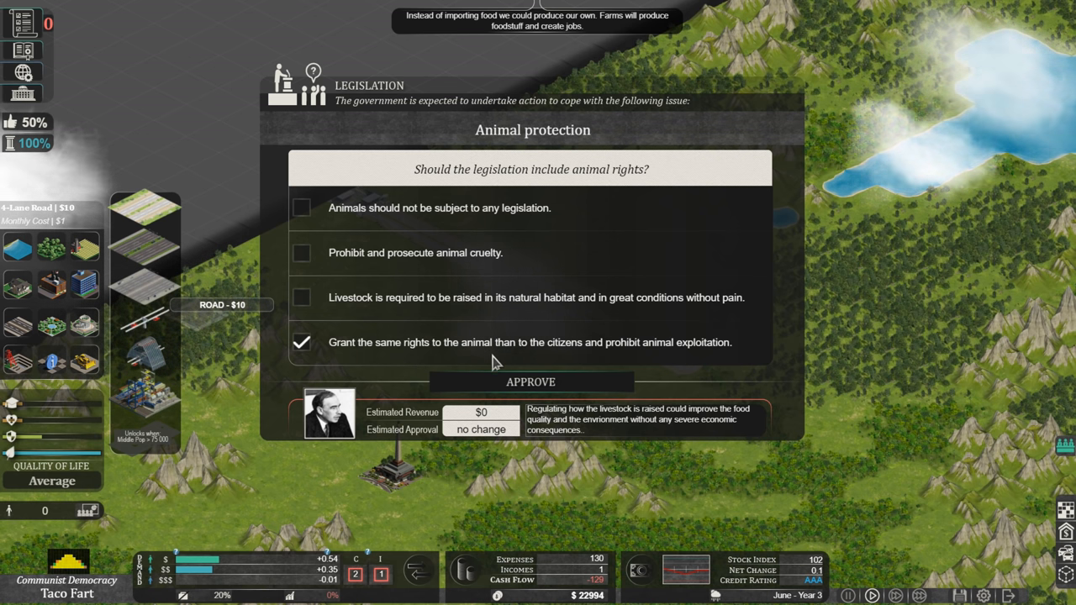
Approve the full animal rights policy and close its consequences summary
click(531, 382)
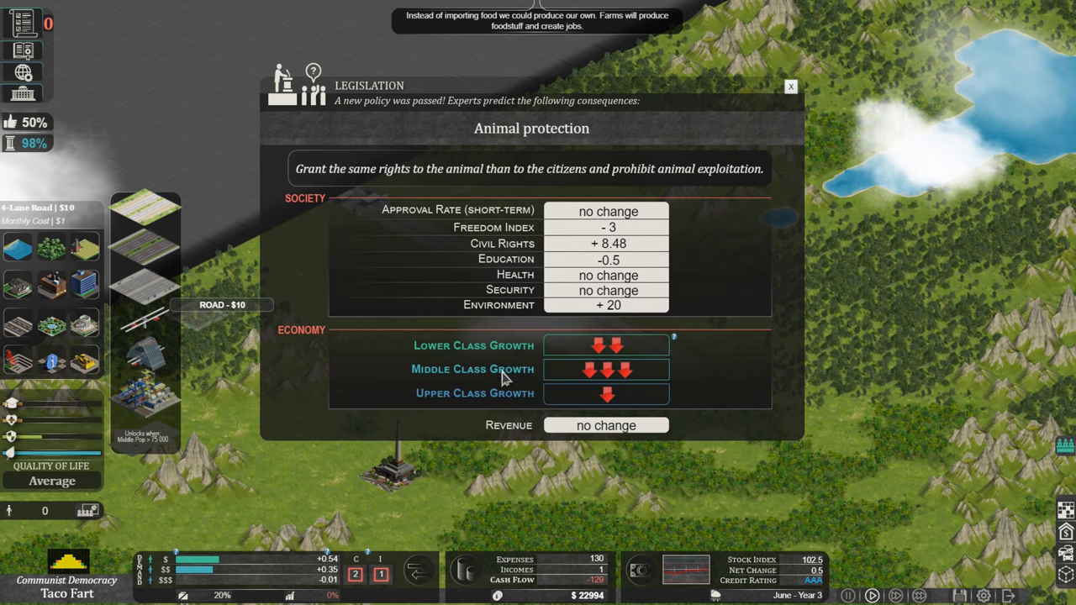
mouse_move(513, 368)
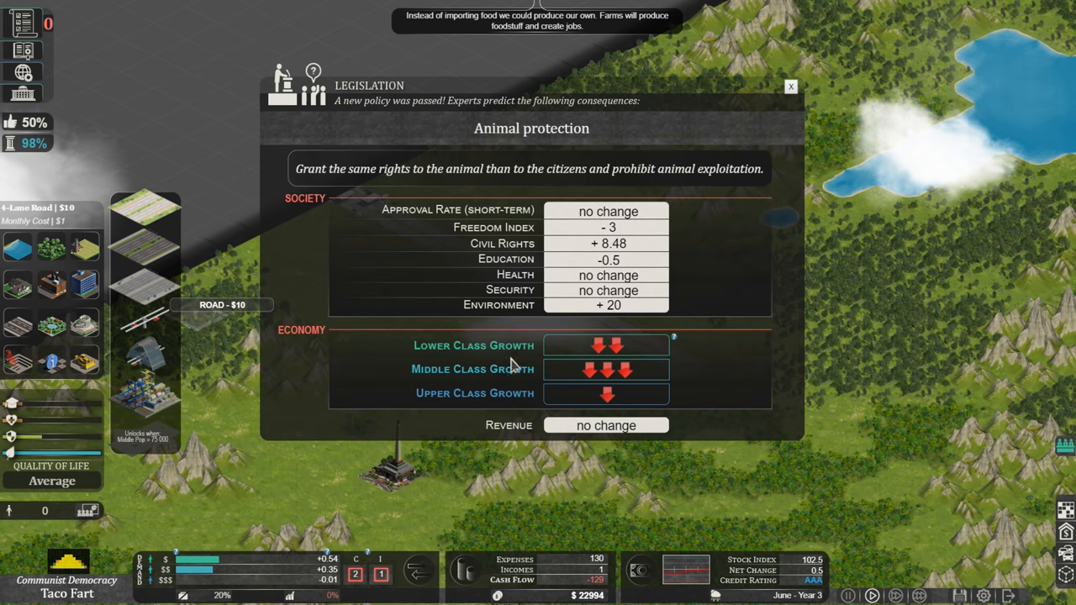
mouse_move(572, 402)
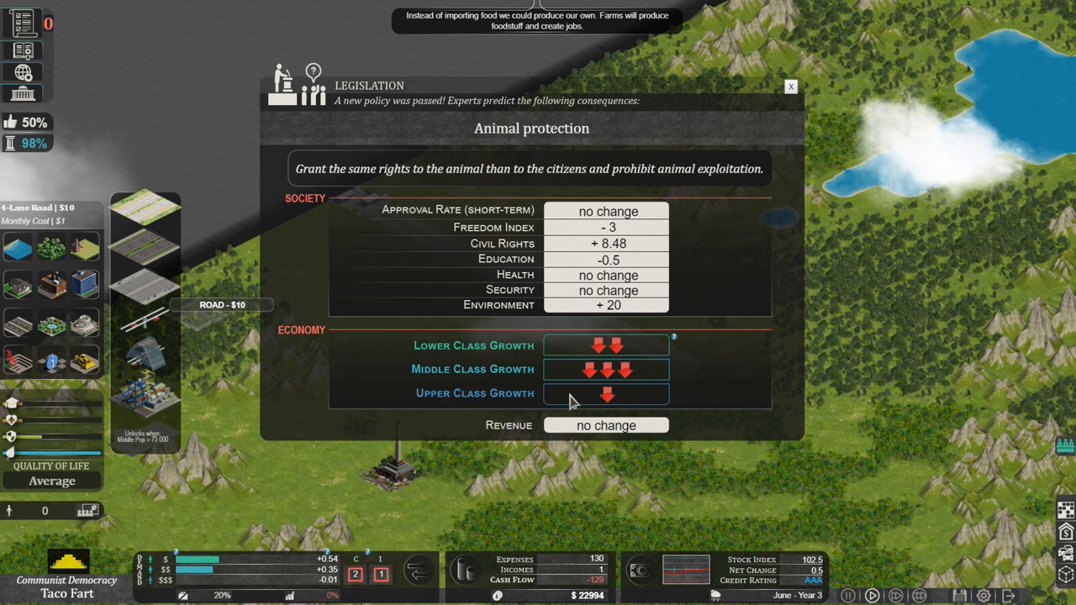
mouse_move(584, 227)
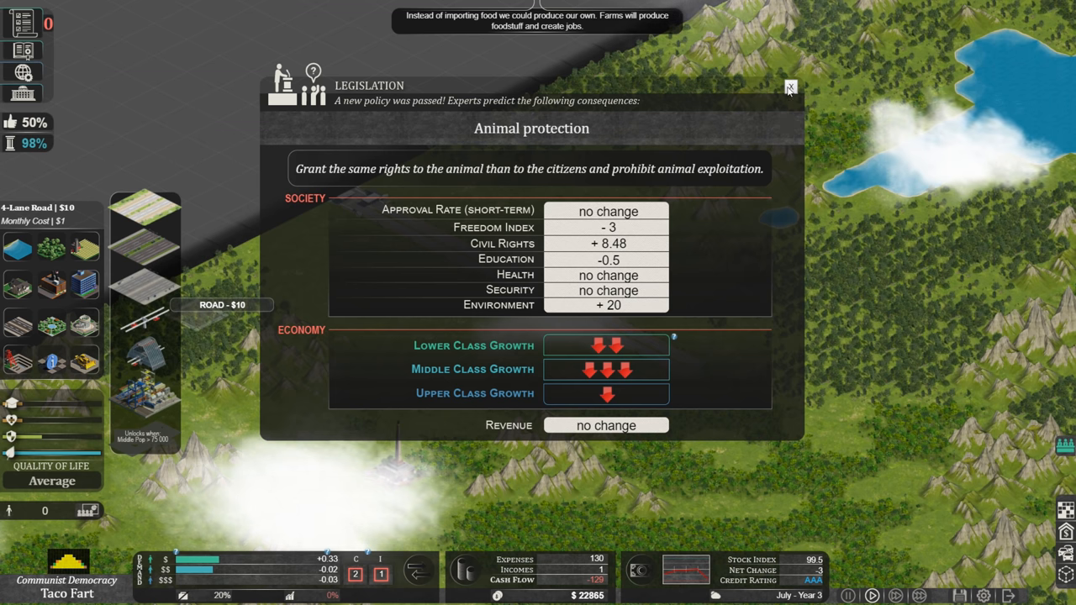
click(790, 88)
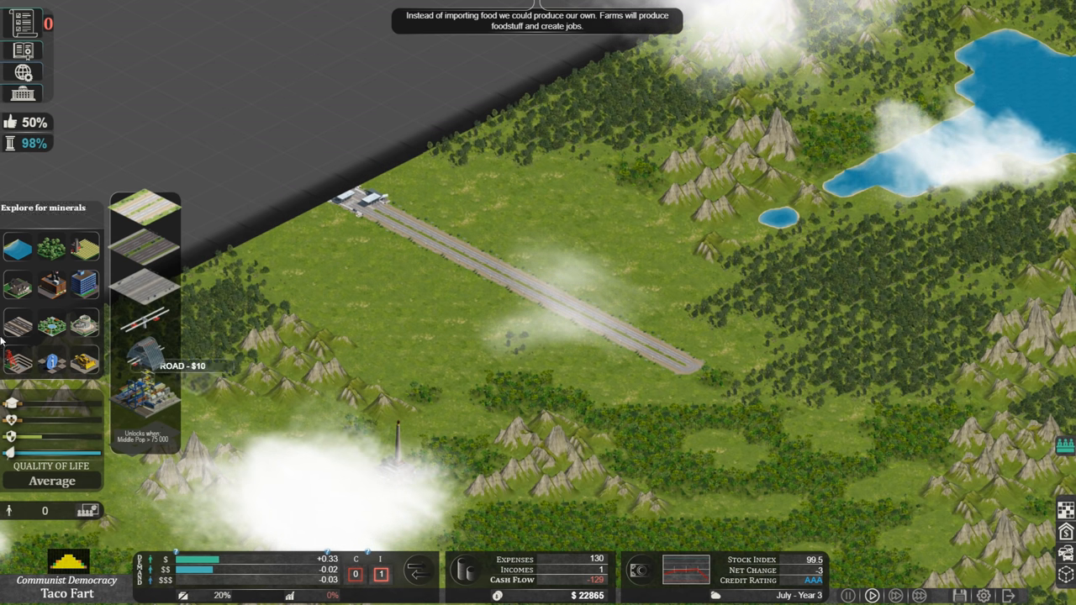
mouse_move(521, 440)
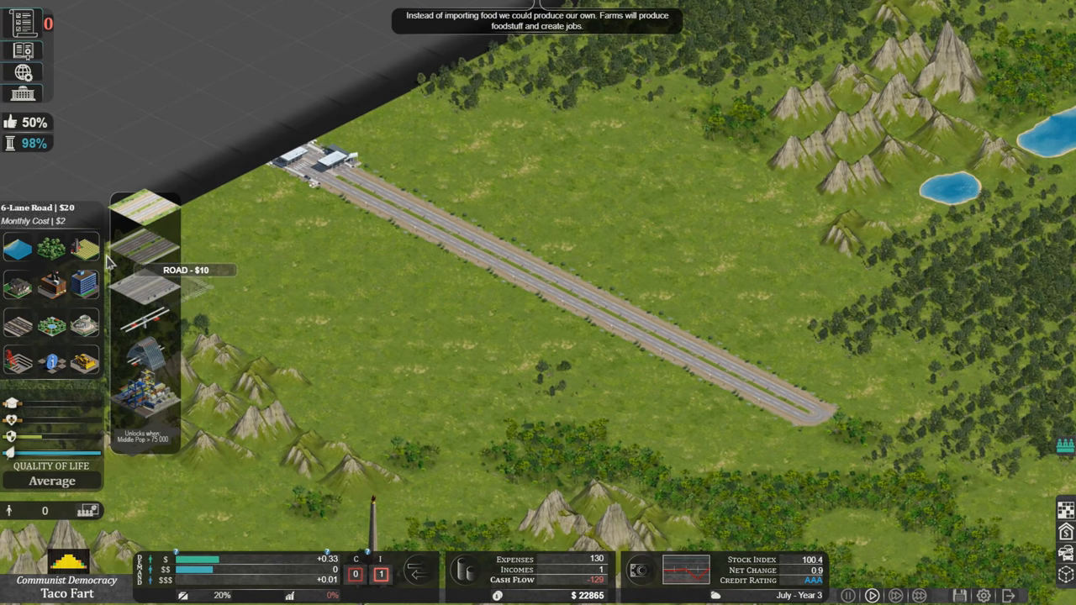
mouse_move(18, 286)
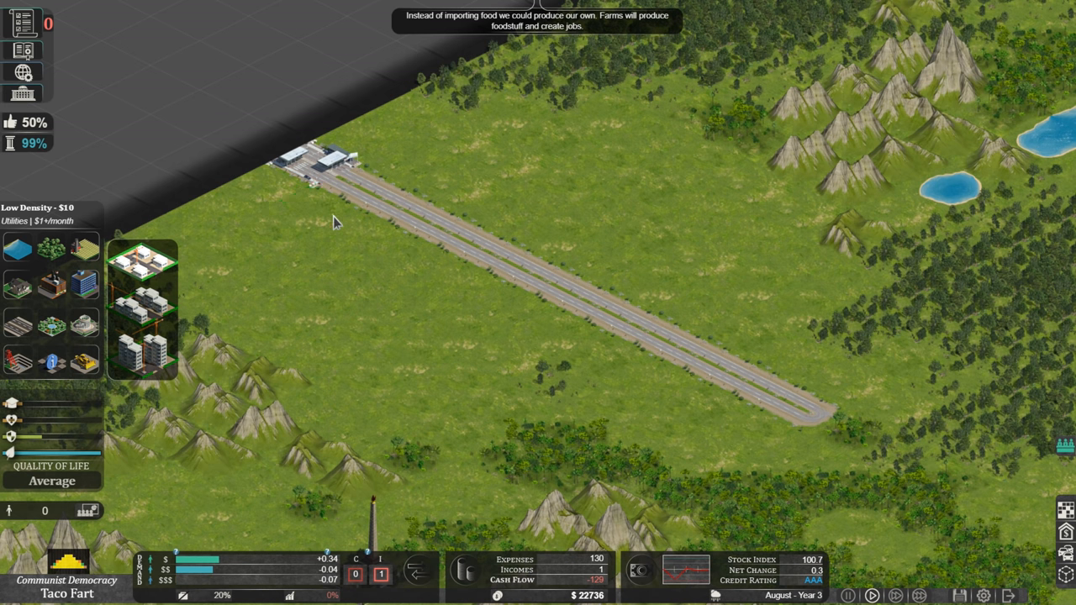
mouse_move(143, 261)
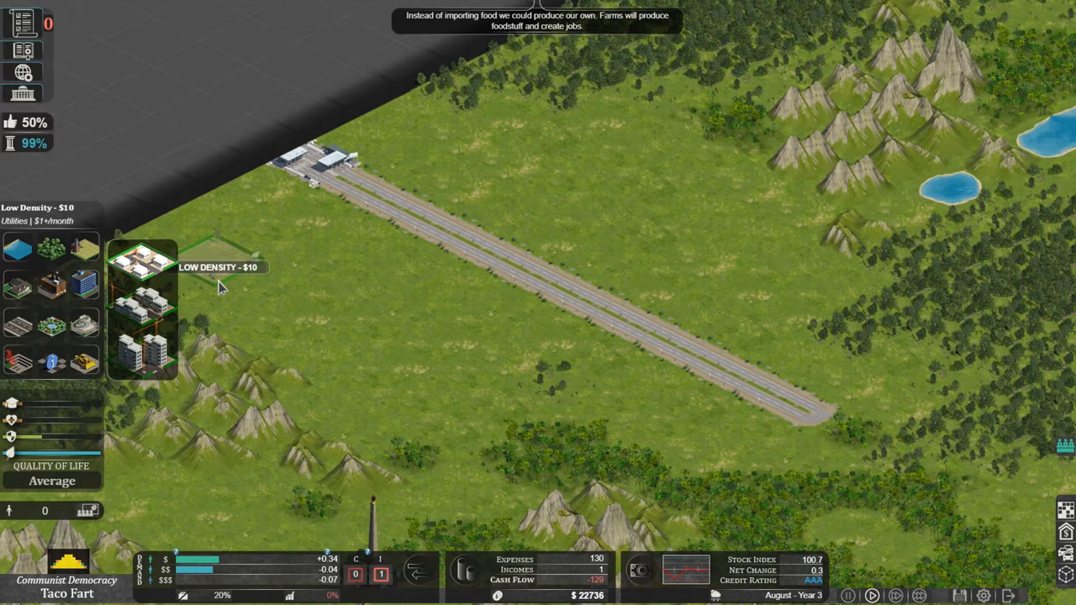
mouse_move(265, 194)
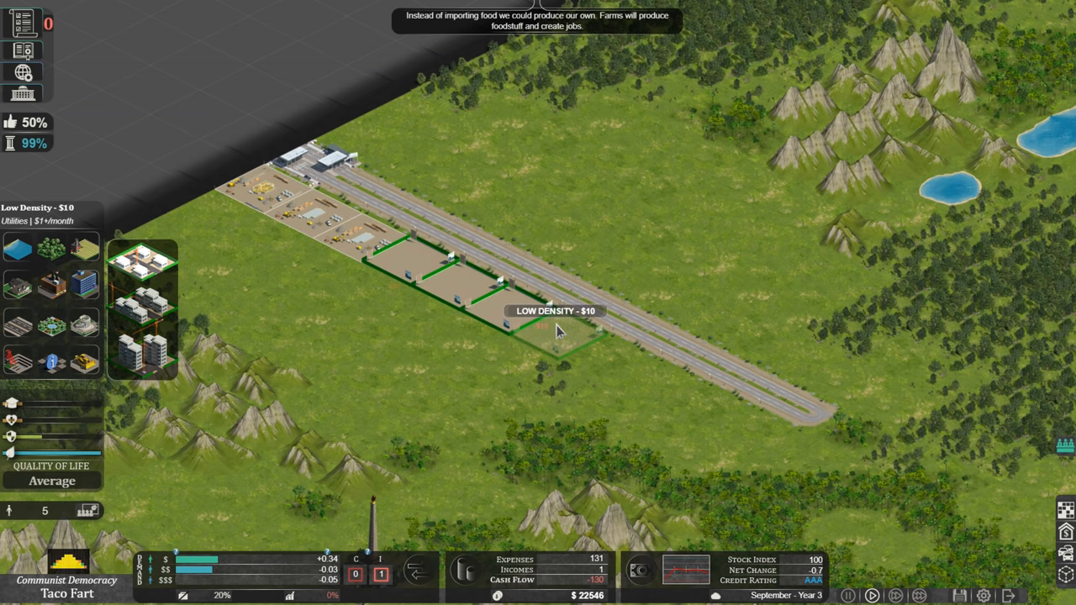
Zone a row of low-density residential plots along the side of the long road
click(513, 357)
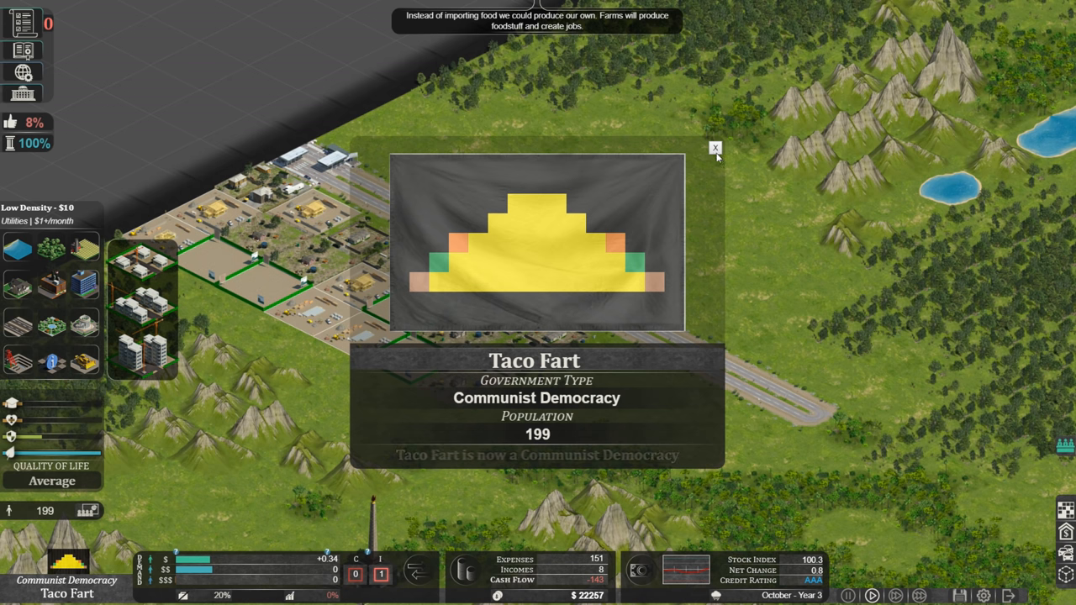
Dismiss the Taco Fart announcement and zone low-density lots along the highway to the road's end
click(715, 148)
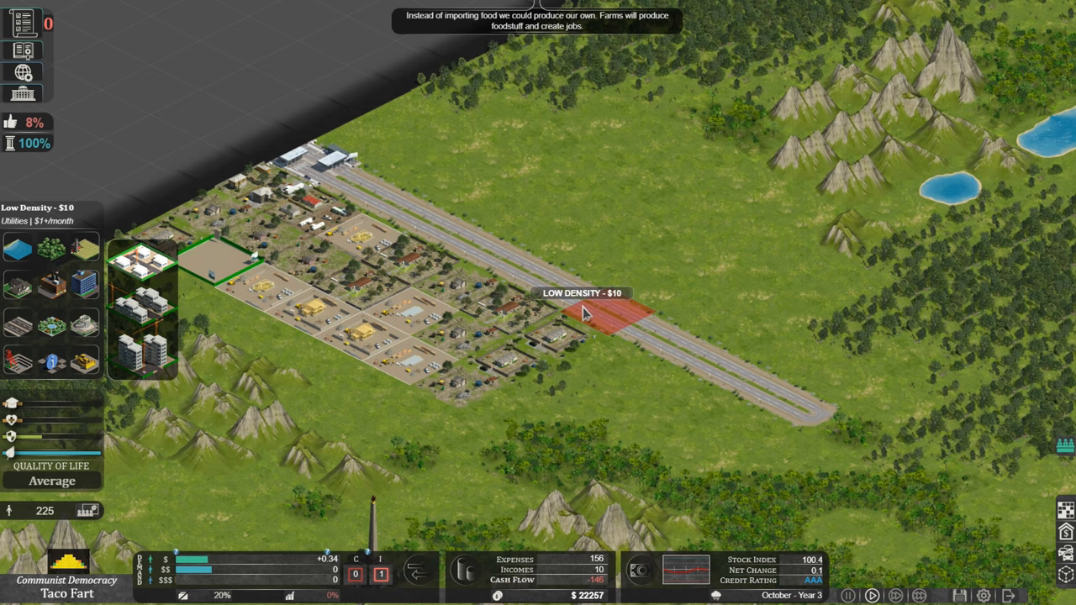
click(606, 316)
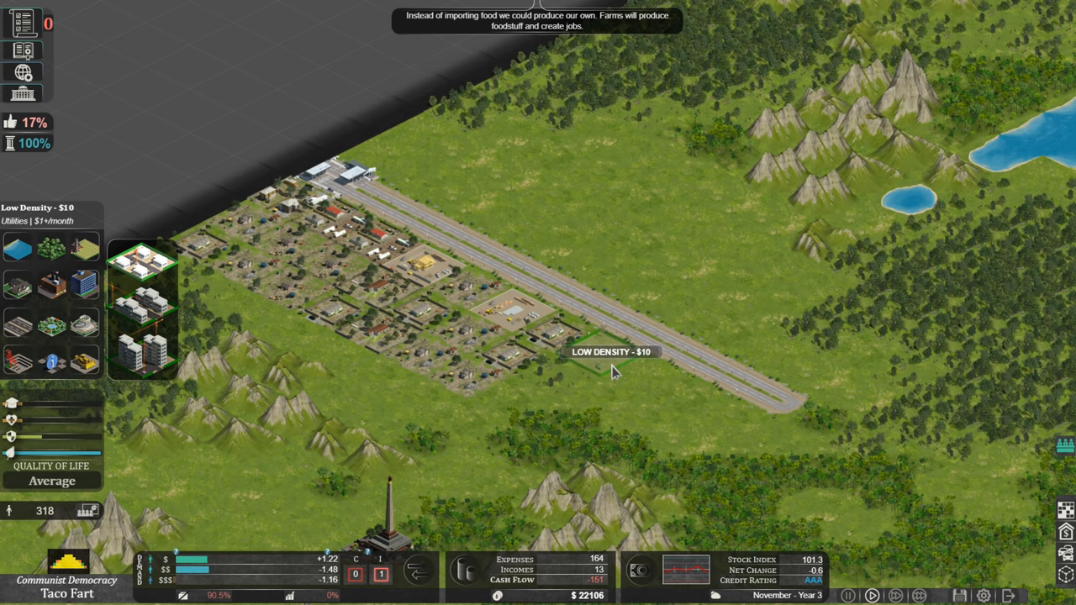
click(610, 353)
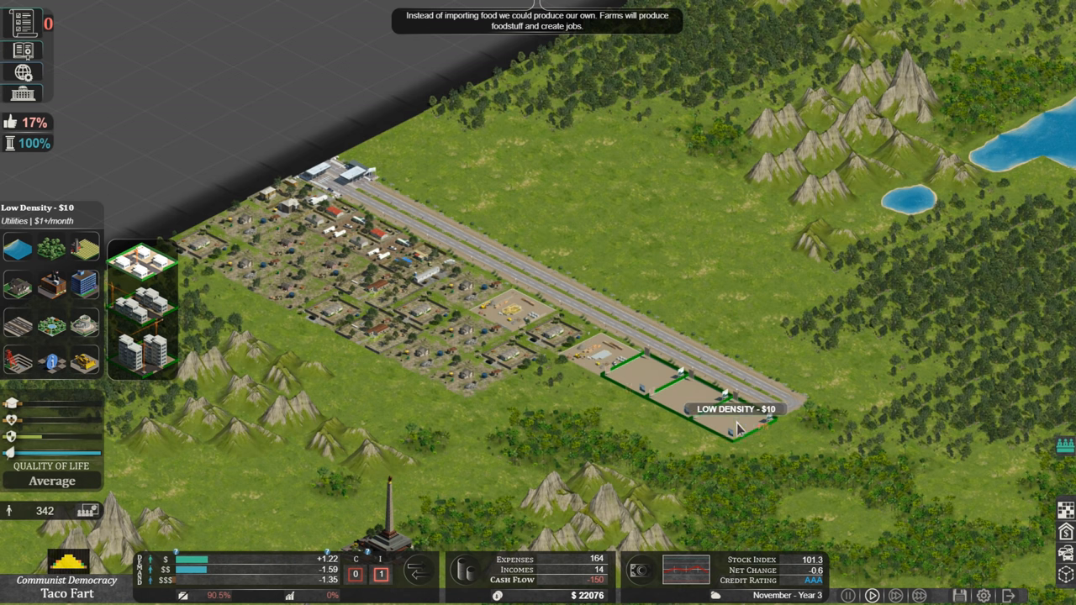
click(644, 412)
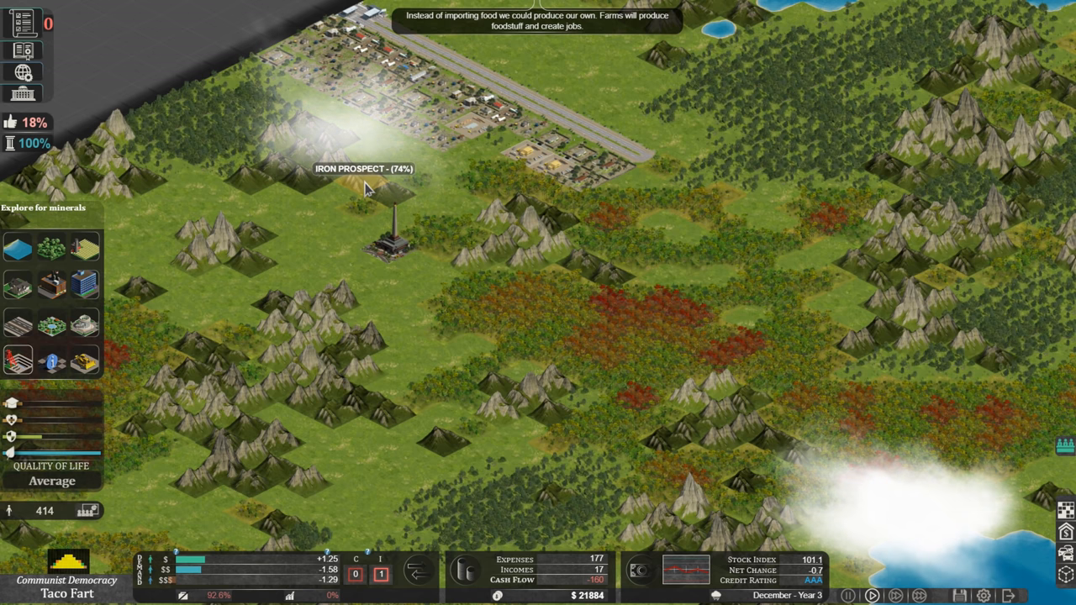
mouse_move(311, 189)
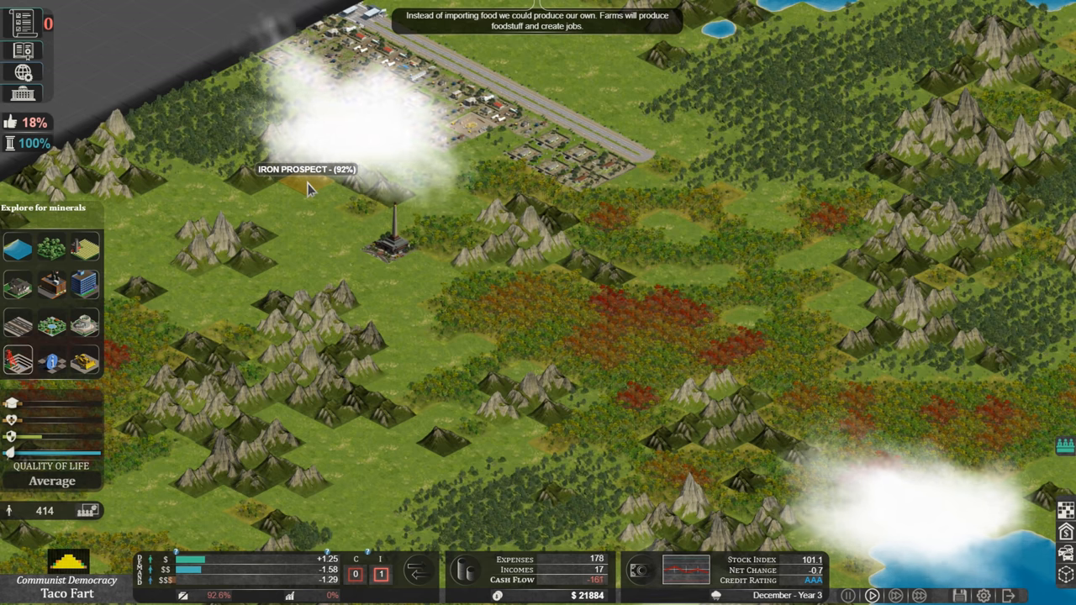
mouse_move(608, 233)
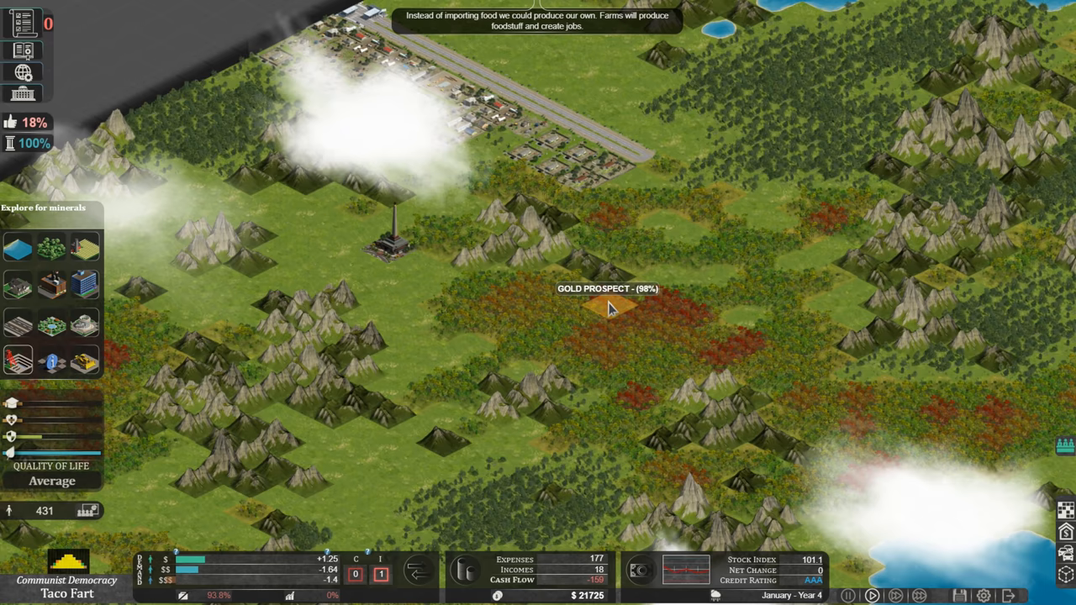
mouse_move(836, 227)
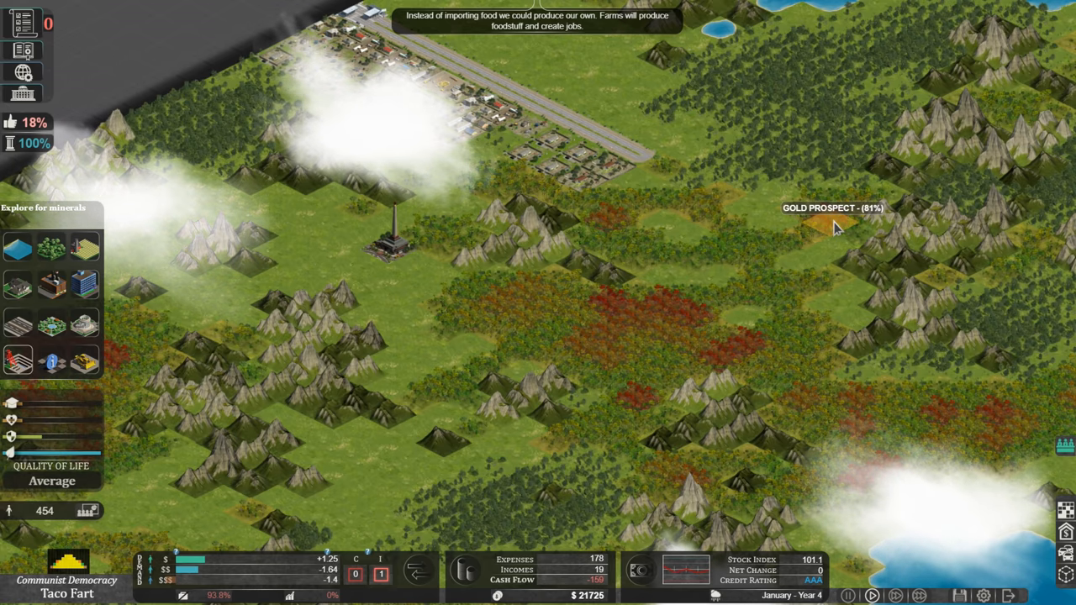
mouse_move(753, 344)
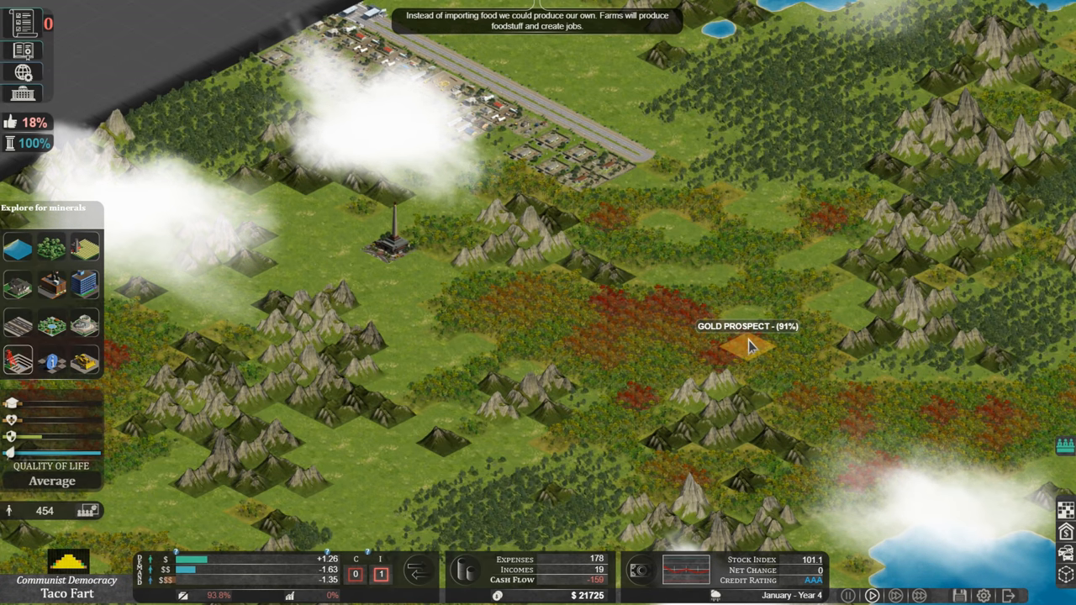
mouse_move(593, 282)
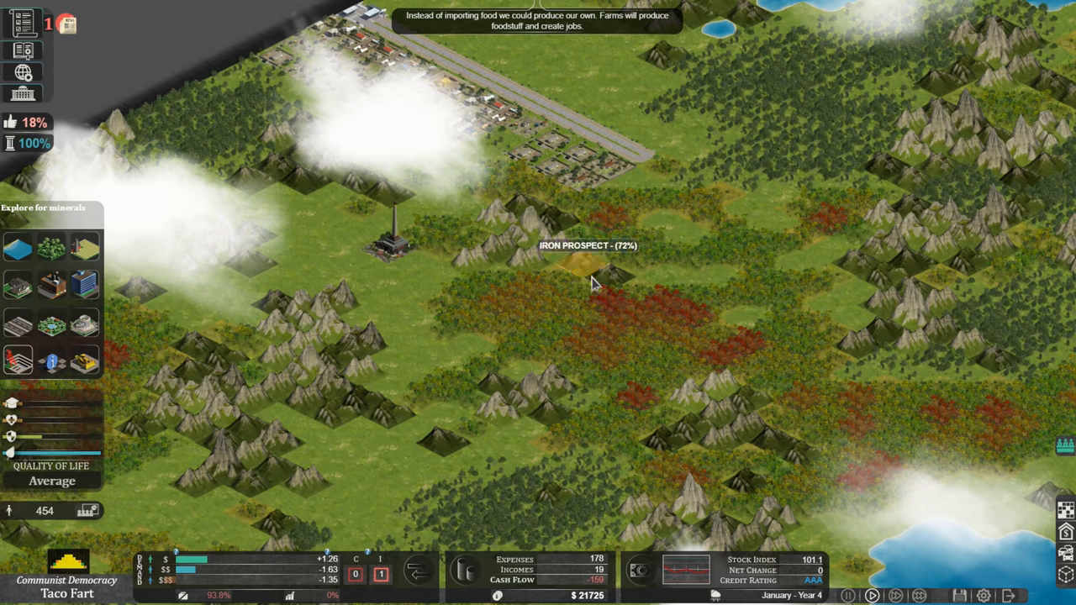
mouse_move(412, 40)
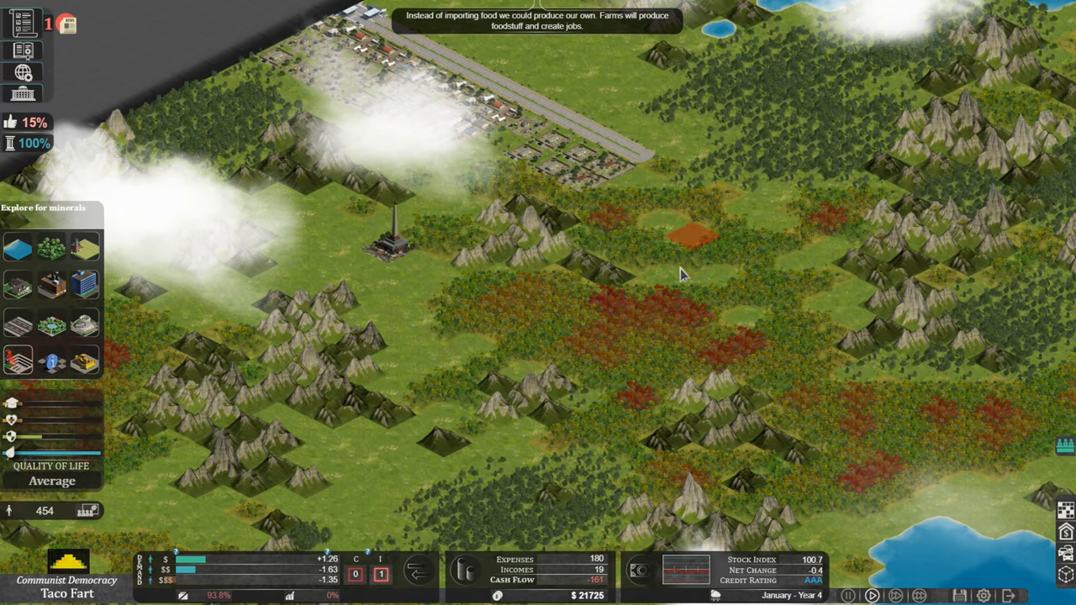
mouse_move(612, 307)
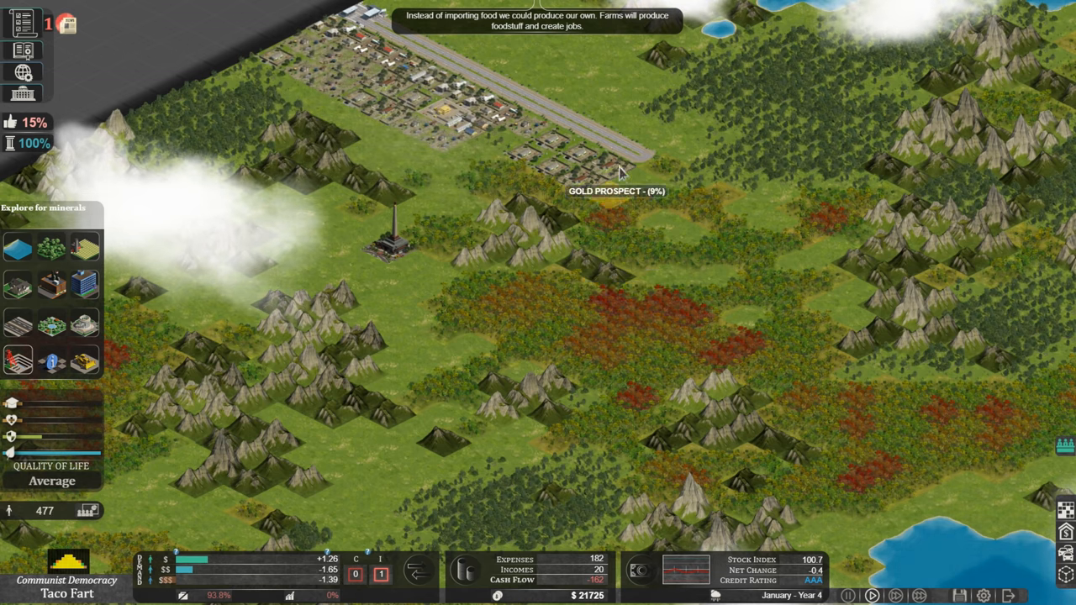
mouse_move(612, 311)
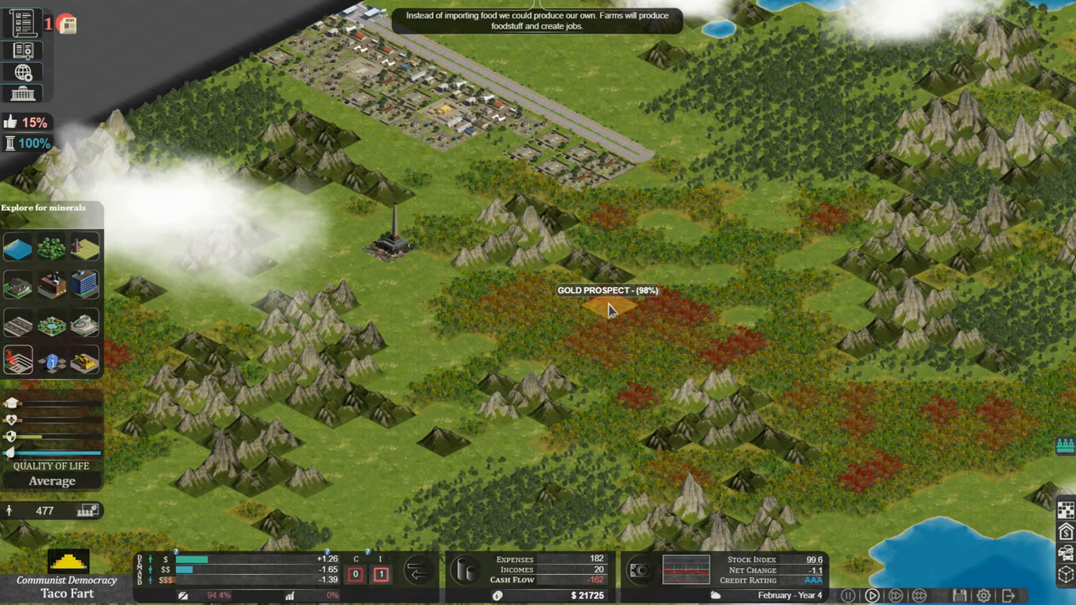
Survey and drill the 98% gold prospect, then stop the survey after finding nothing
click(607, 312)
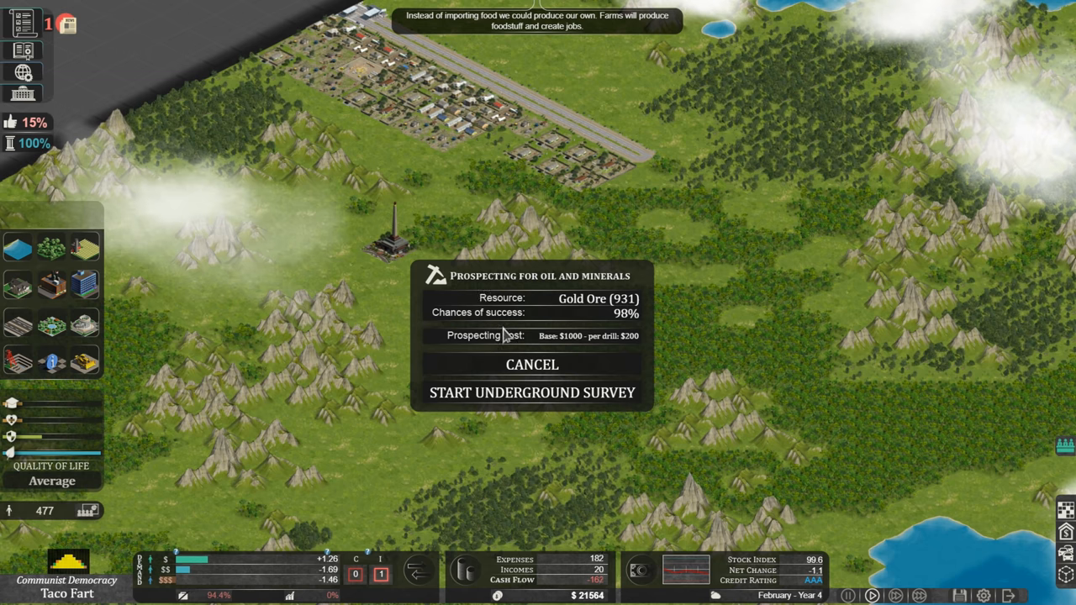
mouse_move(585, 312)
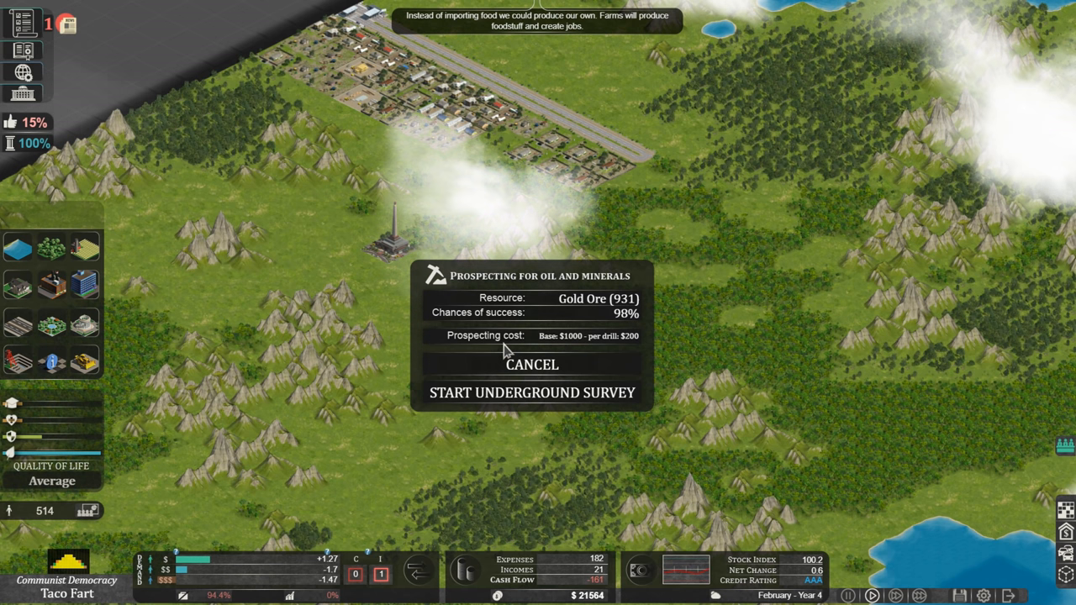
mouse_move(504, 402)
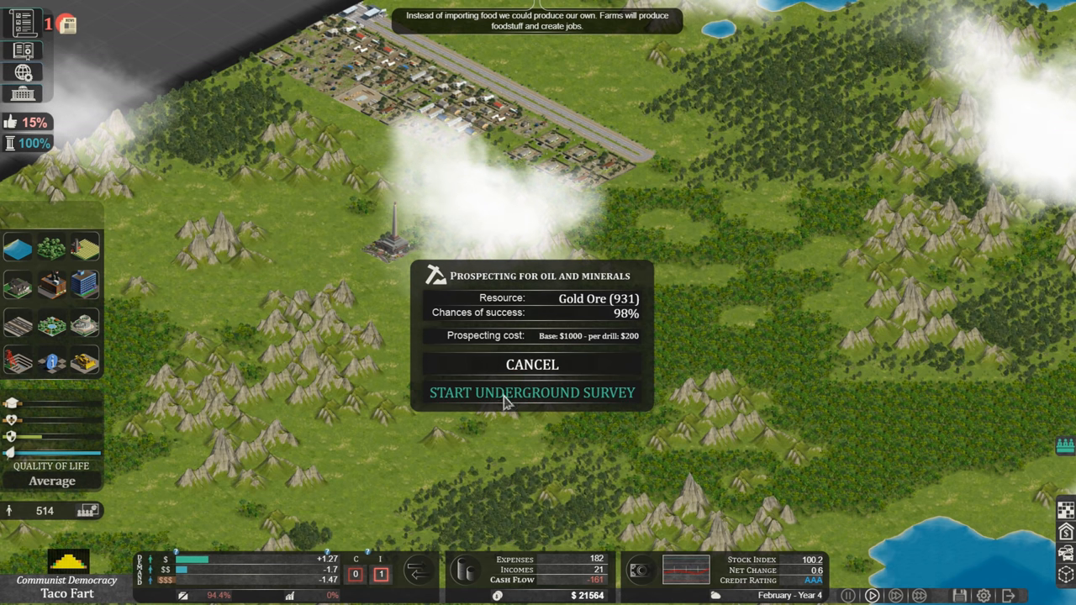
click(532, 393)
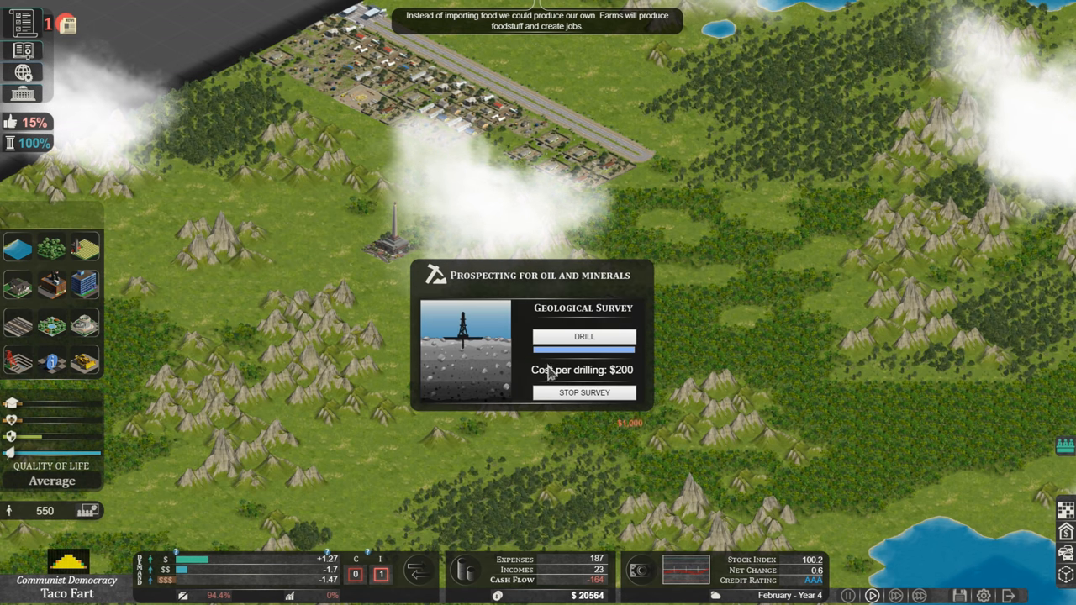
click(583, 337)
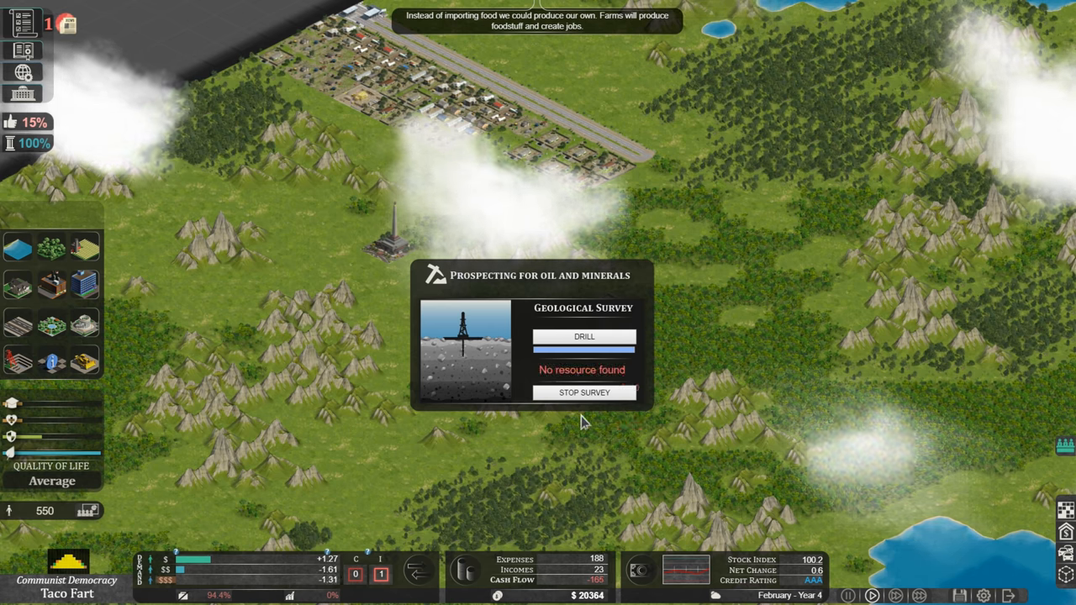
mouse_move(685, 272)
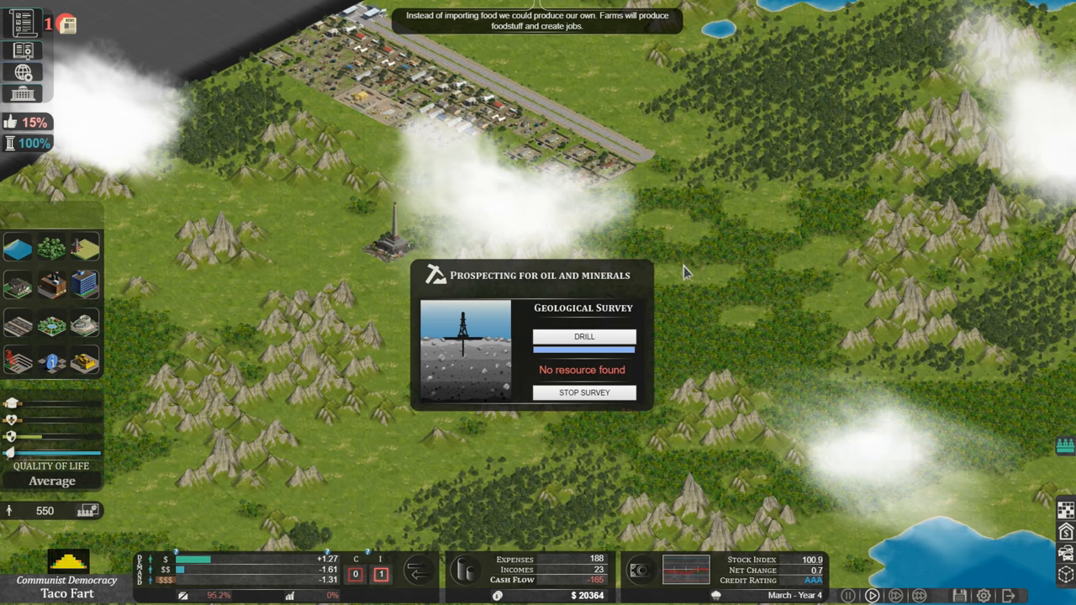
click(584, 393)
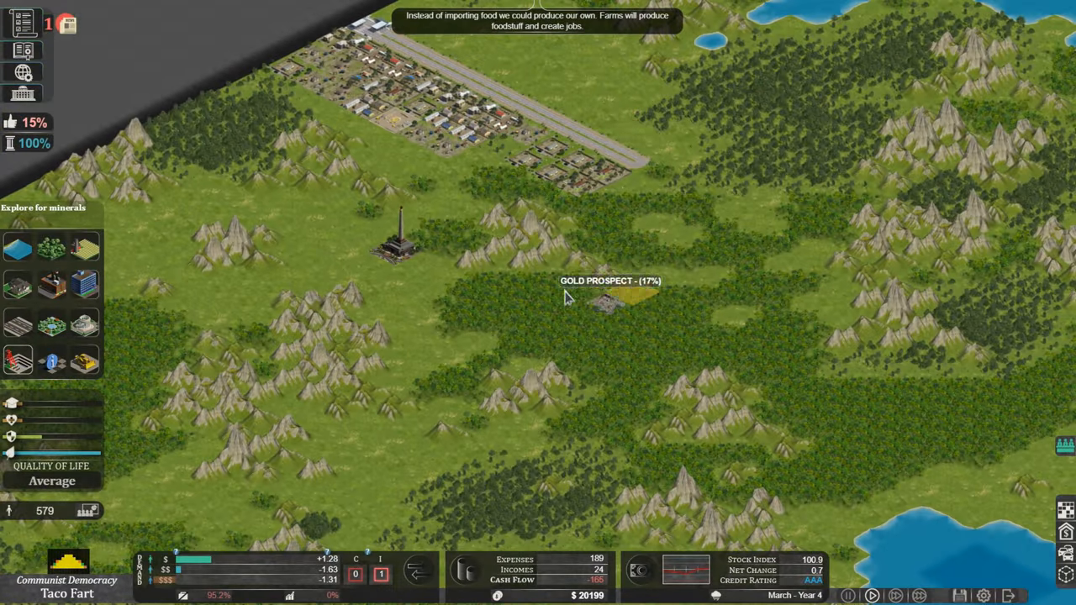
mouse_move(610, 130)
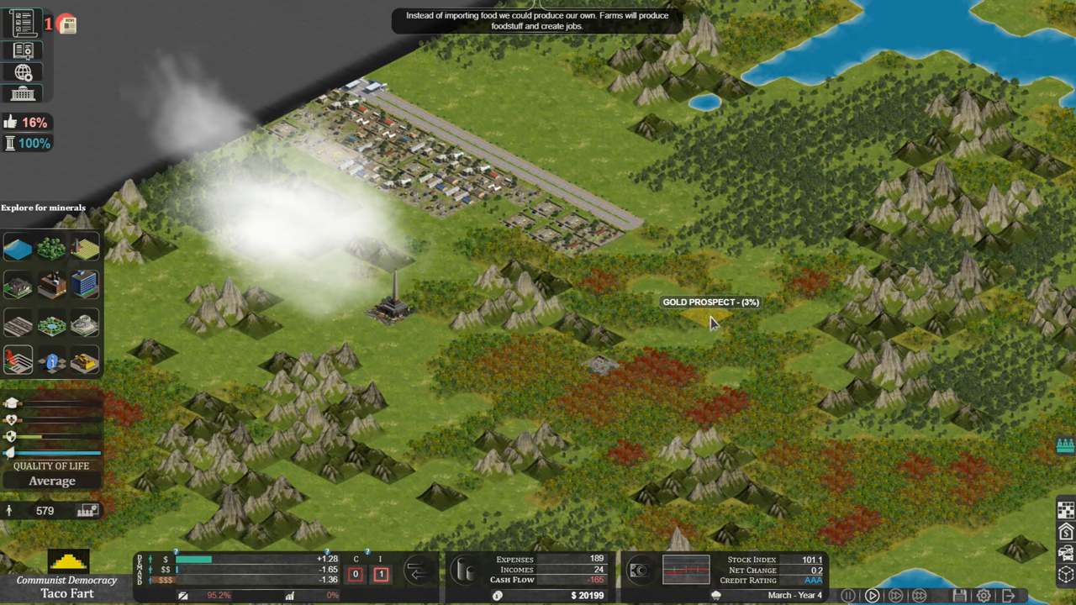
mouse_move(681, 381)
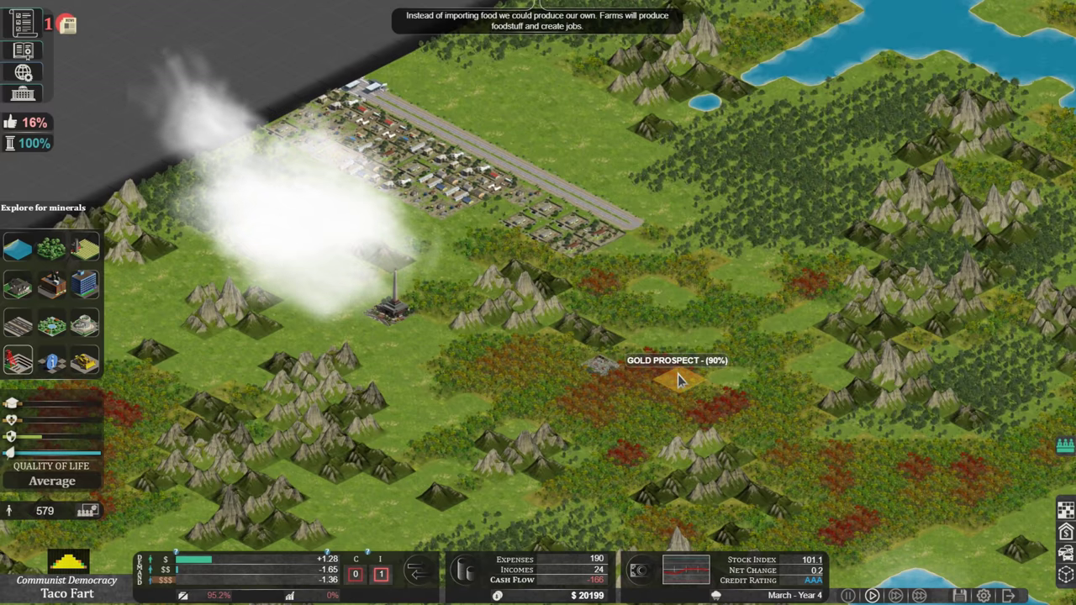
mouse_move(736, 403)
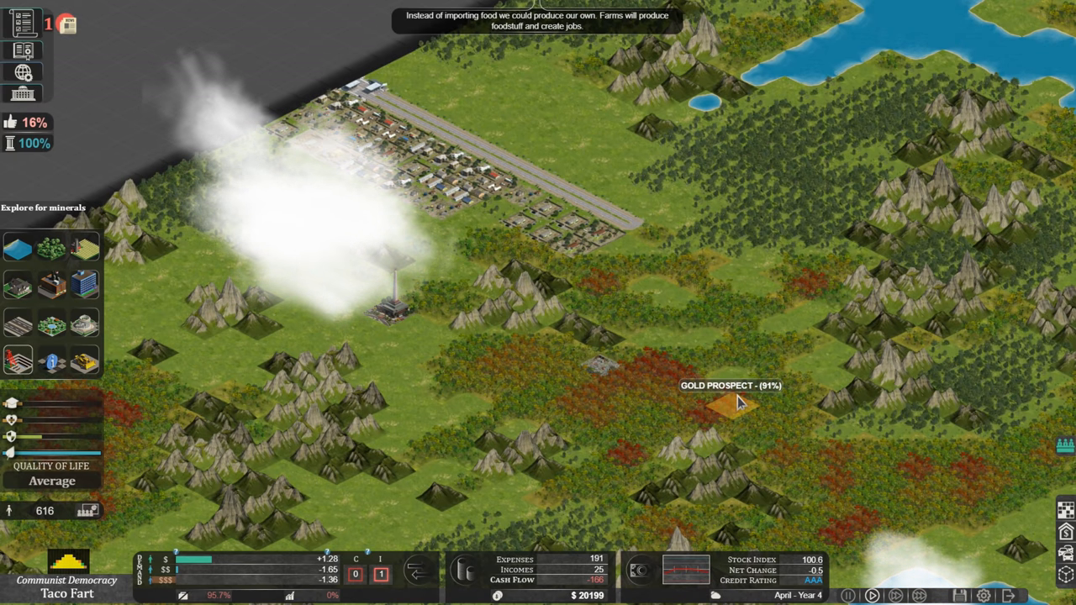
mouse_move(814, 287)
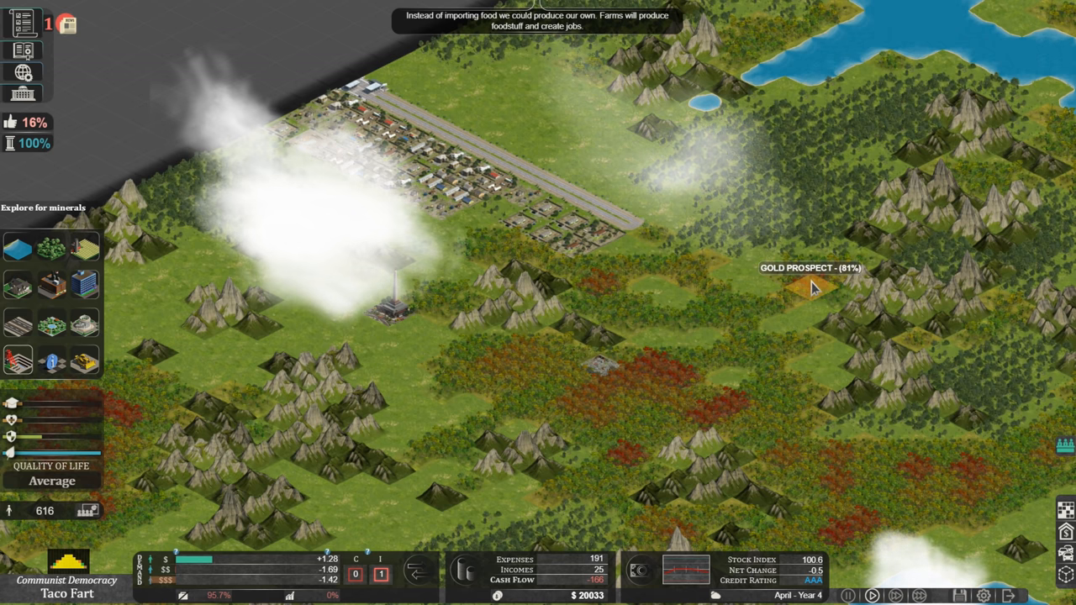
mouse_move(664, 366)
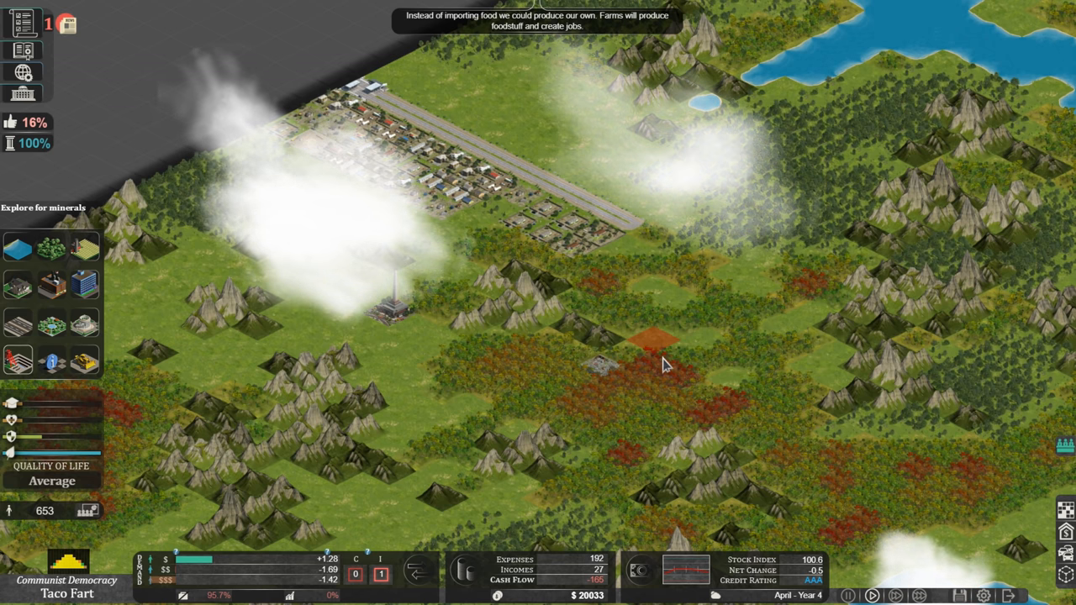
Survey and drill the 90% gold prospect, then develop the gold strike as a private mine
click(665, 364)
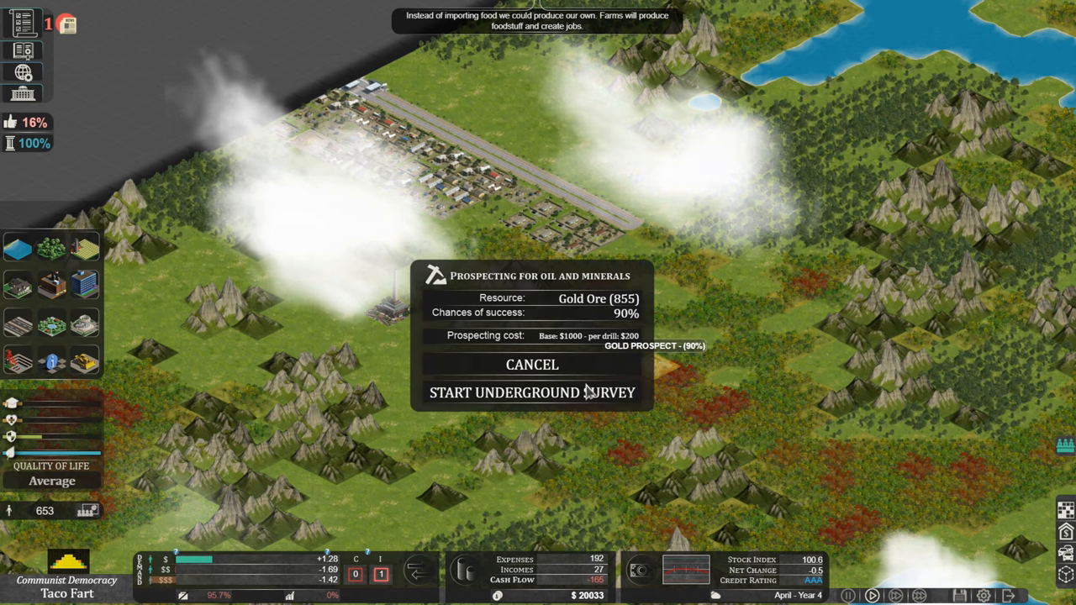
click(532, 393)
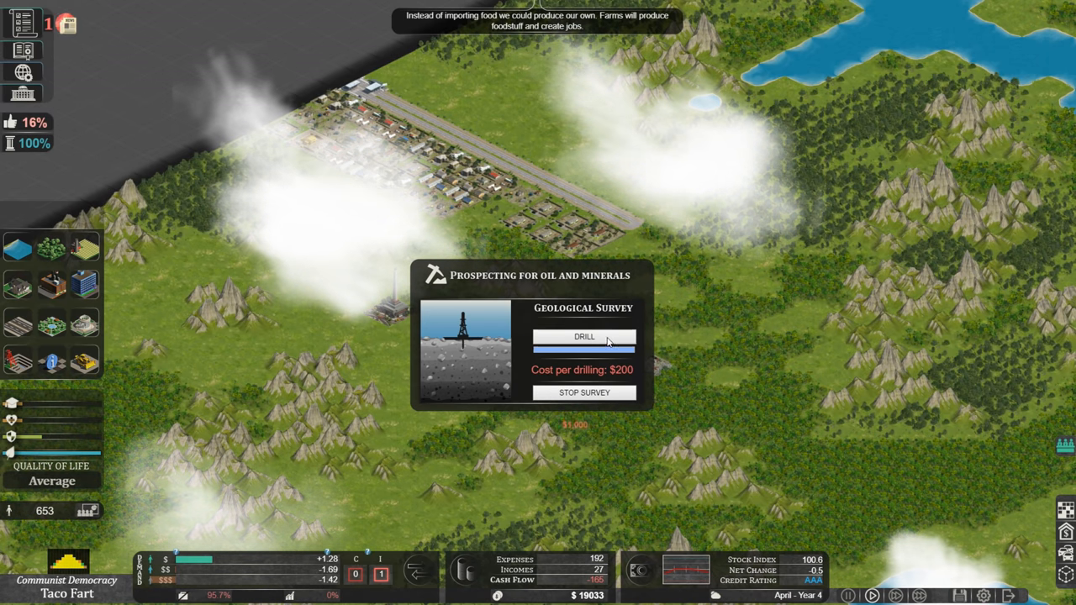
click(584, 337)
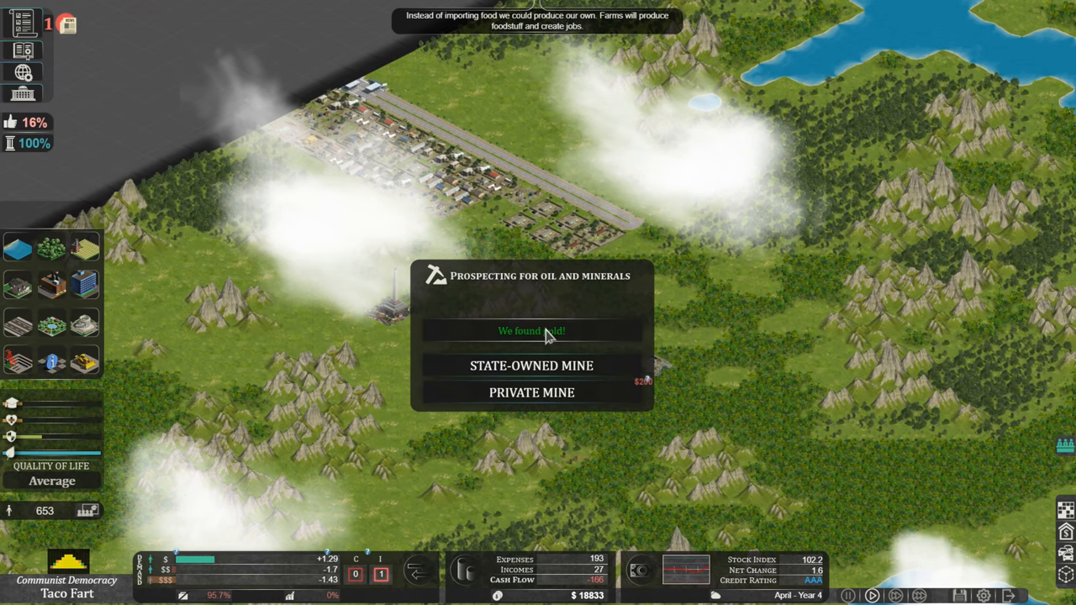
mouse_move(449, 352)
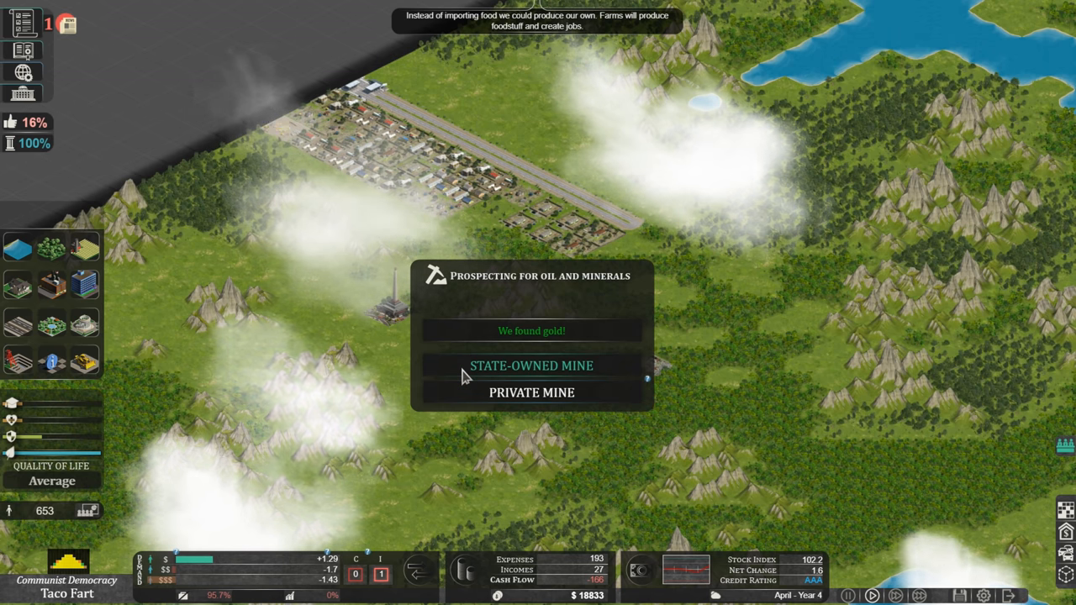
mouse_move(532, 392)
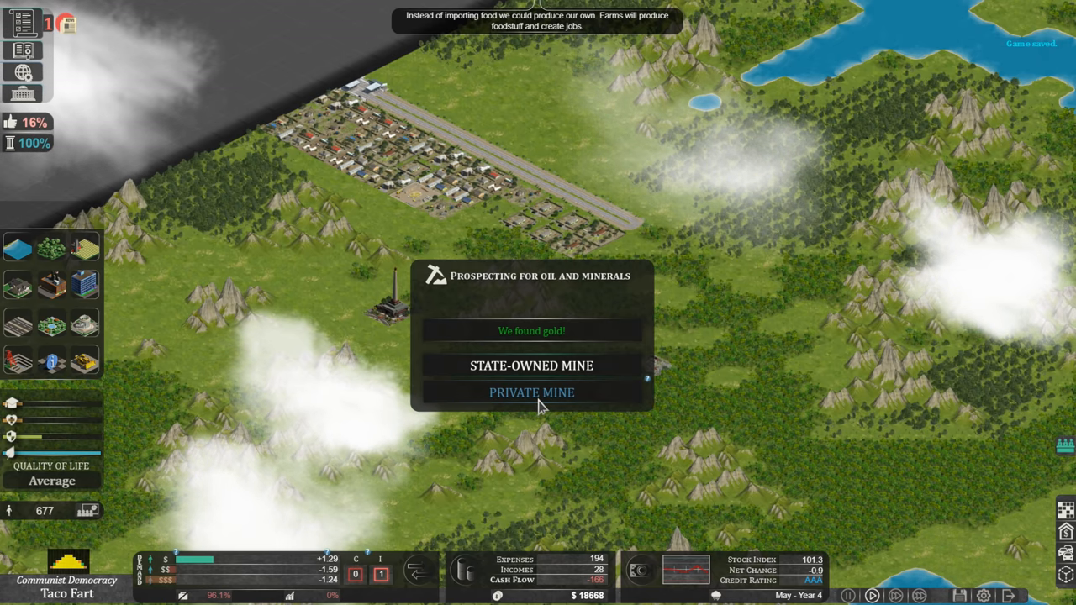
click(531, 393)
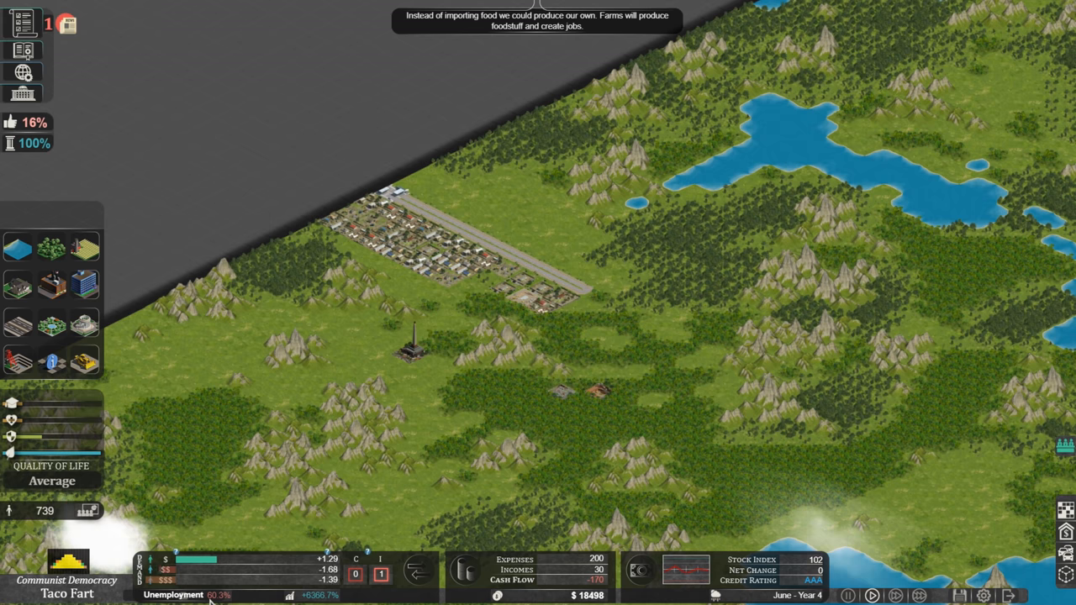
mouse_move(476, 454)
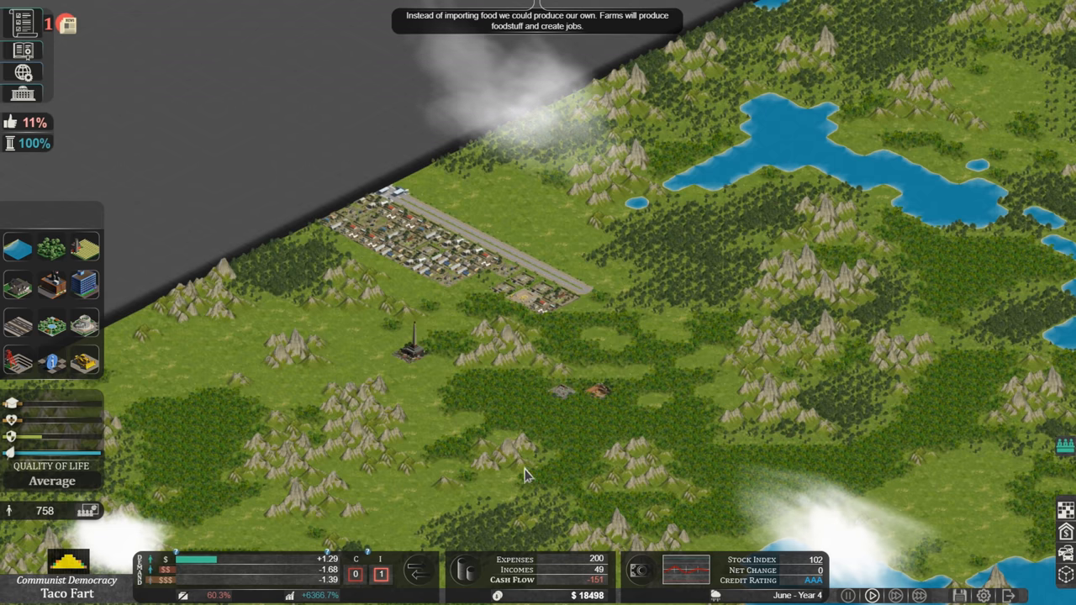
Make the 93% gold find a state-owned mine, then survey and drill the iron prospect
click(19, 362)
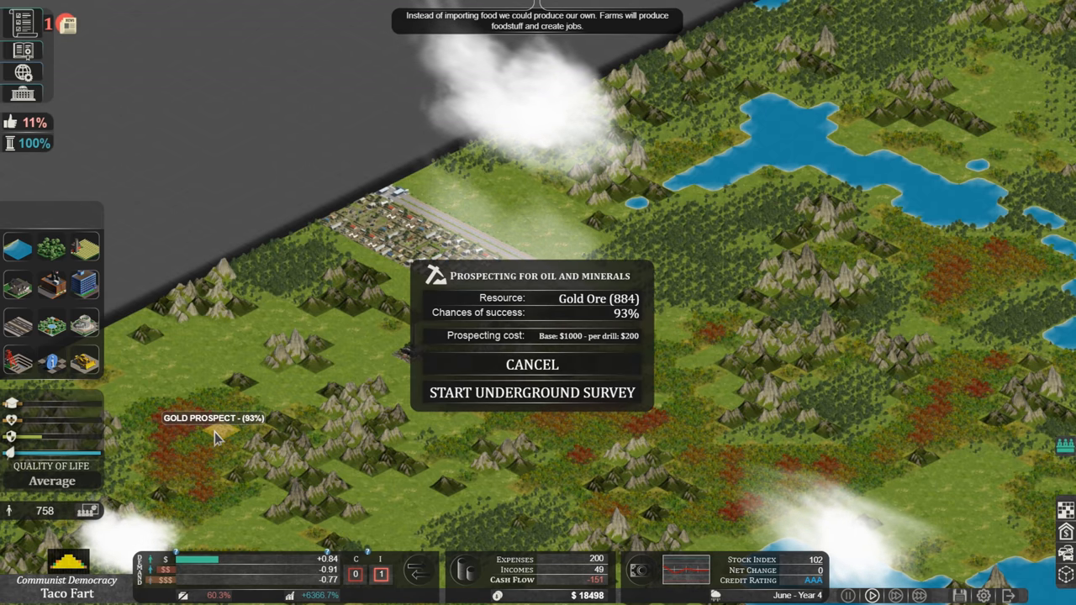
click(532, 392)
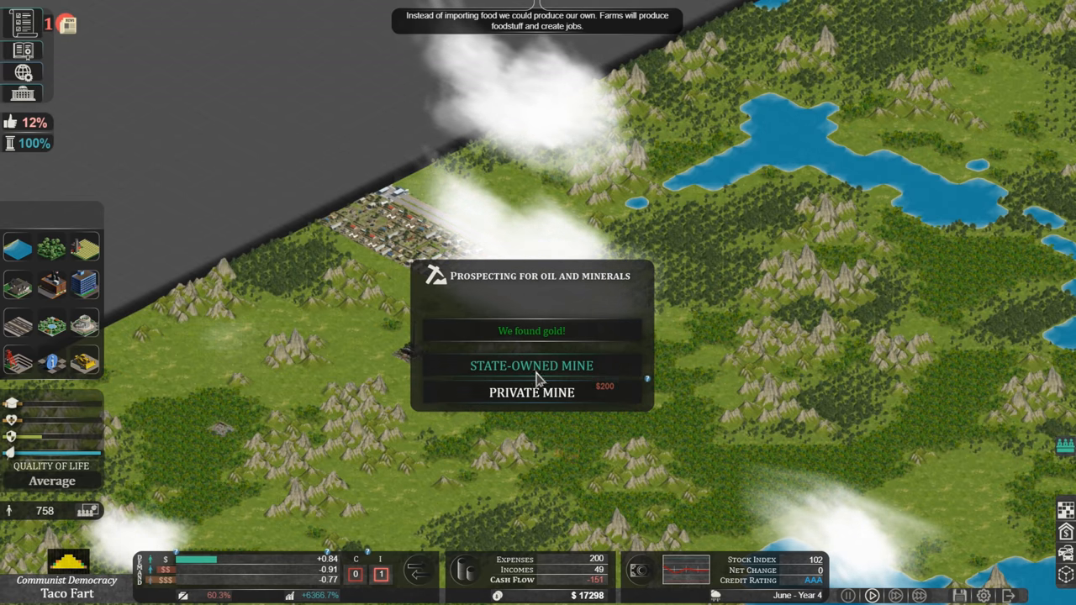
click(532, 365)
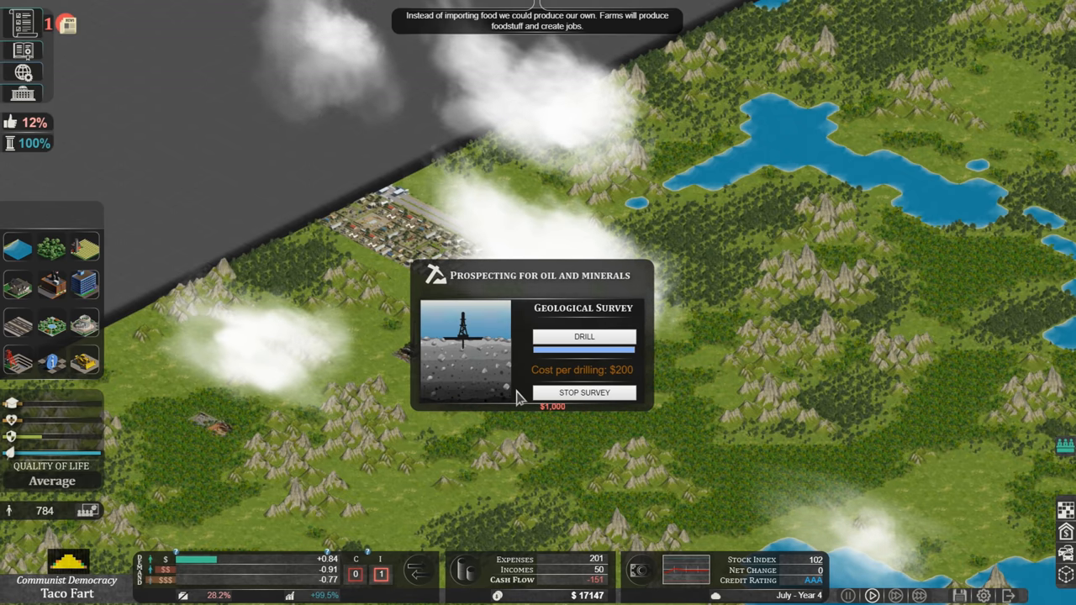
click(584, 337)
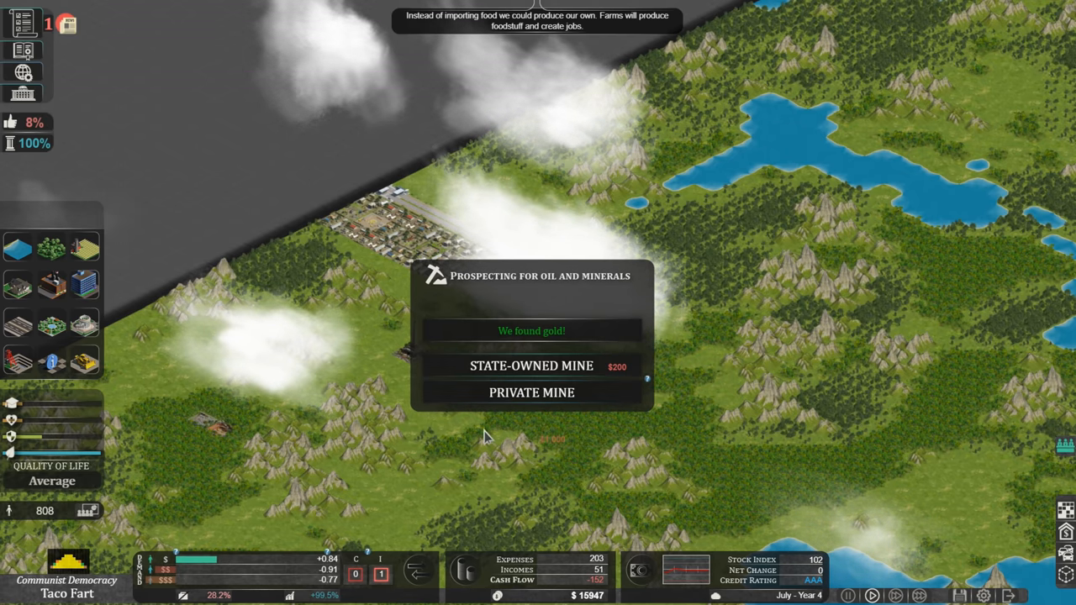
click(530, 366)
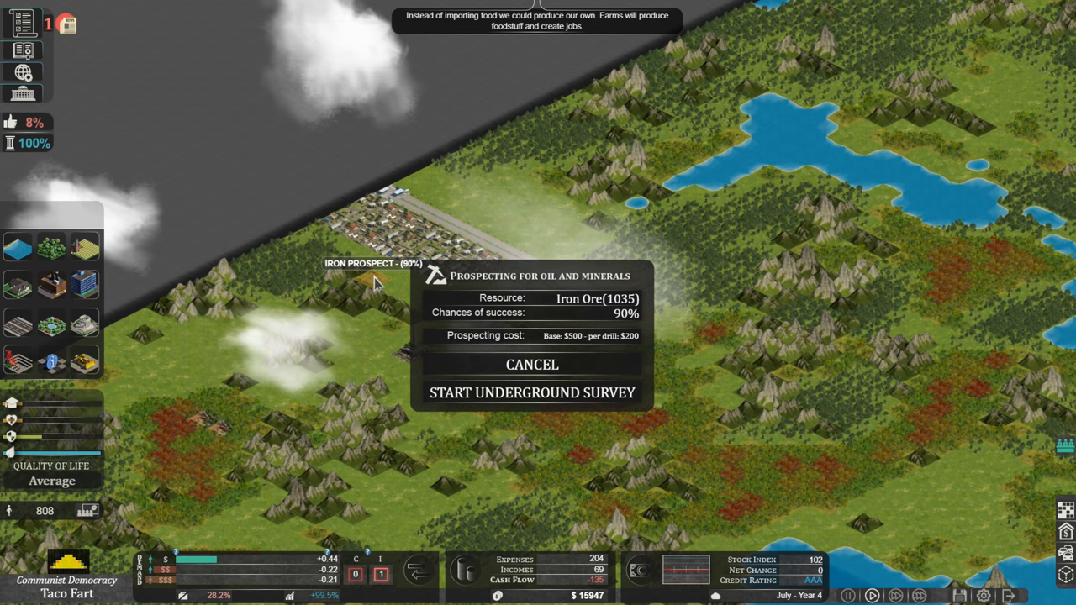
click(532, 392)
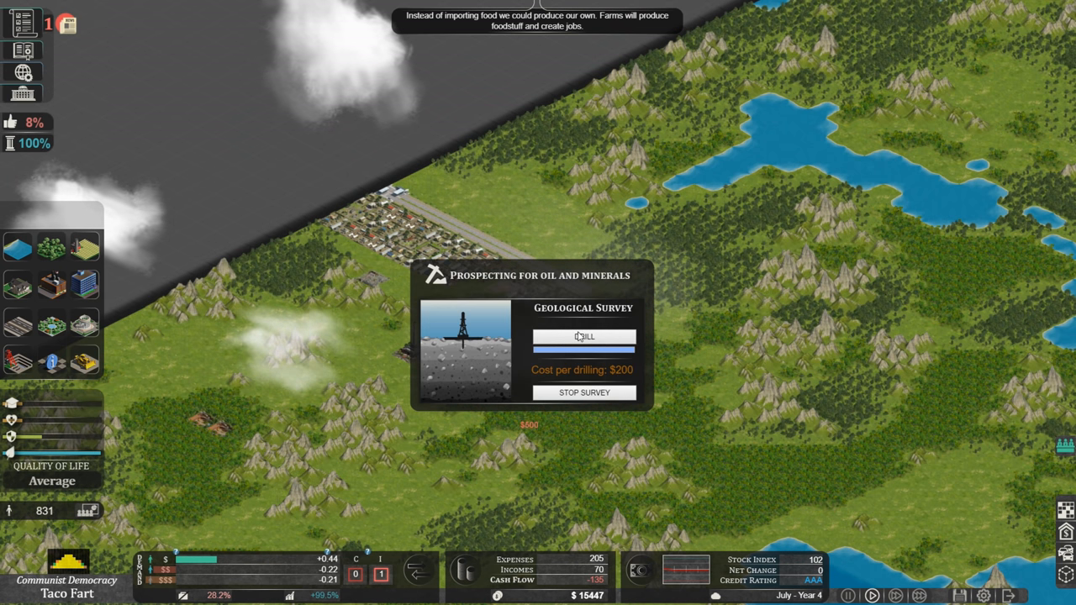
click(583, 337)
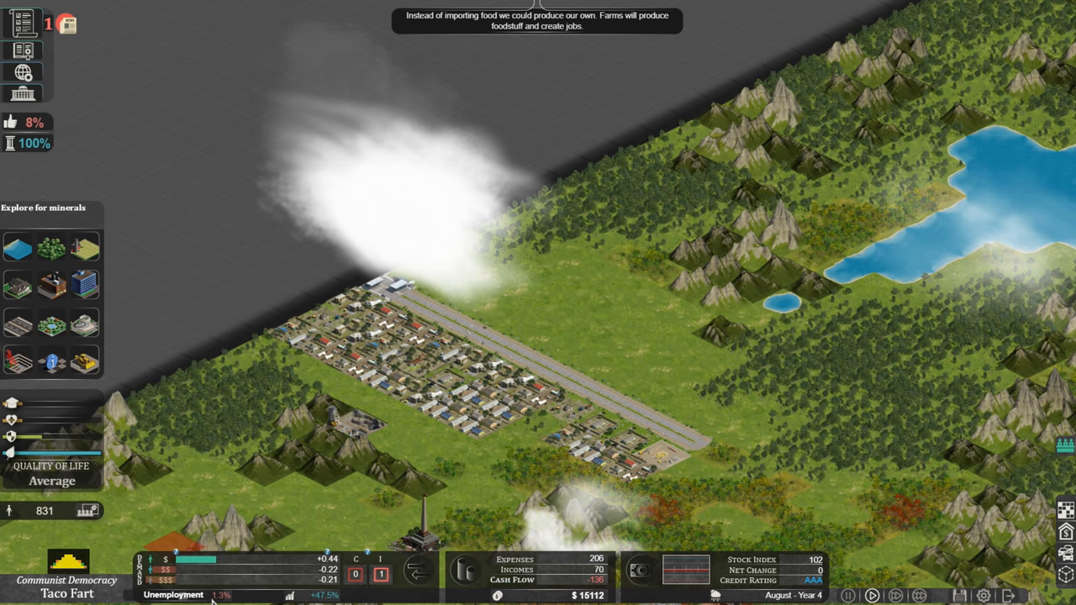
Zone a block of industrial lots beside the main road north of town
click(631, 319)
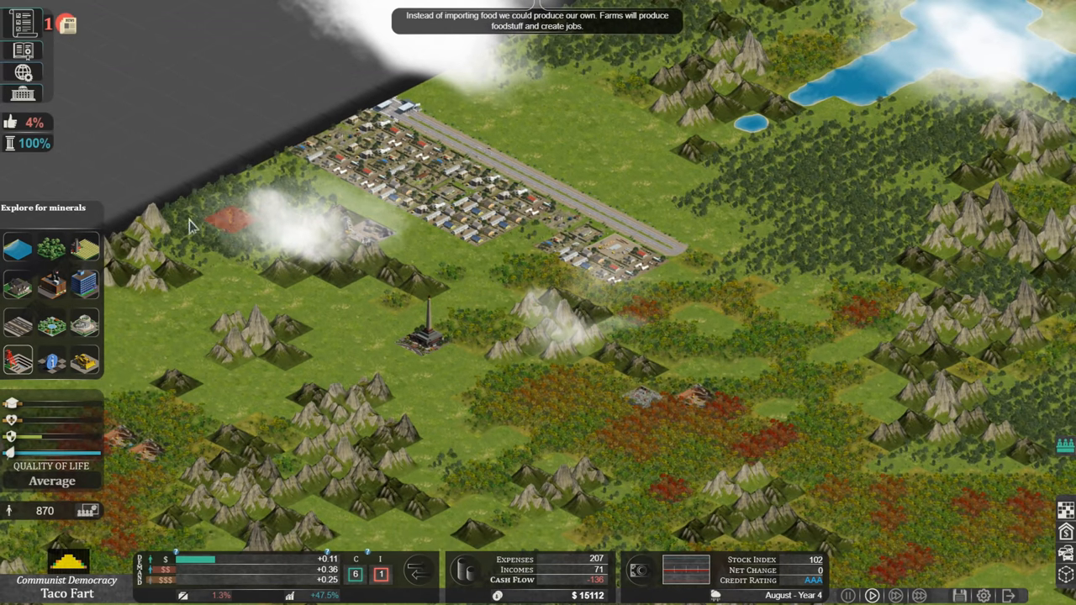
mouse_move(50, 286)
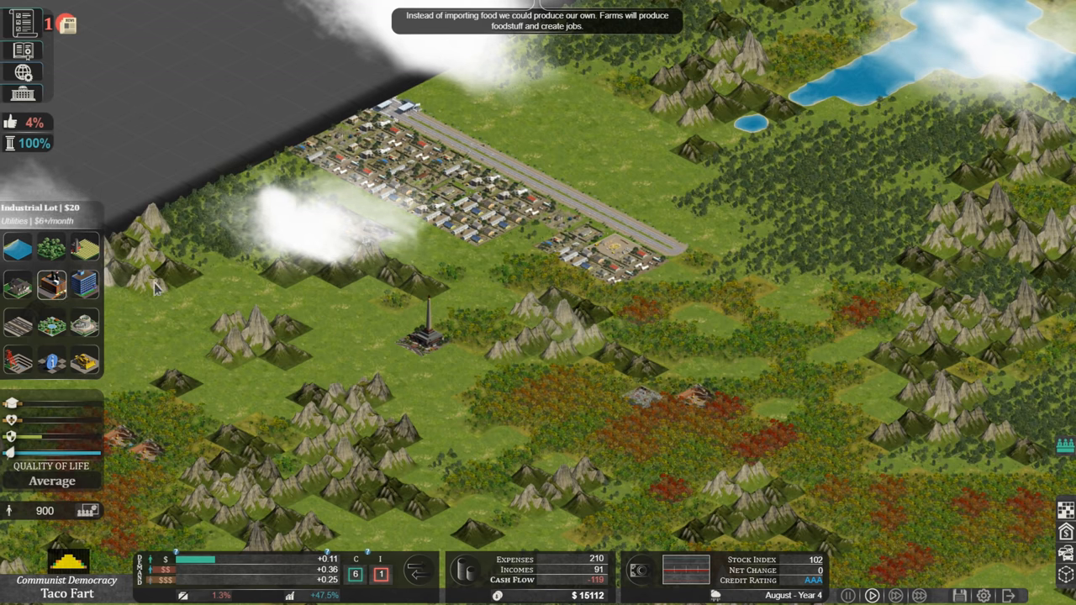
mouse_move(437, 118)
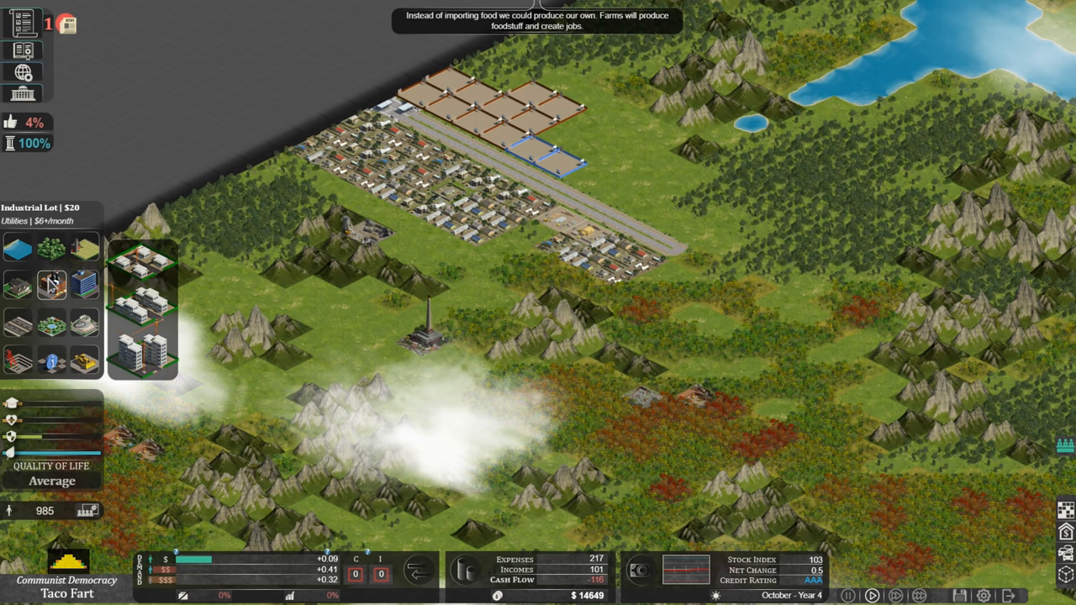
click(19, 284)
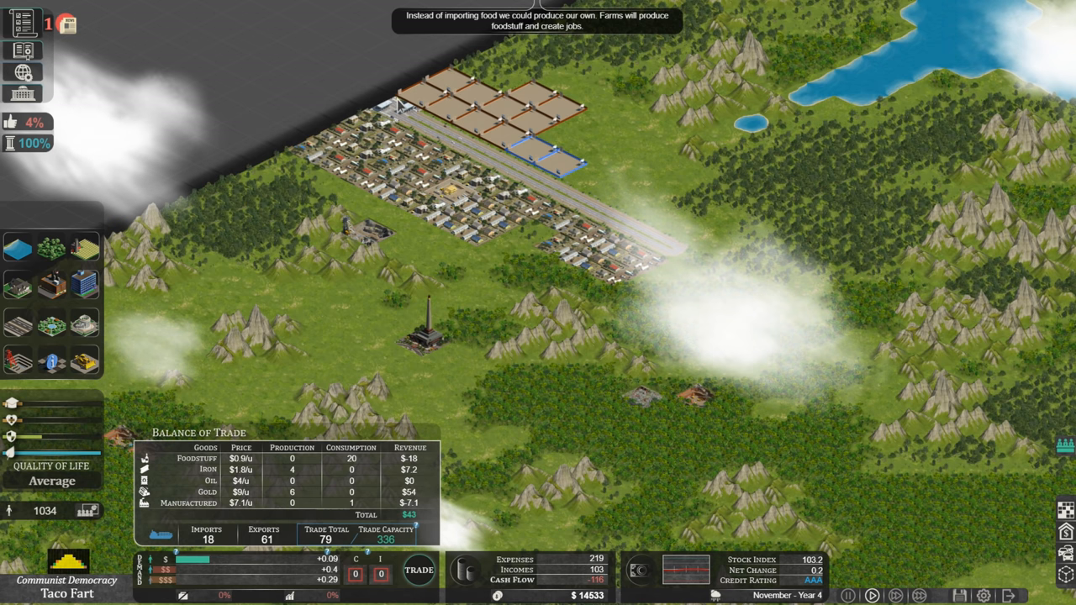
mouse_move(602, 303)
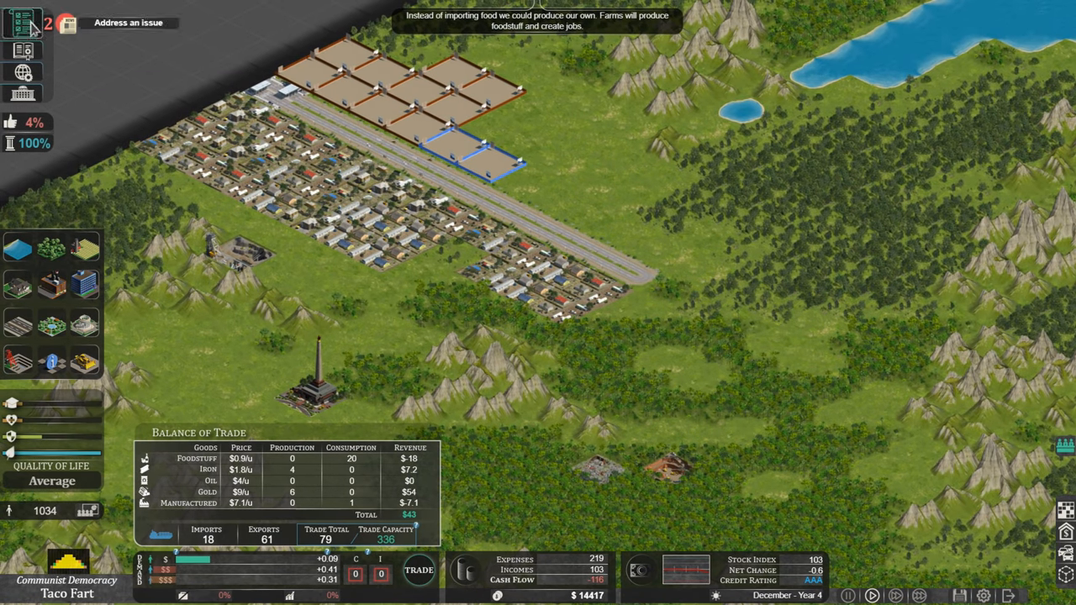
Approve the 'Banks are state owned' finance regulation and close its consequences report
click(24, 23)
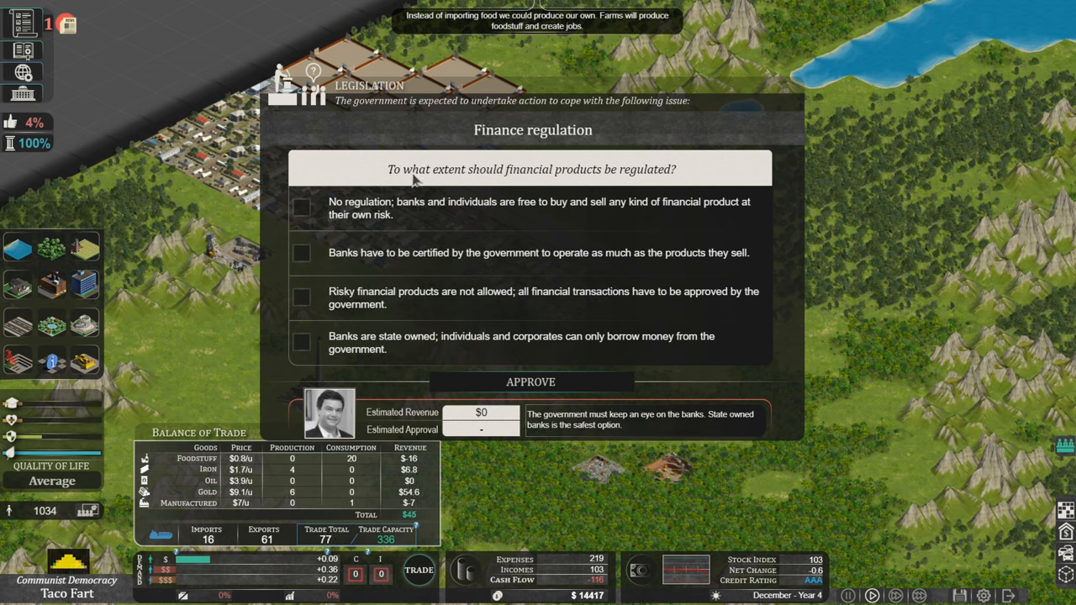
mouse_move(516, 194)
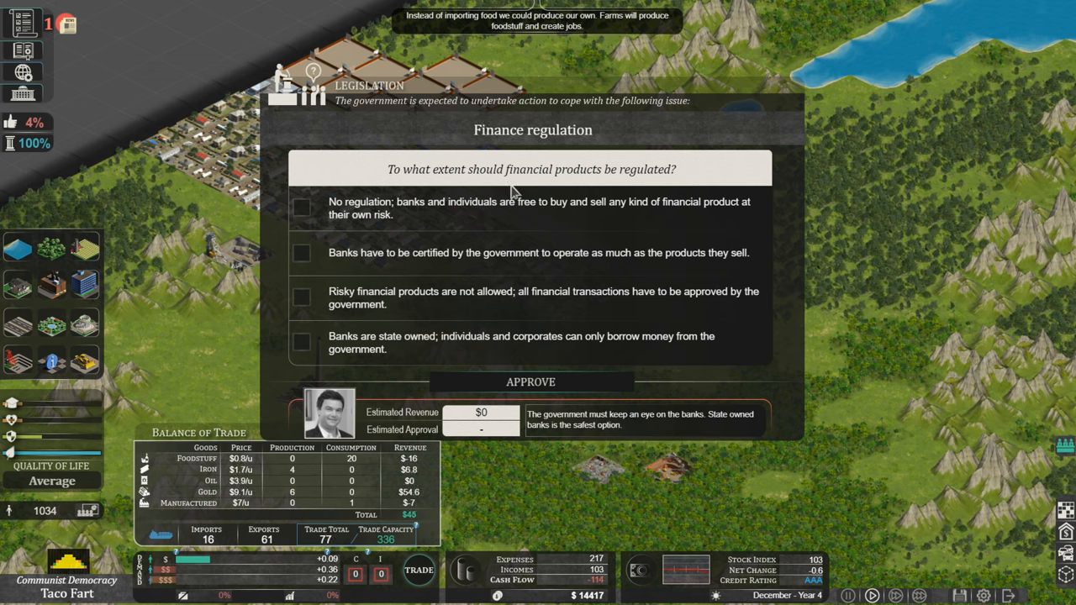
mouse_move(434, 217)
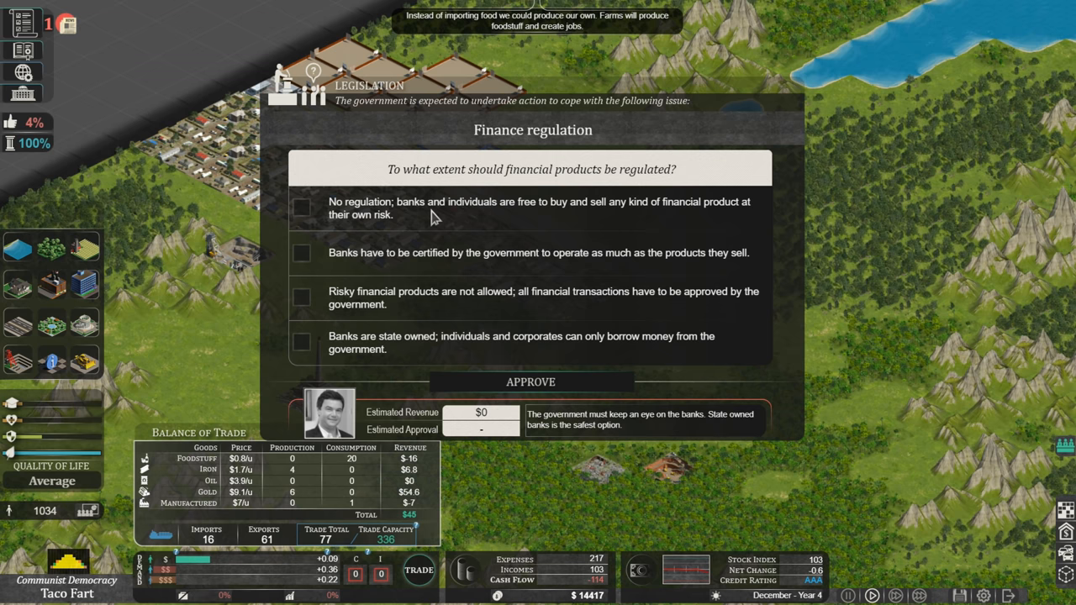
mouse_move(597, 226)
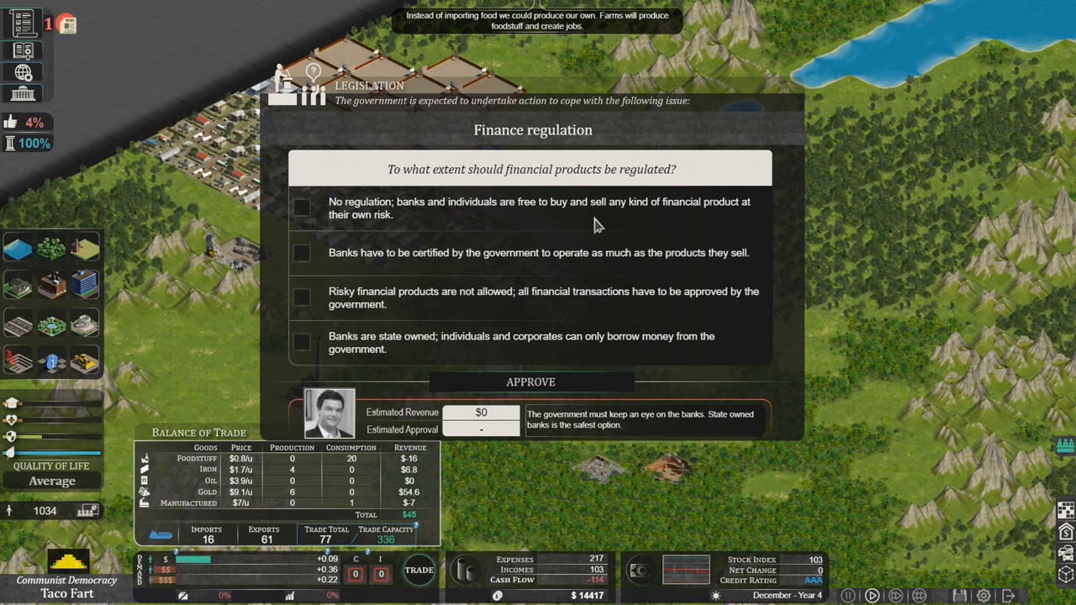
mouse_move(301, 251)
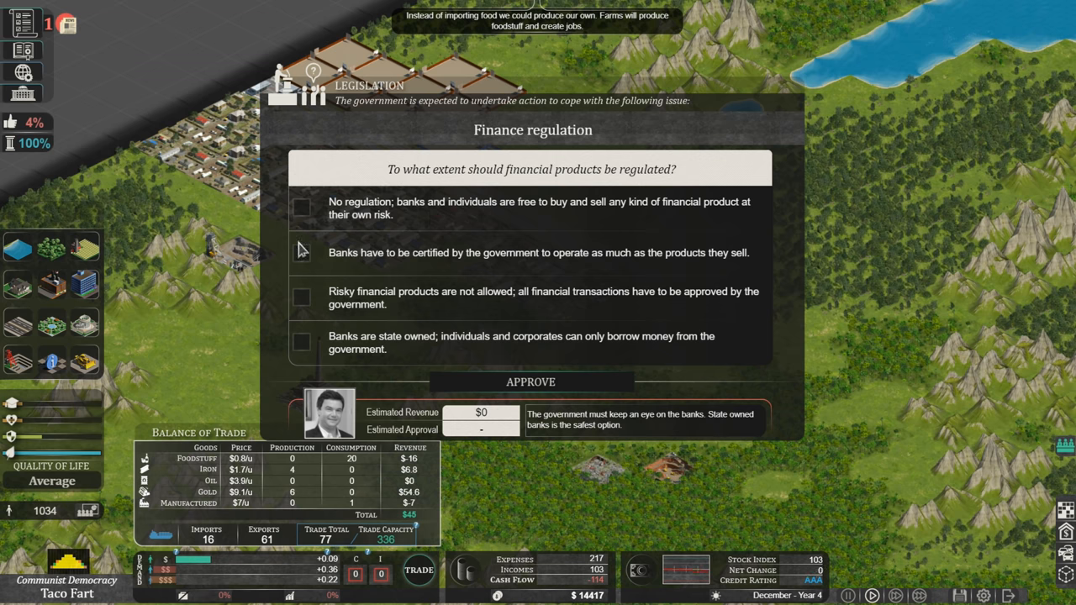
mouse_move(471, 279)
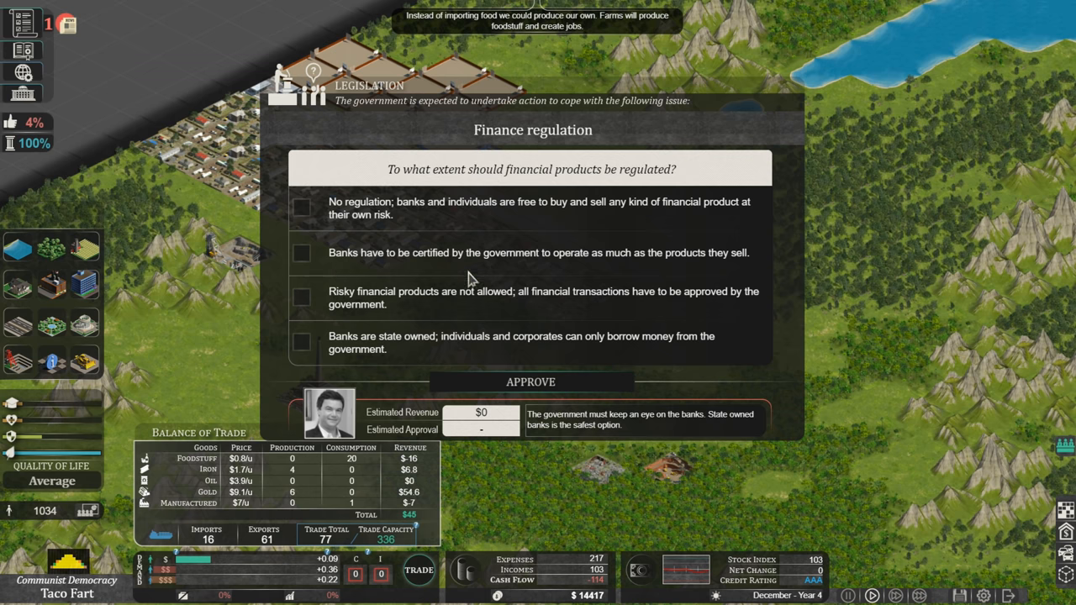
mouse_move(658, 275)
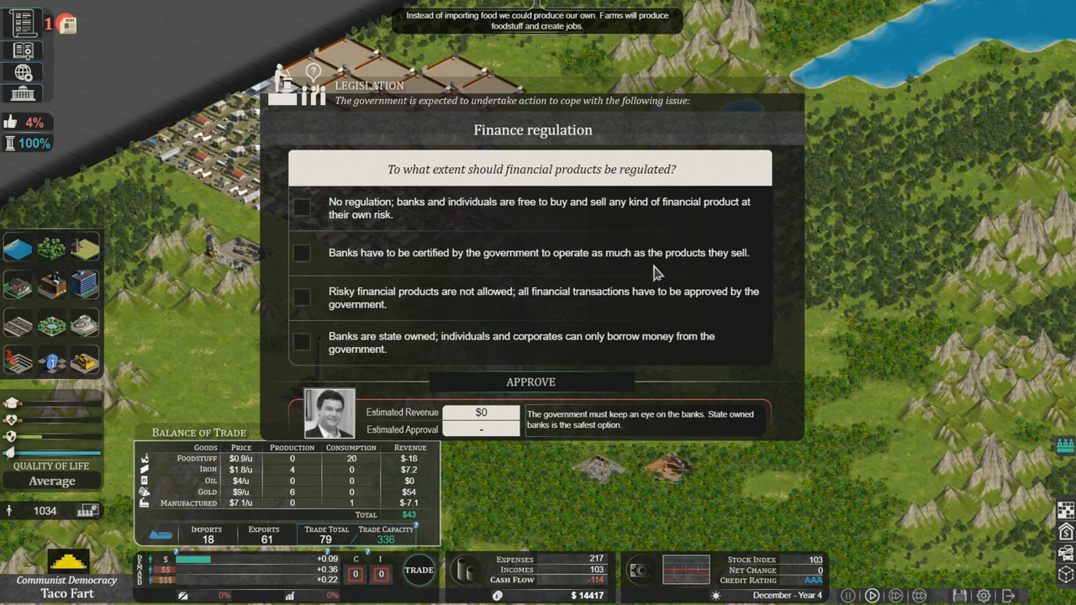
mouse_move(416, 311)
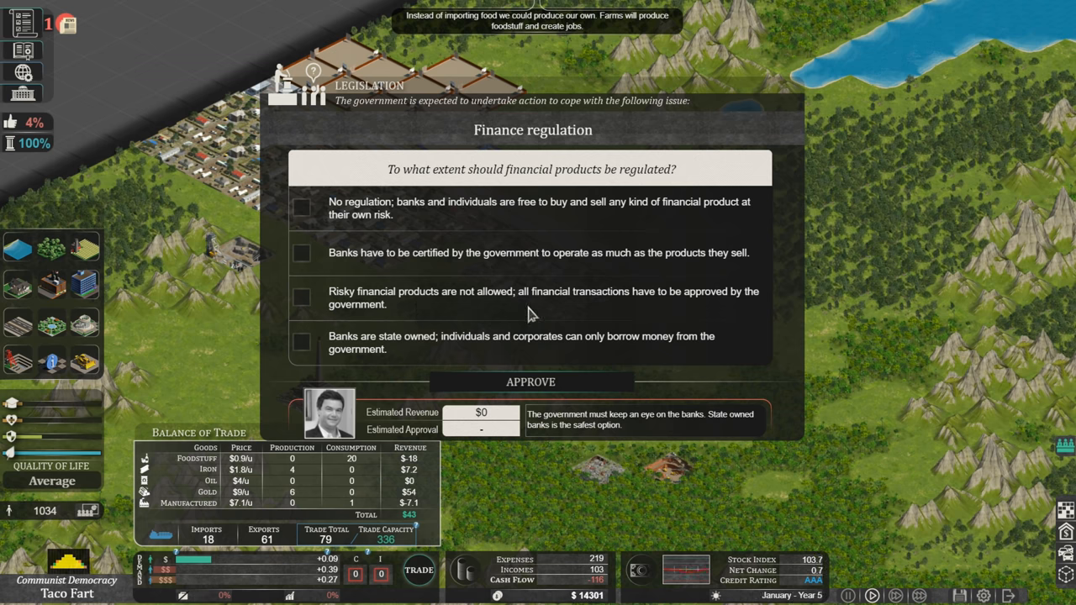
mouse_move(437, 309)
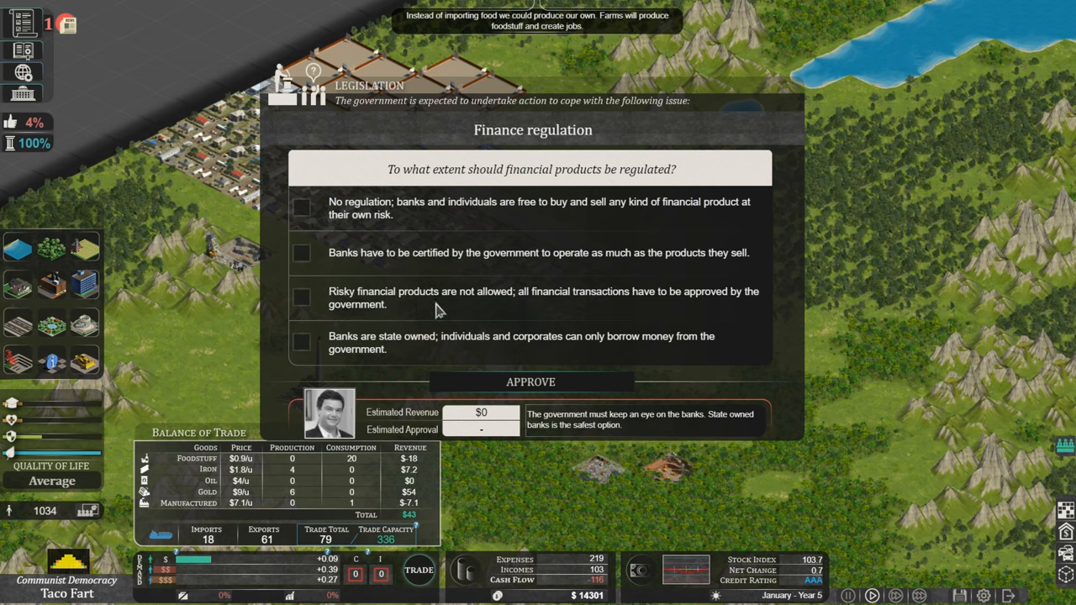
mouse_move(429, 363)
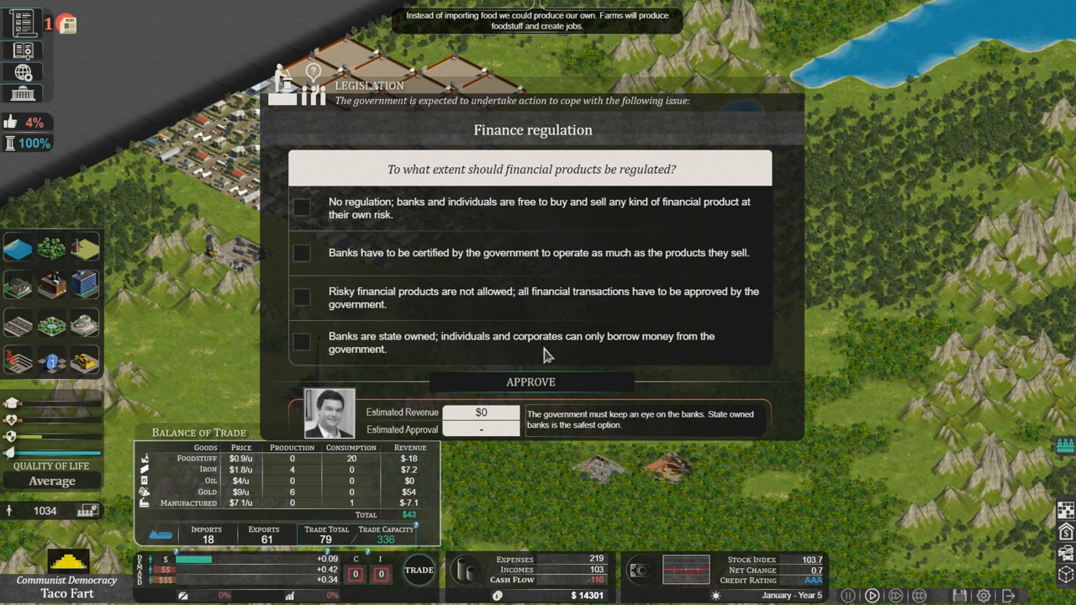
mouse_move(579, 353)
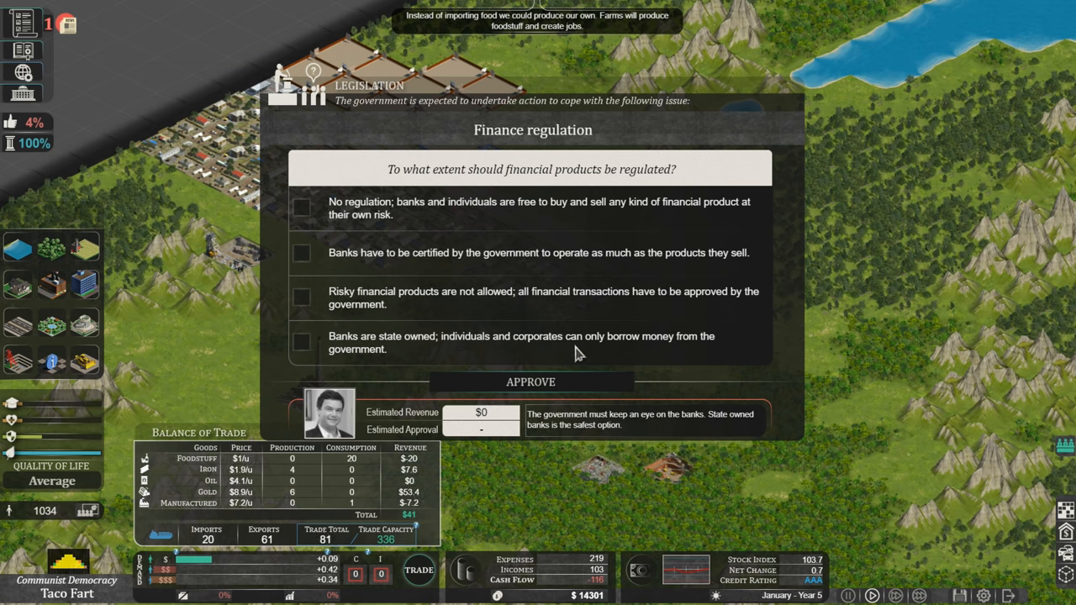
mouse_move(703, 363)
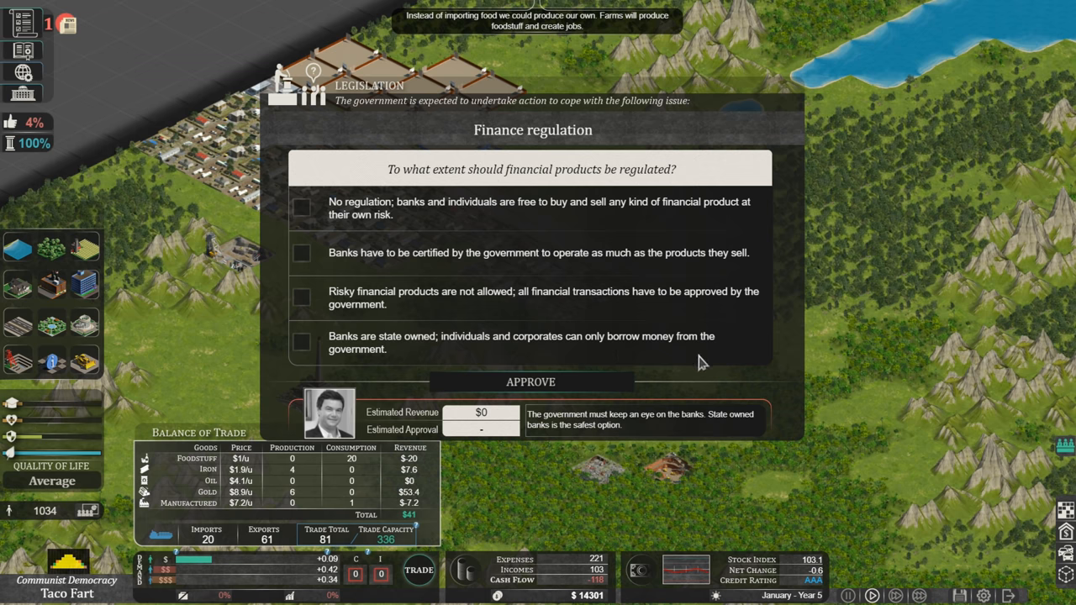
click(301, 343)
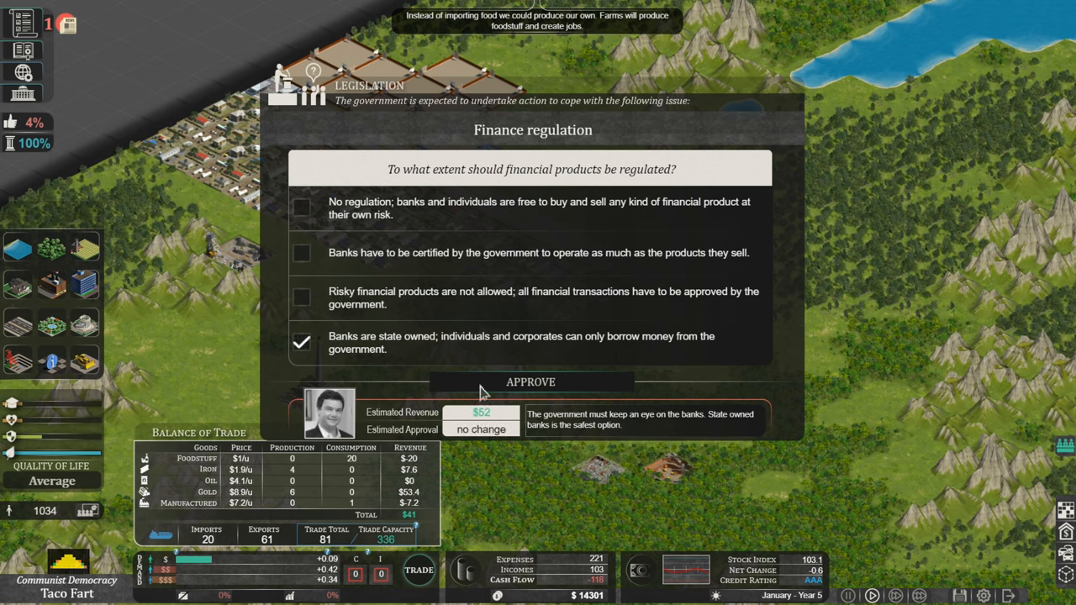
click(530, 382)
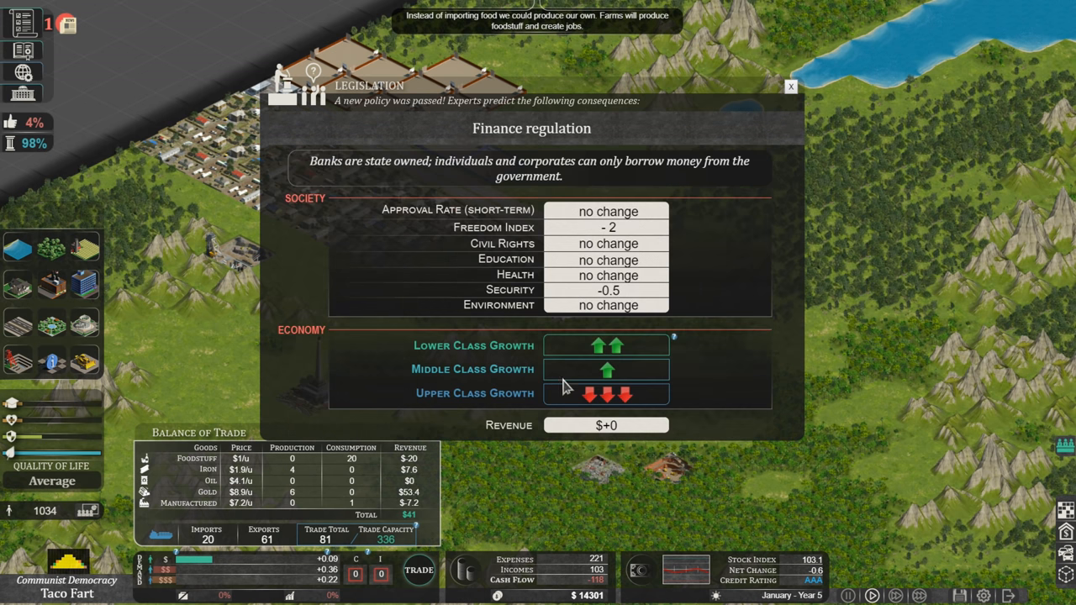
mouse_move(457, 380)
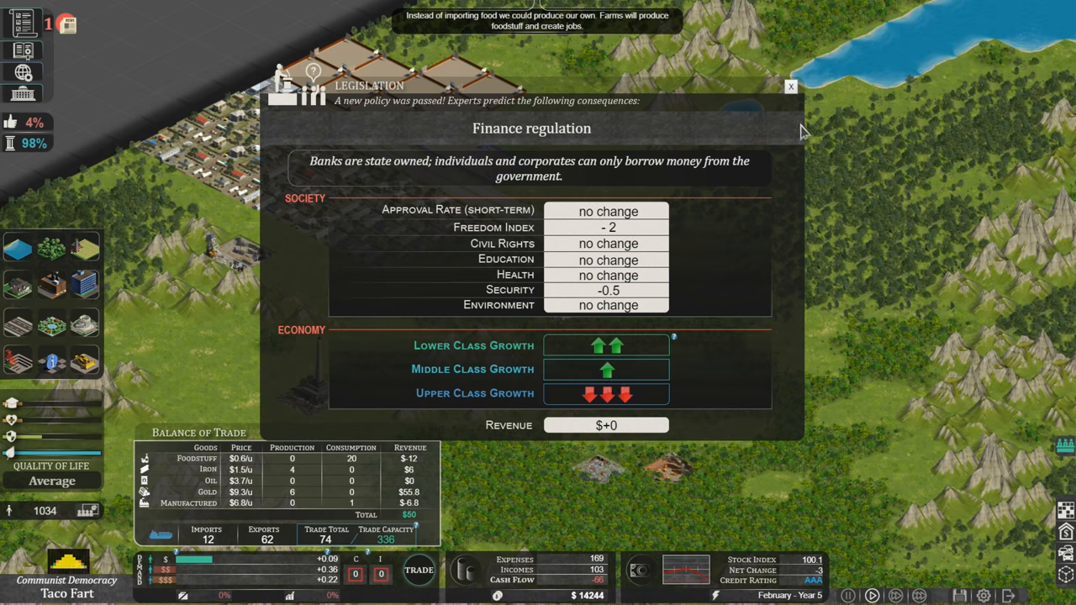
click(791, 87)
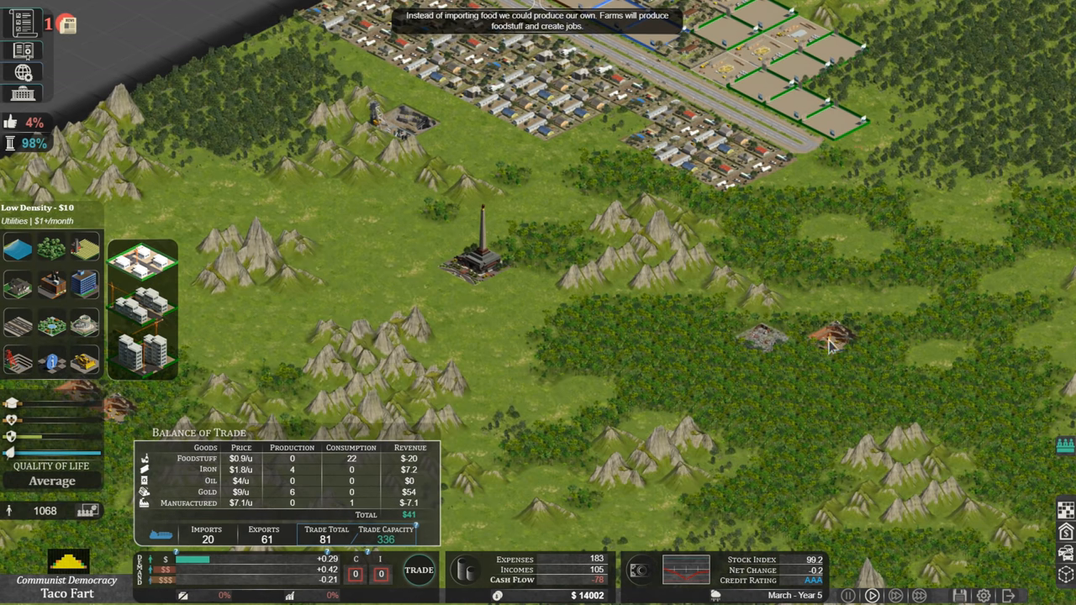
mouse_move(832, 347)
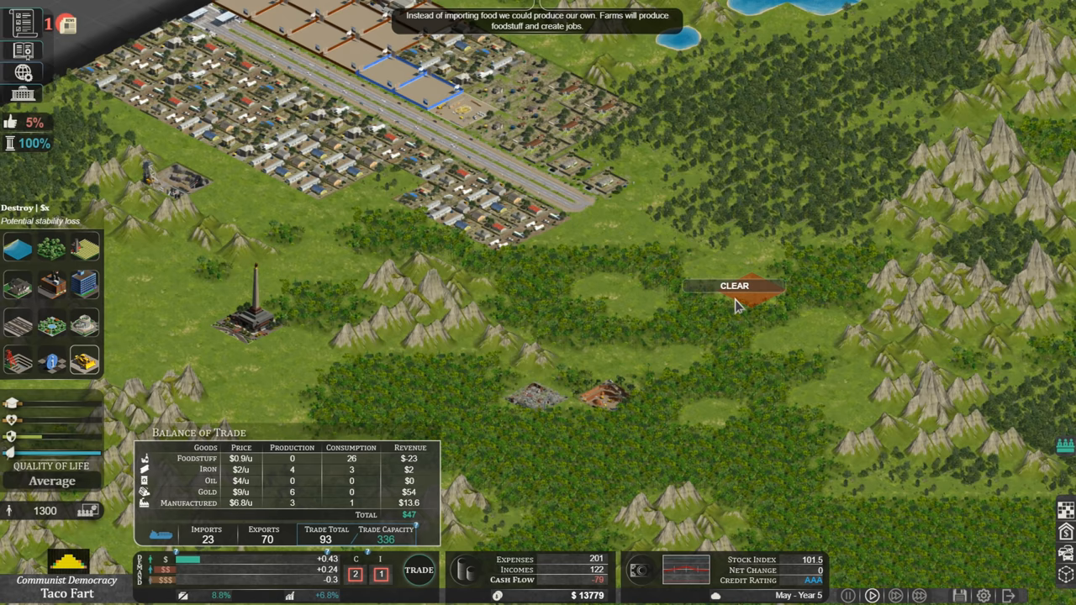
mouse_move(660, 345)
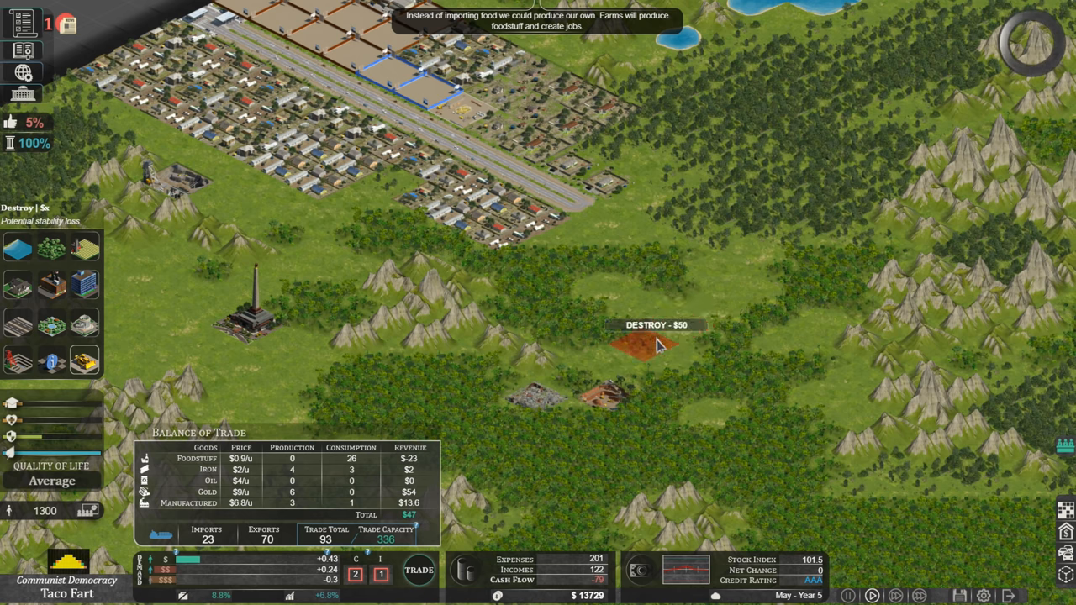
mouse_move(576, 386)
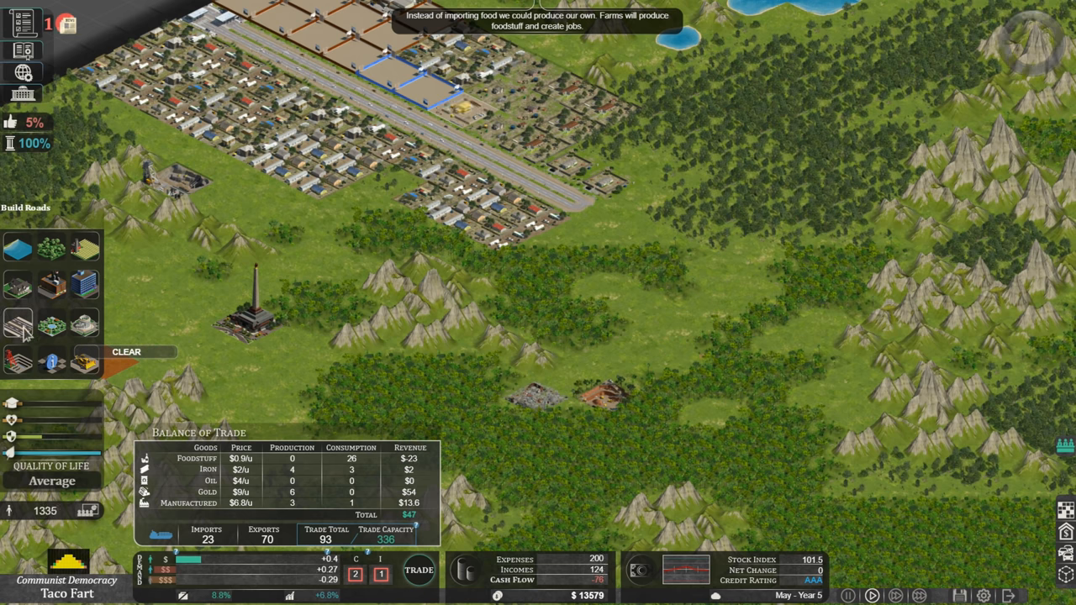
Select the $10 road tool to extend the avenue south toward the forest ruin
click(19, 323)
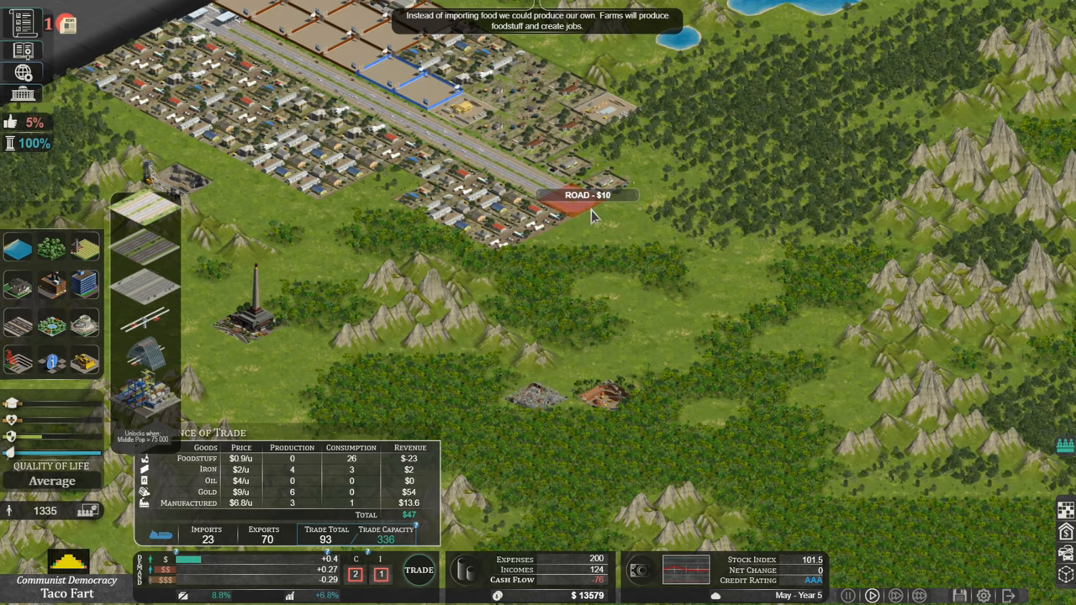
mouse_move(660, 253)
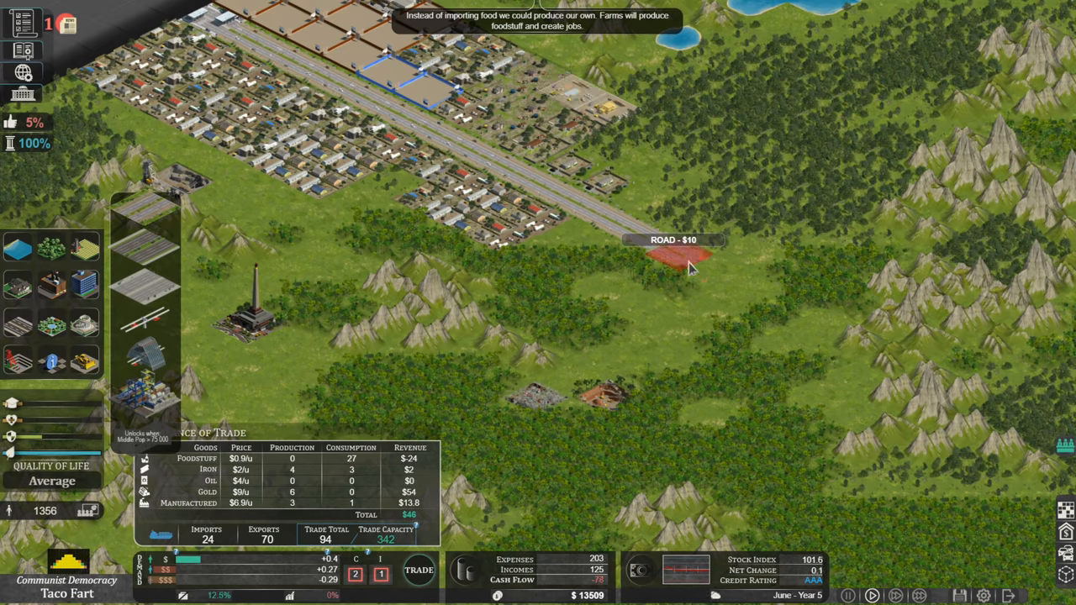
mouse_move(740, 292)
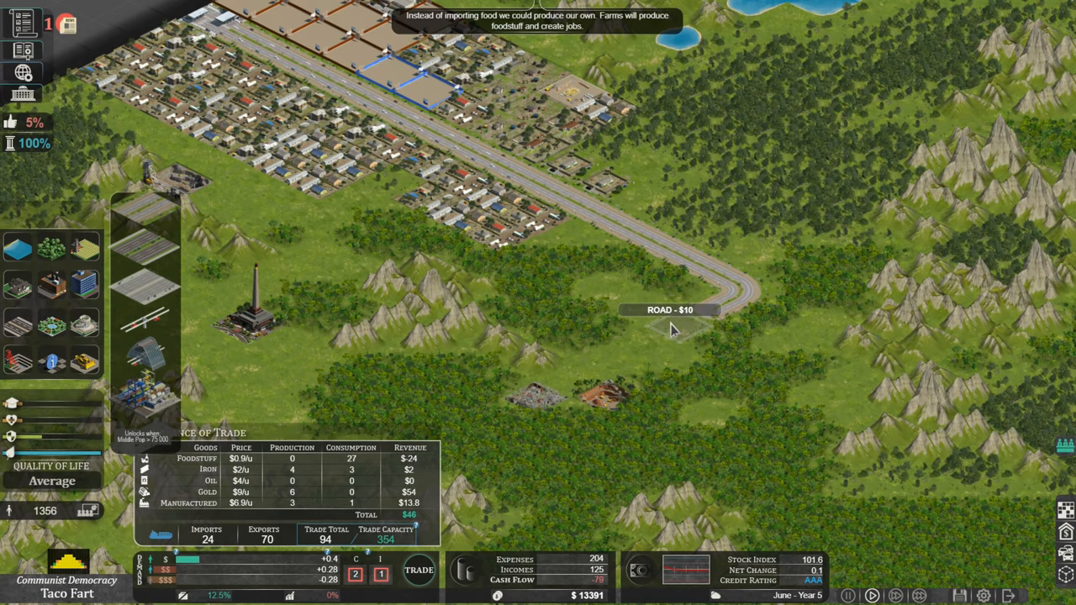
mouse_move(589, 382)
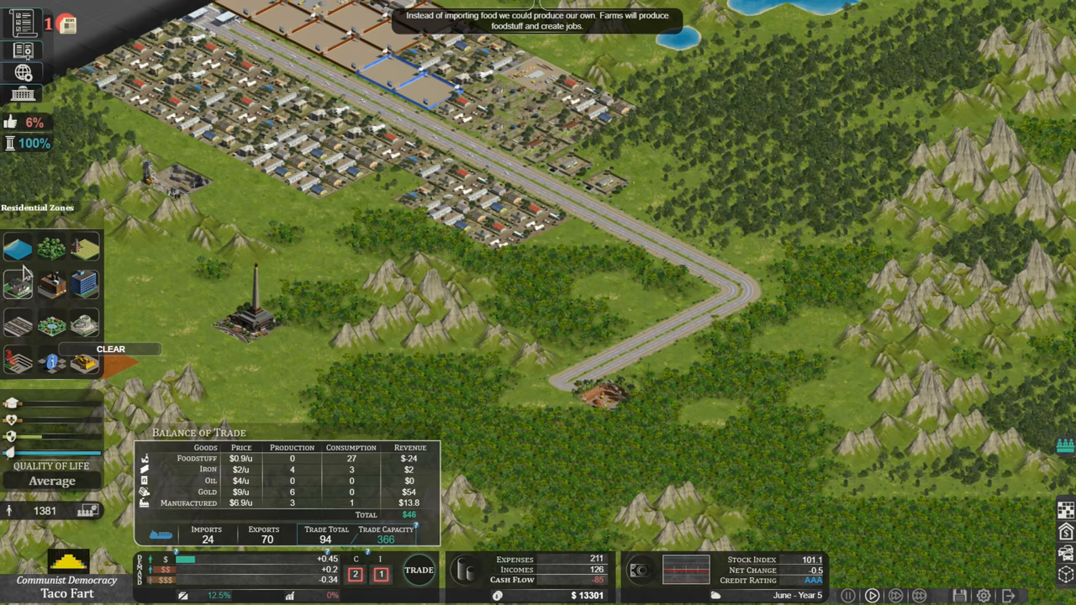
mouse_move(135, 189)
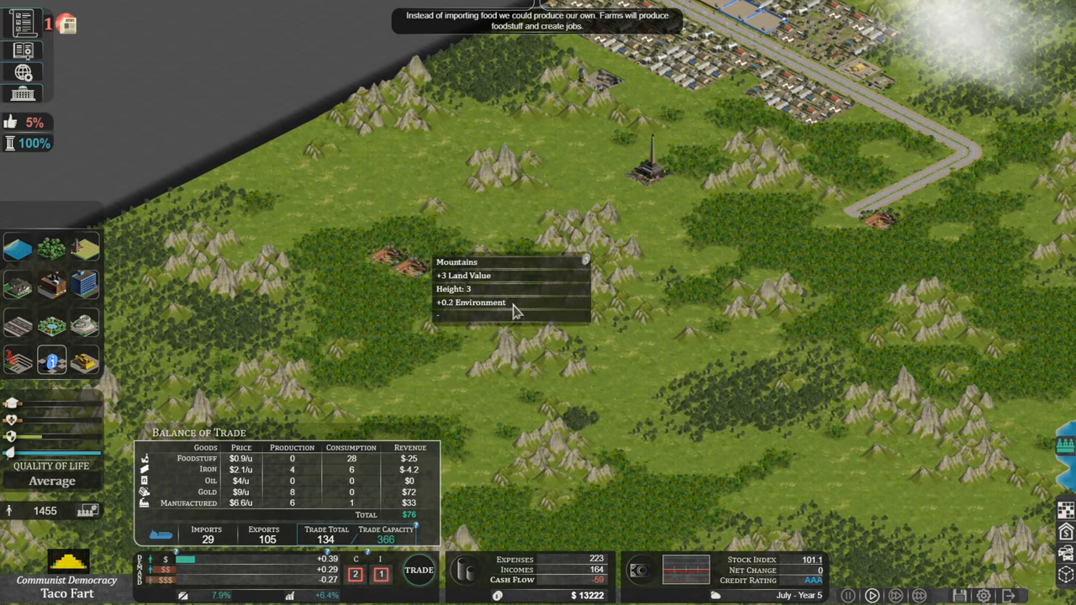
mouse_move(916, 185)
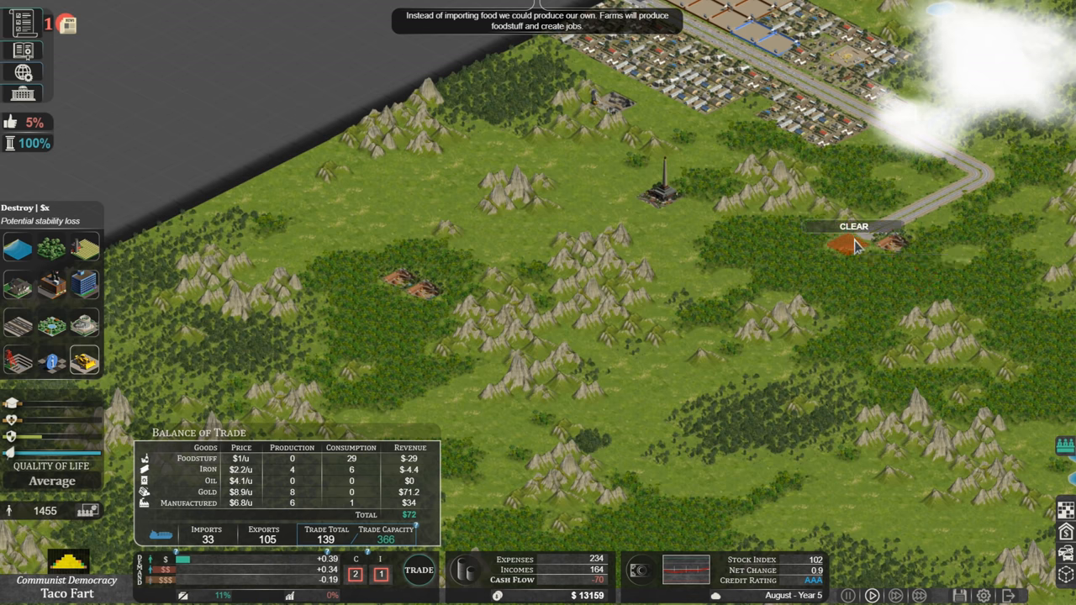
mouse_move(816, 269)
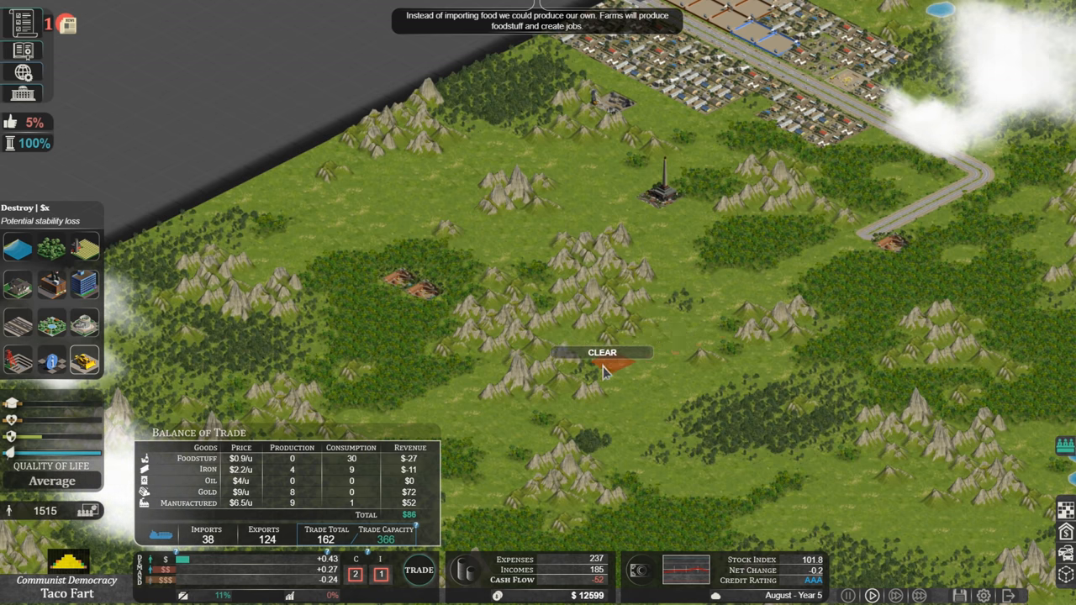
mouse_move(570, 380)
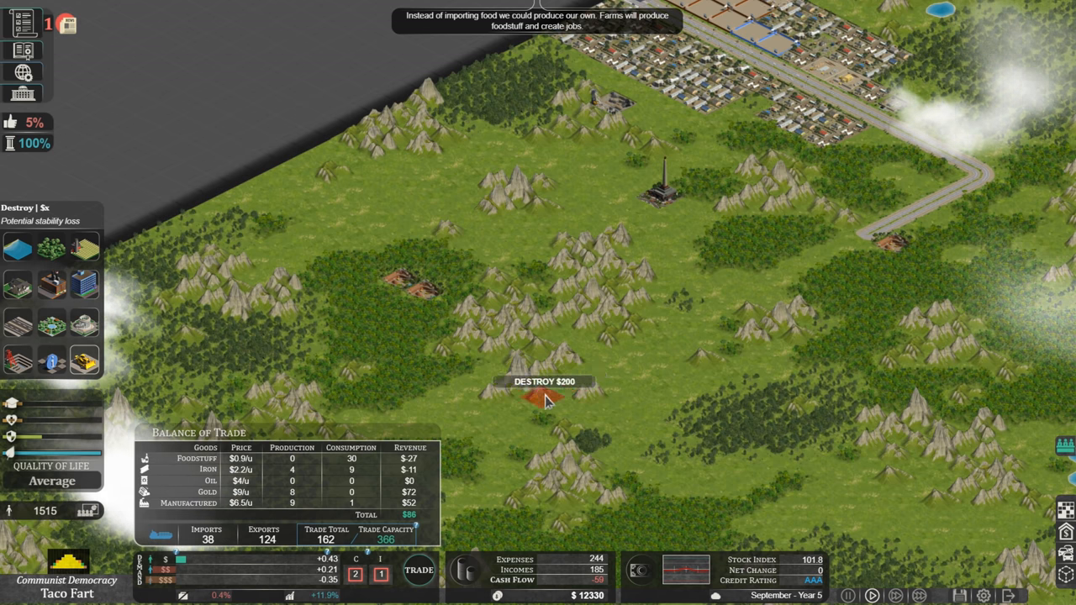
mouse_move(500, 402)
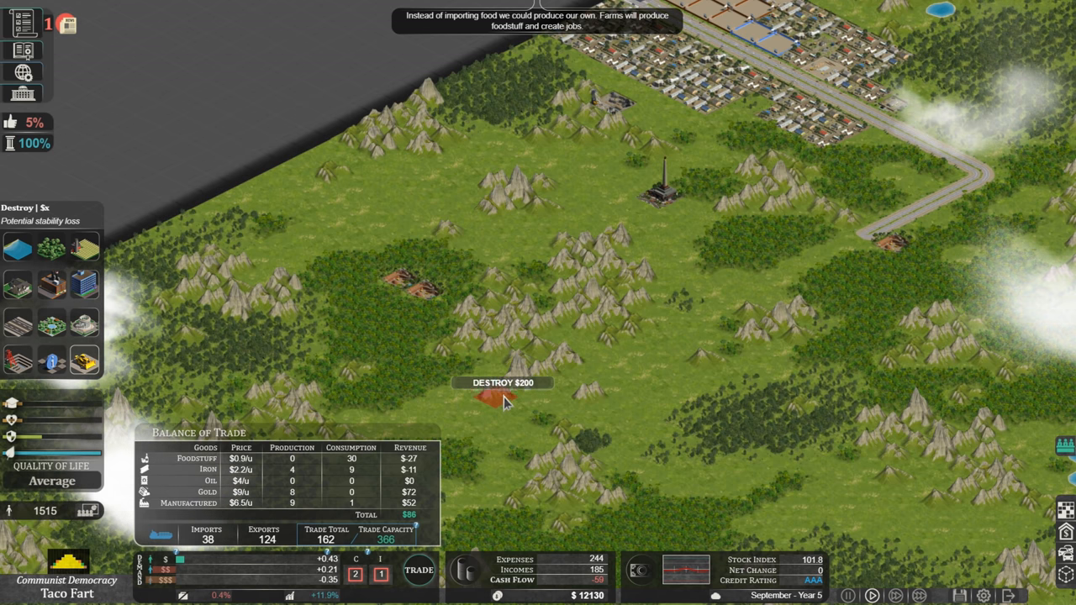
Demolish the mountain patch south of the monument for $200
click(492, 396)
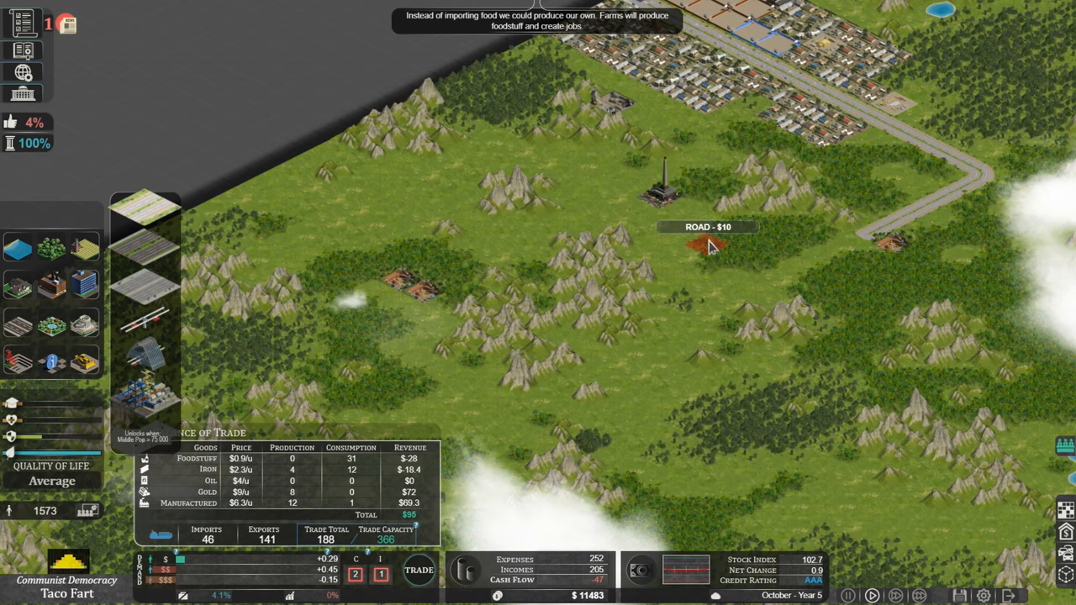
mouse_move(851, 244)
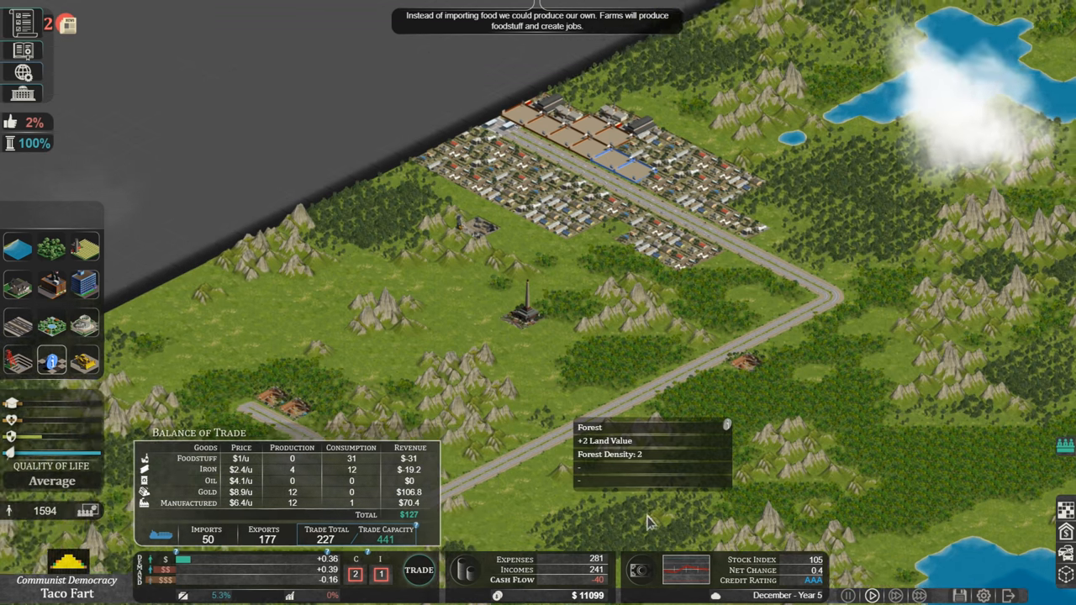
Bring up the State's Budget report
click(466, 570)
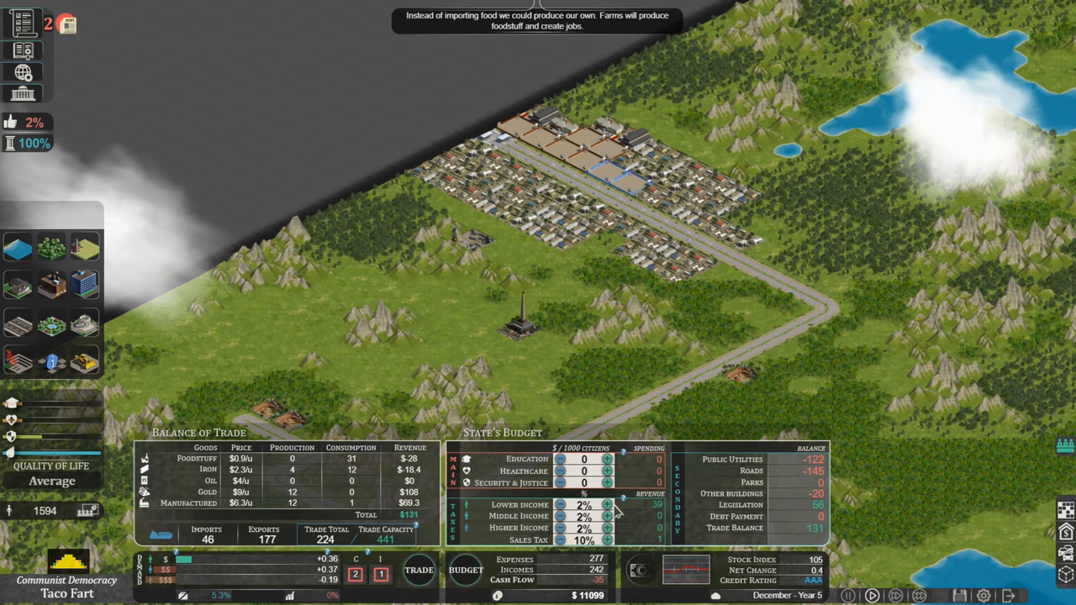
Raise the Lower Income tax from 2% to 4% and close the budget overview
click(608, 506)
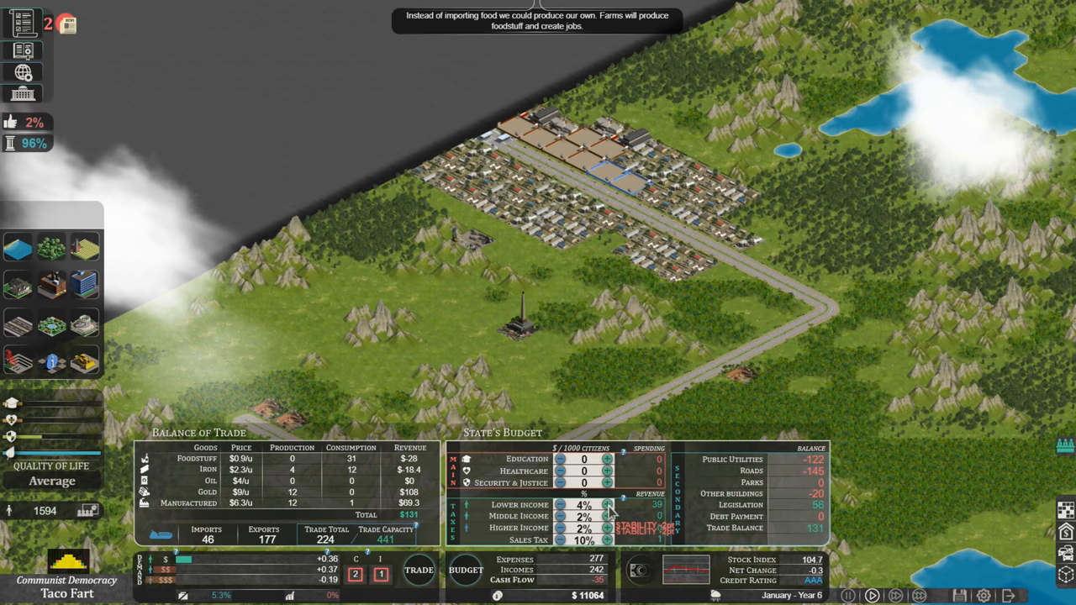
click(607, 505)
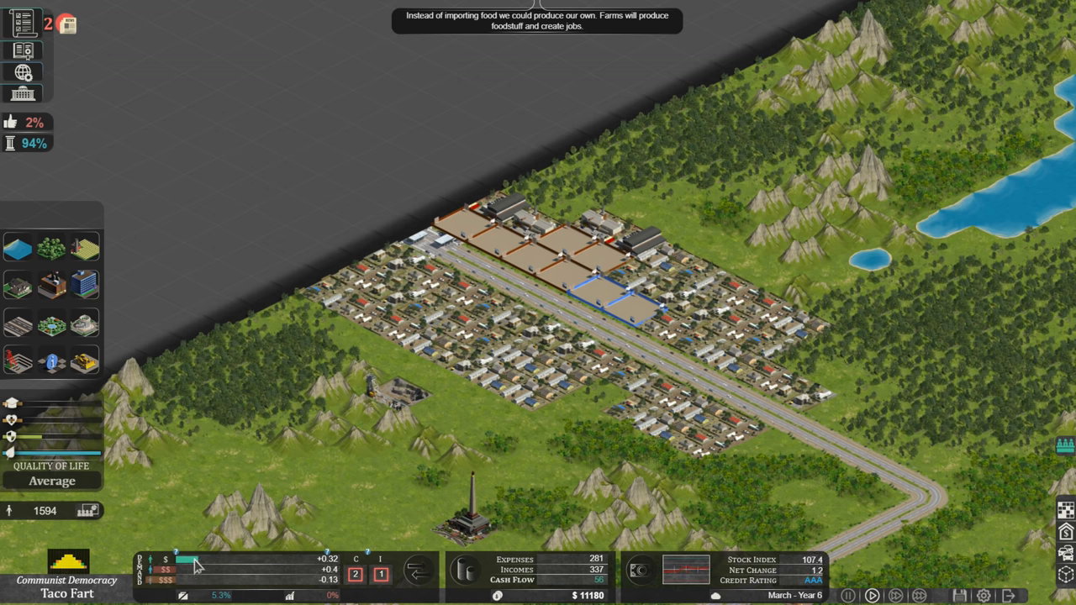
mouse_move(304, 564)
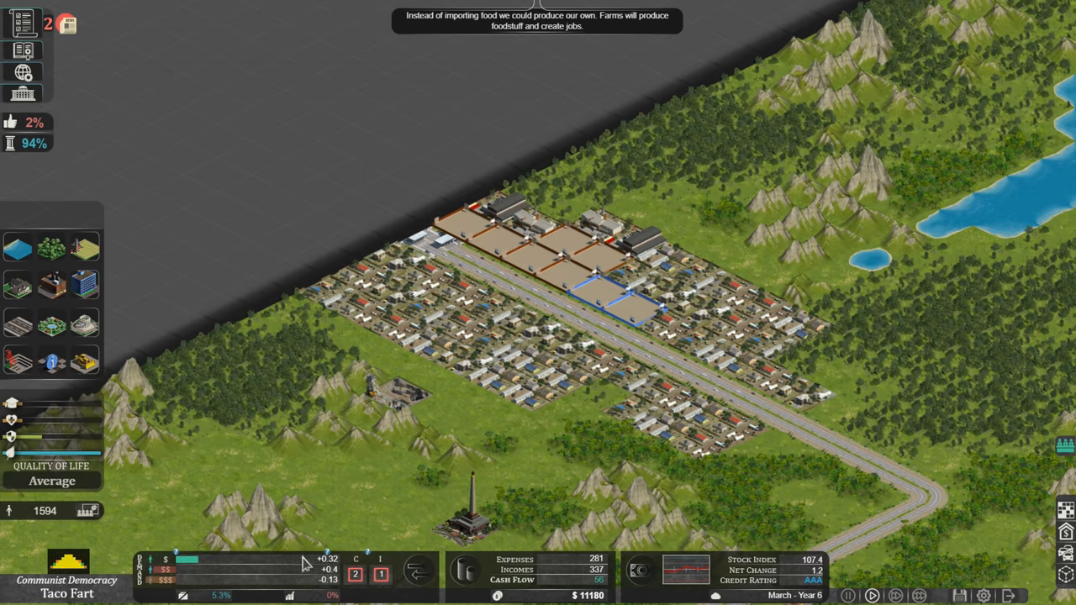
mouse_move(177, 593)
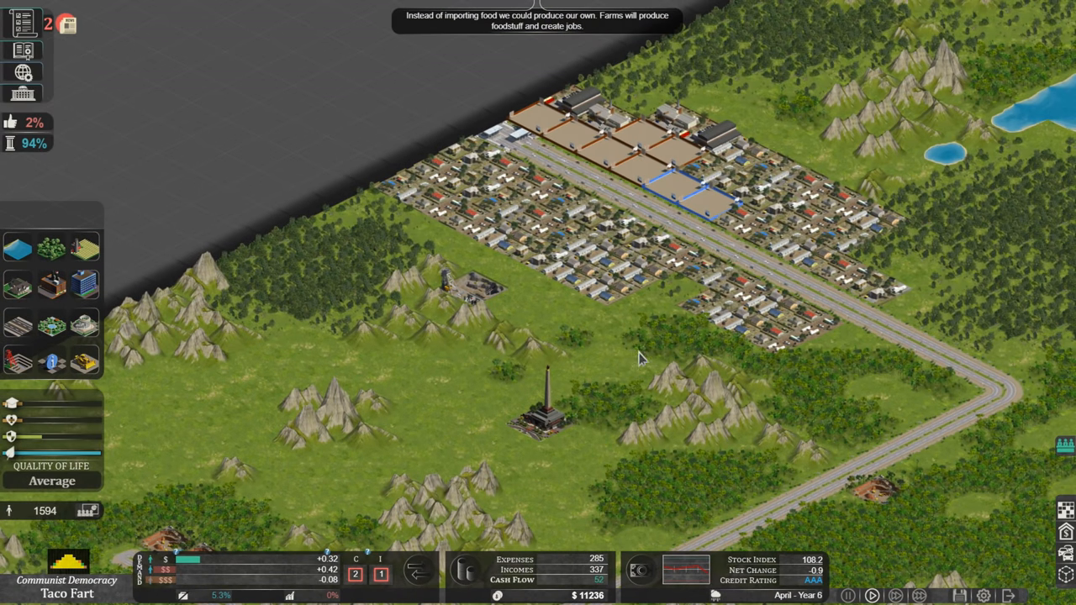
mouse_move(828, 256)
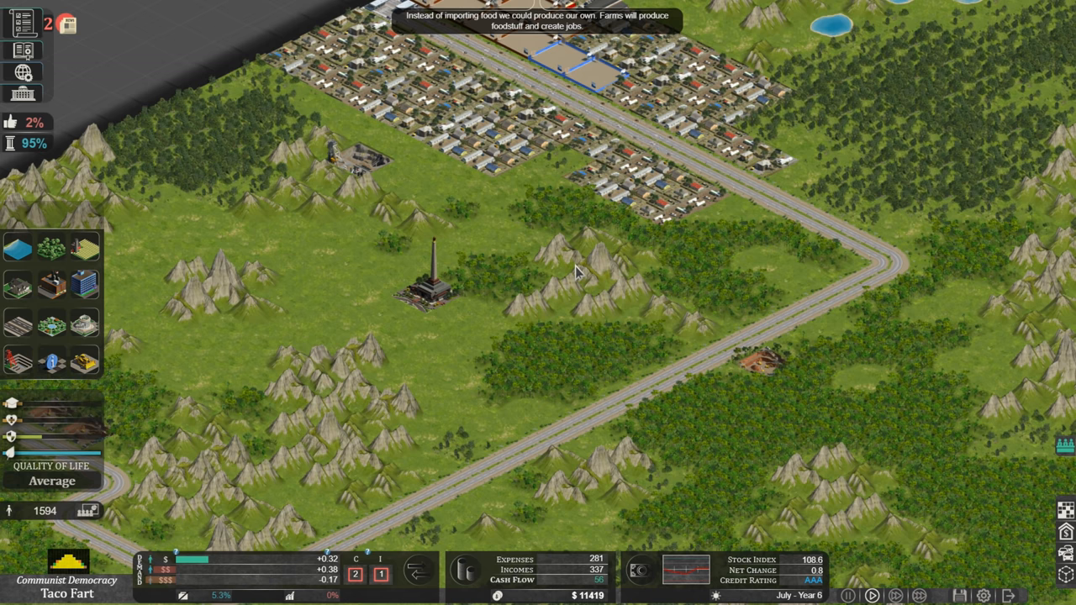
mouse_move(636, 263)
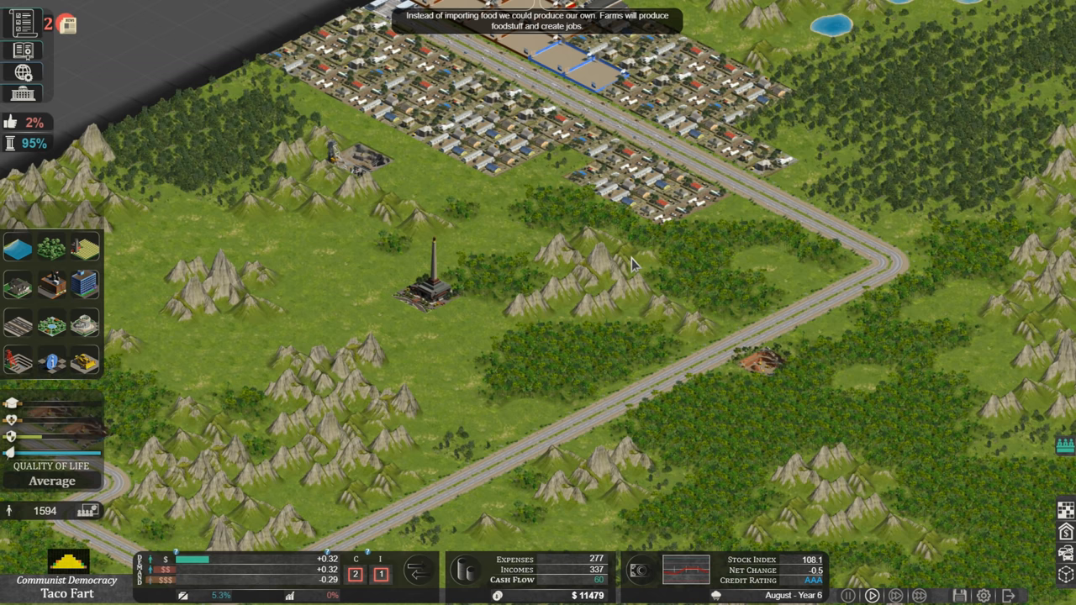
mouse_move(606, 244)
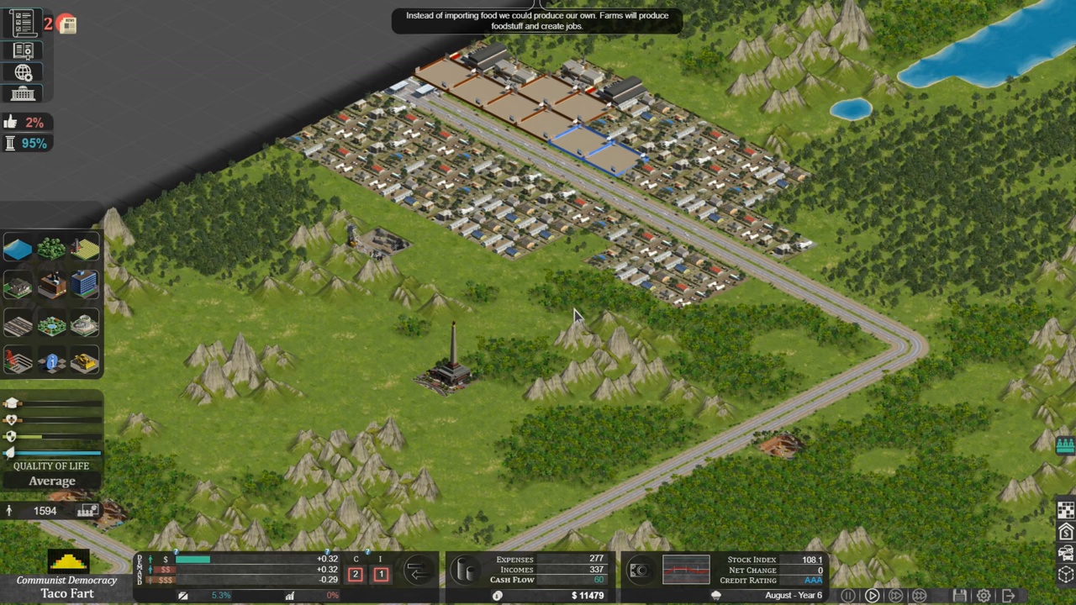
mouse_move(570, 313)
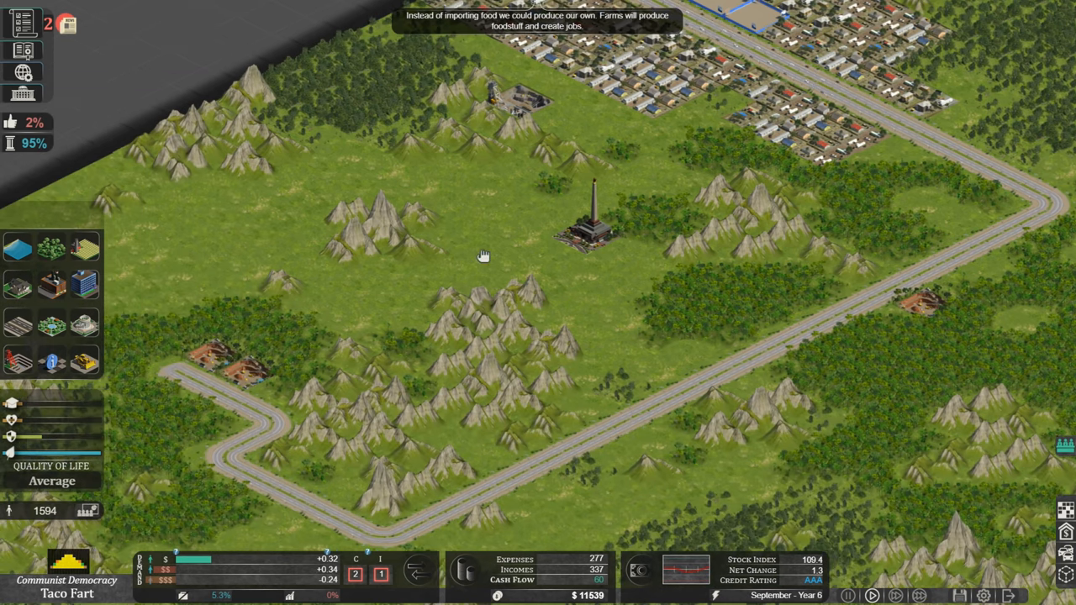
scroll(down, 3)
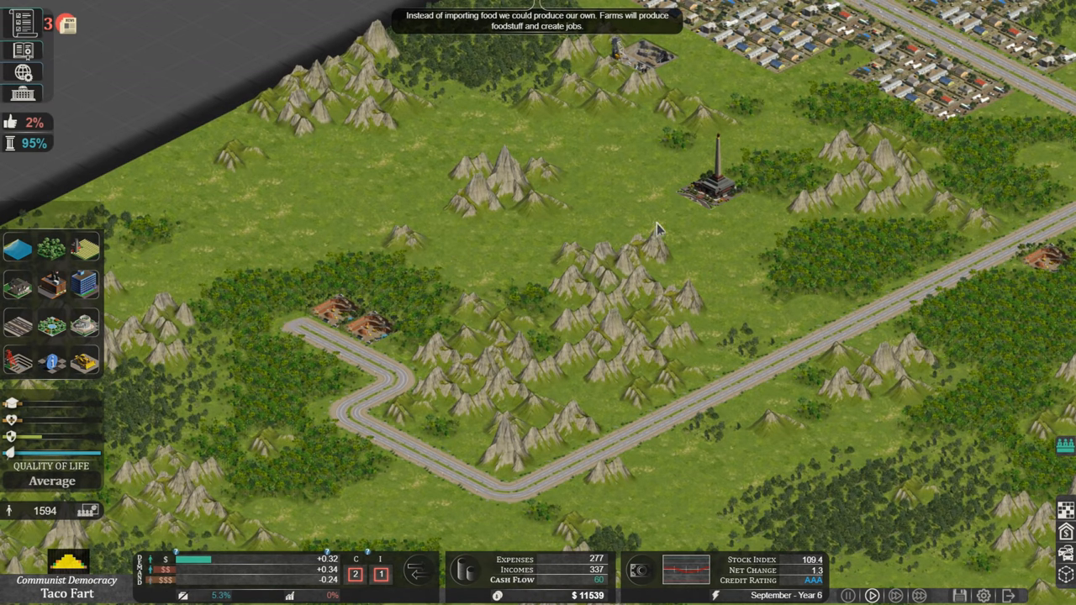
Approve the precautionary principle requiring third-party private certification of new products
click(23, 23)
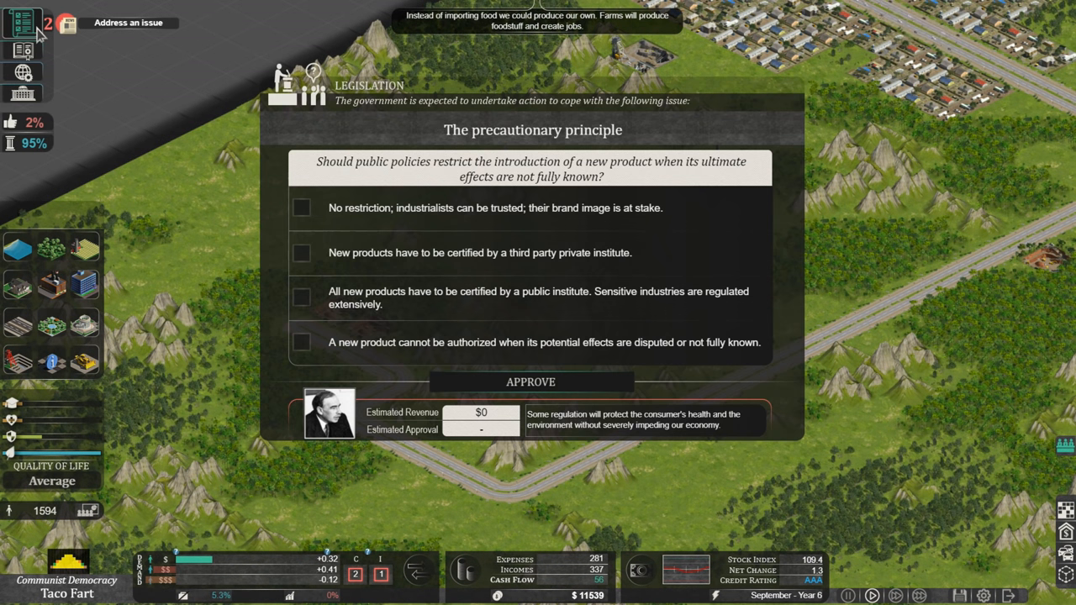
mouse_move(370, 133)
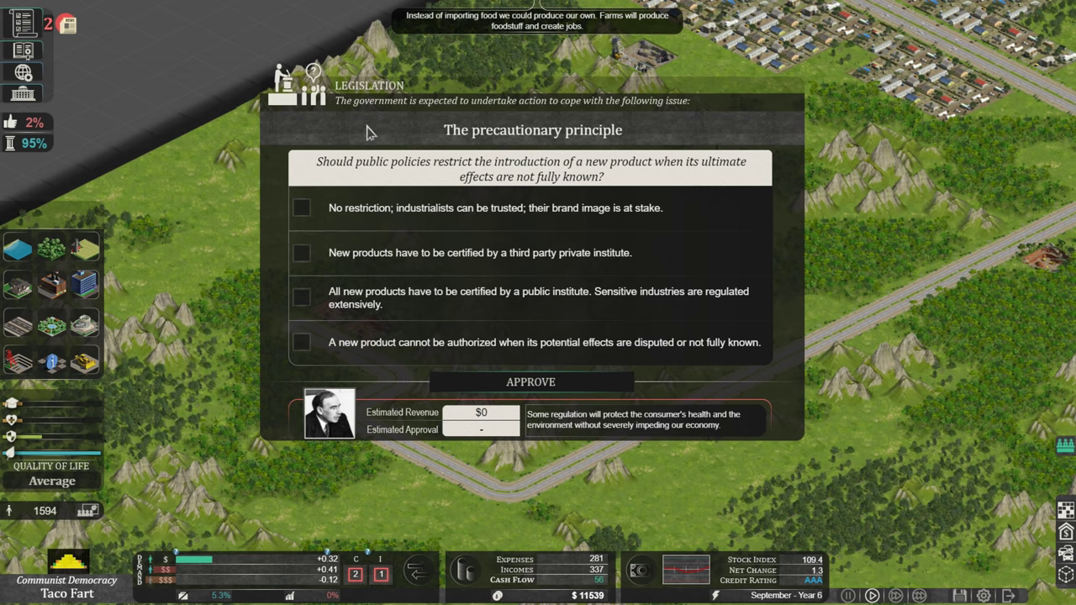
mouse_move(375, 131)
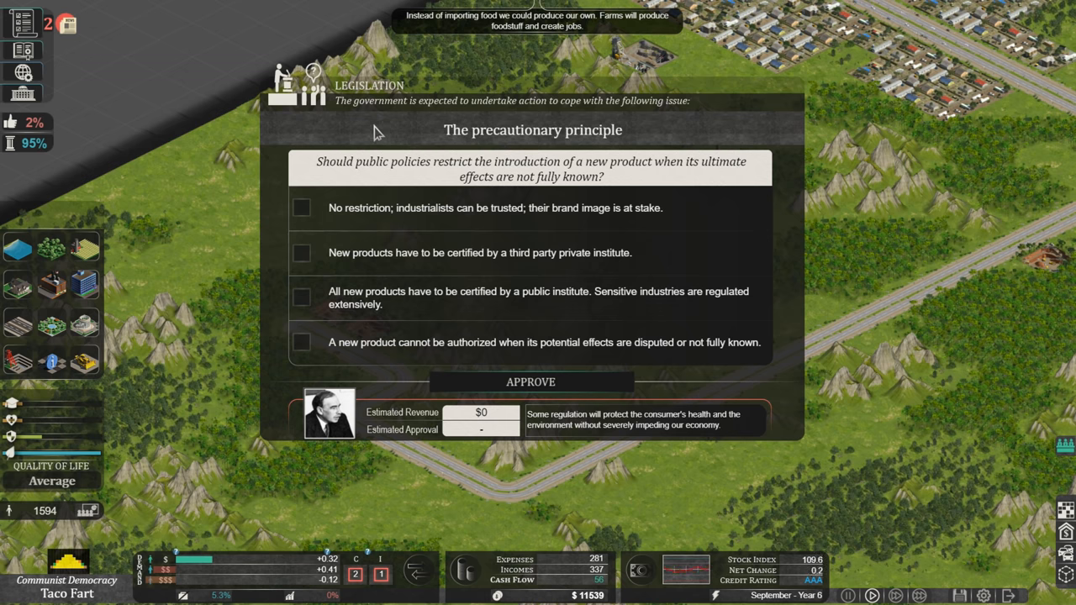
mouse_move(425, 178)
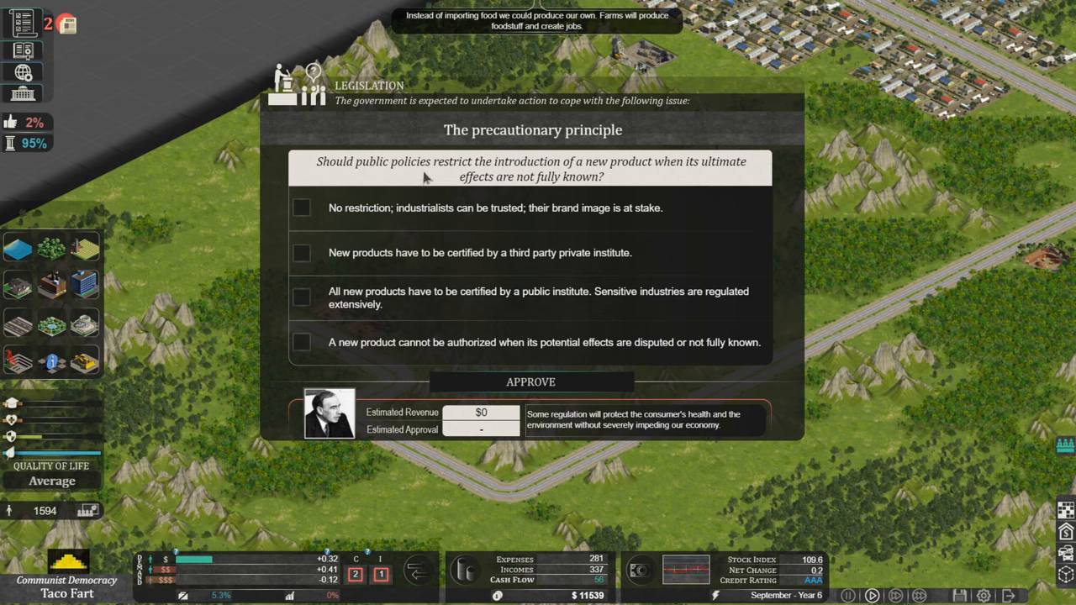
mouse_move(534, 177)
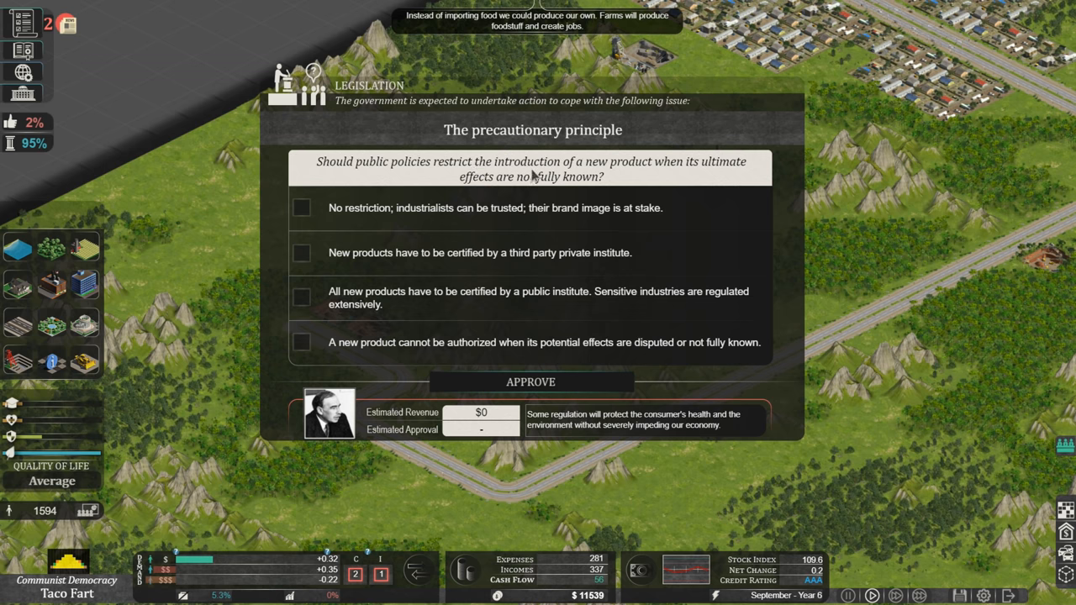
mouse_move(708, 173)
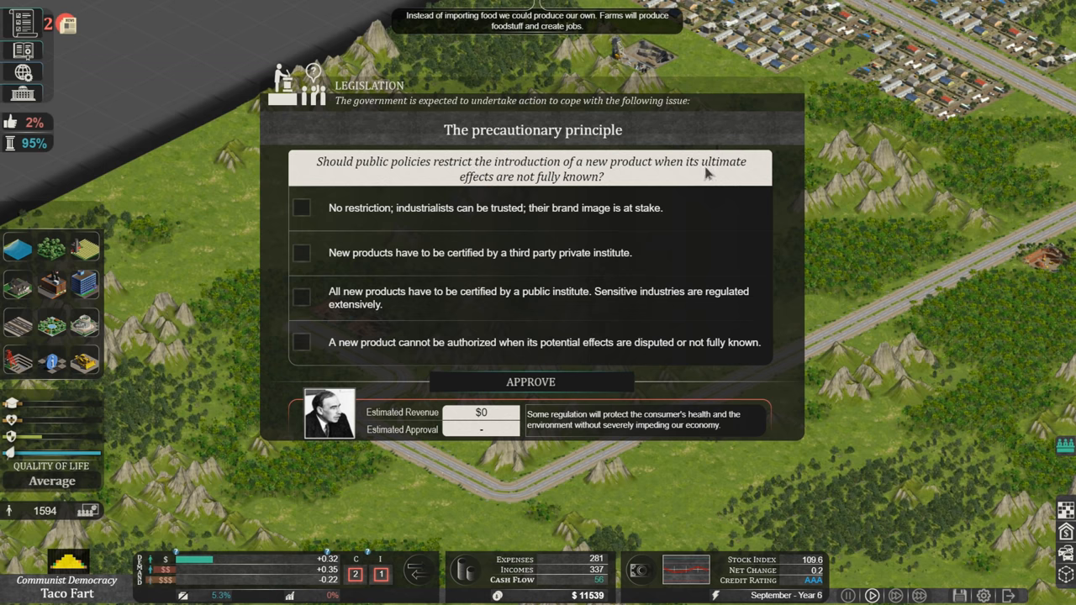
mouse_move(565, 188)
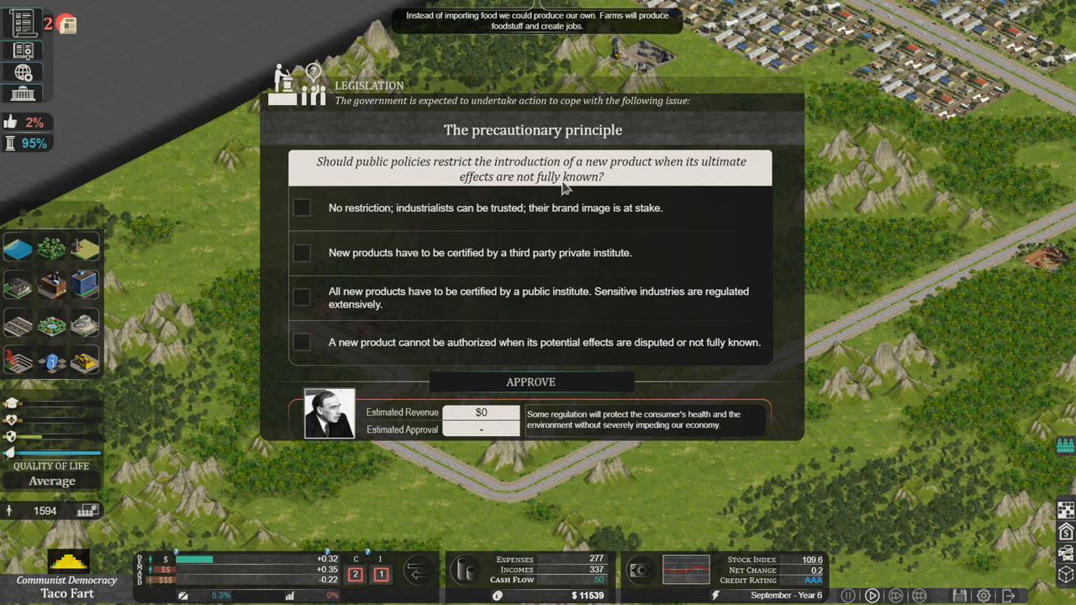
mouse_move(400, 223)
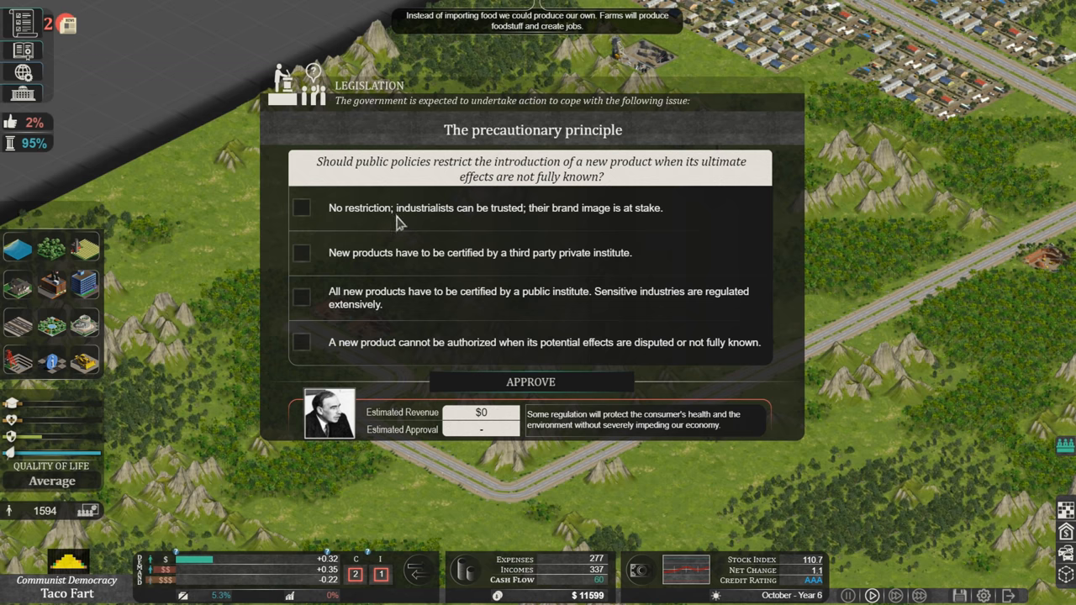
mouse_move(477, 223)
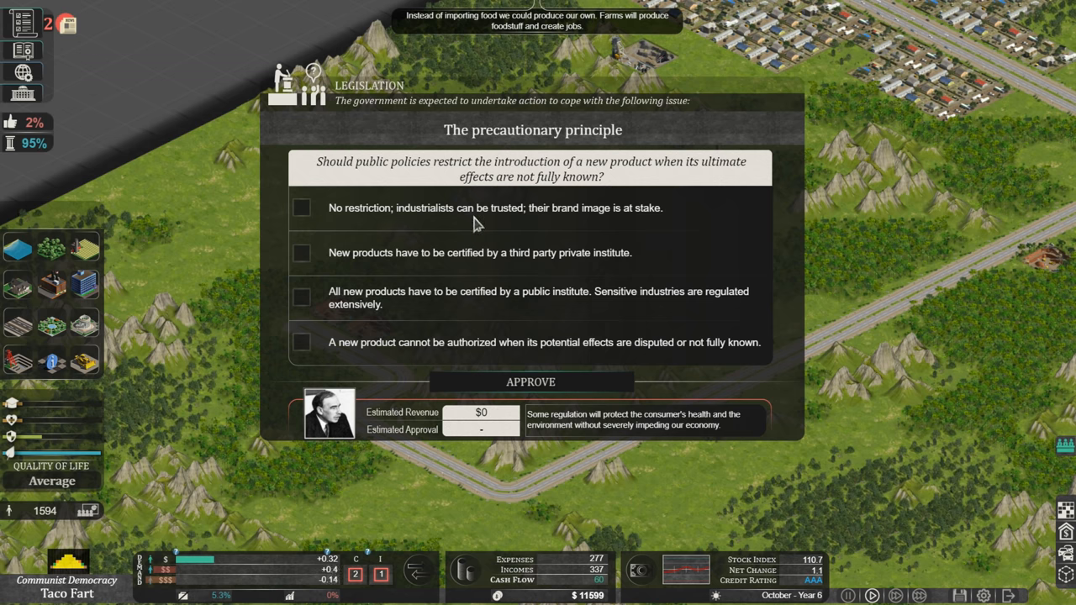
mouse_move(603, 227)
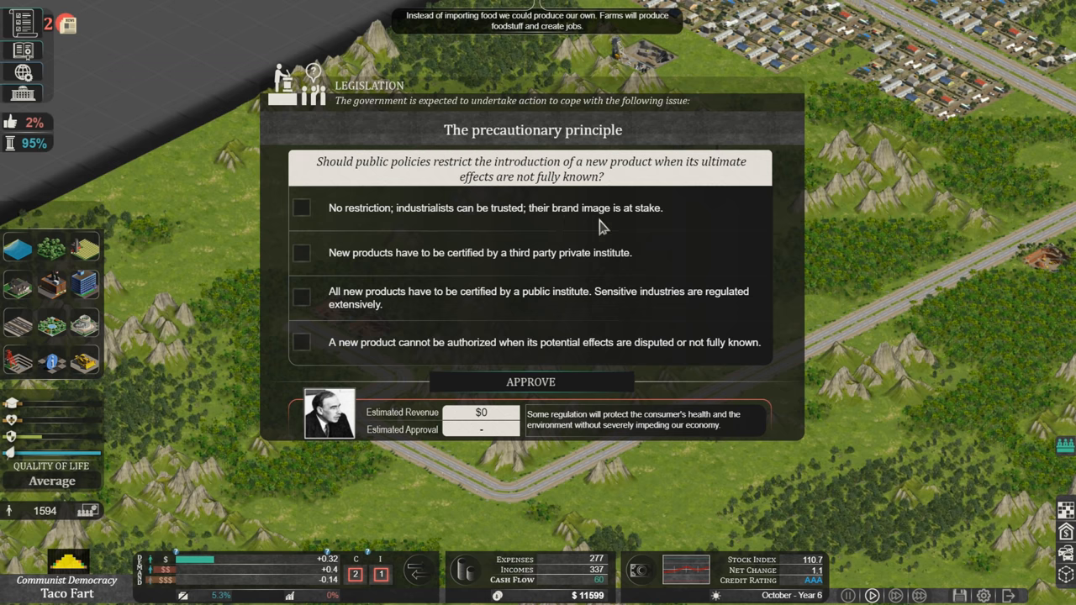
mouse_move(356, 273)
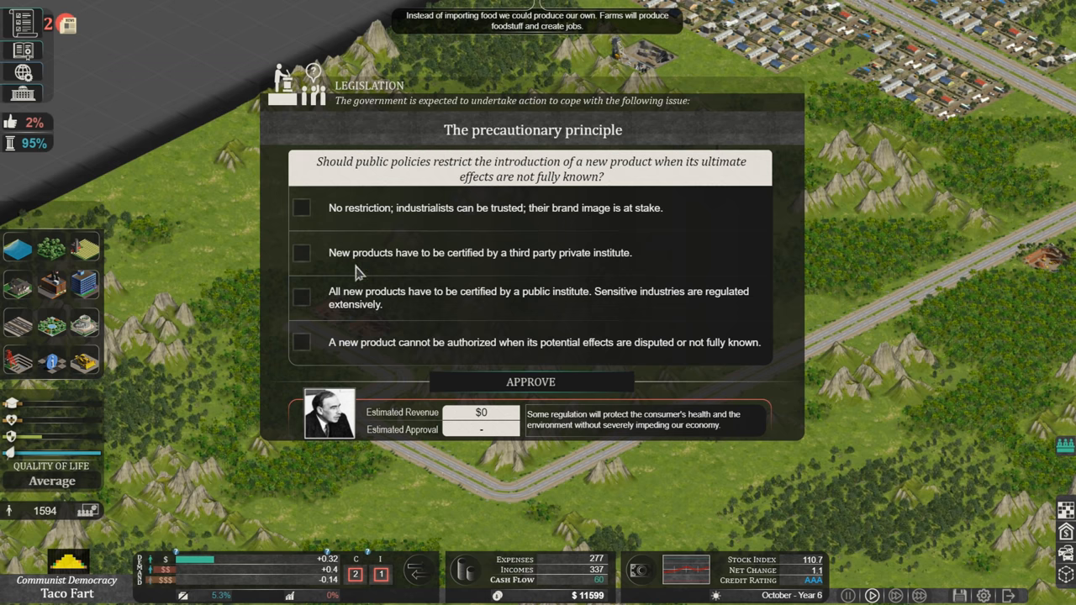
mouse_move(521, 273)
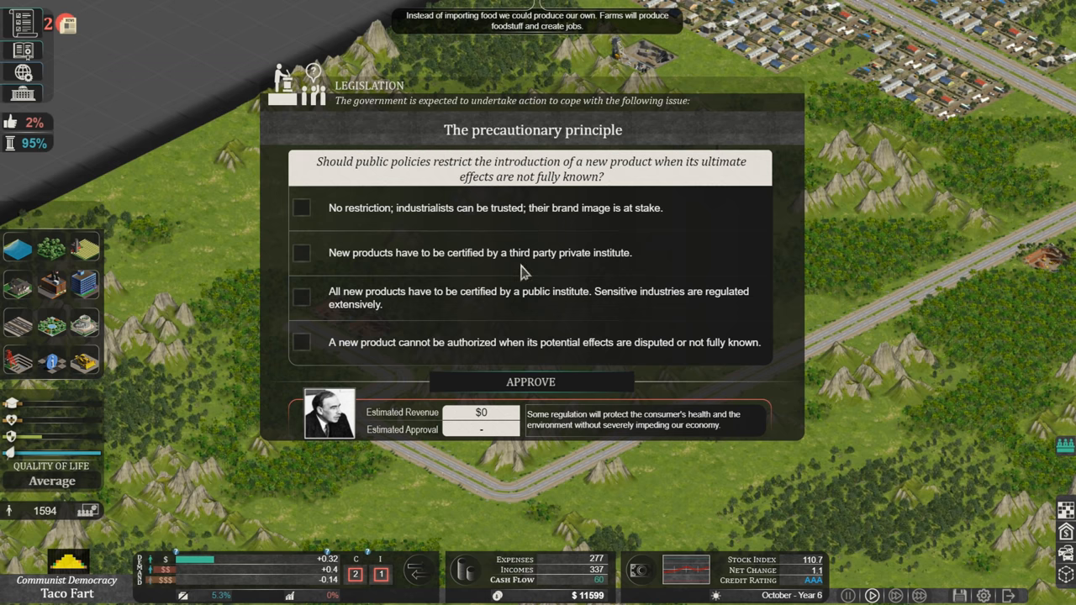
mouse_move(366, 322)
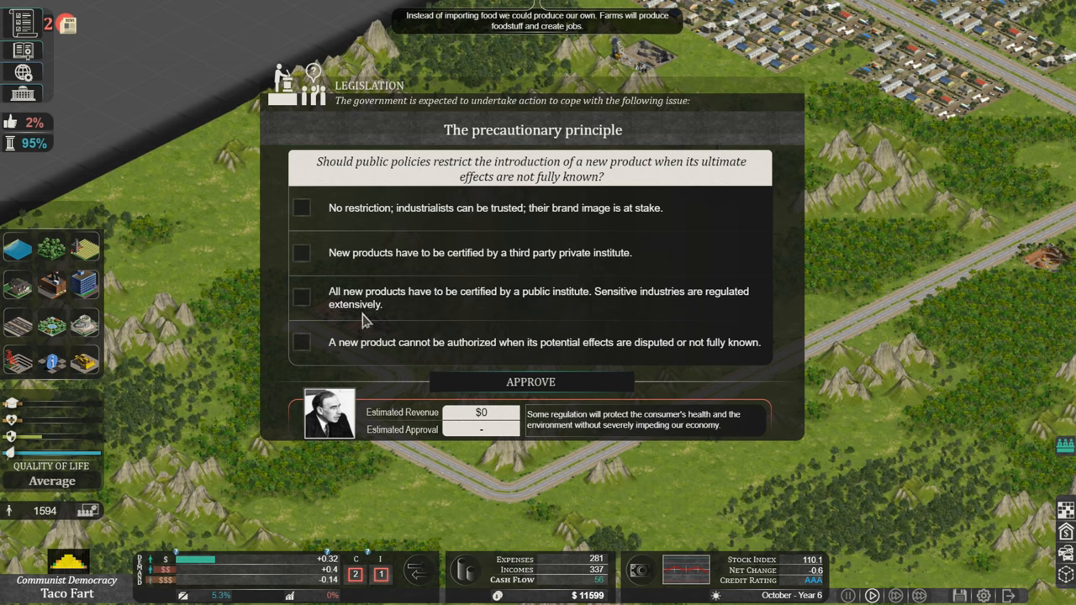
mouse_move(456, 304)
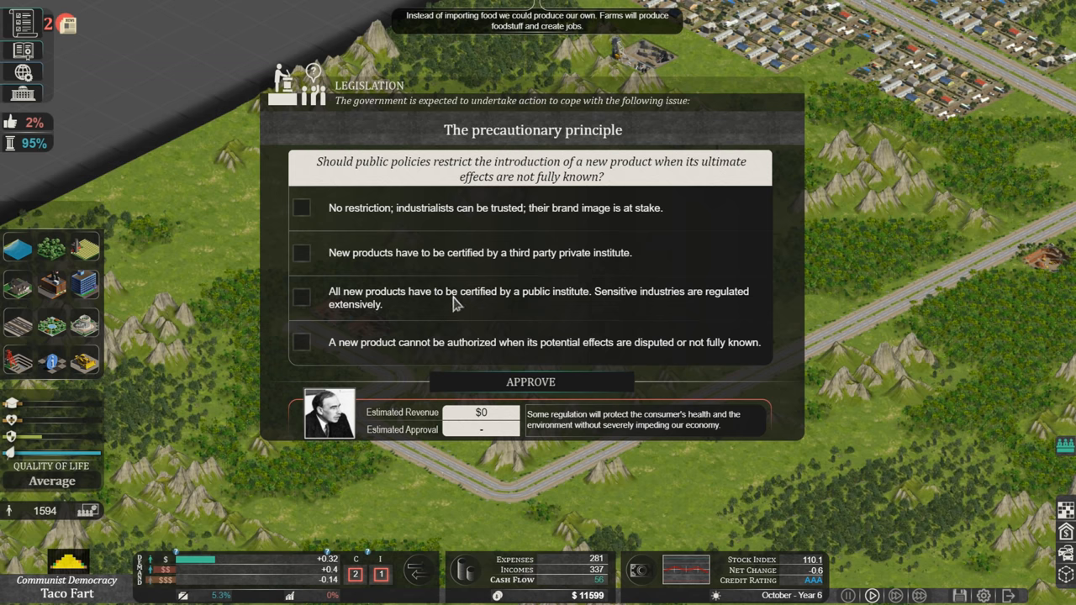
mouse_move(563, 310)
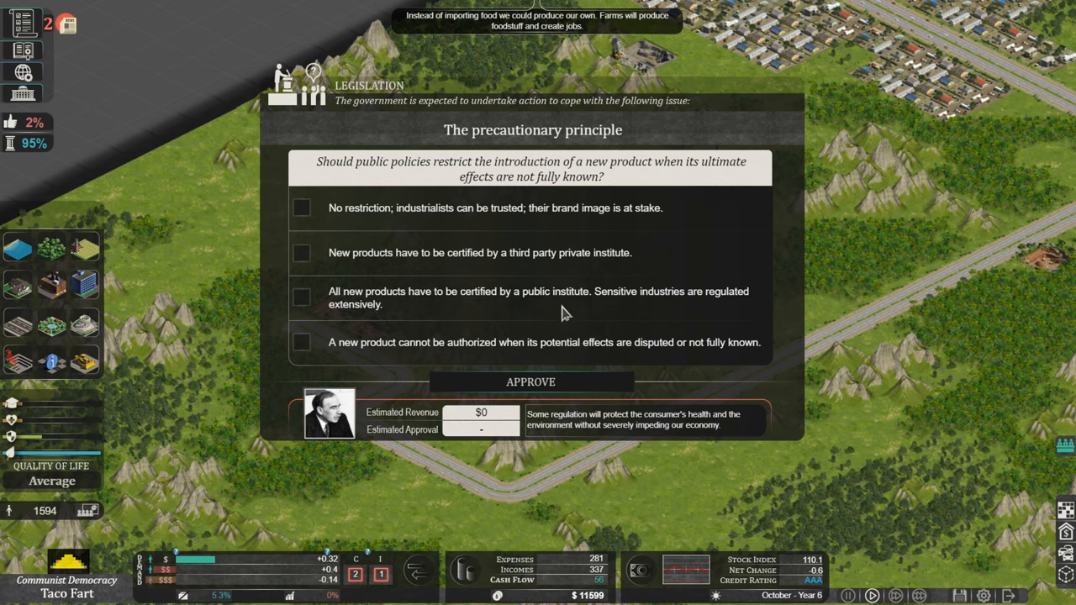
mouse_move(353, 355)
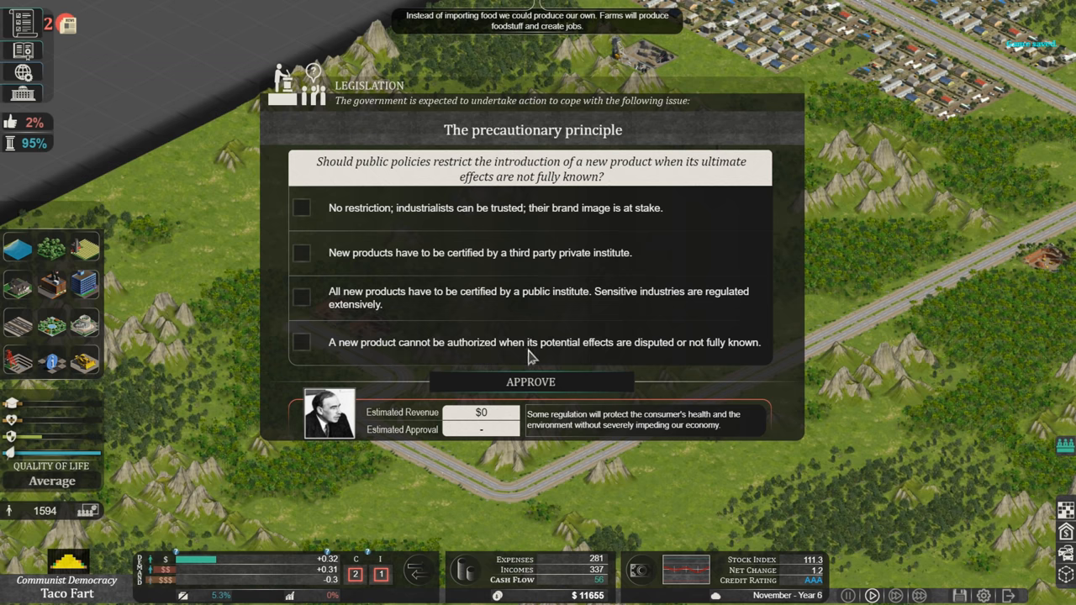
mouse_move(688, 364)
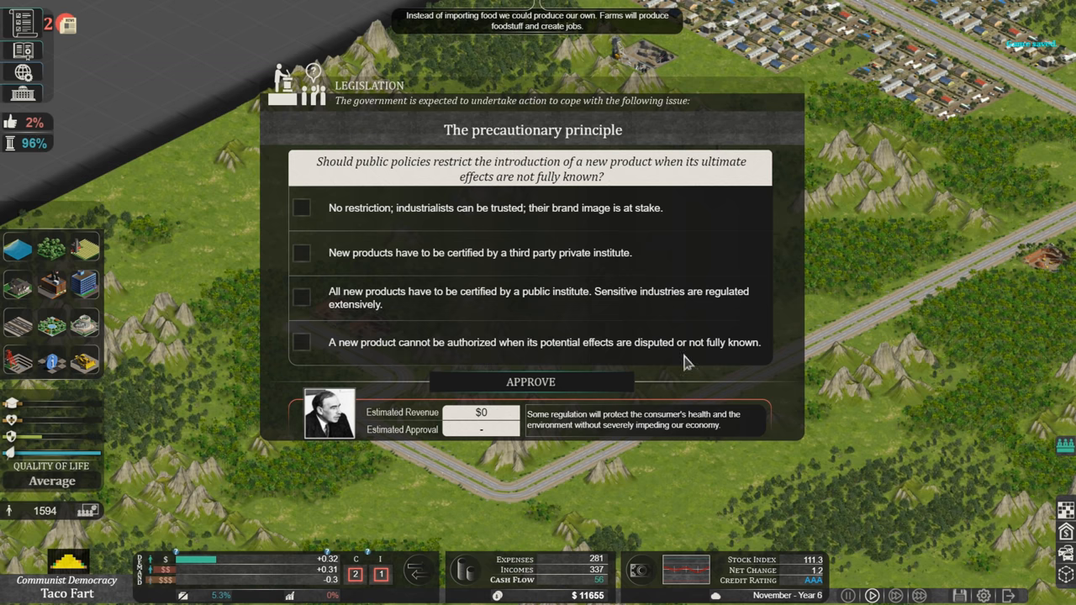
mouse_move(738, 360)
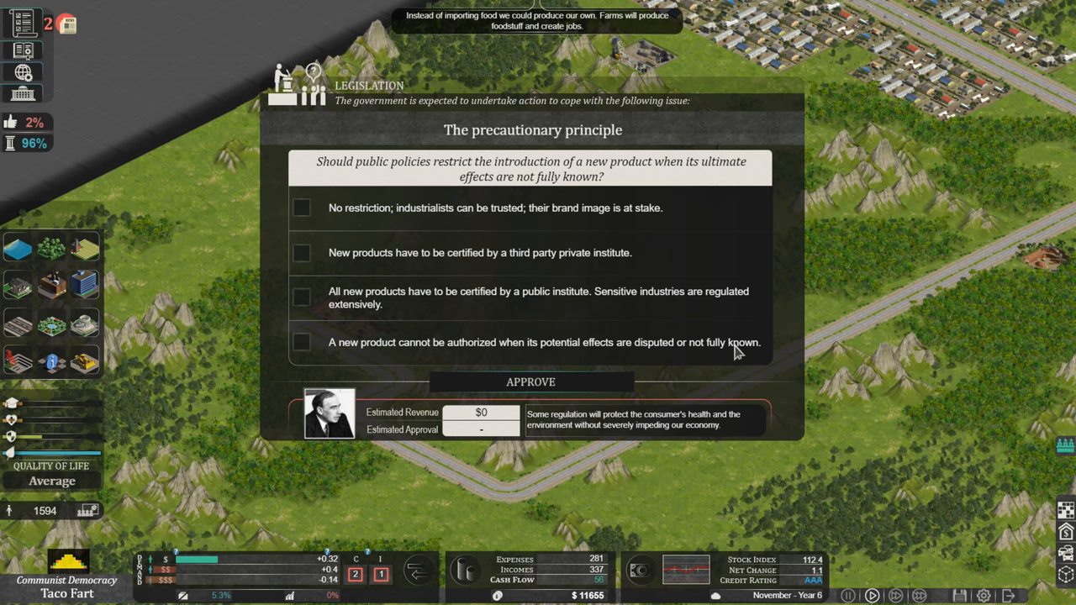
mouse_move(505, 189)
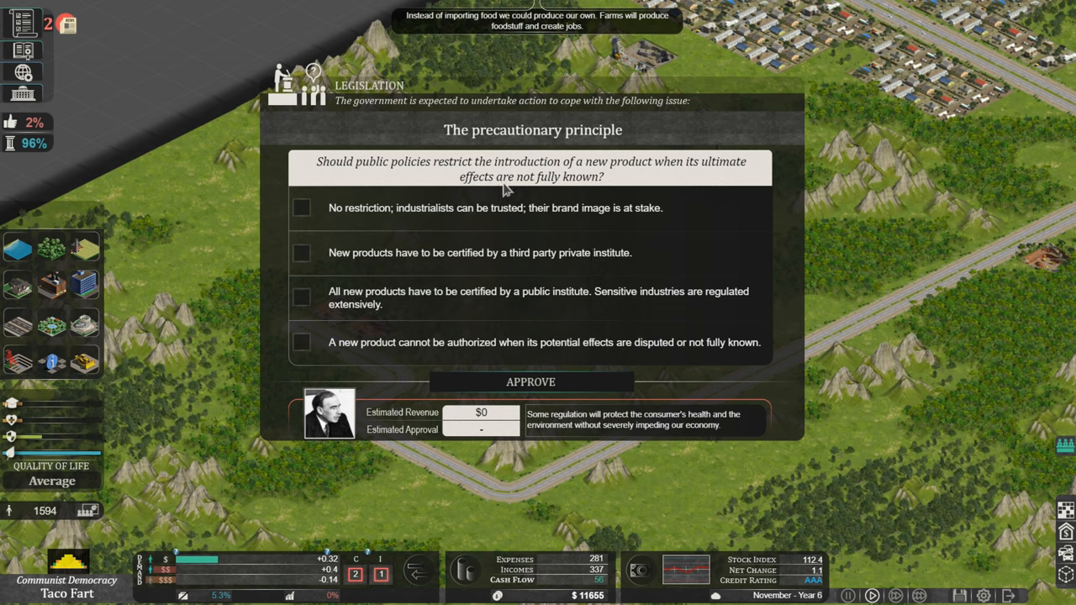
mouse_move(492, 302)
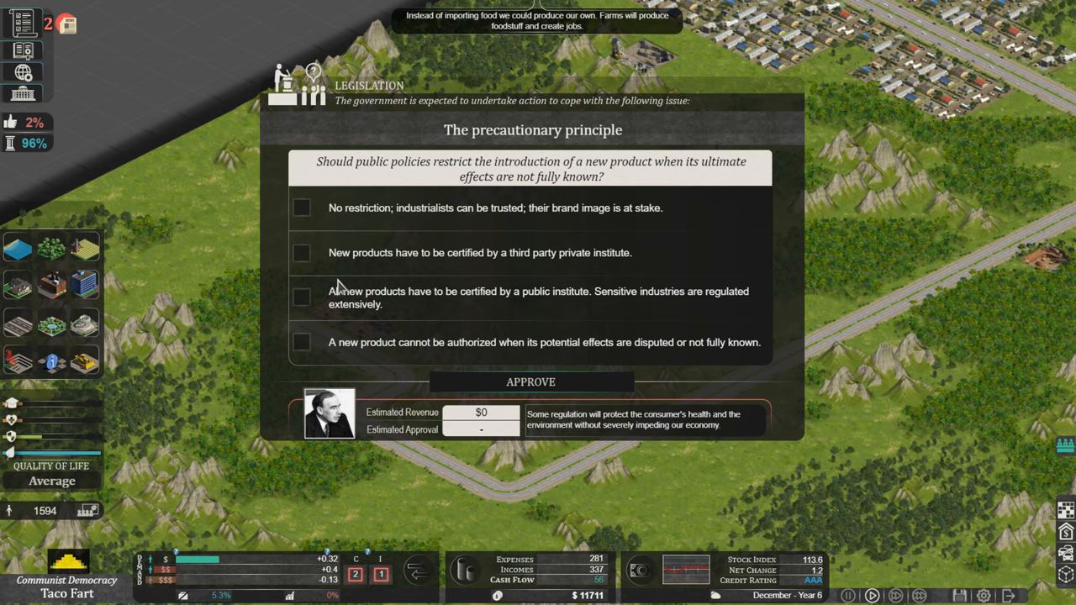
mouse_move(452, 267)
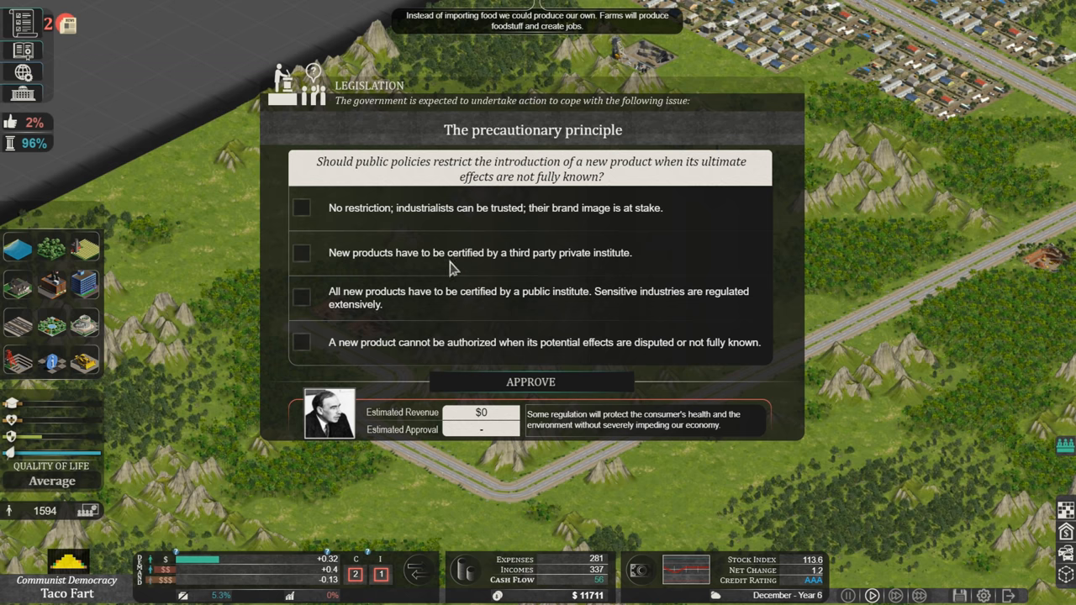
mouse_move(605, 264)
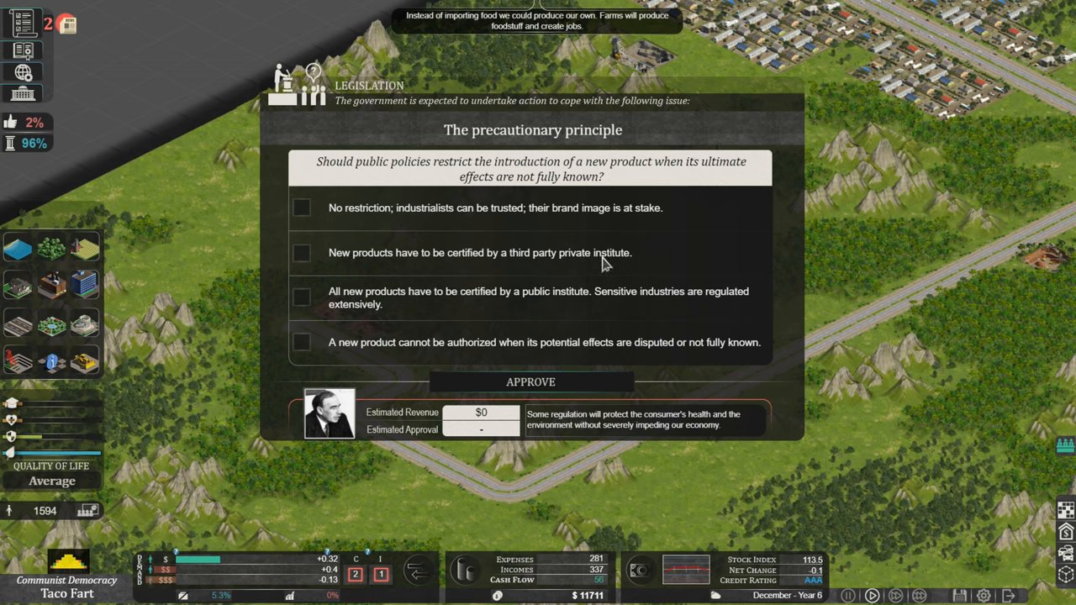
mouse_move(532, 273)
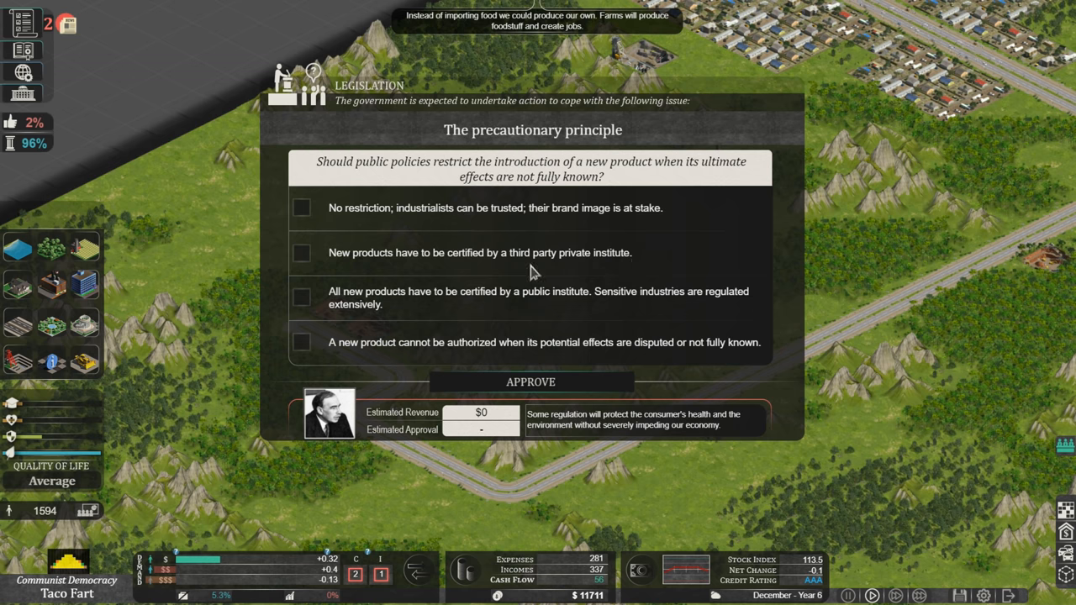
mouse_move(672, 268)
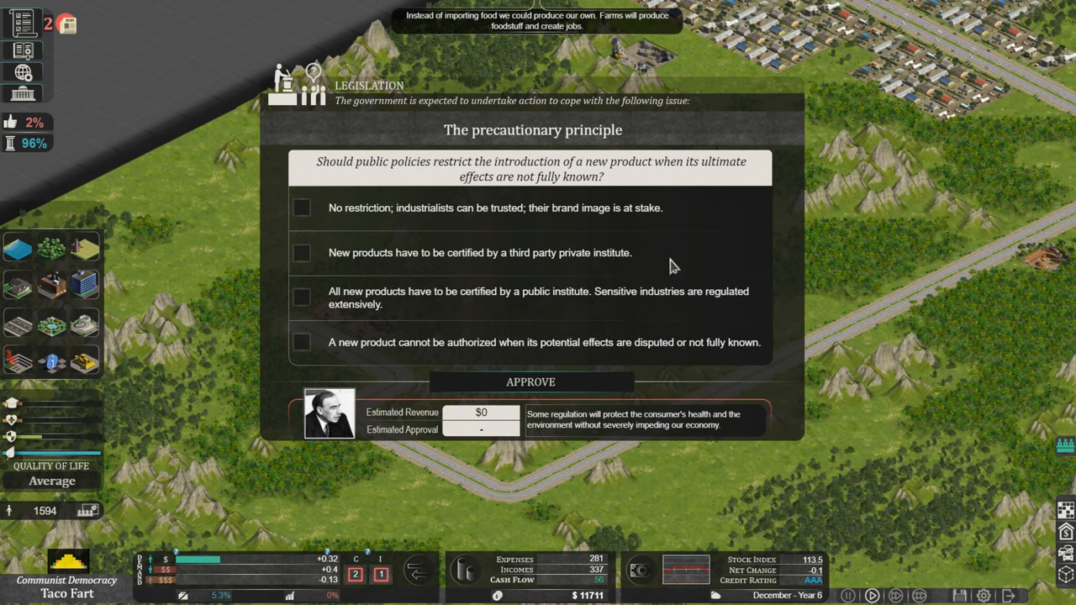
mouse_move(586, 242)
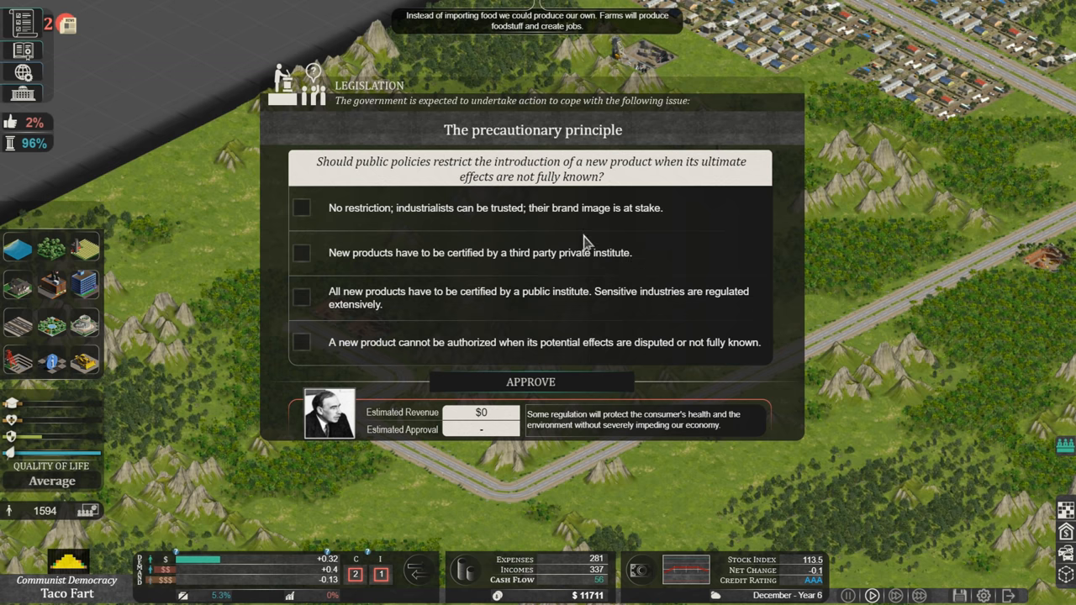
mouse_move(517, 272)
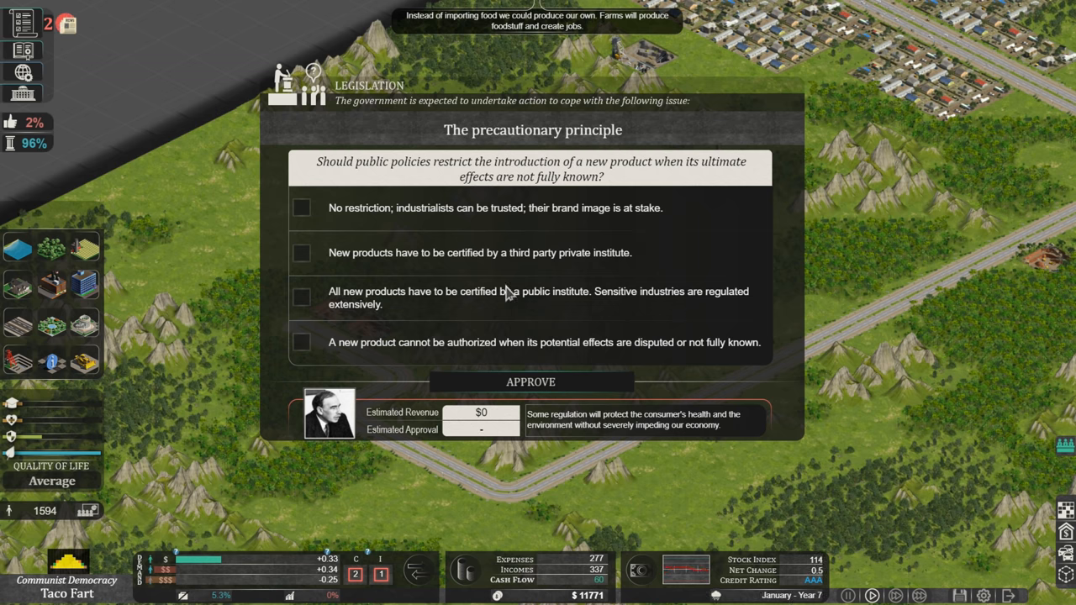
mouse_move(380, 322)
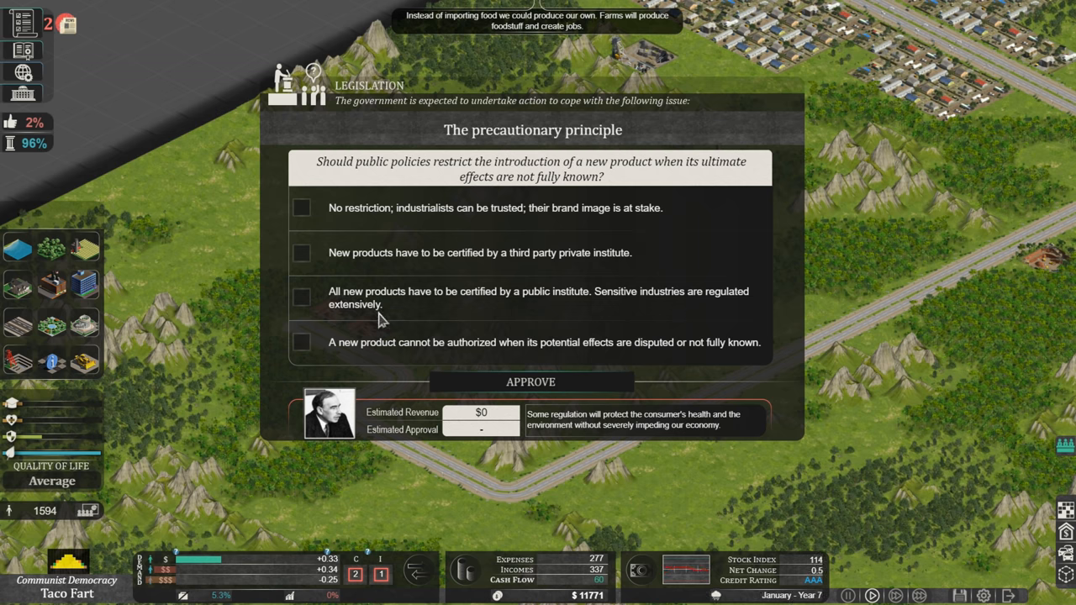
mouse_move(452, 305)
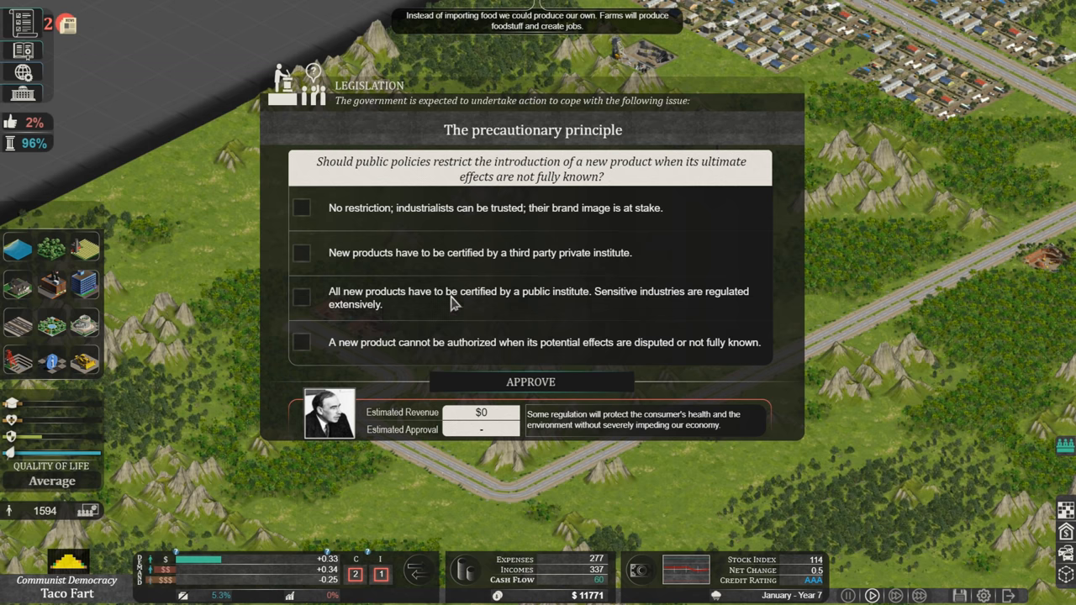
mouse_move(636, 313)
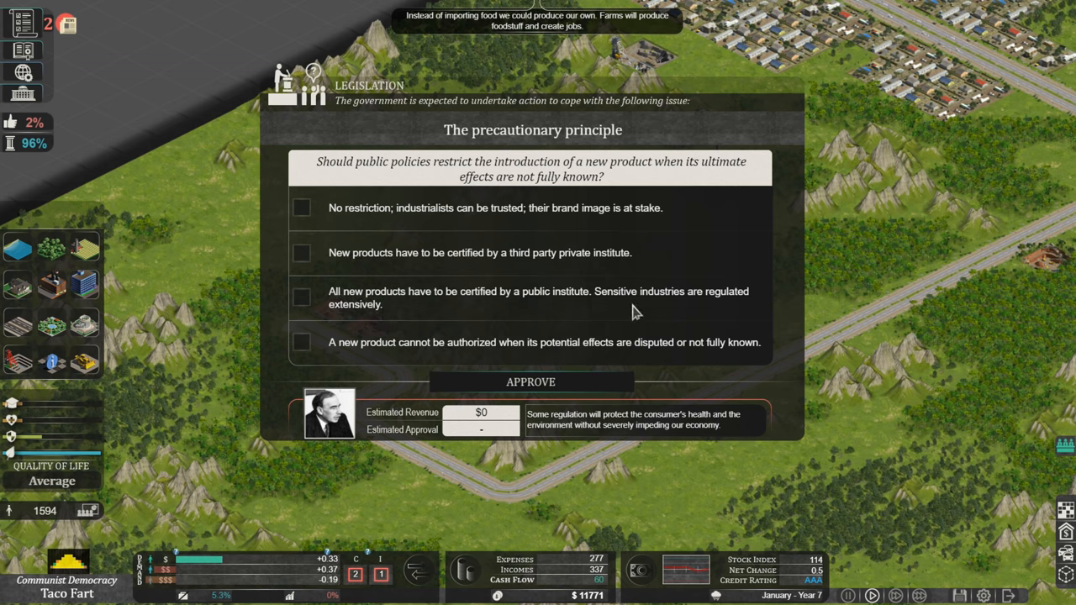
mouse_move(389, 305)
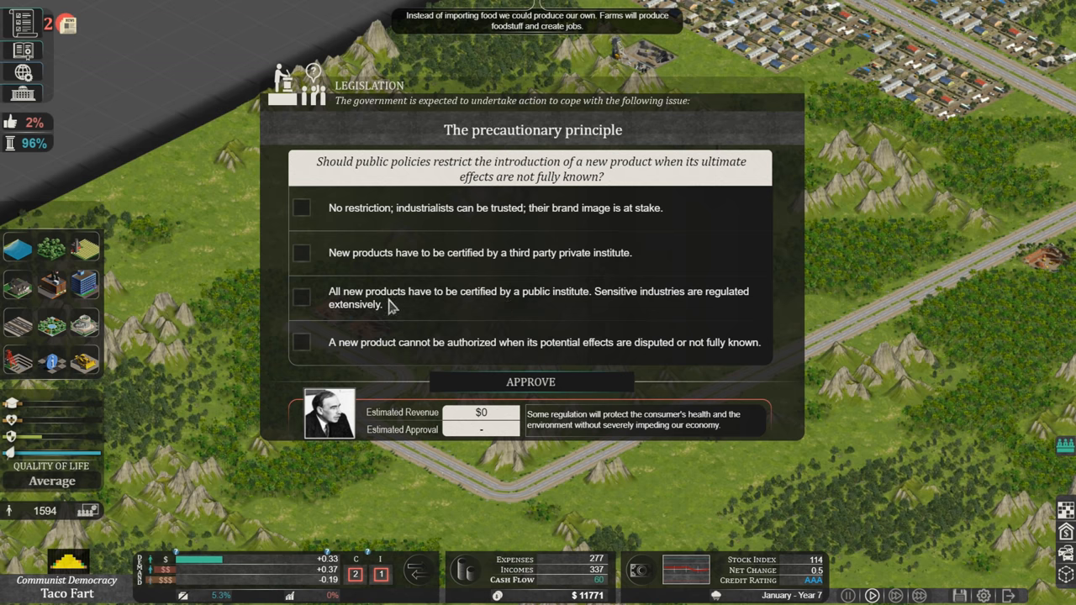
mouse_move(476, 321)
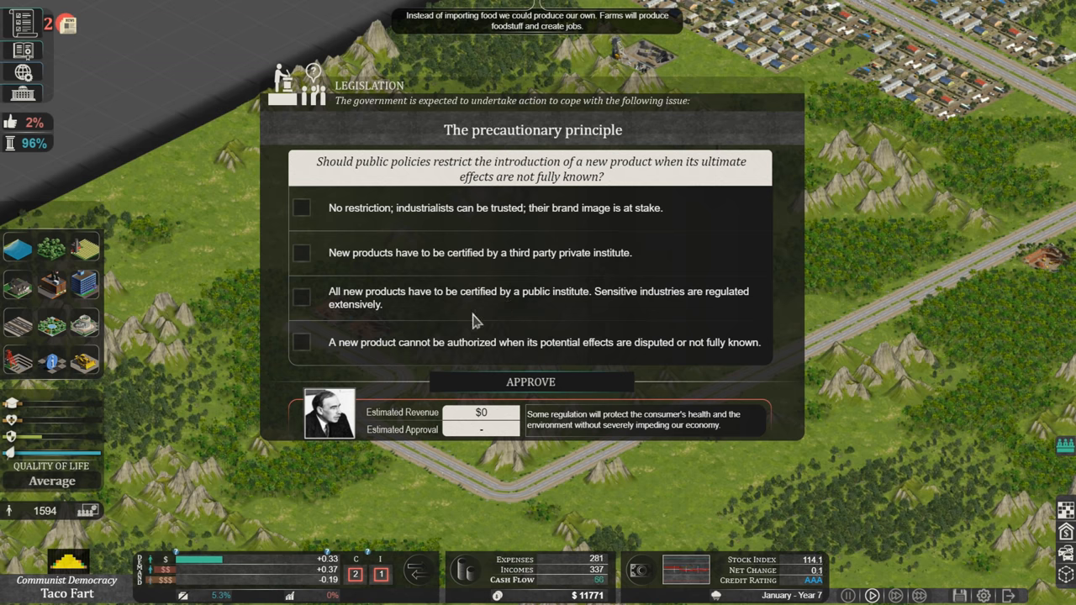
mouse_move(509, 322)
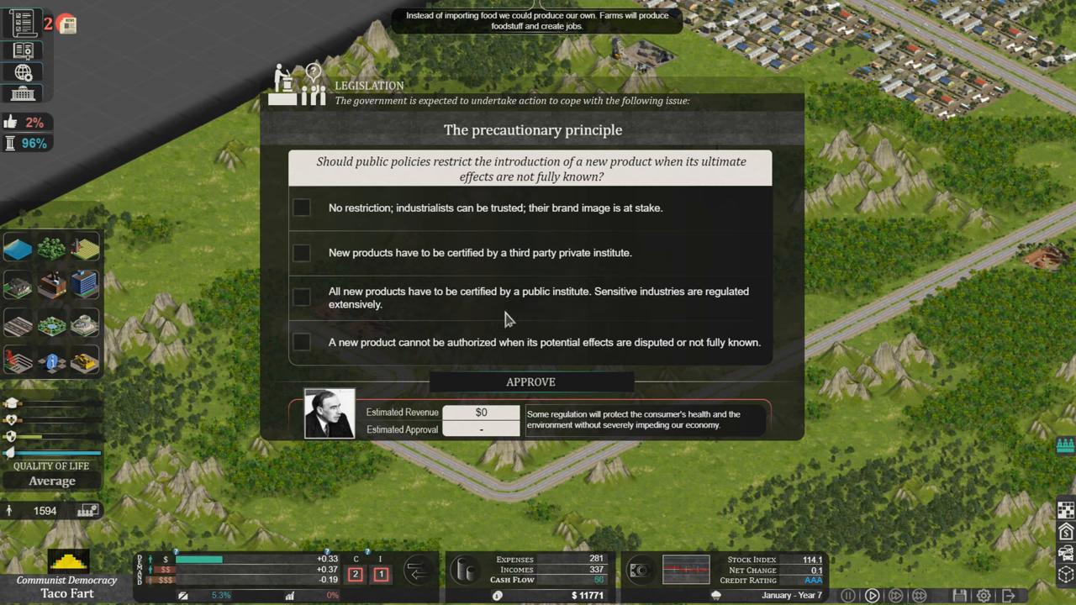
mouse_move(681, 320)
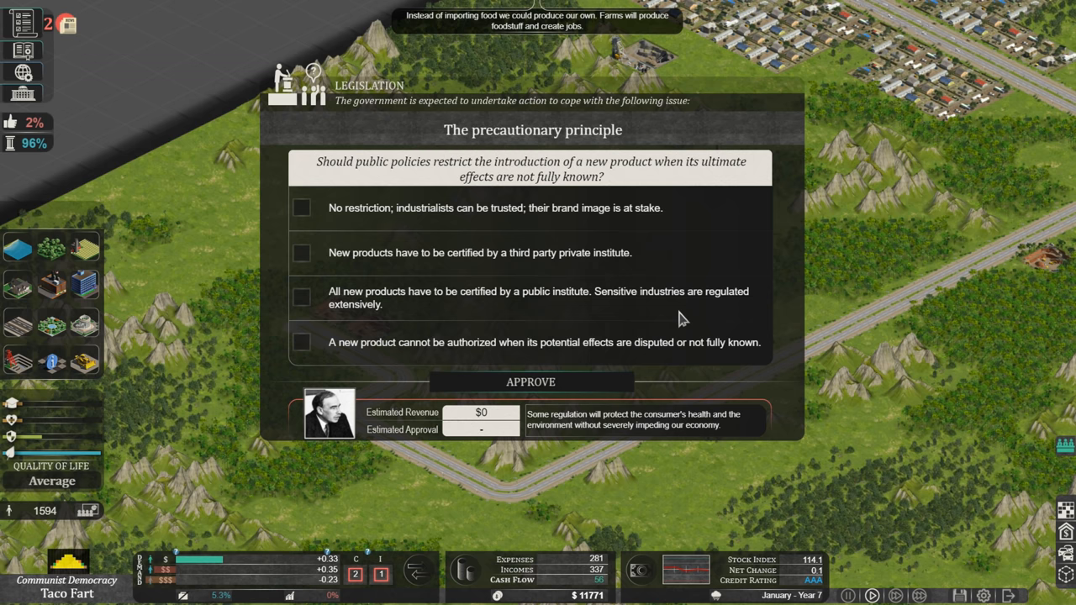
mouse_move(639, 316)
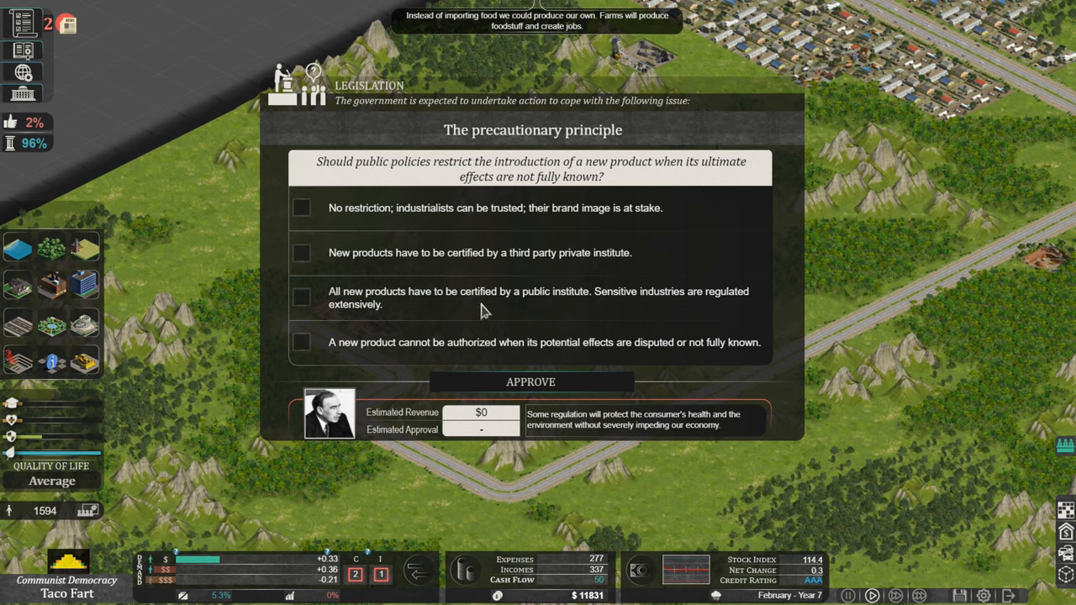
mouse_move(454, 267)
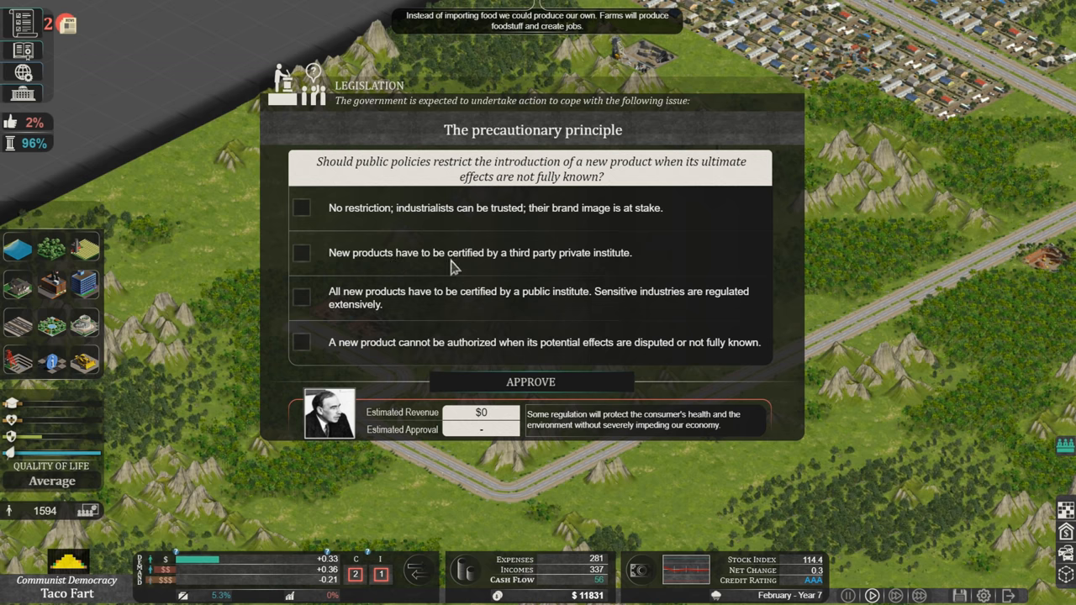
mouse_move(549, 268)
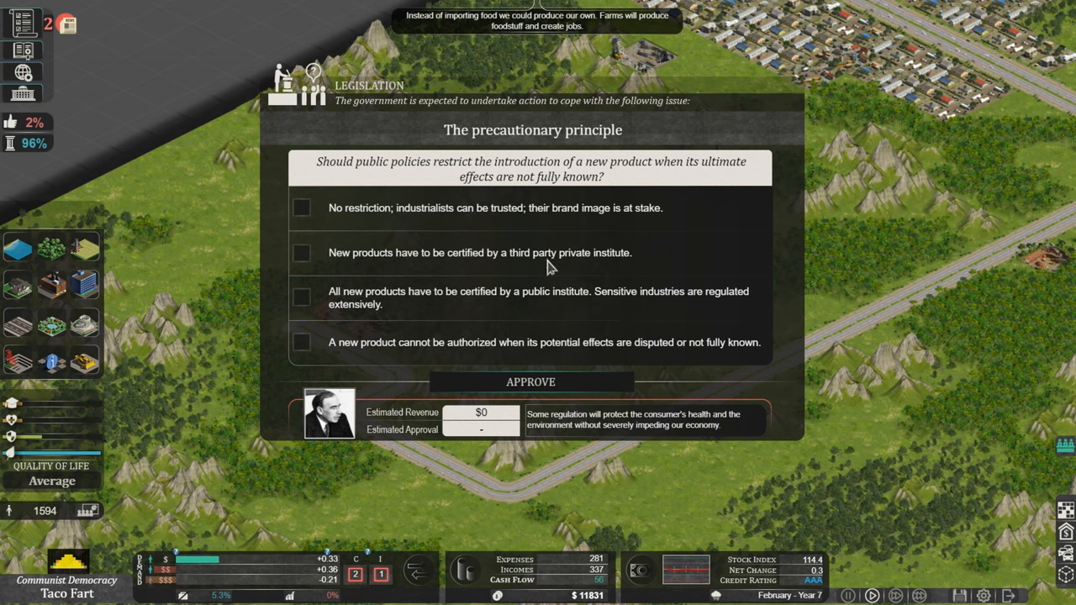
click(301, 253)
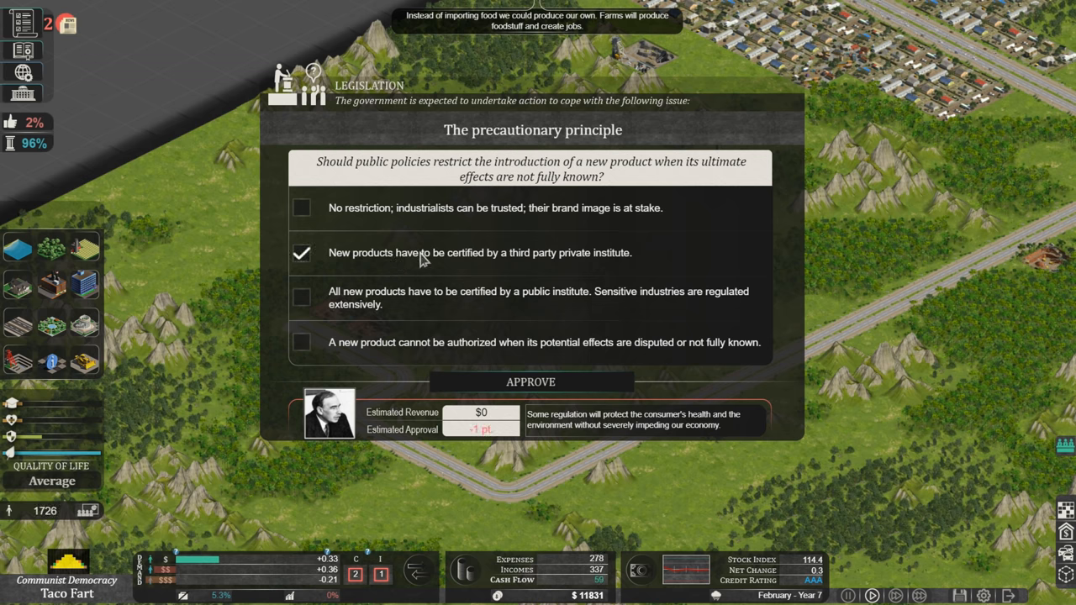
mouse_move(508, 442)
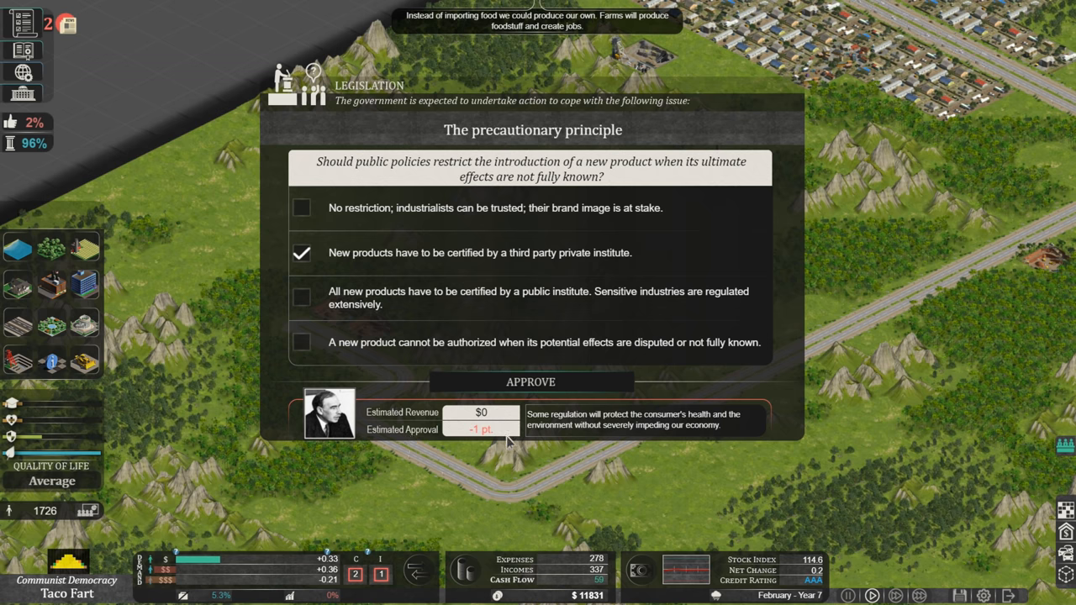
mouse_move(11, 122)
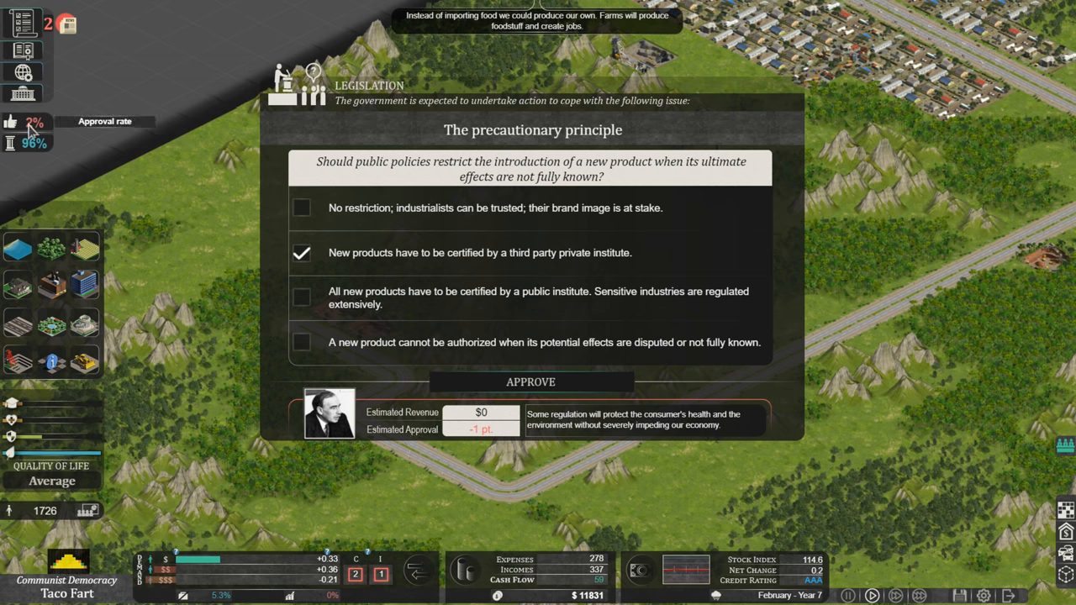
click(530, 382)
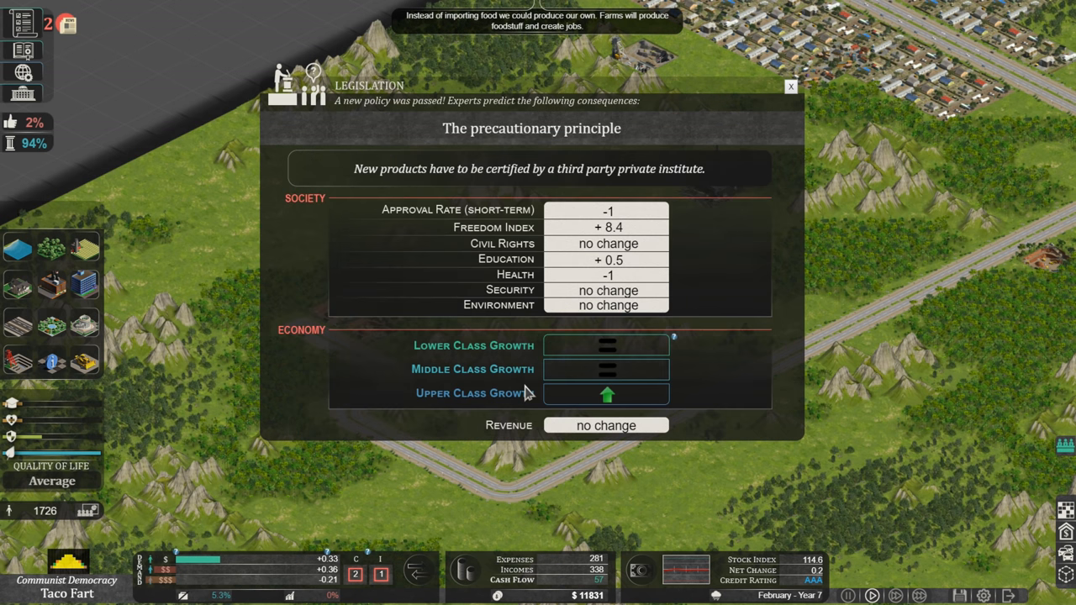
mouse_move(595, 404)
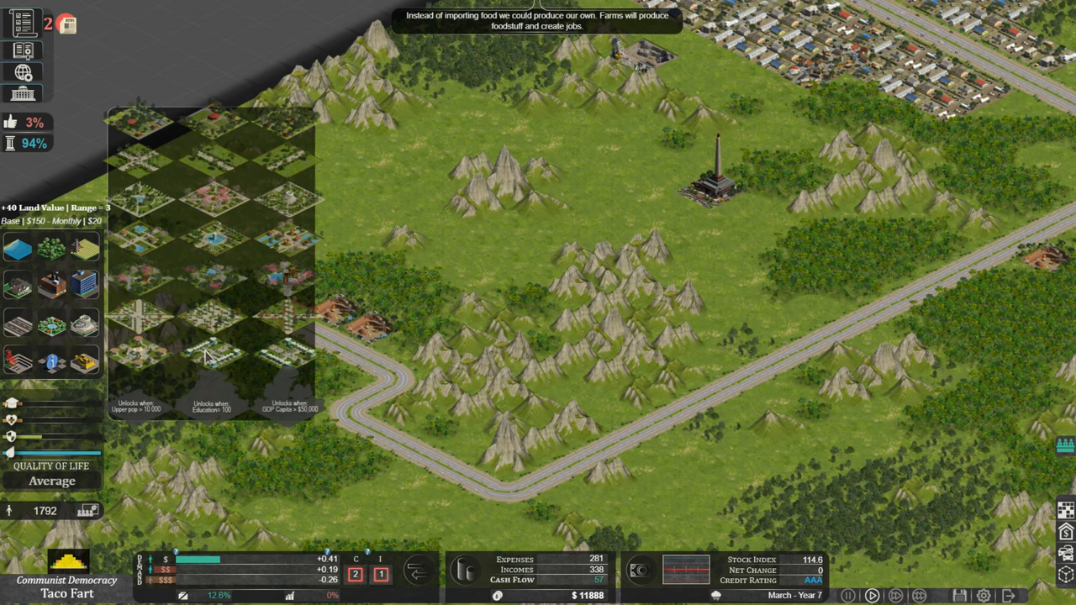
mouse_move(19, 323)
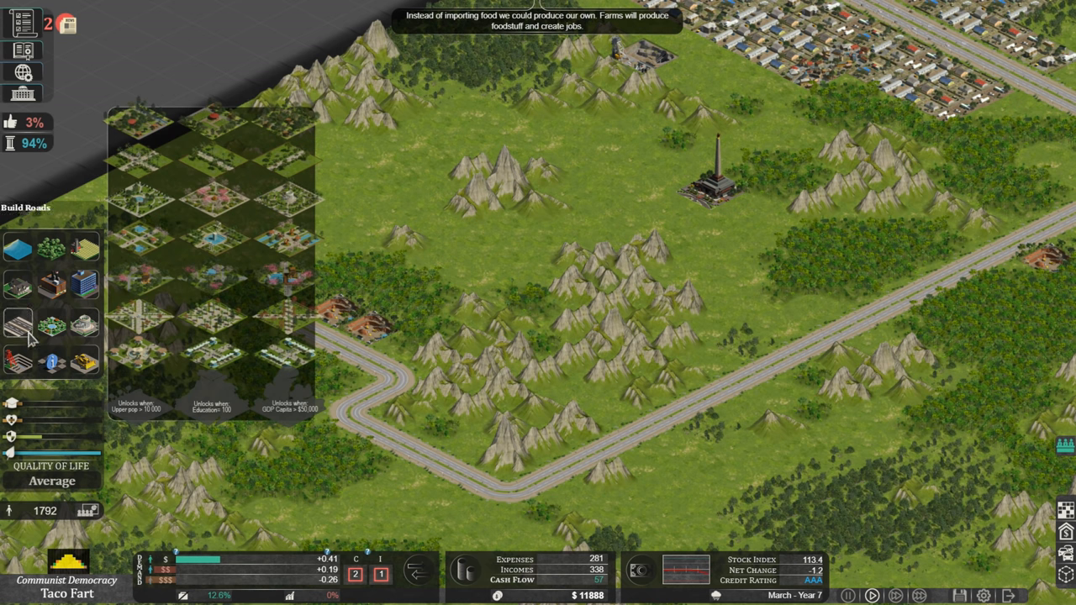
Show the Low, Medium and High Density residential zoning options
click(83, 323)
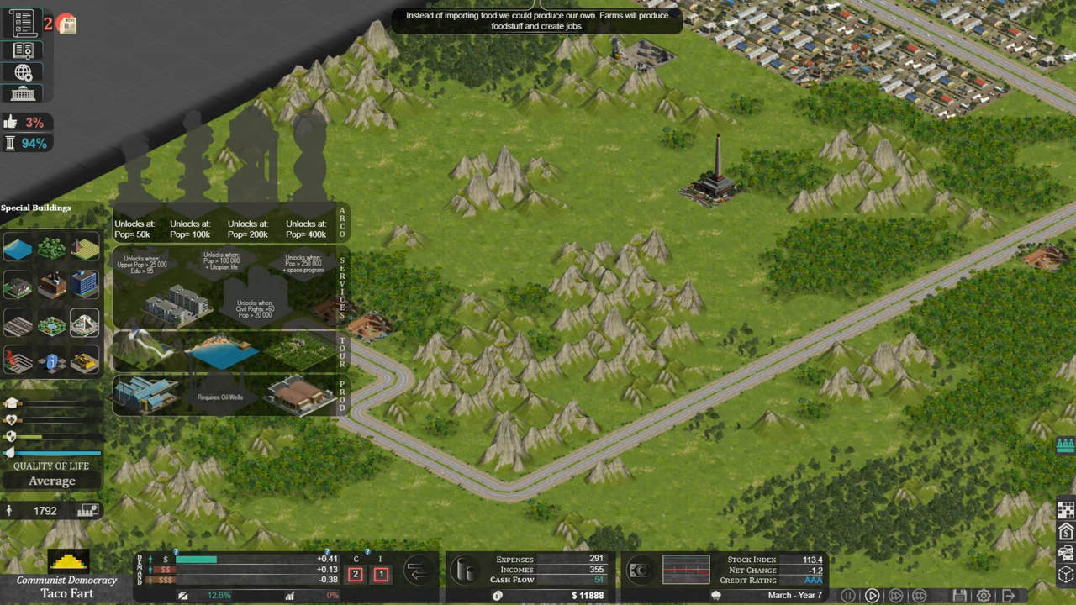
click(84, 284)
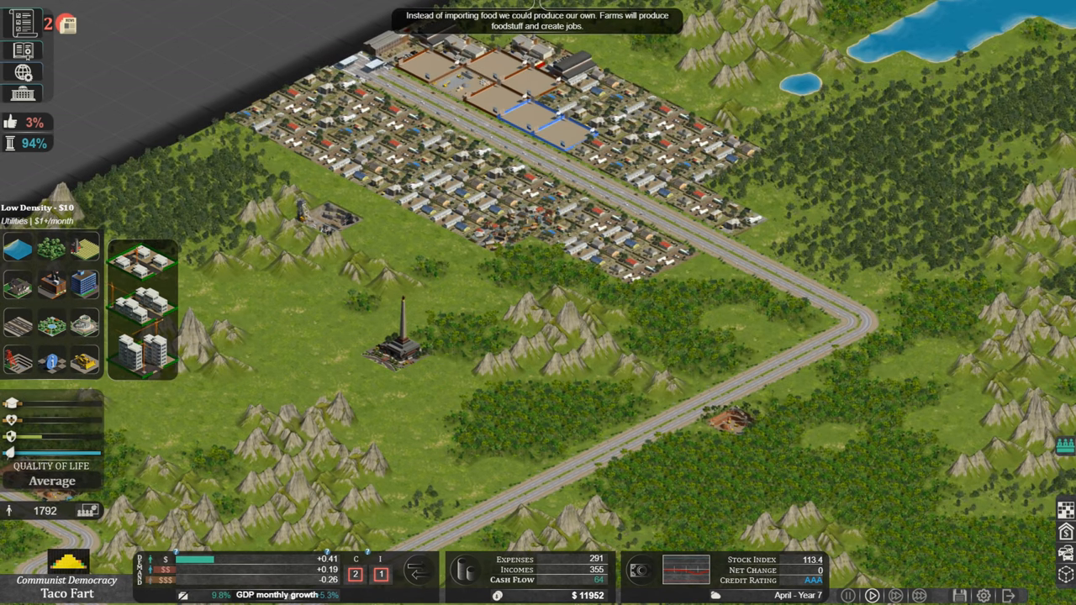
mouse_move(728, 265)
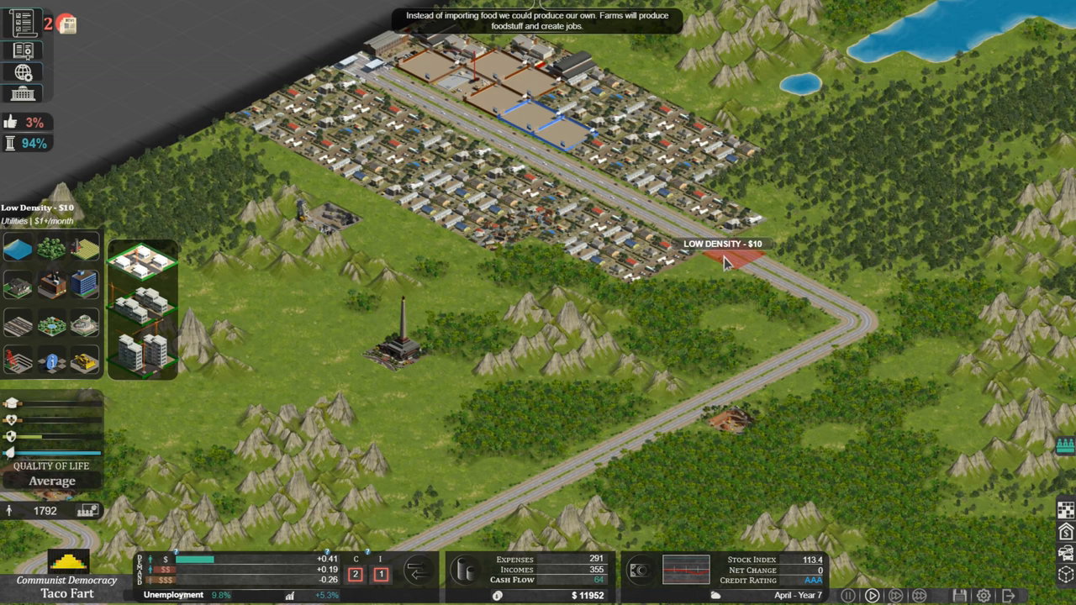
mouse_move(761, 243)
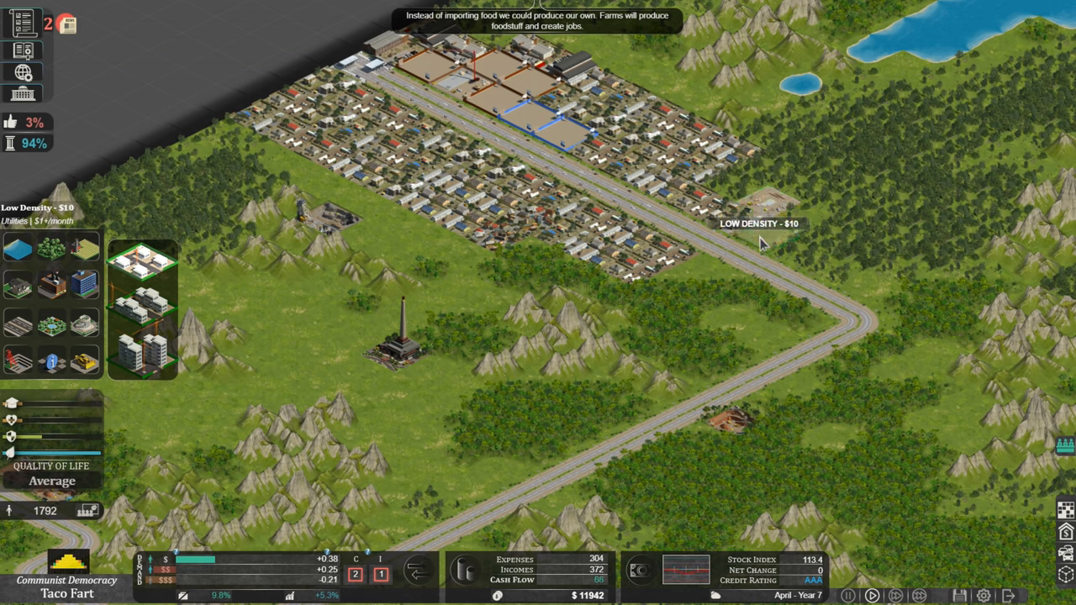
Place a low-density ($10) housing lot beside the road east of town
click(732, 290)
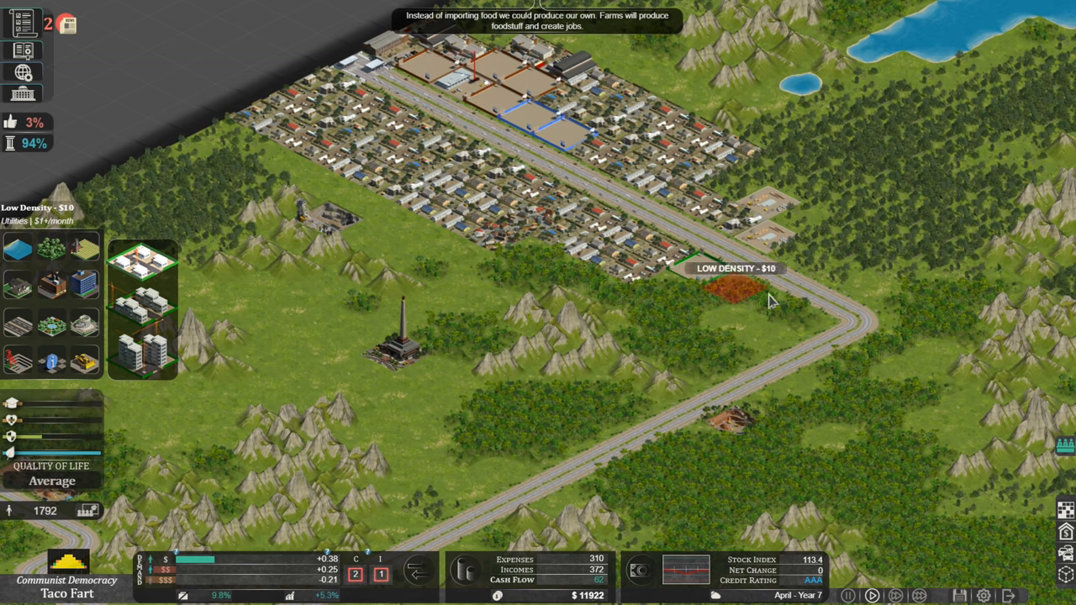
mouse_move(796, 353)
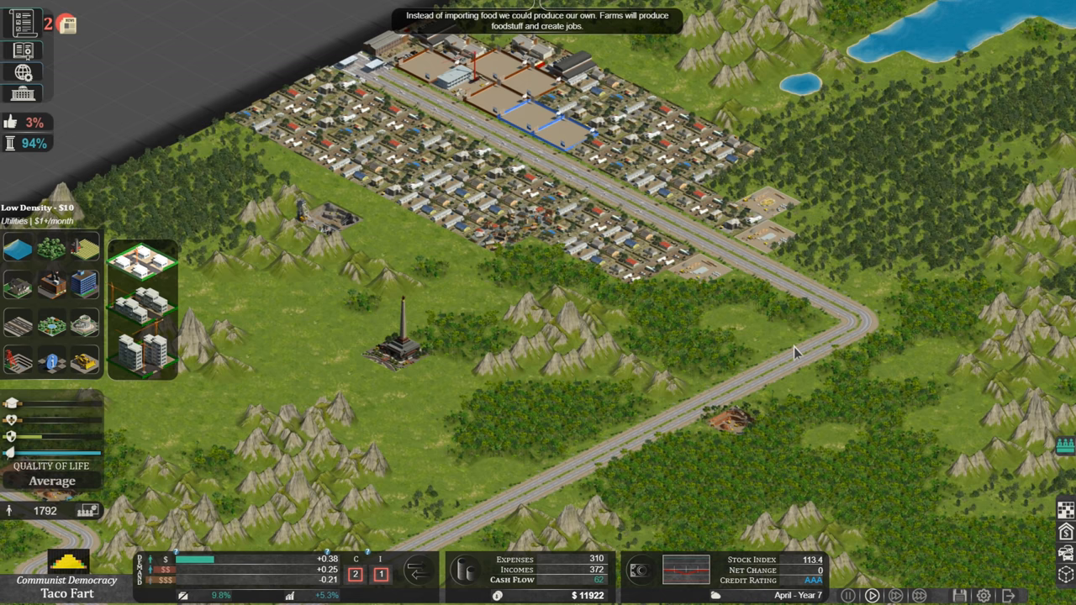
mouse_move(862, 291)
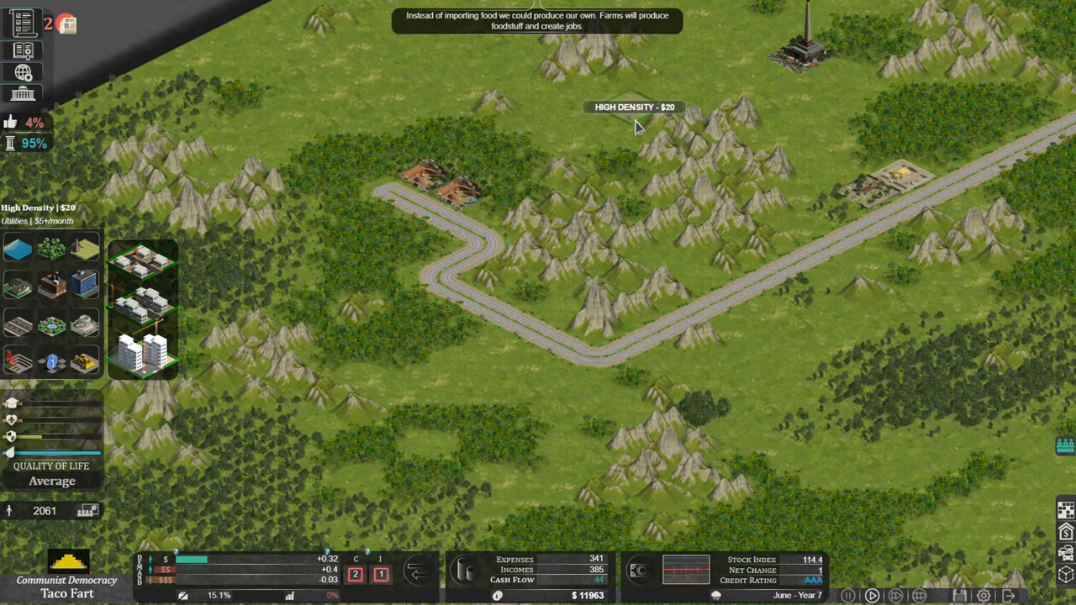
scroll(down, 3)
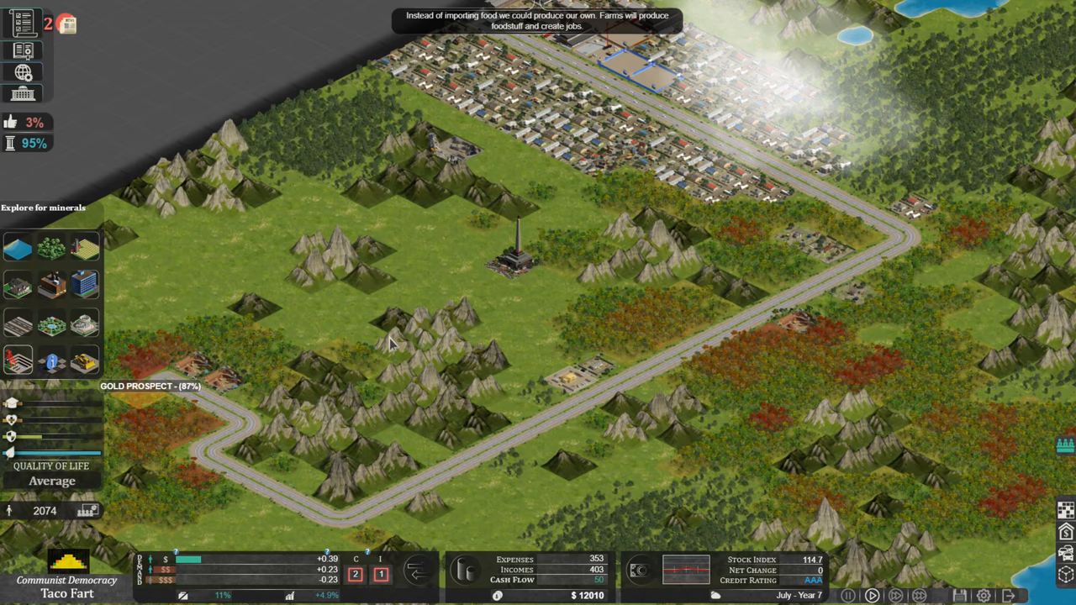
mouse_move(838, 351)
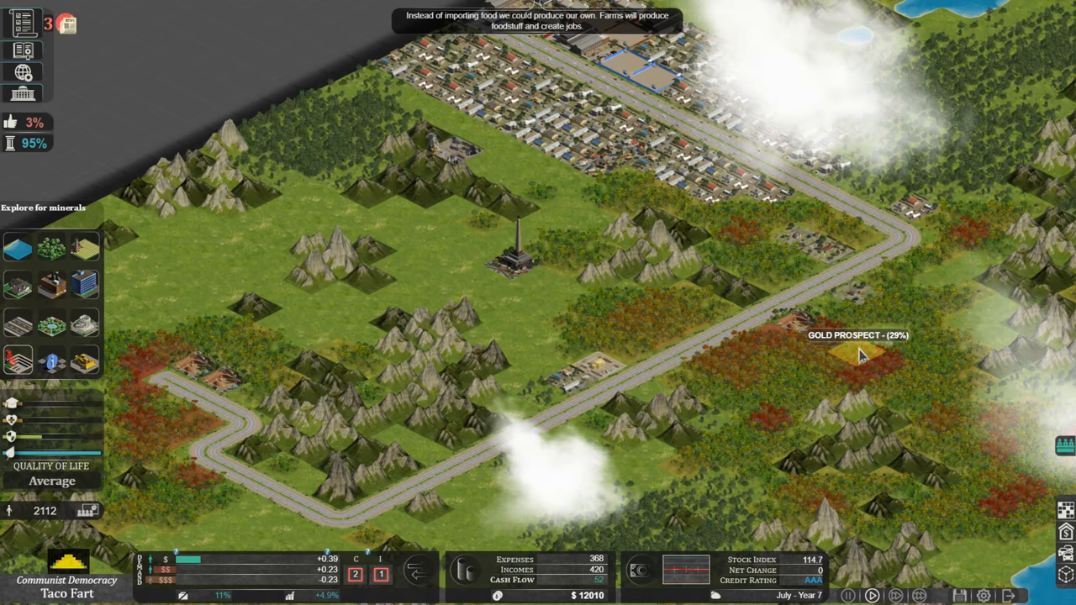
Bring up the pending Space Program legislation issue
click(22, 23)
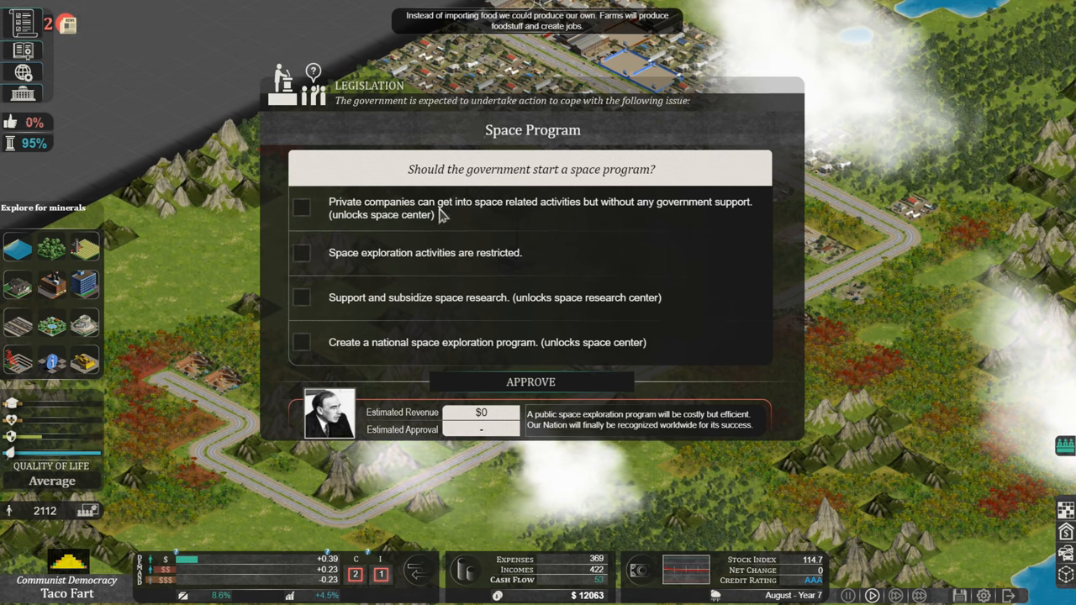
mouse_move(571, 183)
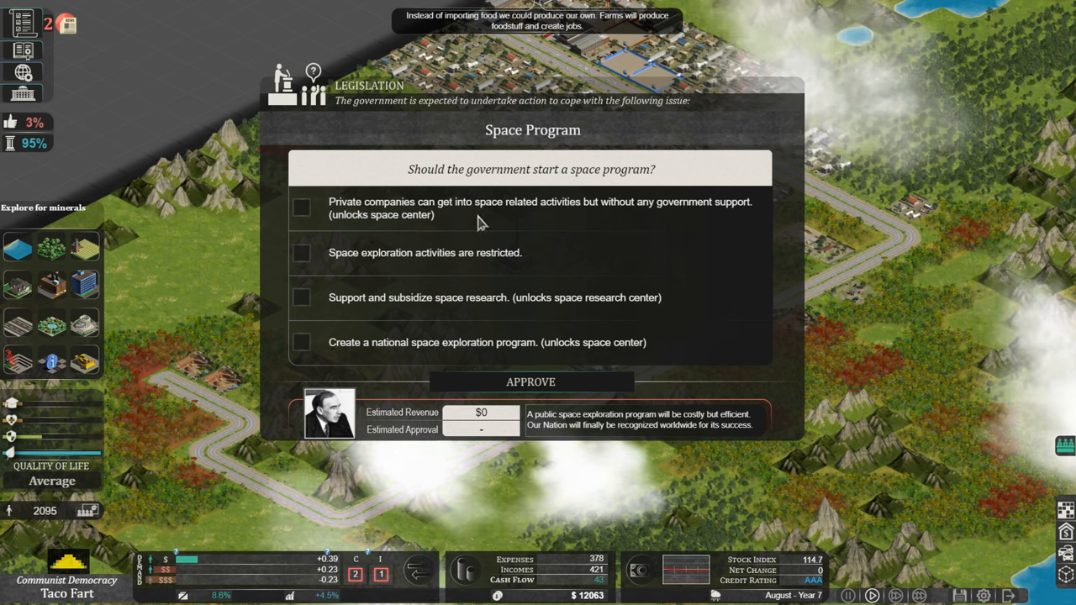
mouse_move(352, 242)
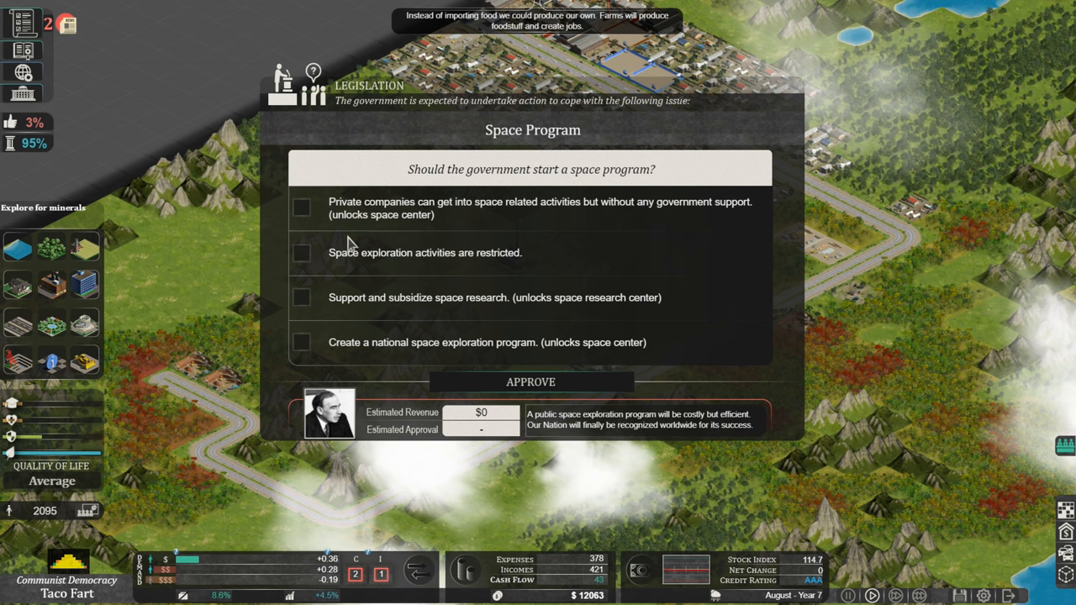
mouse_move(438, 273)
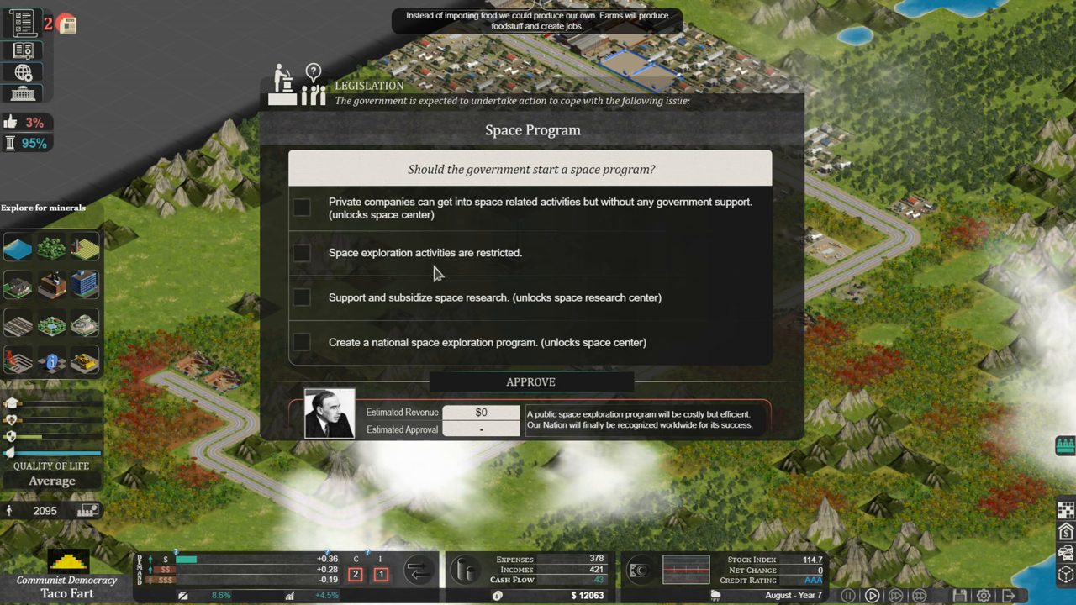
mouse_move(408, 318)
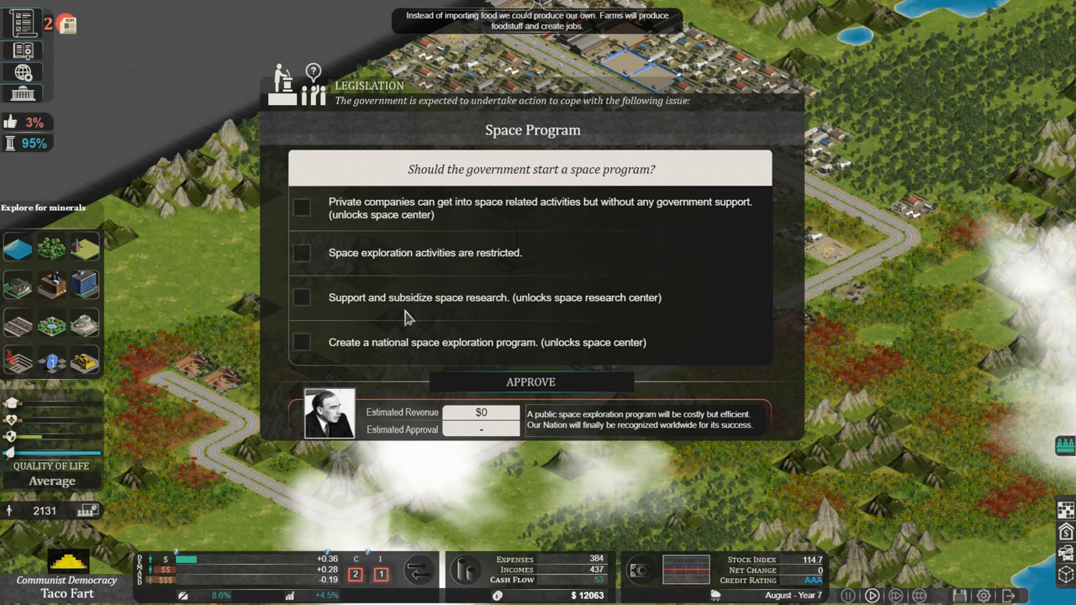
mouse_move(559, 324)
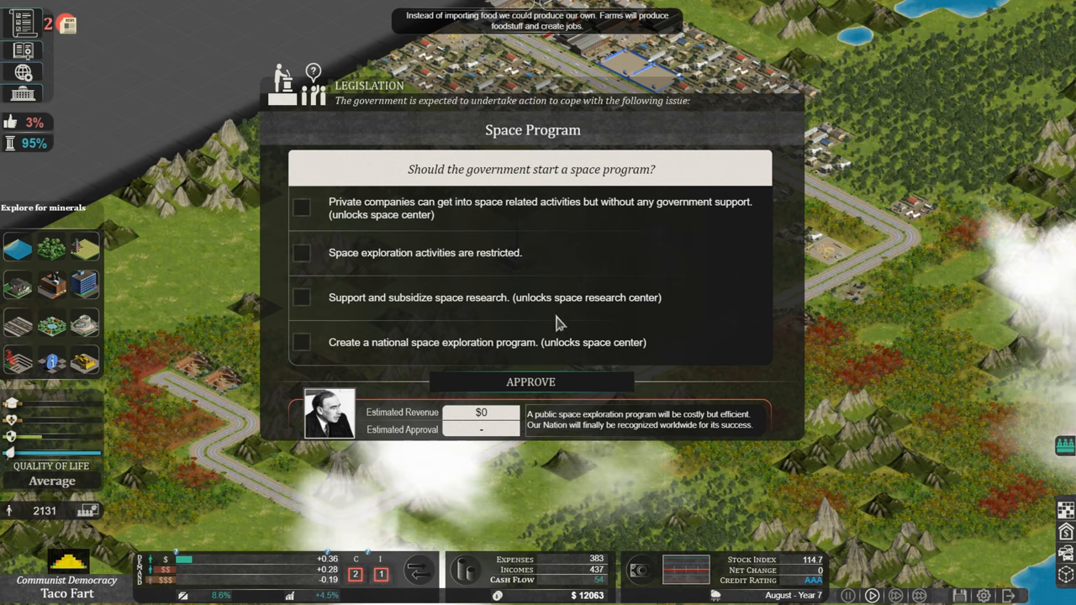
mouse_move(373, 363)
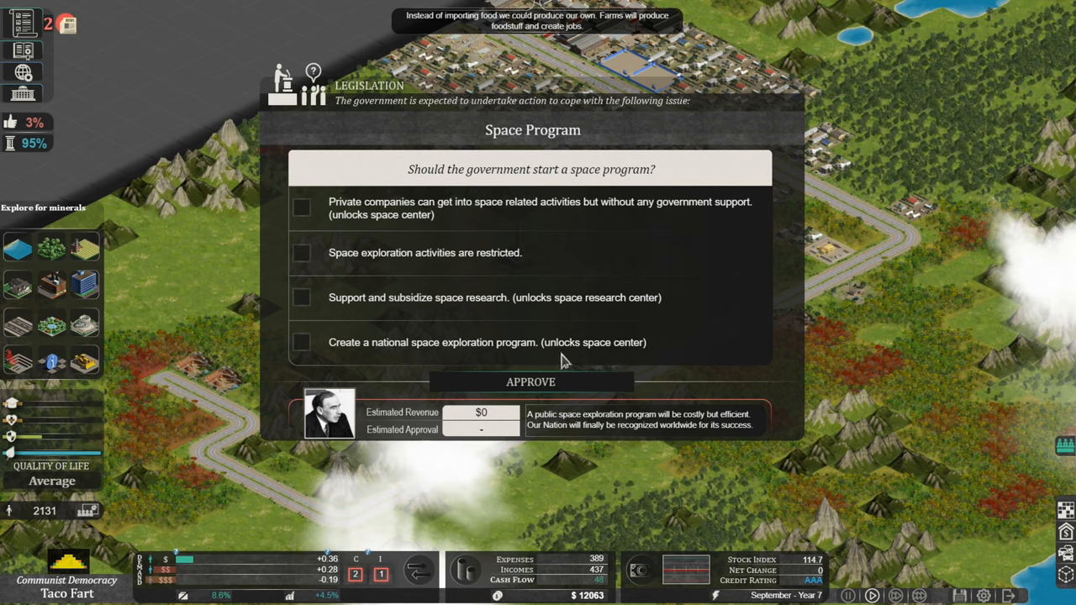
mouse_move(681, 361)
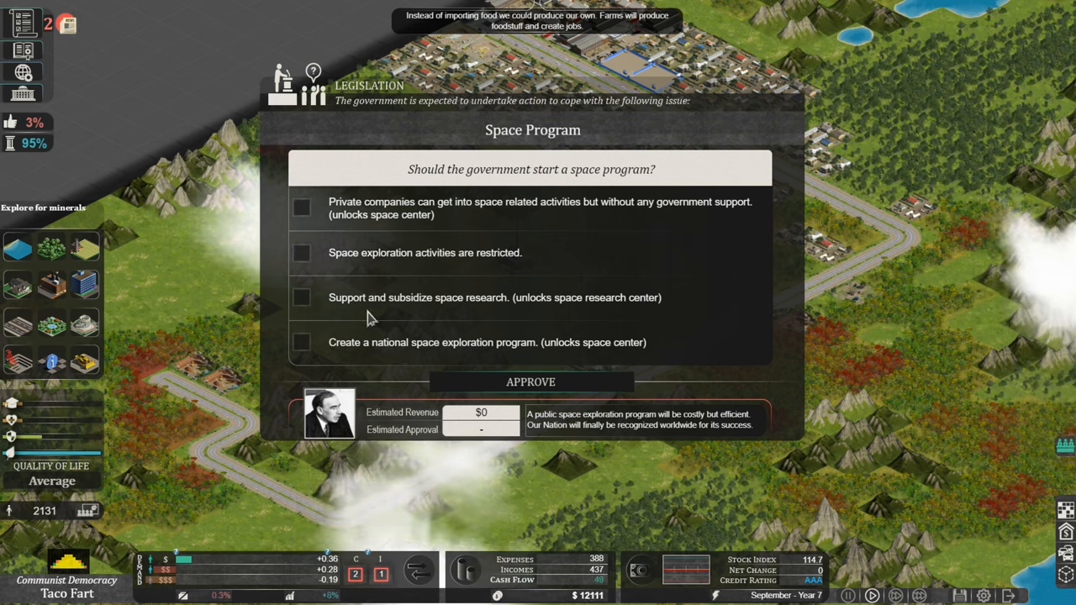
mouse_move(526, 315)
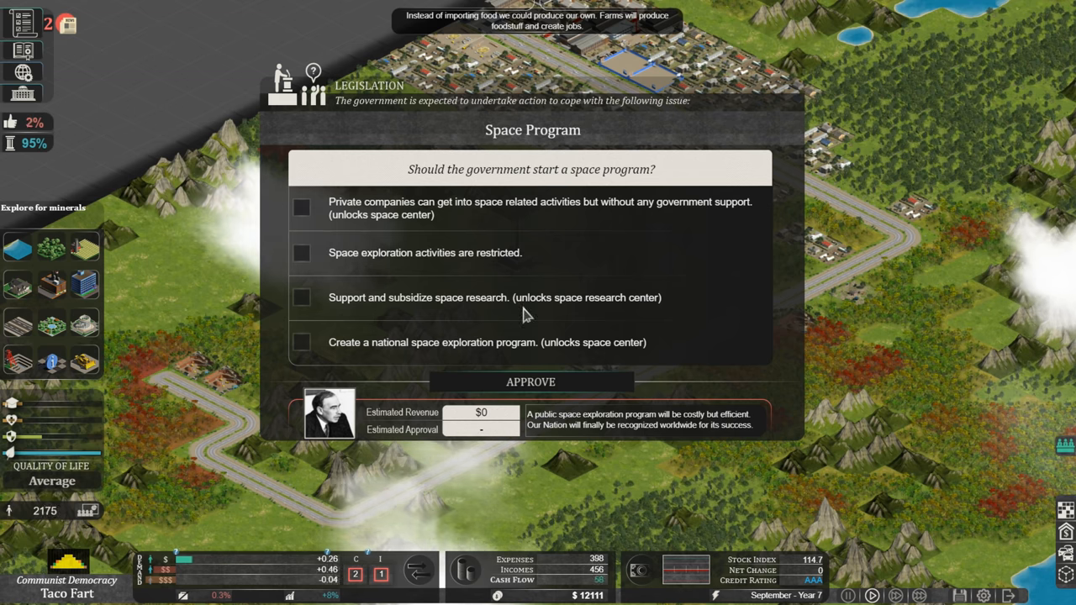
mouse_move(425, 354)
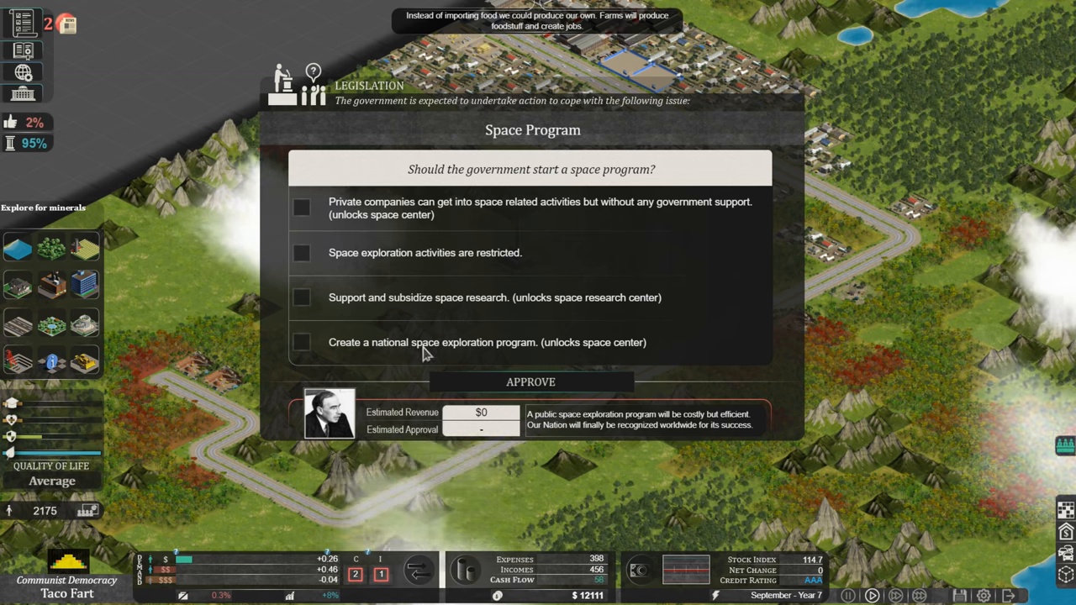
mouse_move(444, 357)
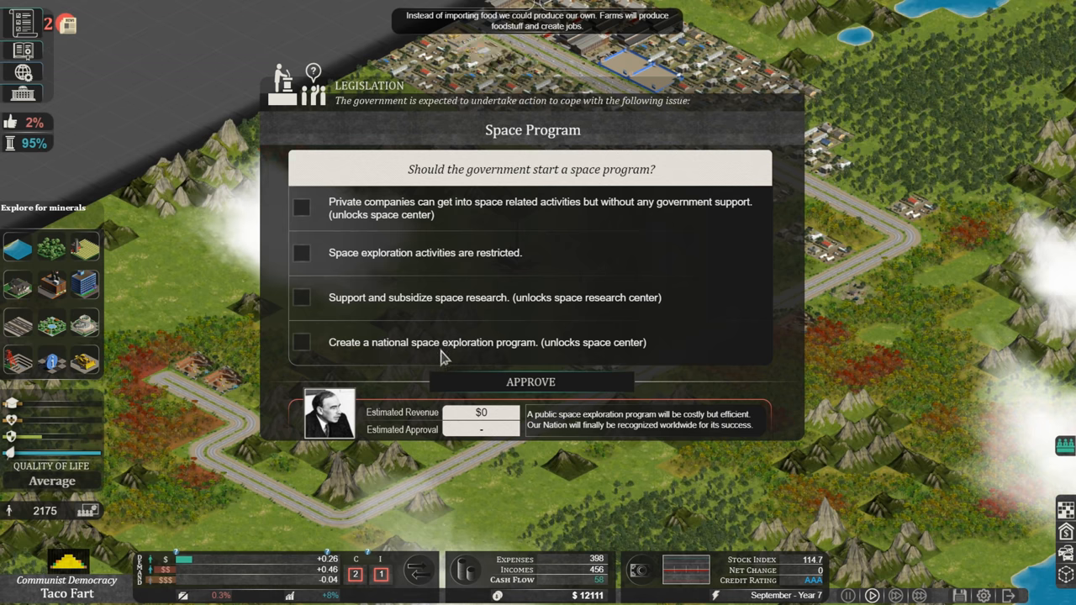
mouse_move(407, 374)
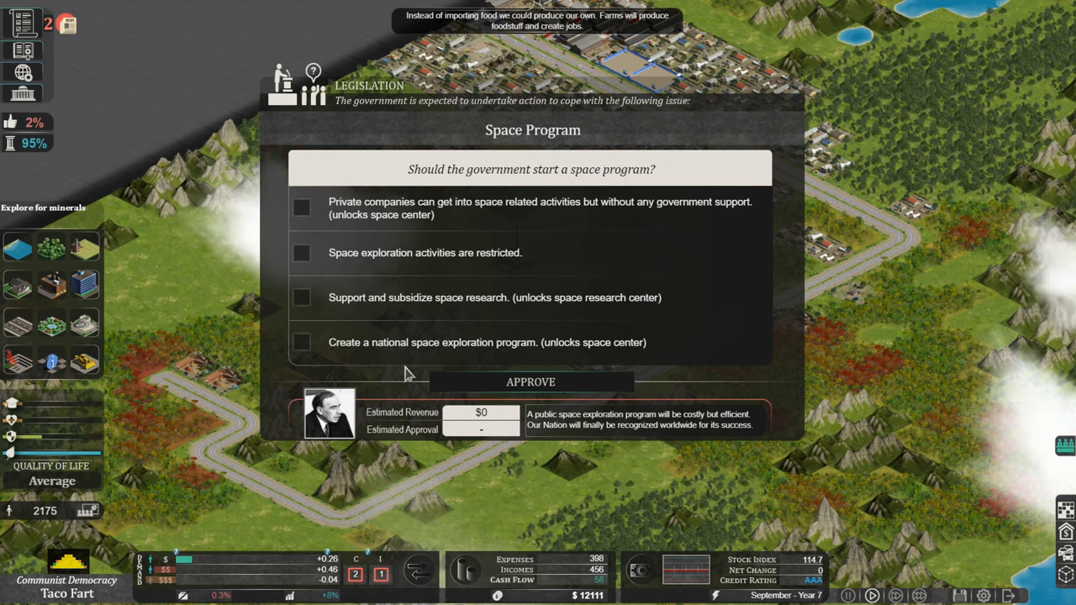
Approve 'Create a national space exploration program' and dismiss the consequences report
click(301, 342)
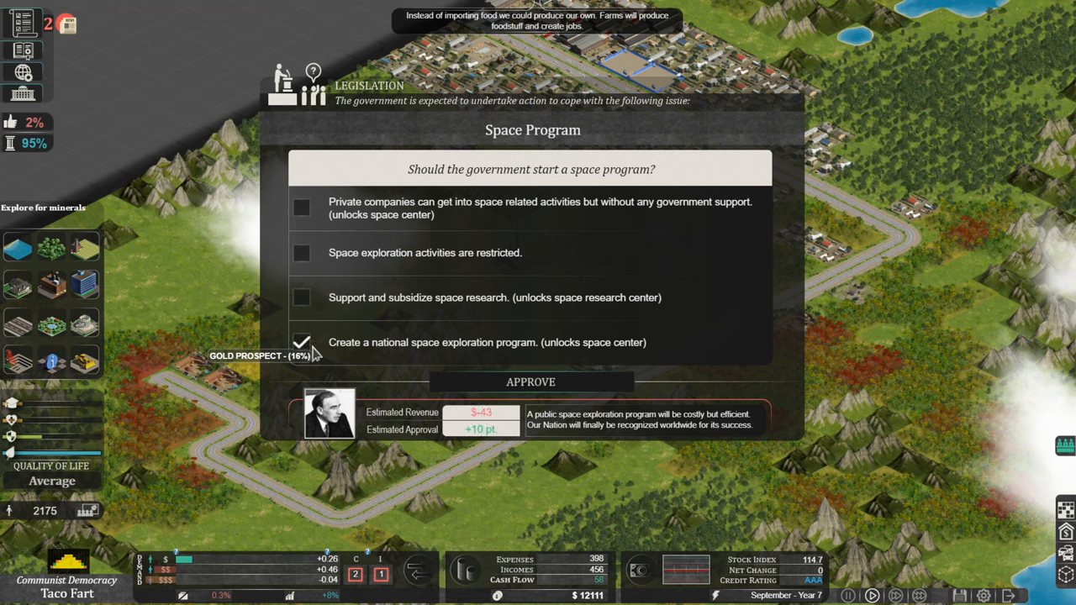
mouse_move(458, 420)
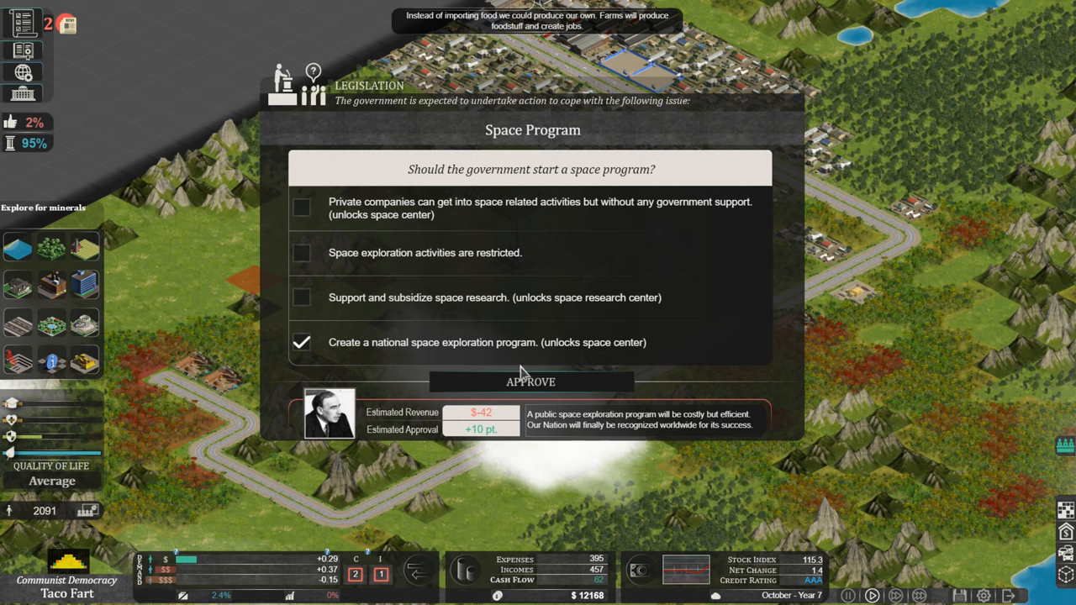
click(531, 382)
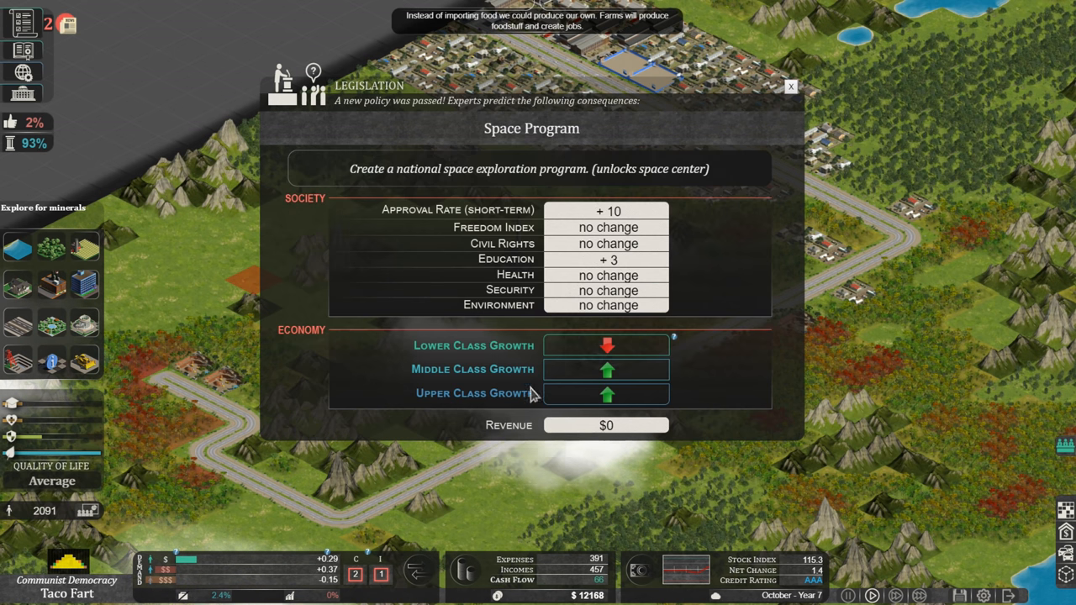
mouse_move(583, 359)
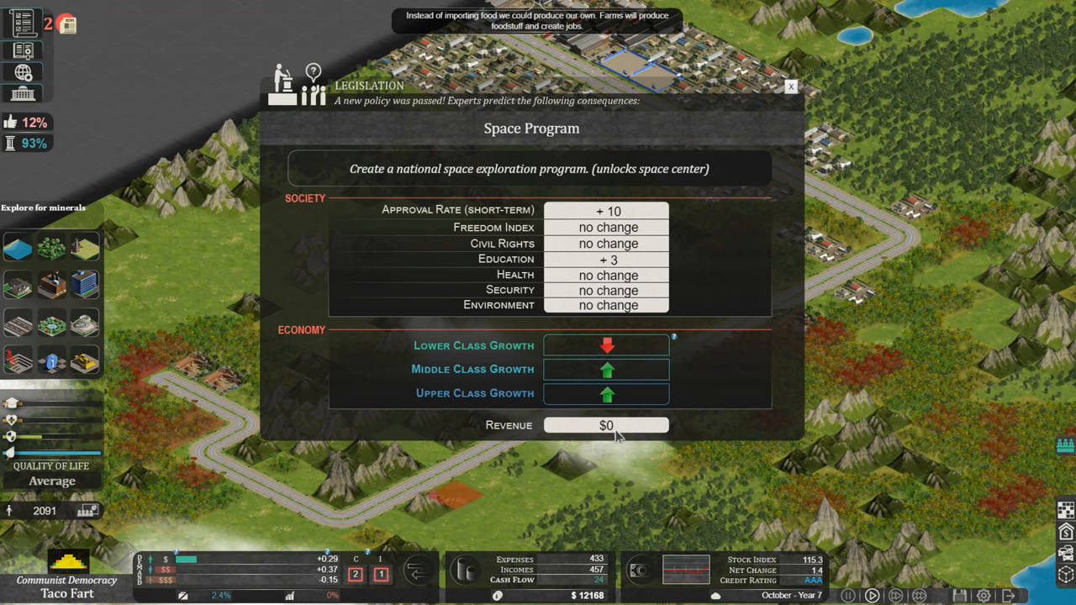
mouse_move(505, 403)
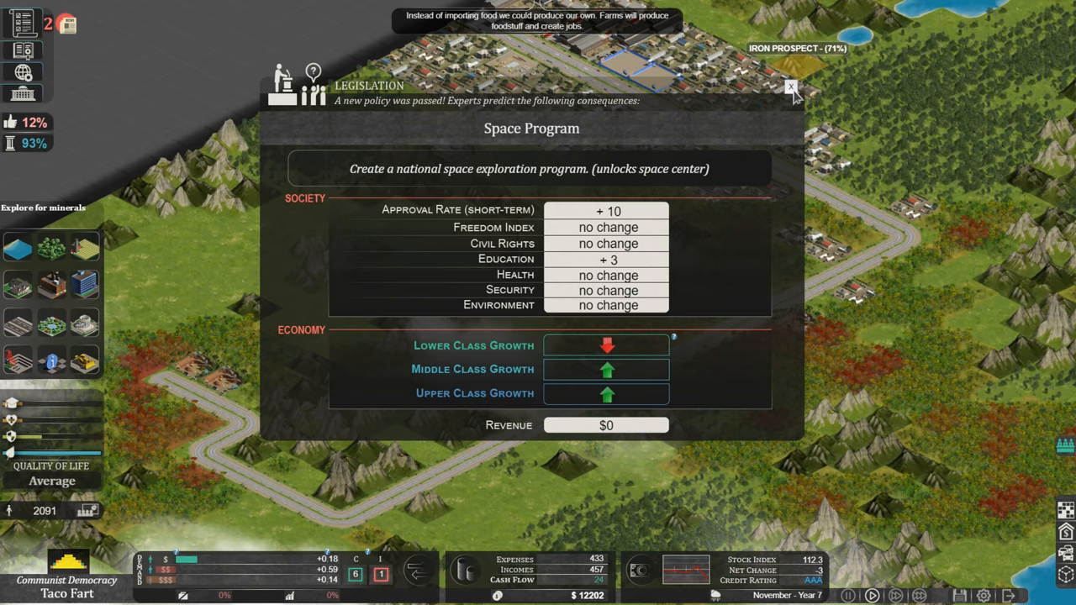
click(791, 88)
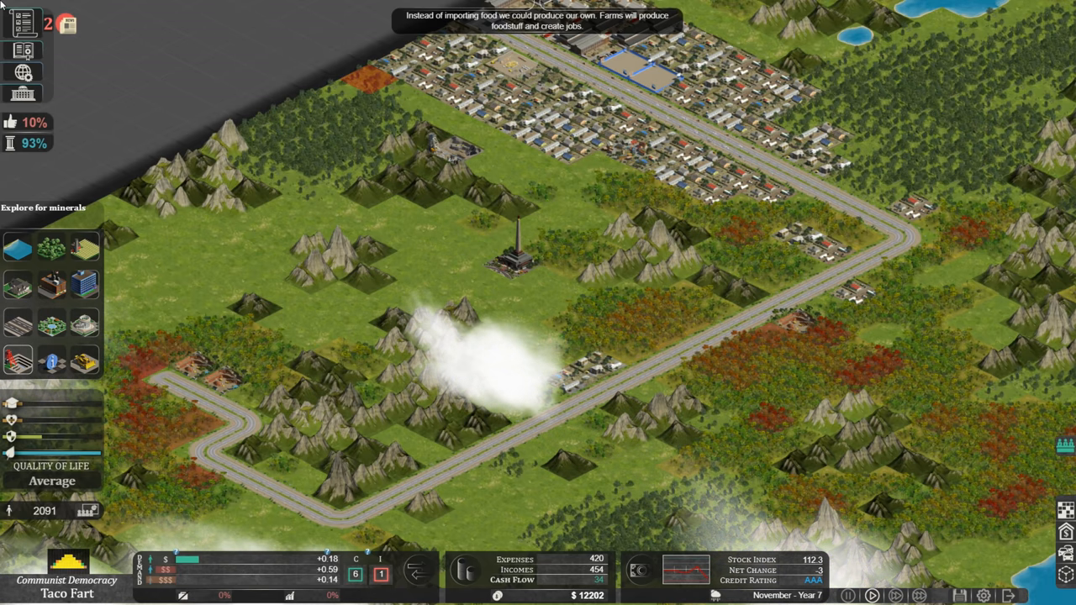
Approve 'Do not subsidize any industry' for business subsidies and dismiss the consequences report
click(27, 23)
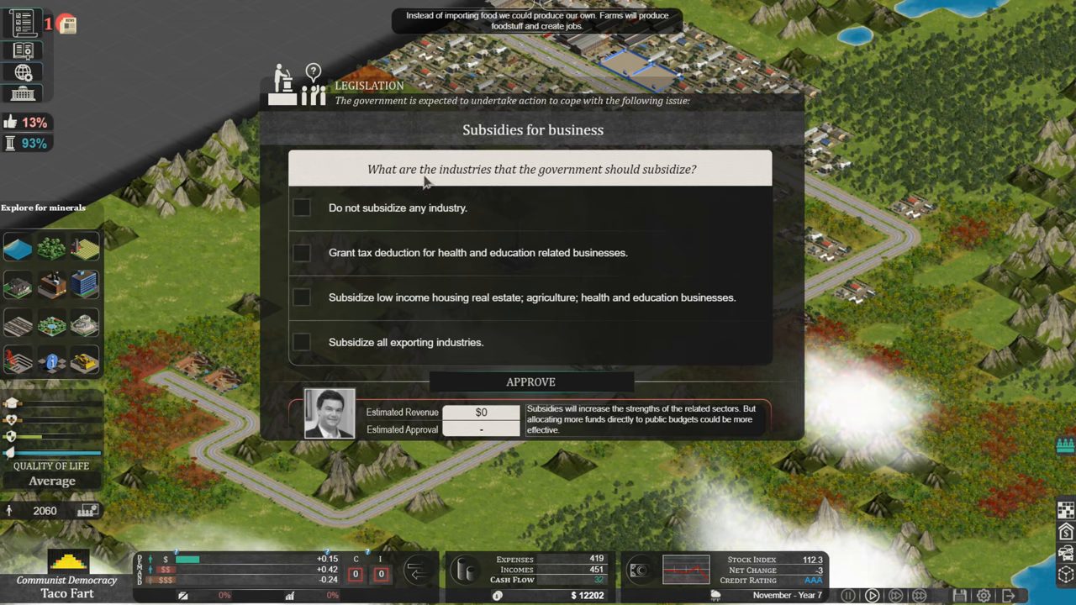
mouse_move(462, 229)
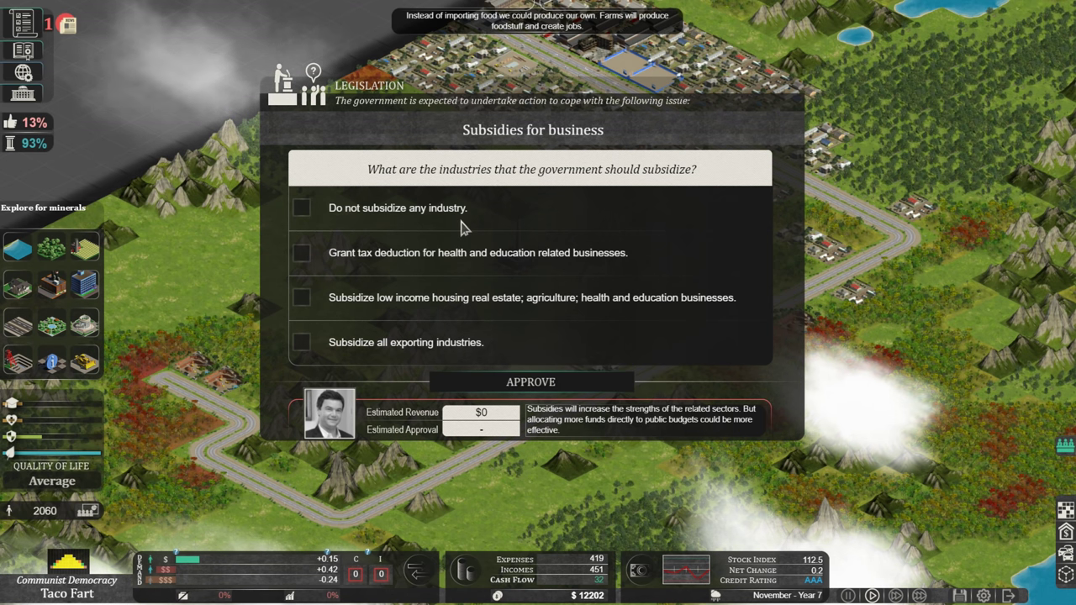
mouse_move(385, 272)
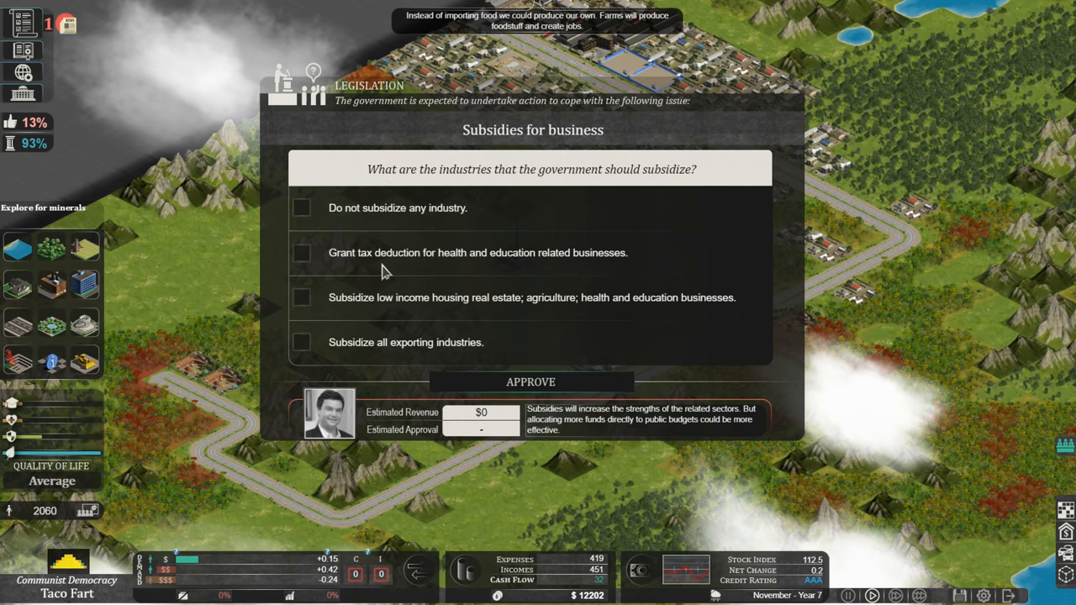
mouse_move(614, 280)
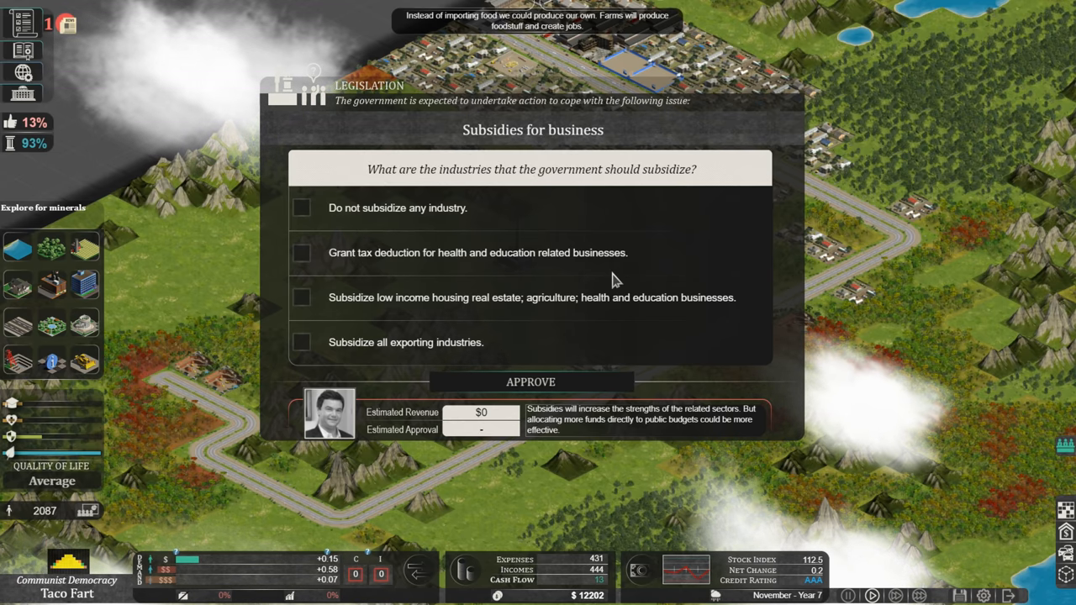
mouse_move(460, 318)
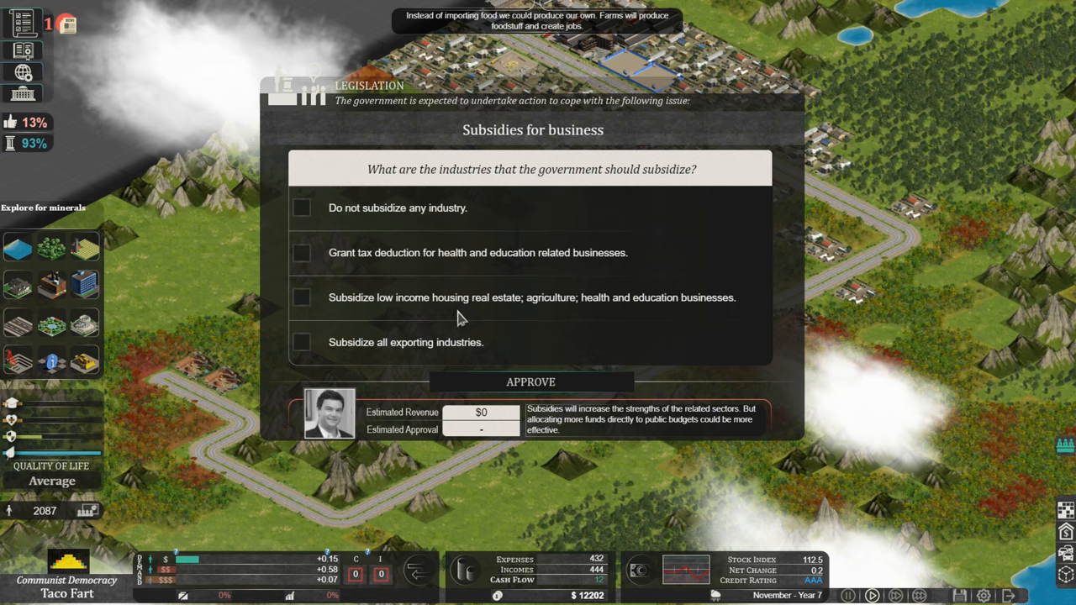
mouse_move(554, 318)
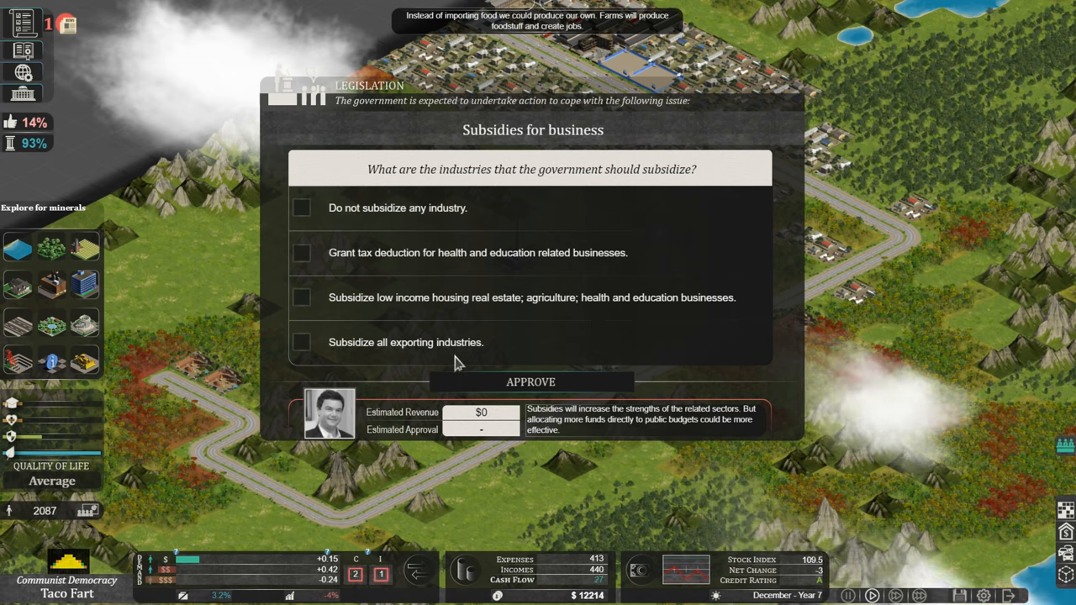
mouse_move(326, 351)
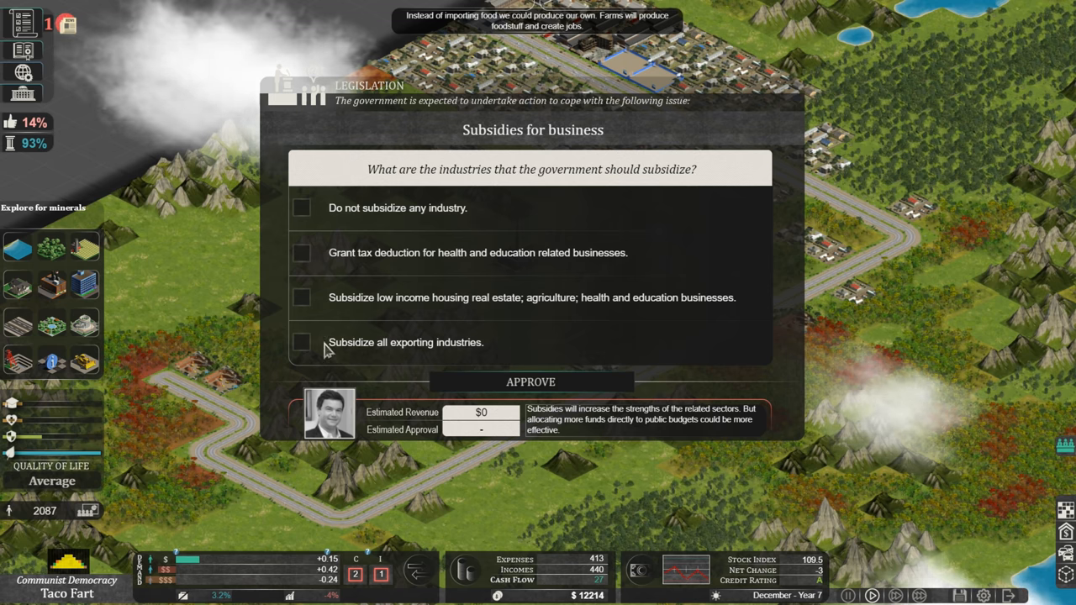
click(301, 342)
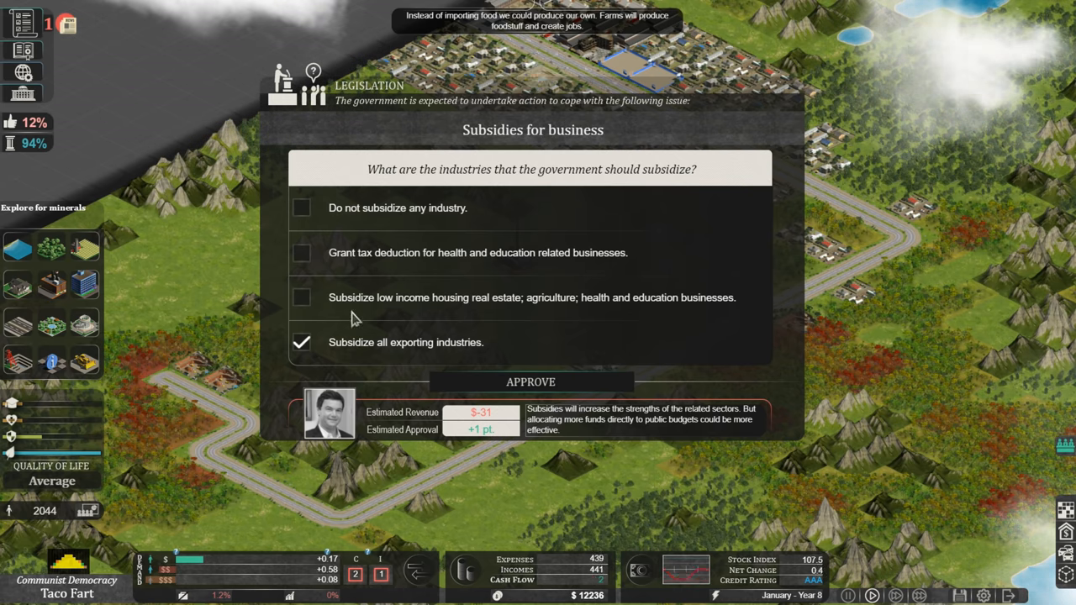
mouse_move(343, 229)
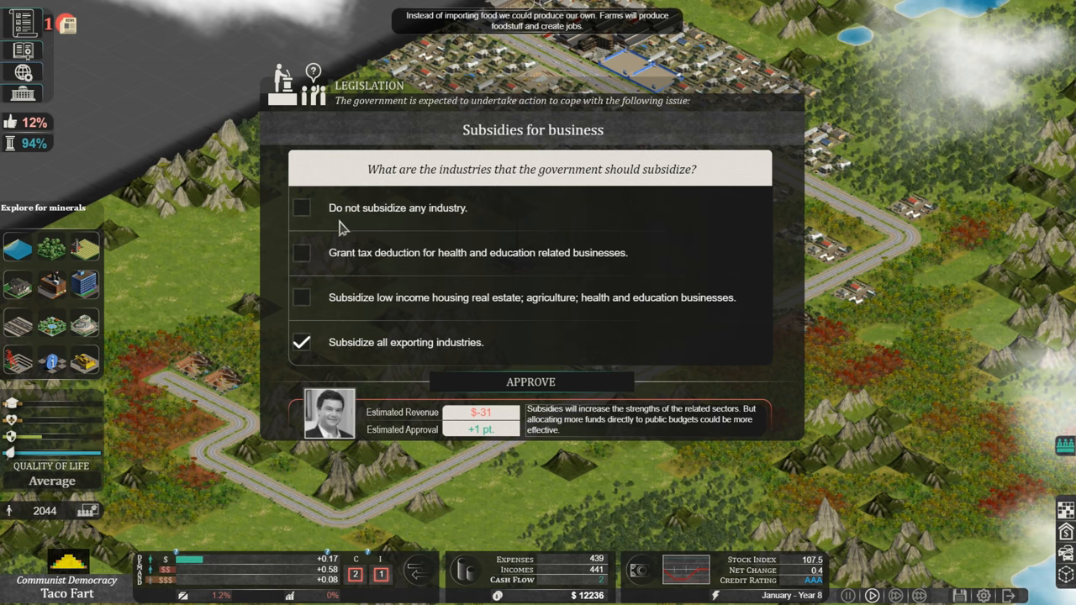
mouse_move(307, 215)
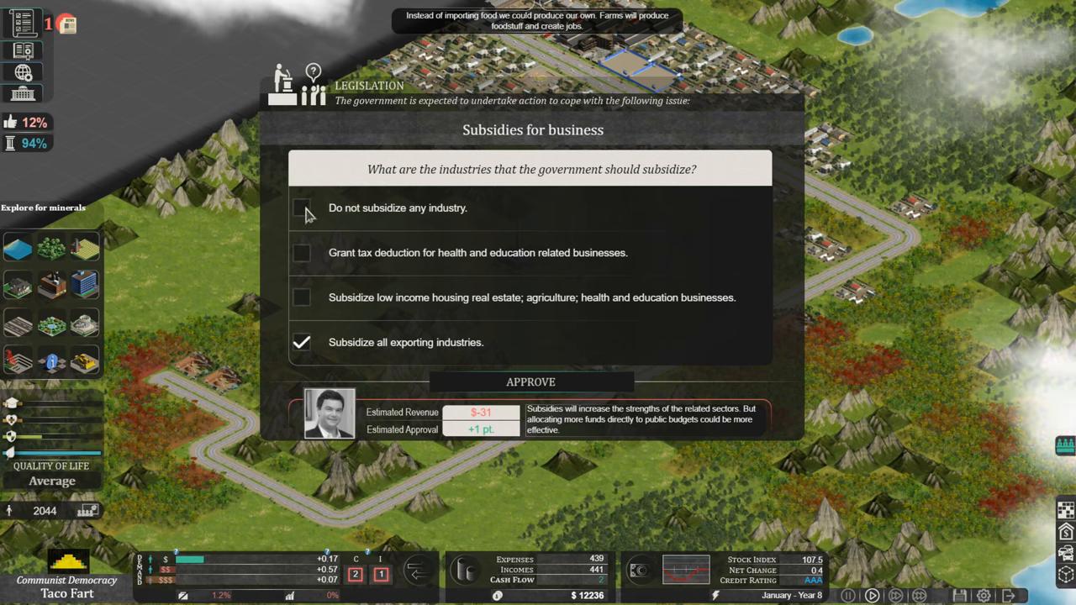
click(301, 207)
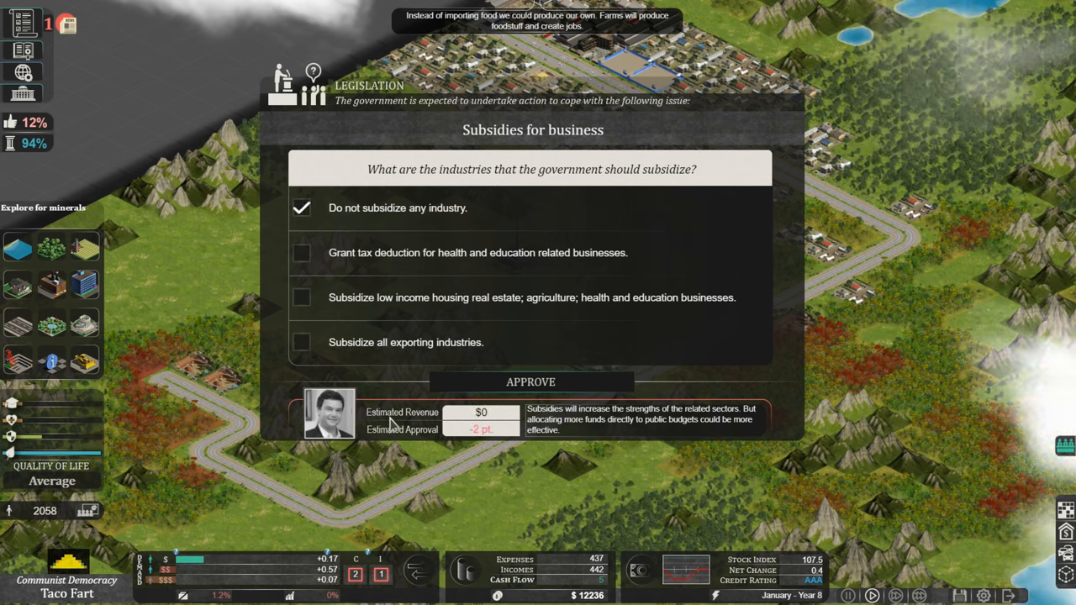
mouse_move(12, 130)
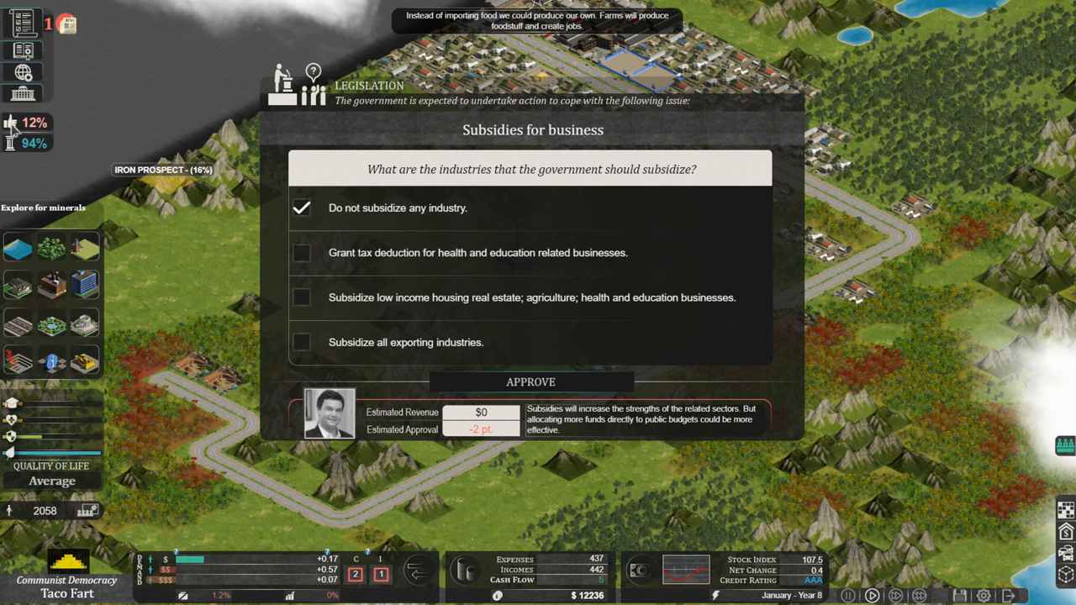
mouse_move(11, 122)
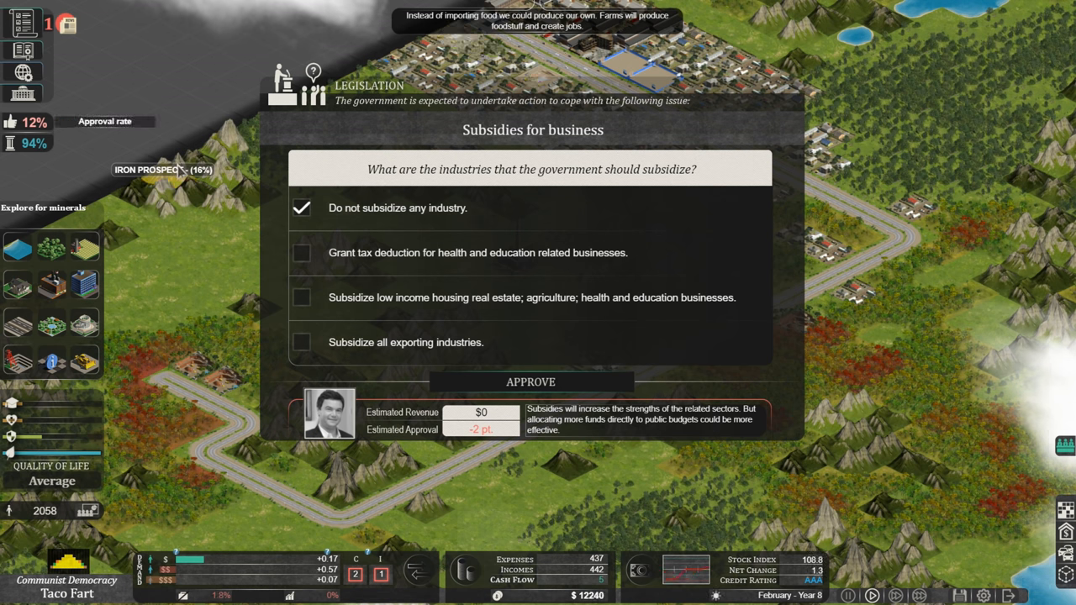
click(531, 381)
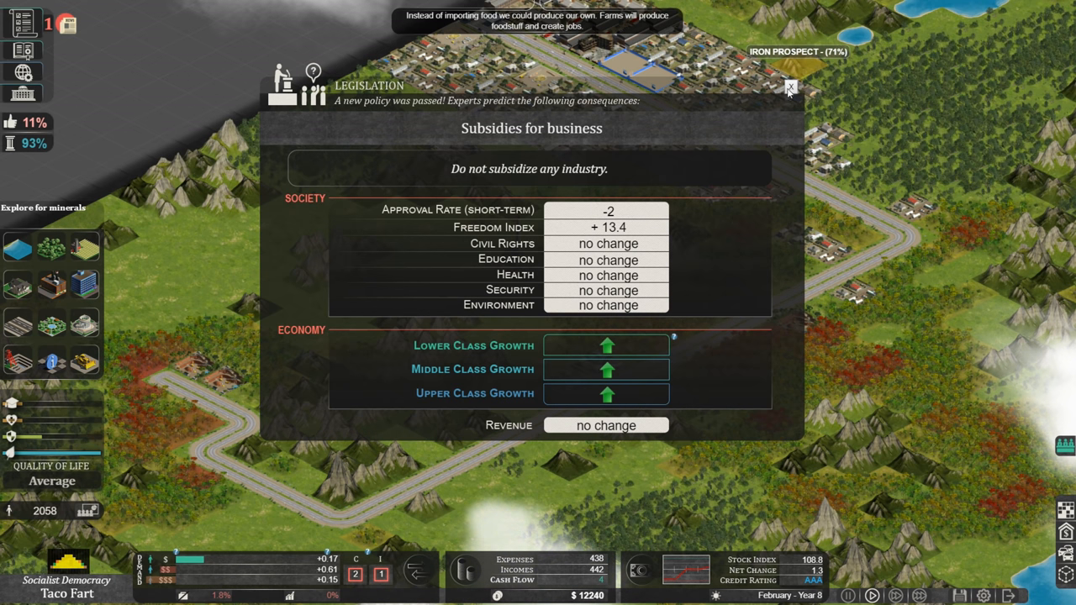
click(790, 88)
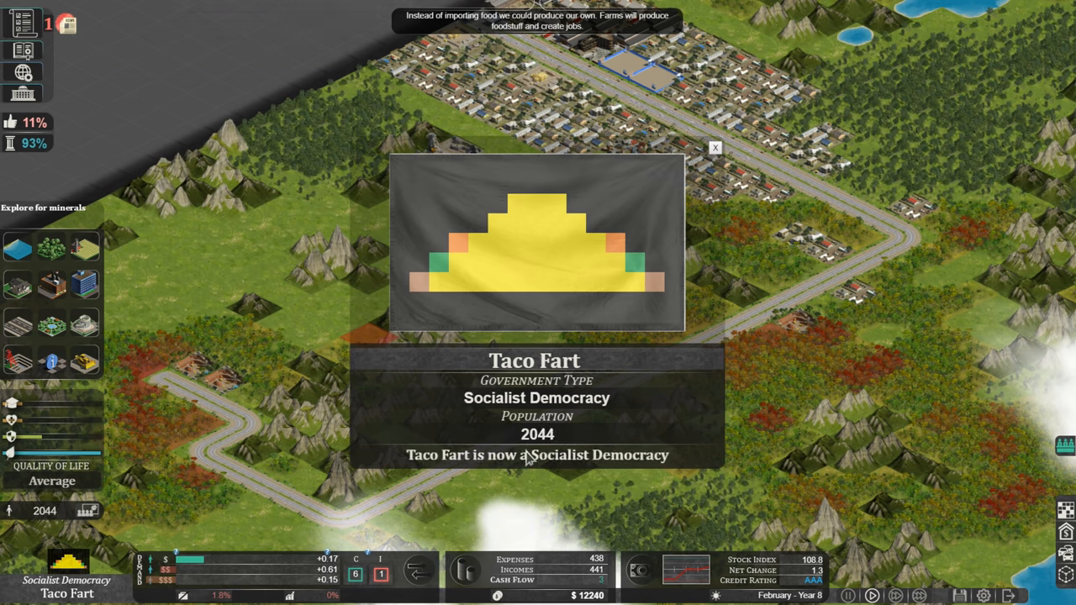
mouse_move(578, 516)
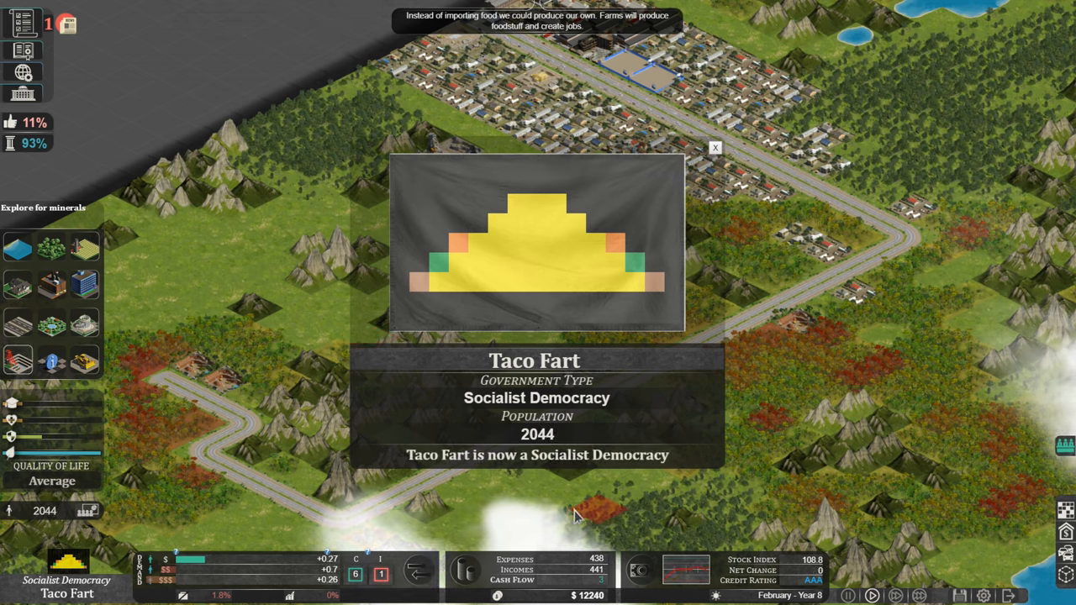
mouse_move(589, 471)
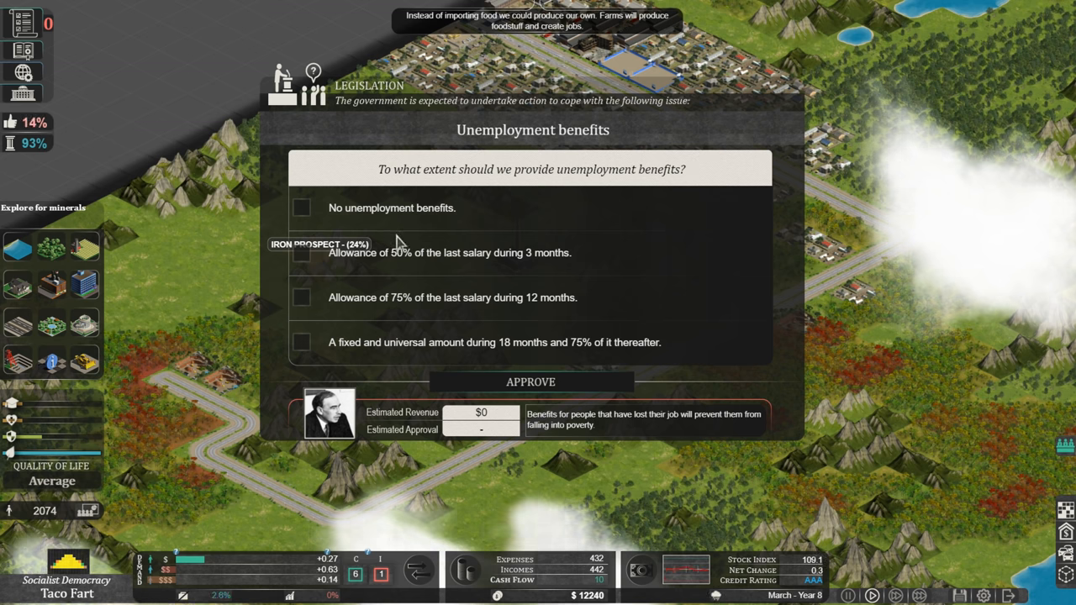
mouse_move(526, 303)
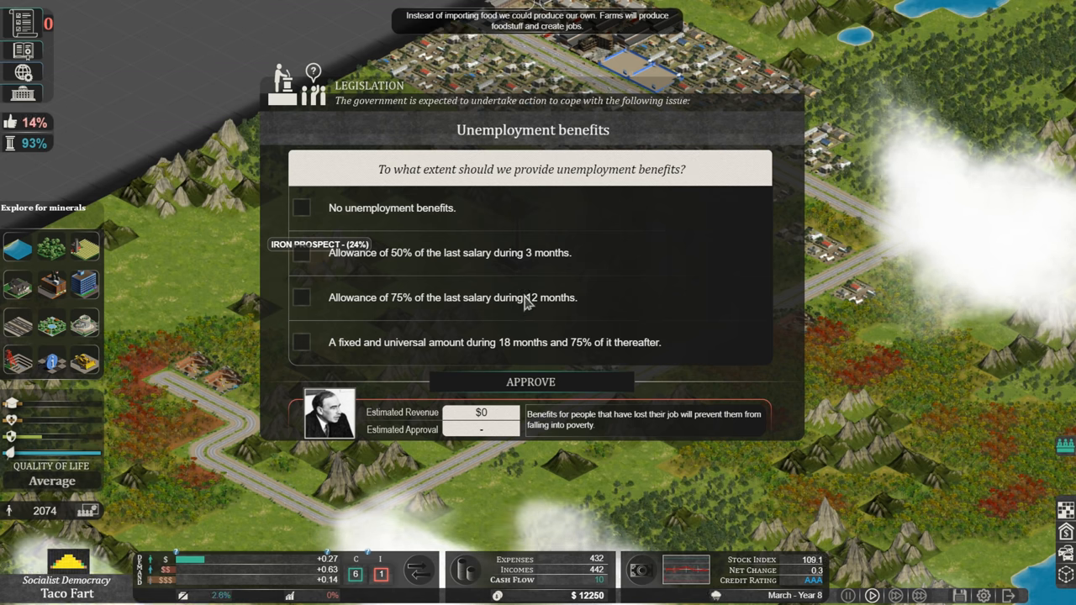
mouse_move(521, 267)
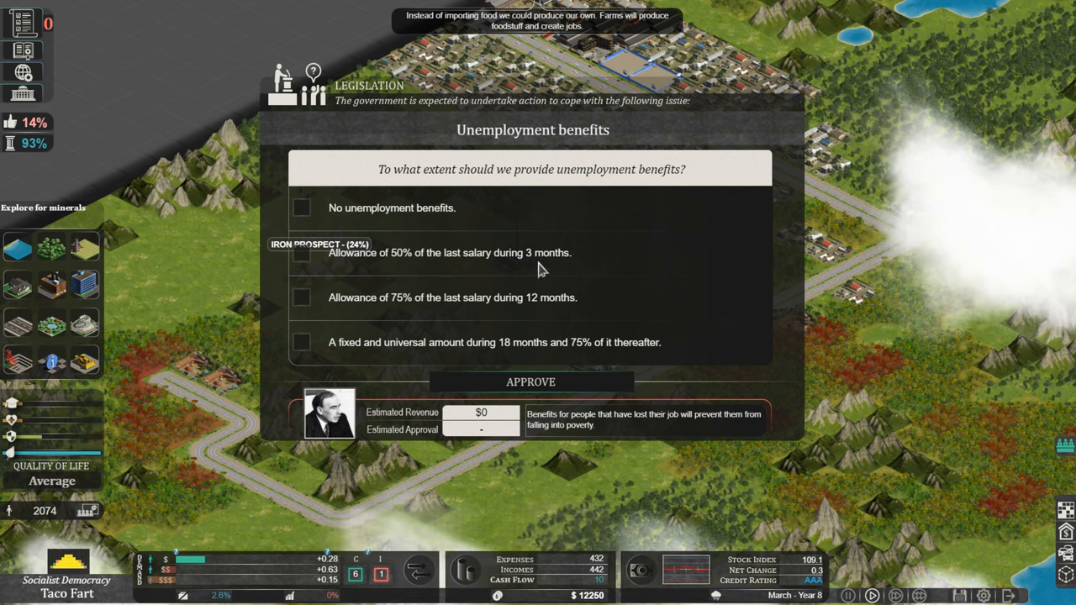
mouse_move(380, 315)
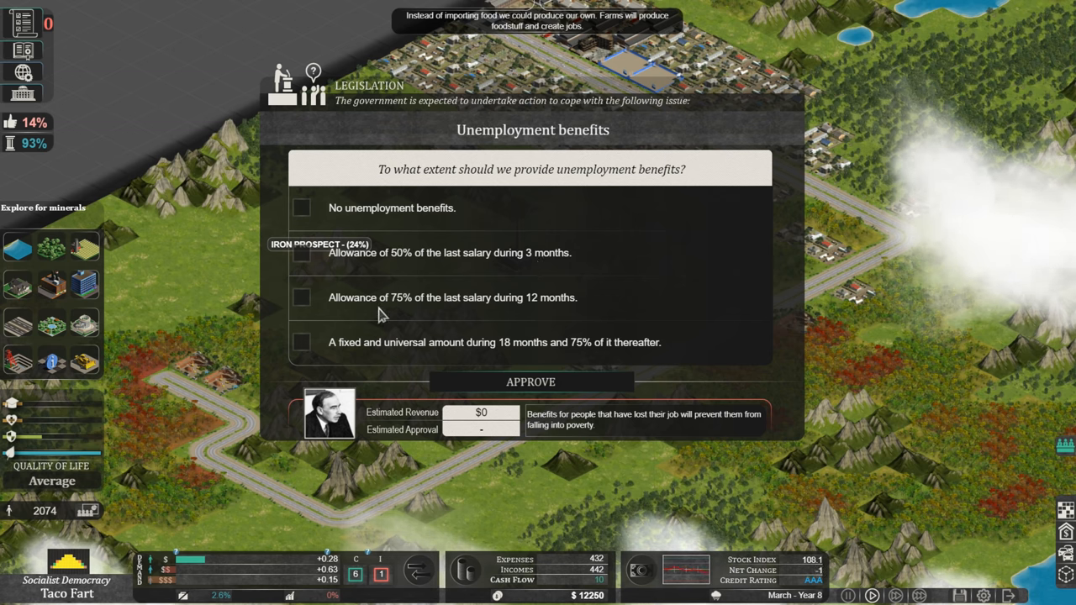
mouse_move(515, 314)
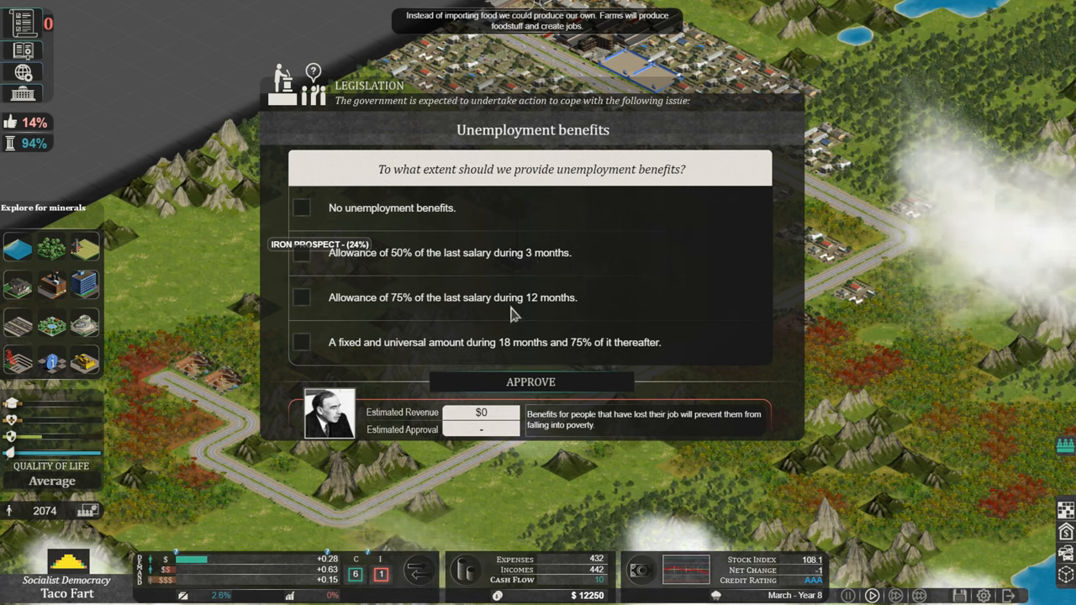
mouse_move(387, 362)
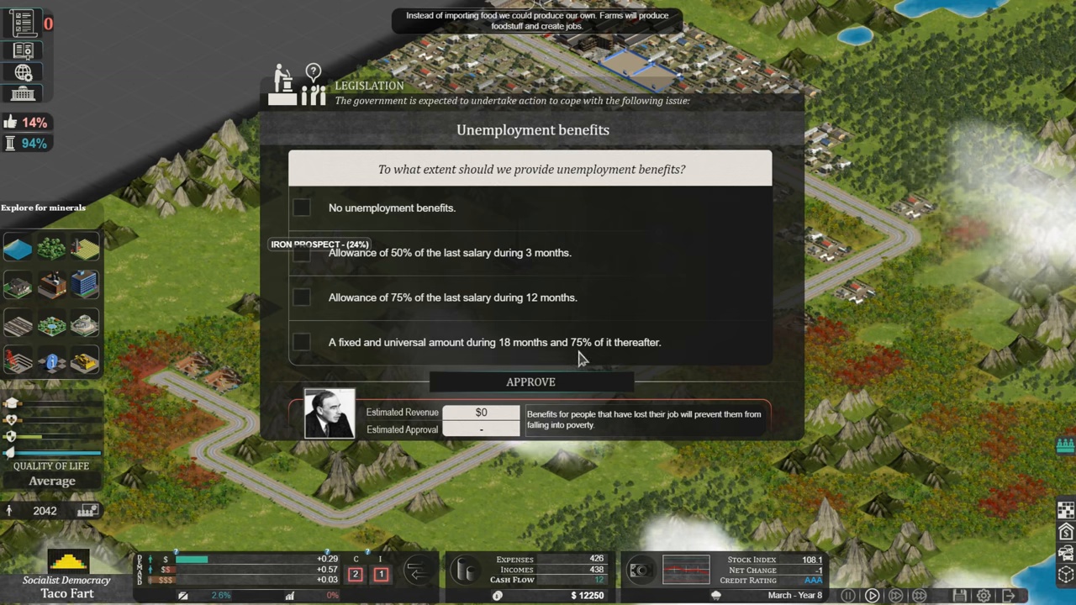
mouse_move(336, 316)
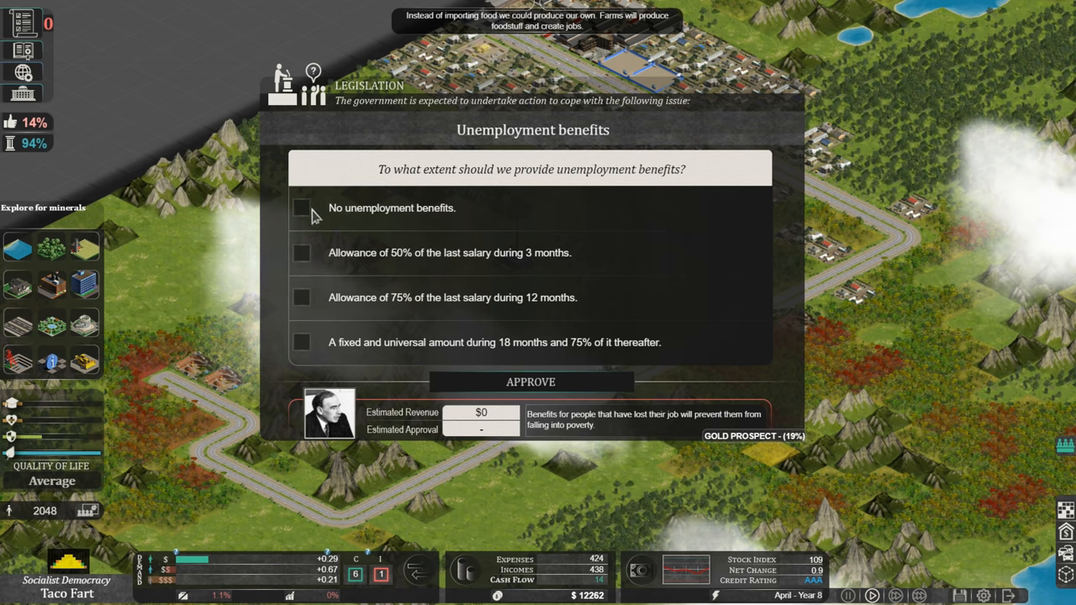
Approve the 'No unemployment benefits' option and close the consequences window
click(301, 207)
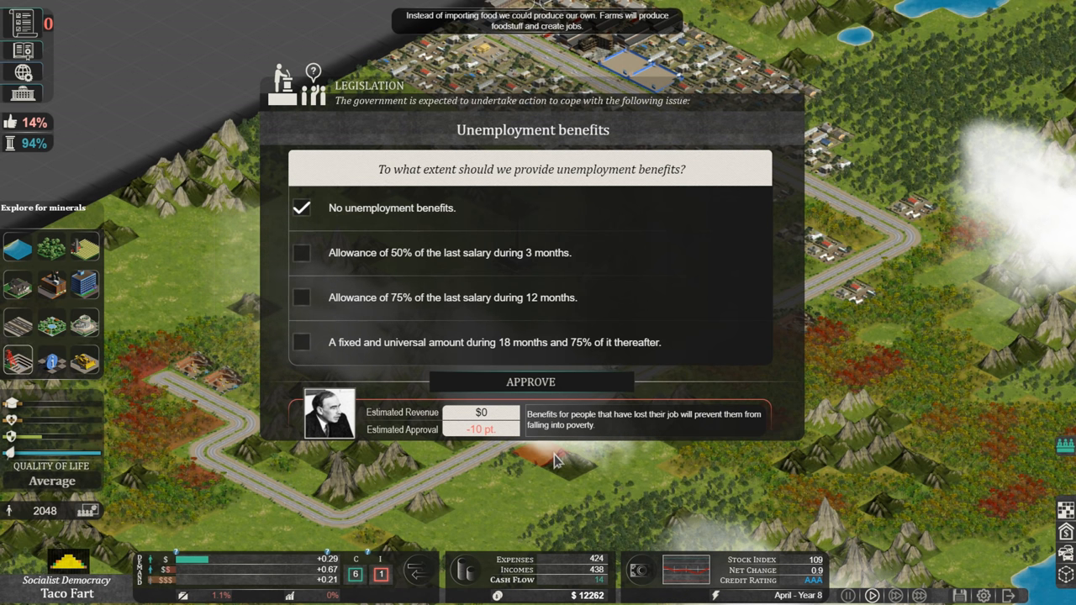
click(531, 382)
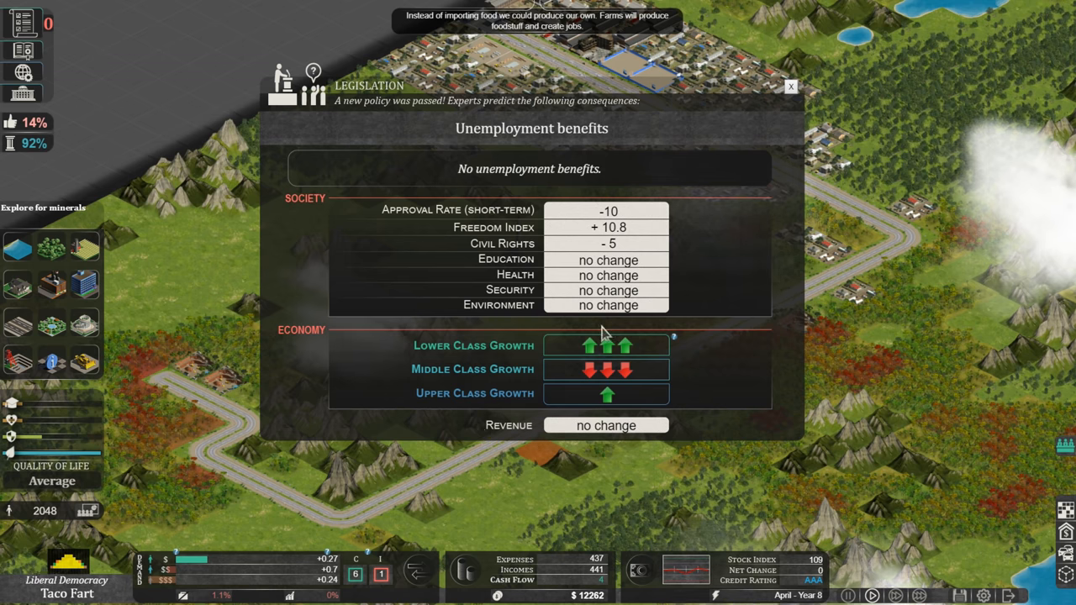
mouse_move(589, 408)
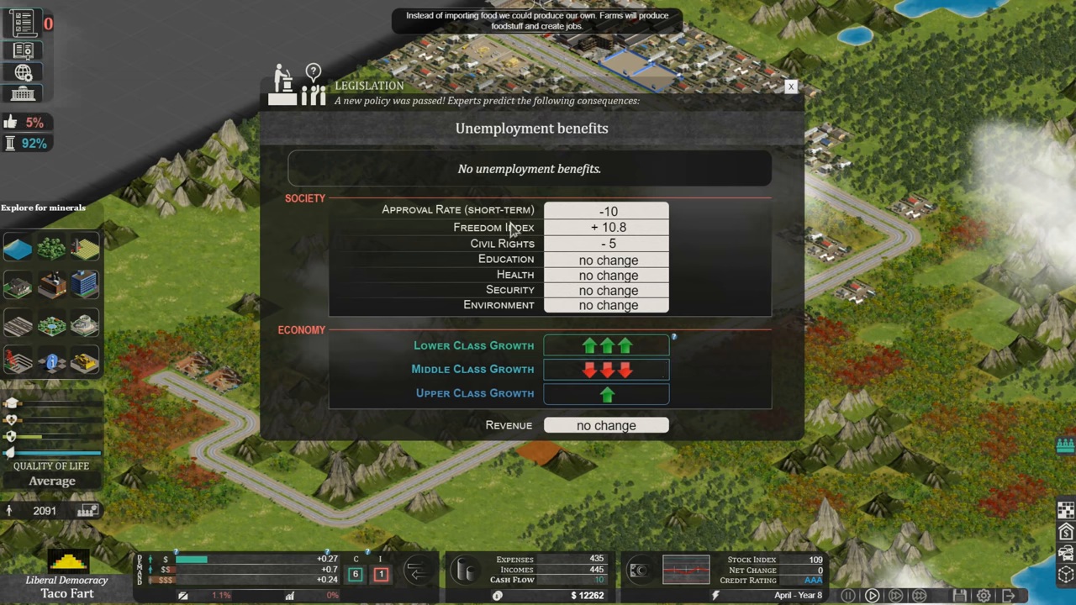
mouse_move(789, 122)
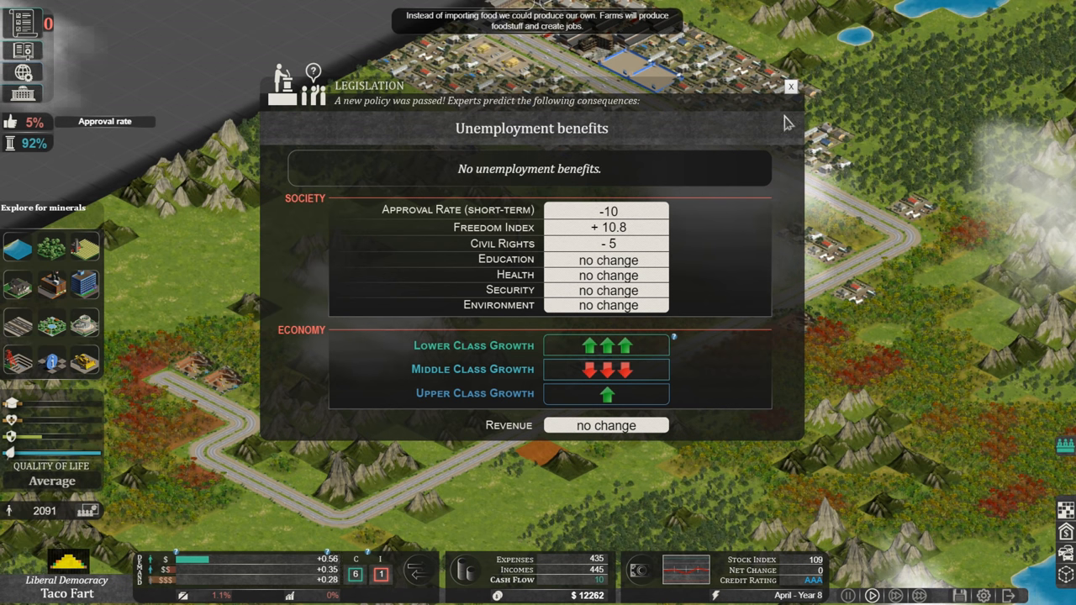
click(791, 87)
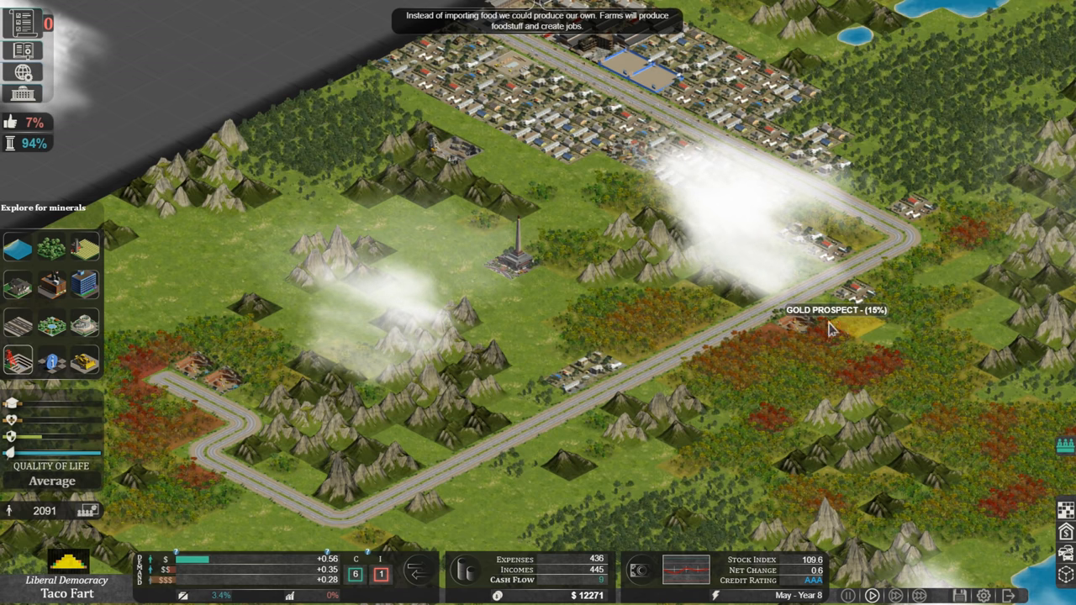
mouse_move(774, 320)
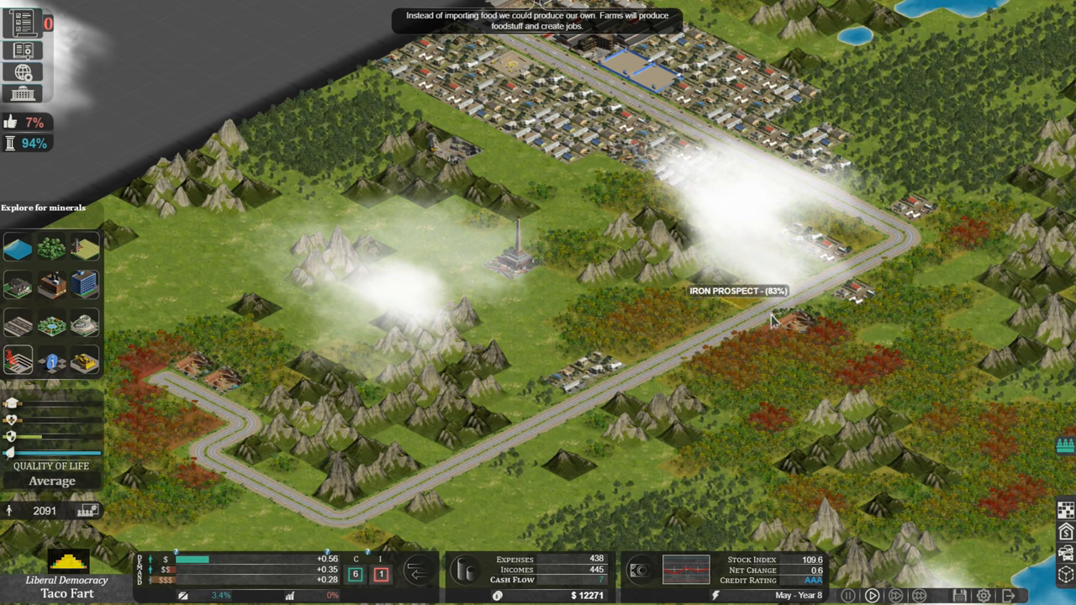
Select the 93% Gold Prospect marker and start its underground survey
click(737, 320)
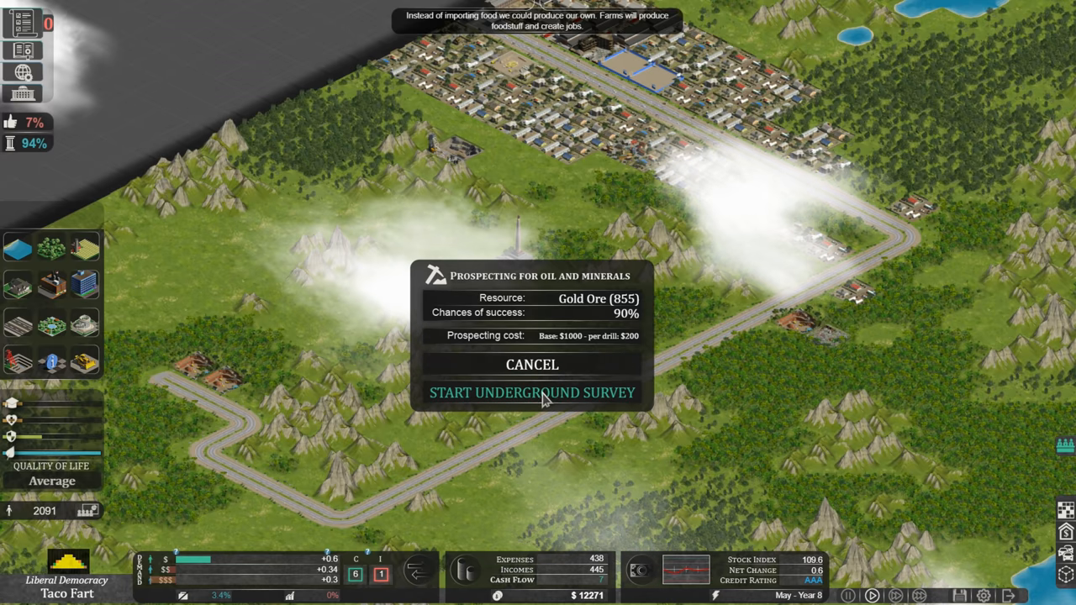
click(531, 393)
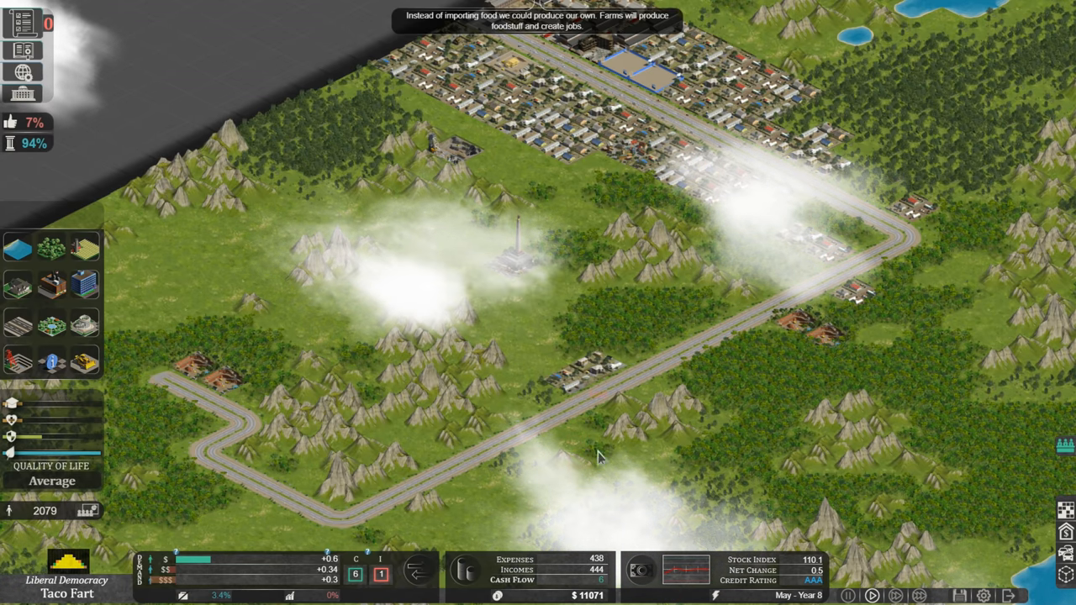
mouse_move(19, 323)
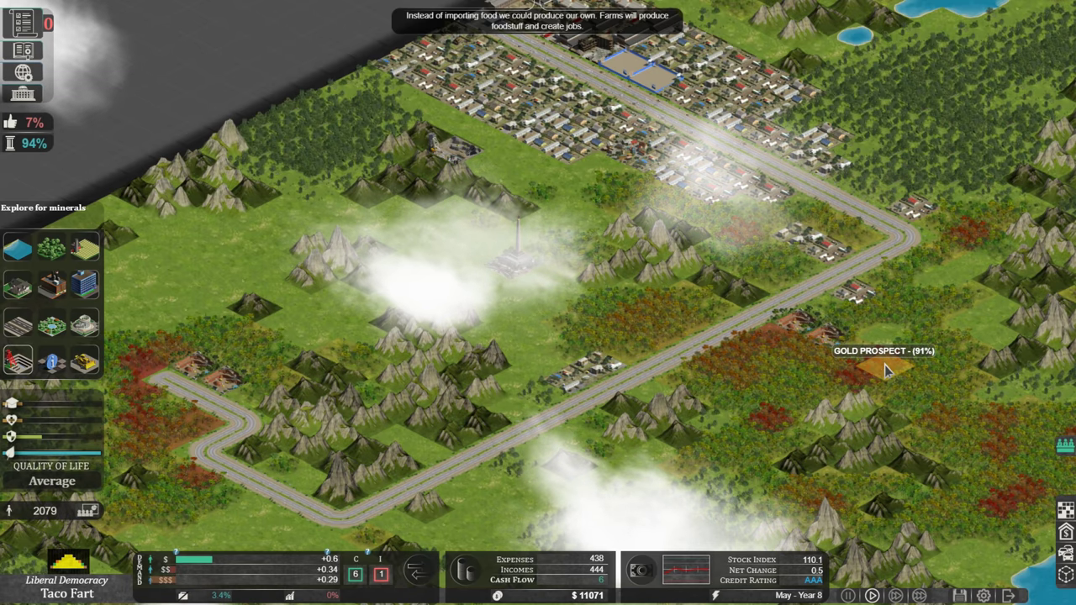
mouse_move(870, 383)
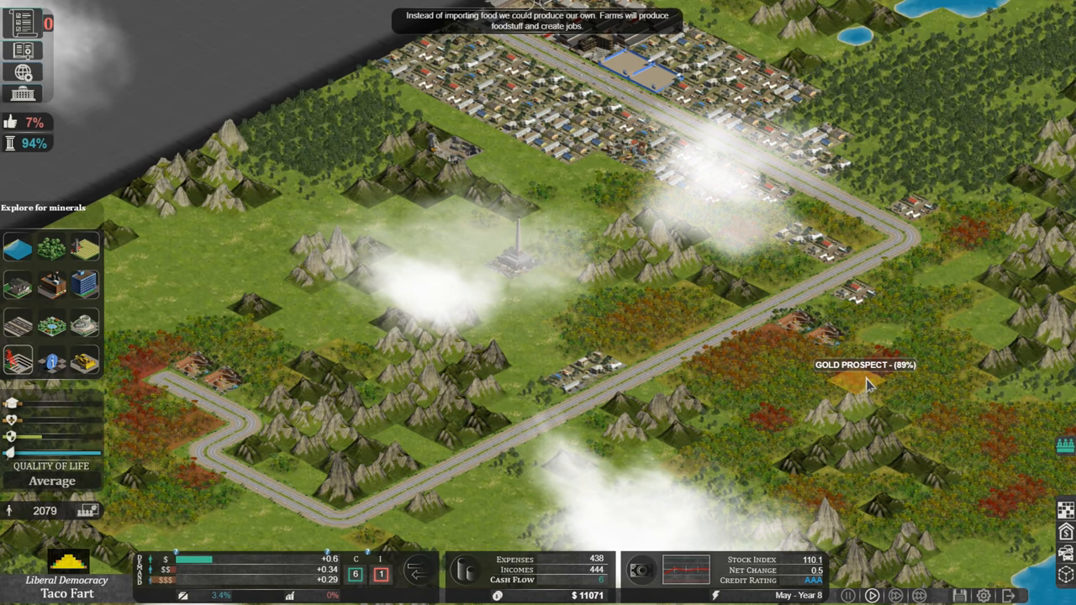
mouse_move(740, 360)
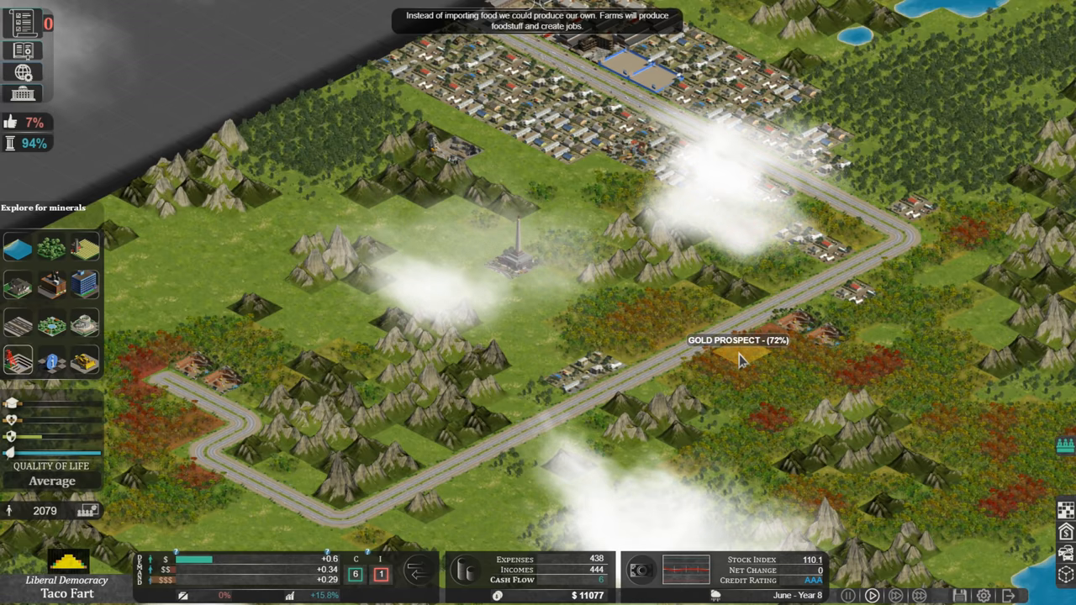
mouse_move(770, 429)
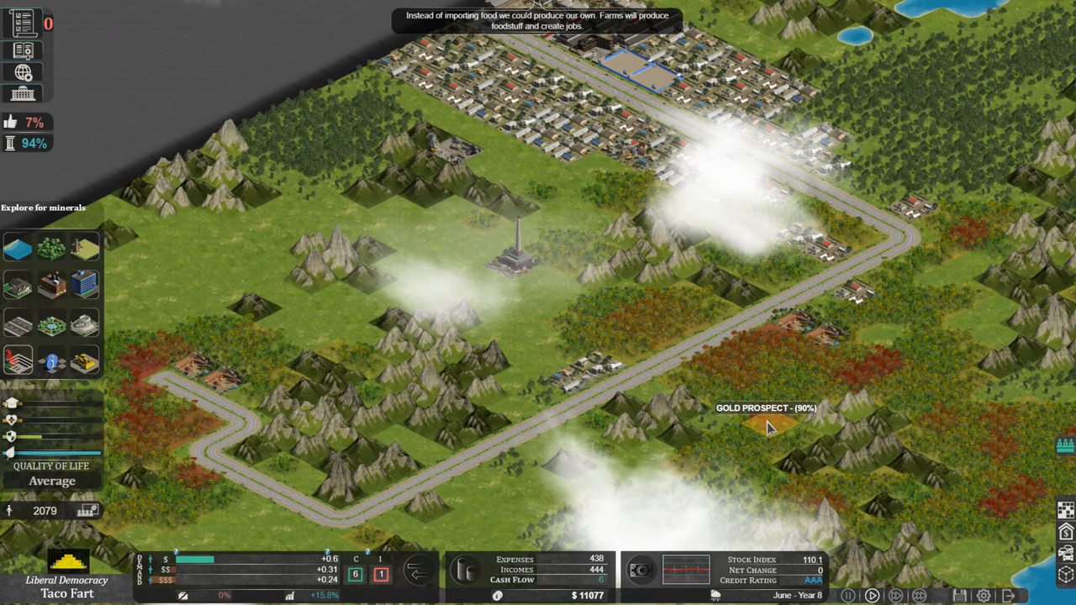
mouse_move(635, 332)
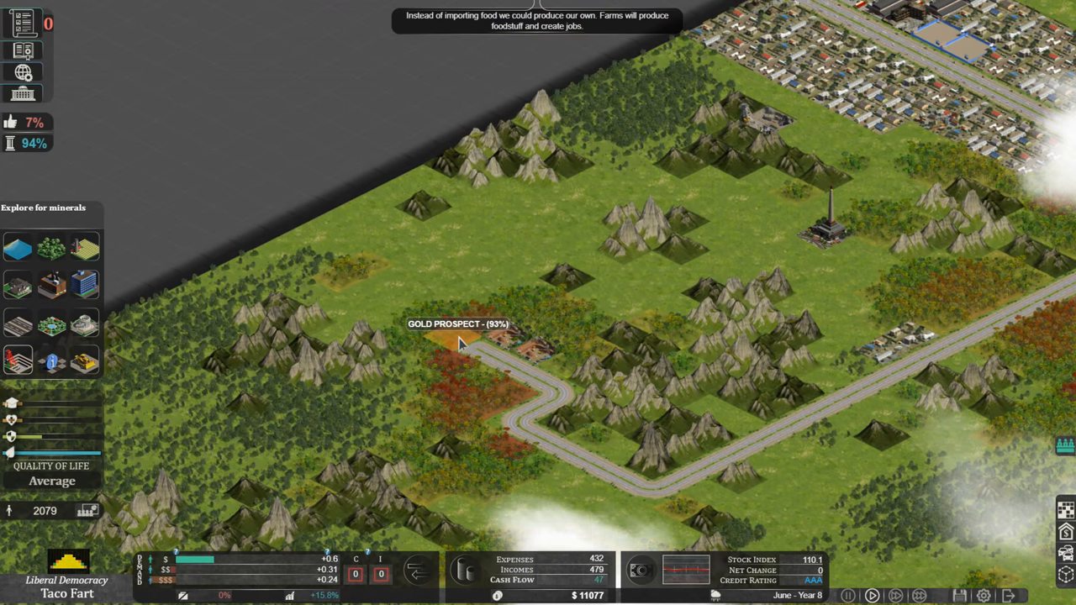
mouse_move(457, 393)
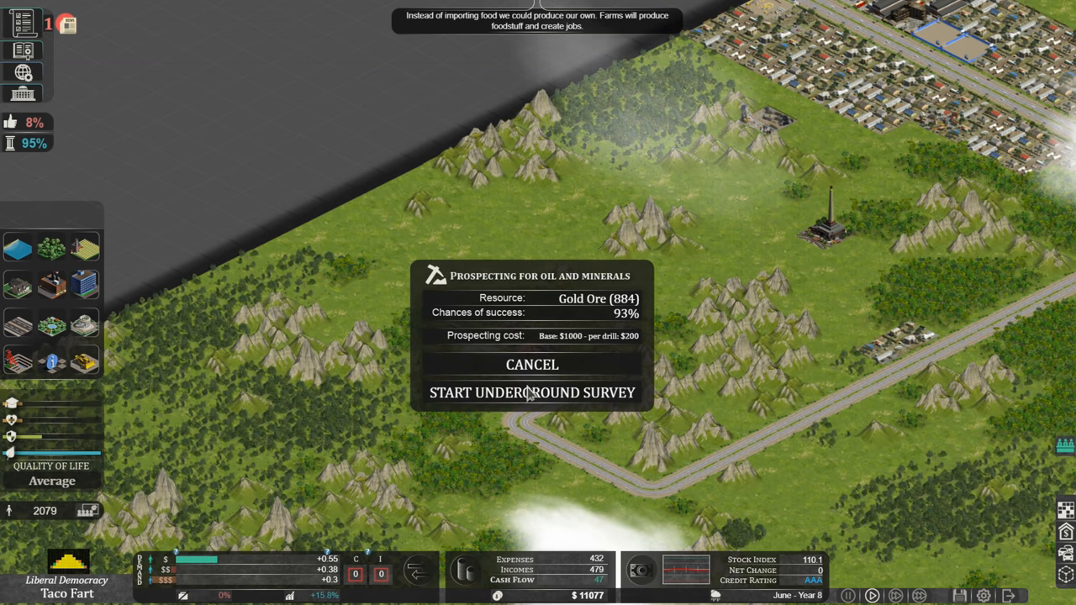
Start the underground survey and drill the gold ore deposit to completion
click(532, 392)
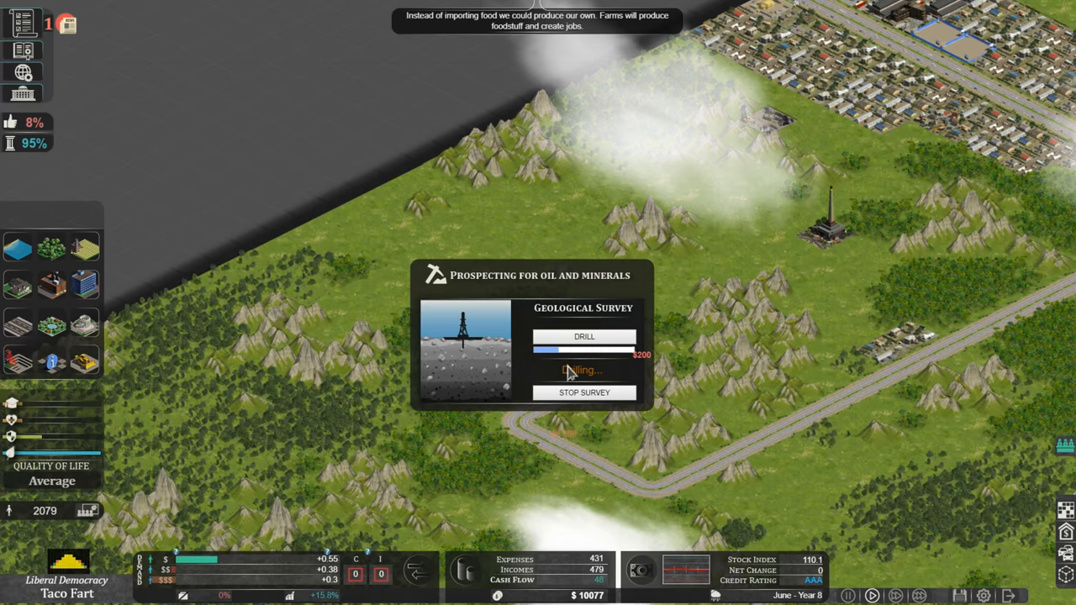
click(584, 393)
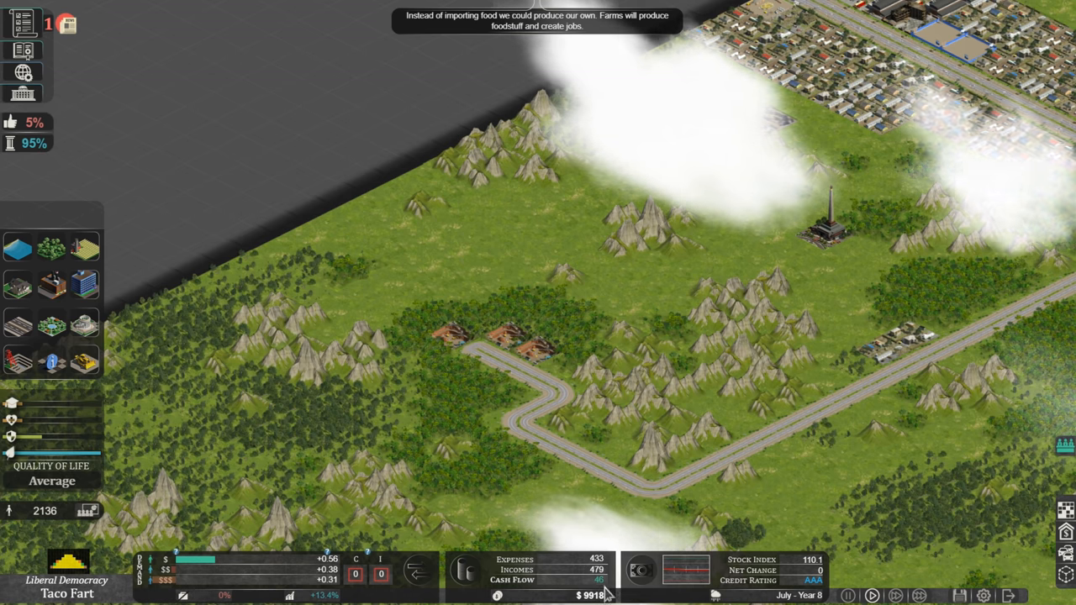
mouse_move(23, 23)
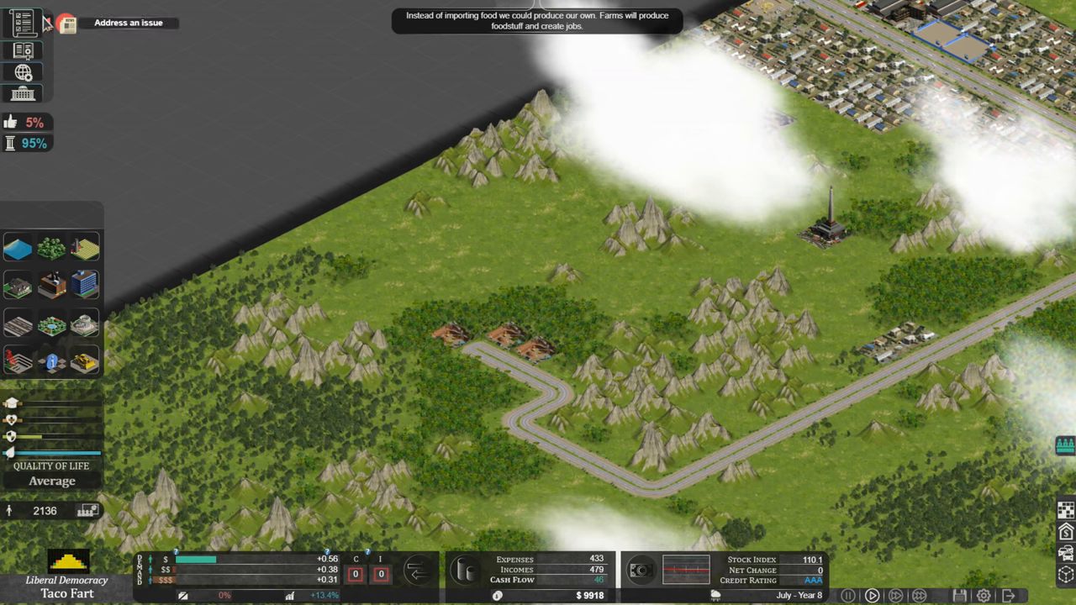
From the pending issue, approve 'All genomics experiments are prohibited' and close the report
click(66, 22)
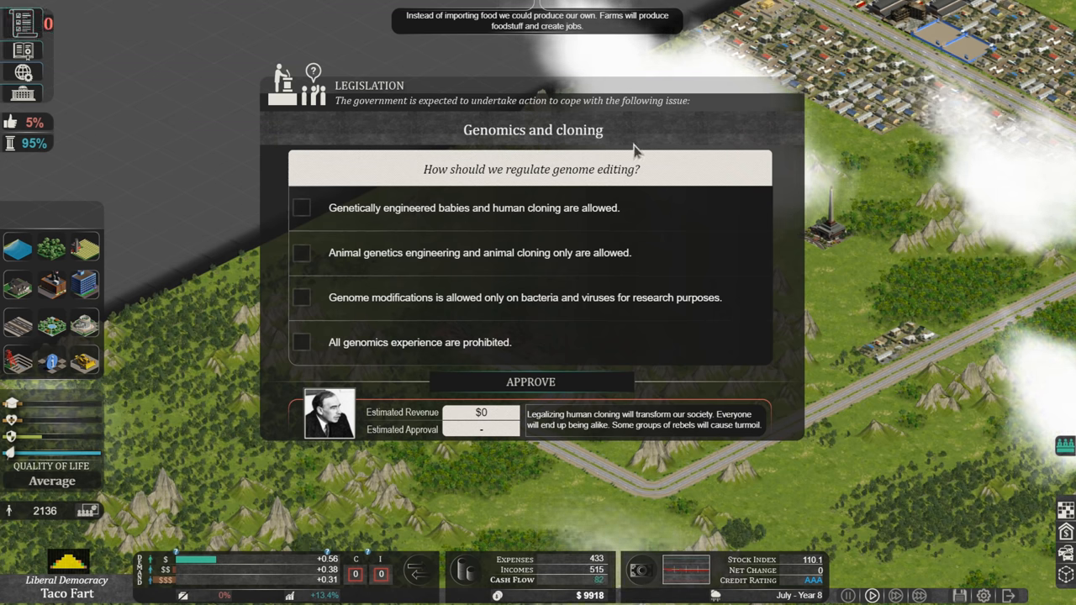
mouse_move(578, 183)
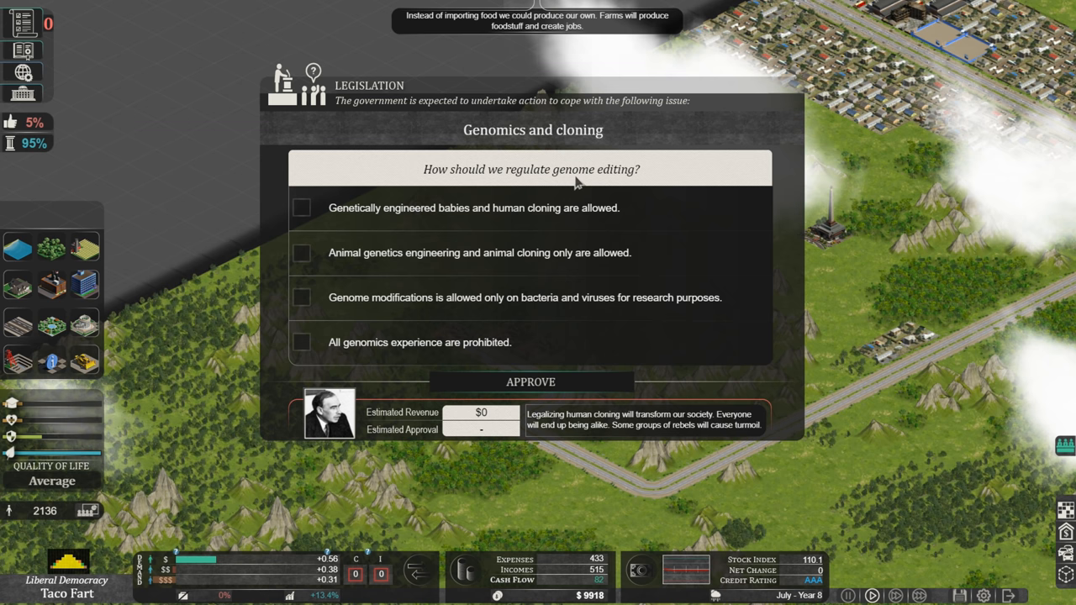
mouse_move(504, 180)
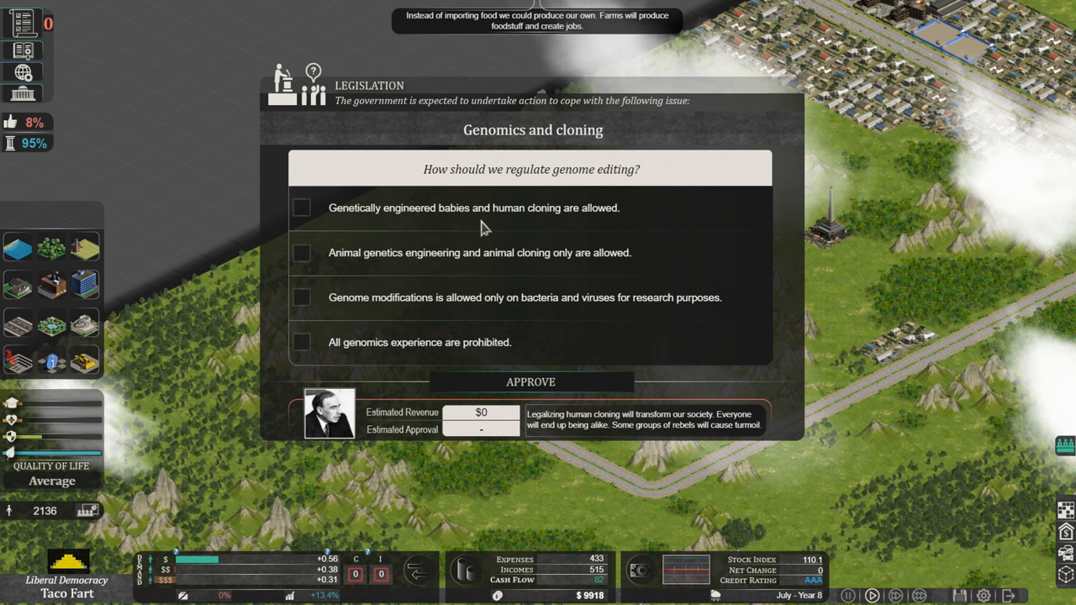
mouse_move(300, 261)
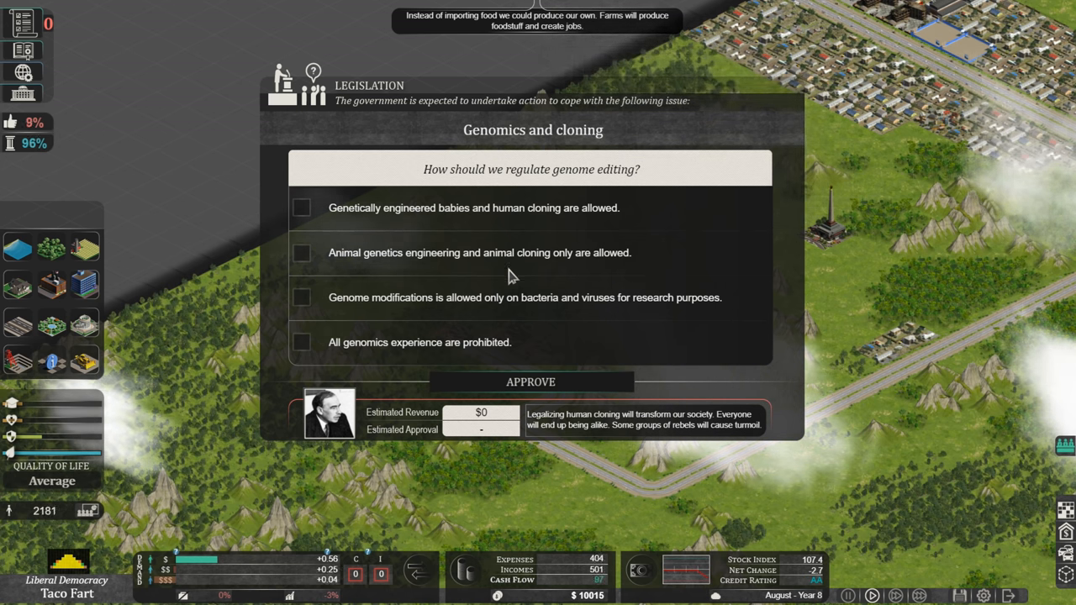
mouse_move(477, 318)
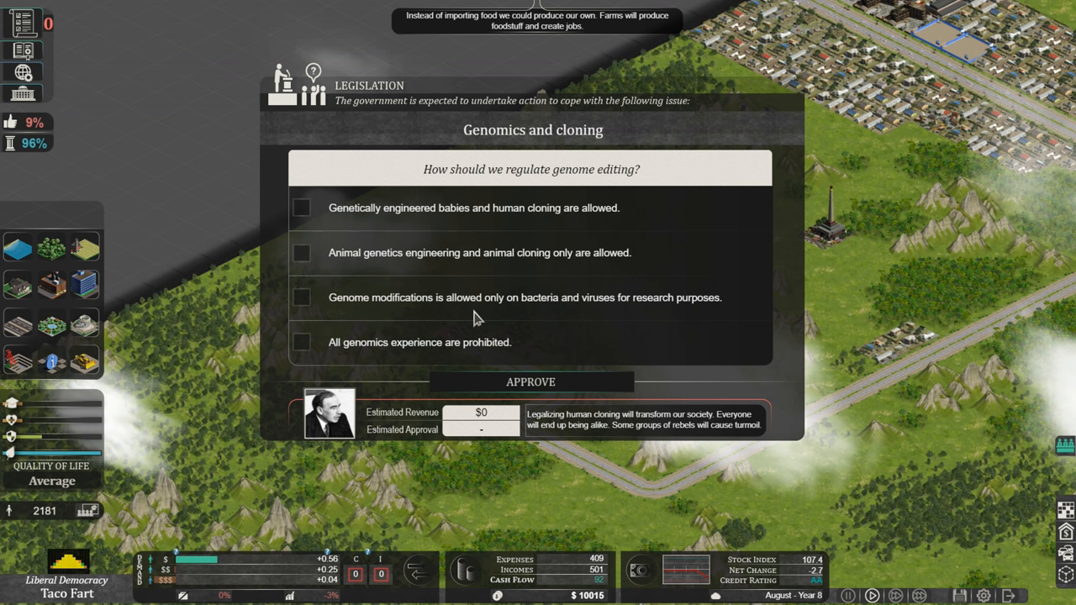
mouse_move(679, 313)
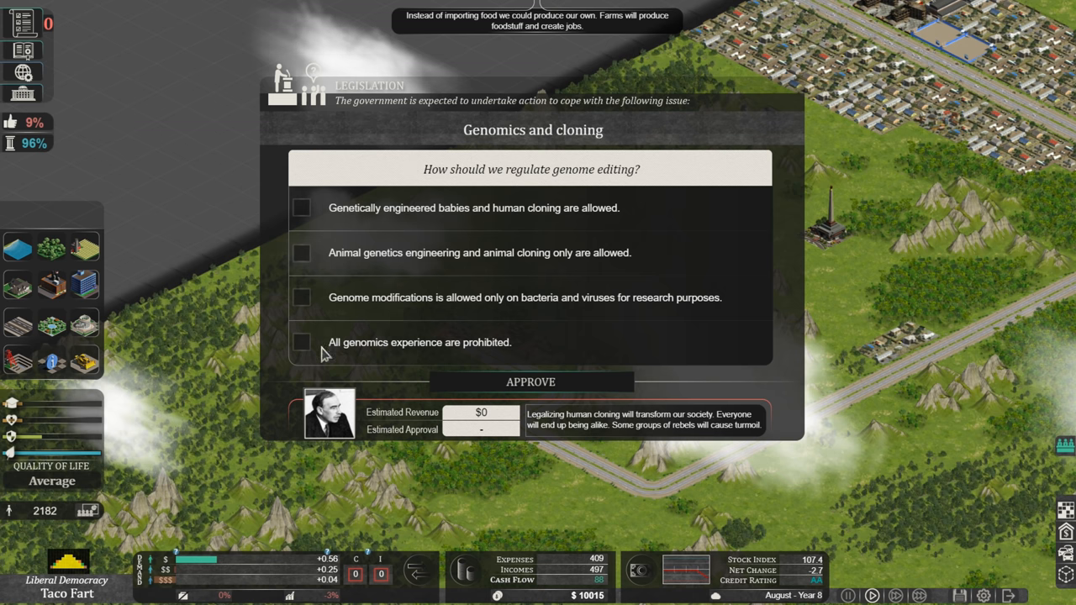
mouse_move(366, 359)
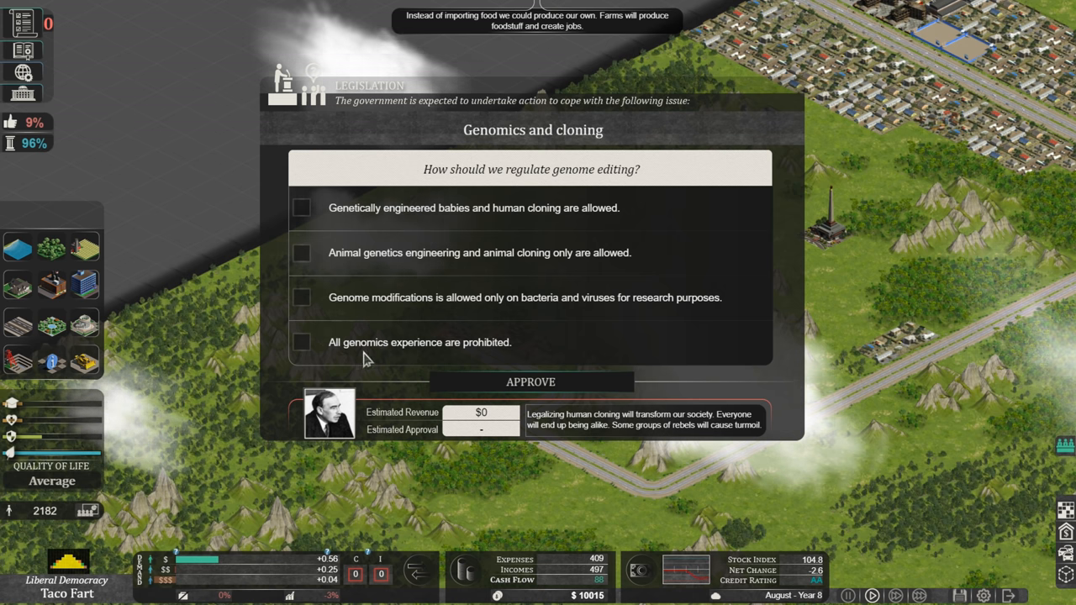
mouse_move(466, 360)
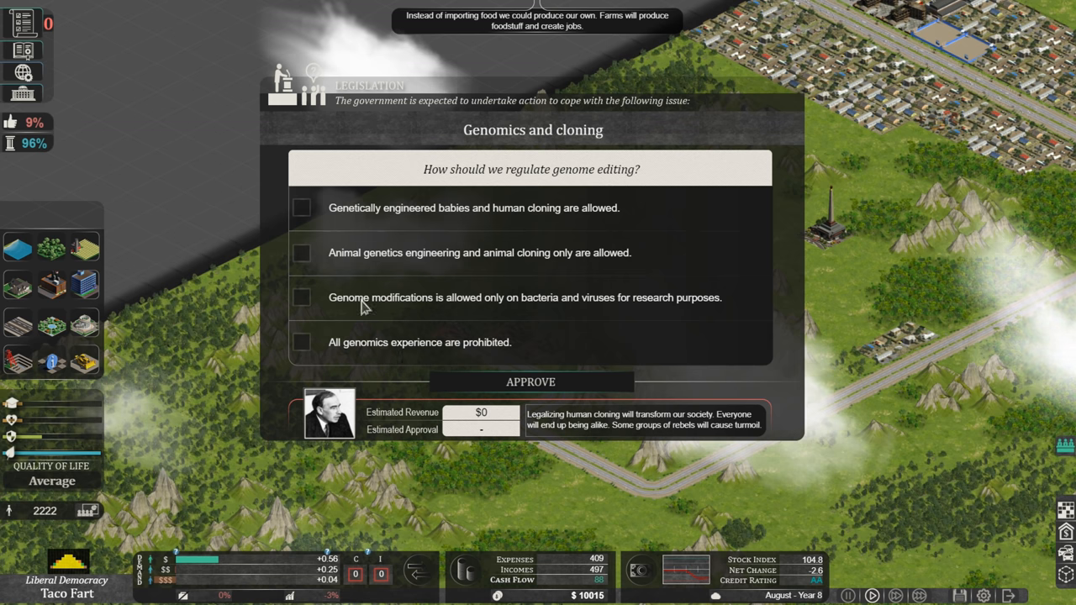
mouse_move(384, 355)
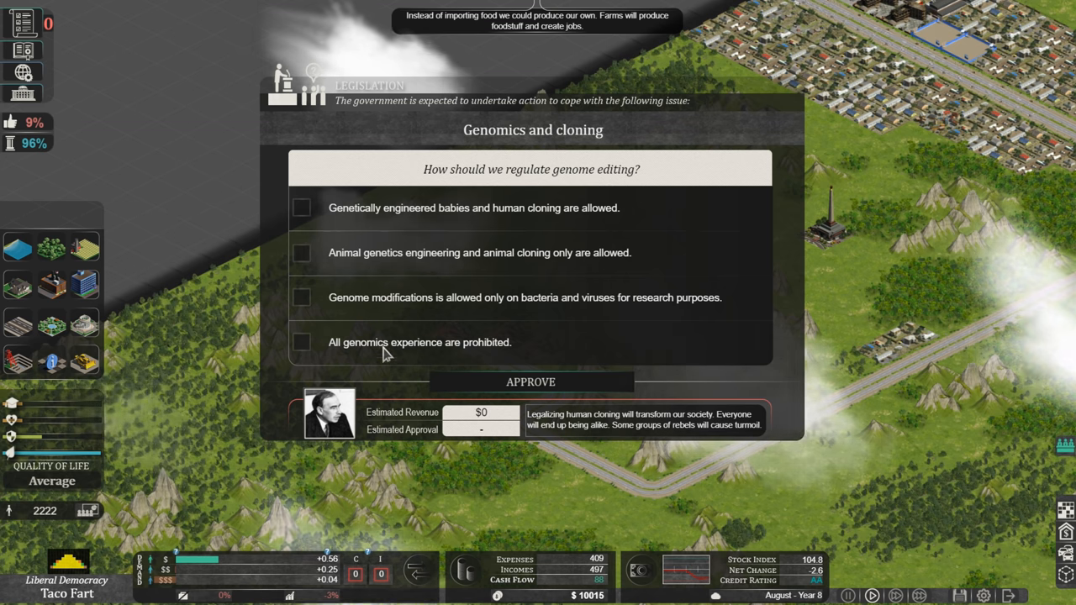
mouse_move(507, 357)
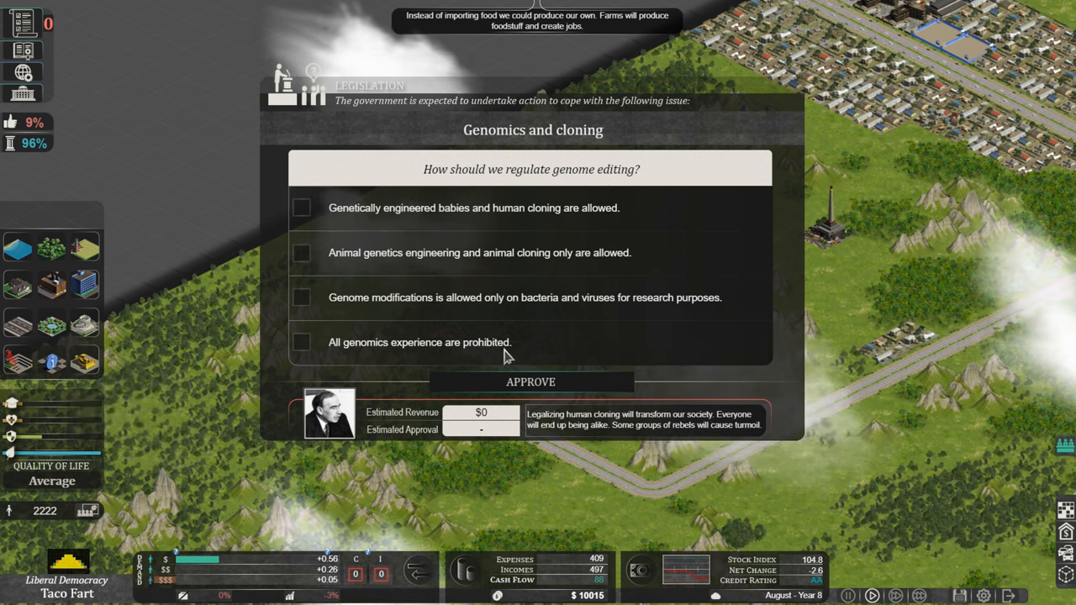
click(301, 343)
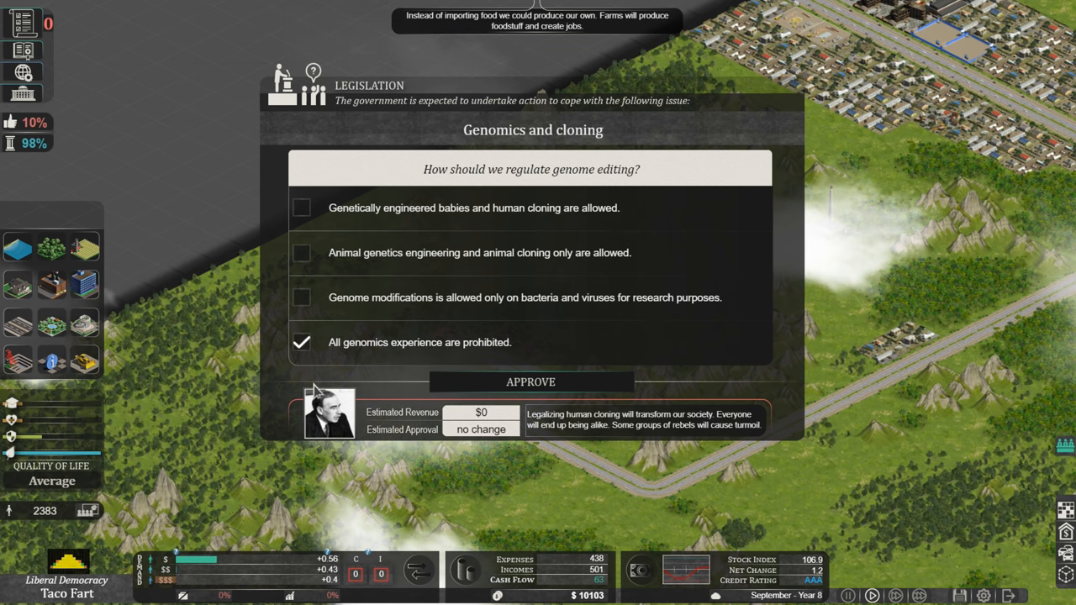
click(531, 382)
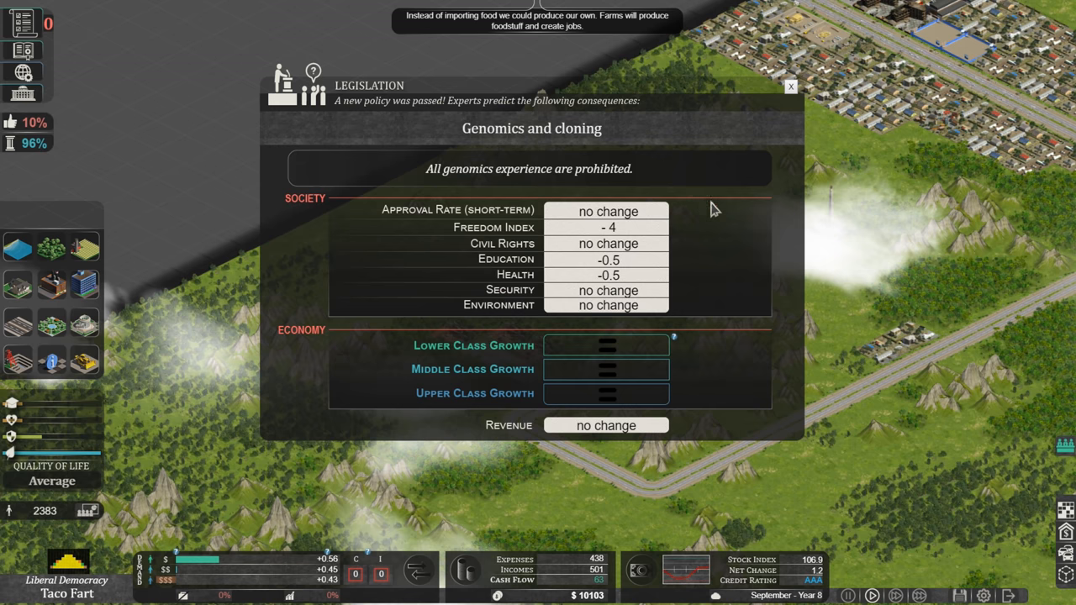
click(791, 86)
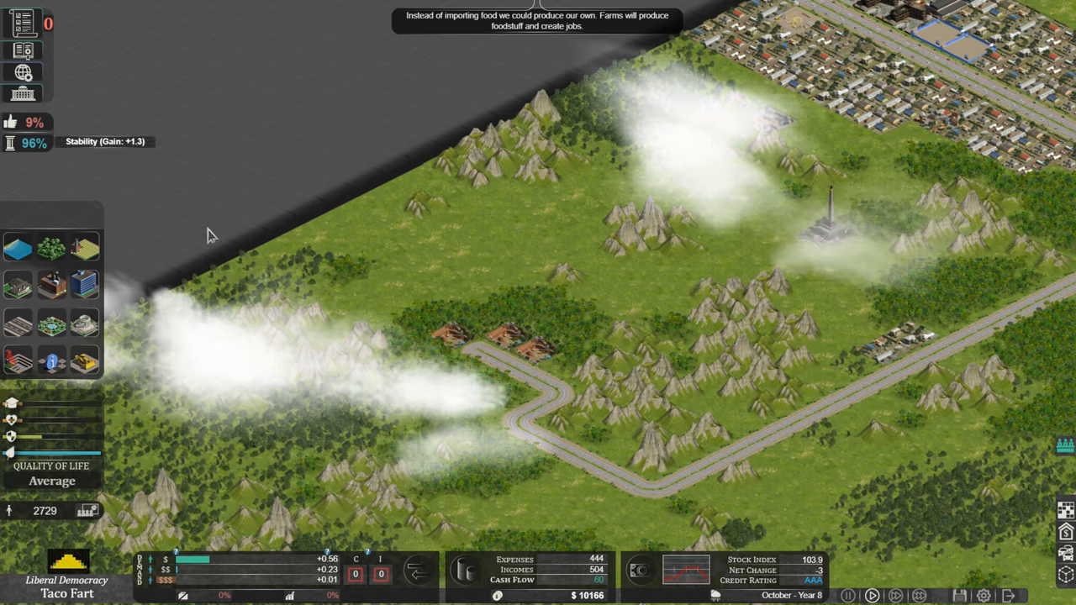
mouse_move(845, 337)
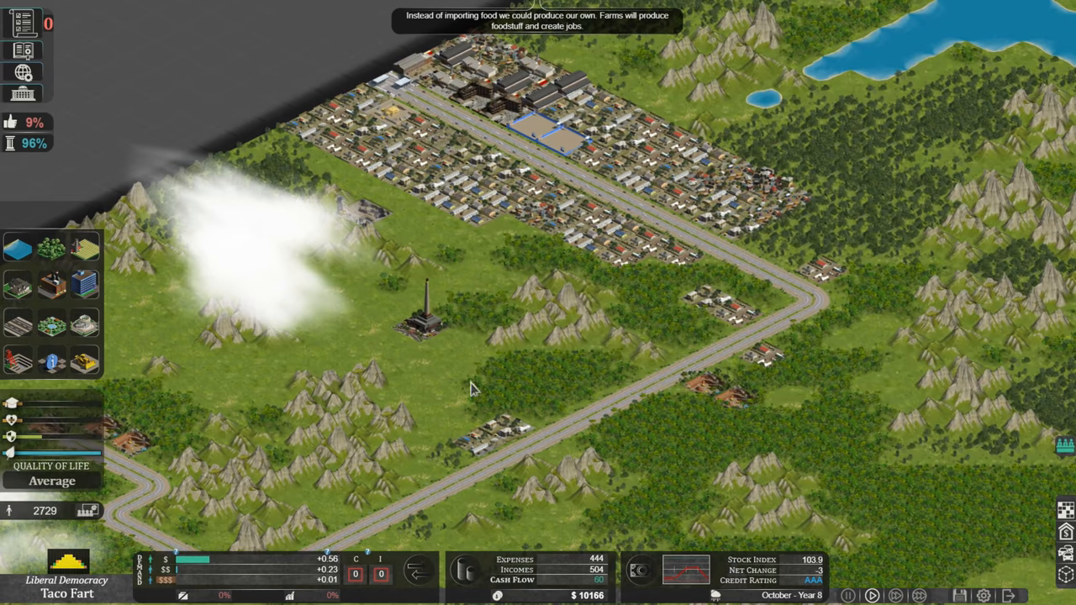
mouse_move(681, 217)
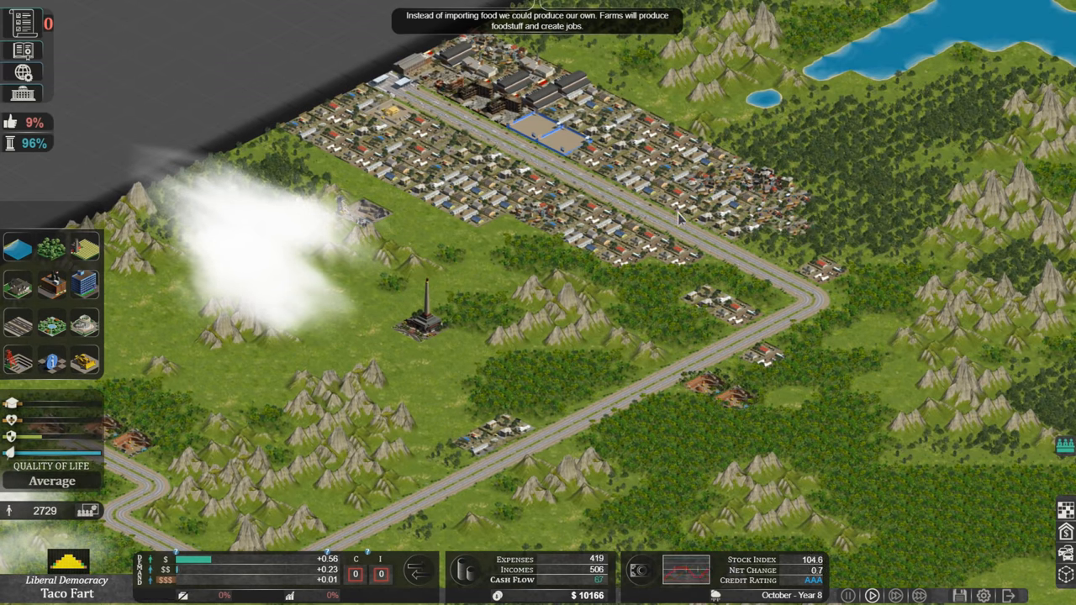
mouse_move(236, 365)
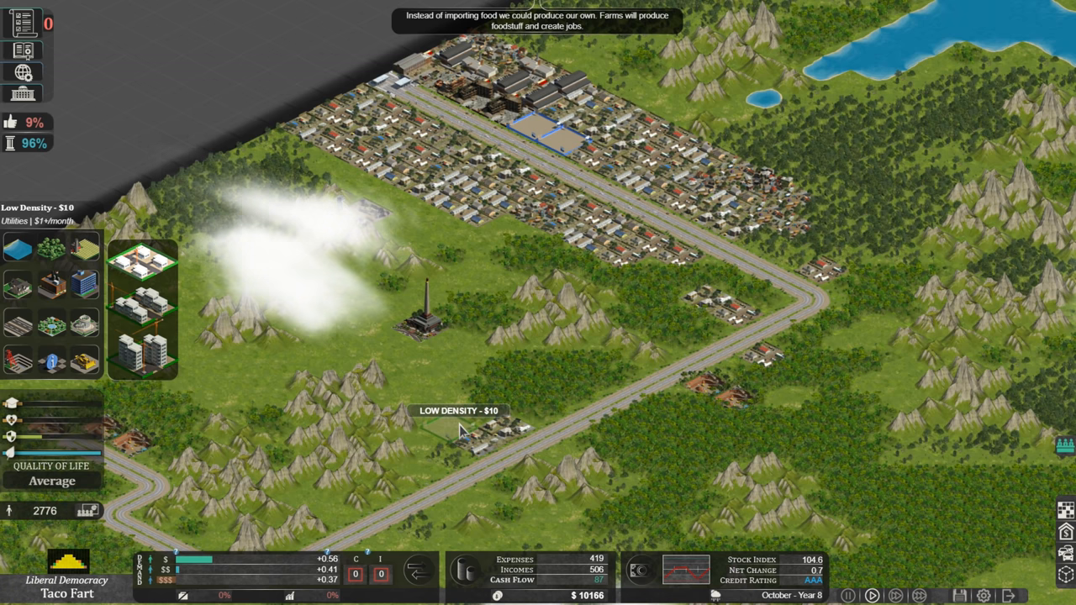
mouse_move(622, 354)
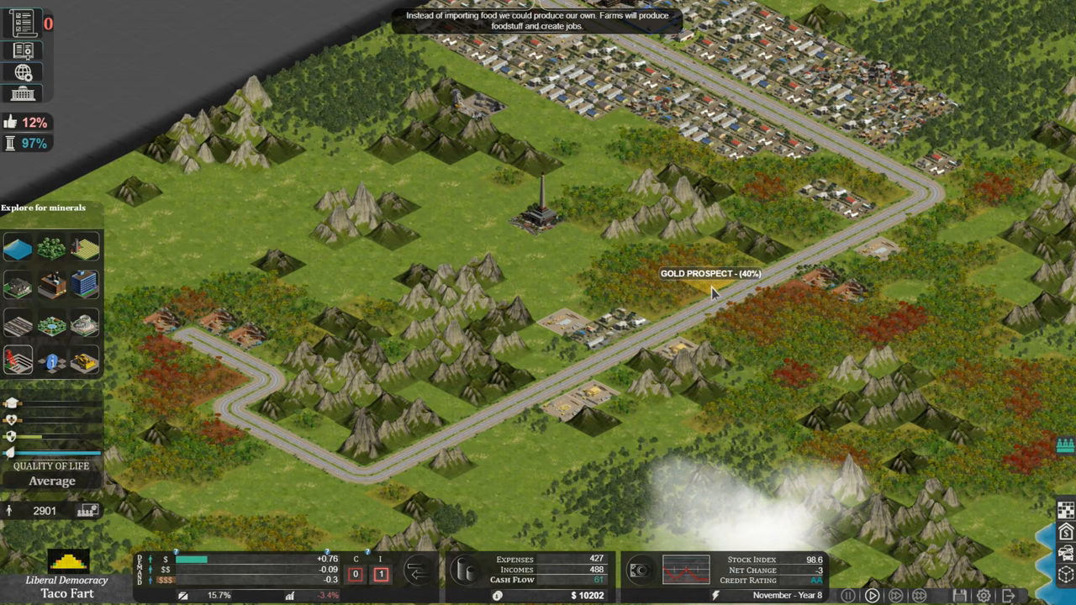
mouse_move(769, 259)
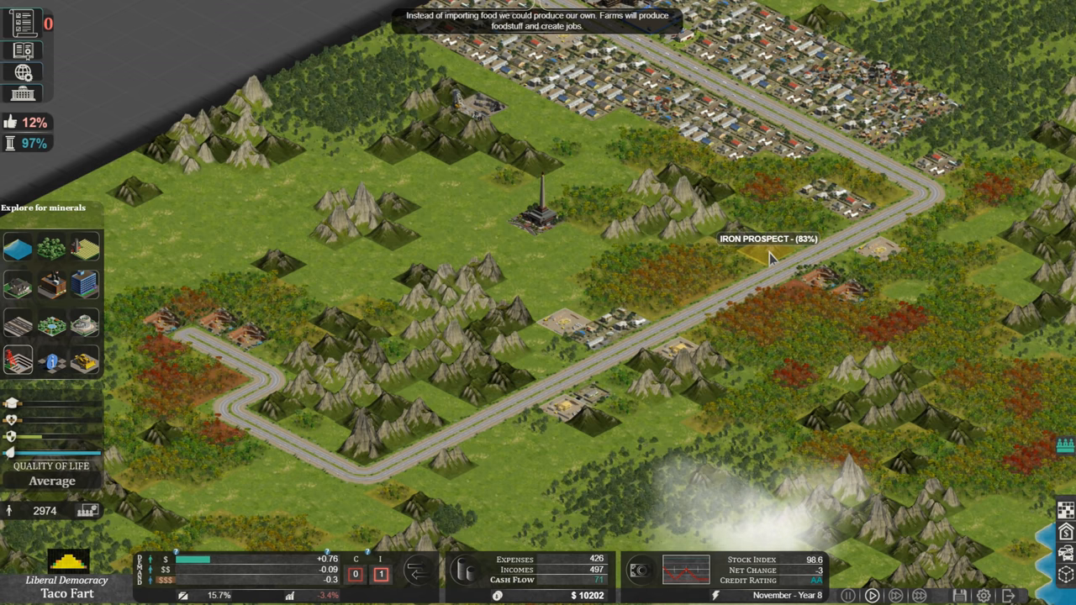
mouse_move(742, 248)
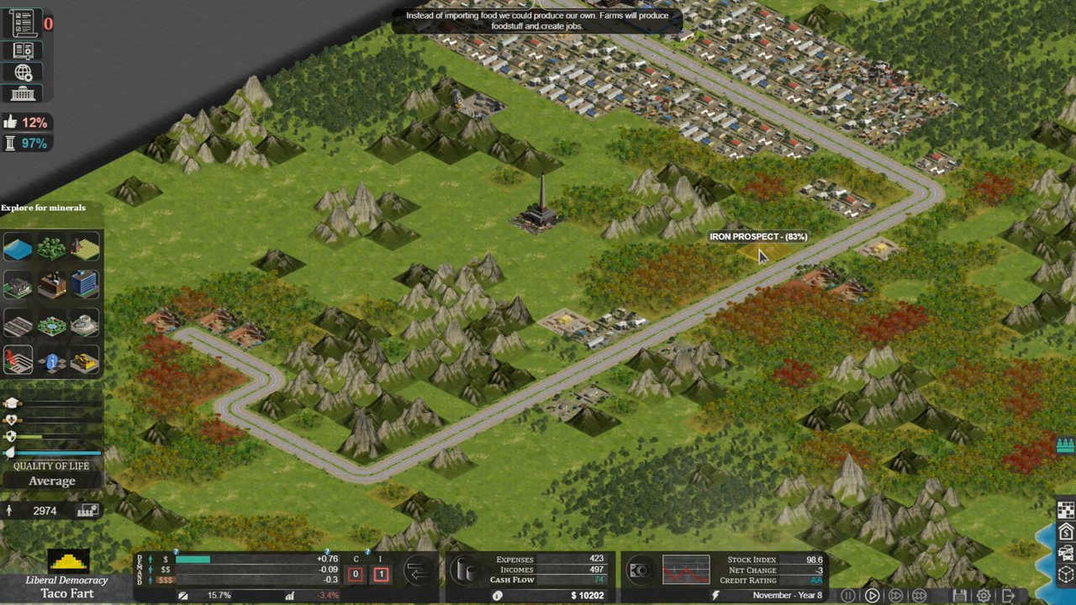
Select the Iron Prospect marker east of the monument and start its underground survey
click(756, 256)
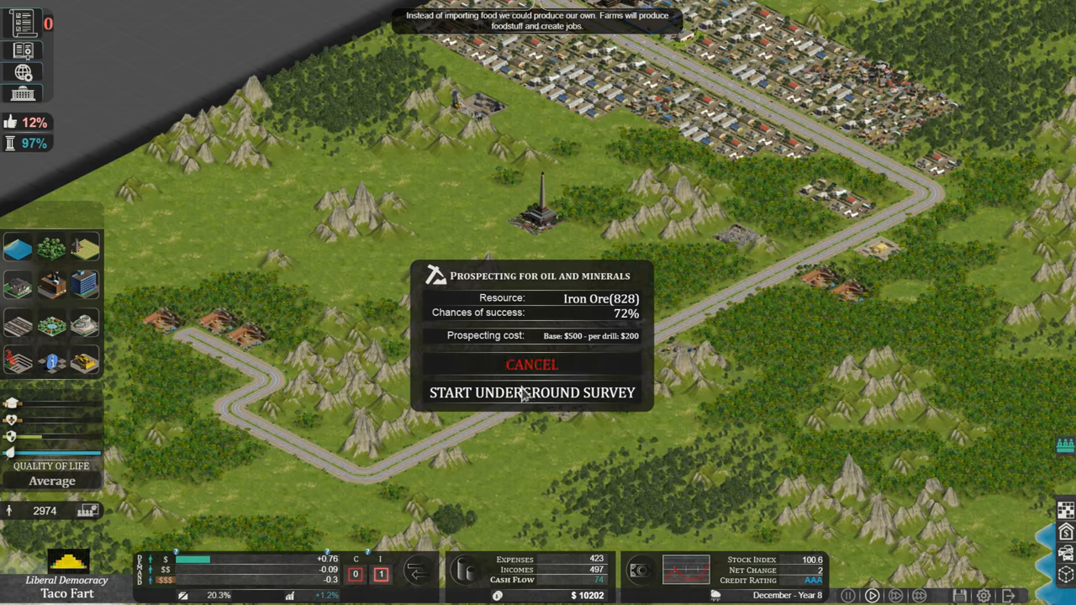
click(532, 392)
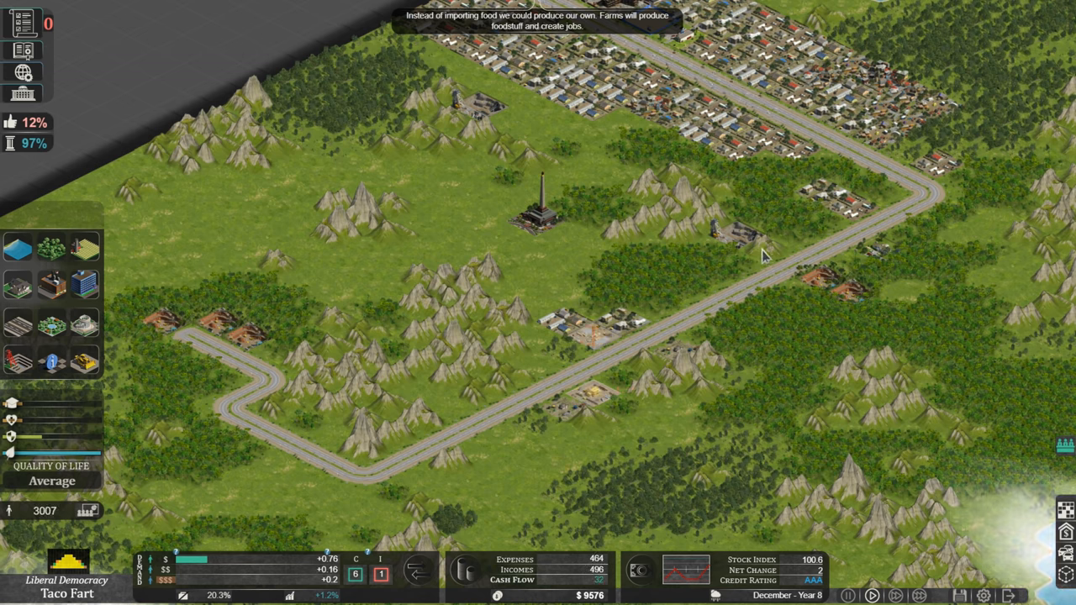
click(24, 92)
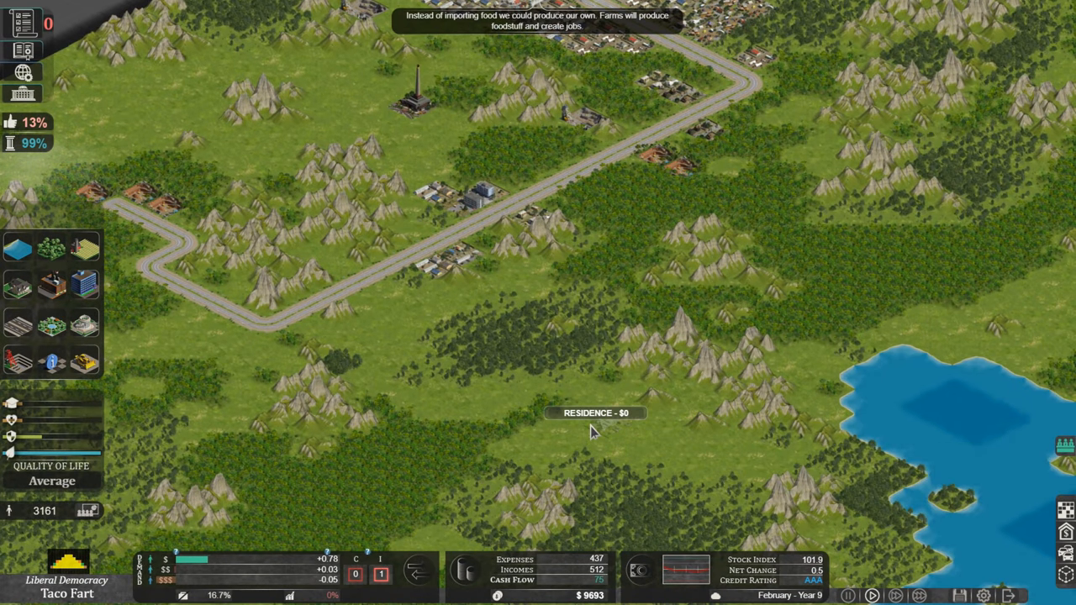
mouse_move(607, 416)
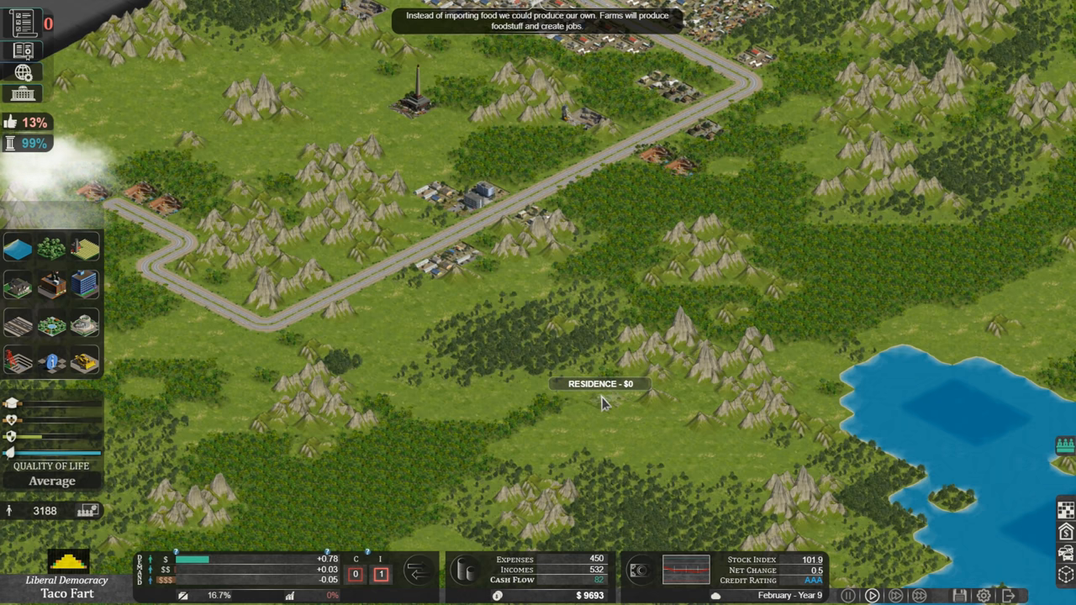
mouse_move(761, 458)
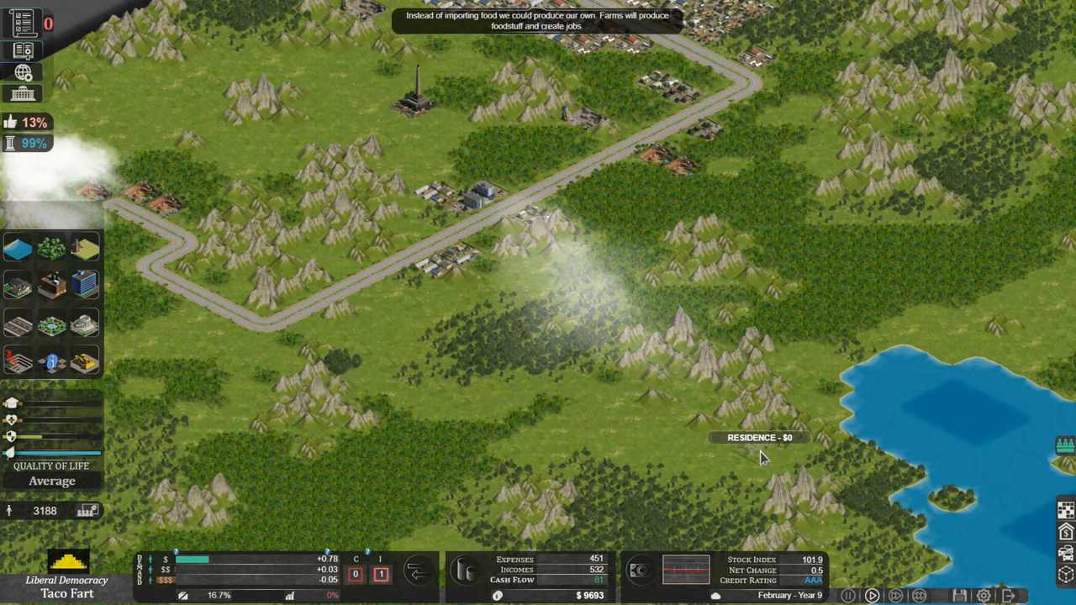
mouse_move(761, 481)
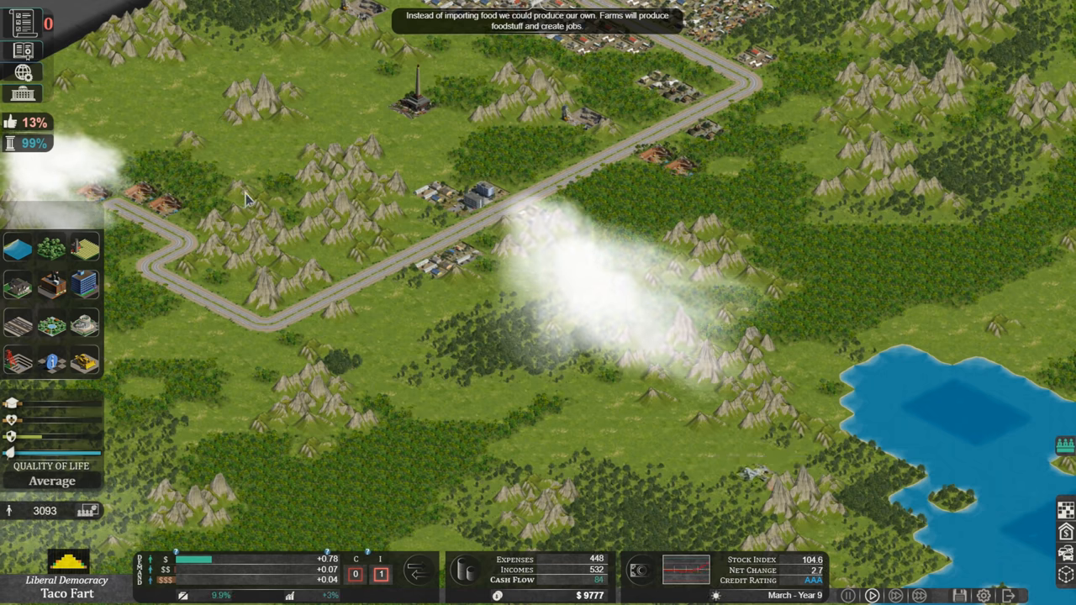
mouse_move(256, 420)
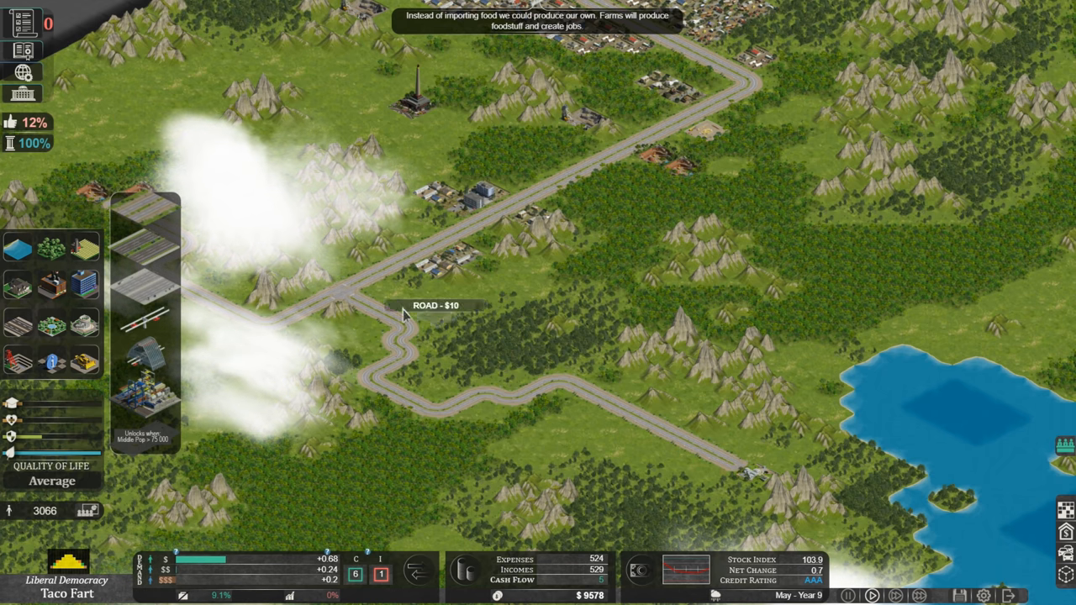
mouse_move(219, 254)
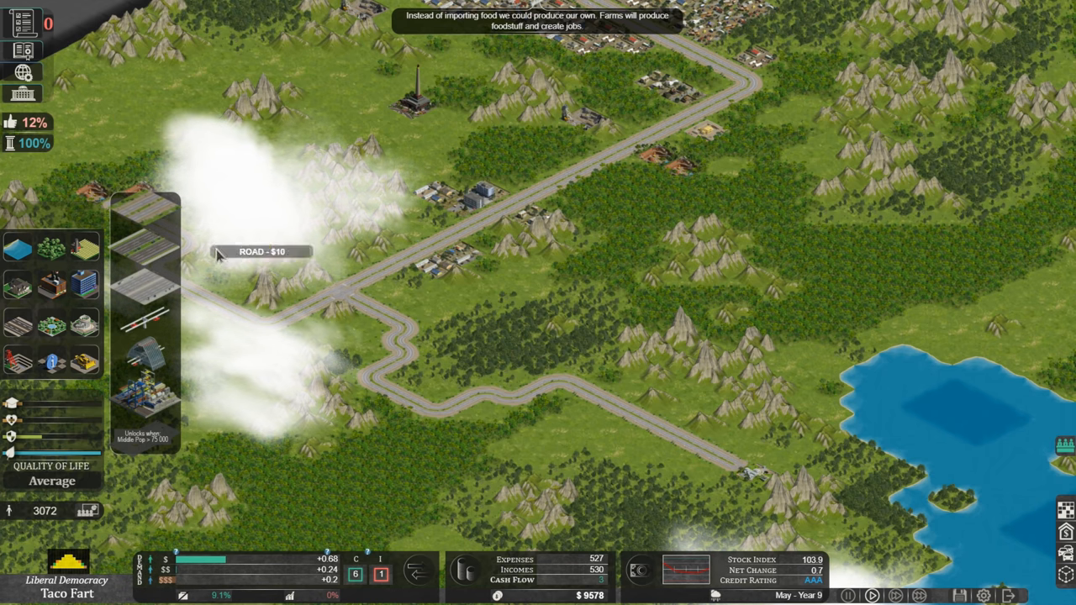
mouse_move(189, 61)
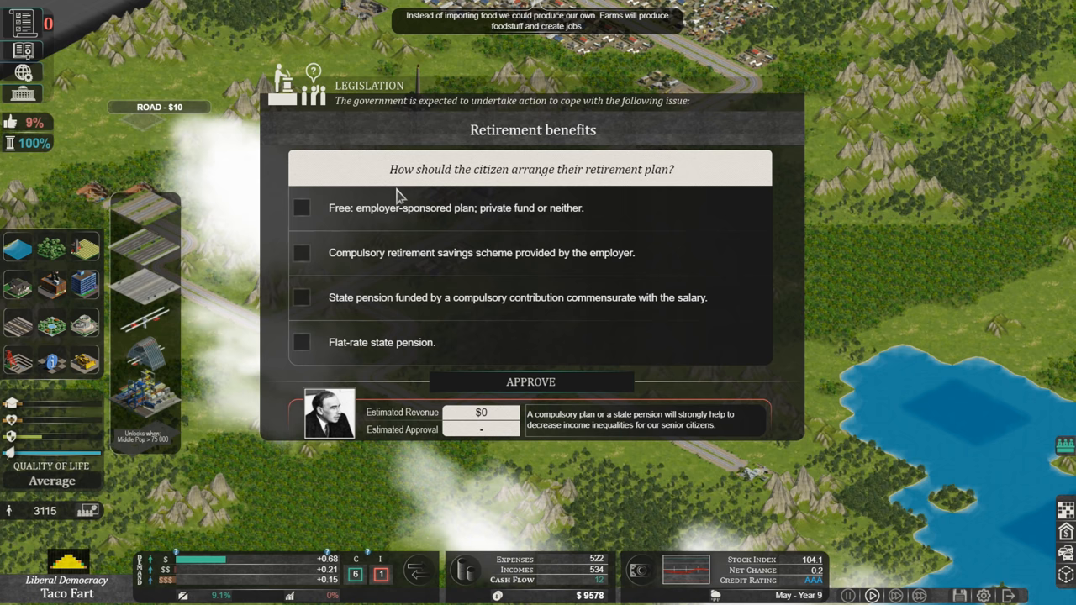
mouse_move(353, 183)
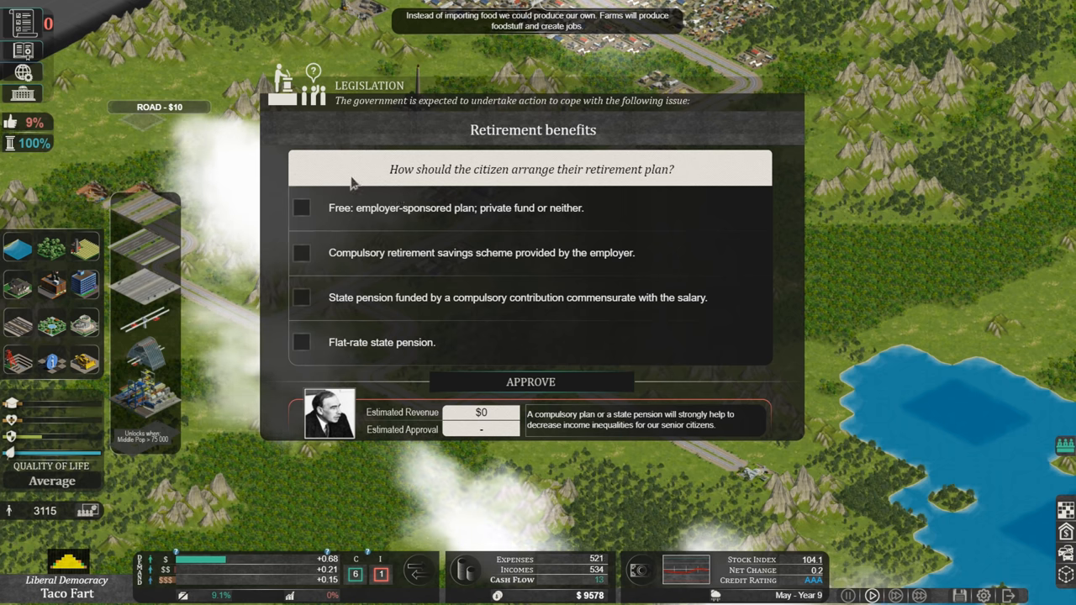
mouse_move(431, 234)
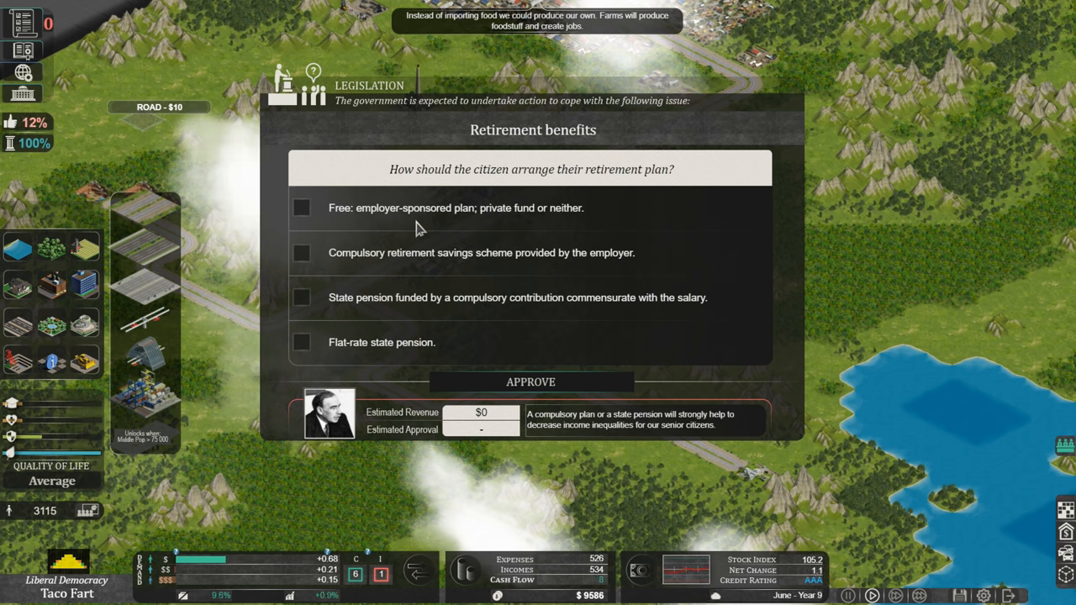
mouse_move(303, 267)
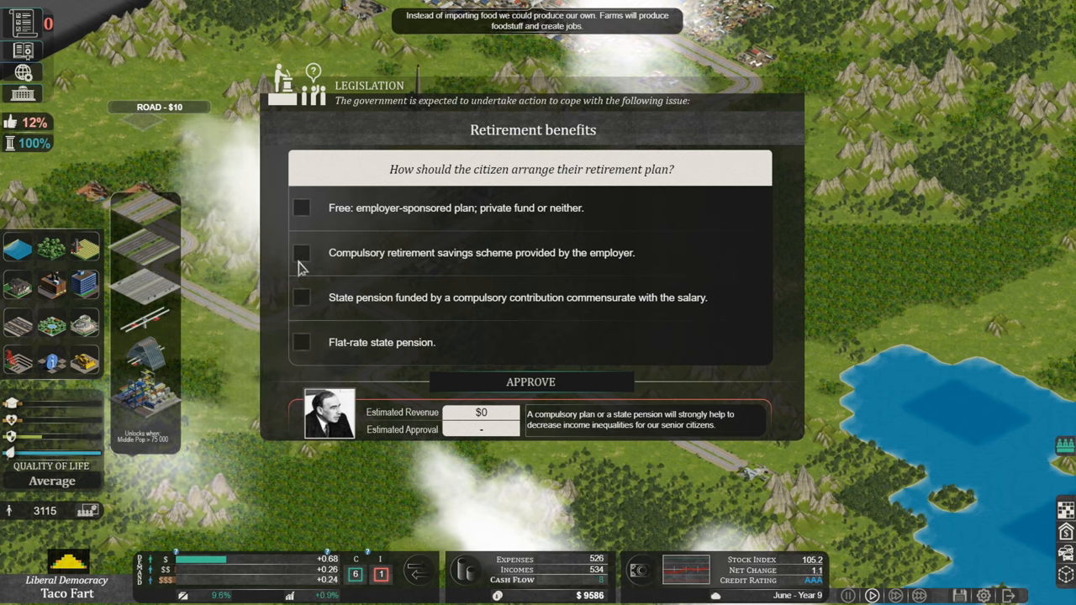
mouse_move(461, 272)
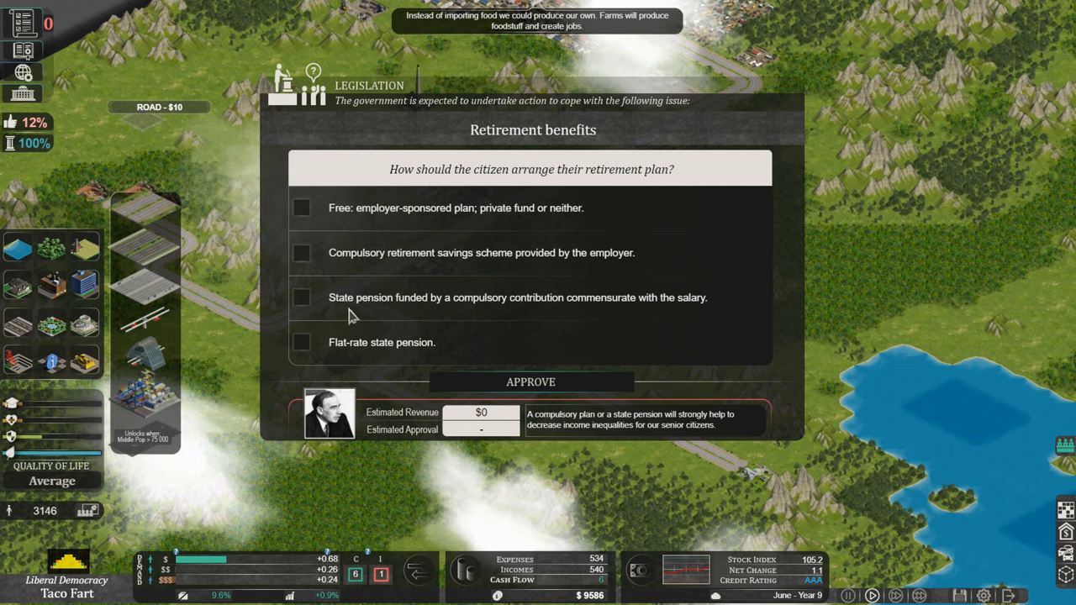
mouse_move(521, 320)
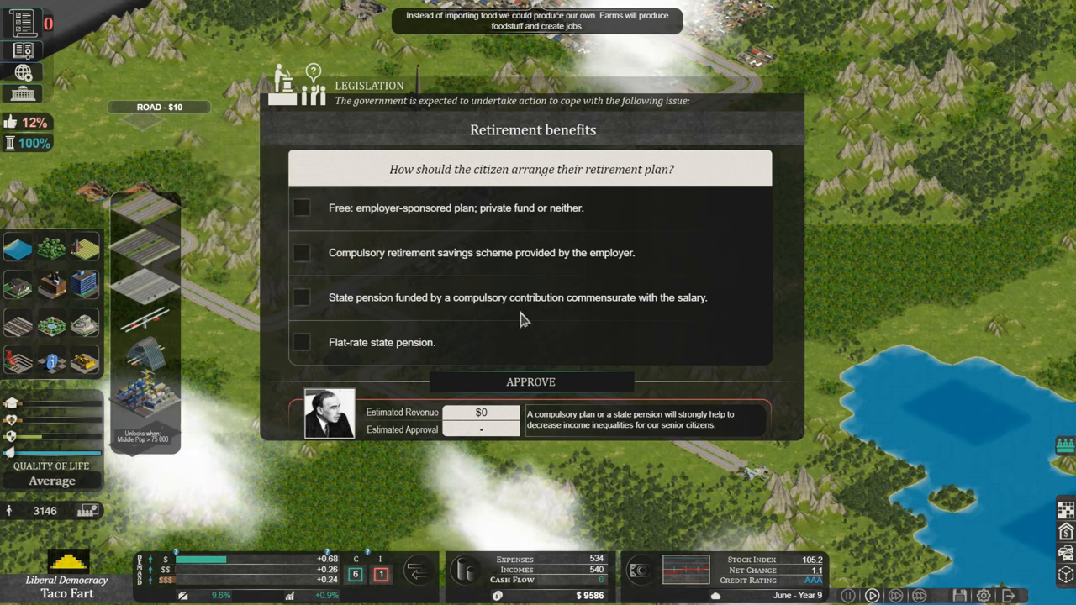
mouse_move(660, 320)
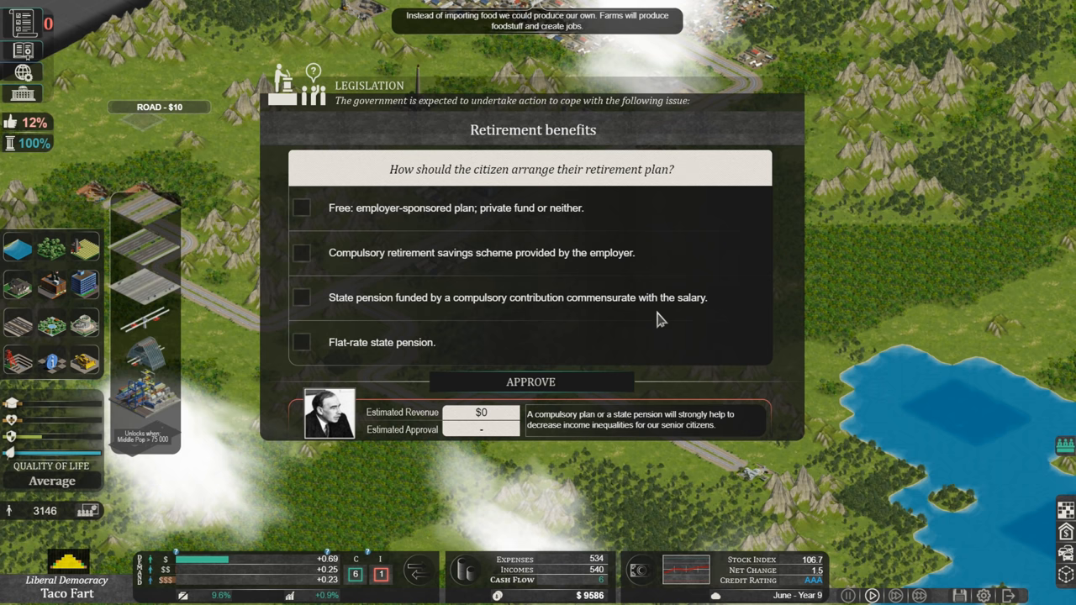
mouse_move(357, 337)
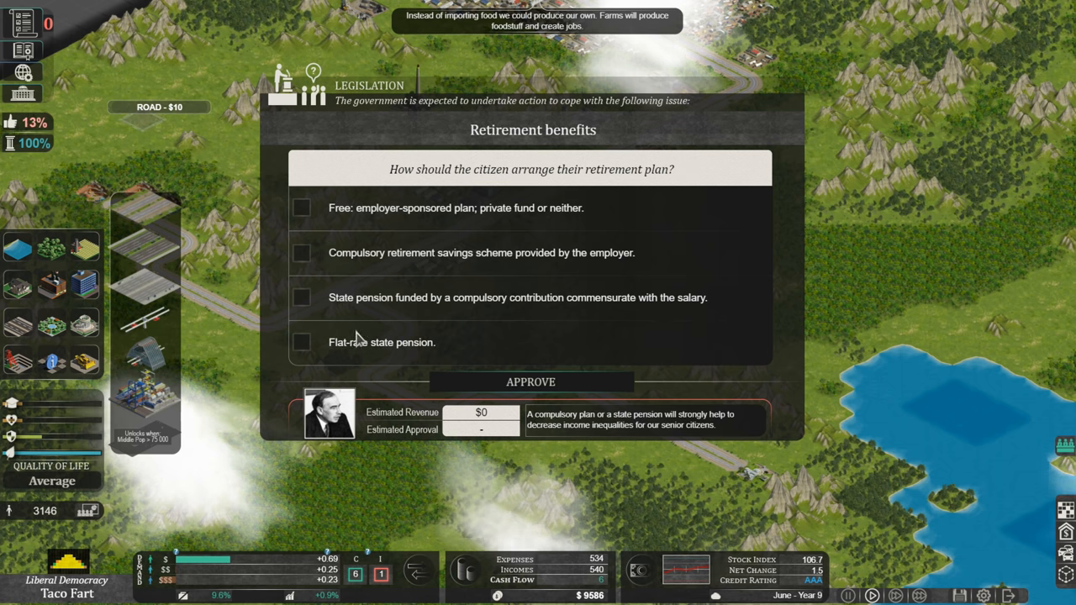
mouse_move(397, 355)
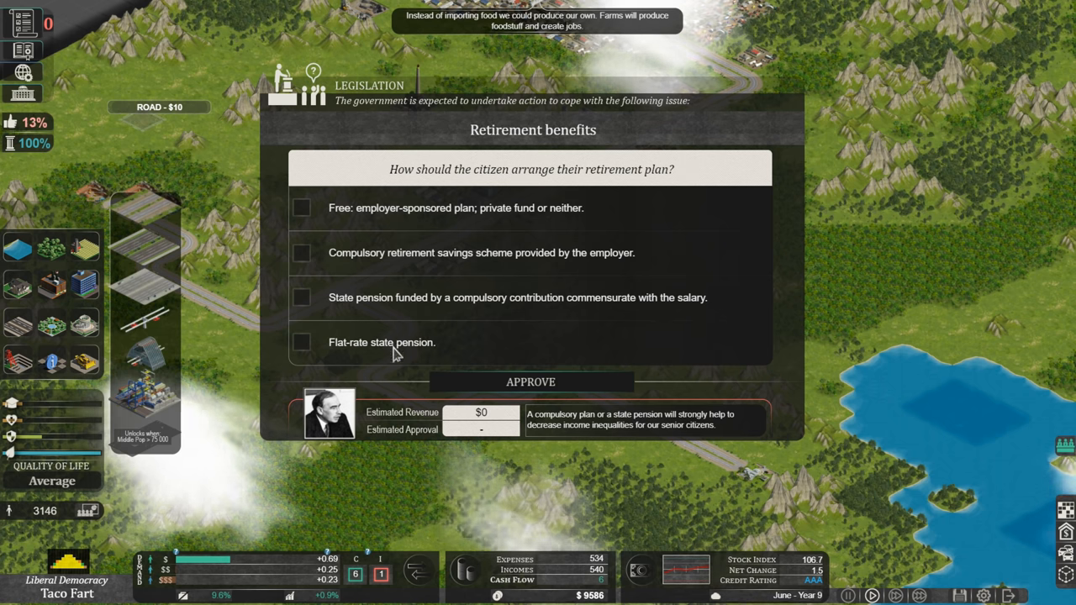
mouse_move(373, 372)
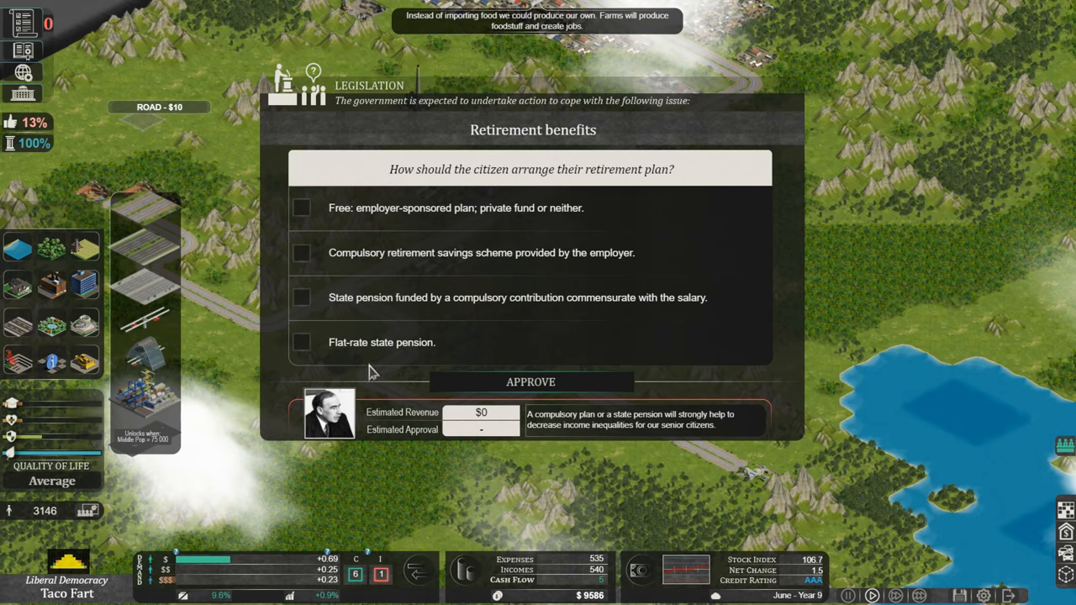
Approve the free employer-sponsored plan retirement option and close the consequences summary
click(301, 342)
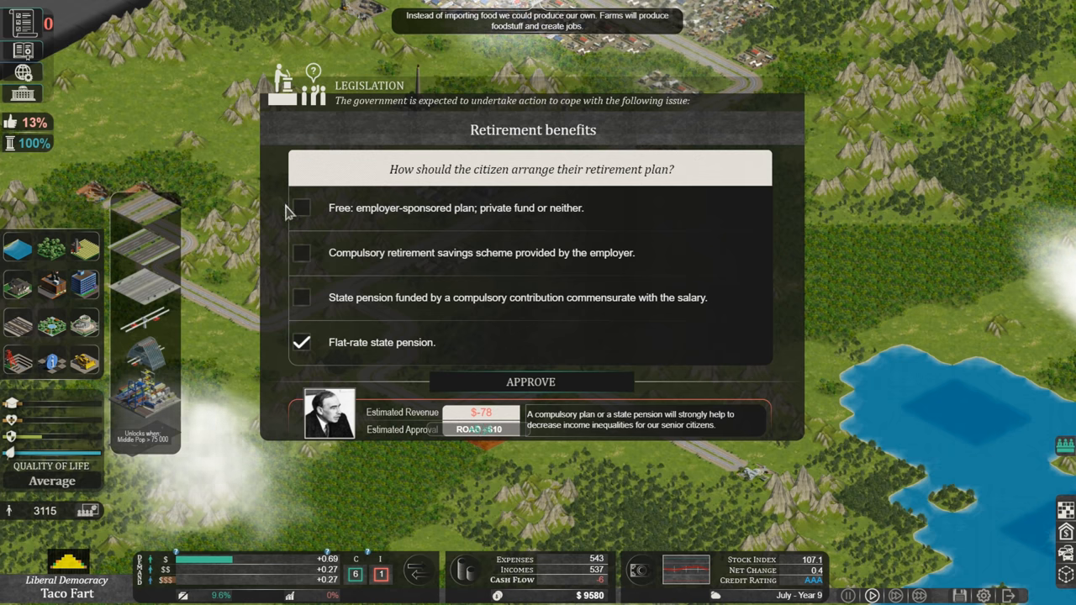
click(301, 208)
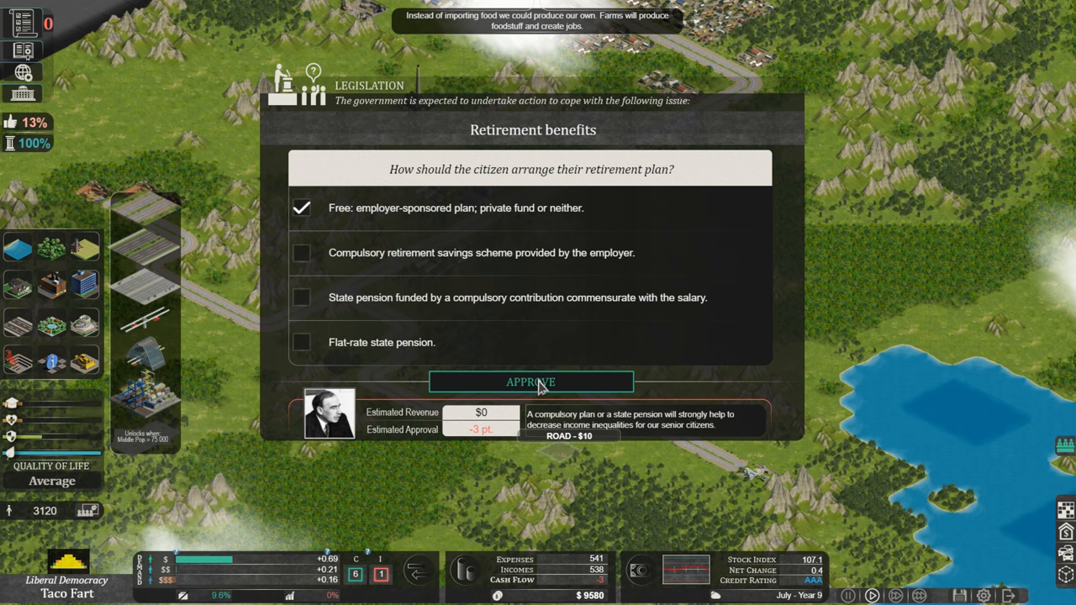
click(531, 382)
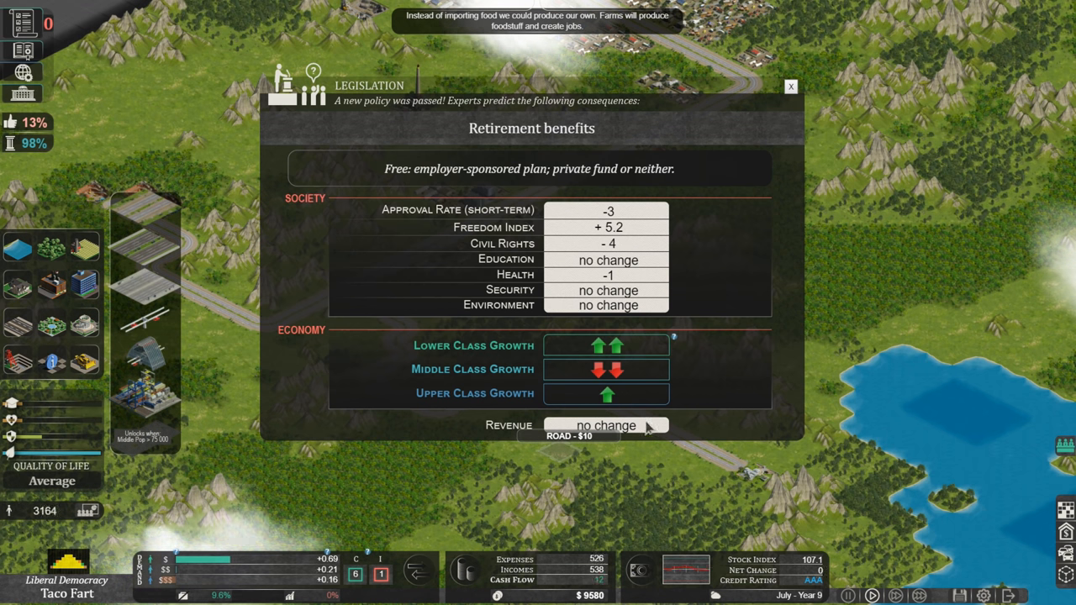
mouse_move(790, 86)
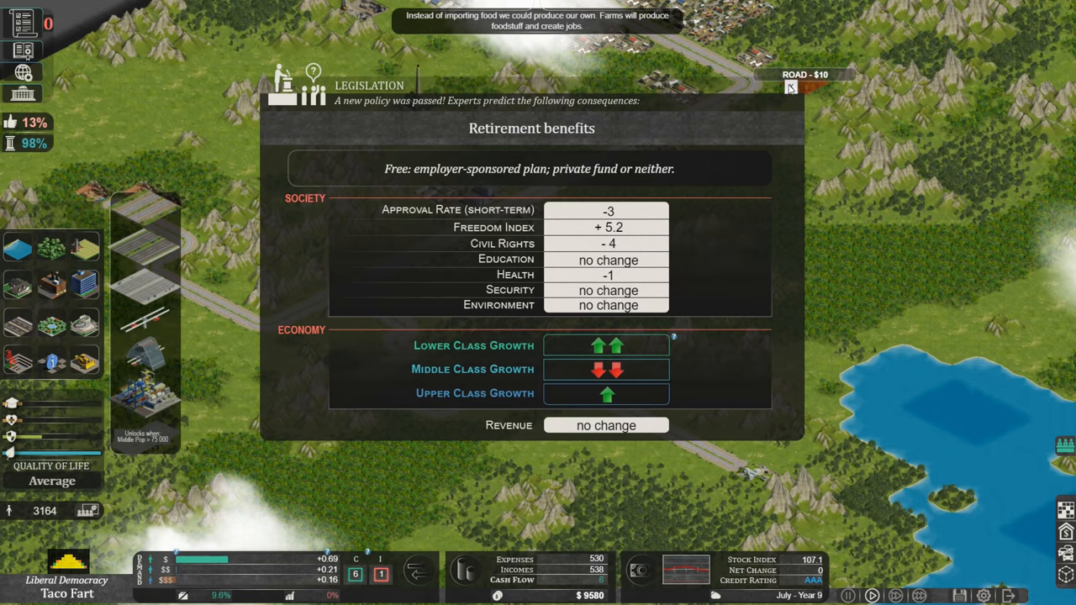
click(789, 86)
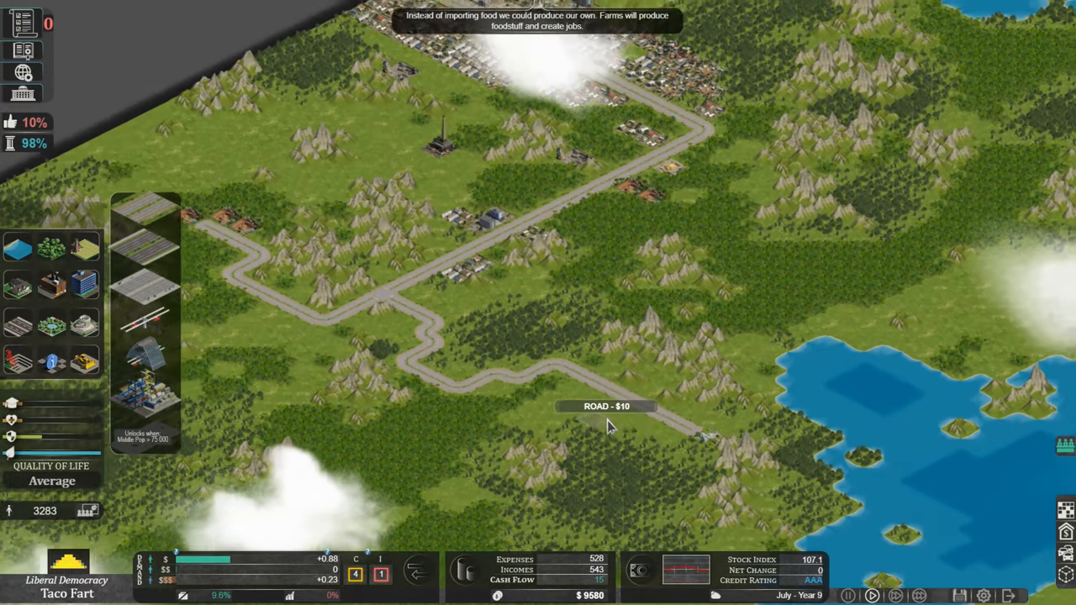
Pan the map to centre on the dense northern town and its main road
drag(610, 425, 429, 454)
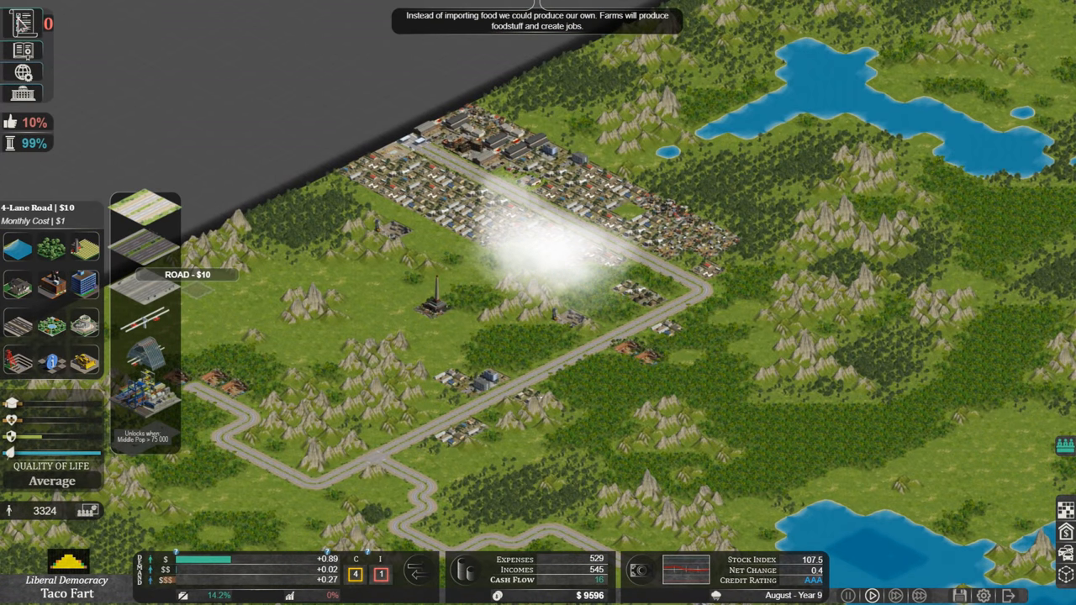
mouse_move(12, 122)
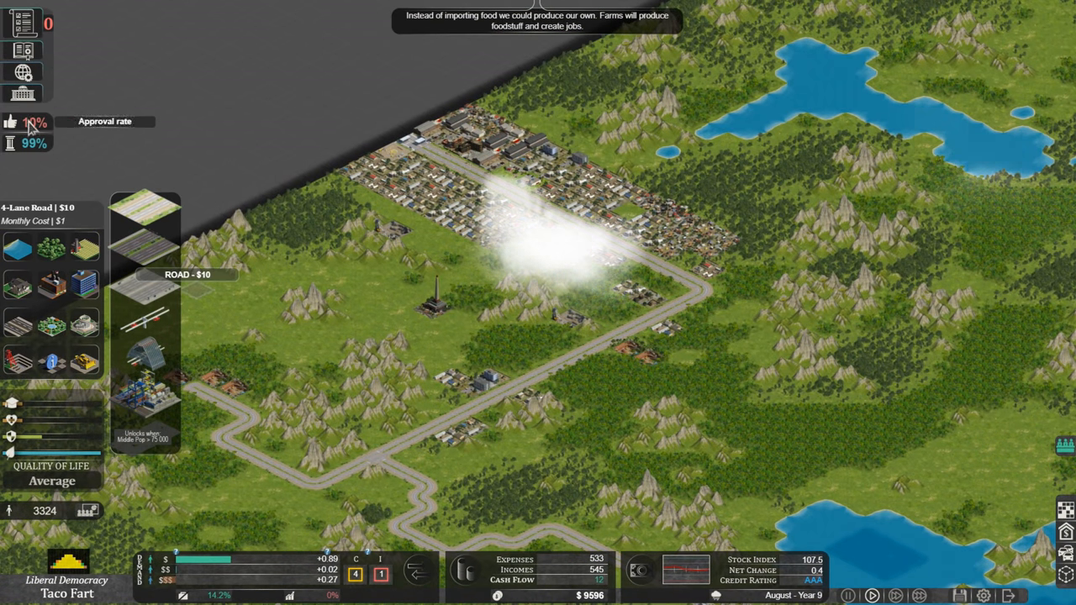
mouse_move(357, 299)
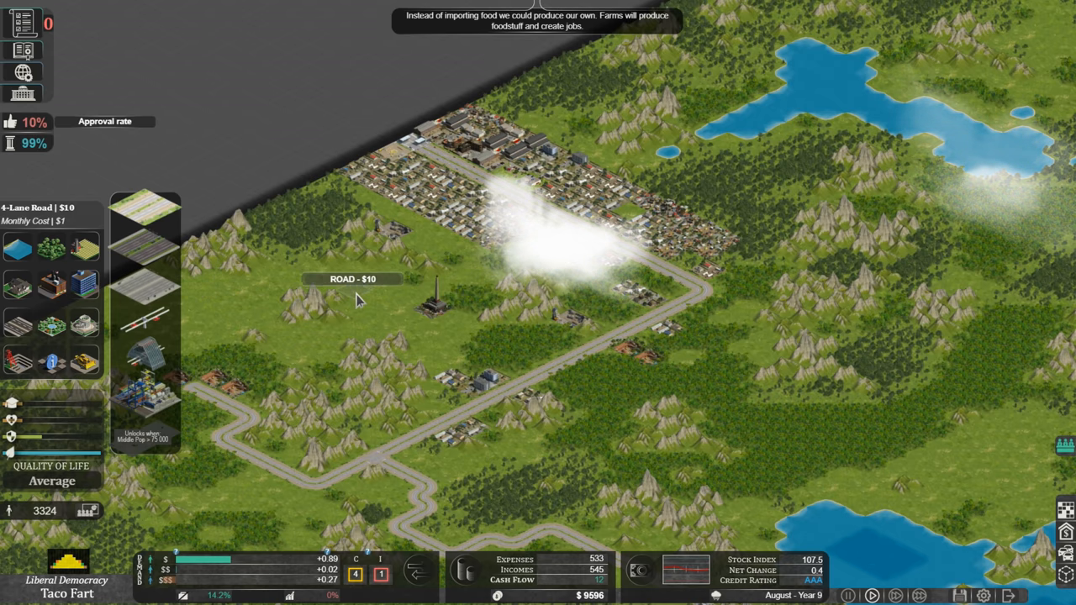
mouse_move(214, 568)
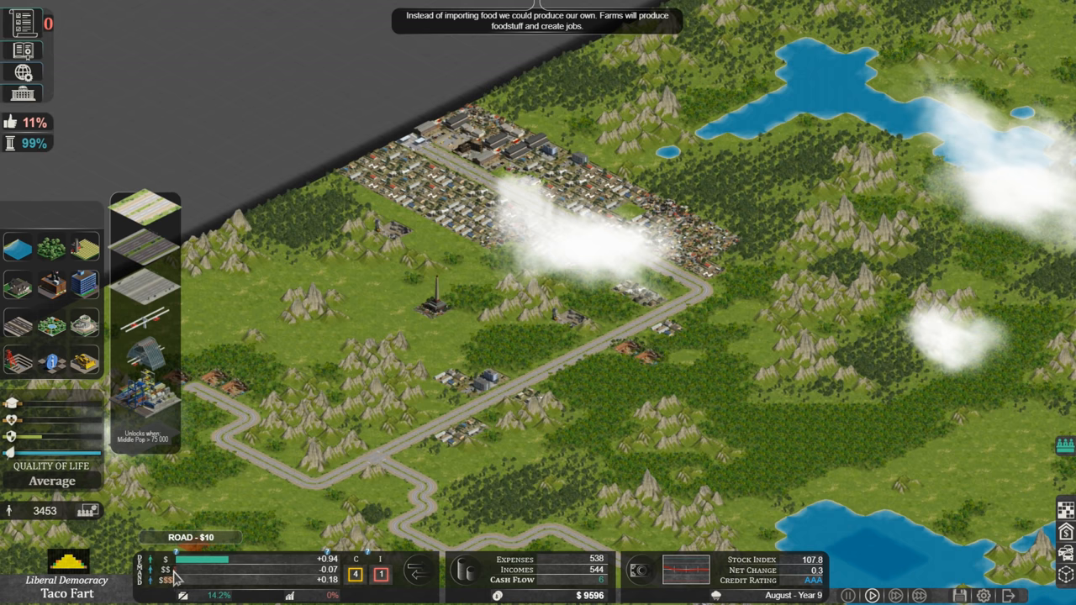
mouse_move(565, 353)
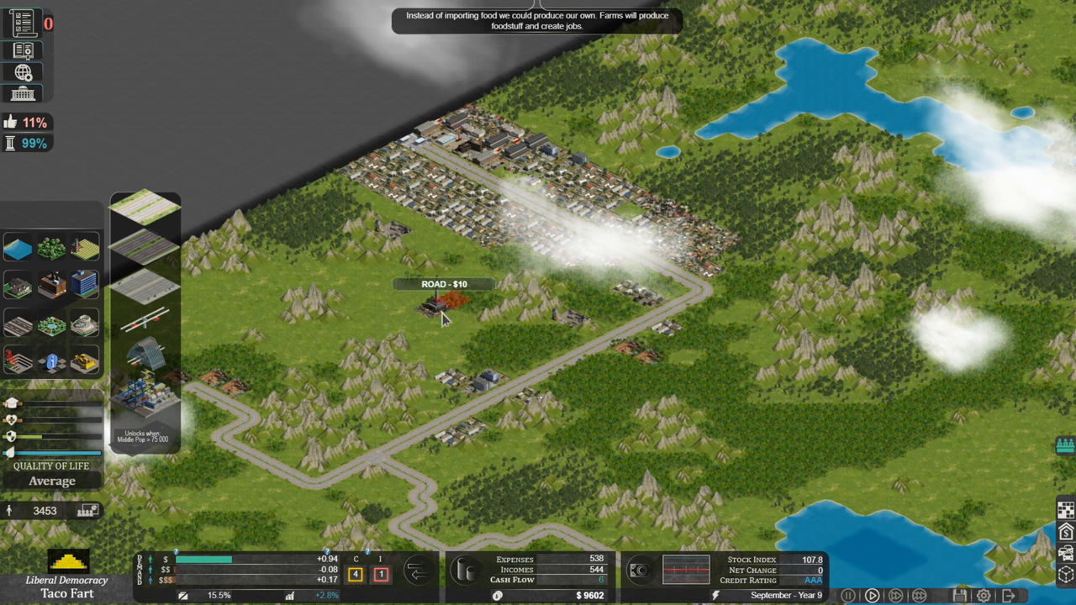
mouse_move(517, 370)
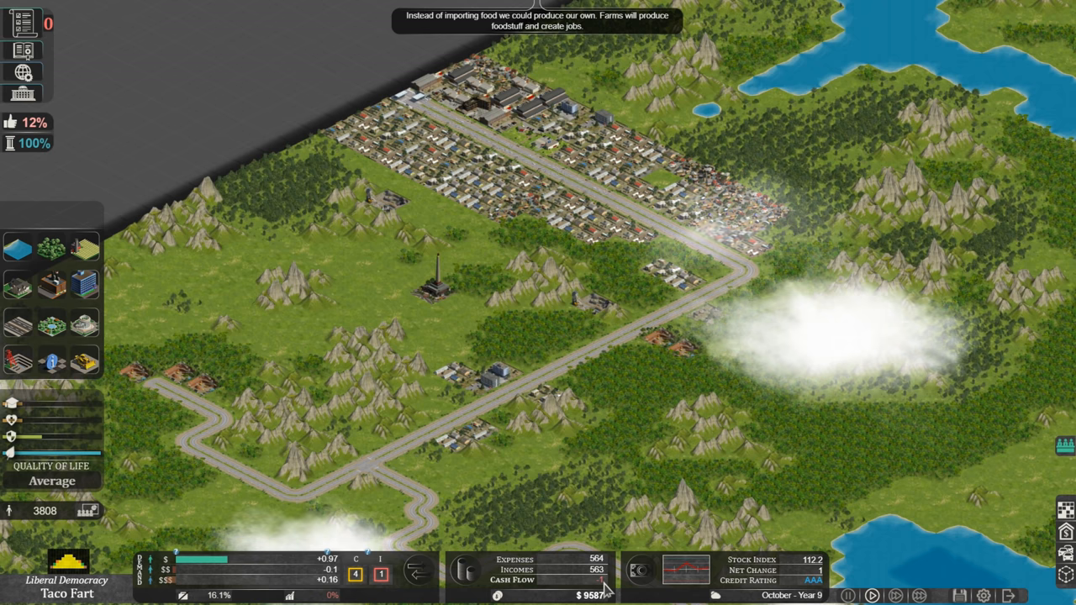
In the budget, increase the Lower Income tax twice, from 5% to 7%
click(465, 576)
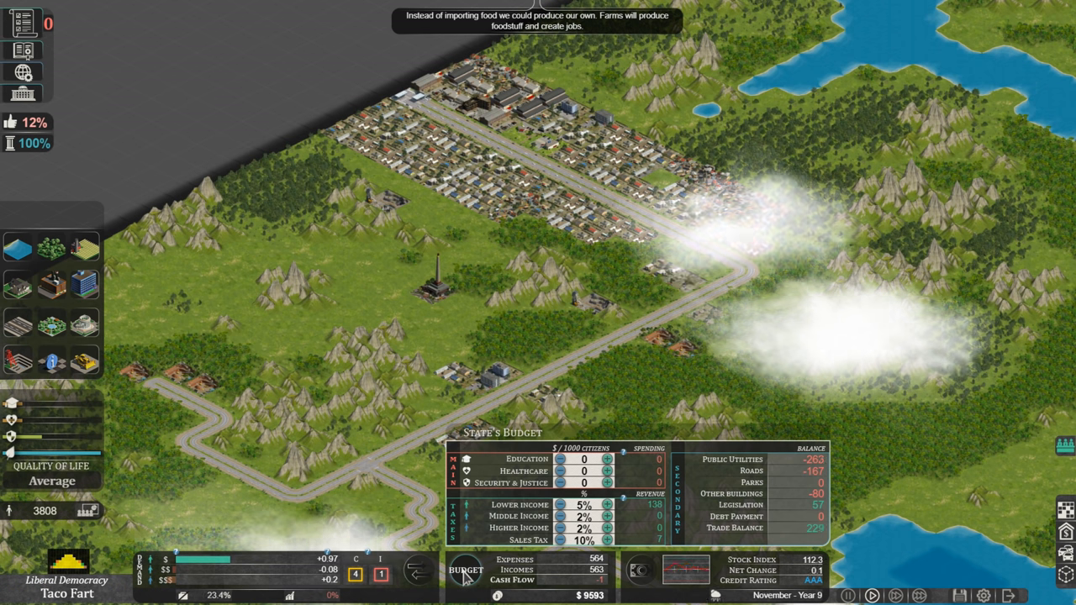
click(605, 506)
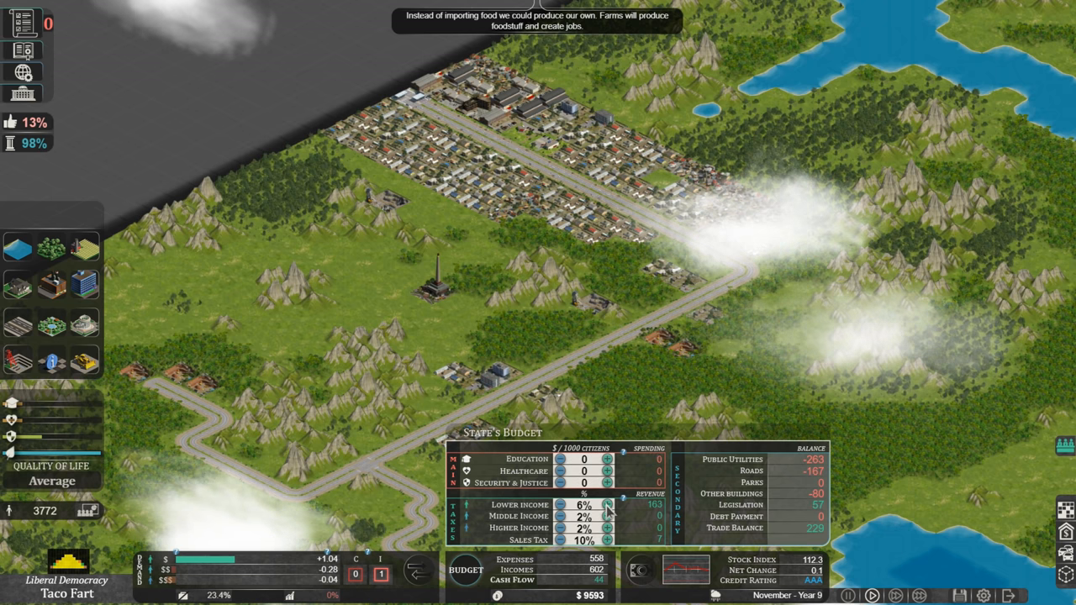
click(606, 504)
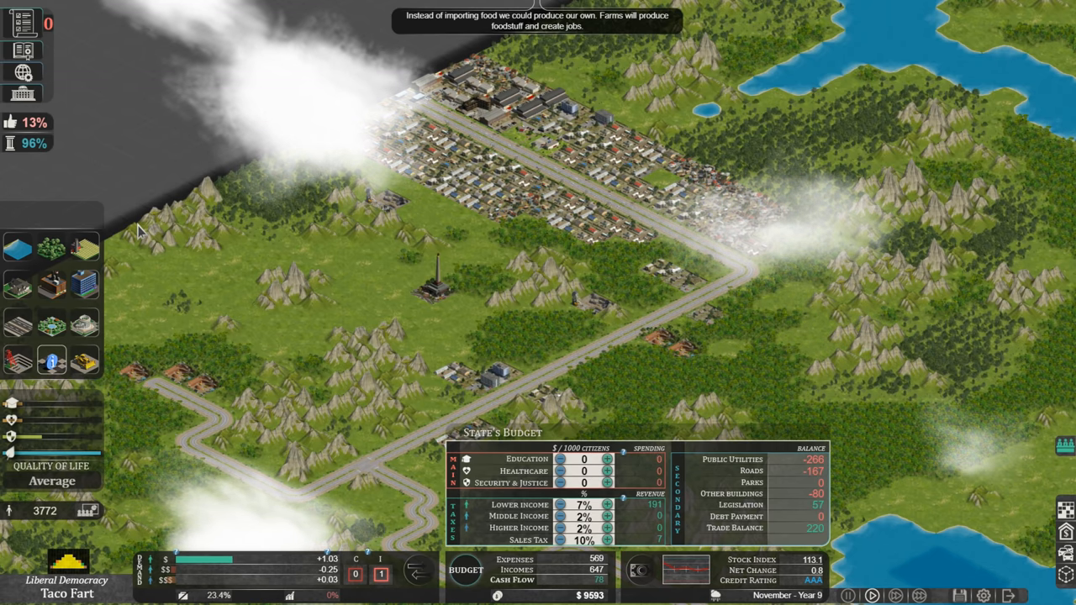
mouse_move(43, 135)
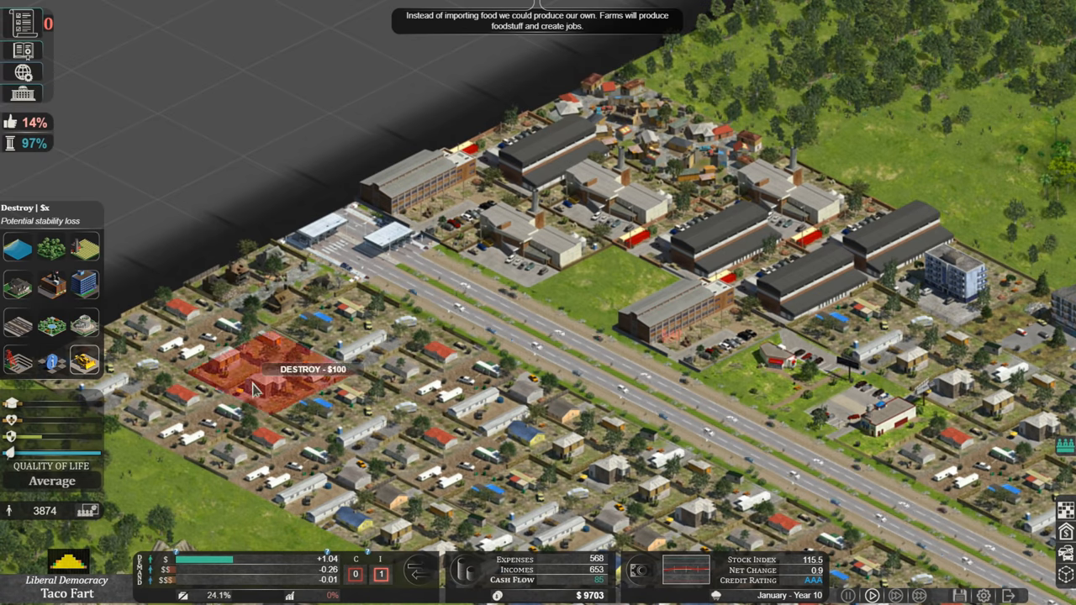
Place a $20 Industrial Lot on the empty grass plot among the factories
click(17, 323)
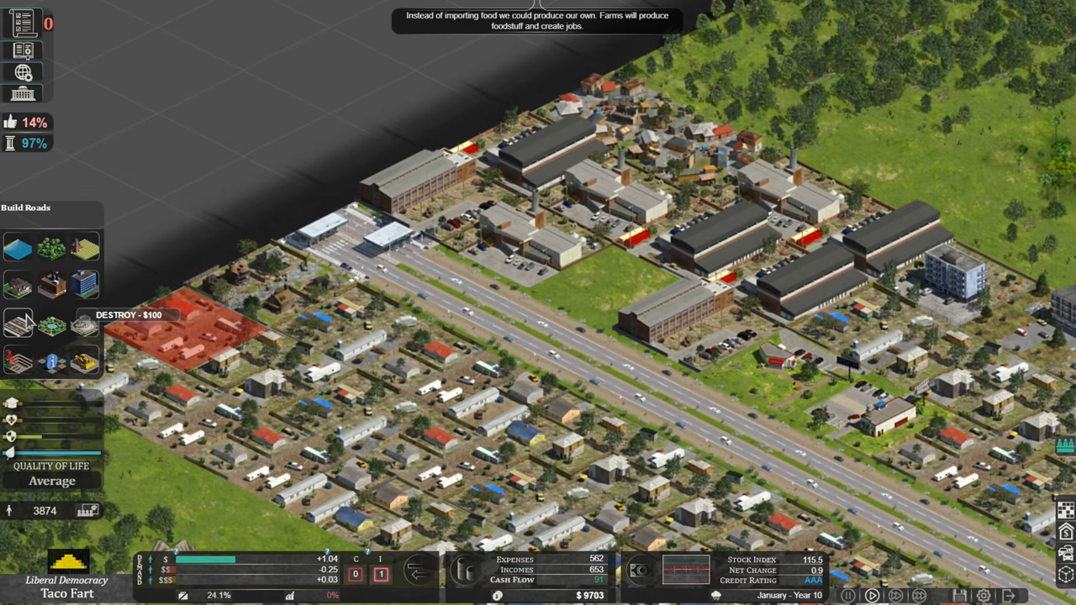
click(50, 286)
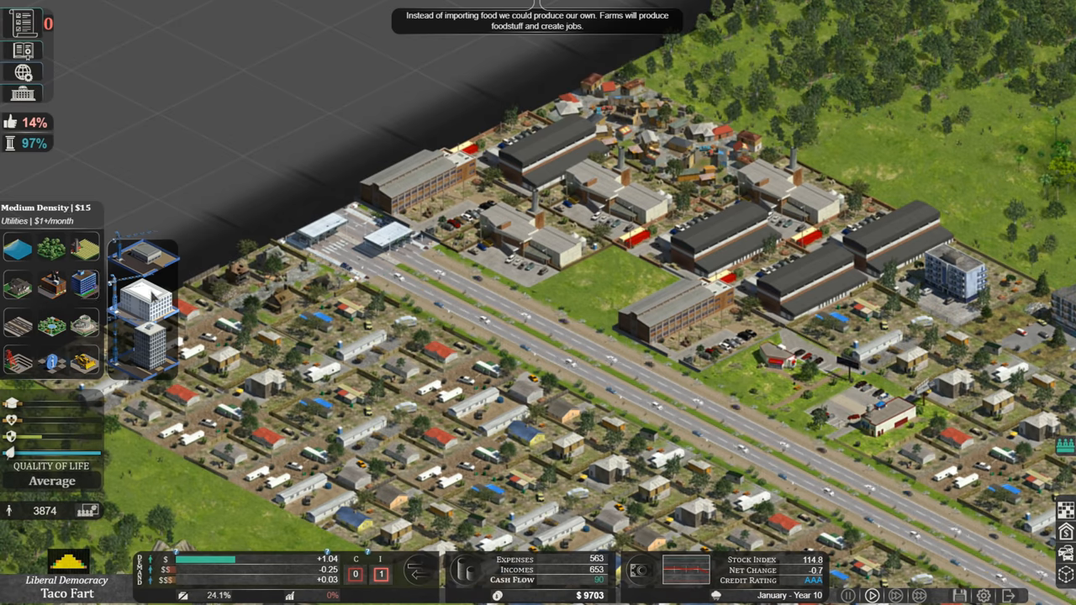
click(50, 286)
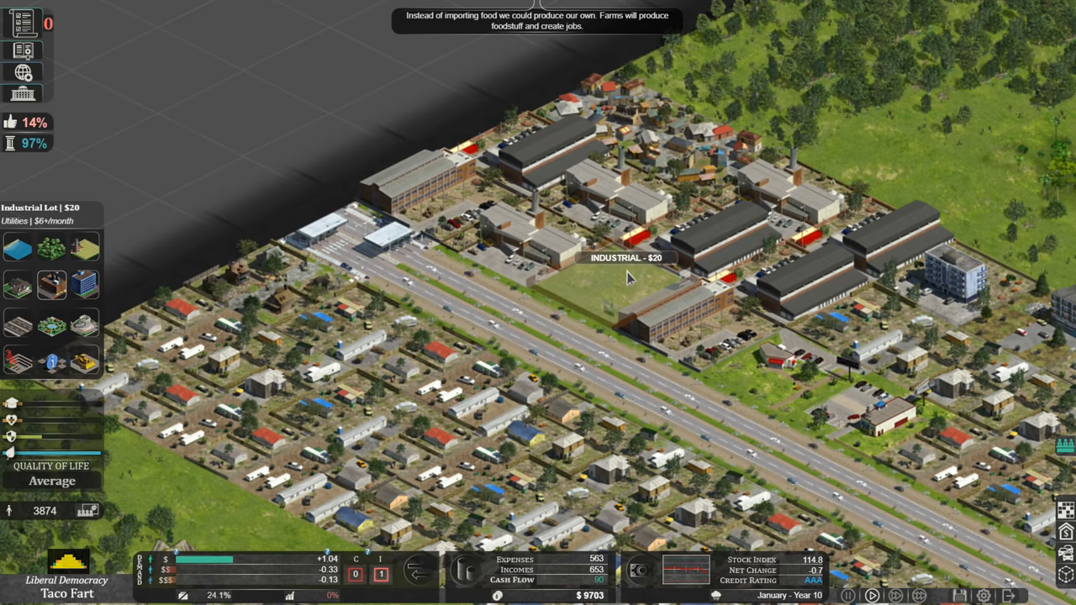
click(18, 283)
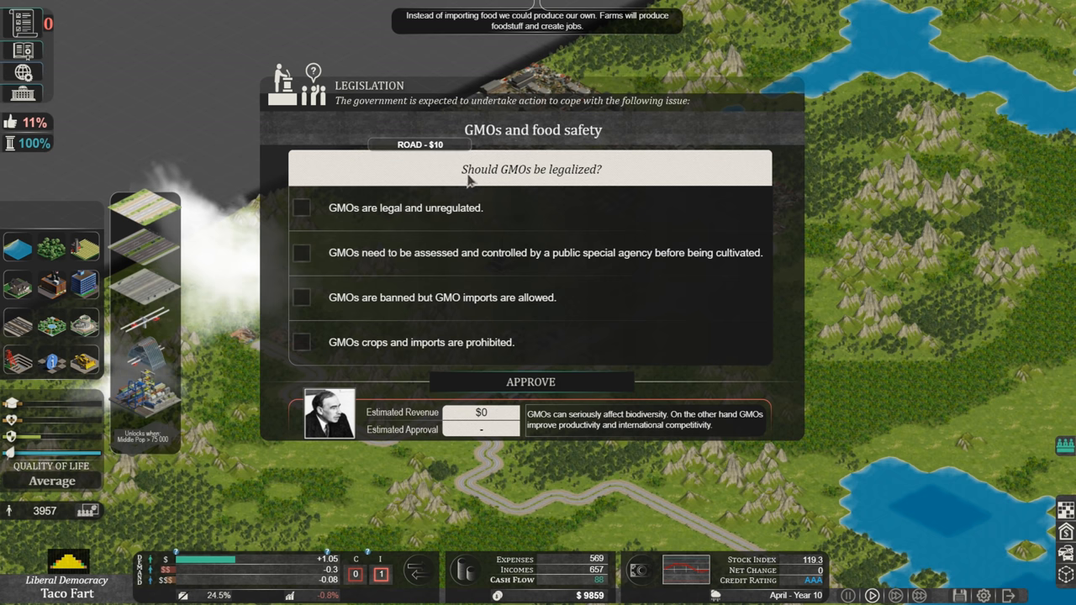
mouse_move(377, 226)
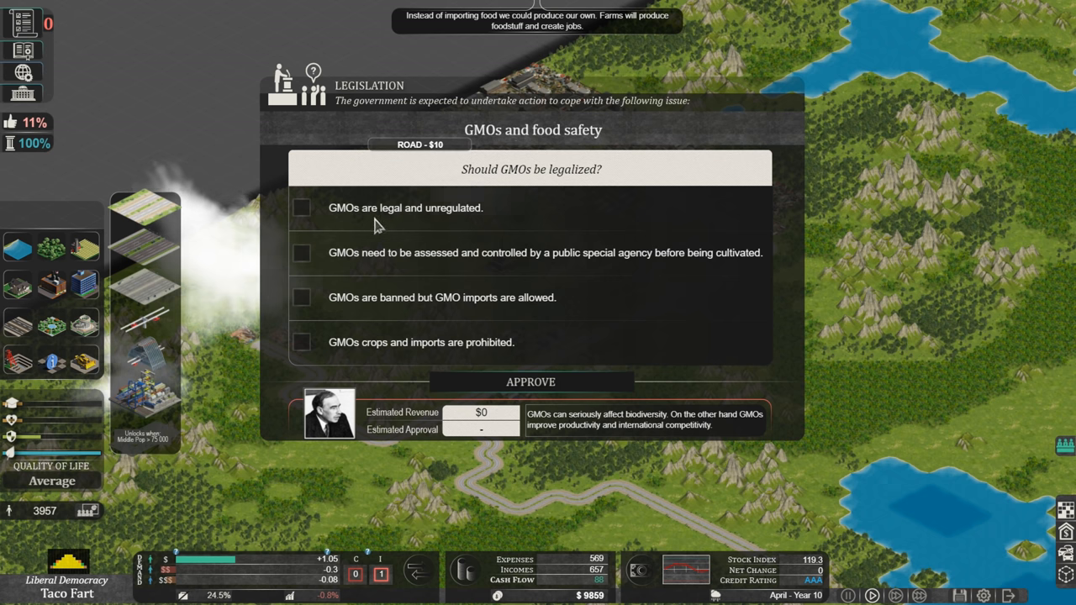
mouse_move(391, 271)
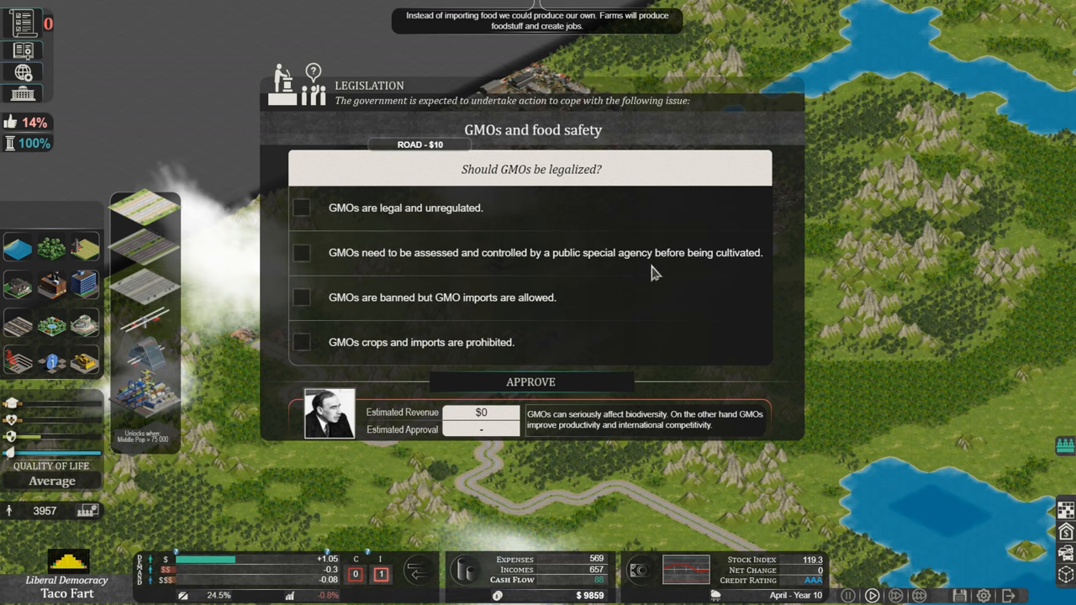
mouse_move(395, 326)
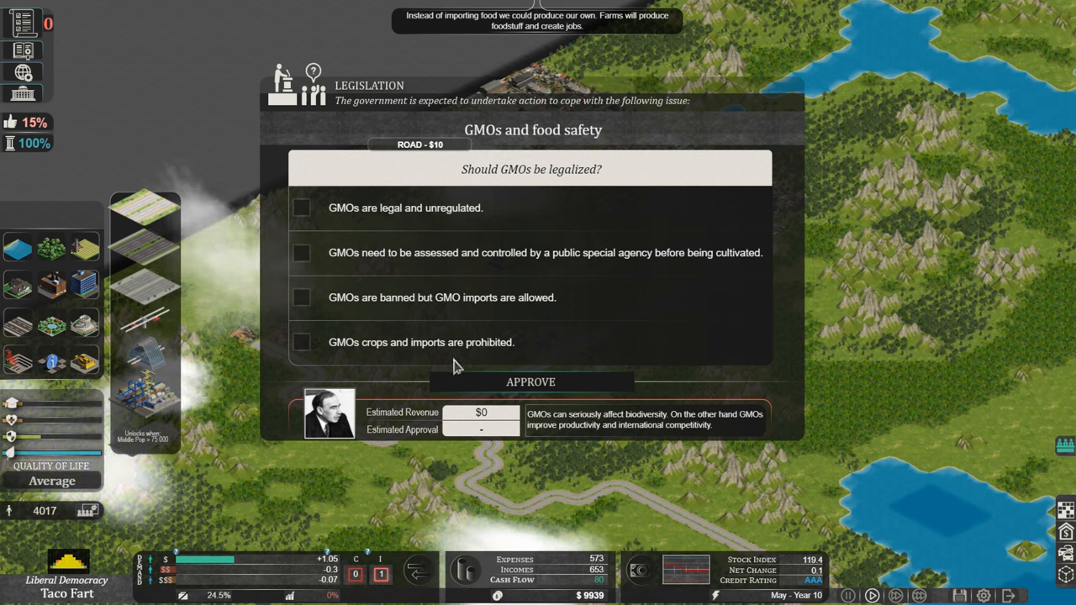
mouse_move(532, 353)
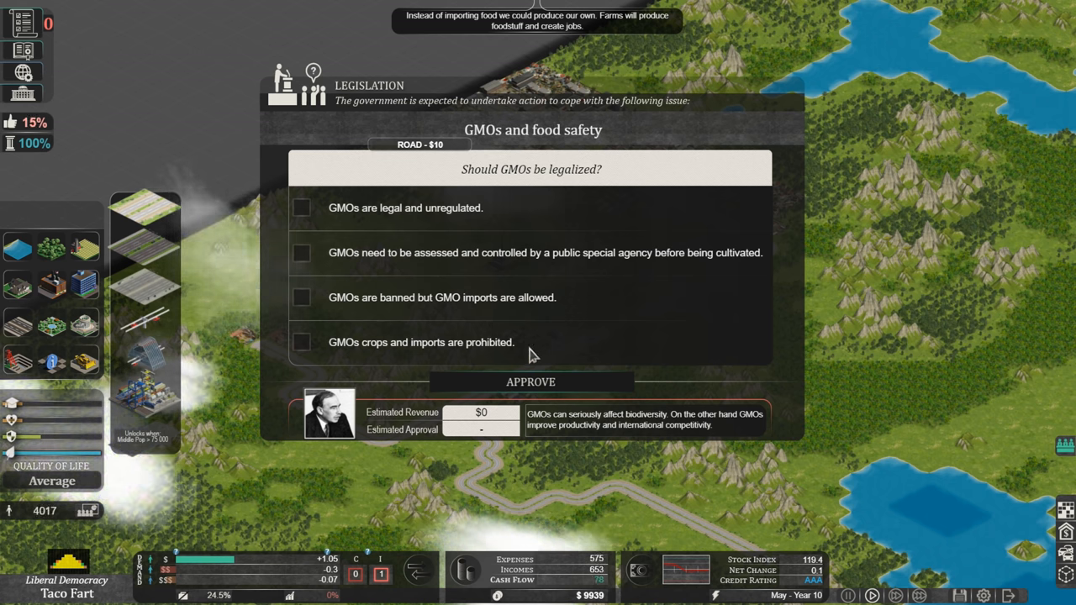
mouse_move(334, 348)
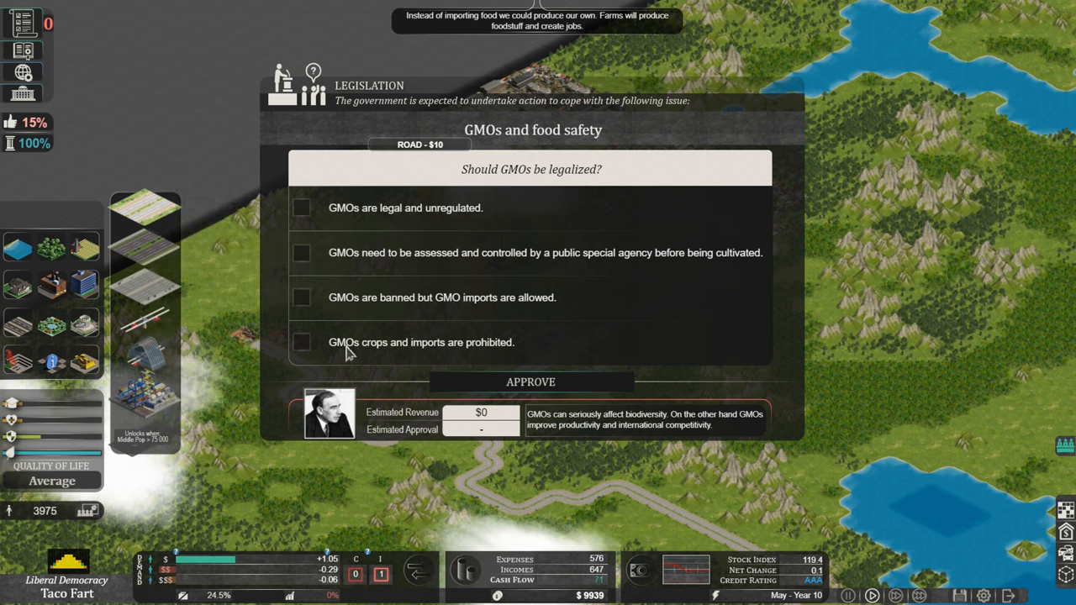
mouse_move(396, 220)
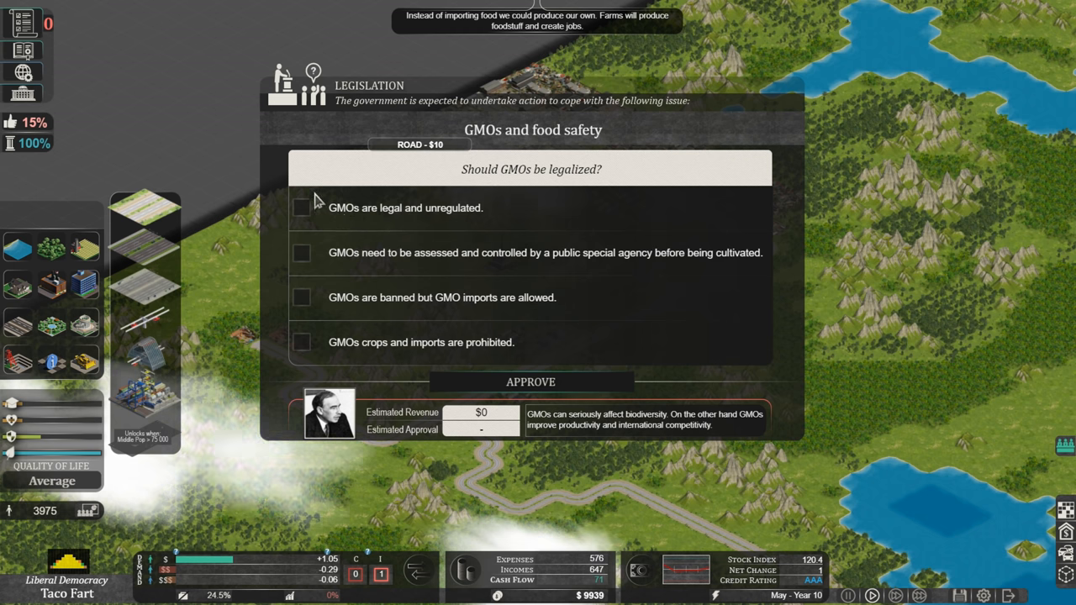
mouse_move(450, 280)
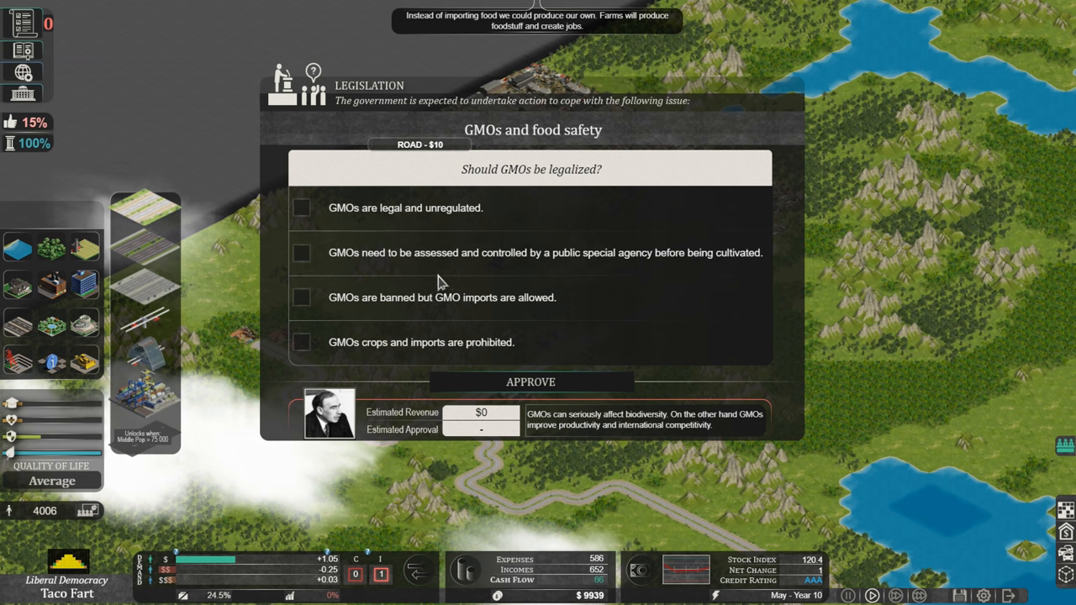
mouse_move(496, 357)
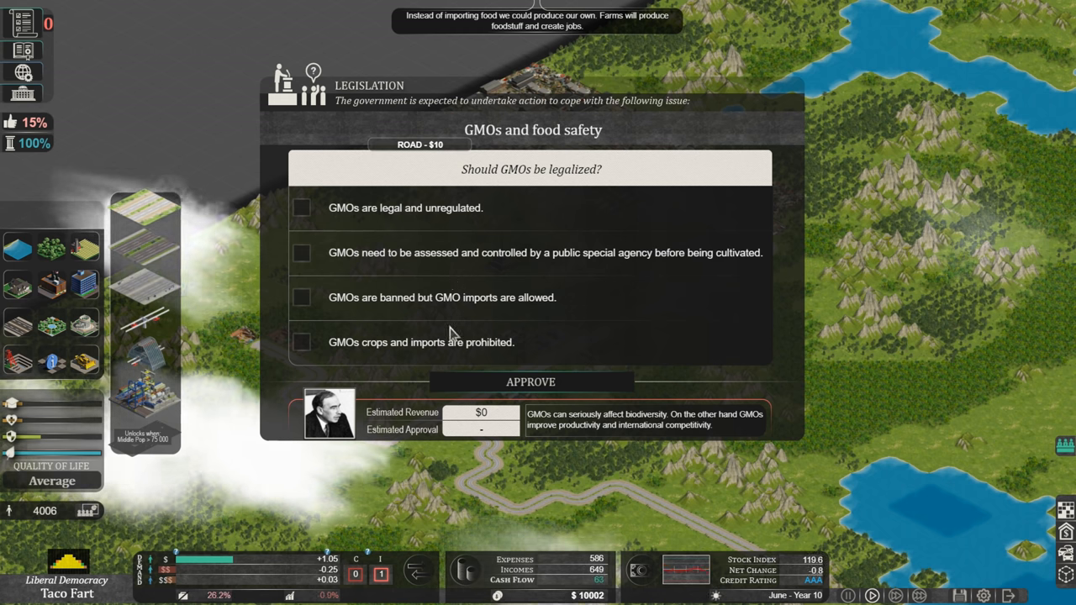
Approve 'GMOs crops and imports are prohibited' and close the policy results window
click(301, 343)
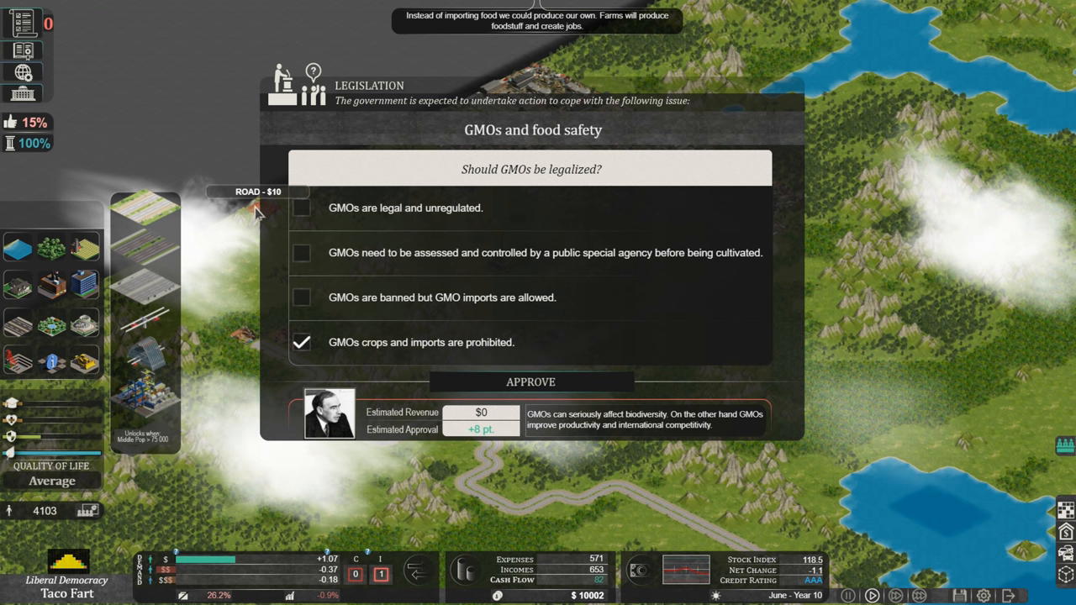
mouse_move(183, 351)
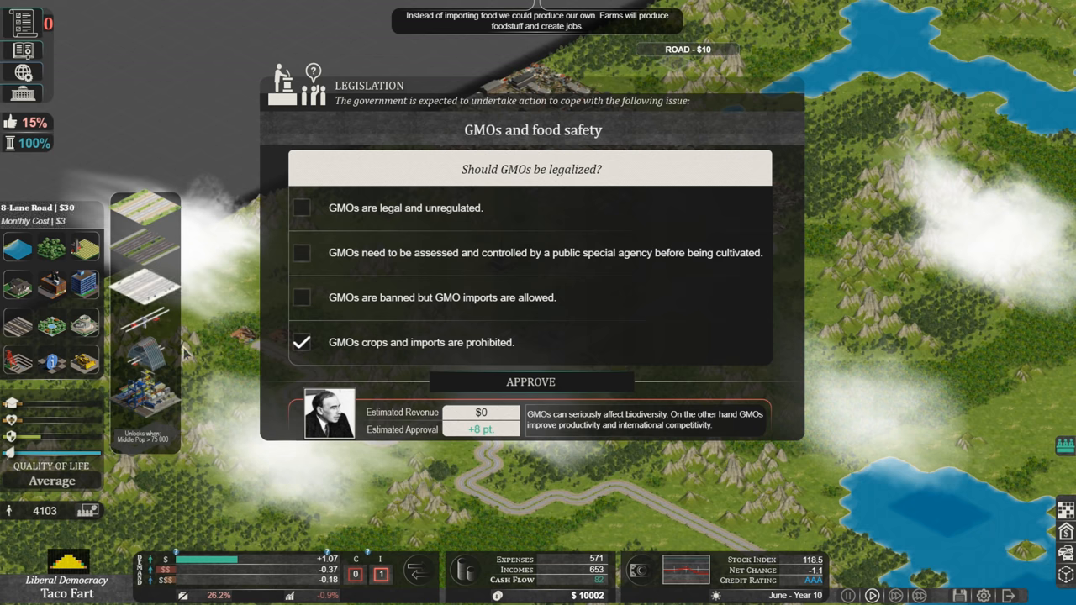
mouse_move(209, 343)
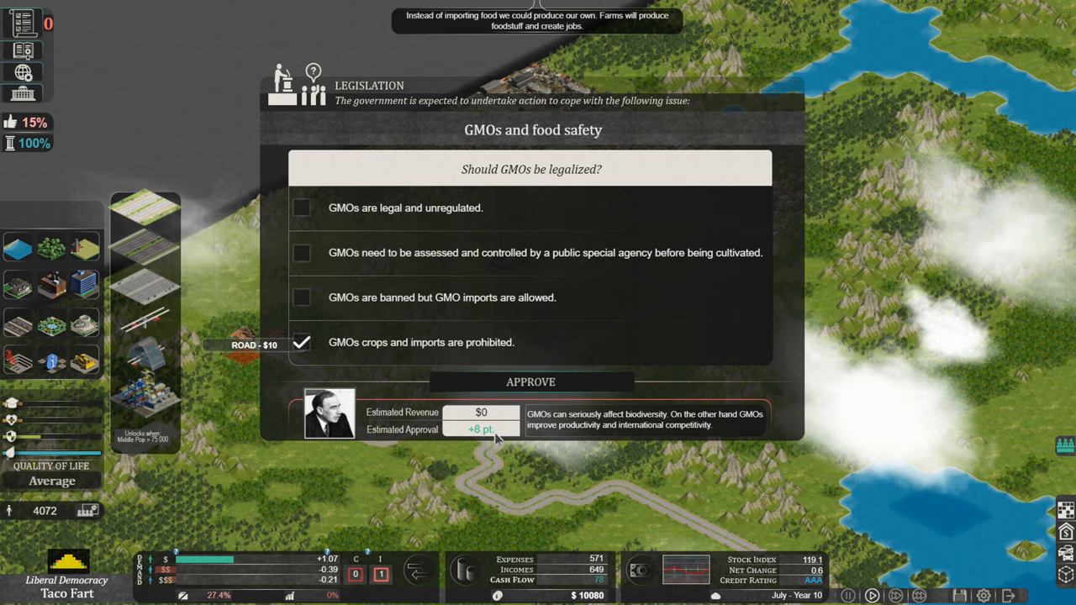
click(530, 381)
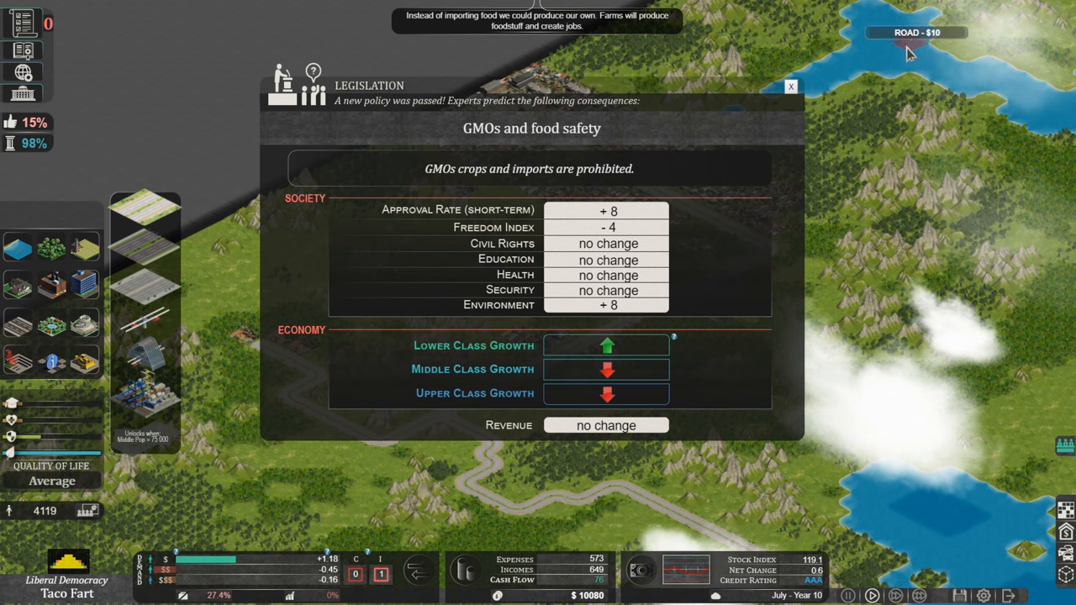
click(791, 86)
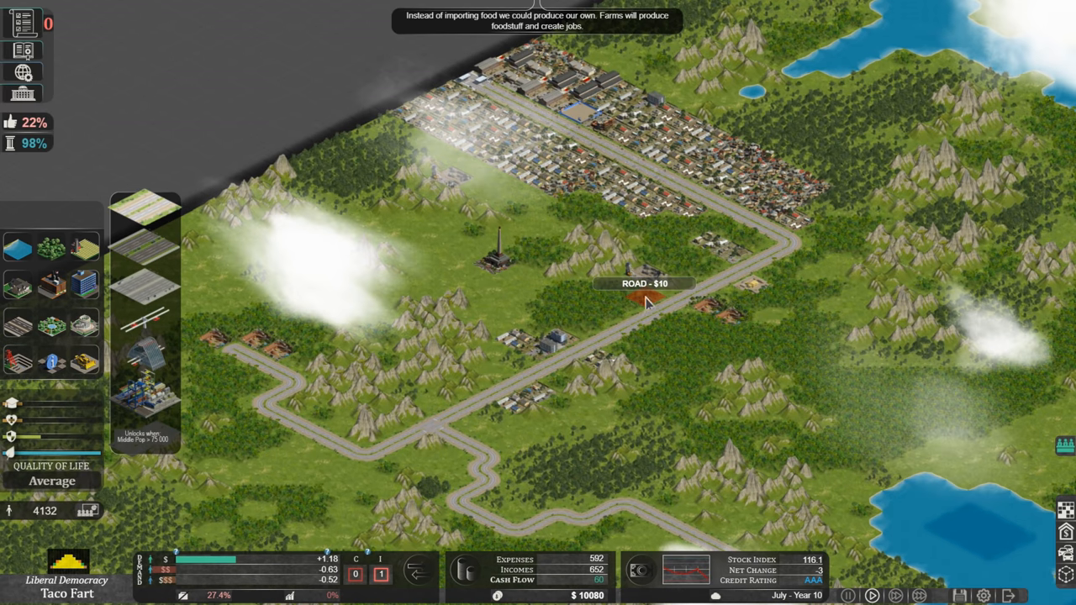
mouse_move(264, 227)
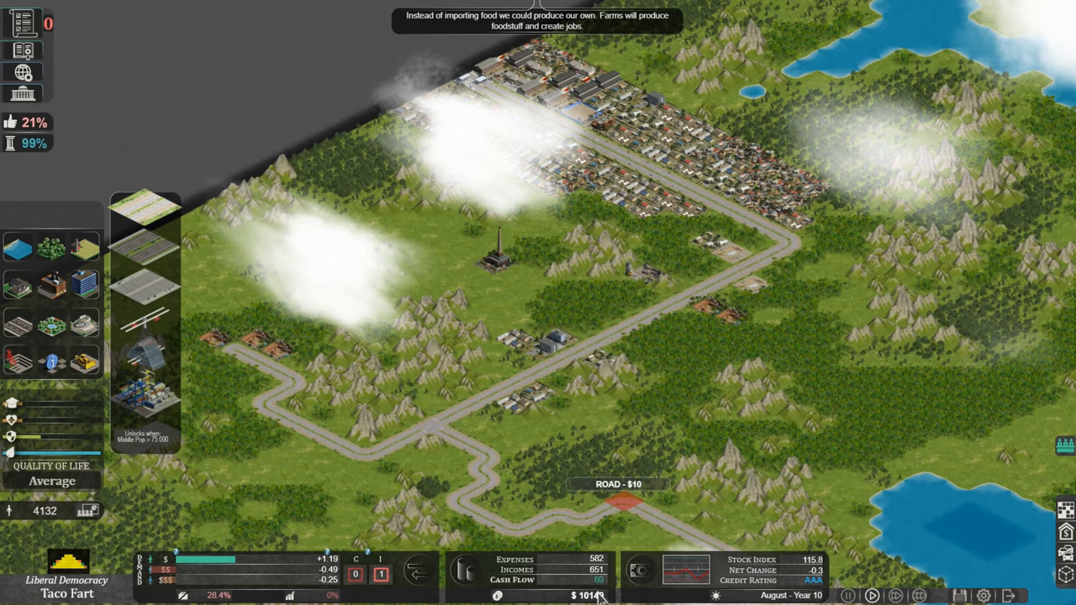
mouse_move(736, 222)
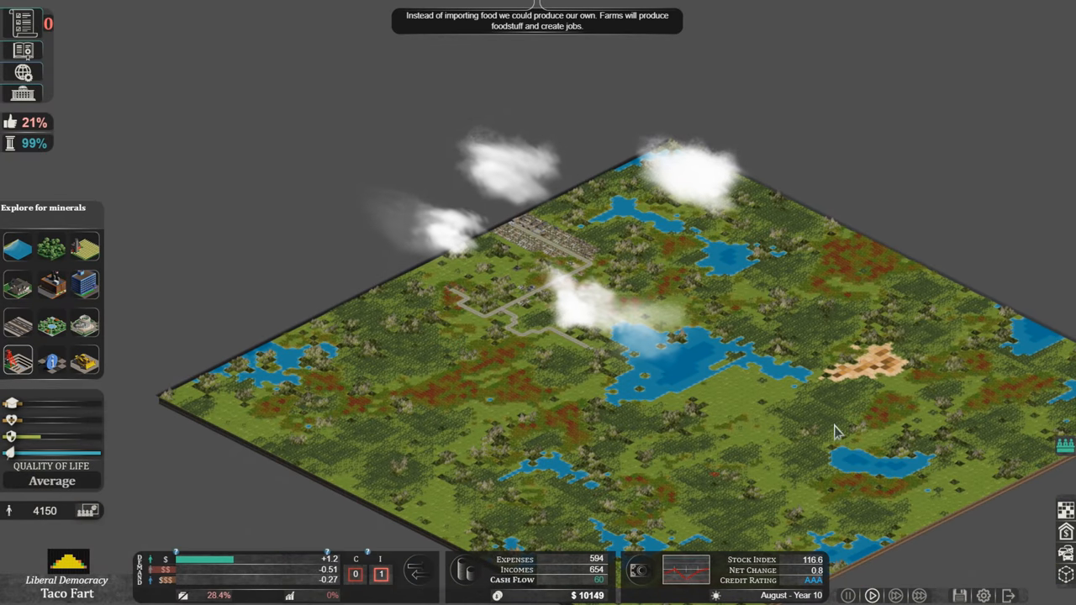
mouse_move(429, 318)
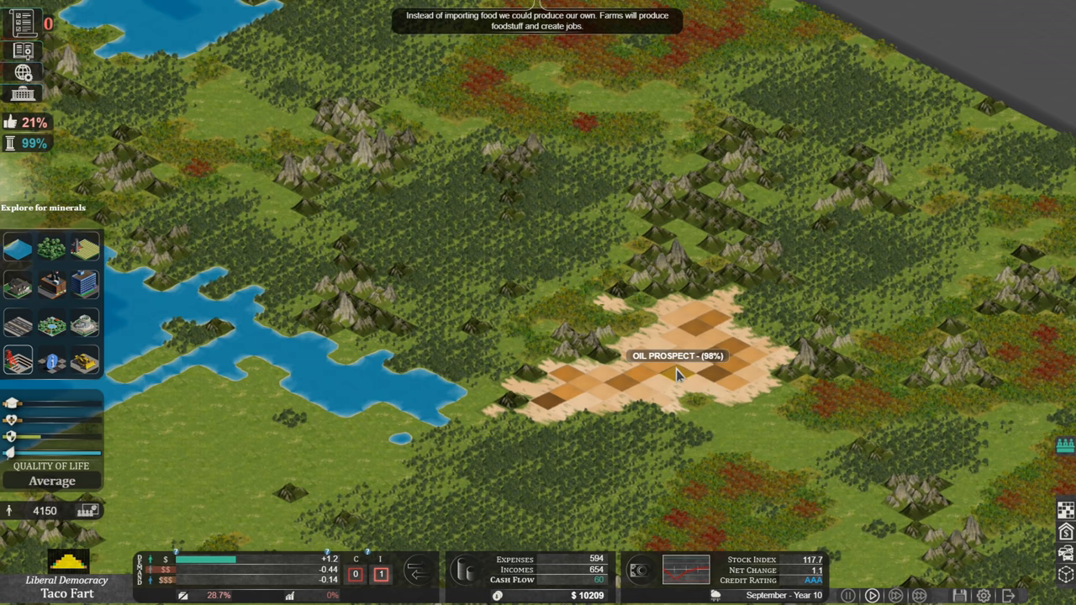
mouse_move(672, 382)
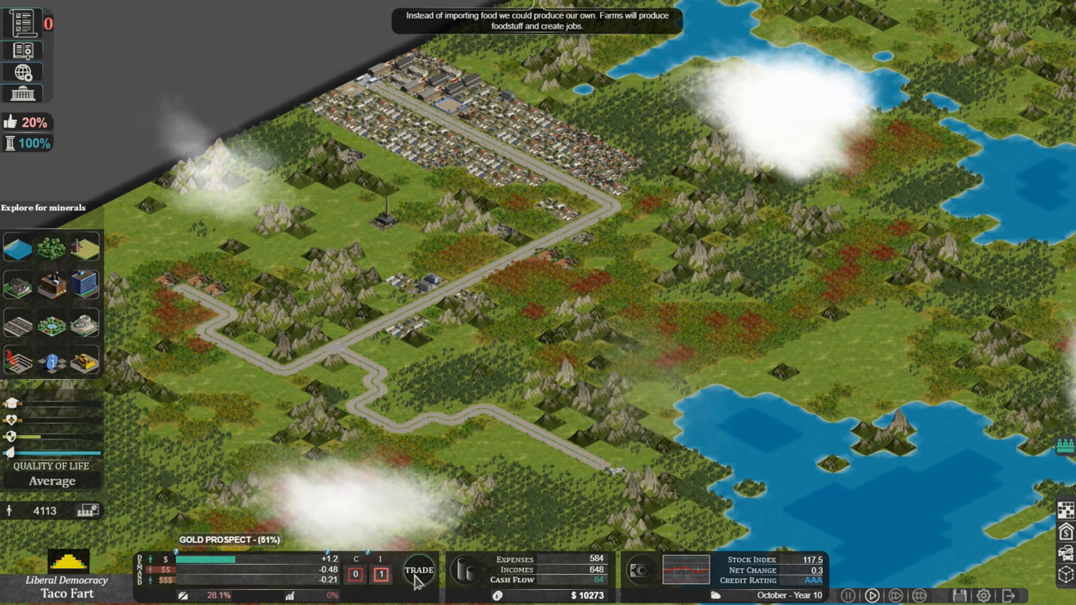
Open the Balance of Trade report showing foodstuff, iron, oil, gold and goods
click(419, 571)
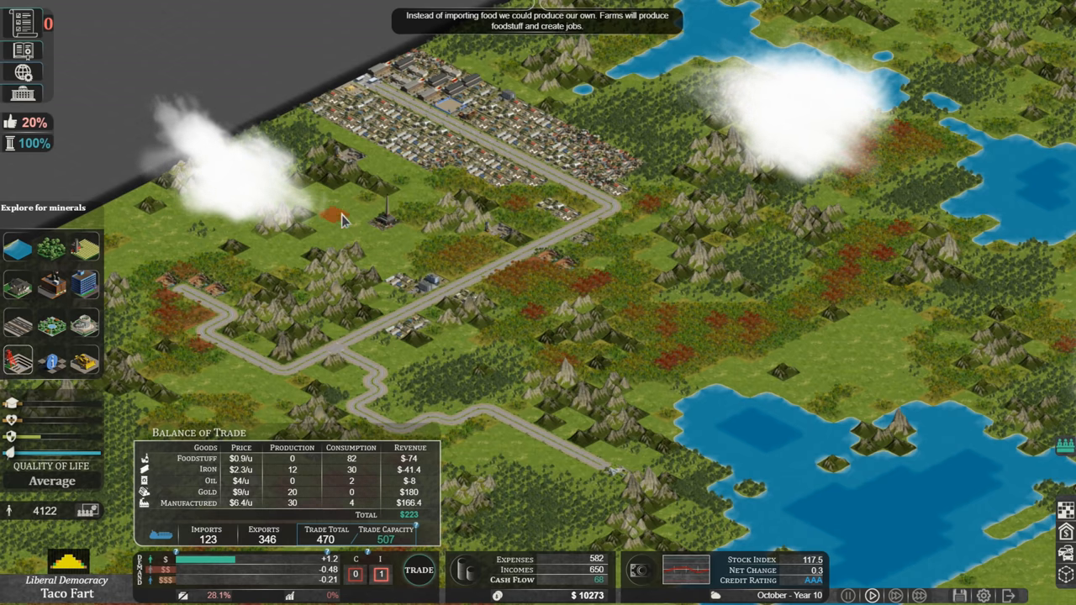
mouse_move(463, 362)
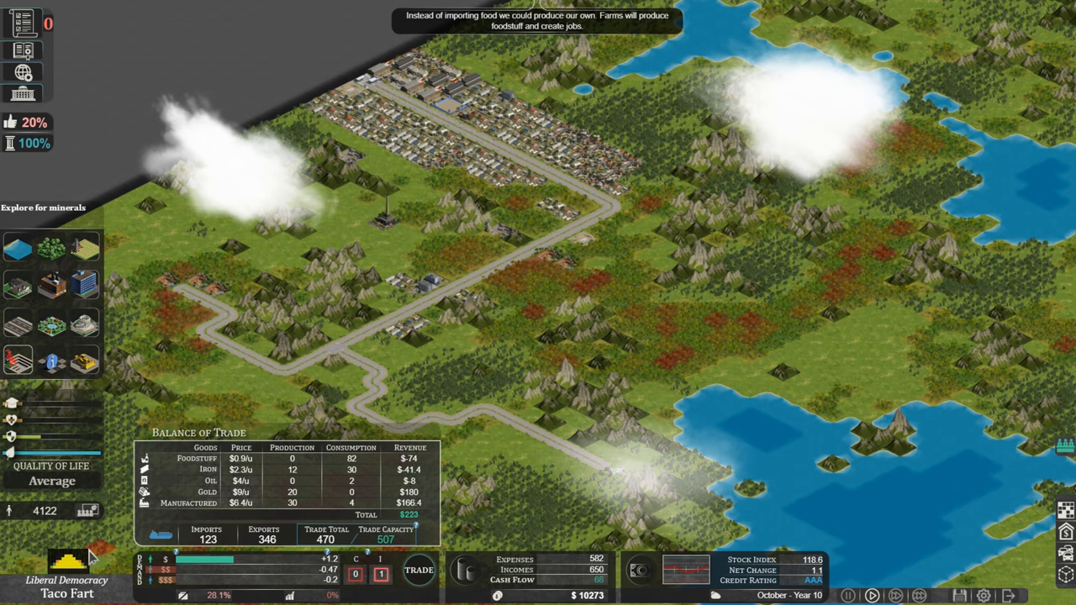
mouse_move(181, 307)
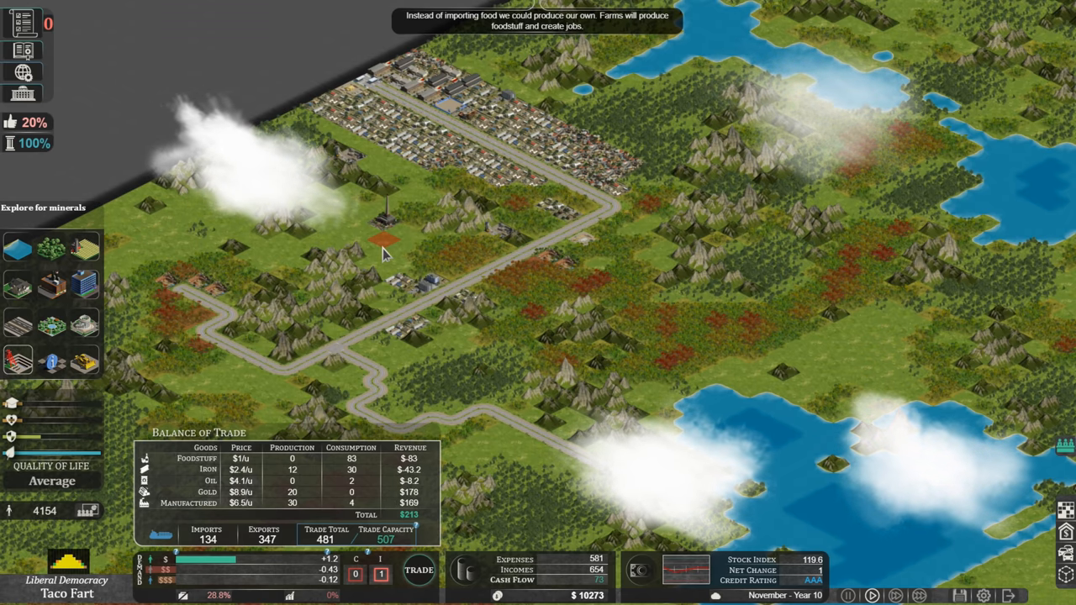
mouse_move(656, 227)
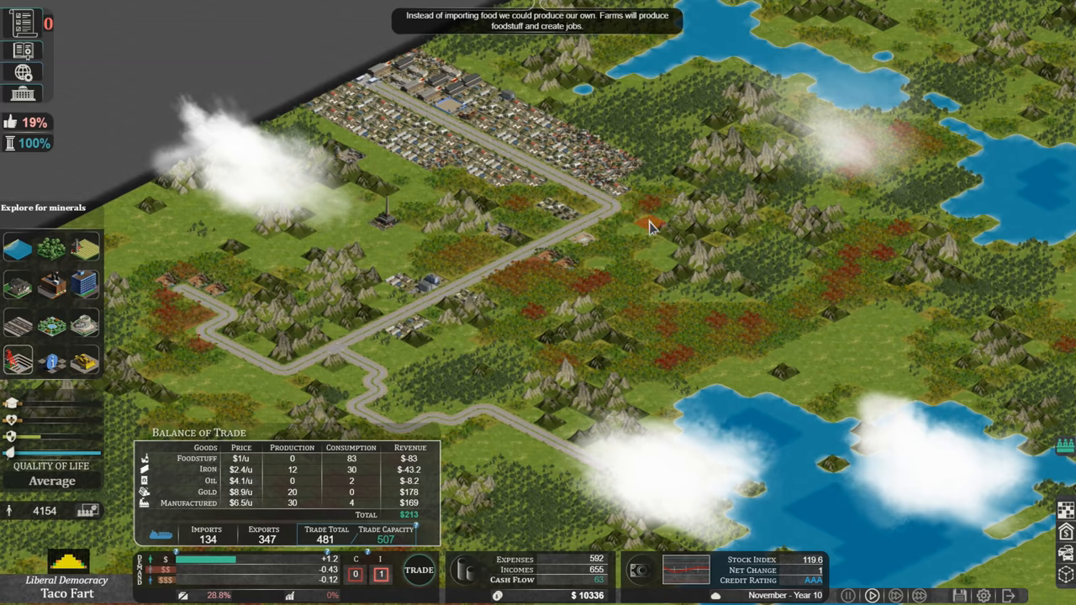
mouse_move(424, 227)
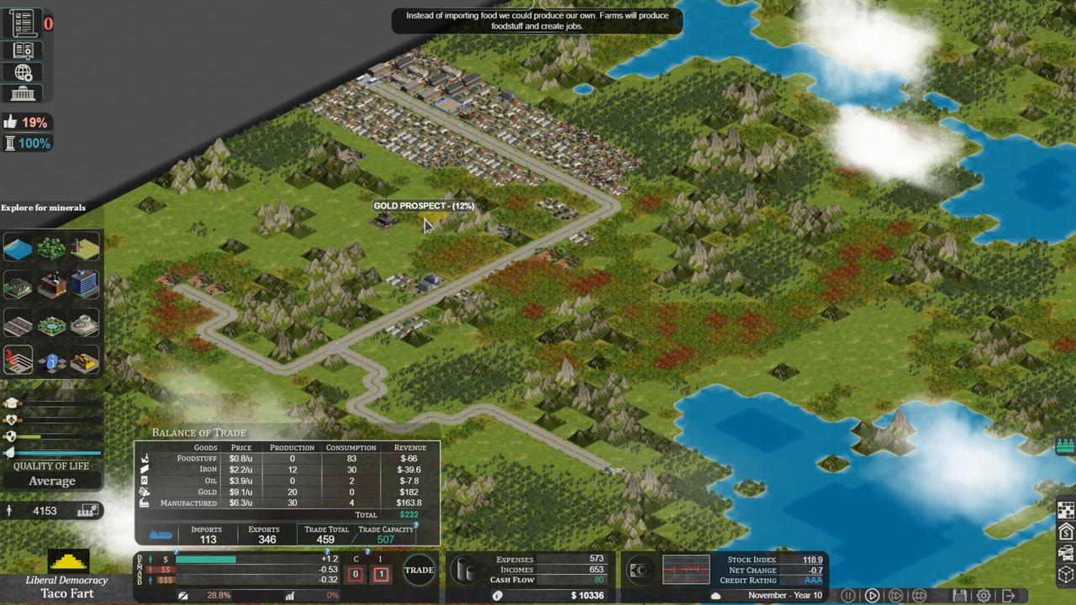
mouse_move(698, 328)
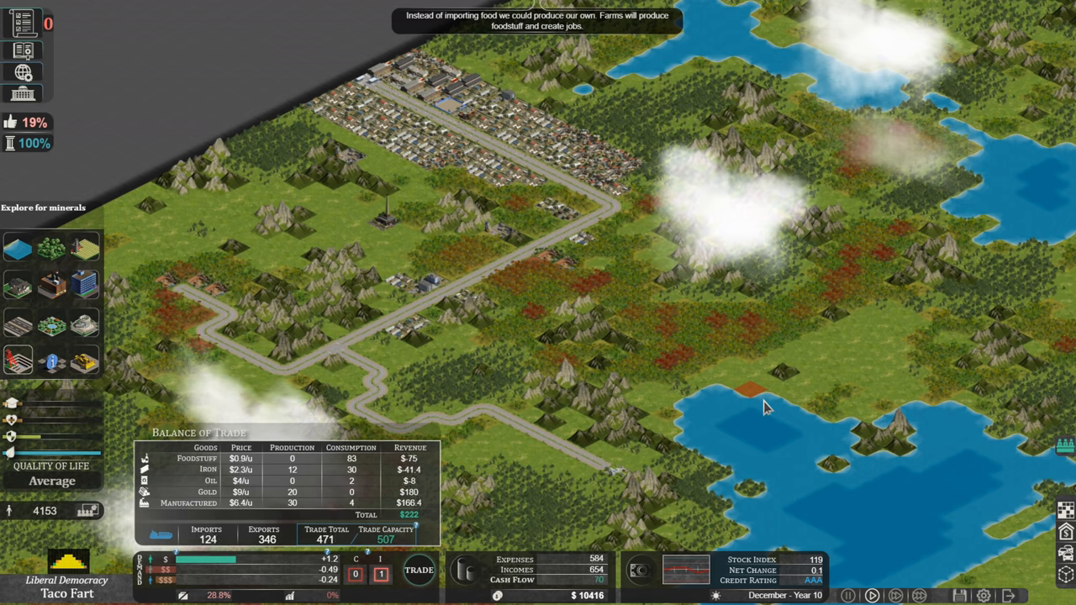
mouse_move(622, 244)
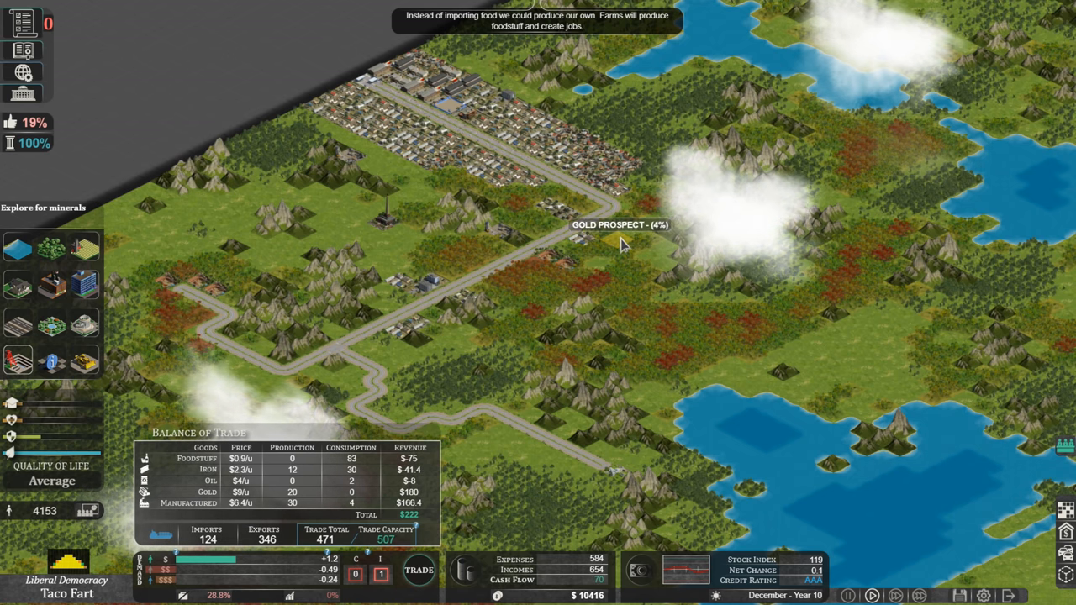